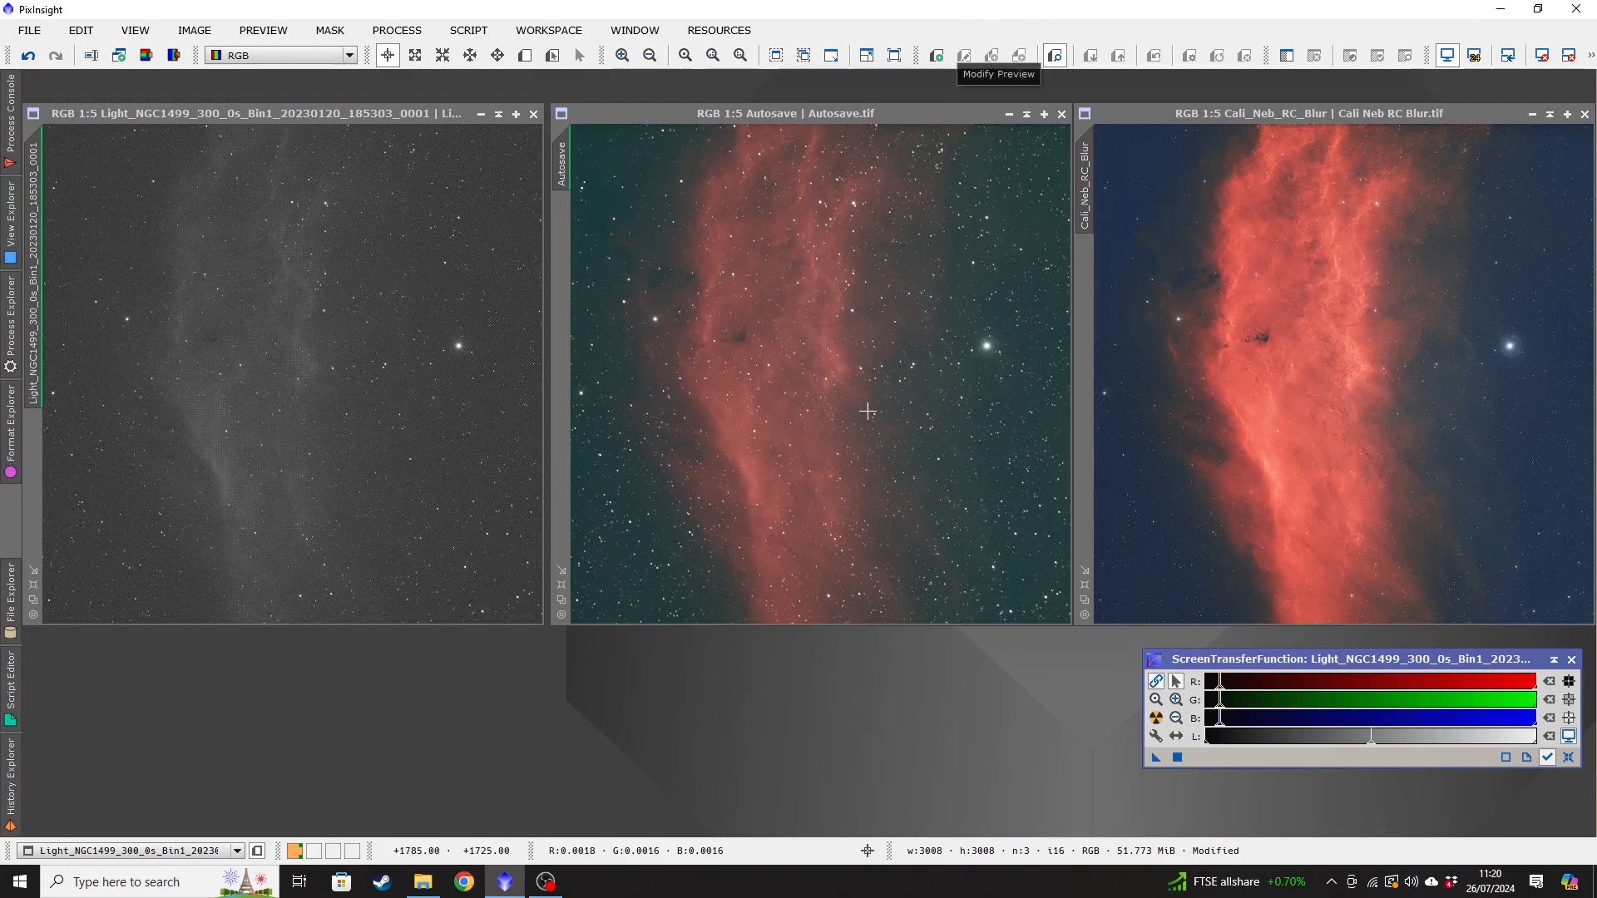
mouse_move(639, 397)
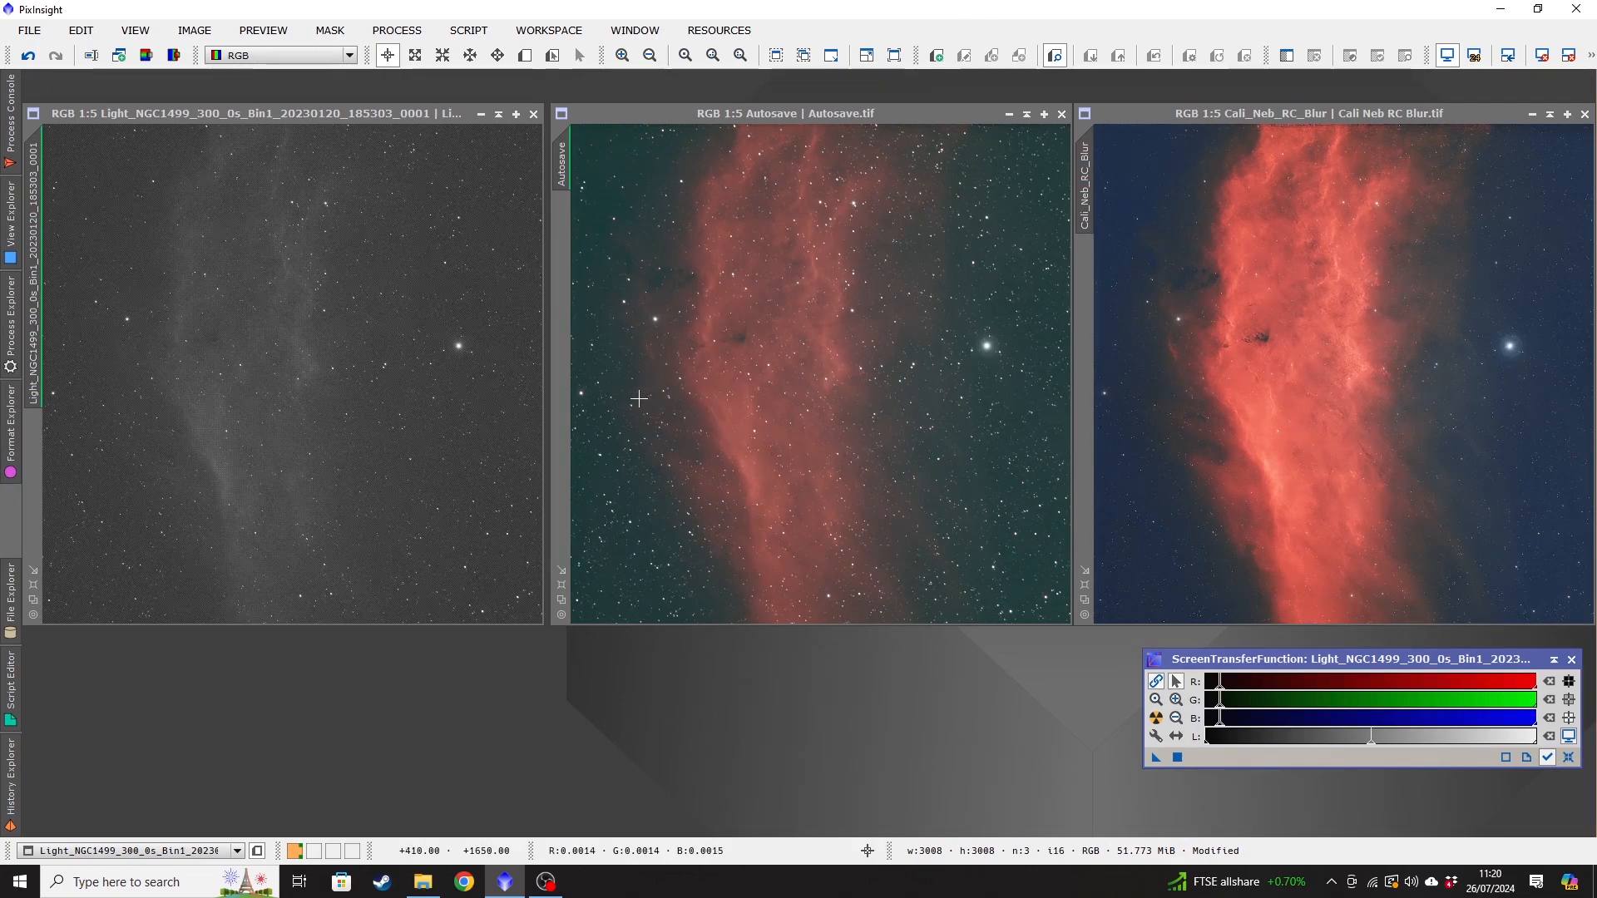
mouse_move(720, 709)
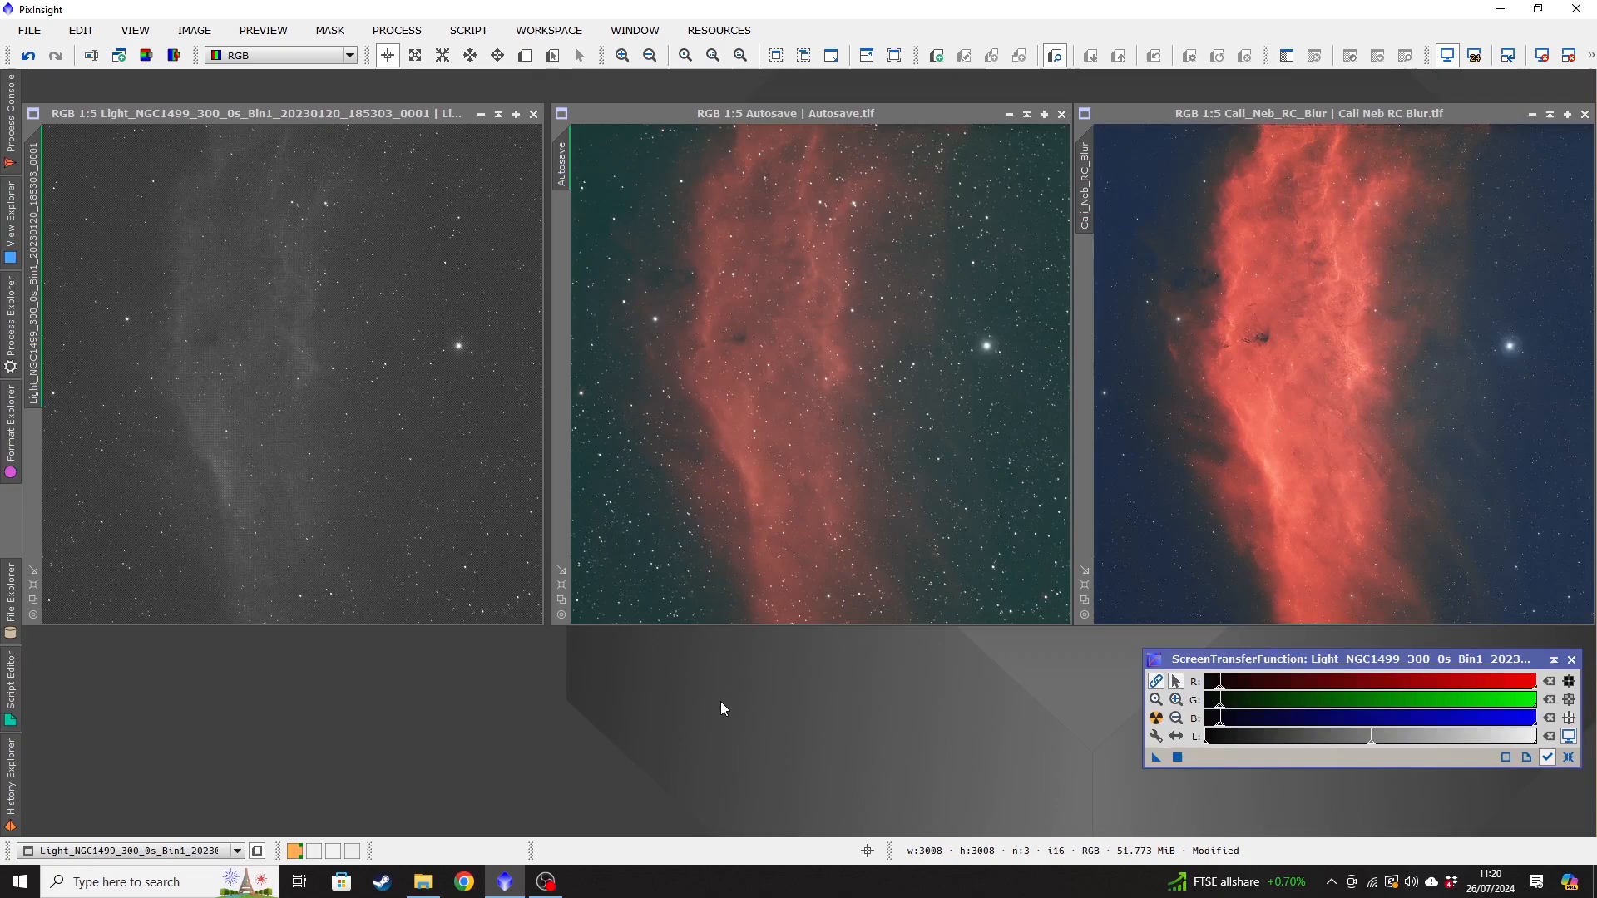
mouse_move(709, 693)
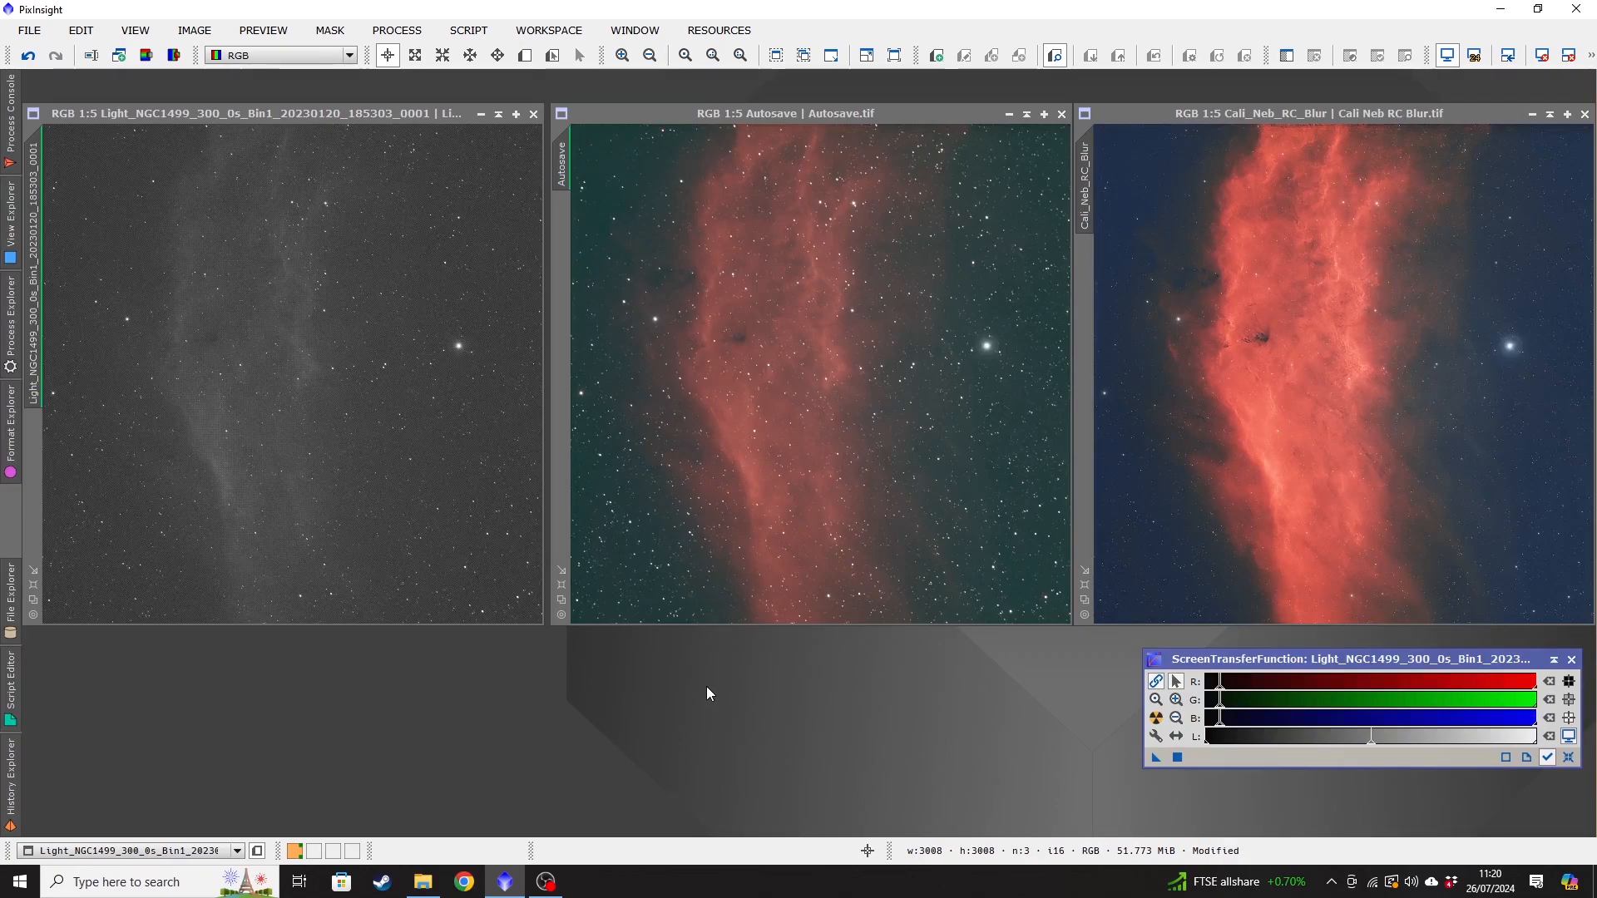
mouse_move(697, 689)
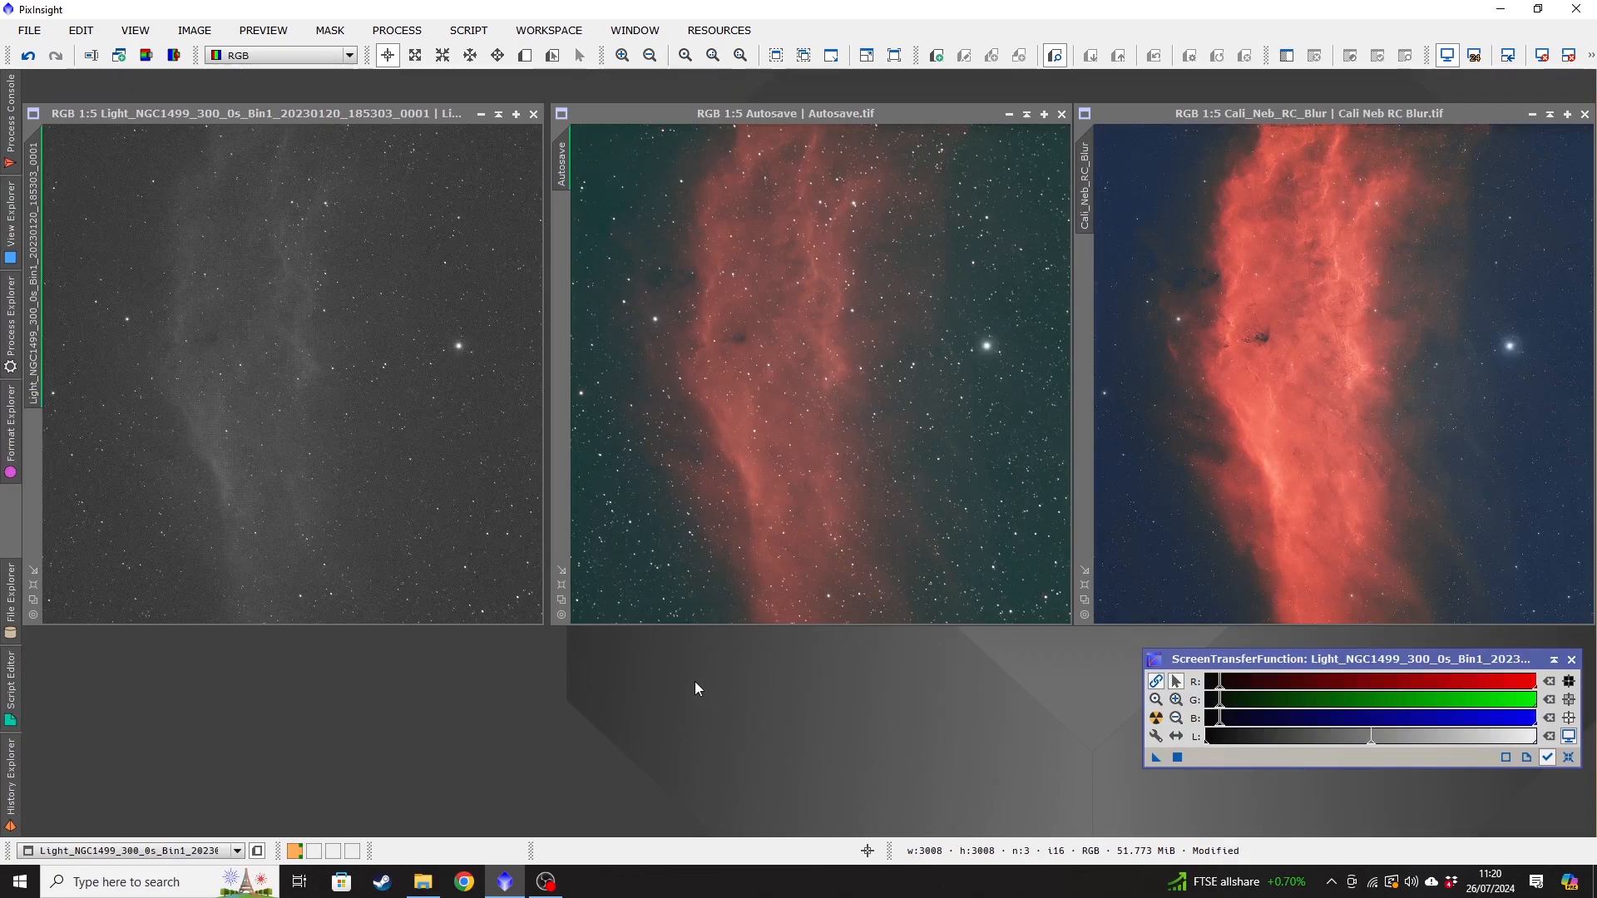
mouse_move(682, 687)
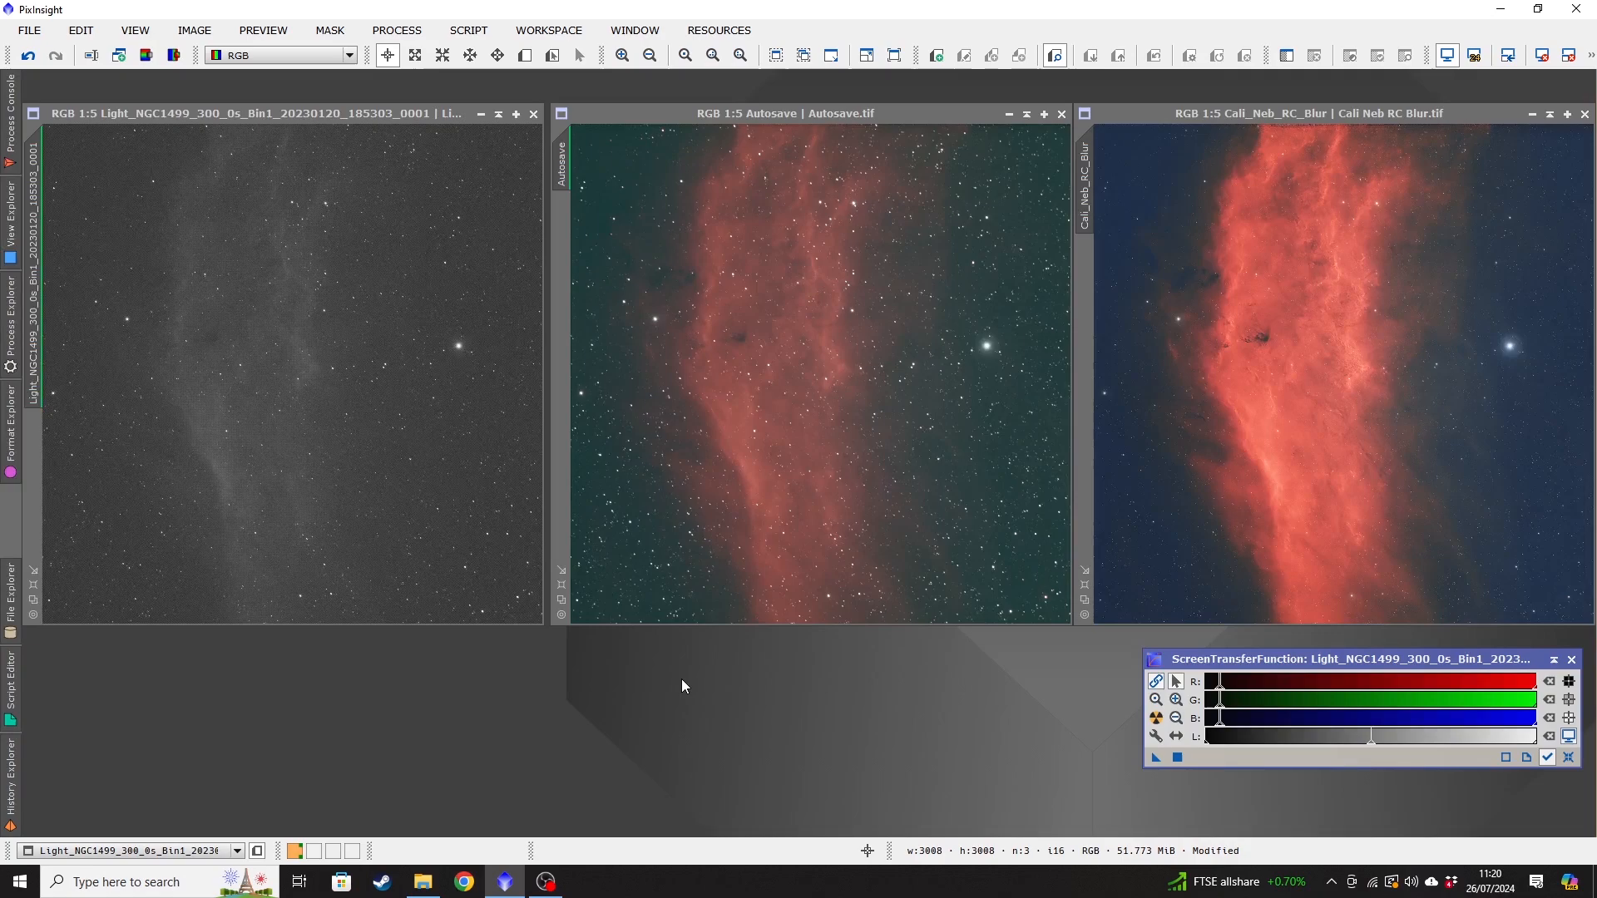
mouse_move(269, 307)
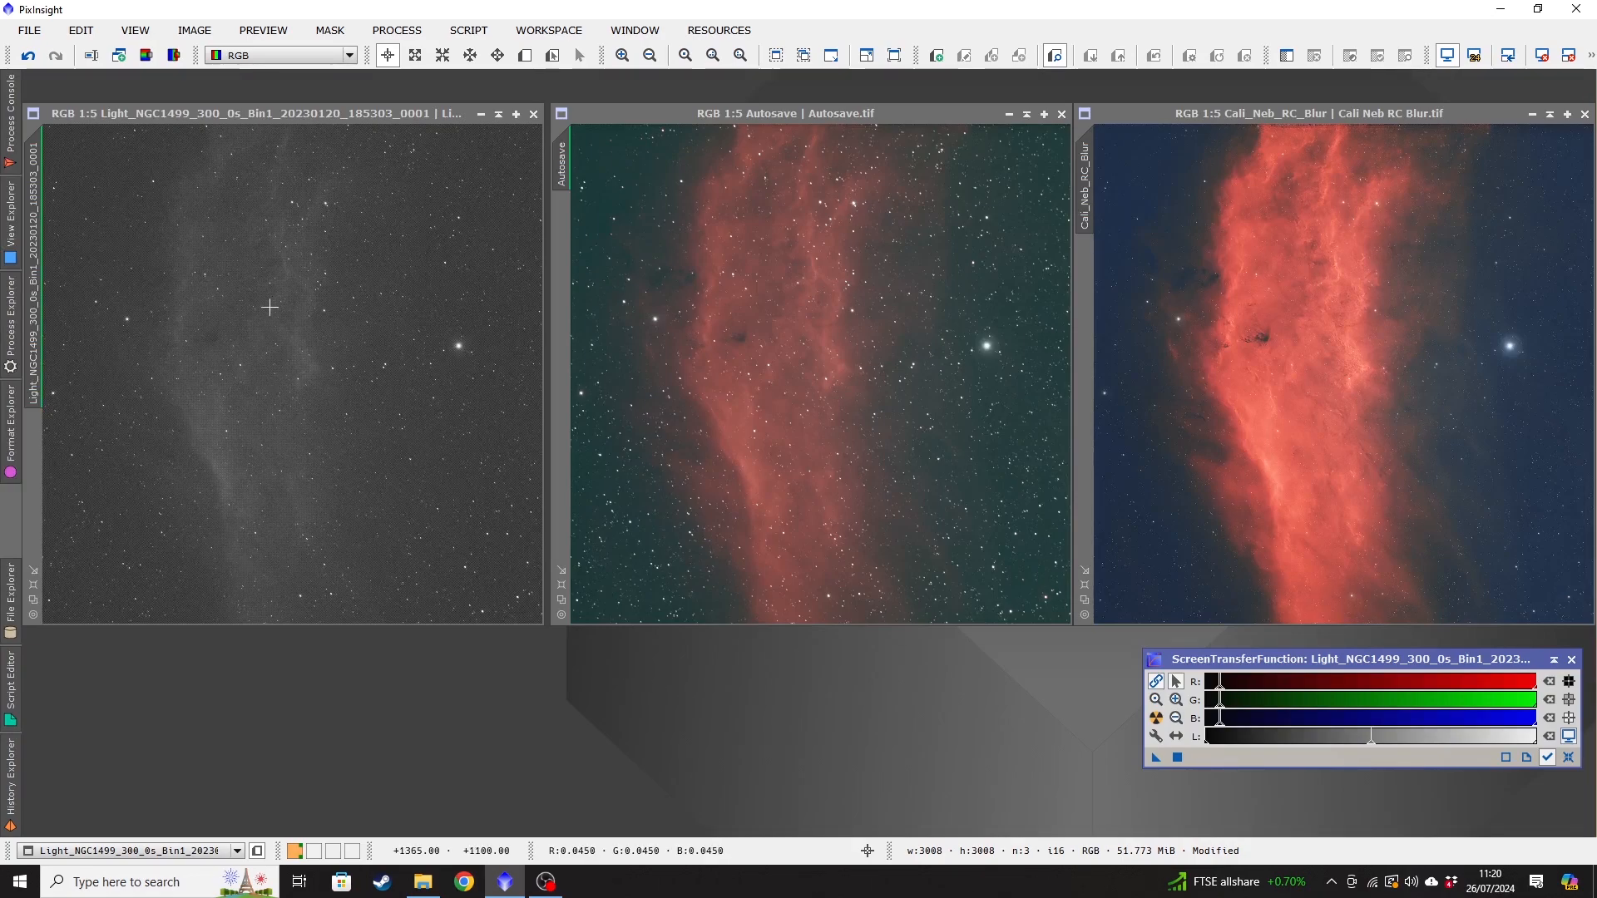
mouse_move(427, 643)
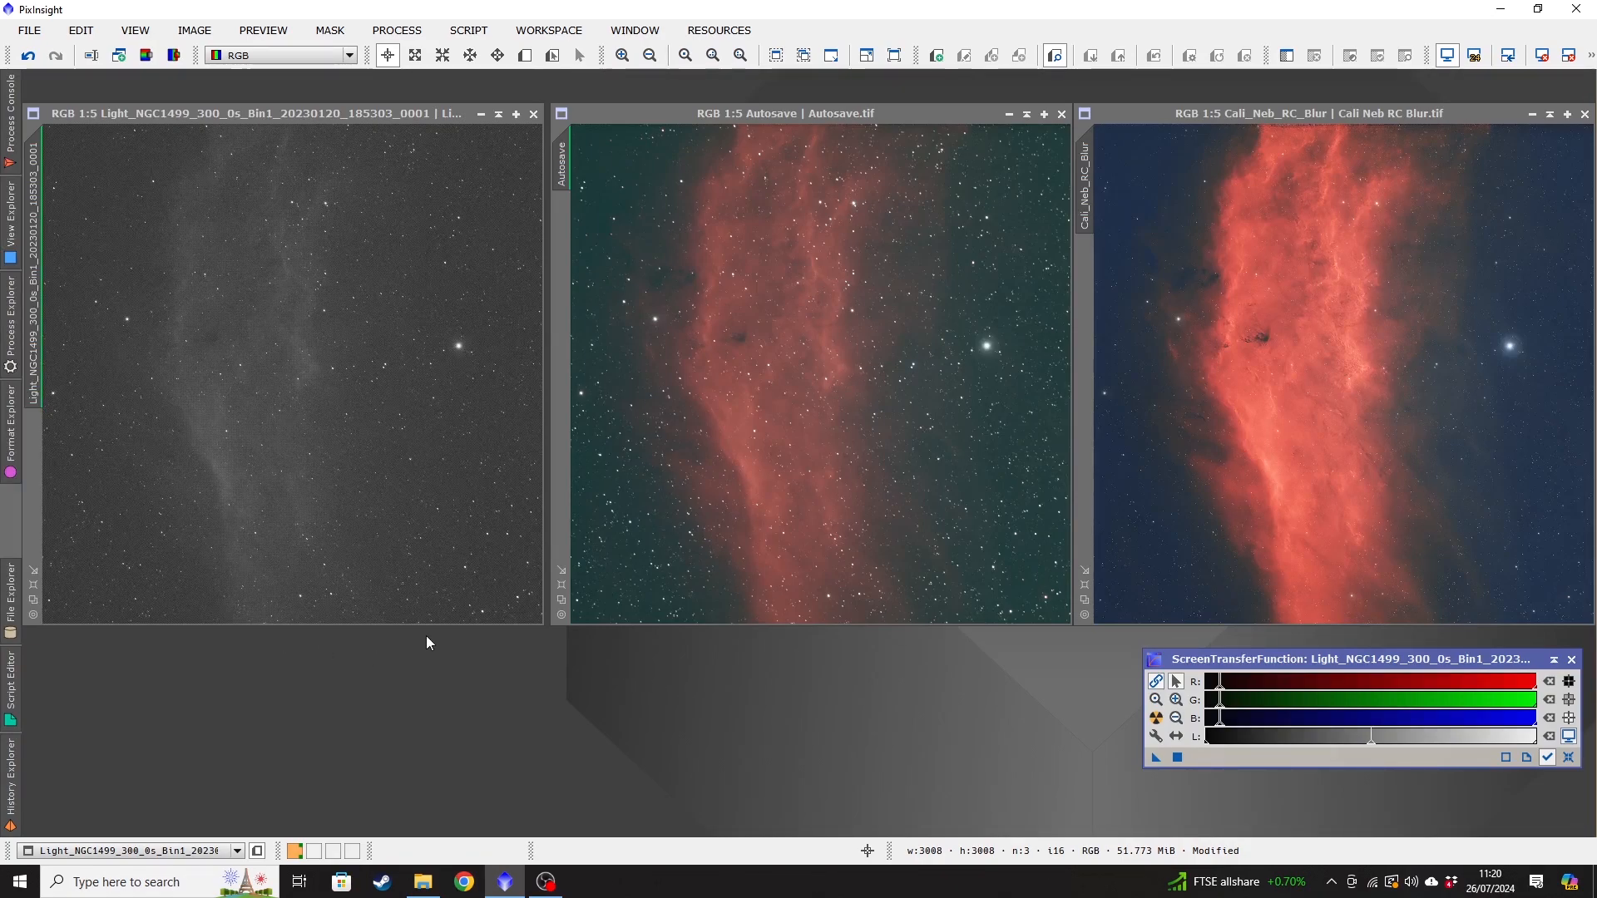
mouse_move(139, 482)
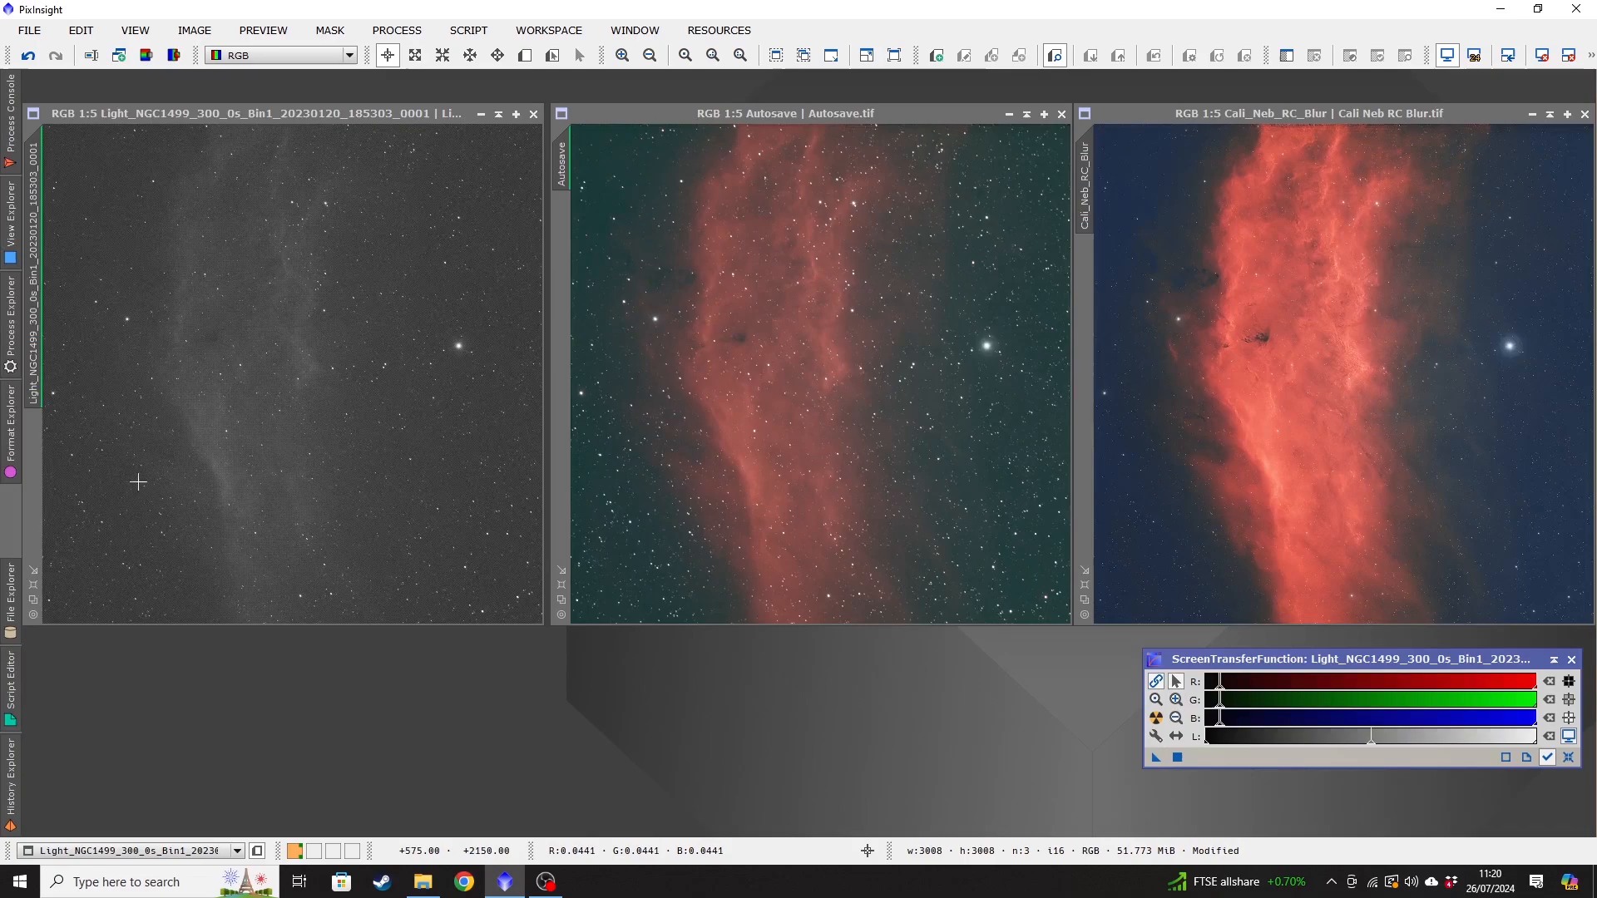
mouse_move(408, 487)
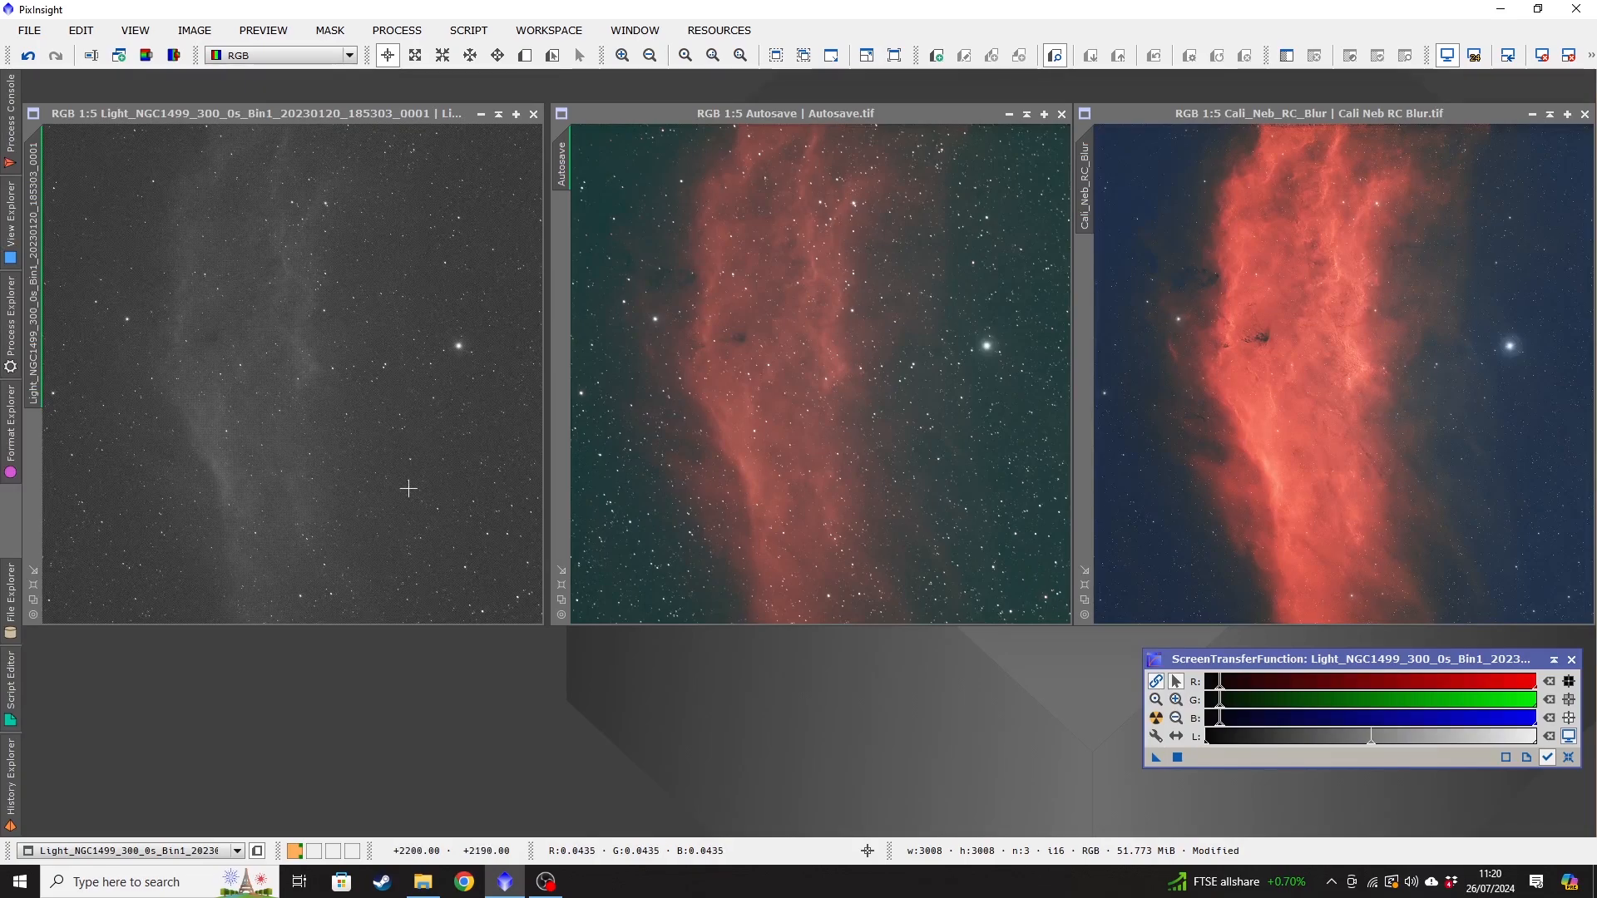
mouse_move(369, 292)
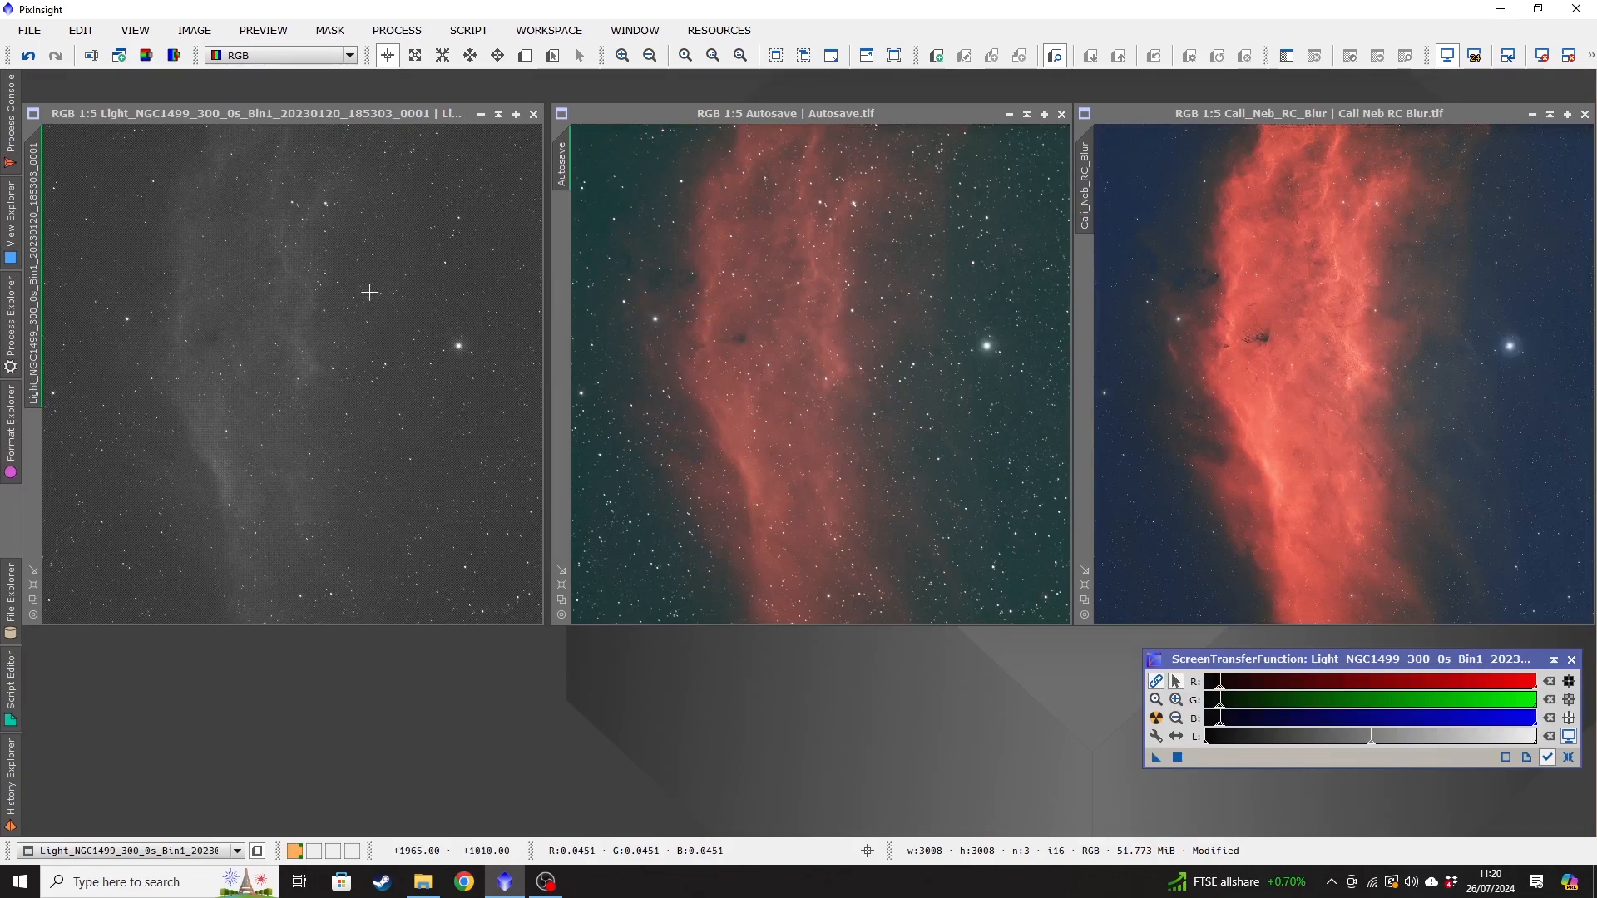
mouse_move(280, 161)
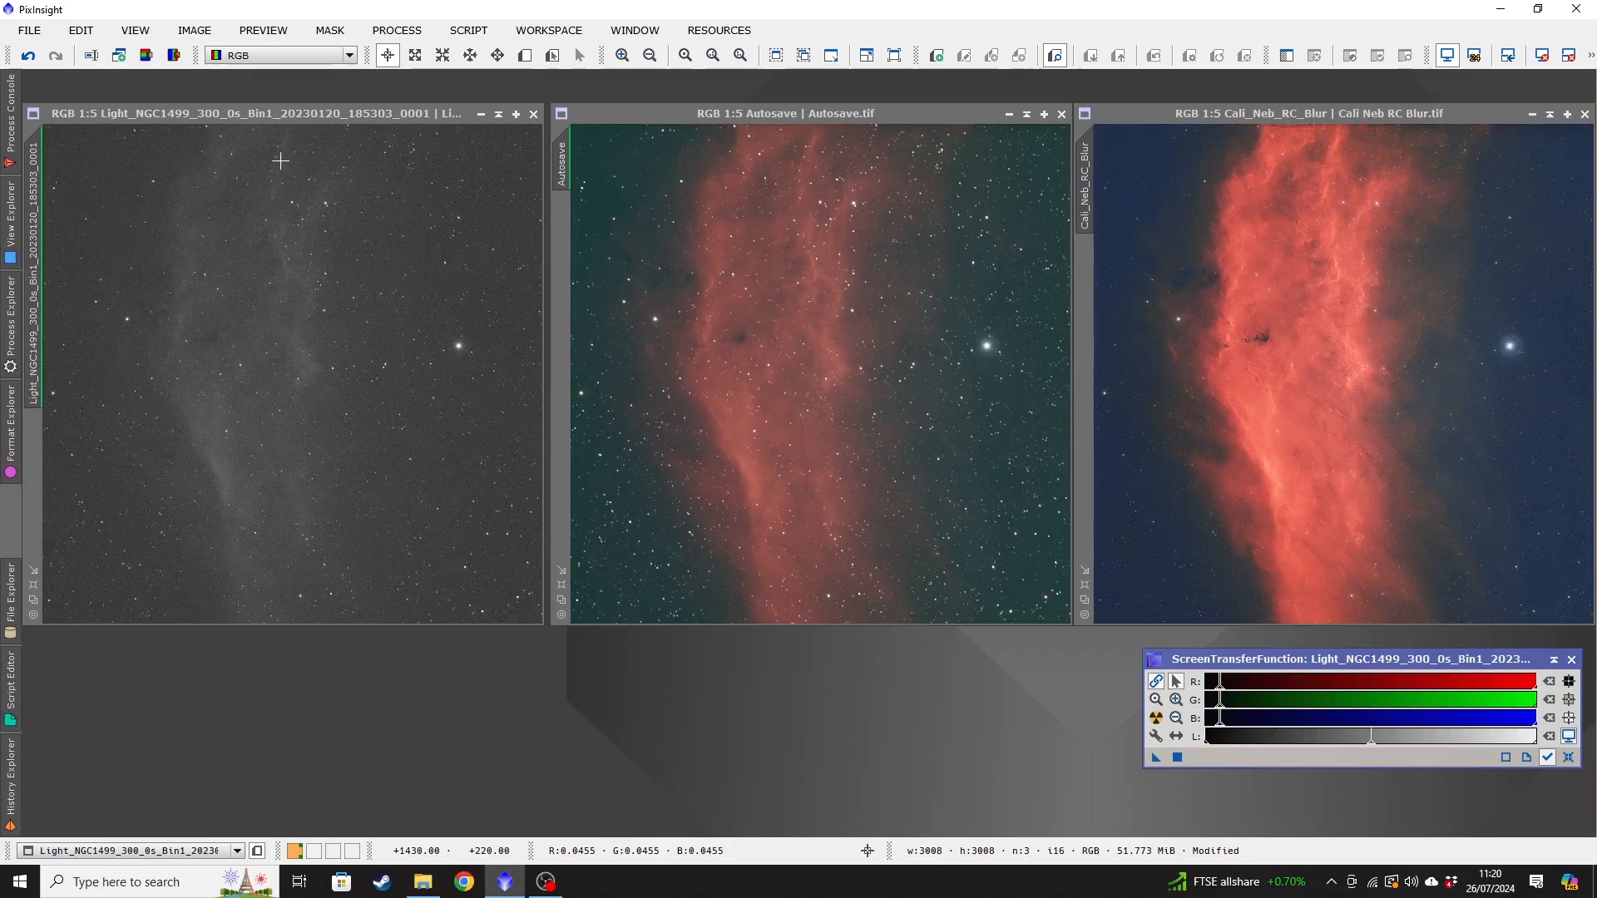
mouse_move(288, 303)
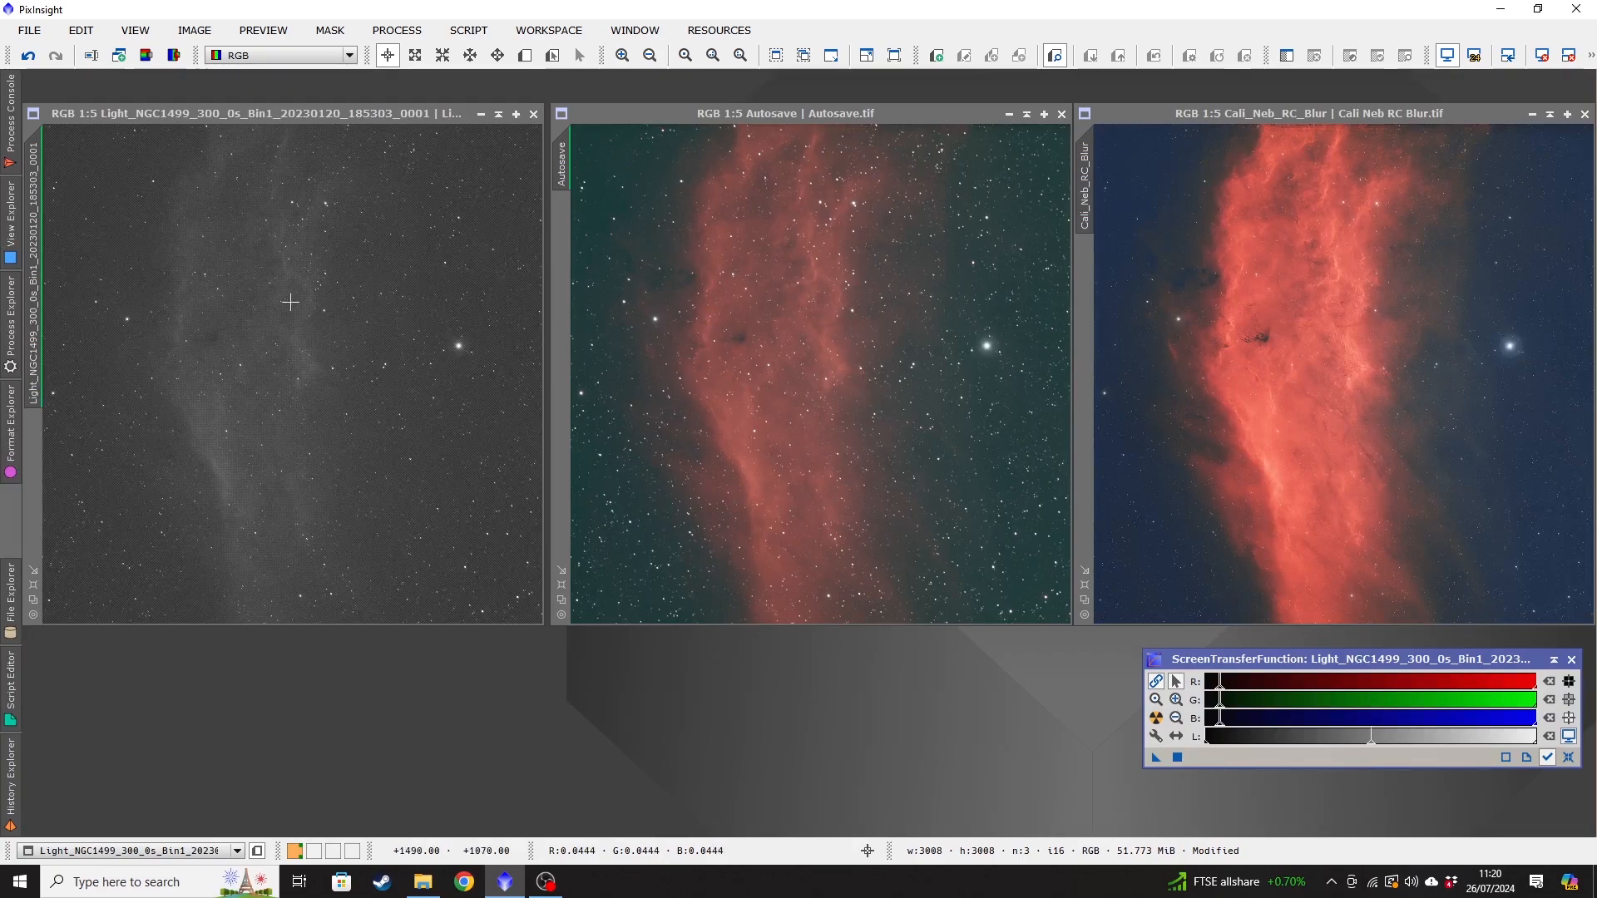
mouse_move(209, 538)
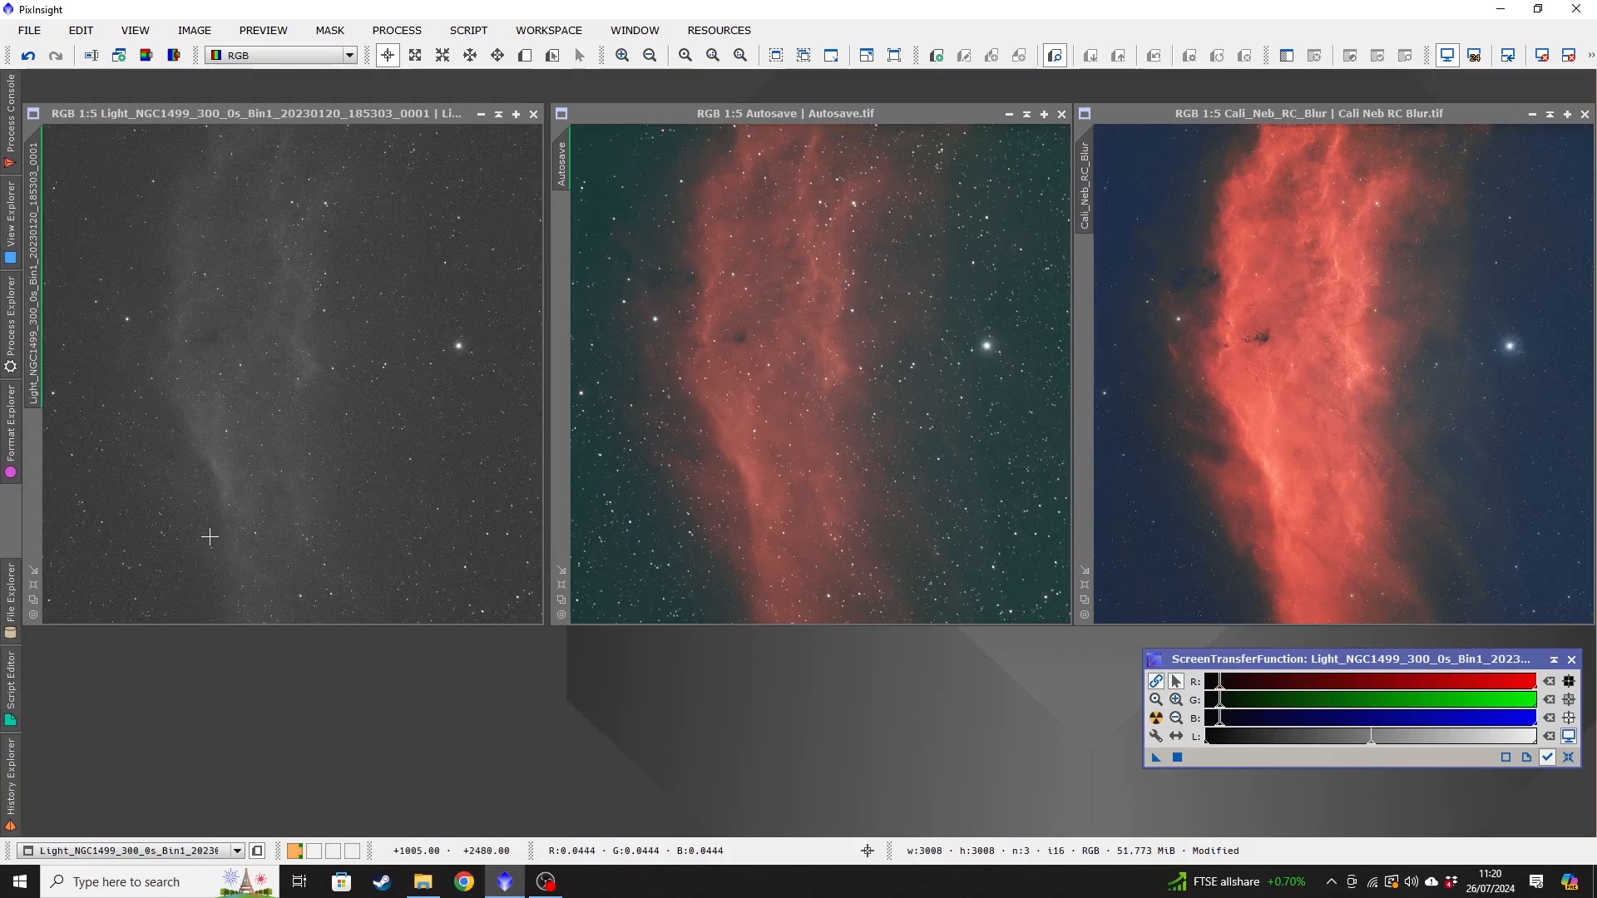
mouse_move(344, 382)
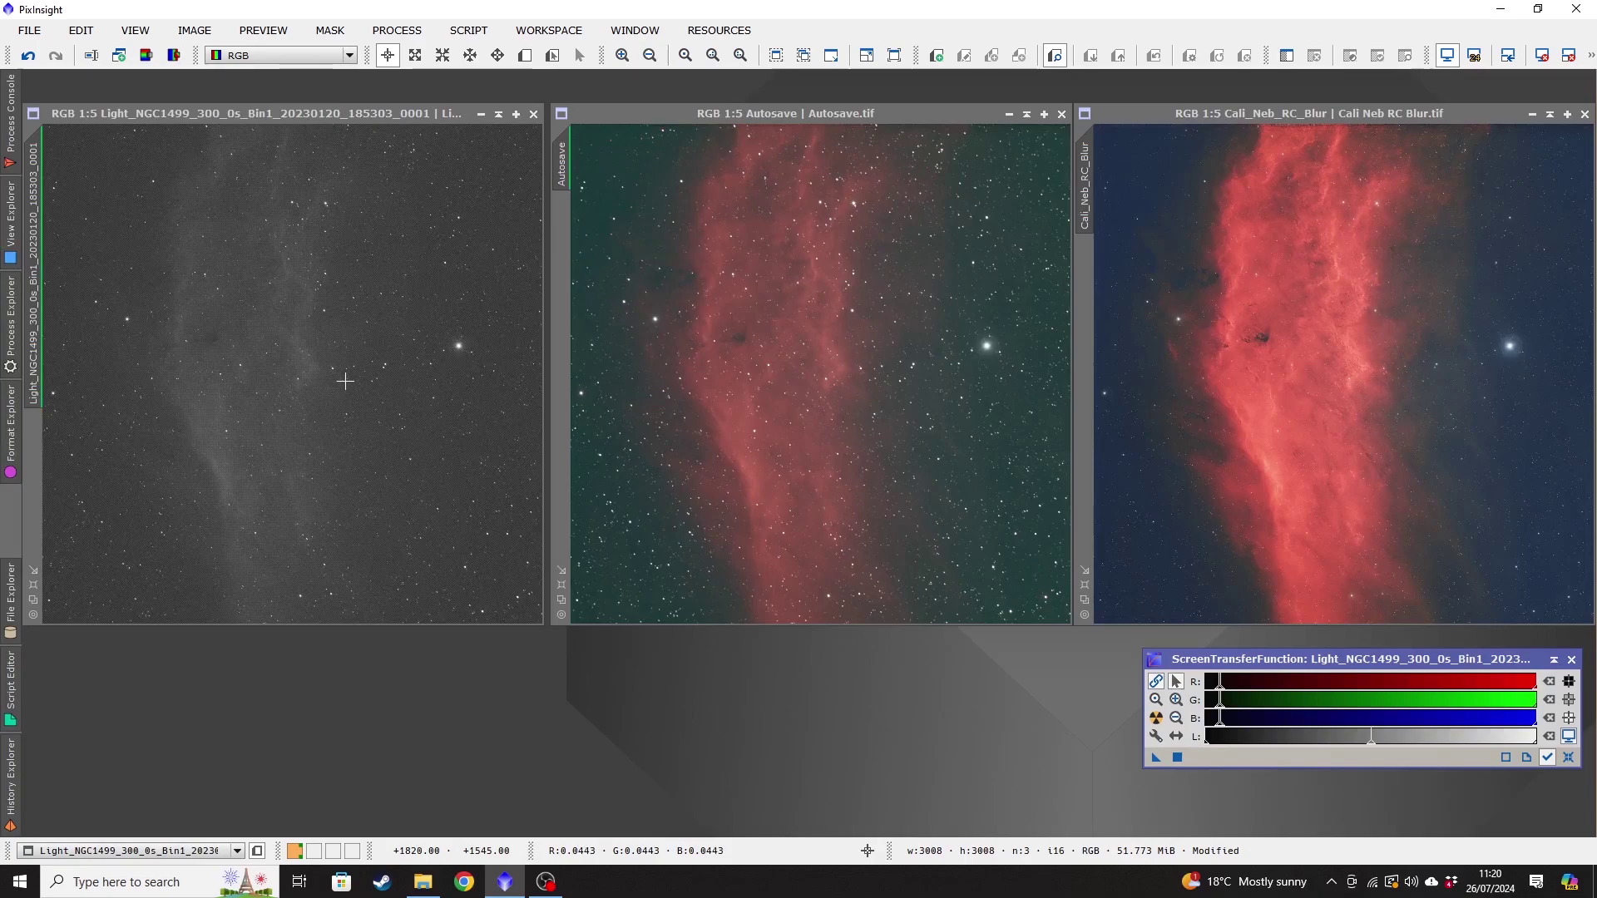
mouse_move(371, 340)
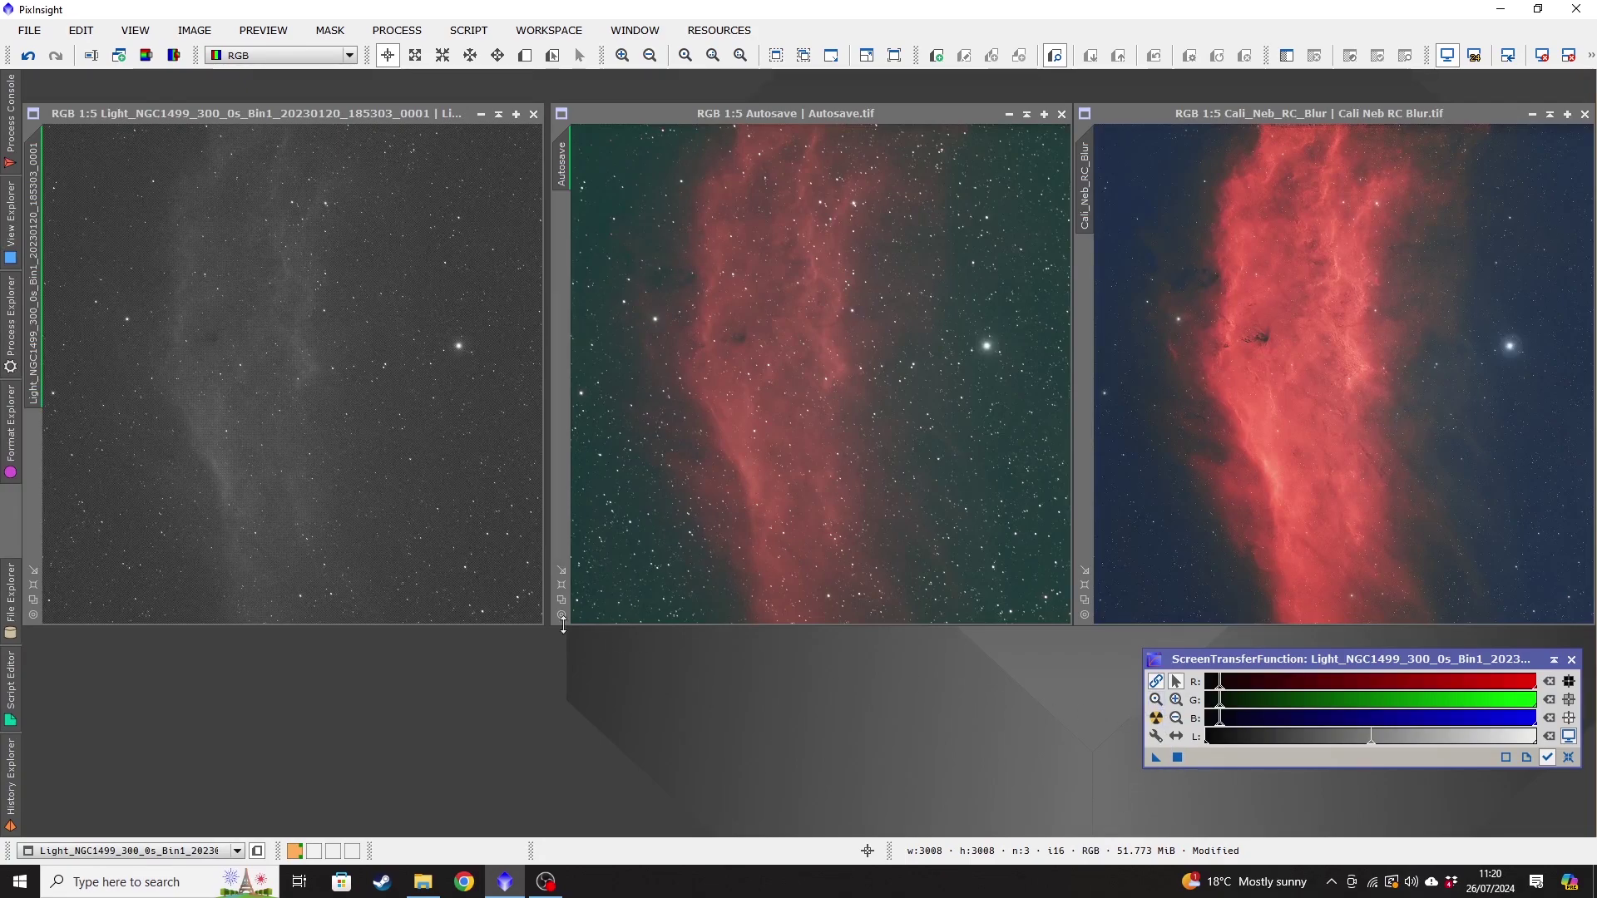
mouse_move(366, 401)
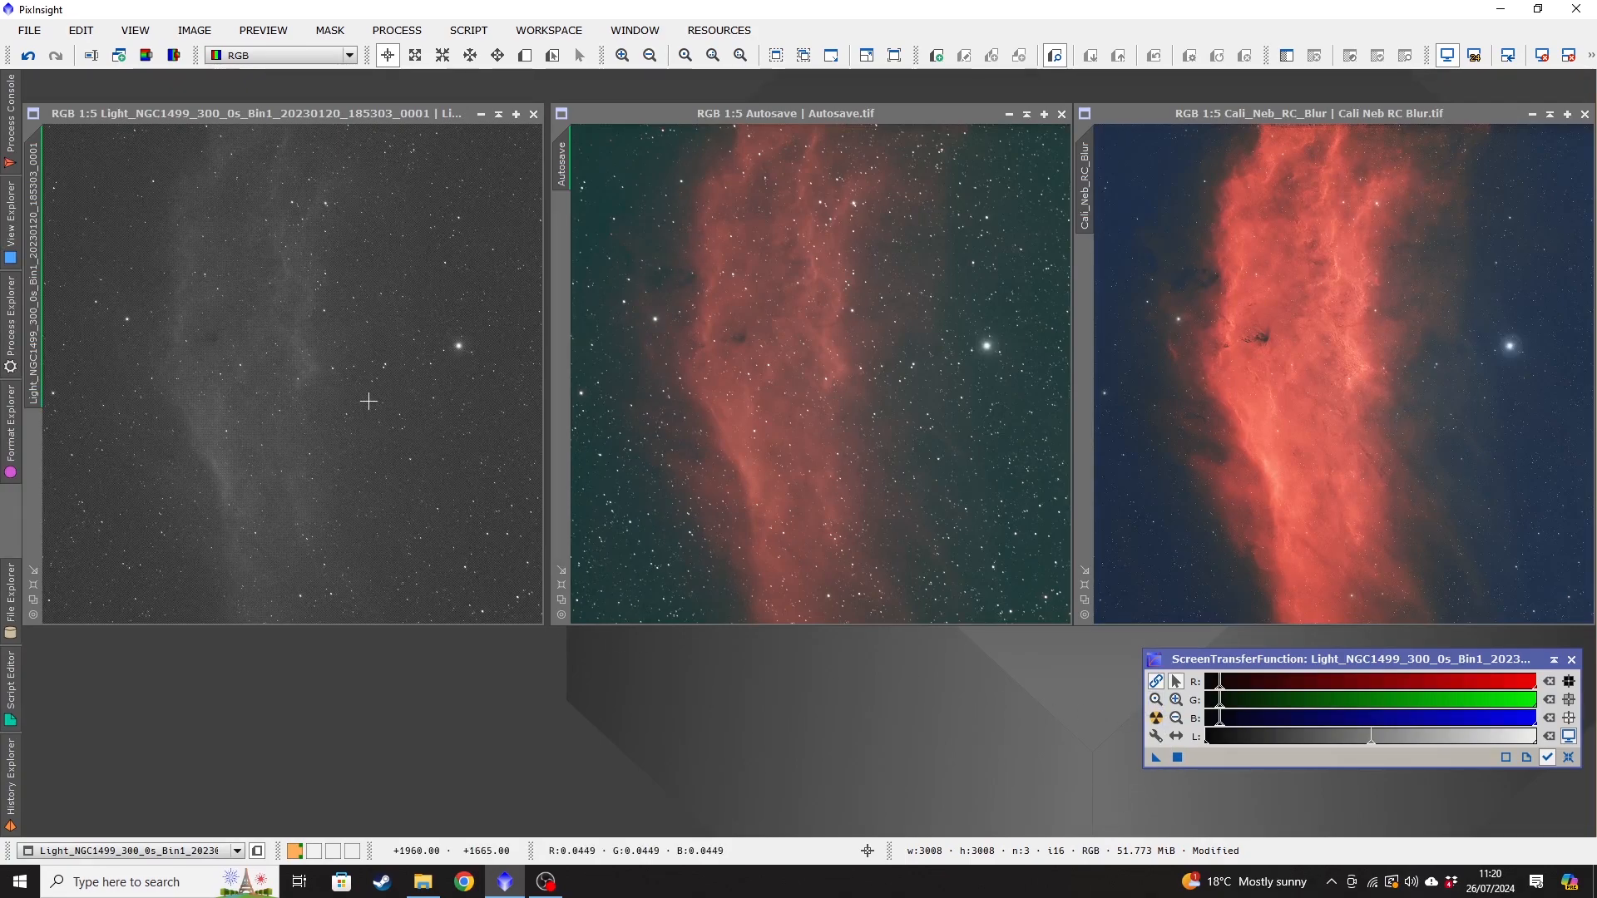
mouse_move(369, 397)
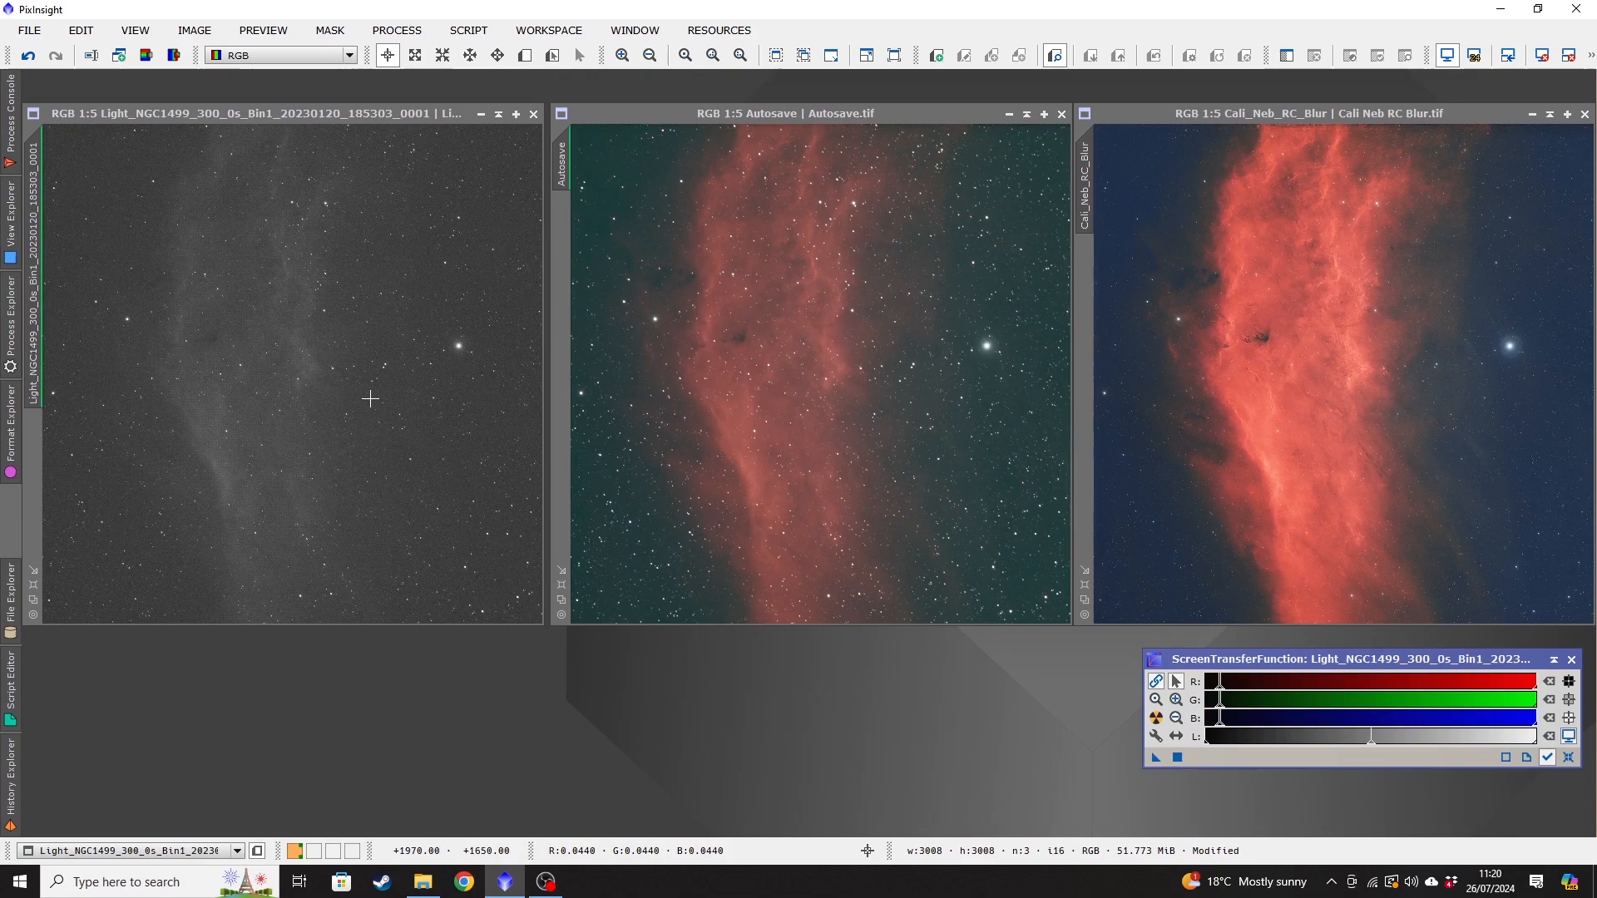
mouse_move(406, 296)
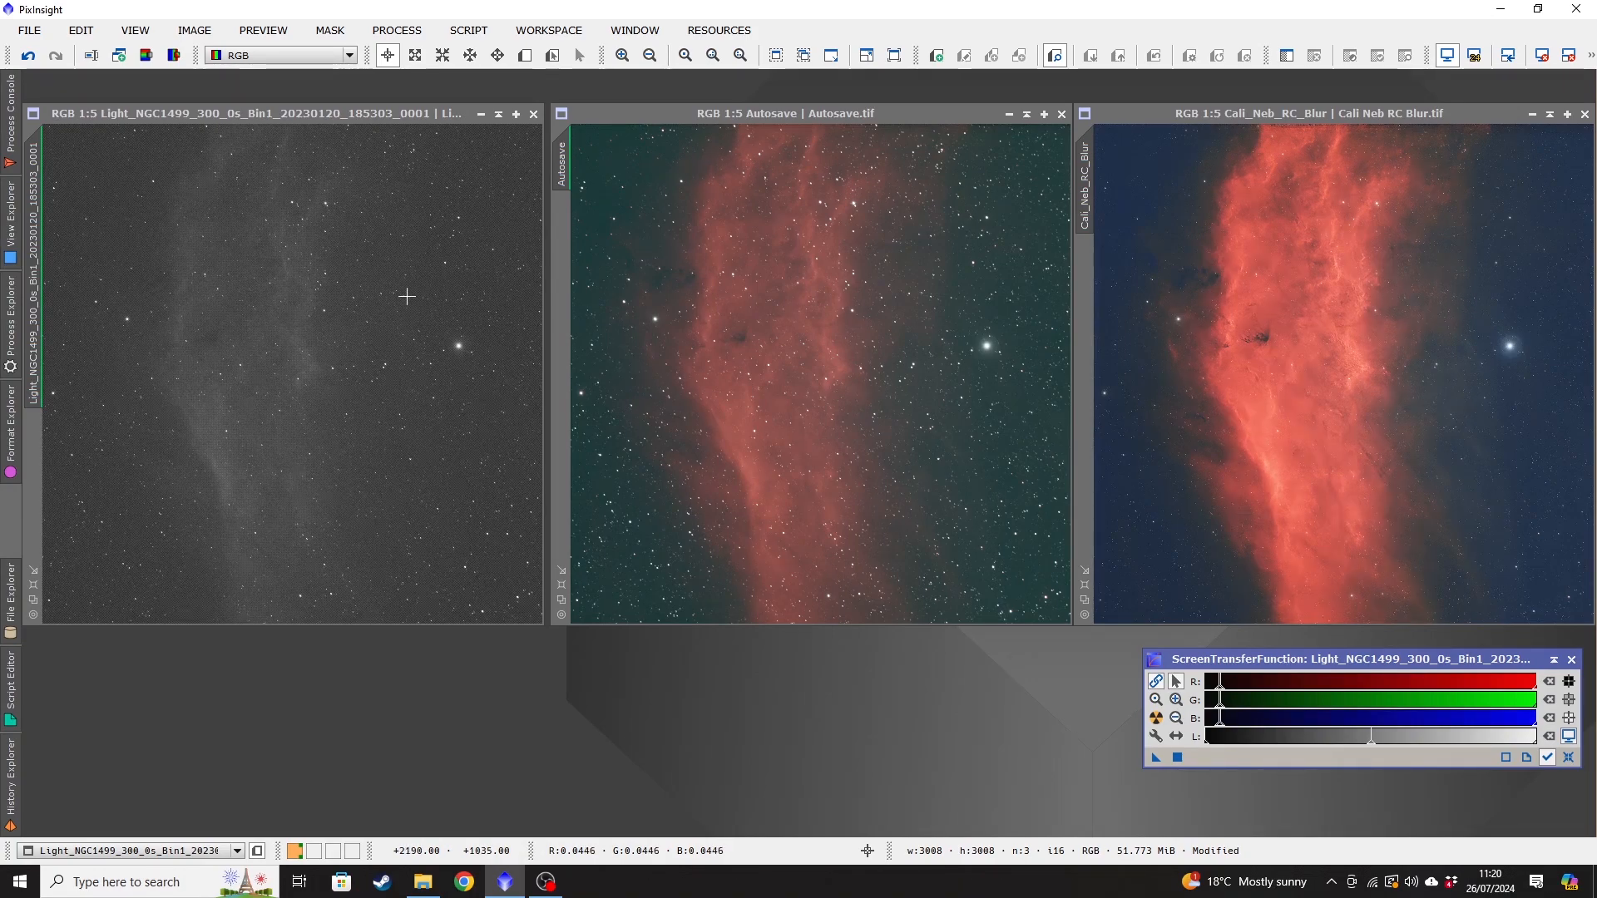
mouse_move(283, 142)
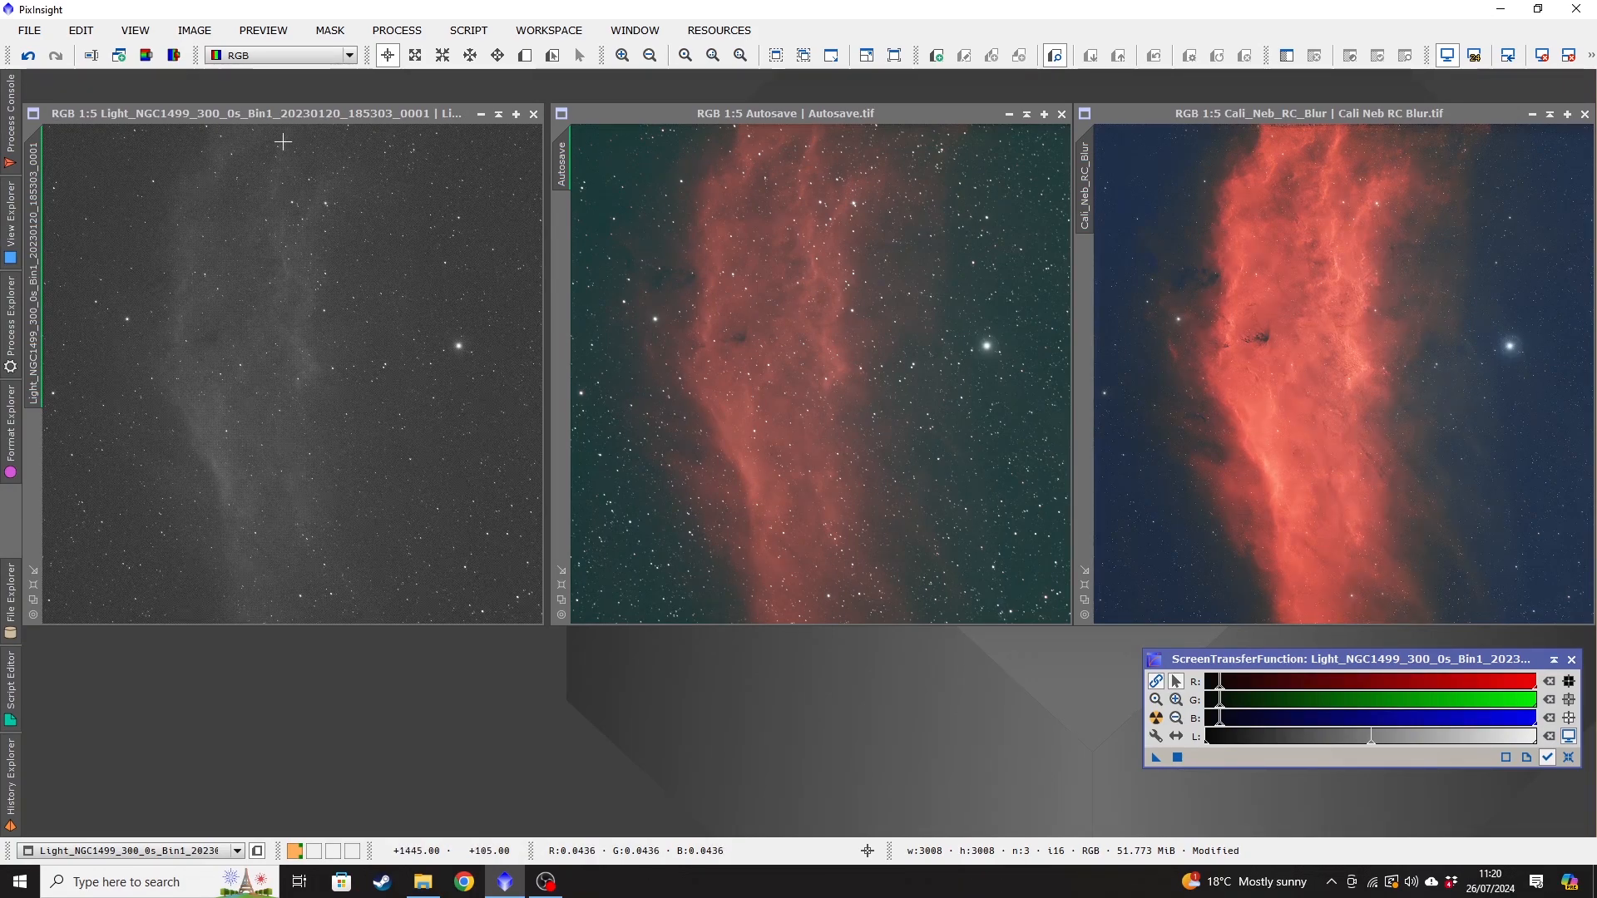
mouse_move(363, 288)
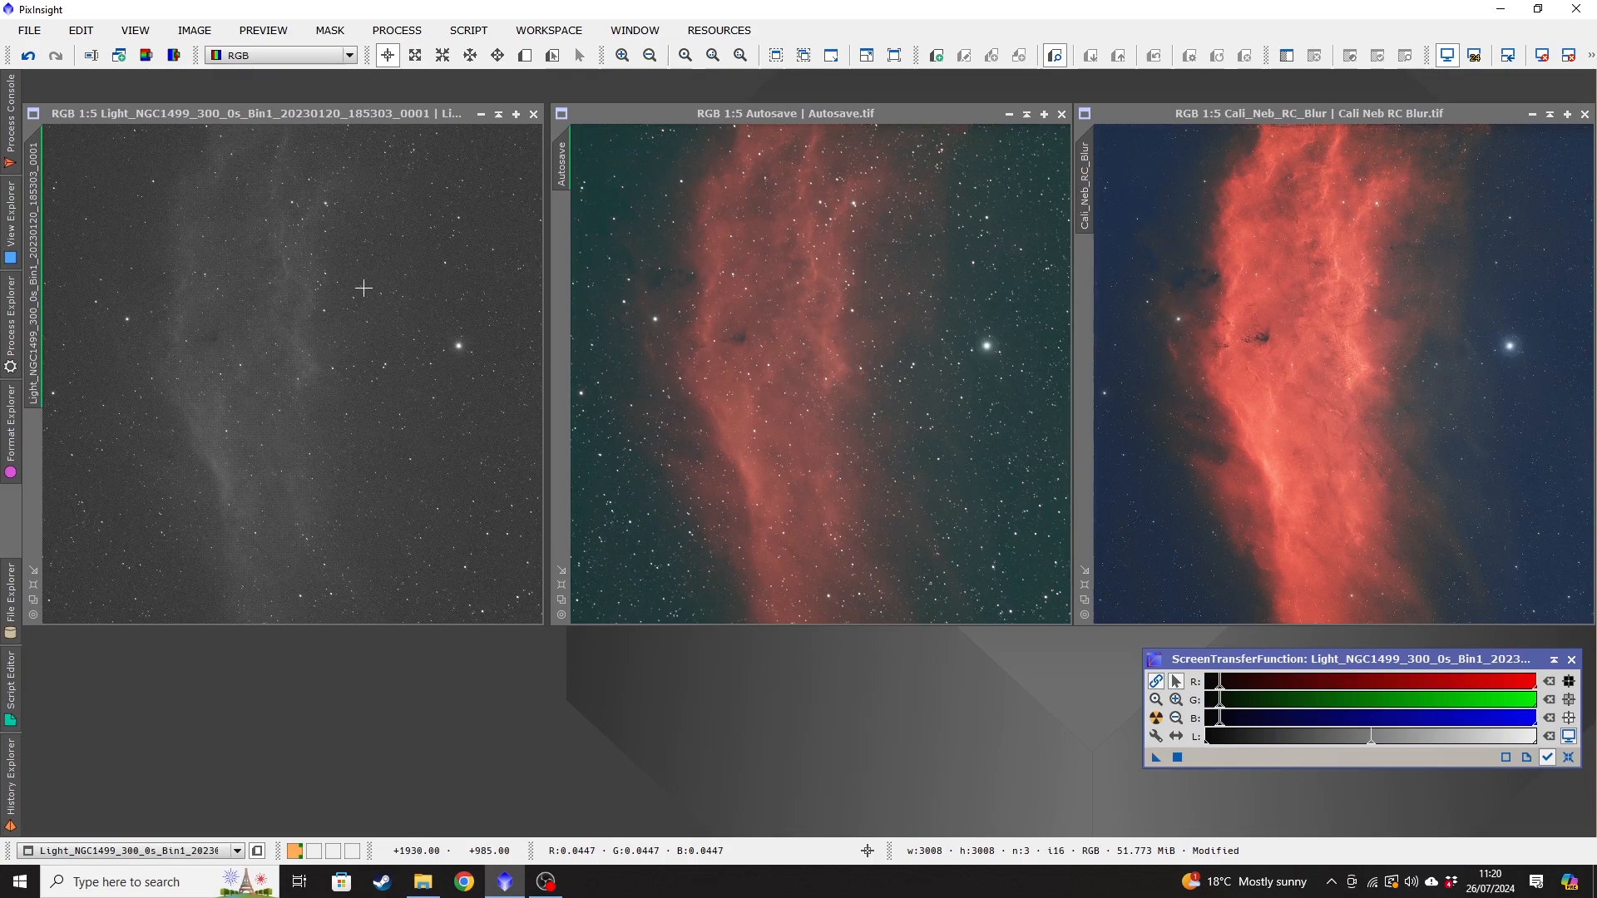
mouse_move(892, 313)
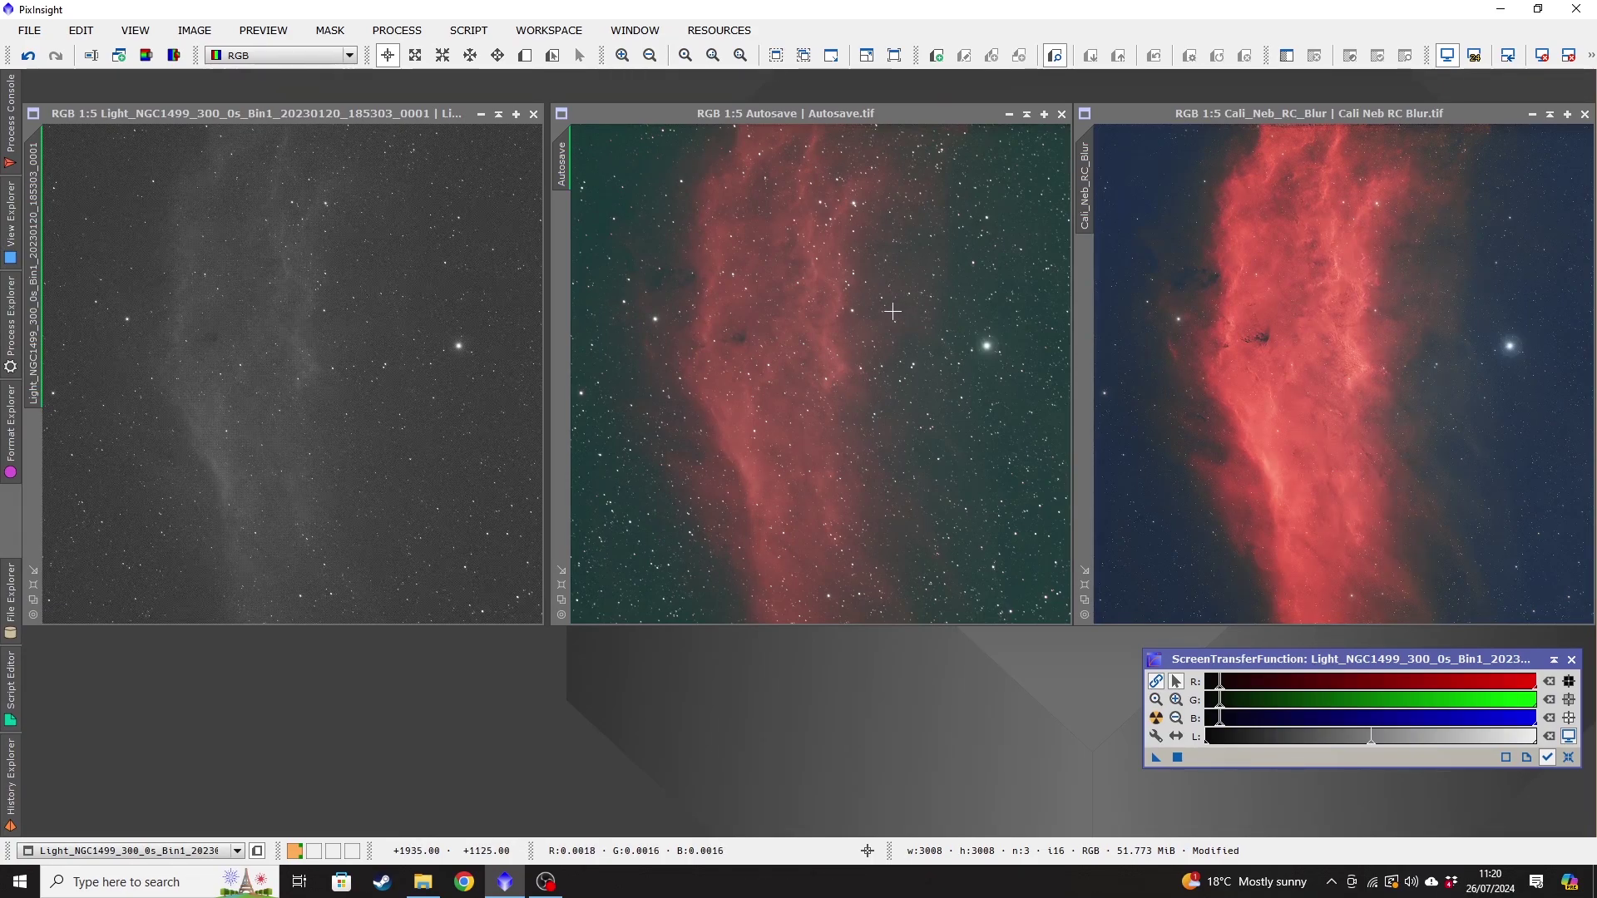
mouse_move(292, 301)
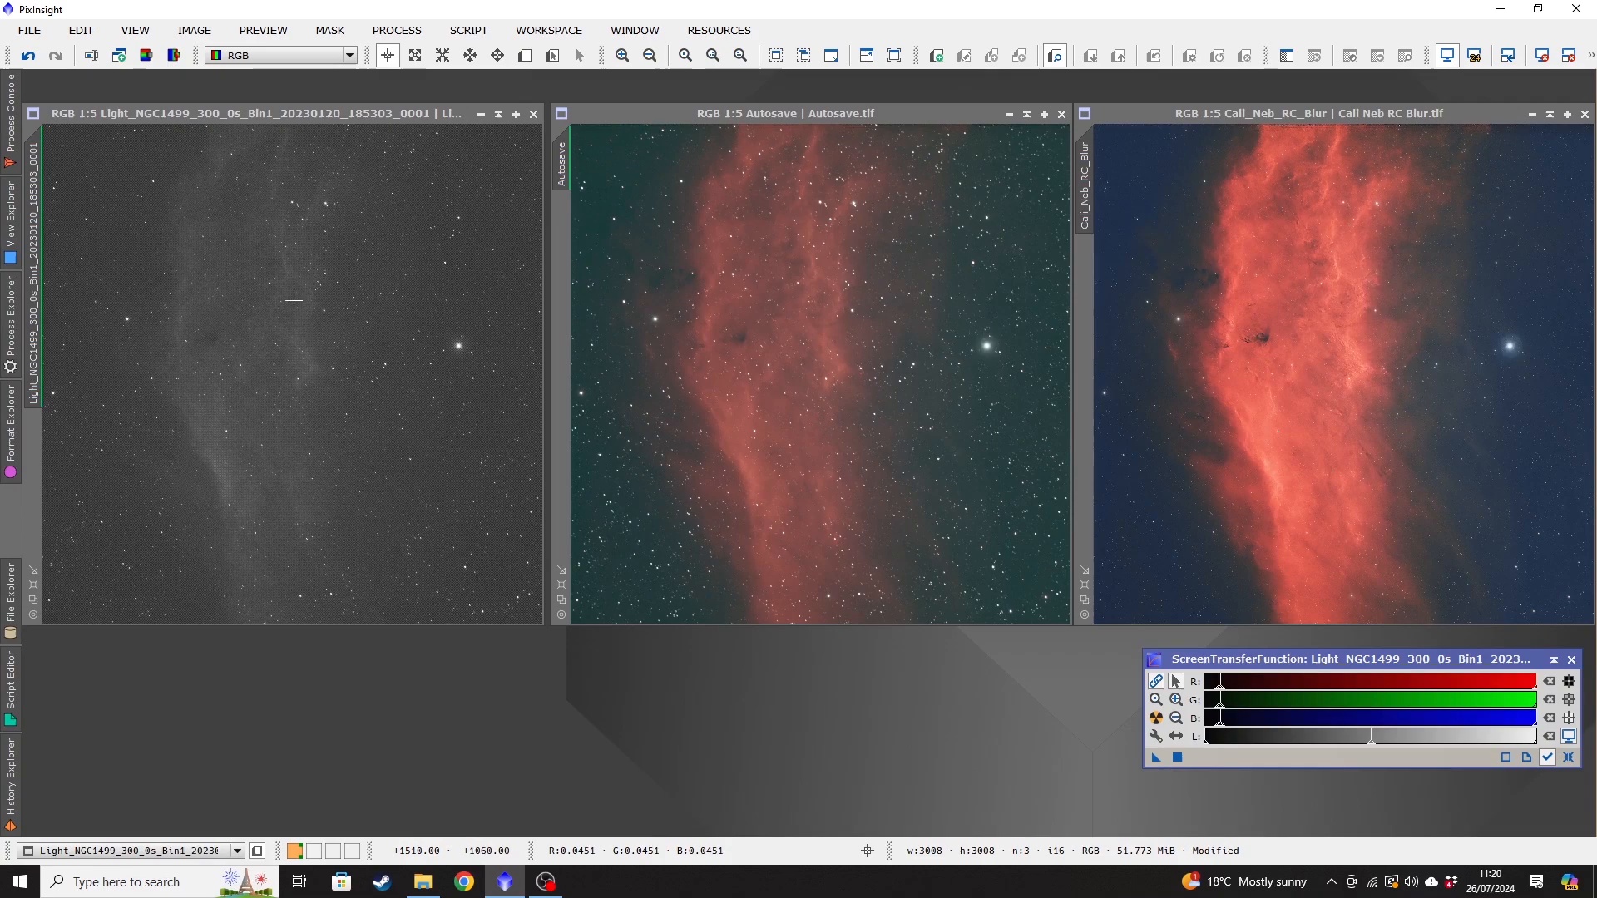
mouse_move(628, 324)
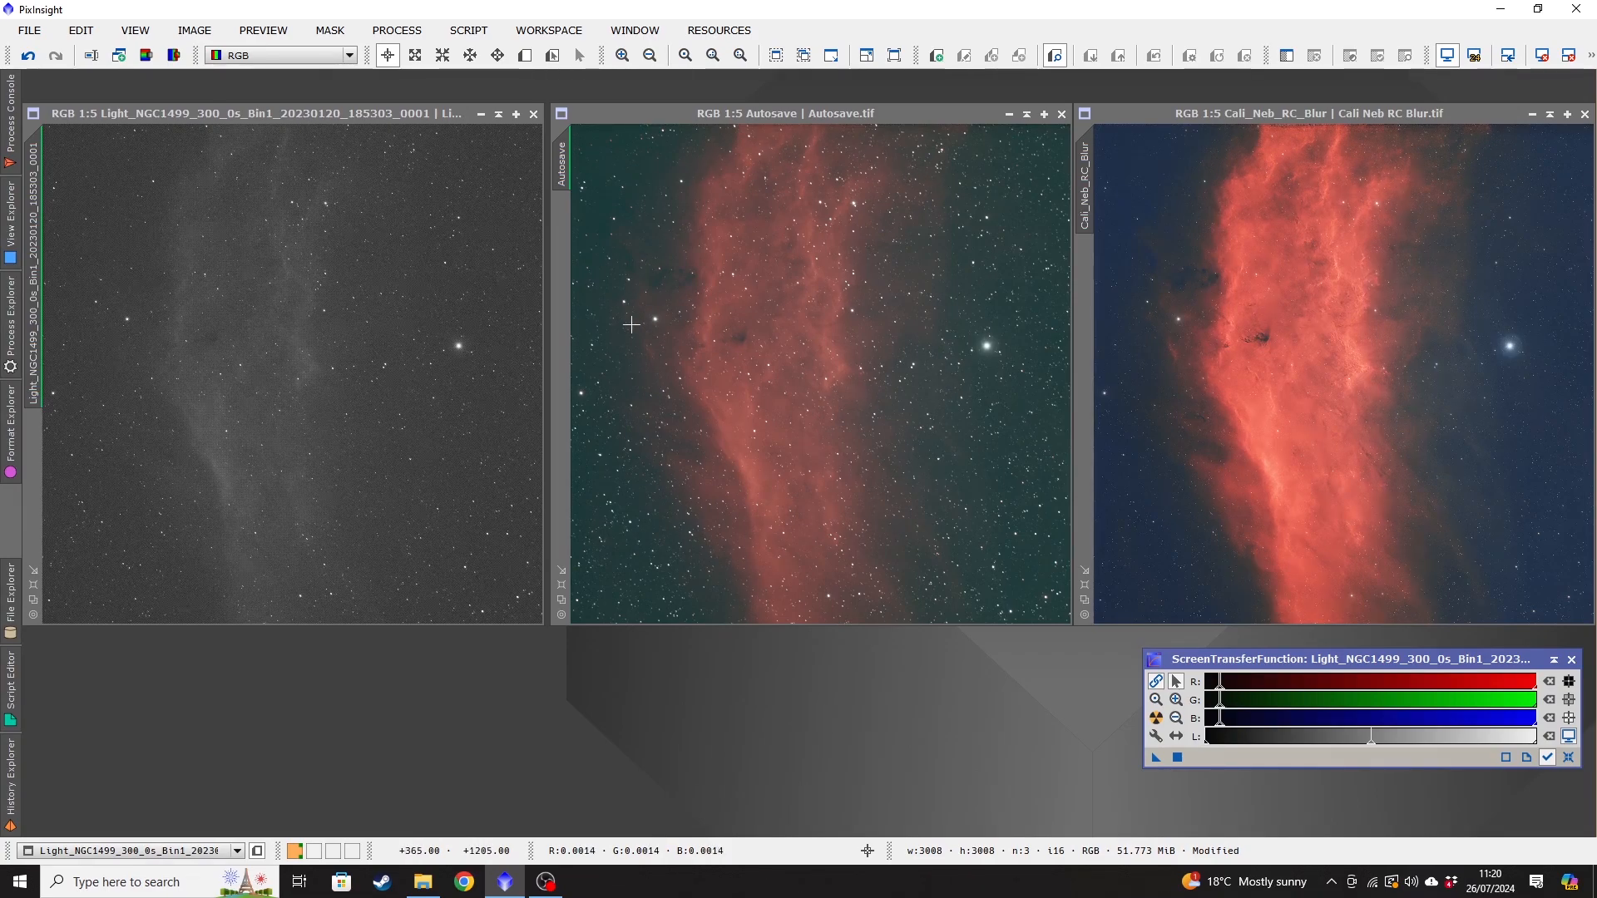
mouse_move(216, 247)
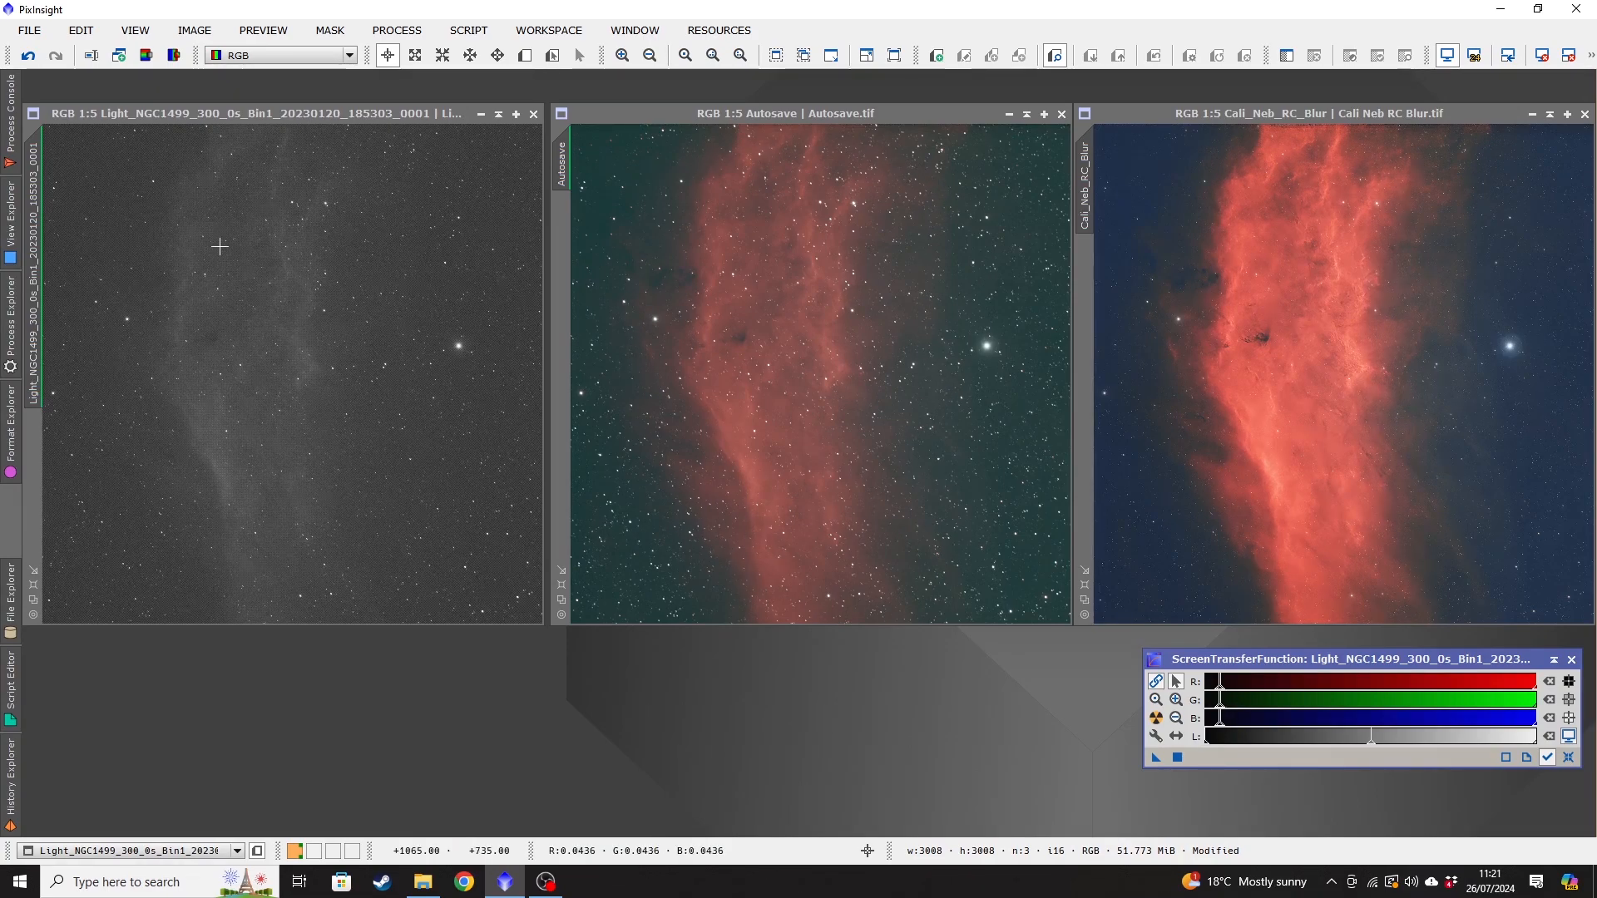
mouse_move(978, 428)
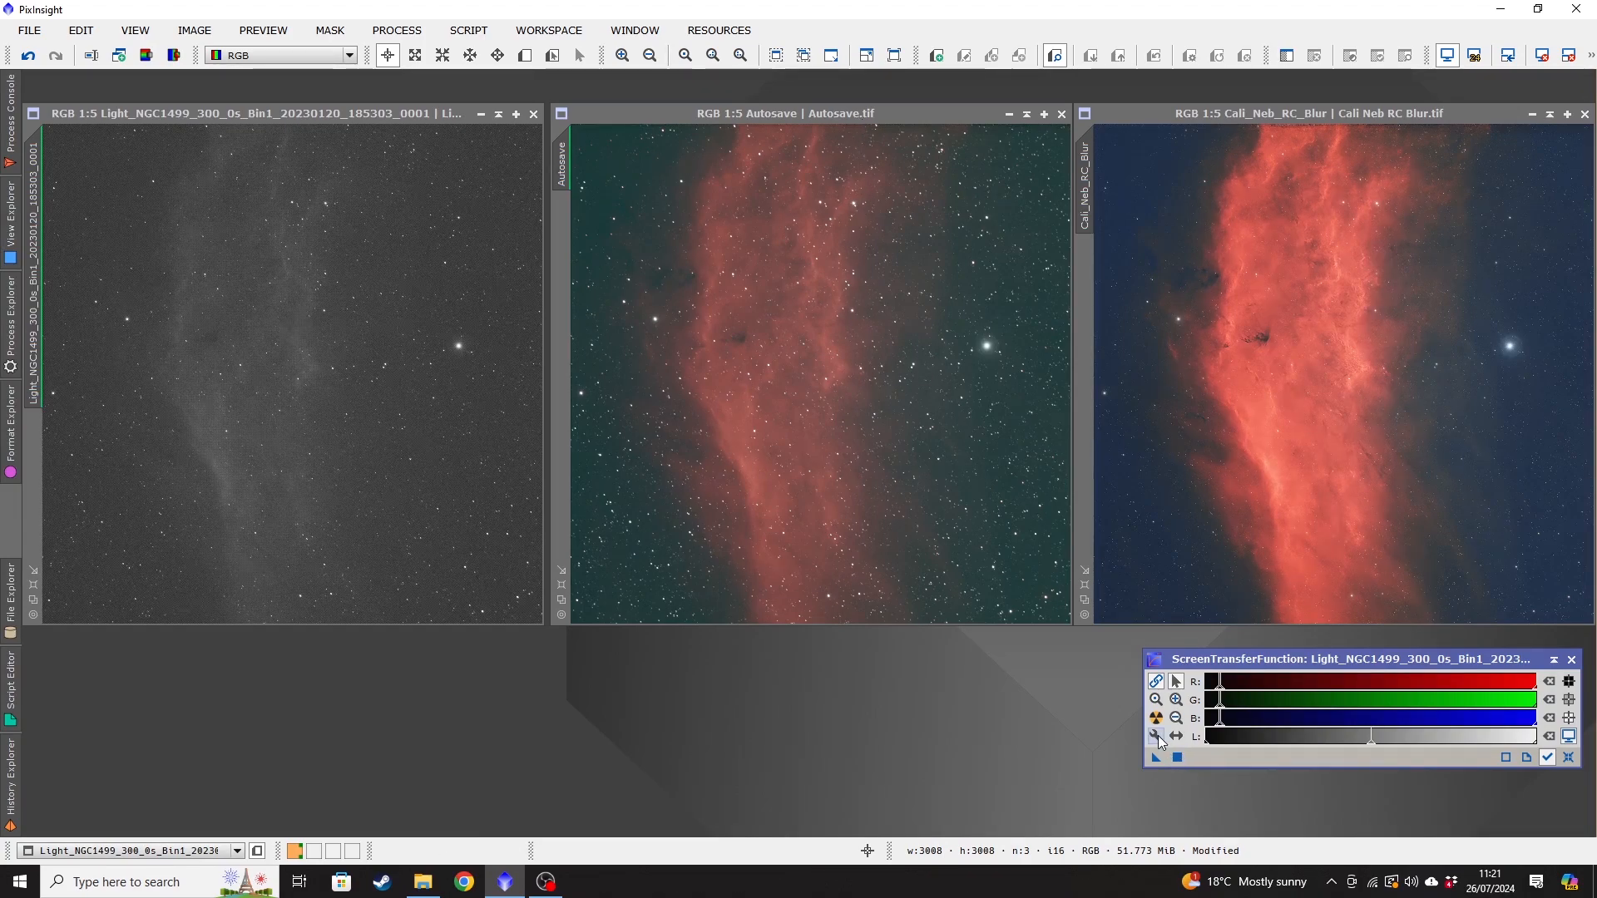
mouse_move(1157, 718)
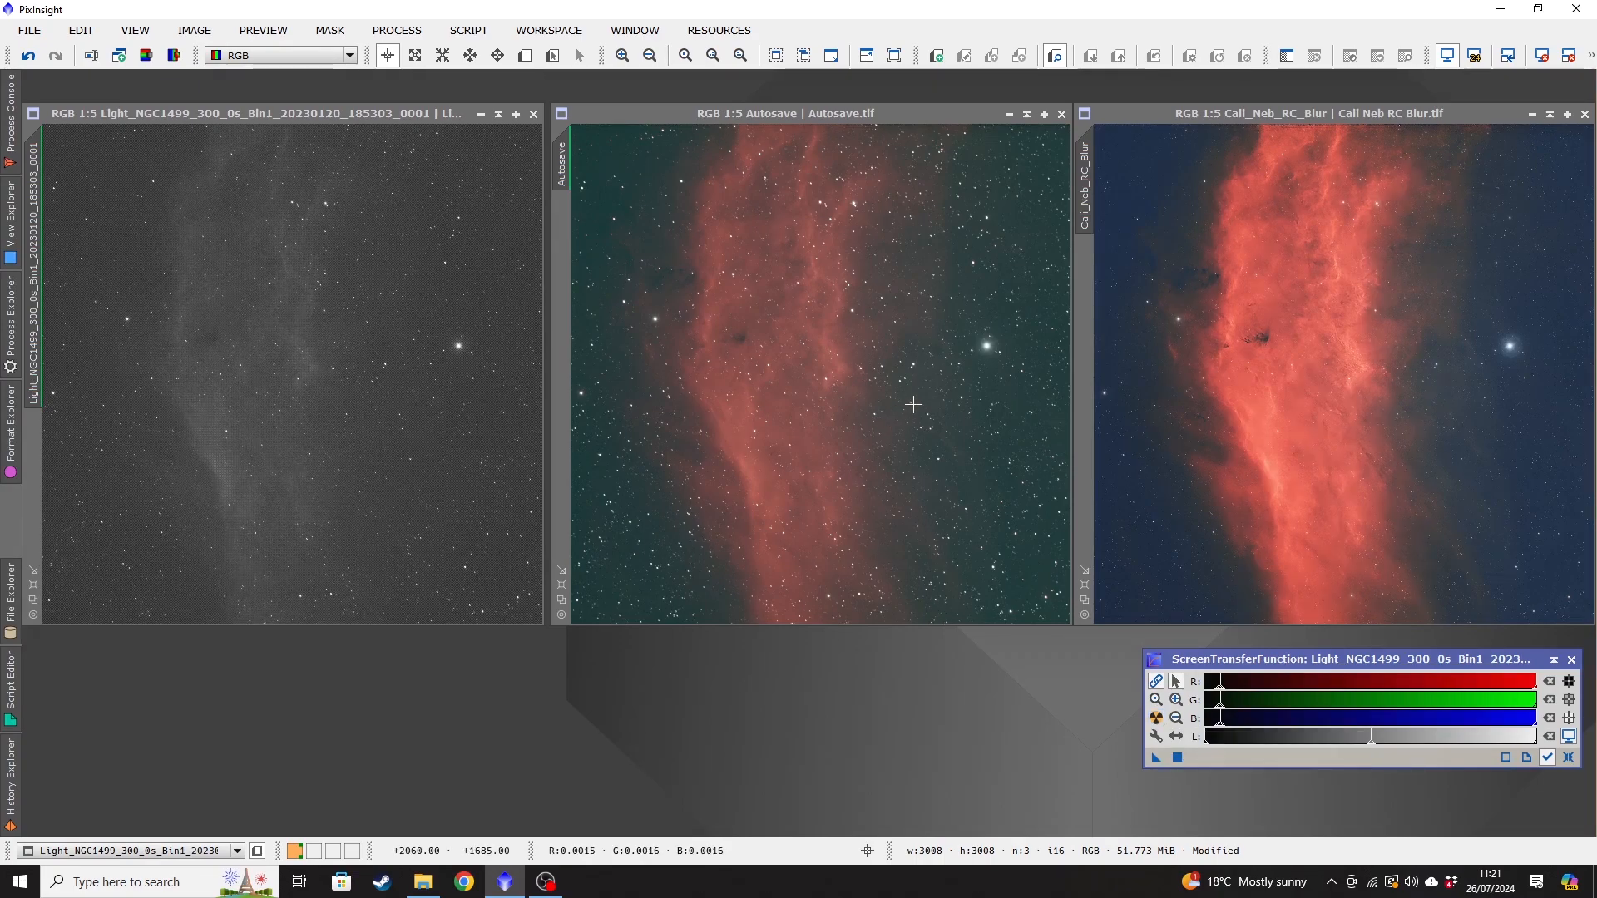
mouse_move(913, 390)
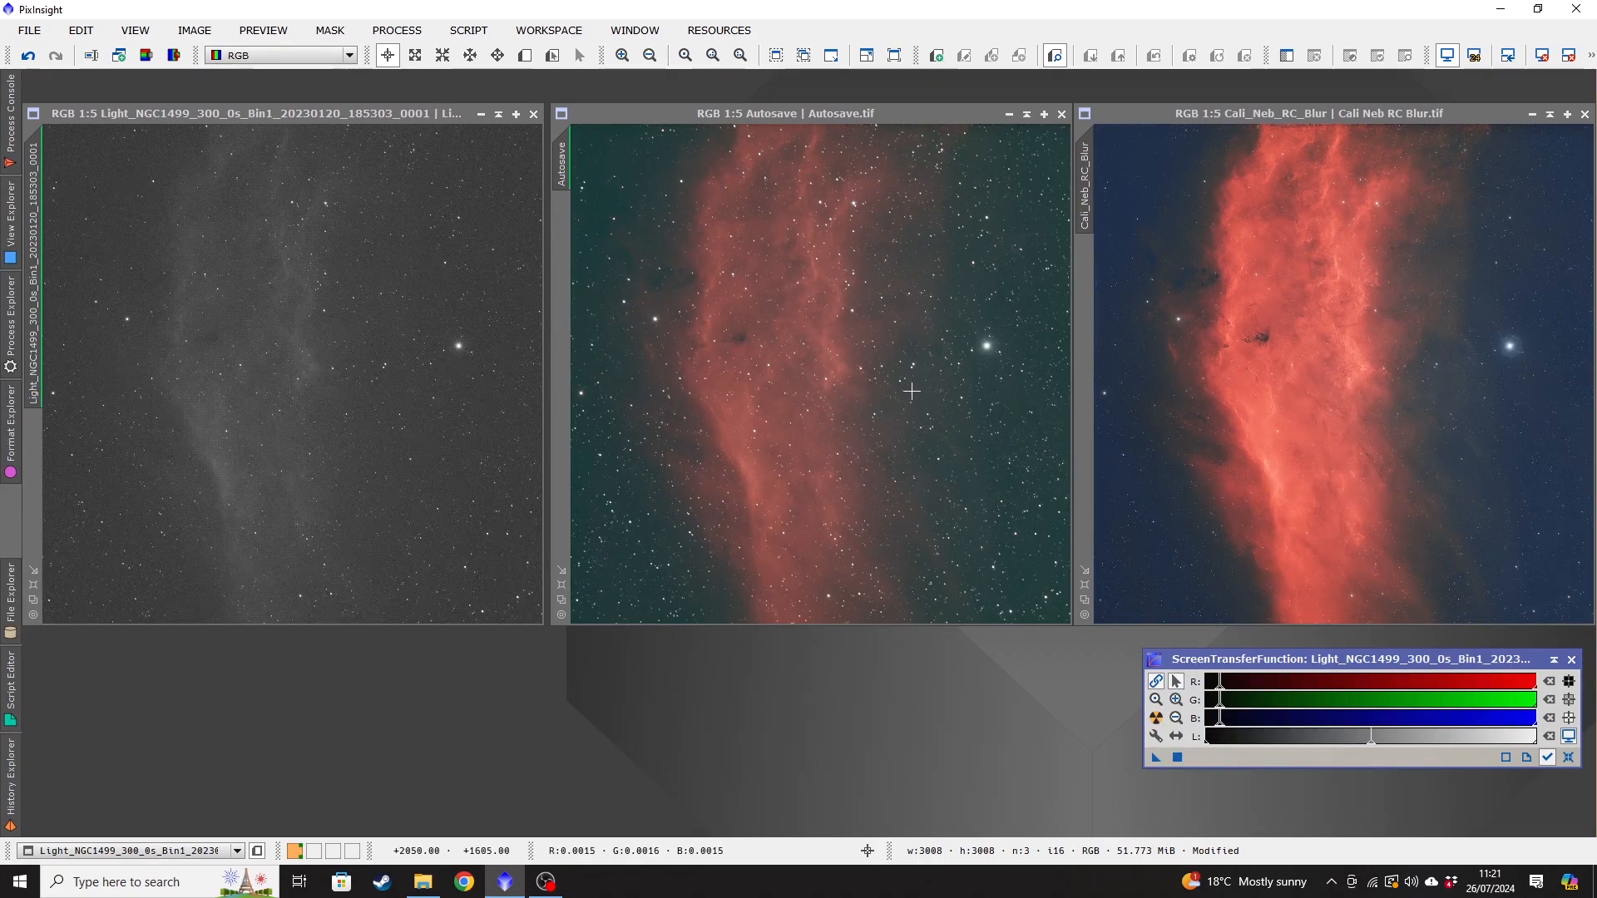
mouse_move(634, 221)
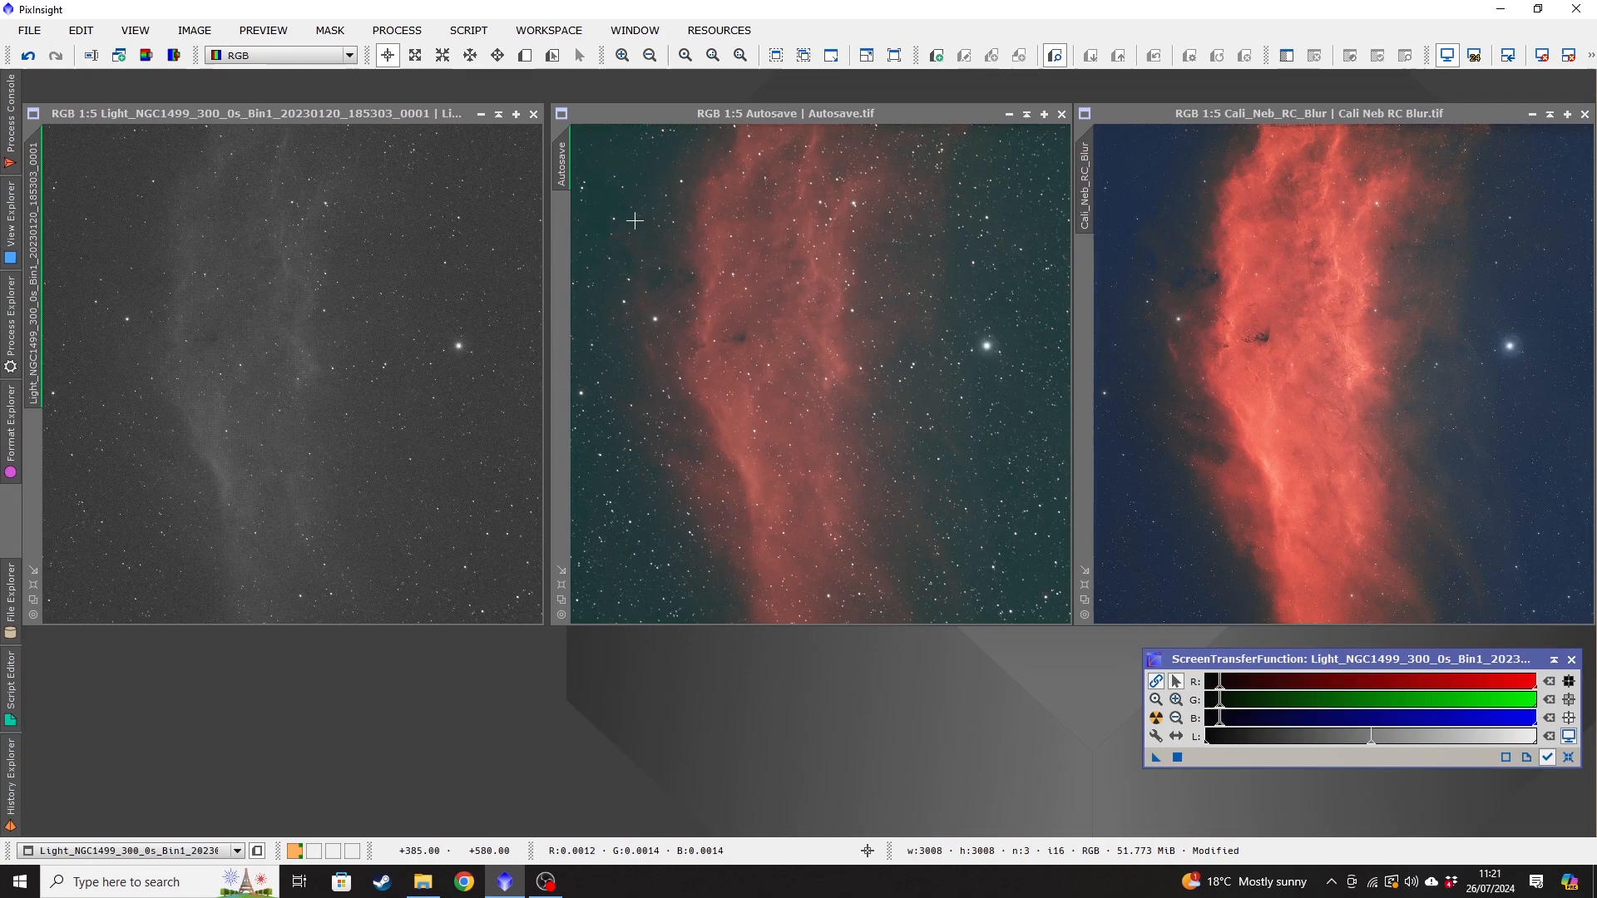
mouse_move(619, 433)
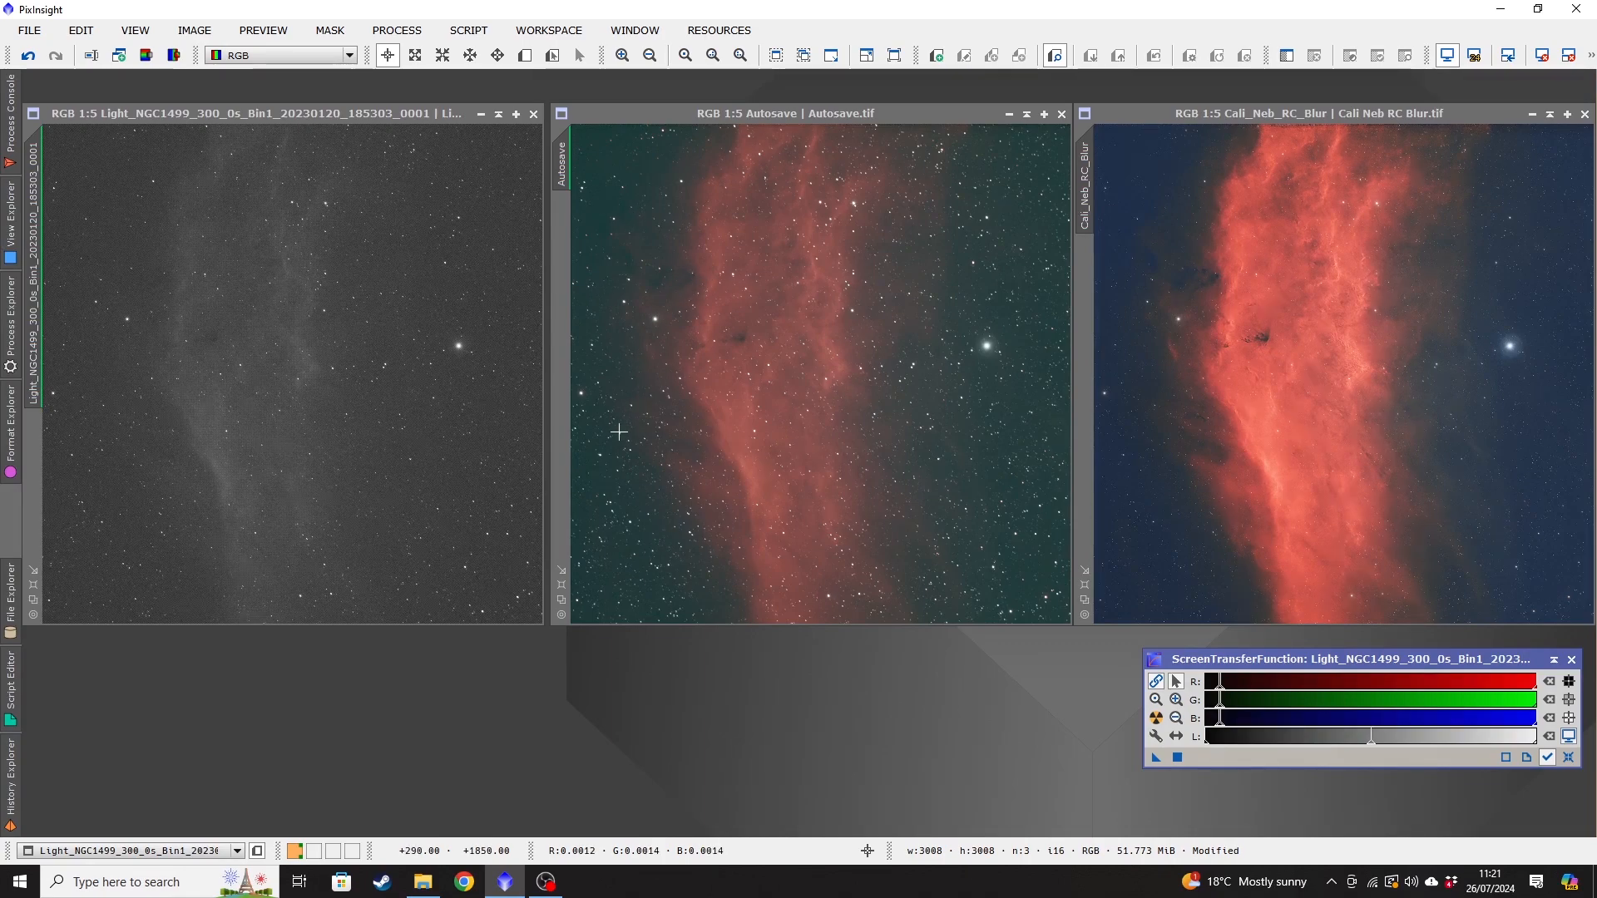
mouse_move(644, 375)
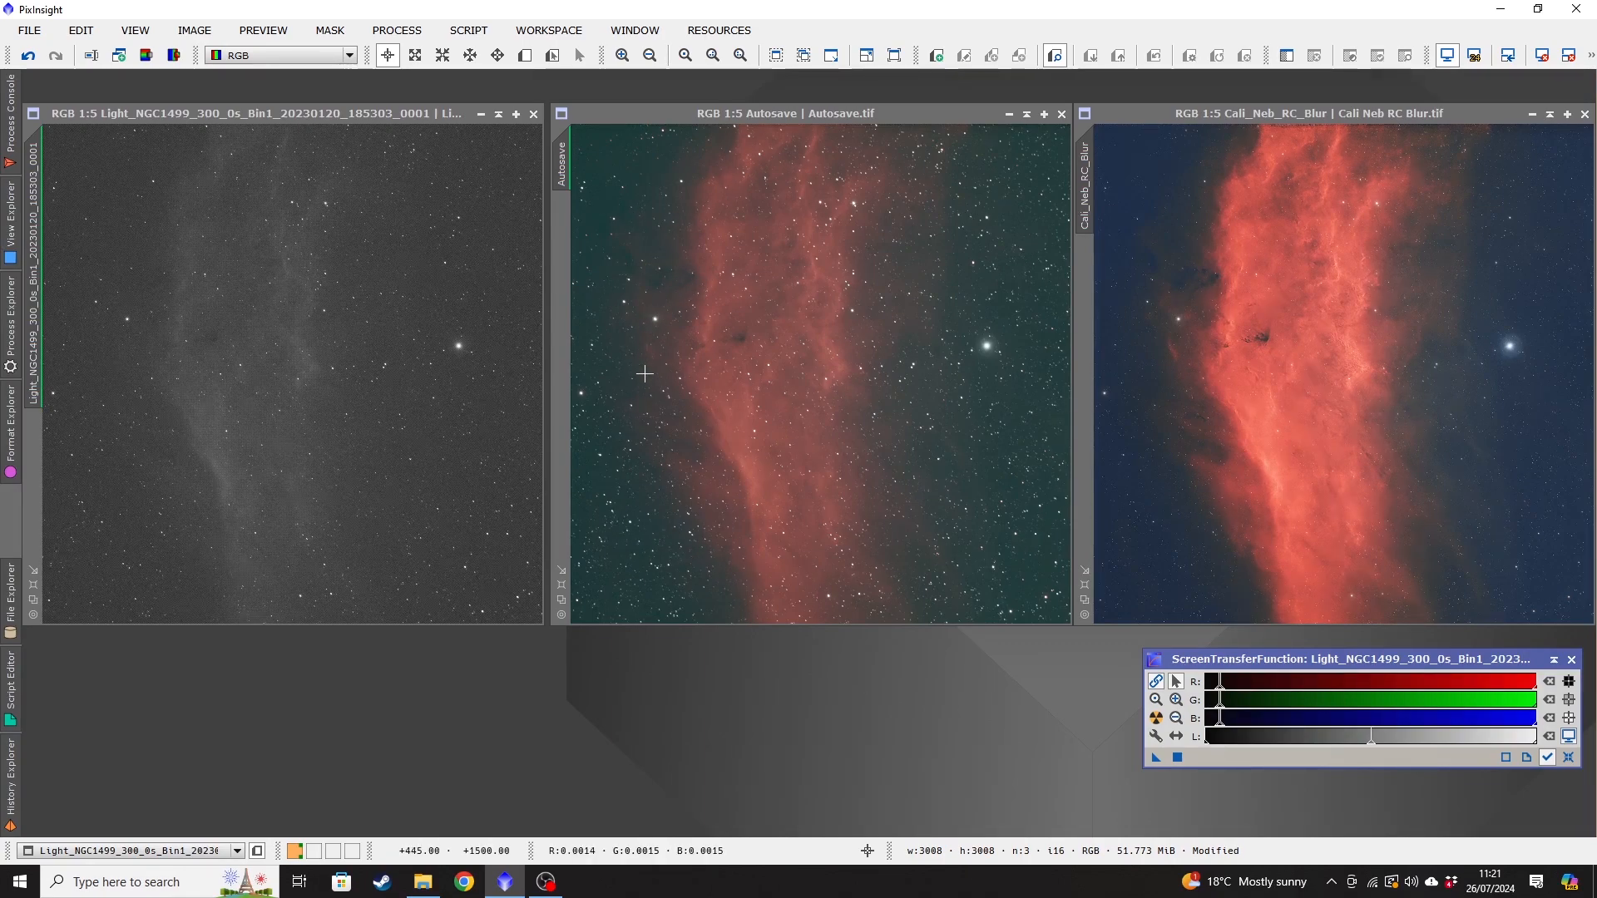
mouse_move(935, 444)
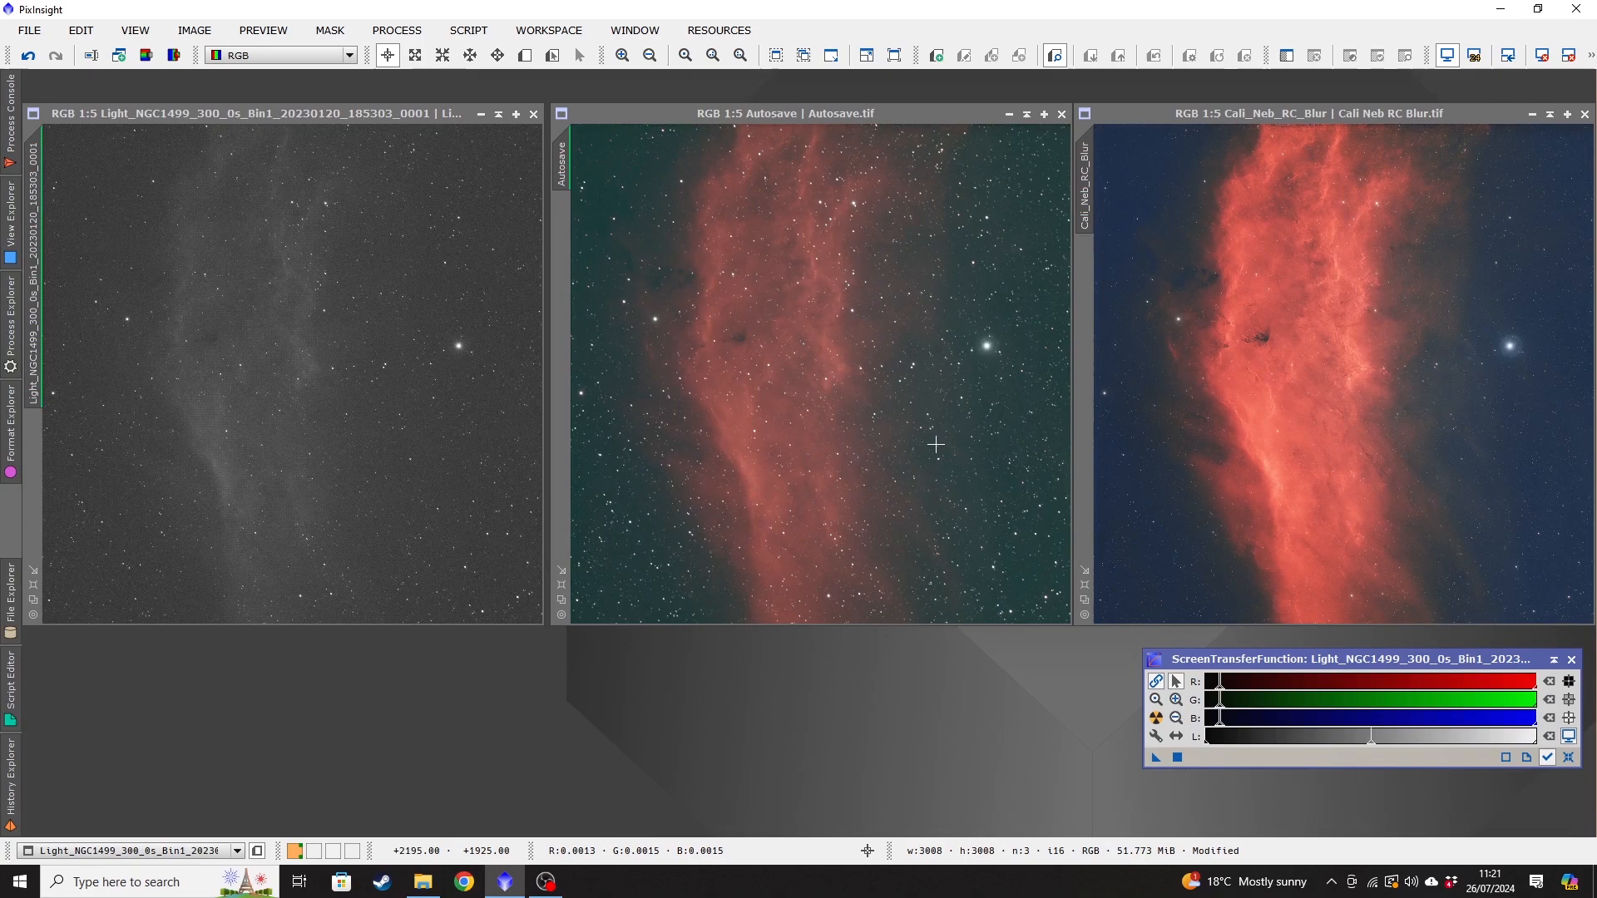
mouse_move(896, 451)
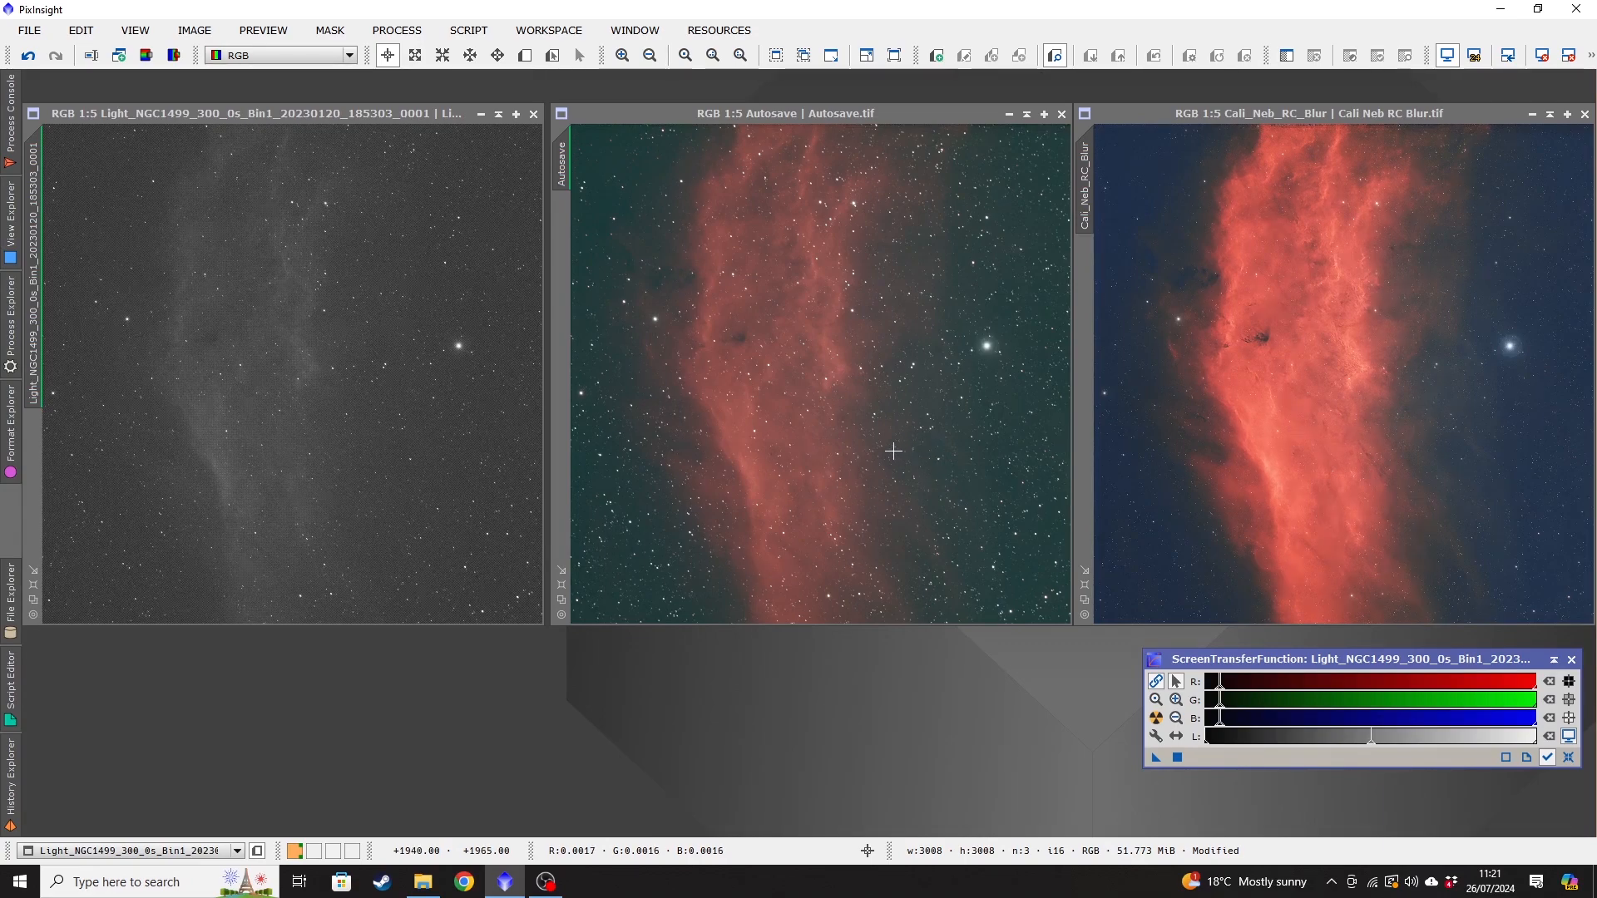
mouse_move(1051, 479)
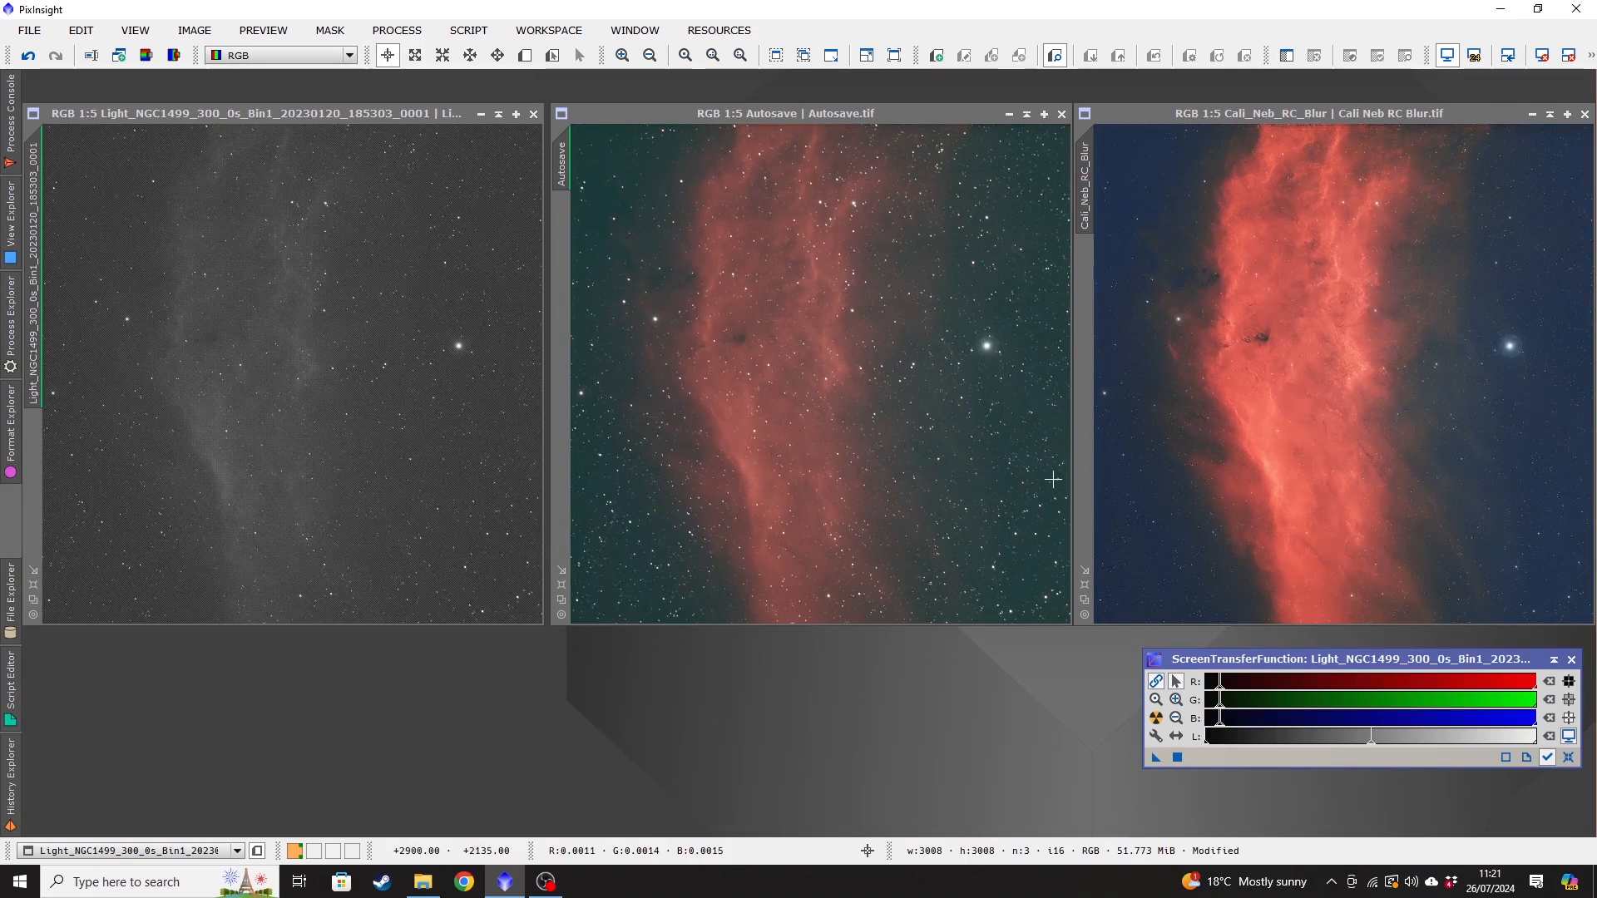
mouse_move(1529, 306)
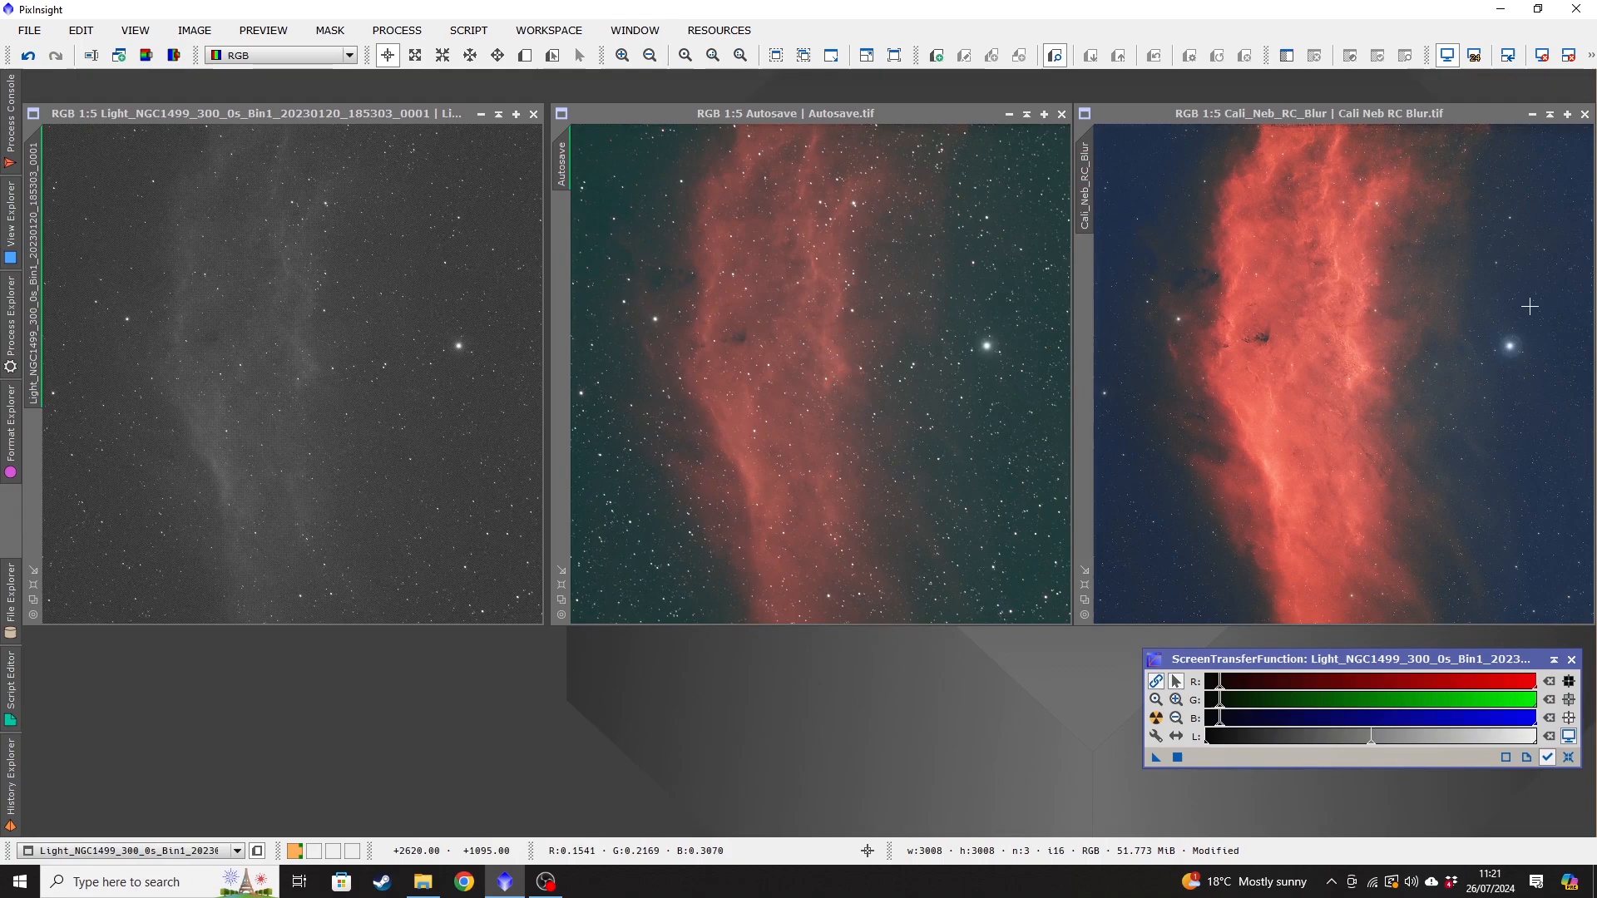
mouse_move(1197, 497)
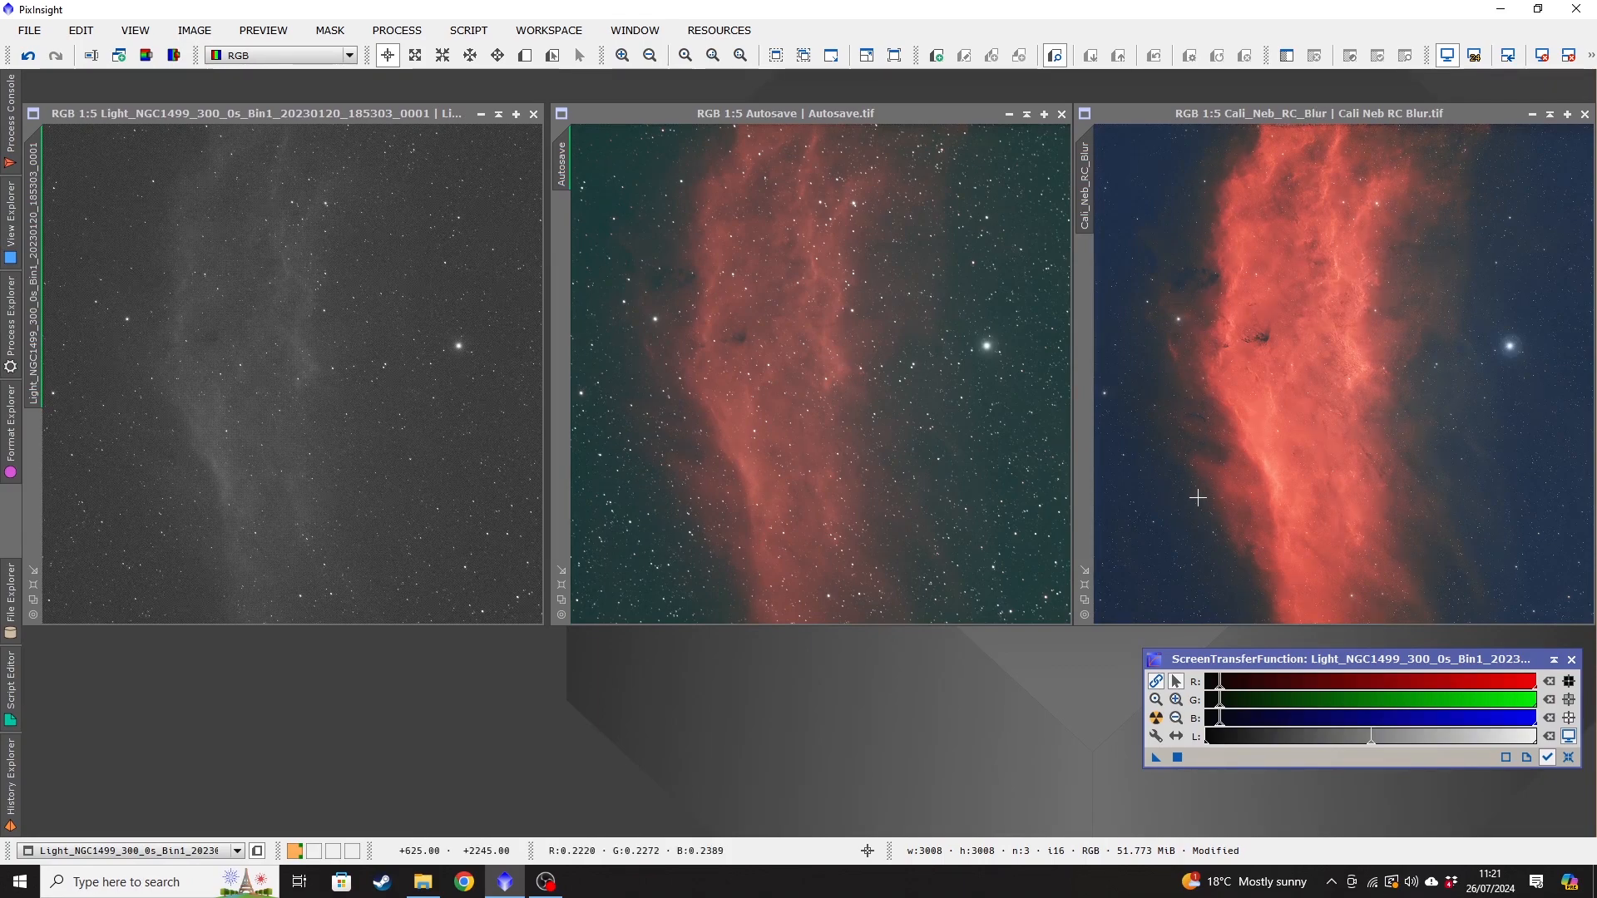
mouse_move(1437, 539)
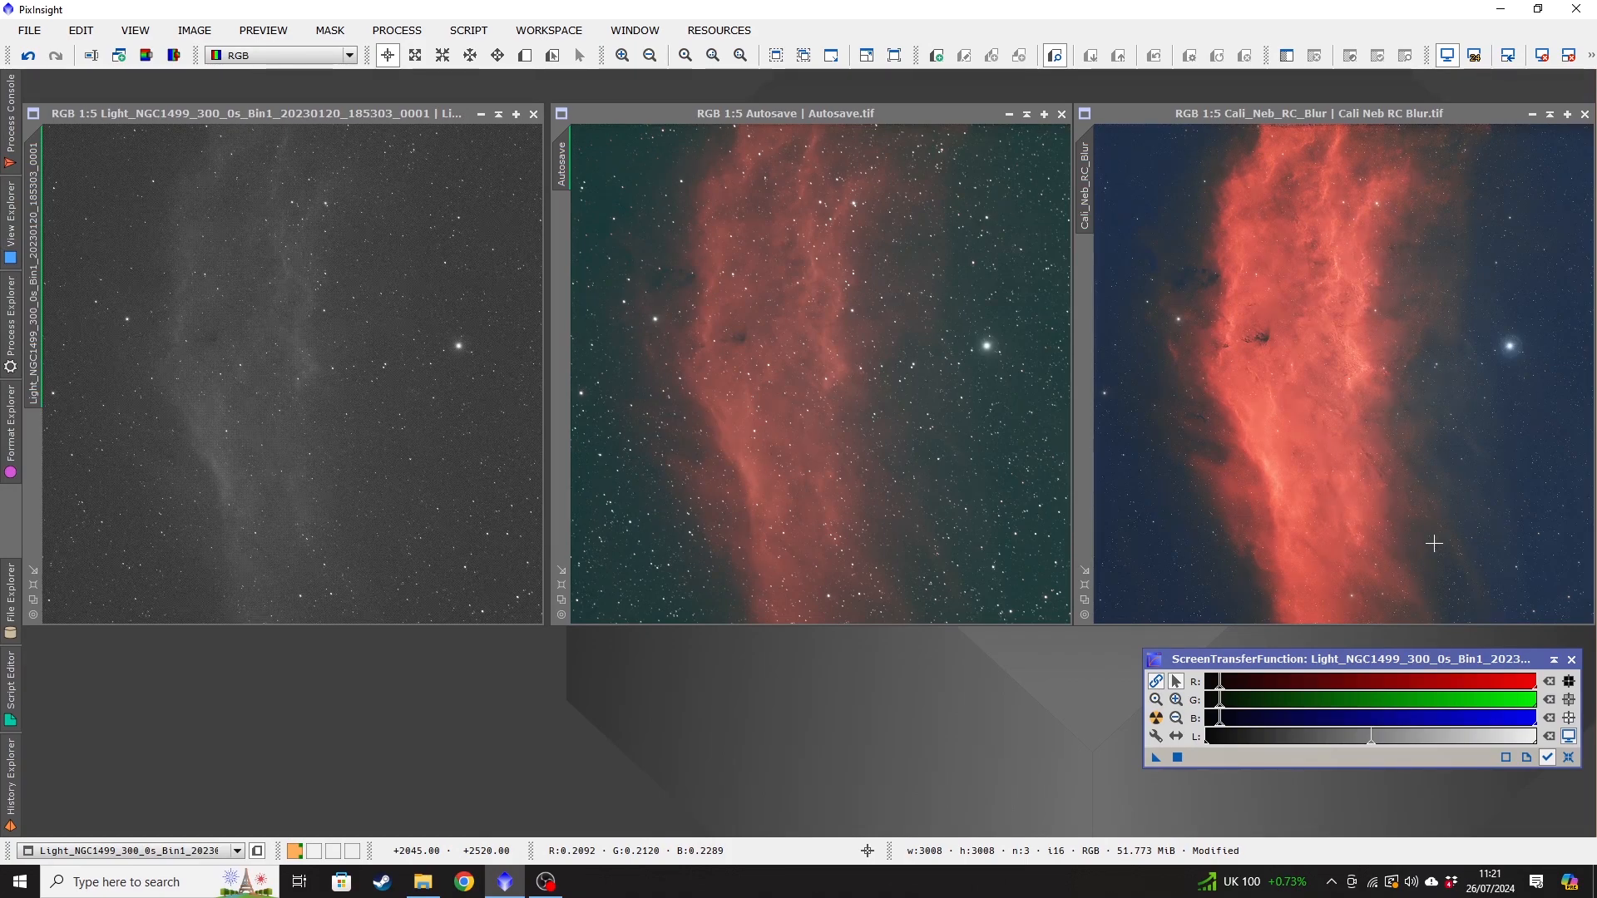
mouse_move(243, 265)
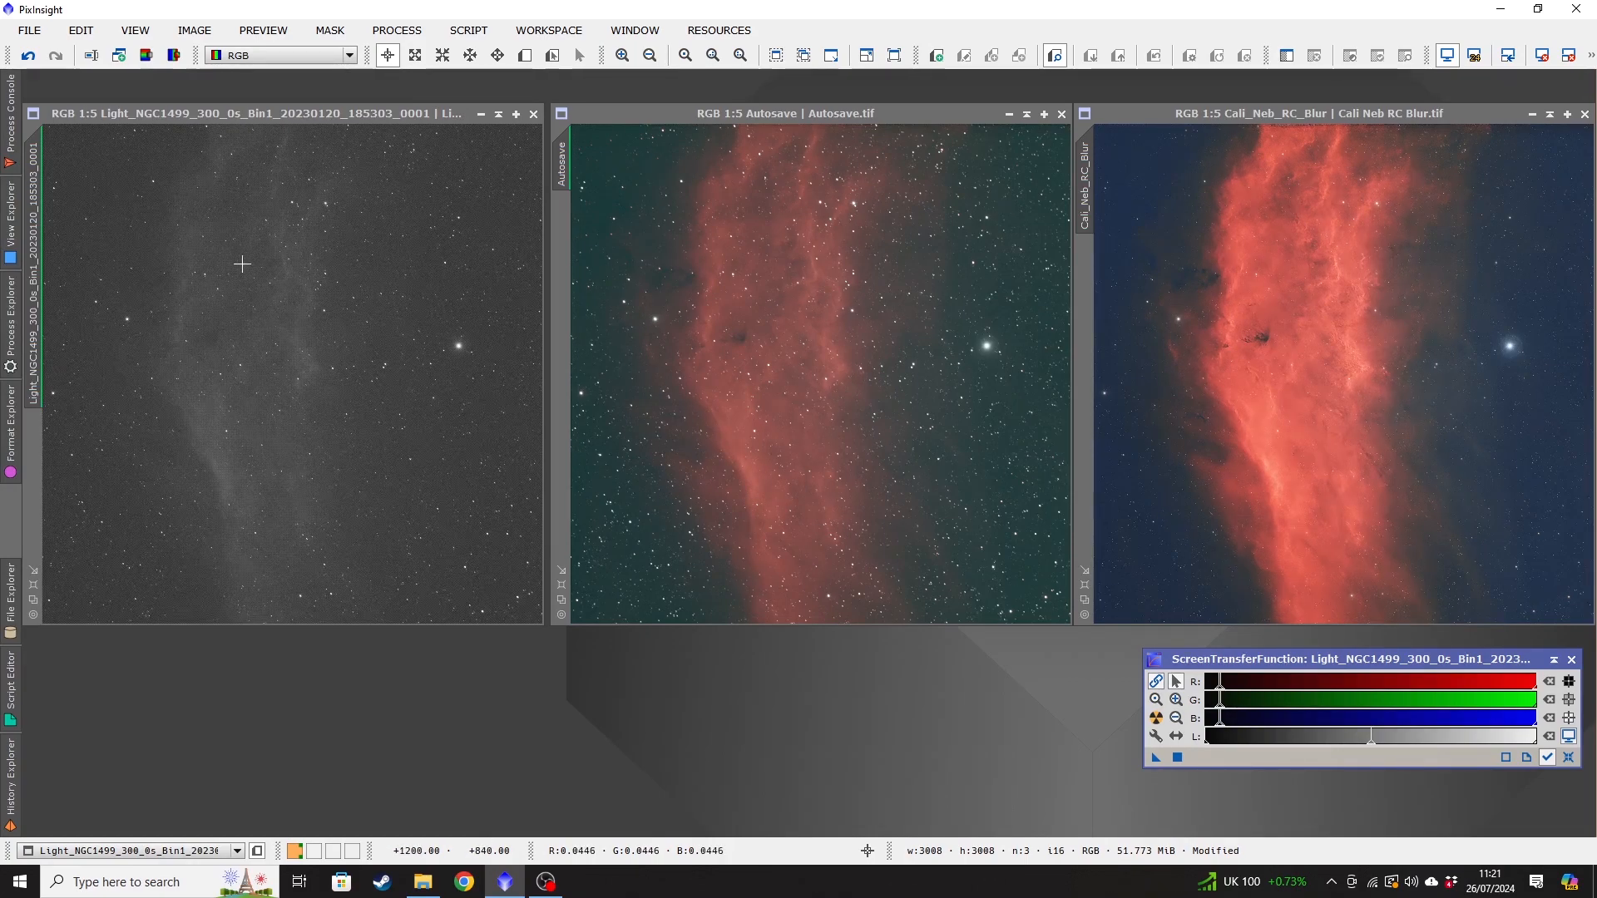
mouse_move(251, 282)
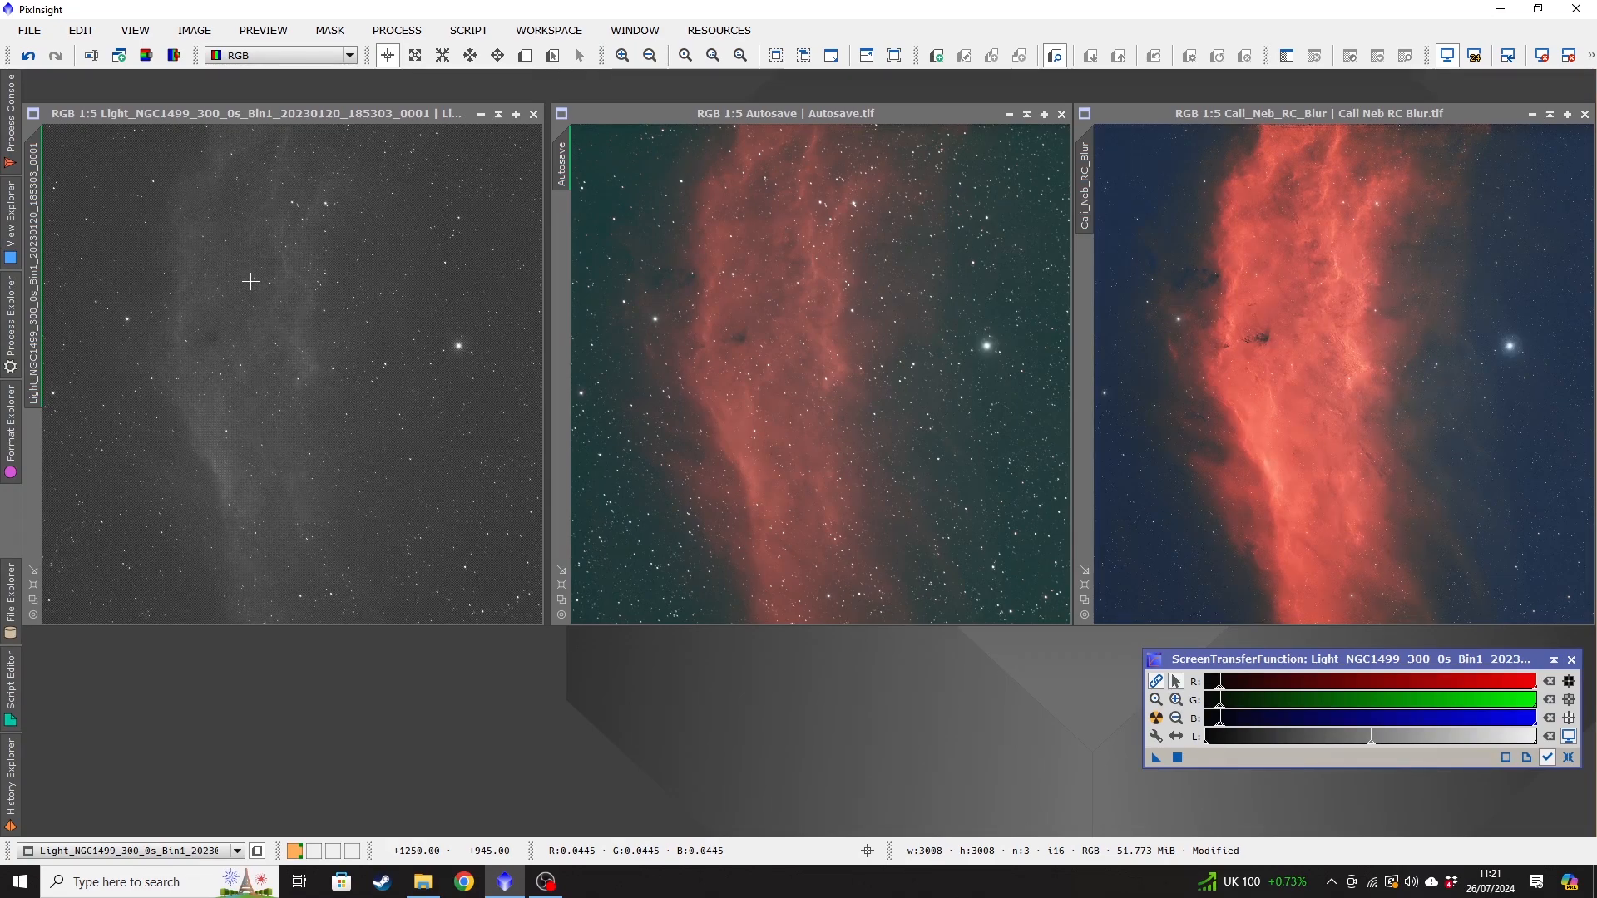
mouse_move(268, 280)
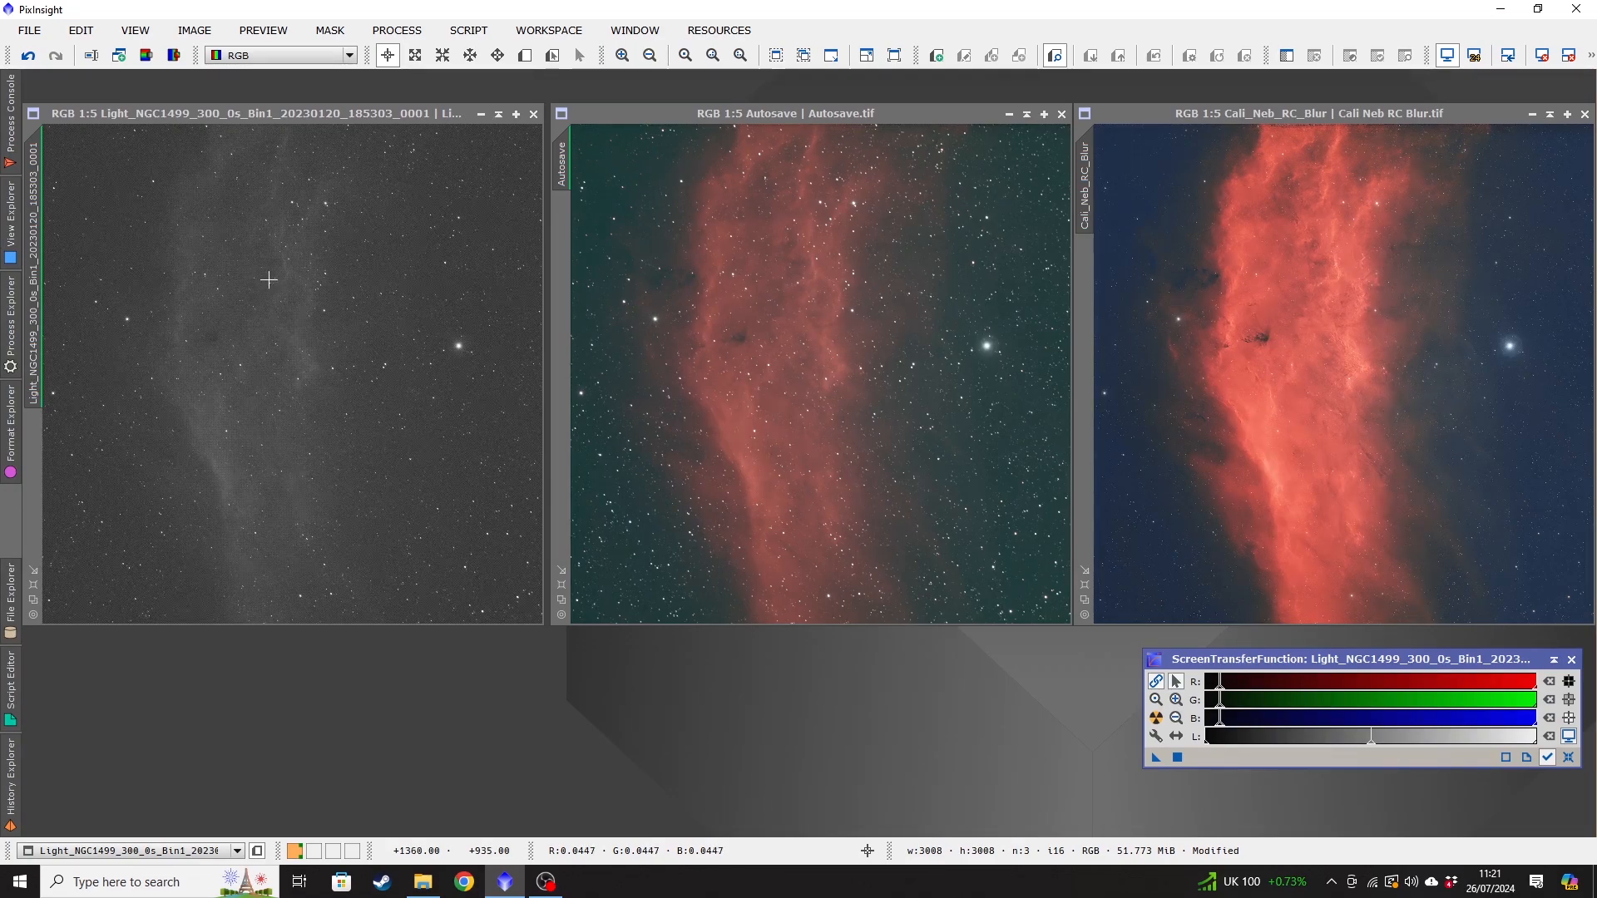
mouse_move(356, 140)
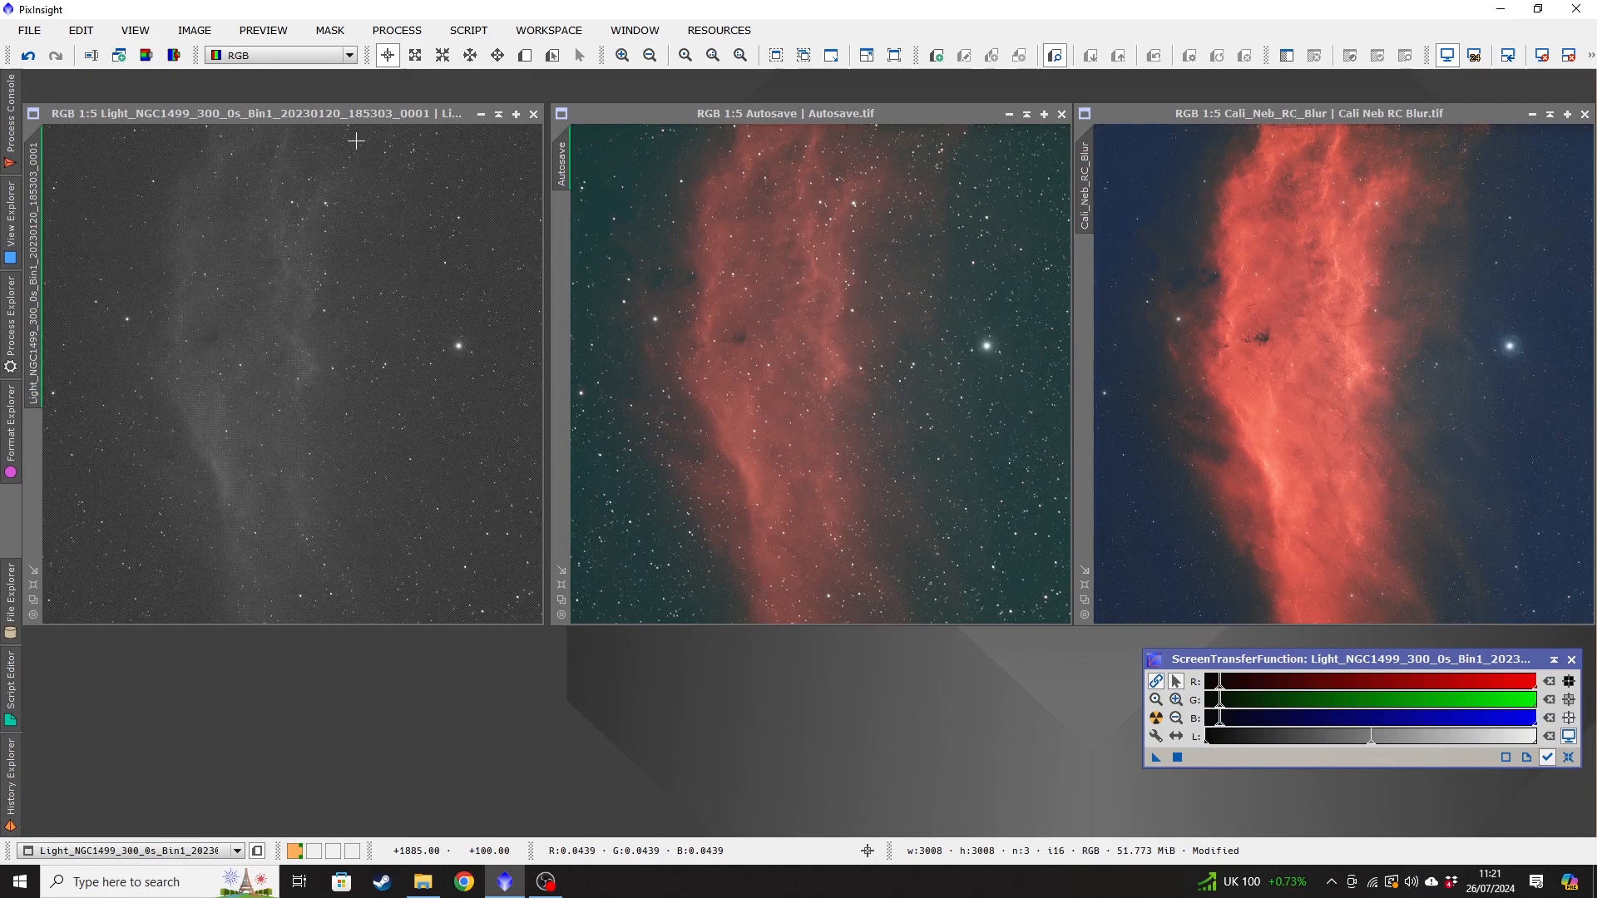
mouse_move(548, 30)
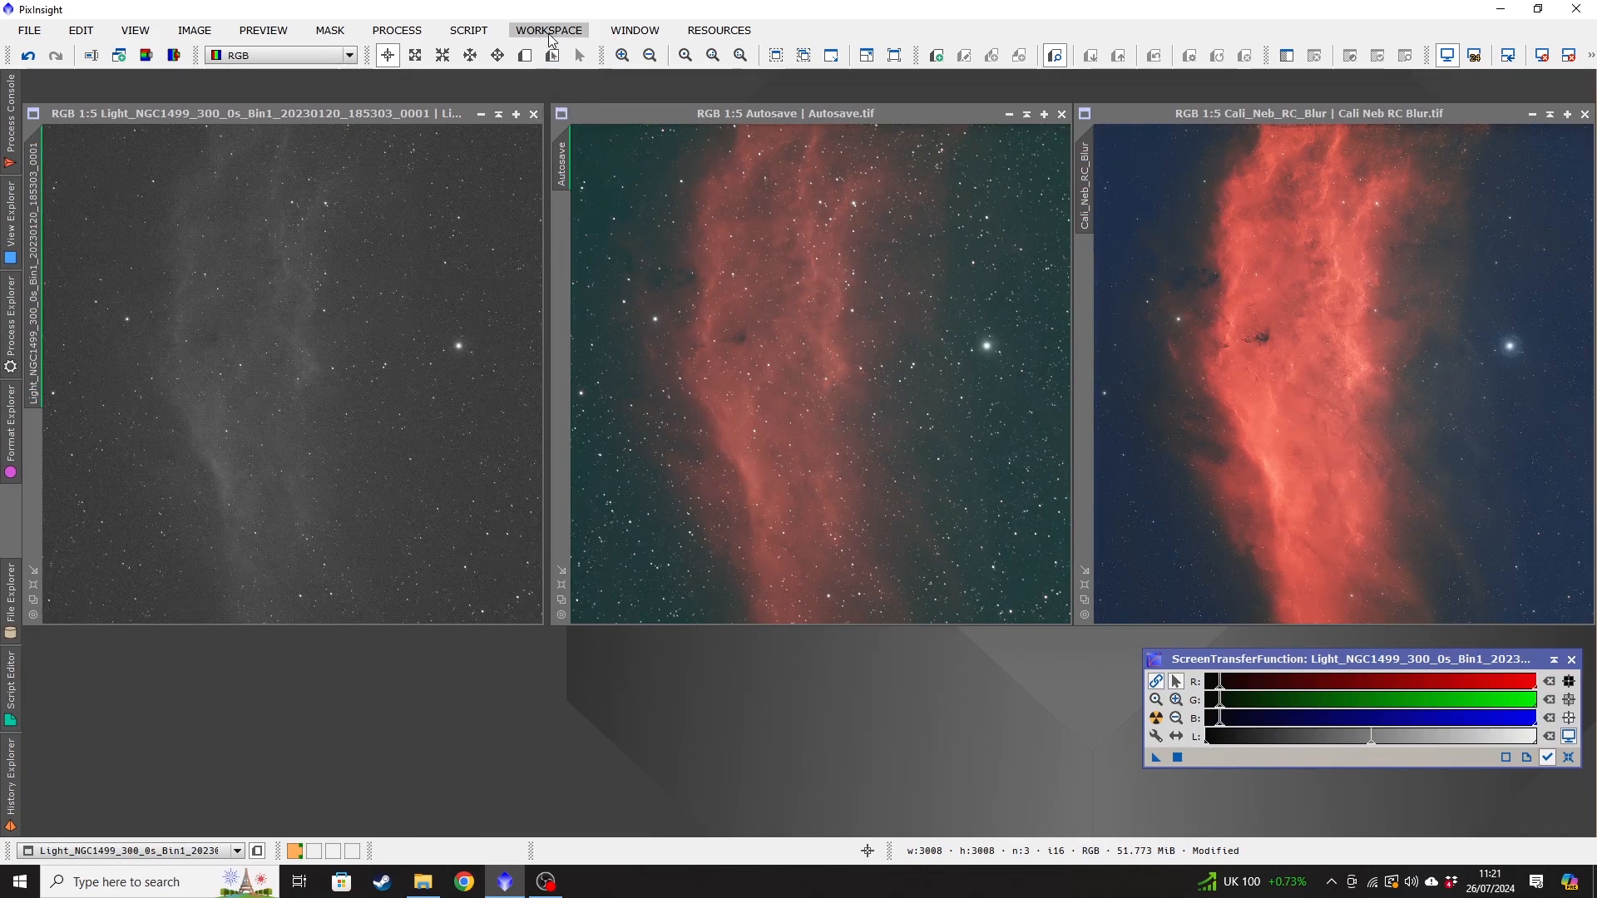
mouse_move(484, 18)
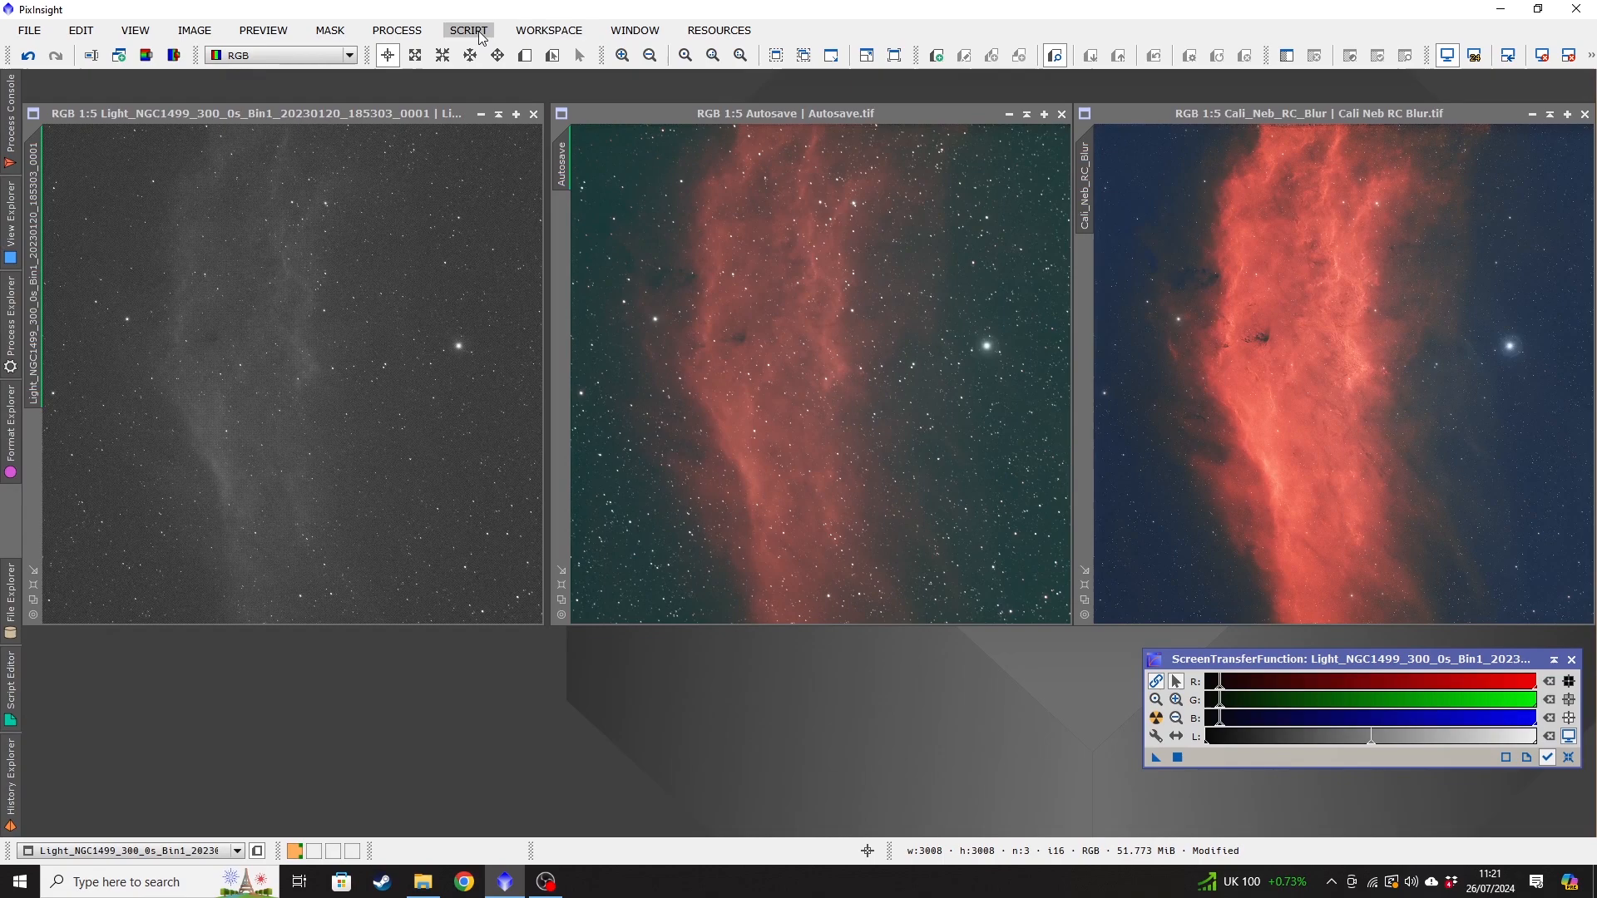
Launch the WeightedBatchPreprocessing script from the Batch Processing scripts menu.
click(469, 30)
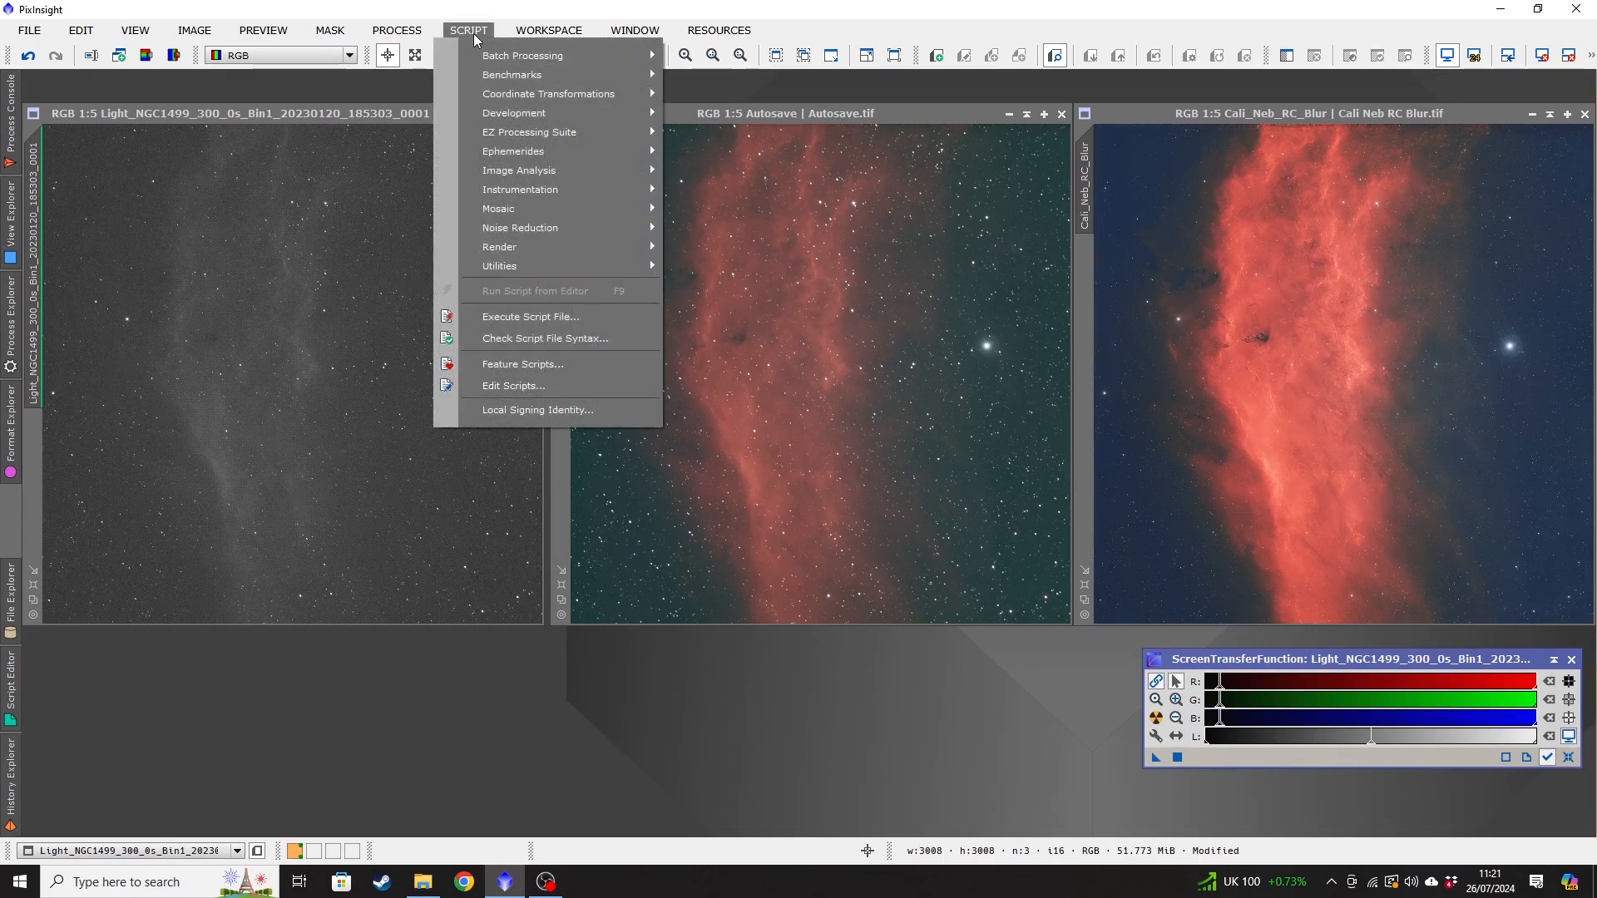
click(523, 55)
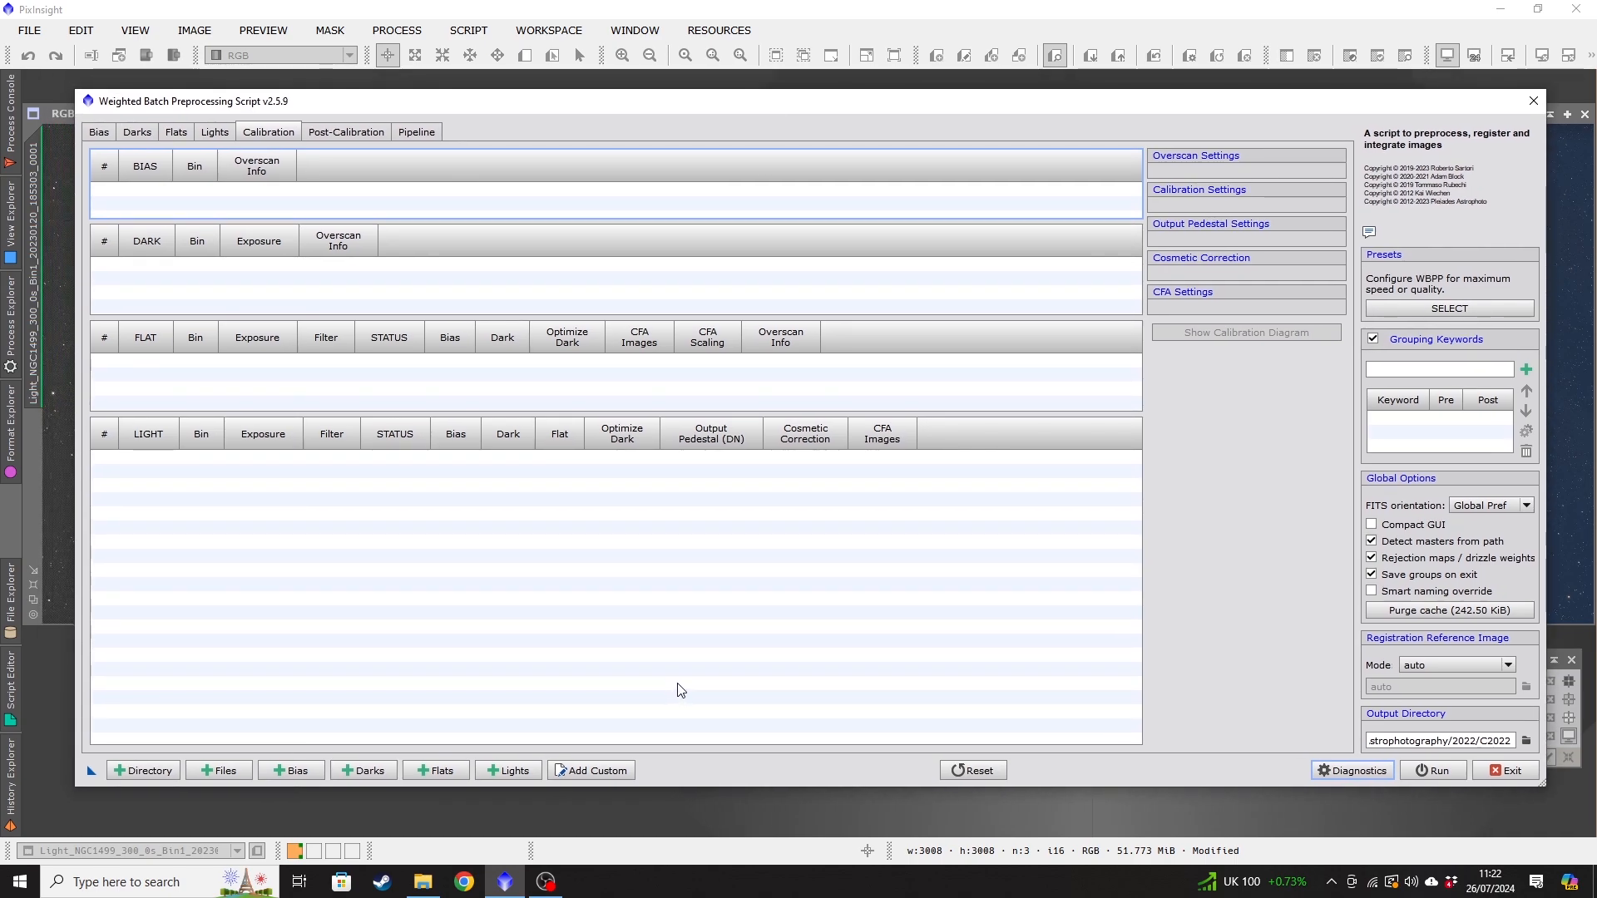
mouse_move(662, 688)
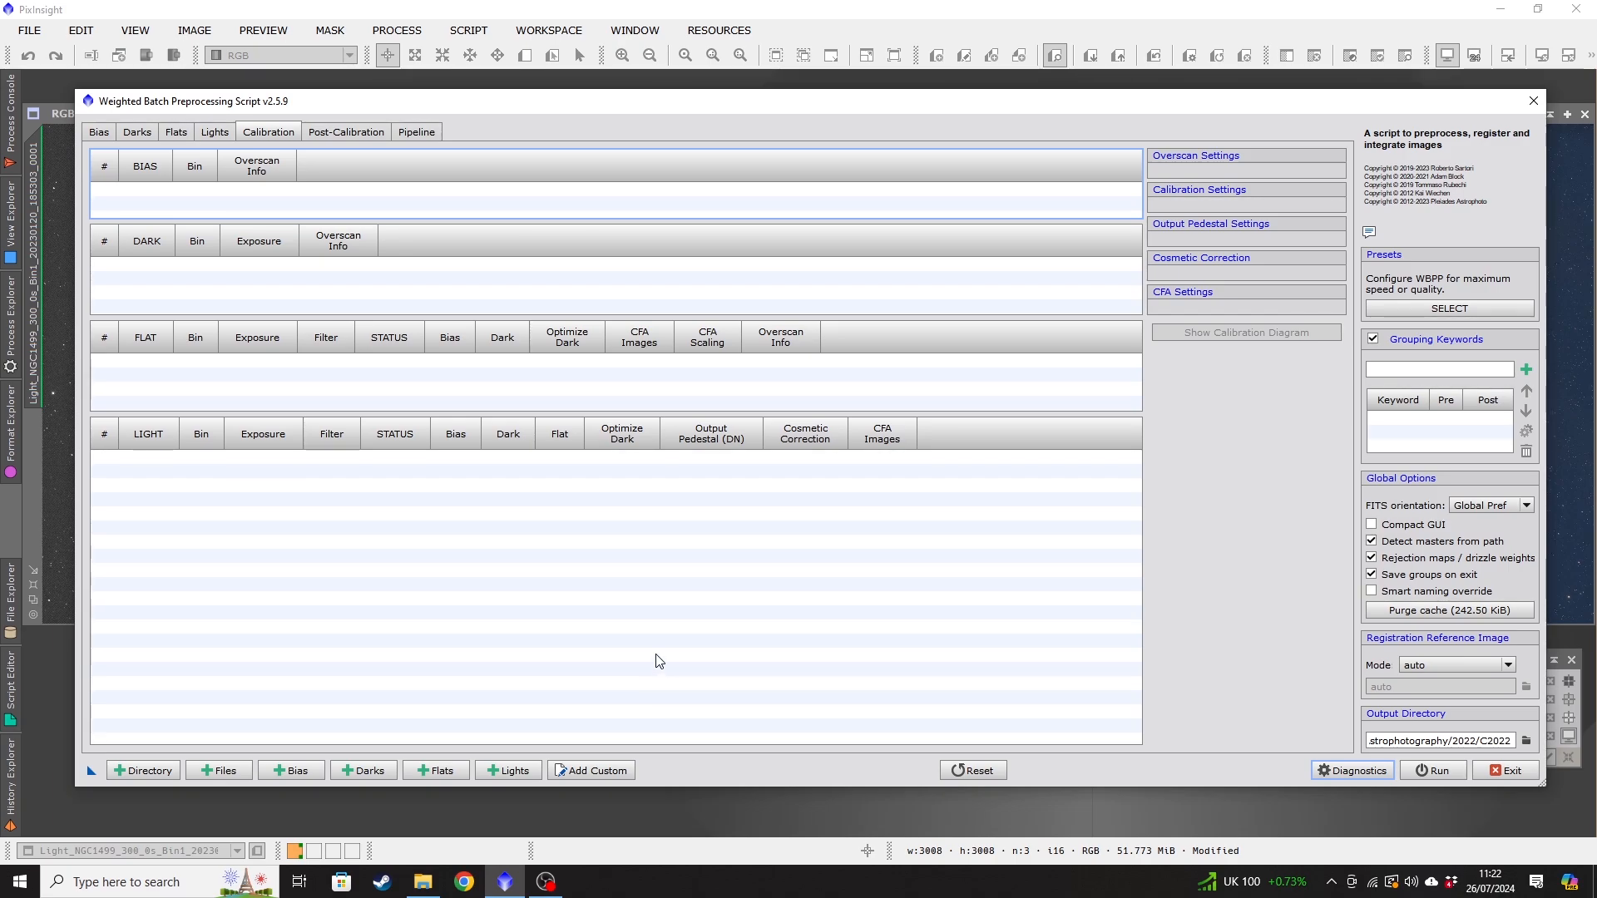
mouse_move(652, 647)
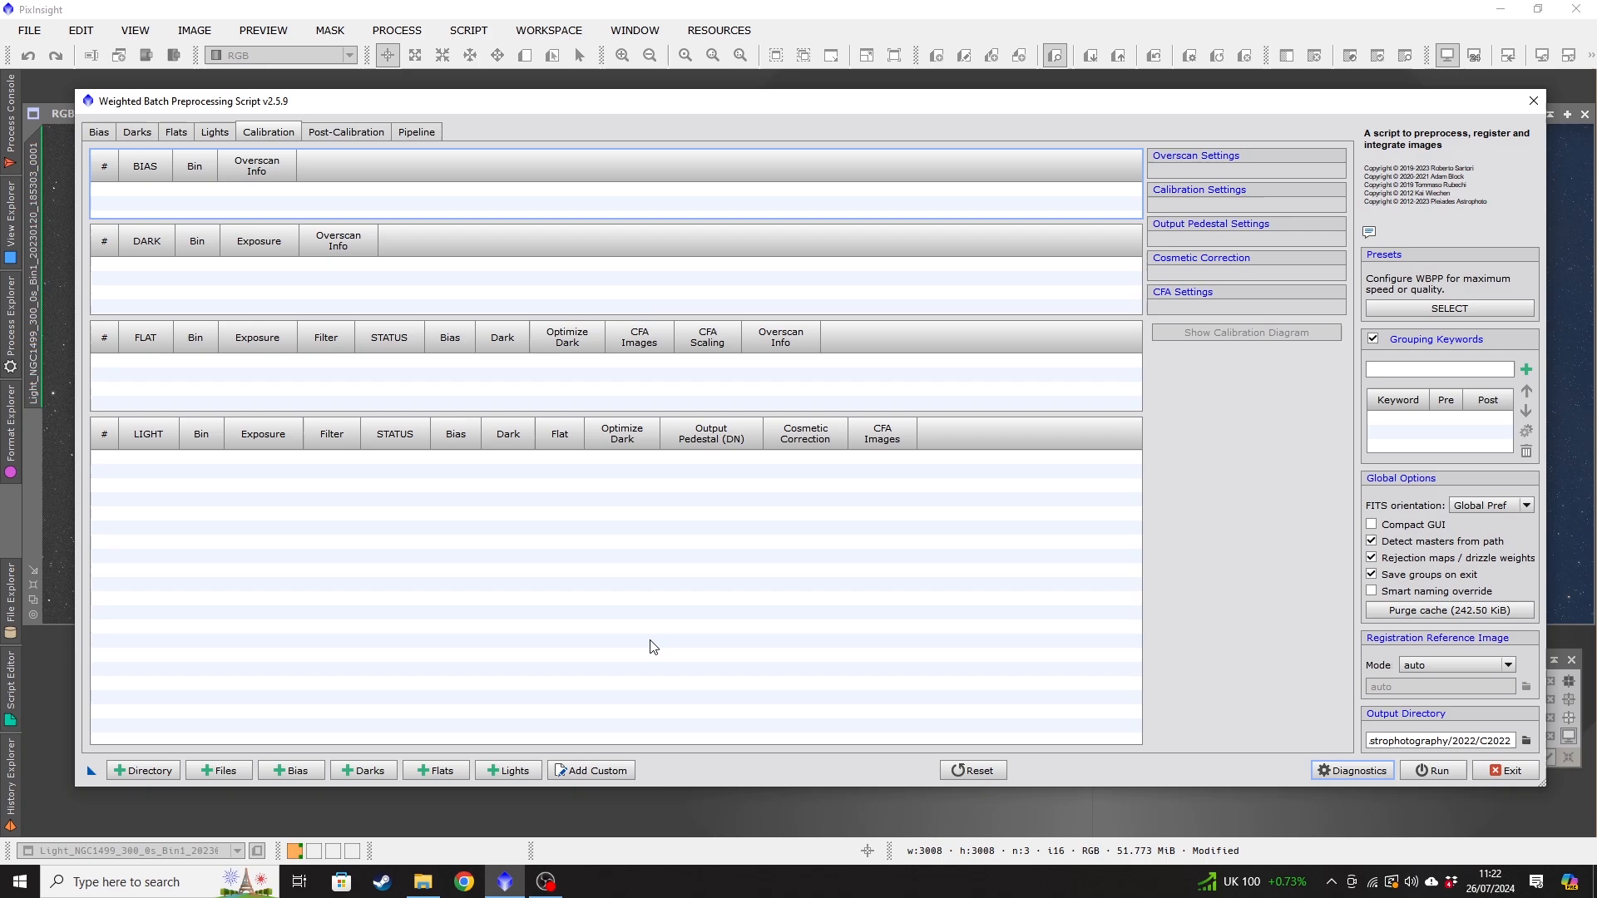
mouse_move(655, 652)
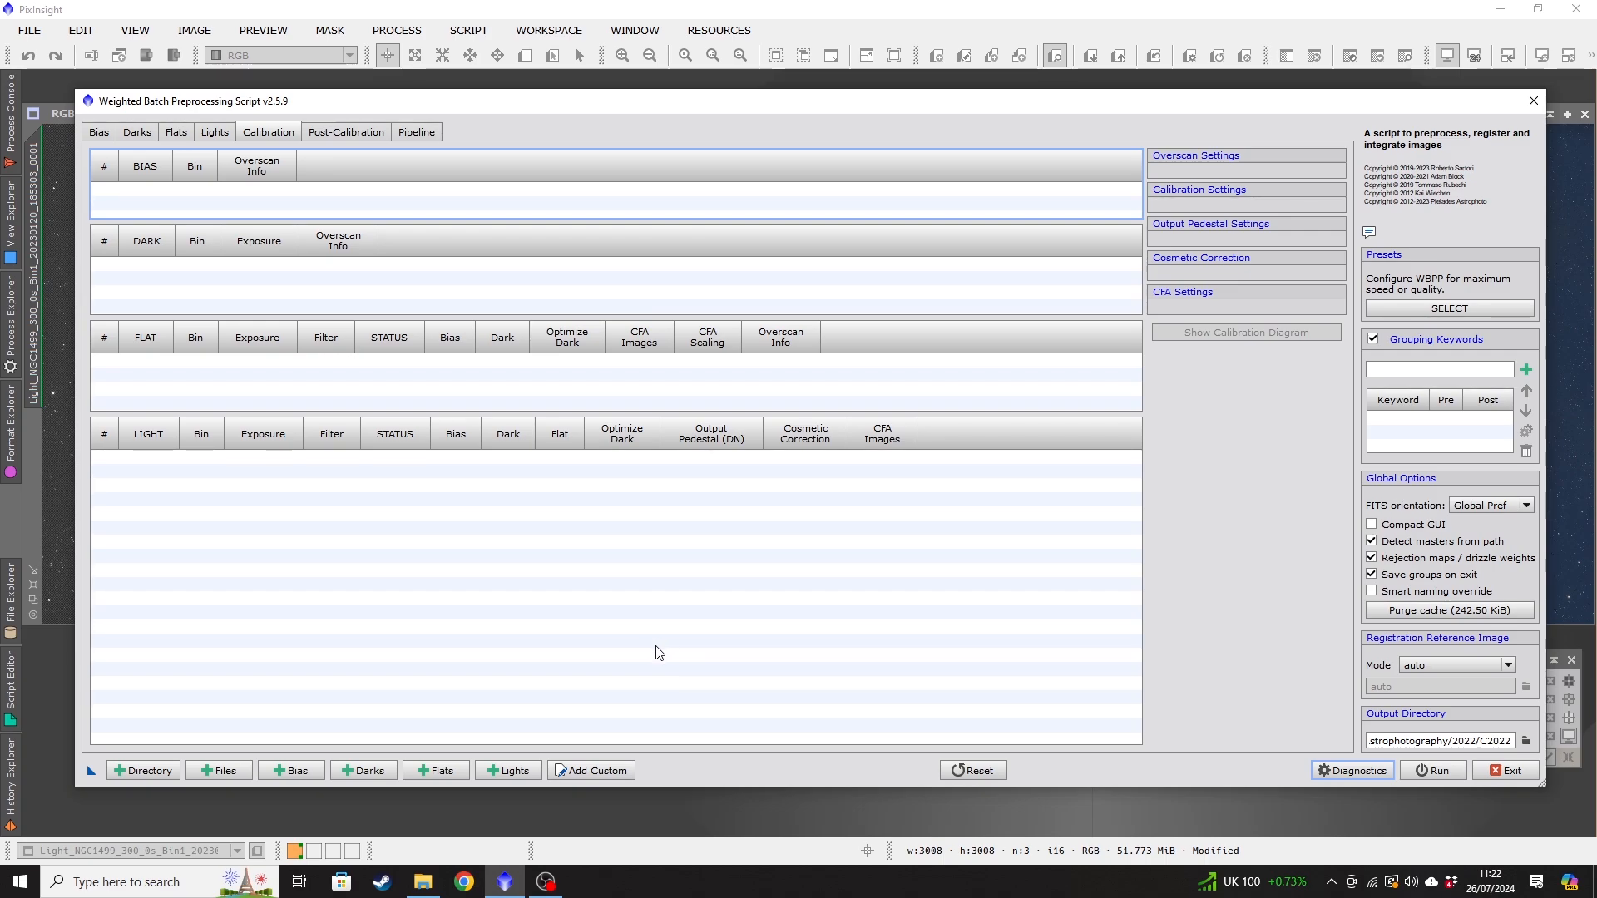
mouse_move(666, 650)
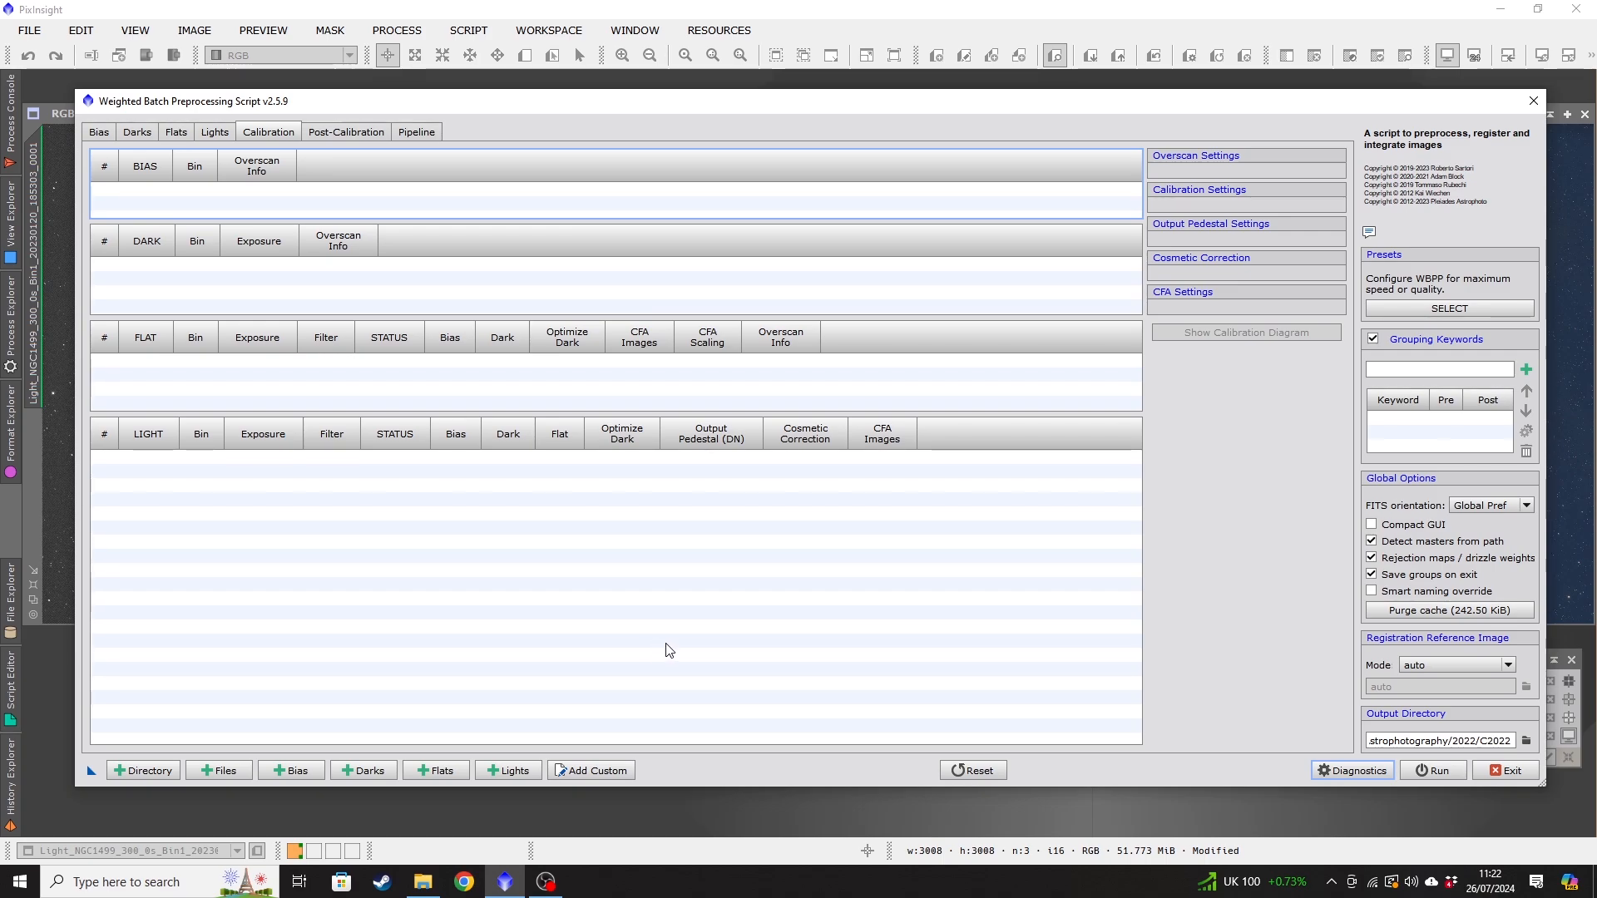
mouse_move(593, 660)
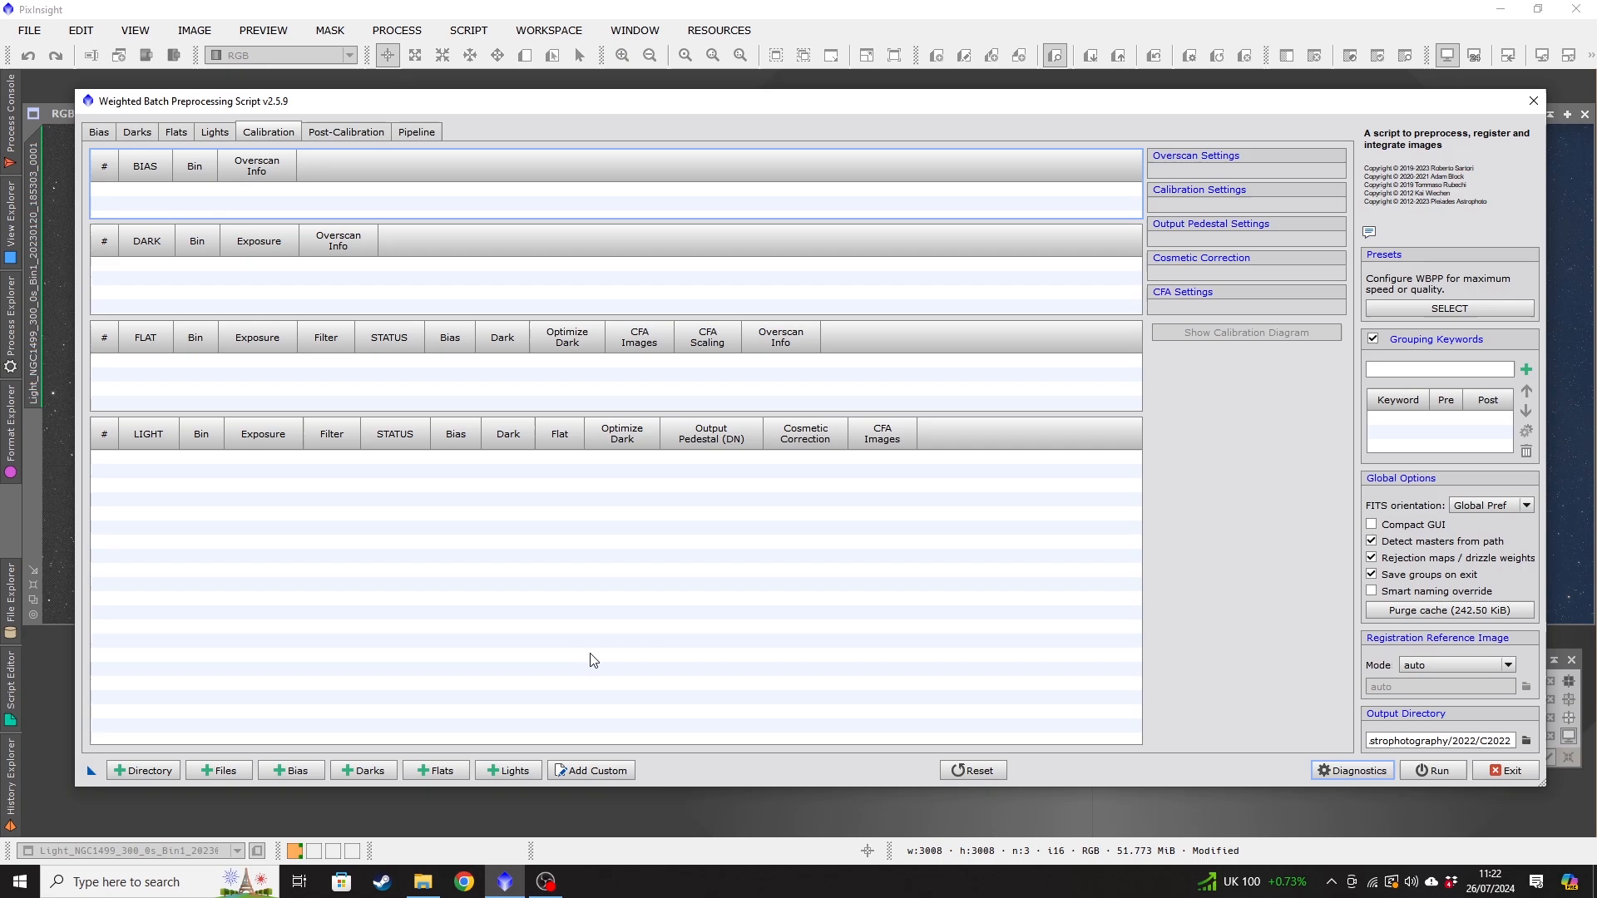
mouse_move(599, 664)
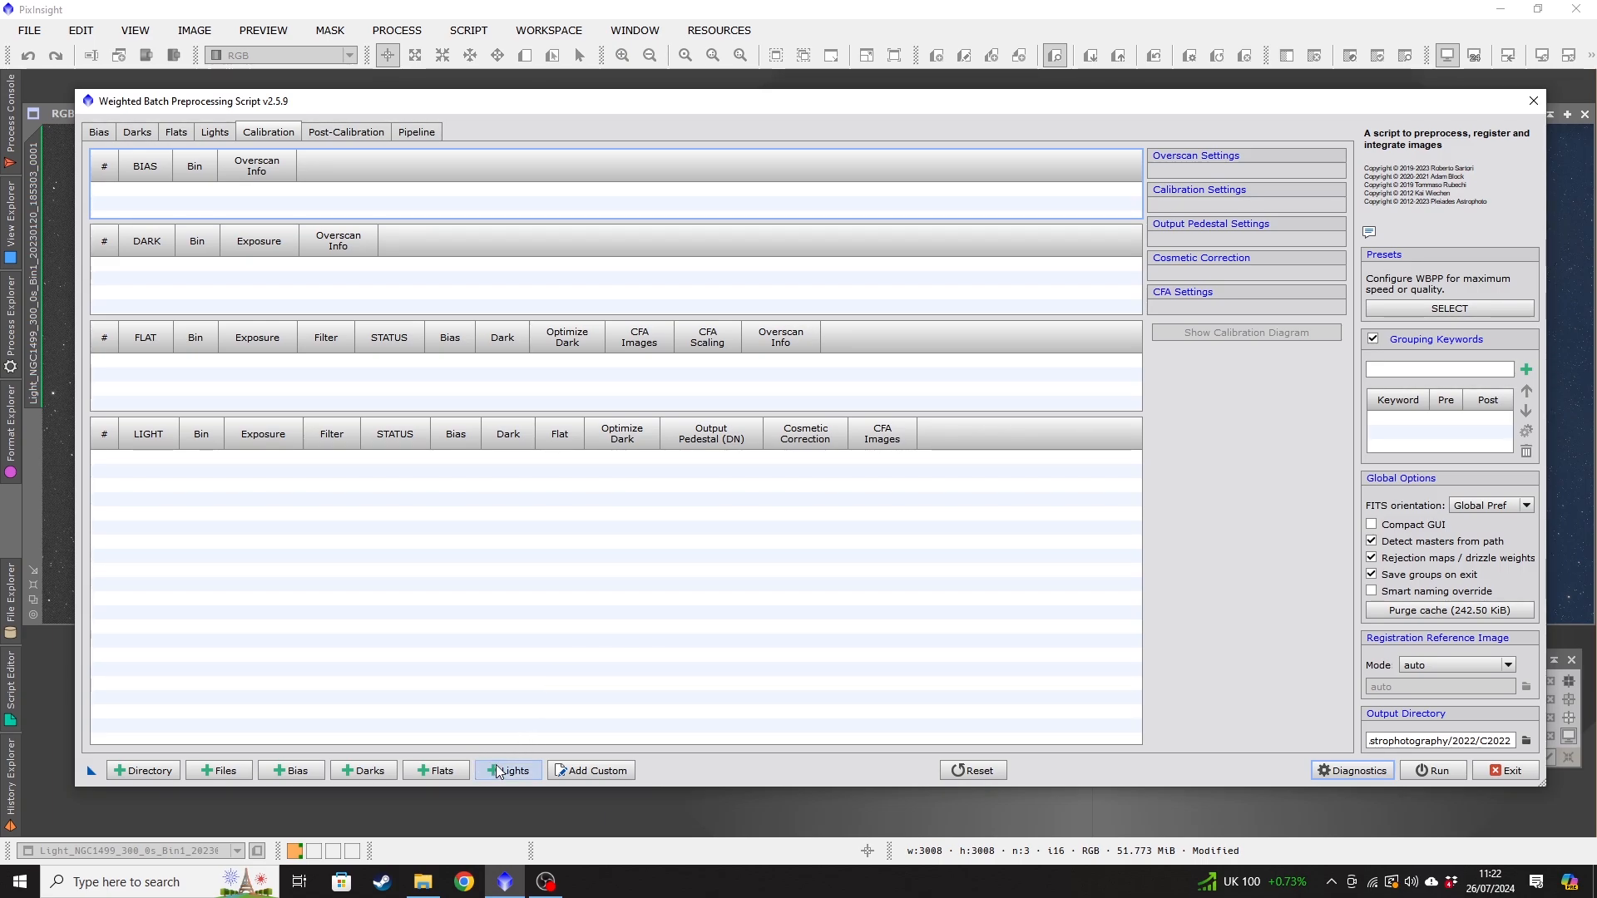
Add all 70 NGC1499 FIT files from the NGC1499 folder as light frames.
click(514, 770)
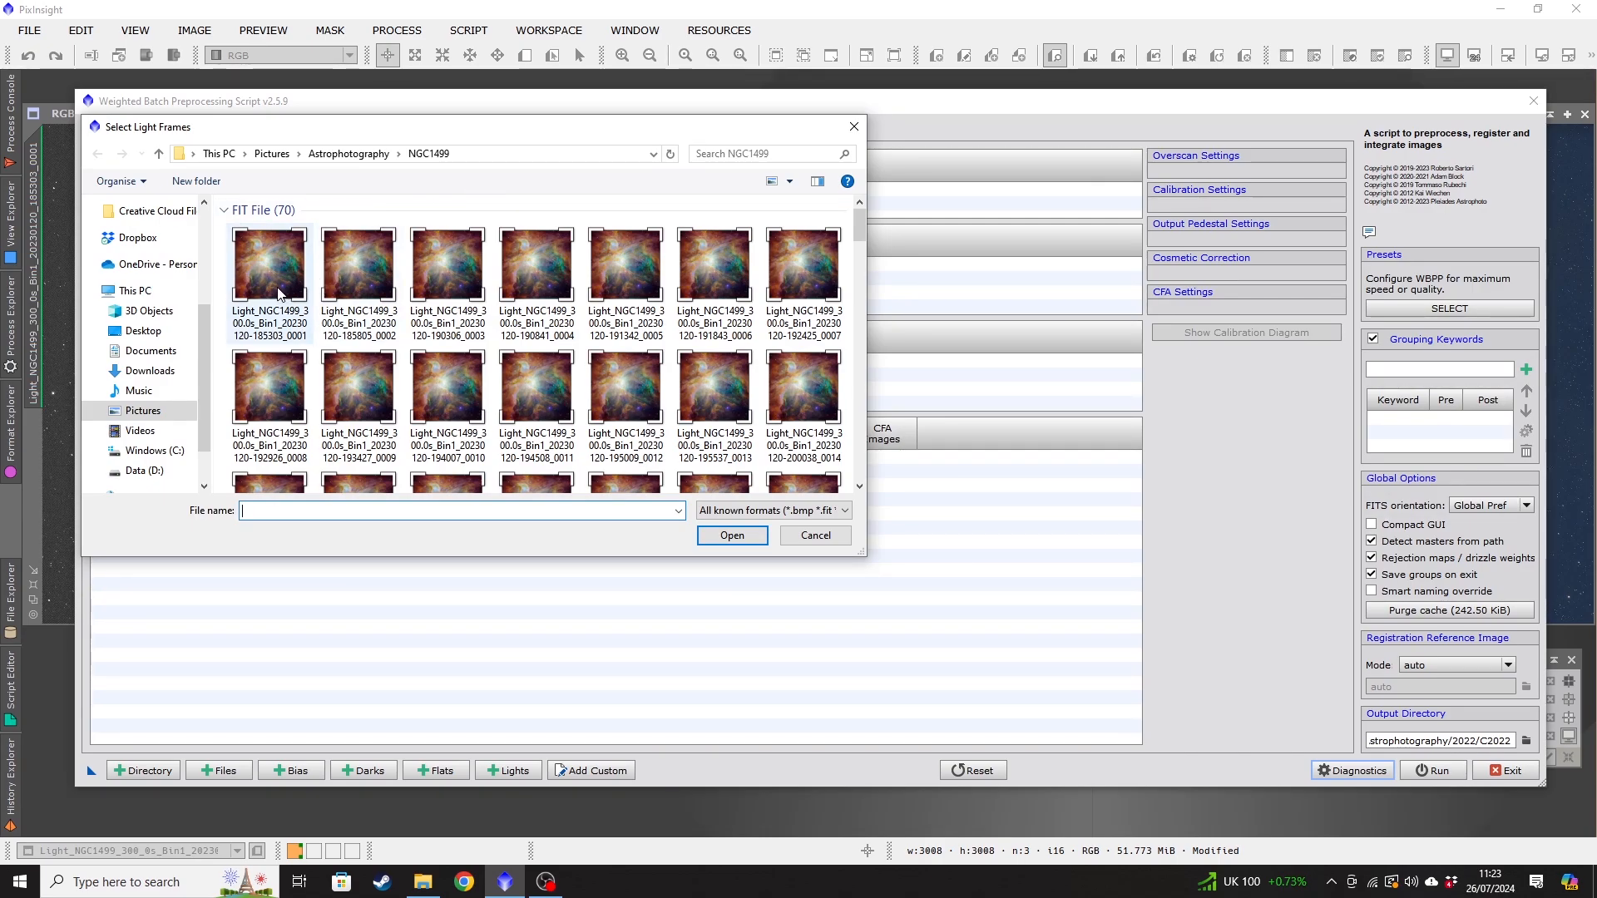
click(269, 265)
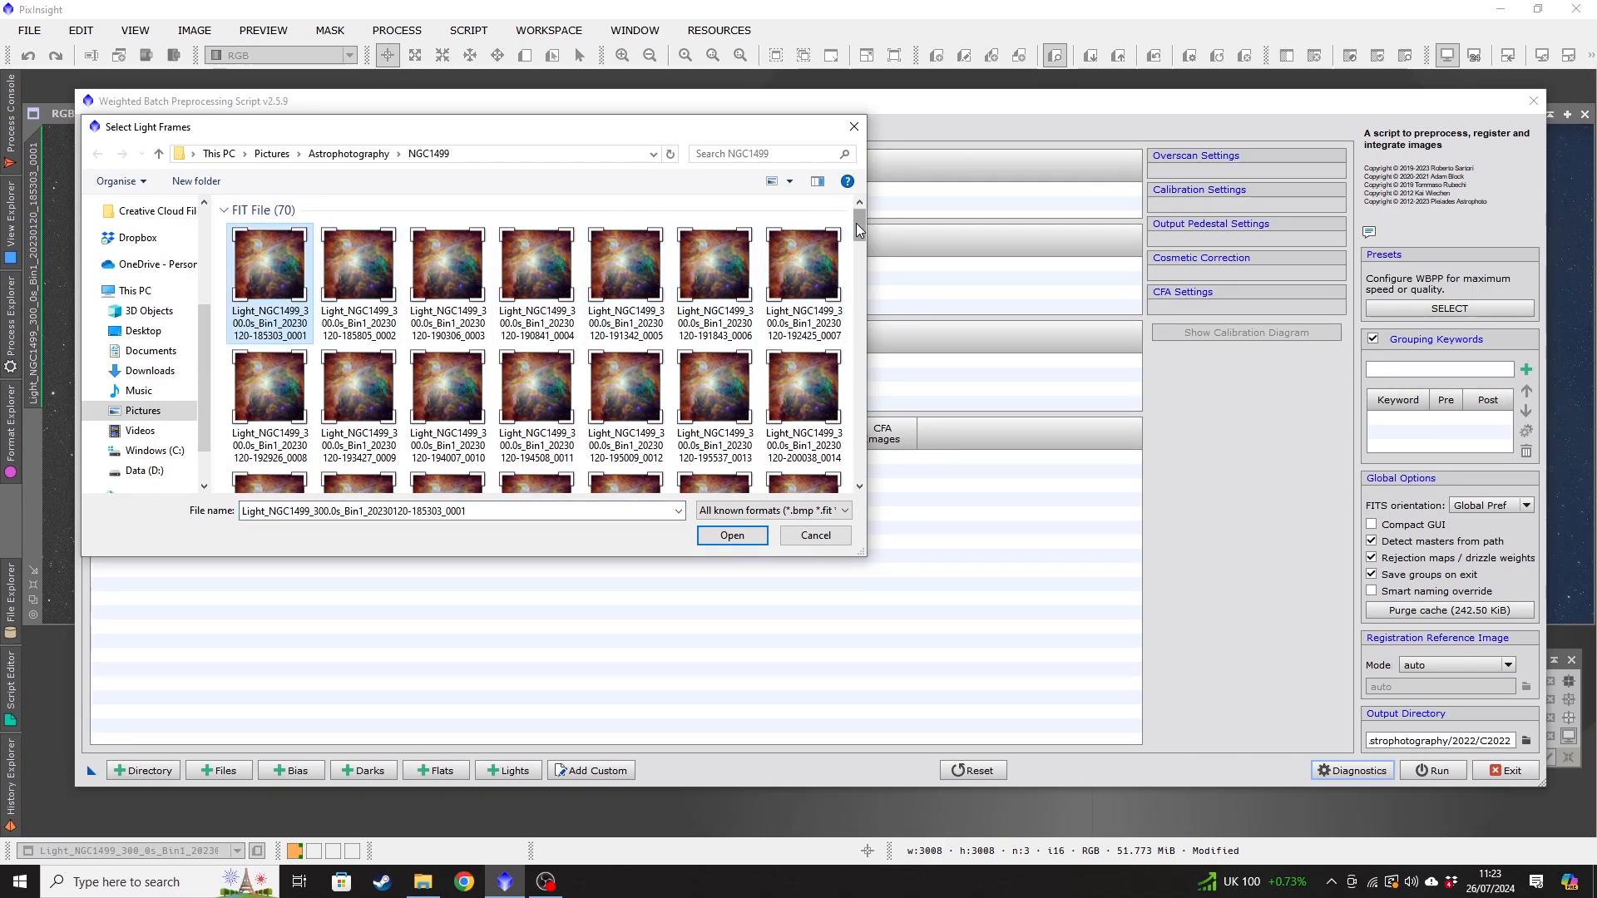
scroll(down, 3)
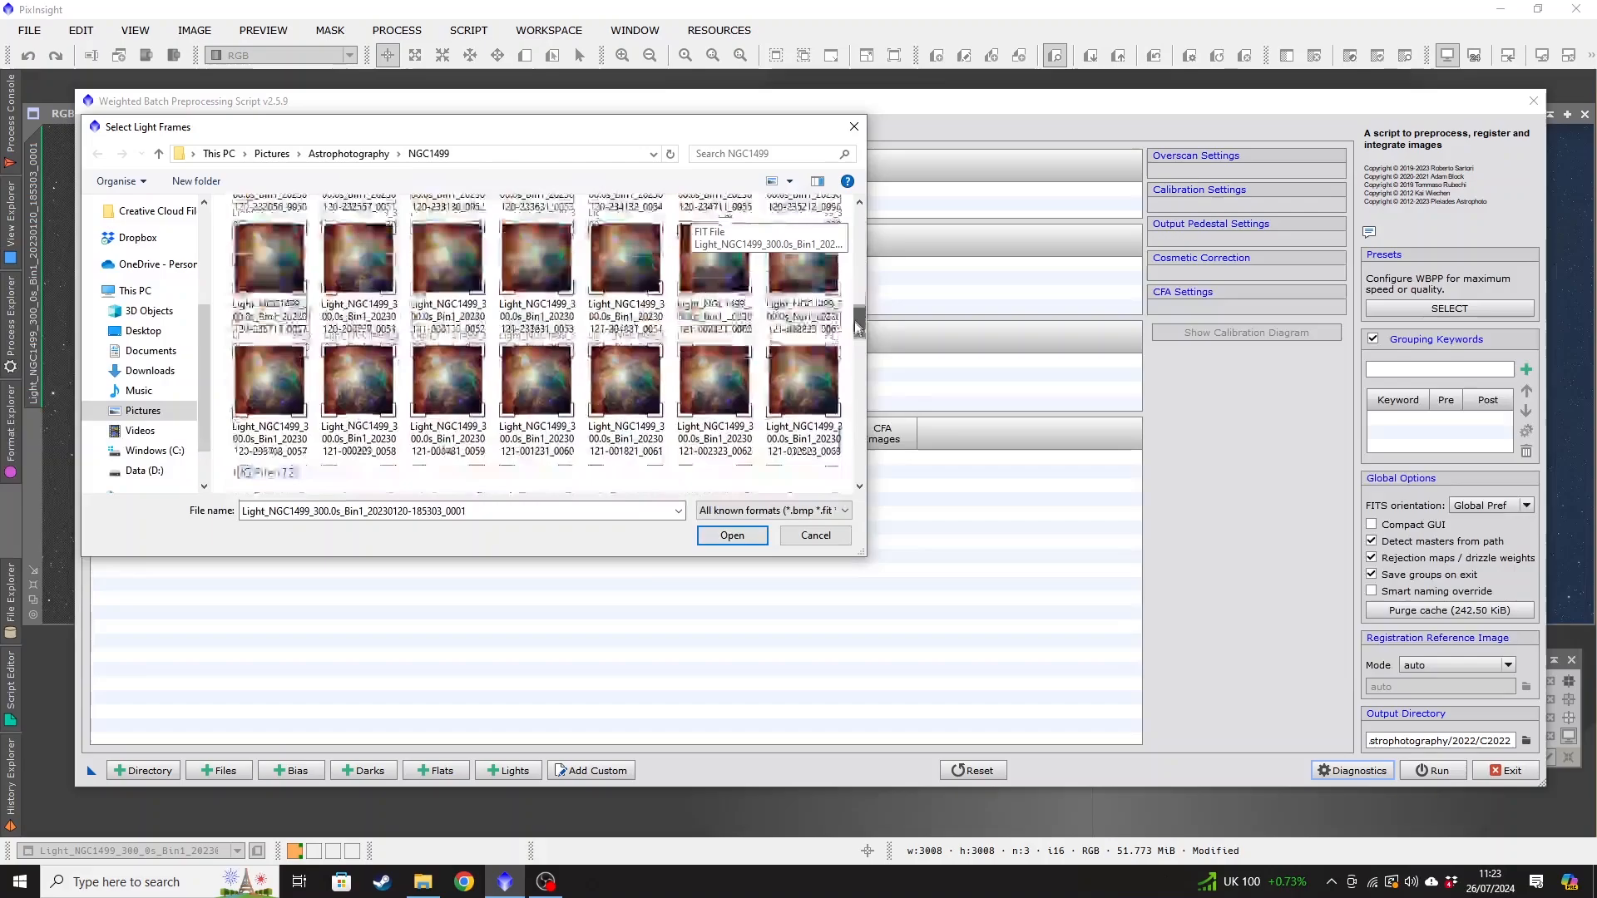
scroll(down, 3)
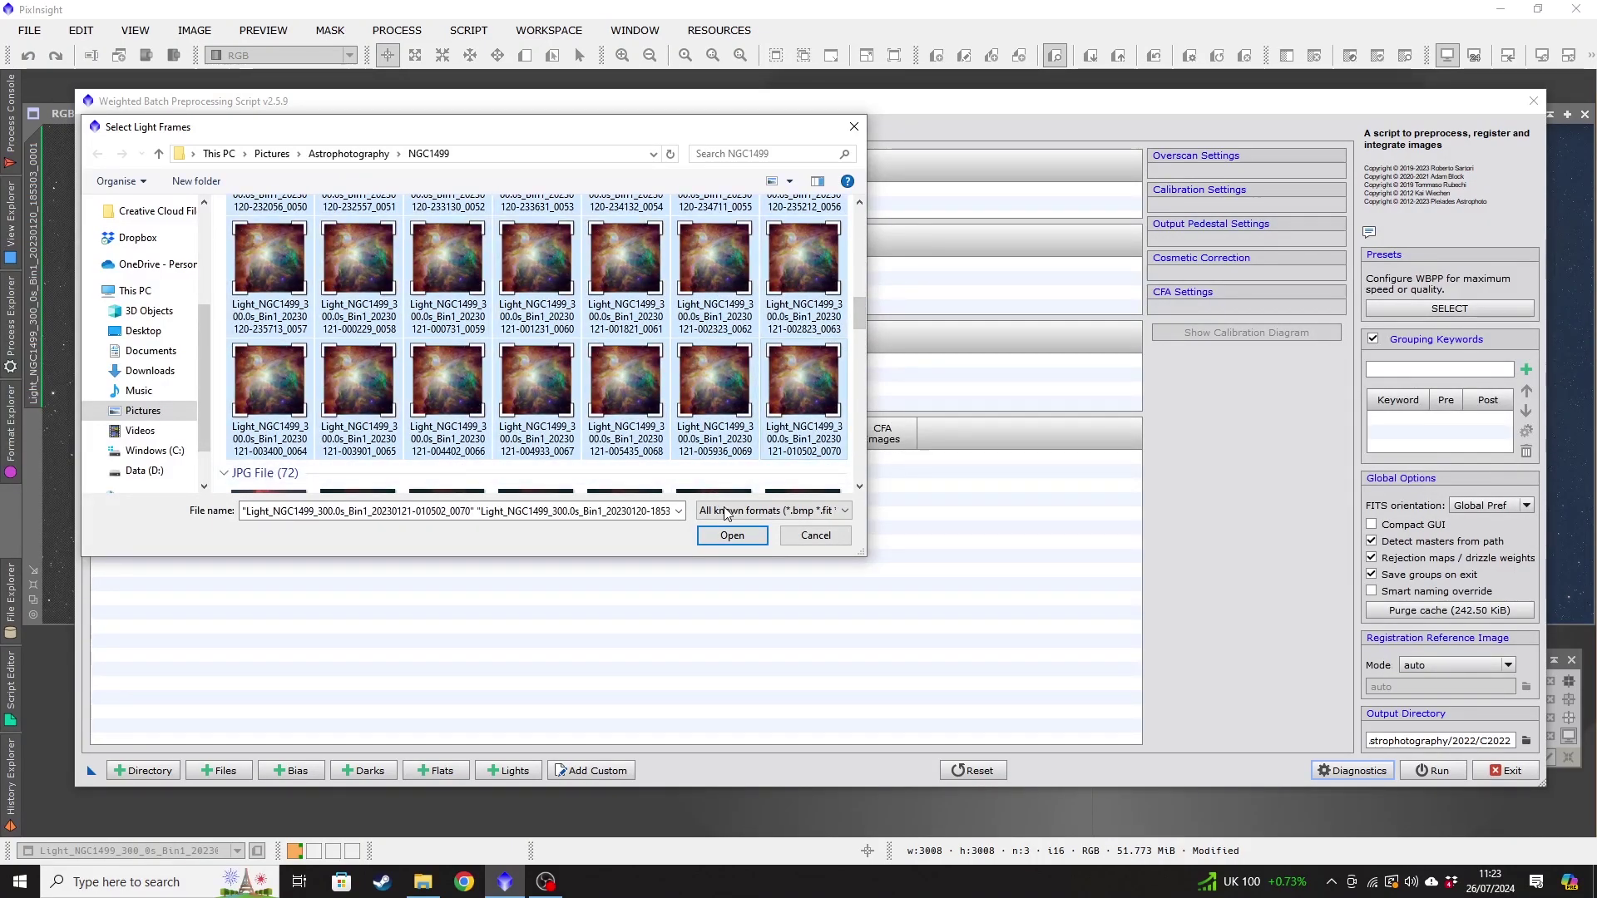
click(732, 535)
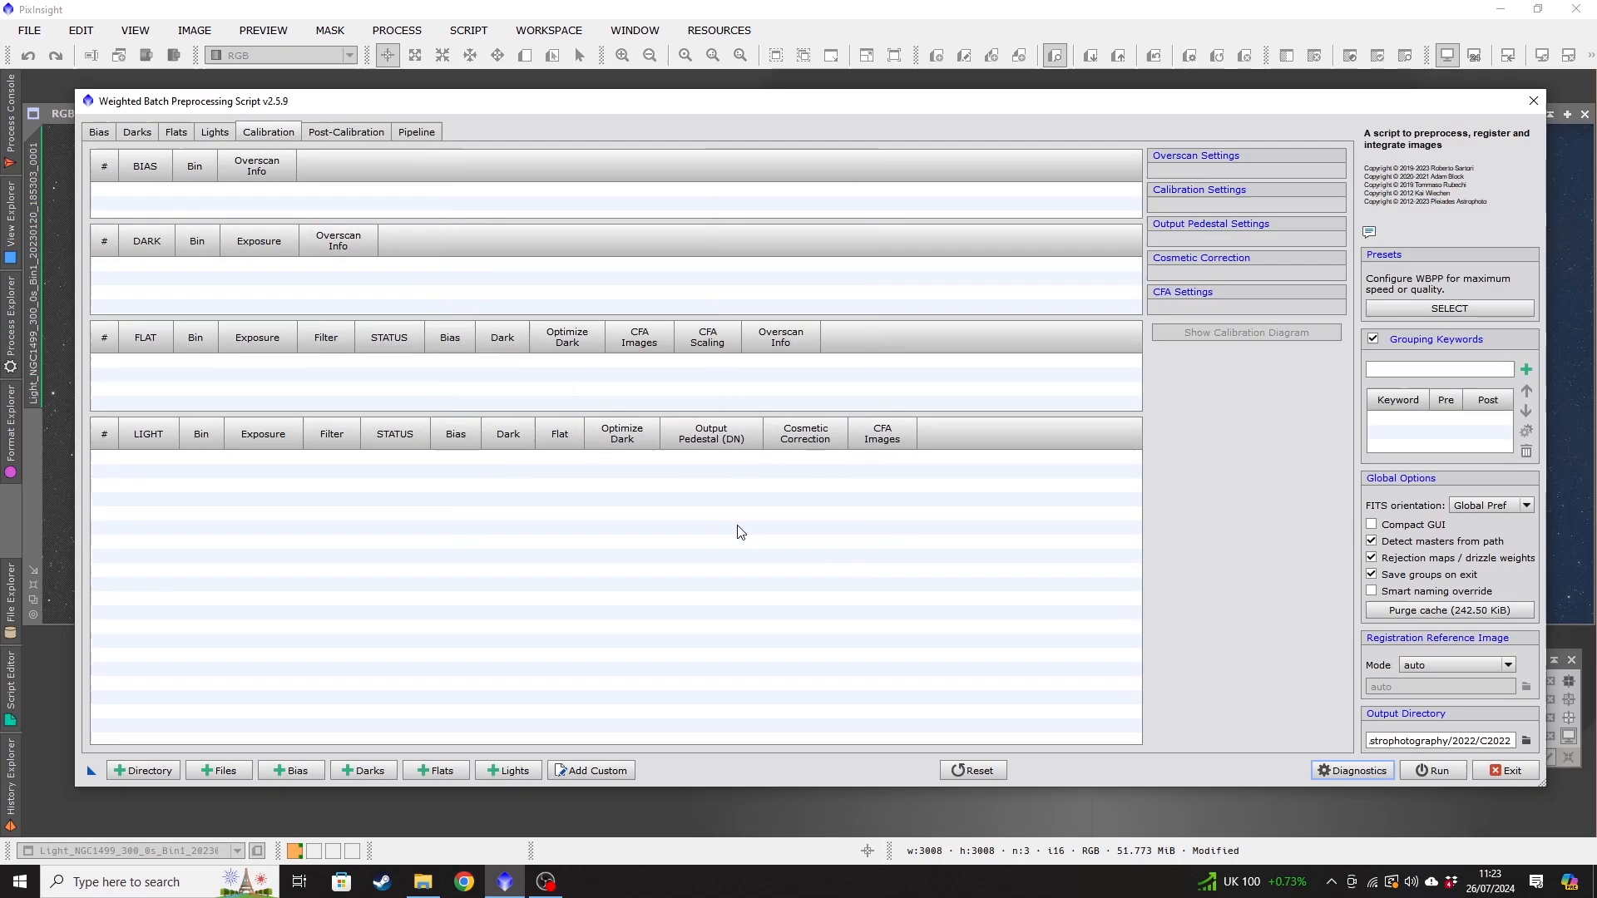
click(215, 132)
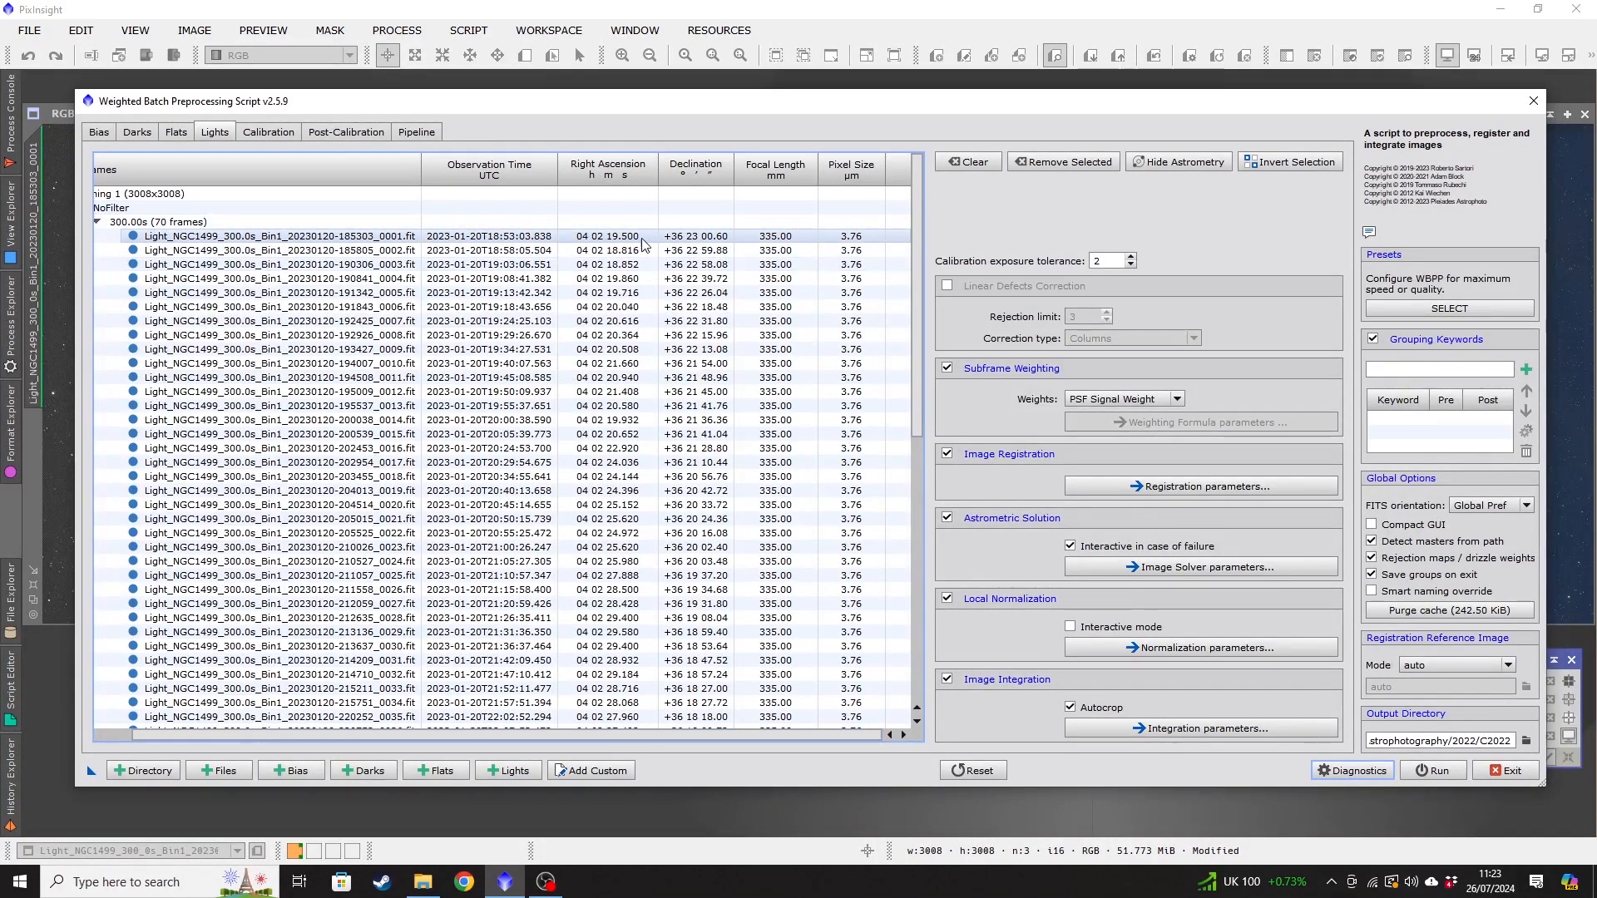
mouse_move(860, 246)
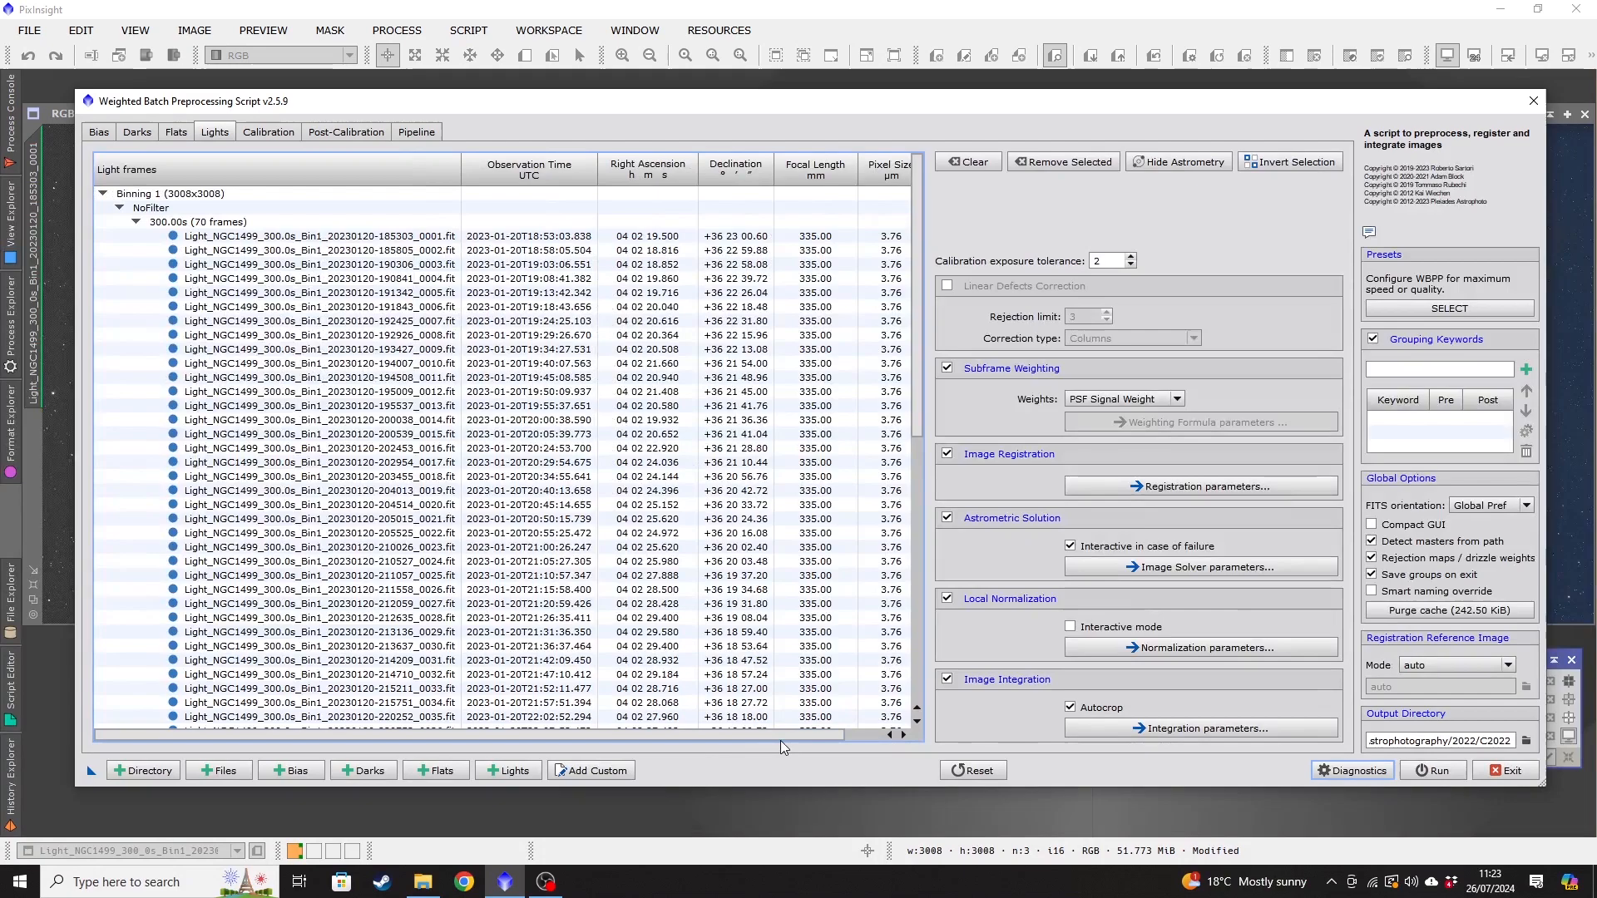
mouse_move(765, 770)
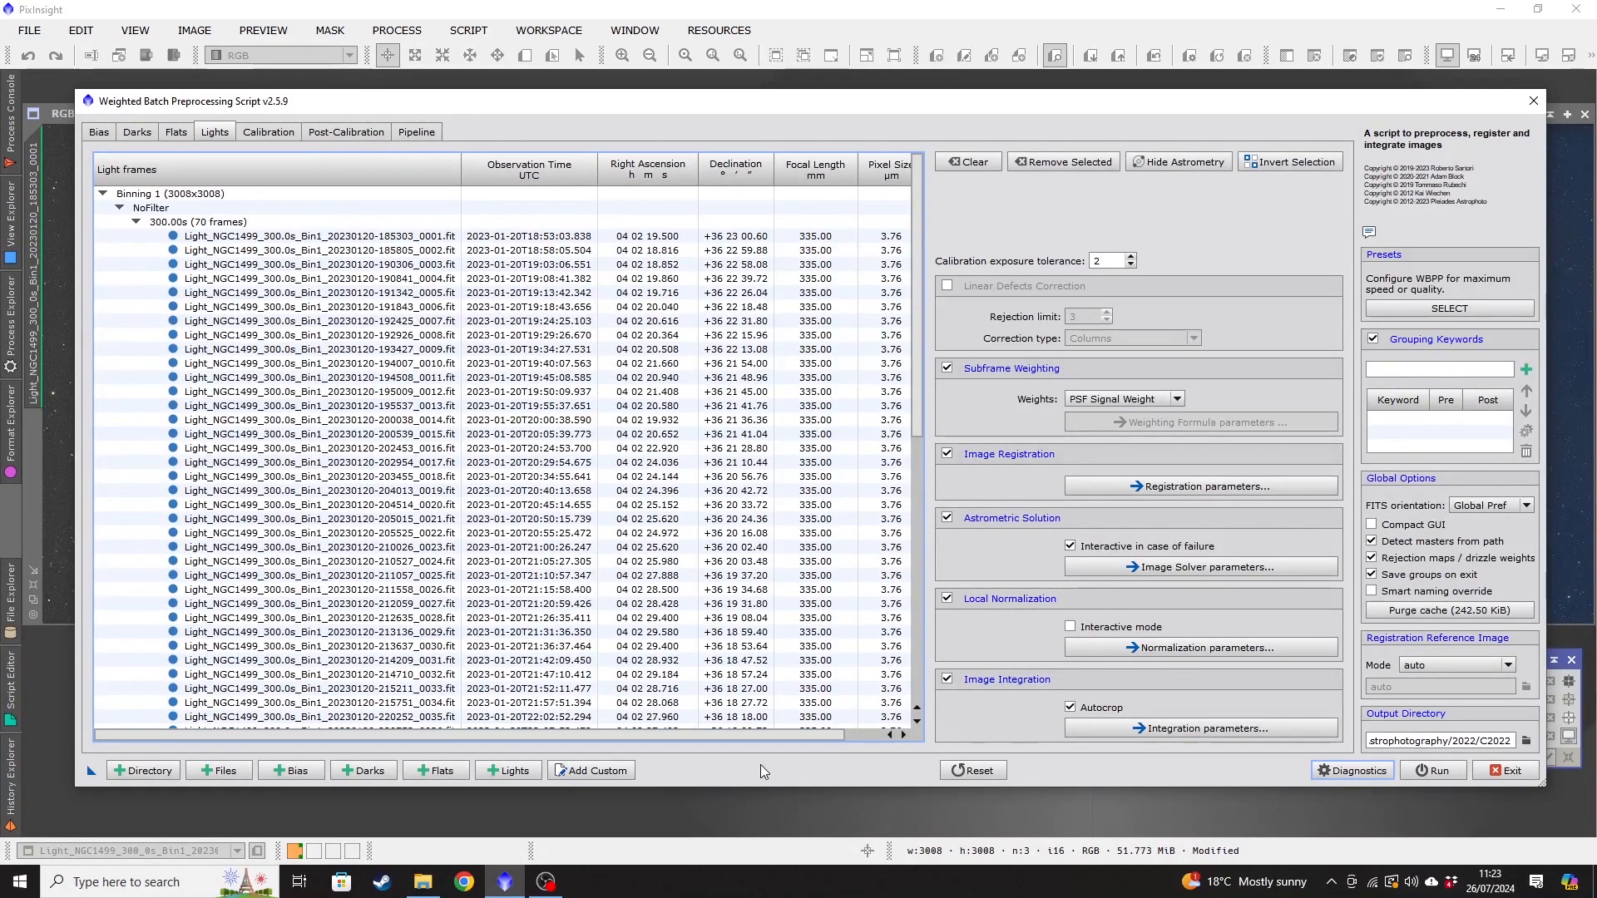
click(306, 449)
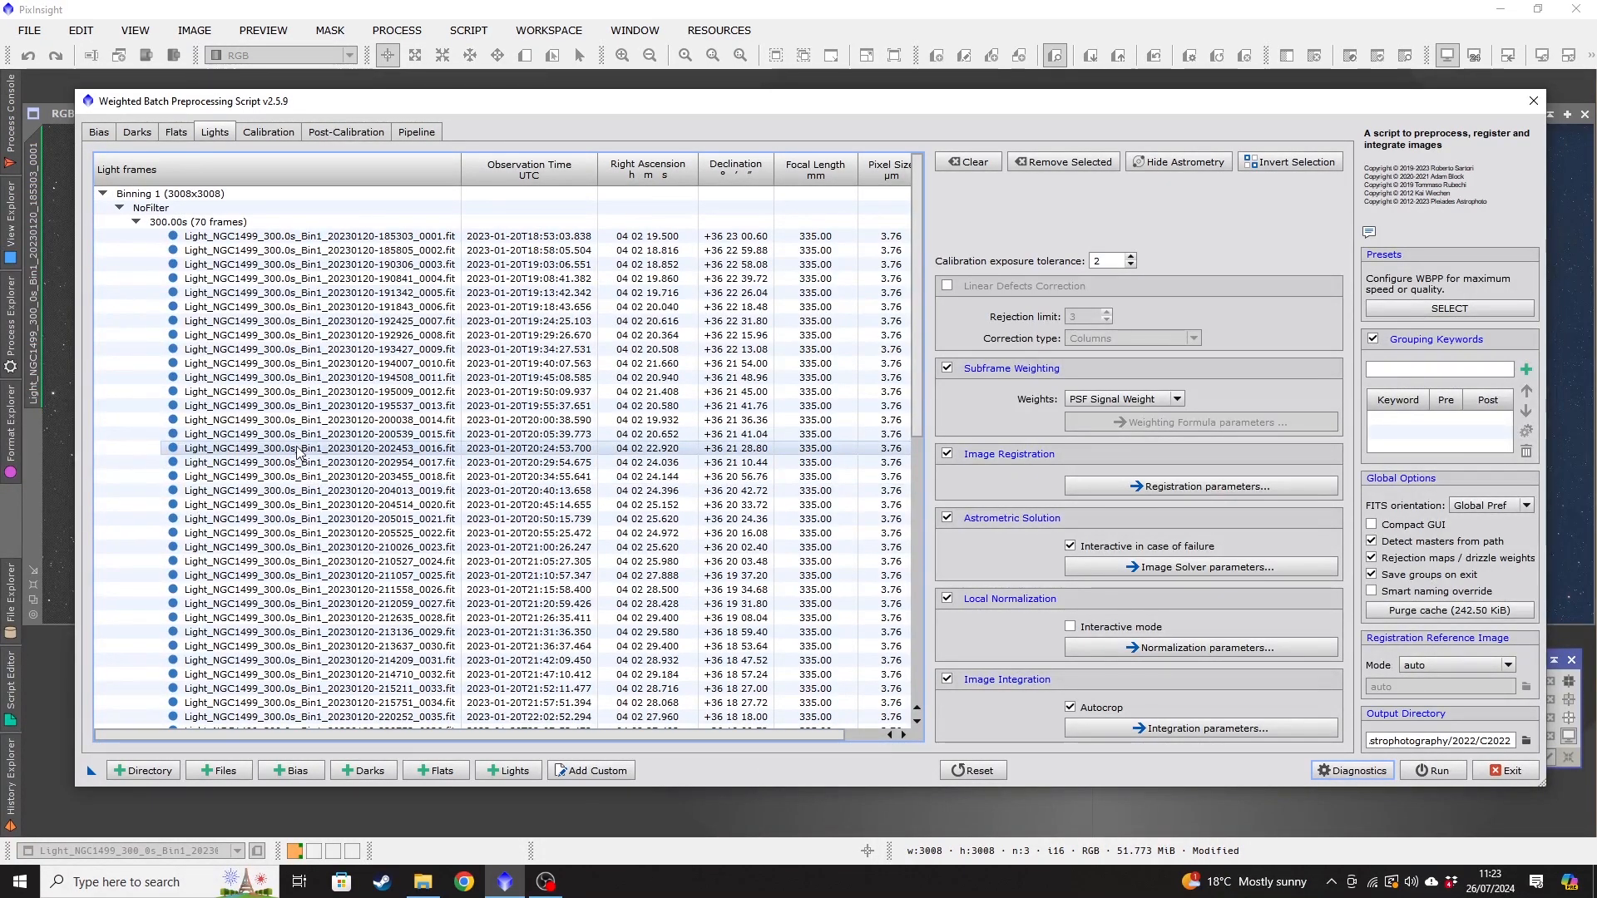
click(307, 434)
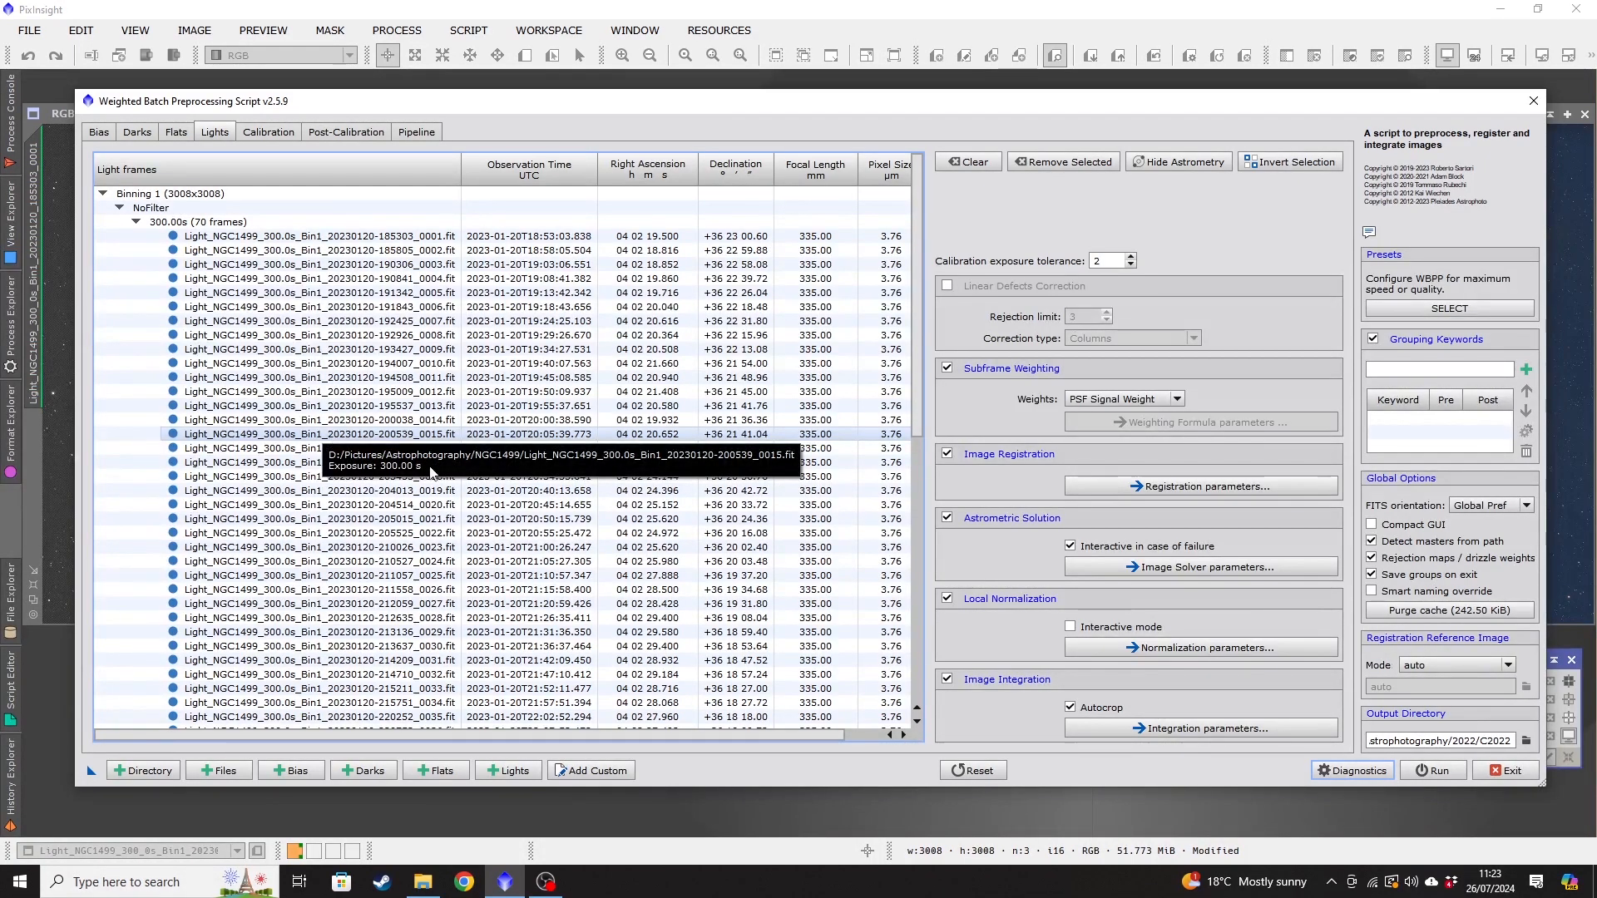
mouse_move(977, 384)
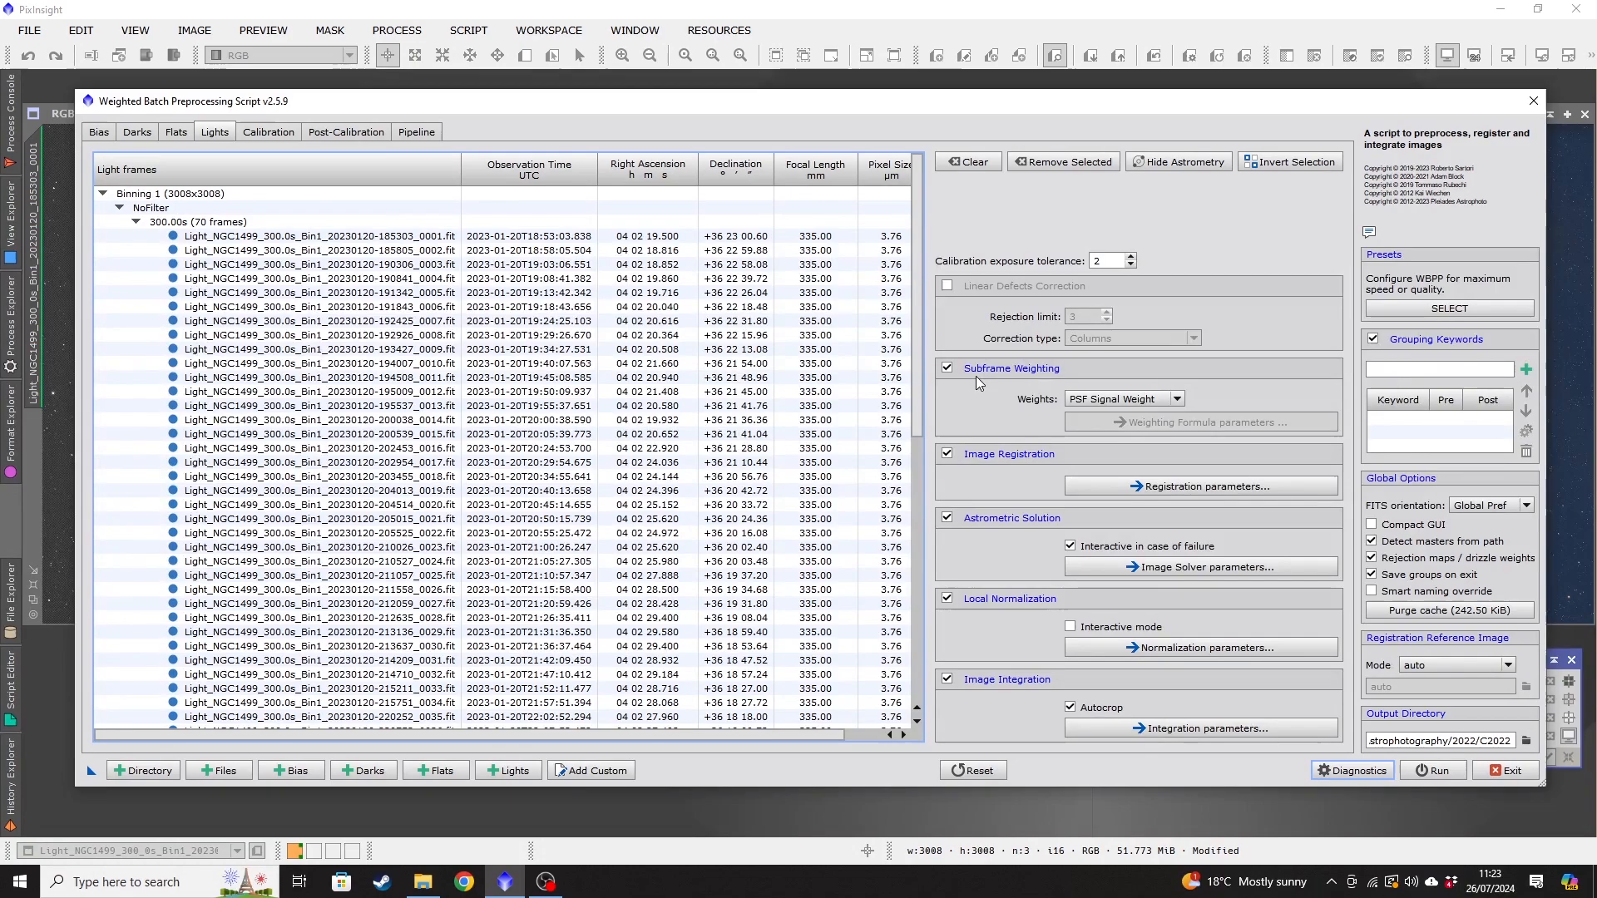
click(356, 306)
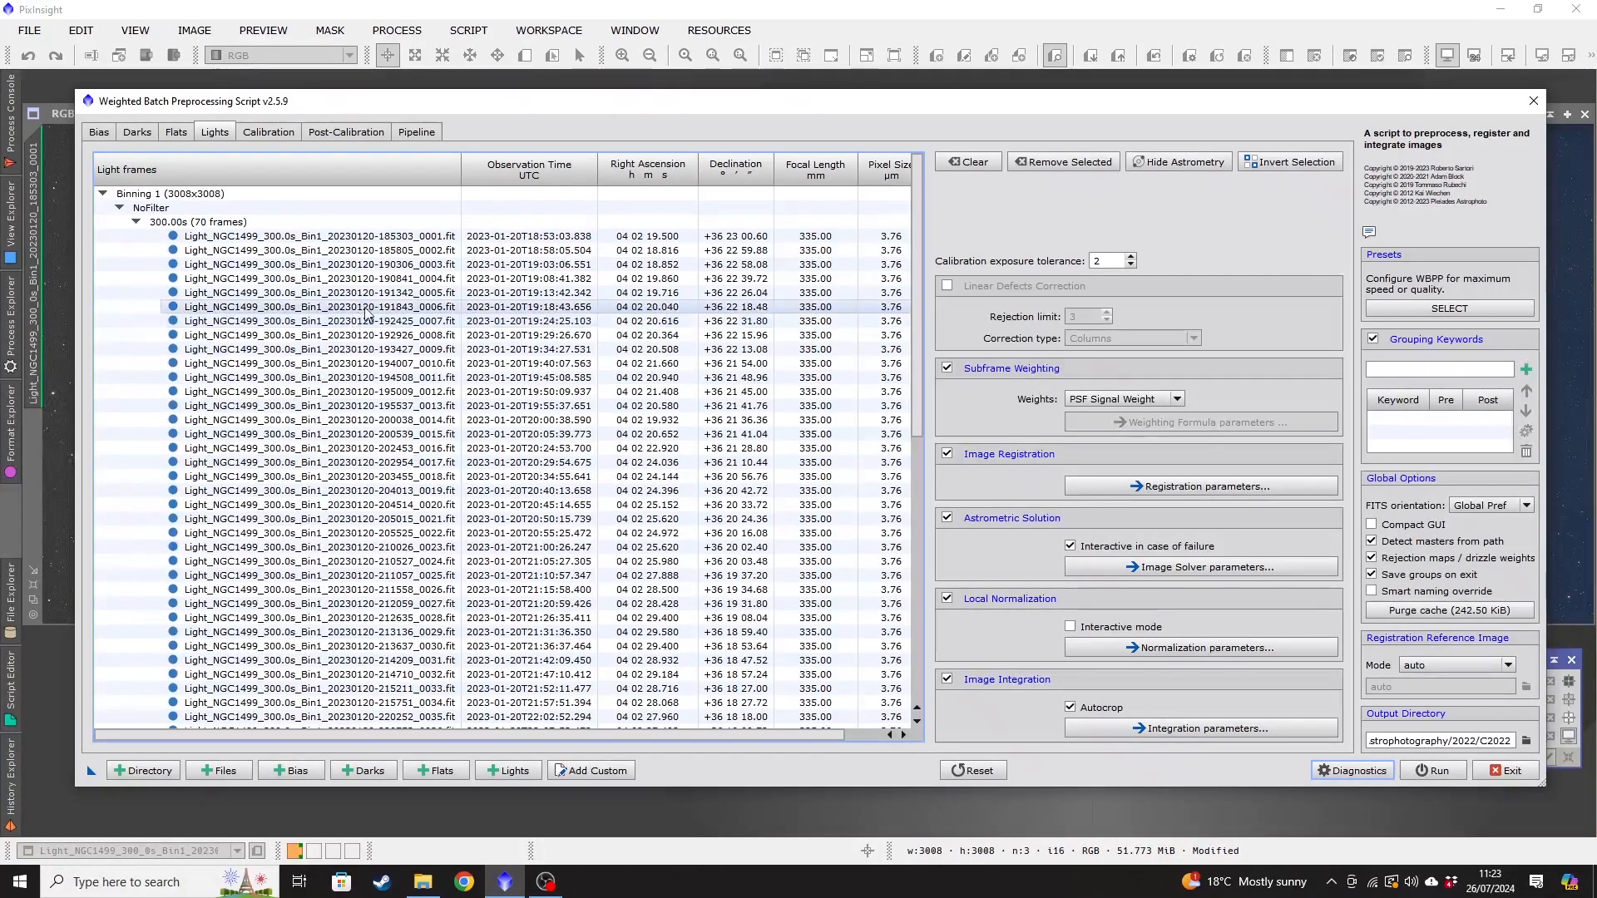
click(356, 252)
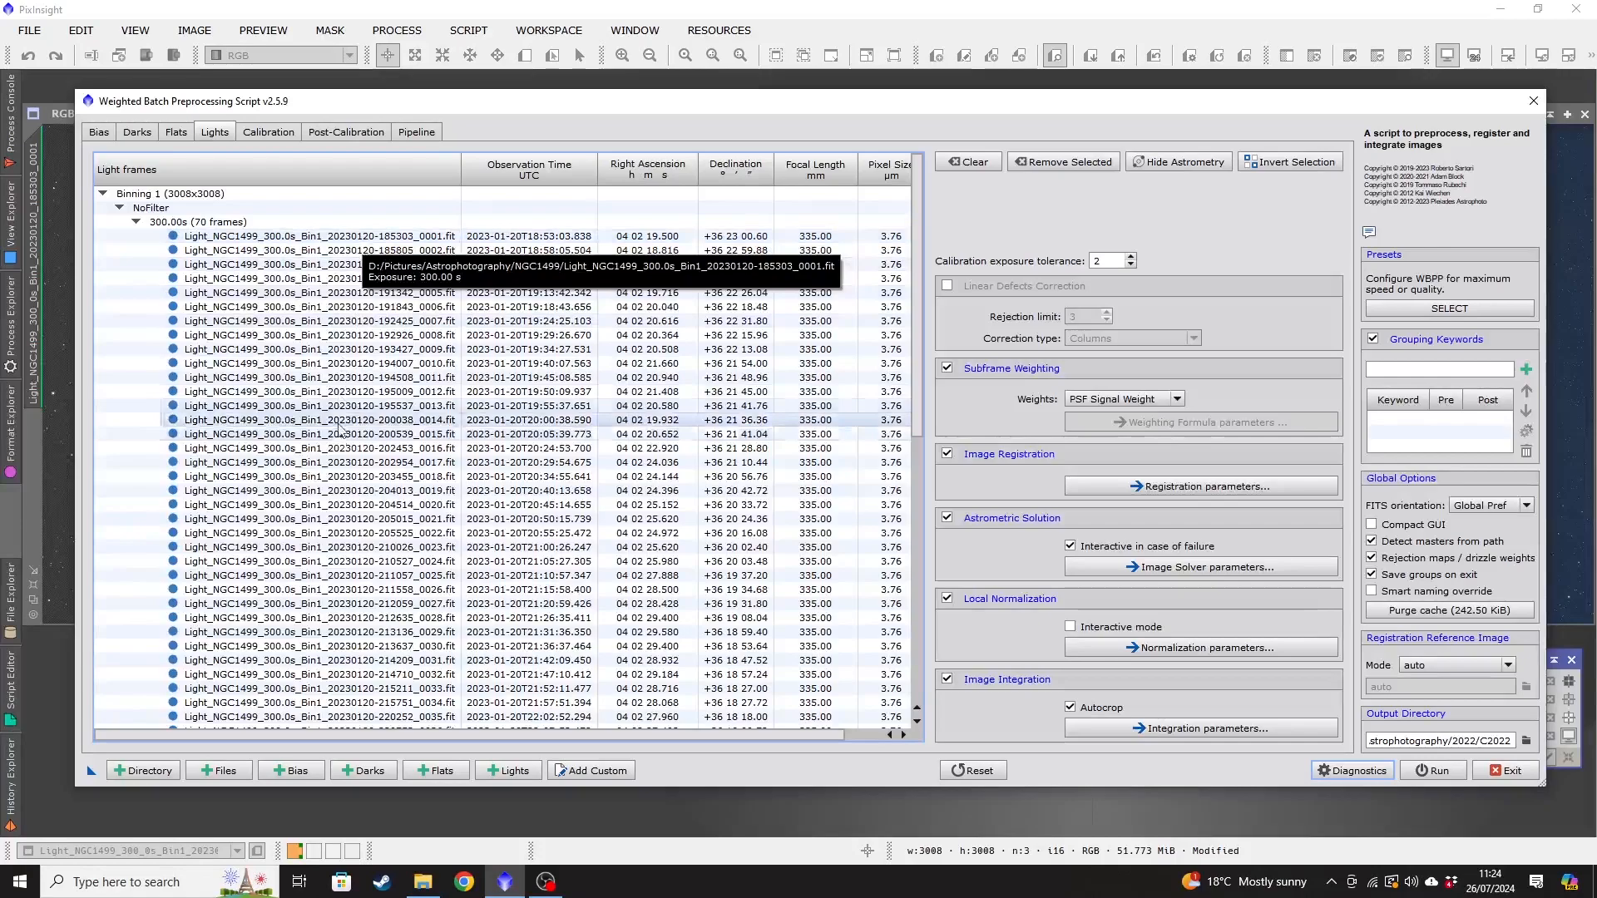
mouse_move(751, 787)
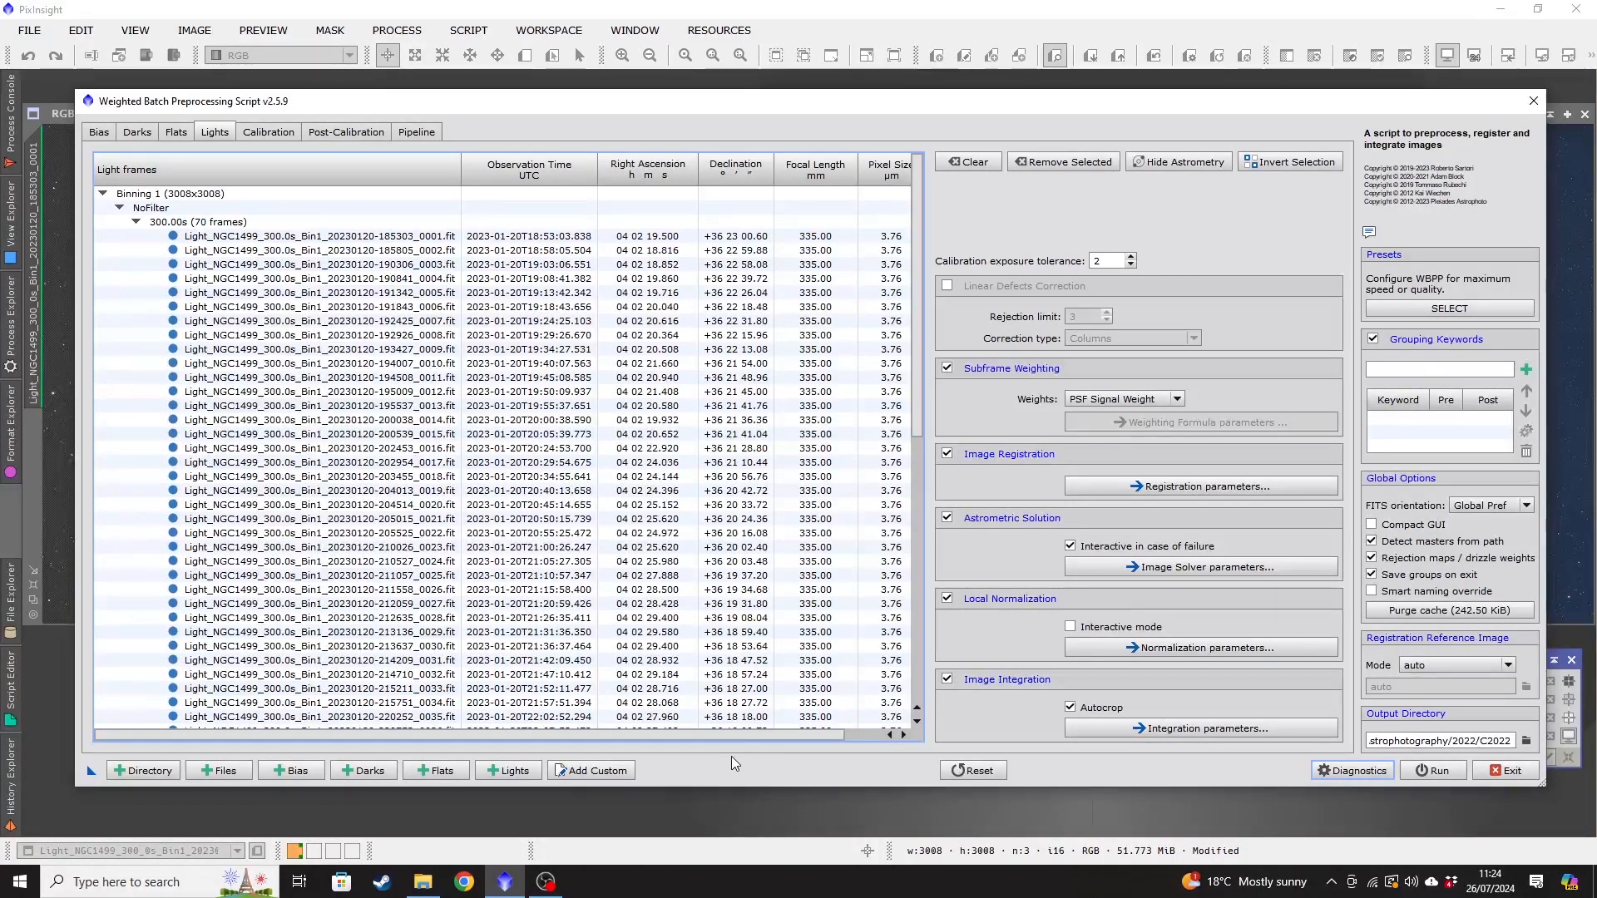
mouse_move(724, 757)
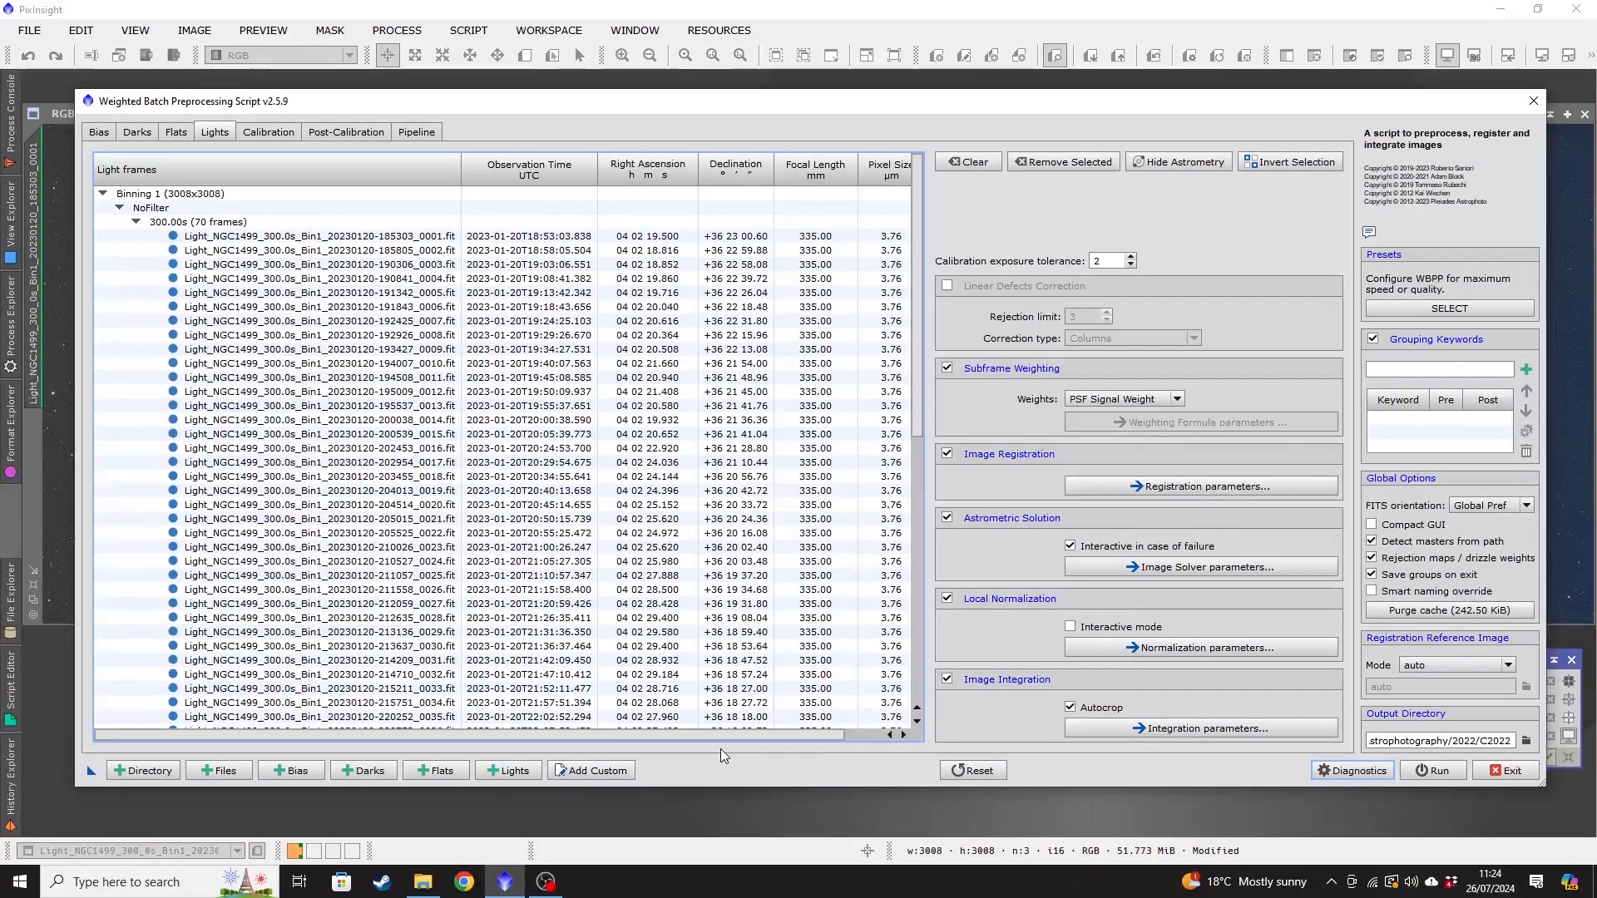
mouse_move(785, 812)
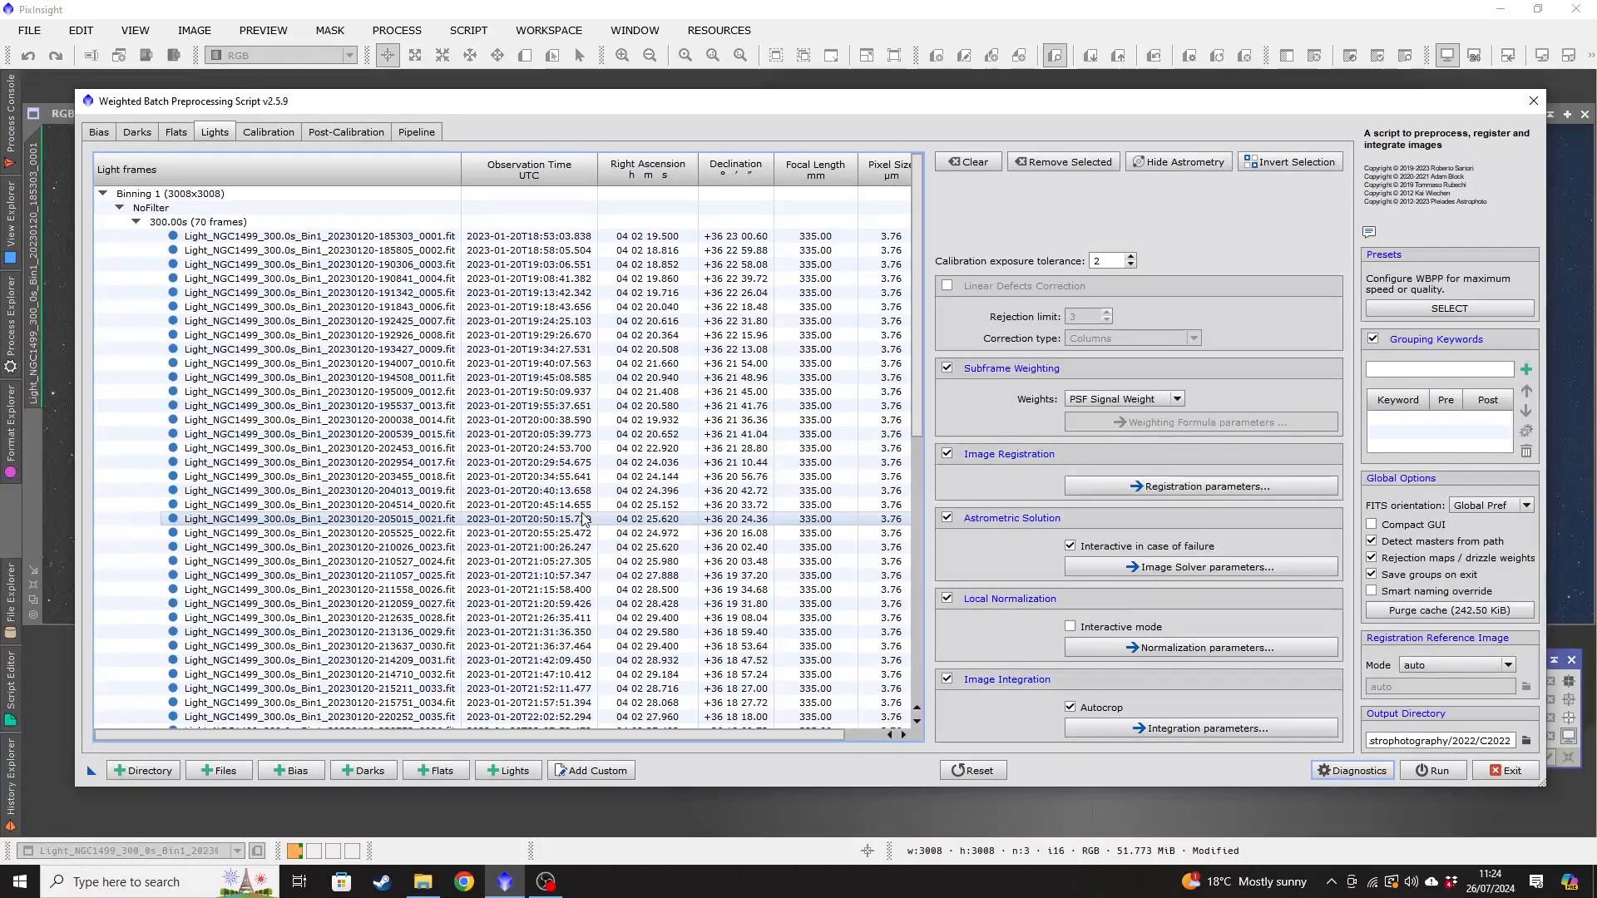
click(327, 321)
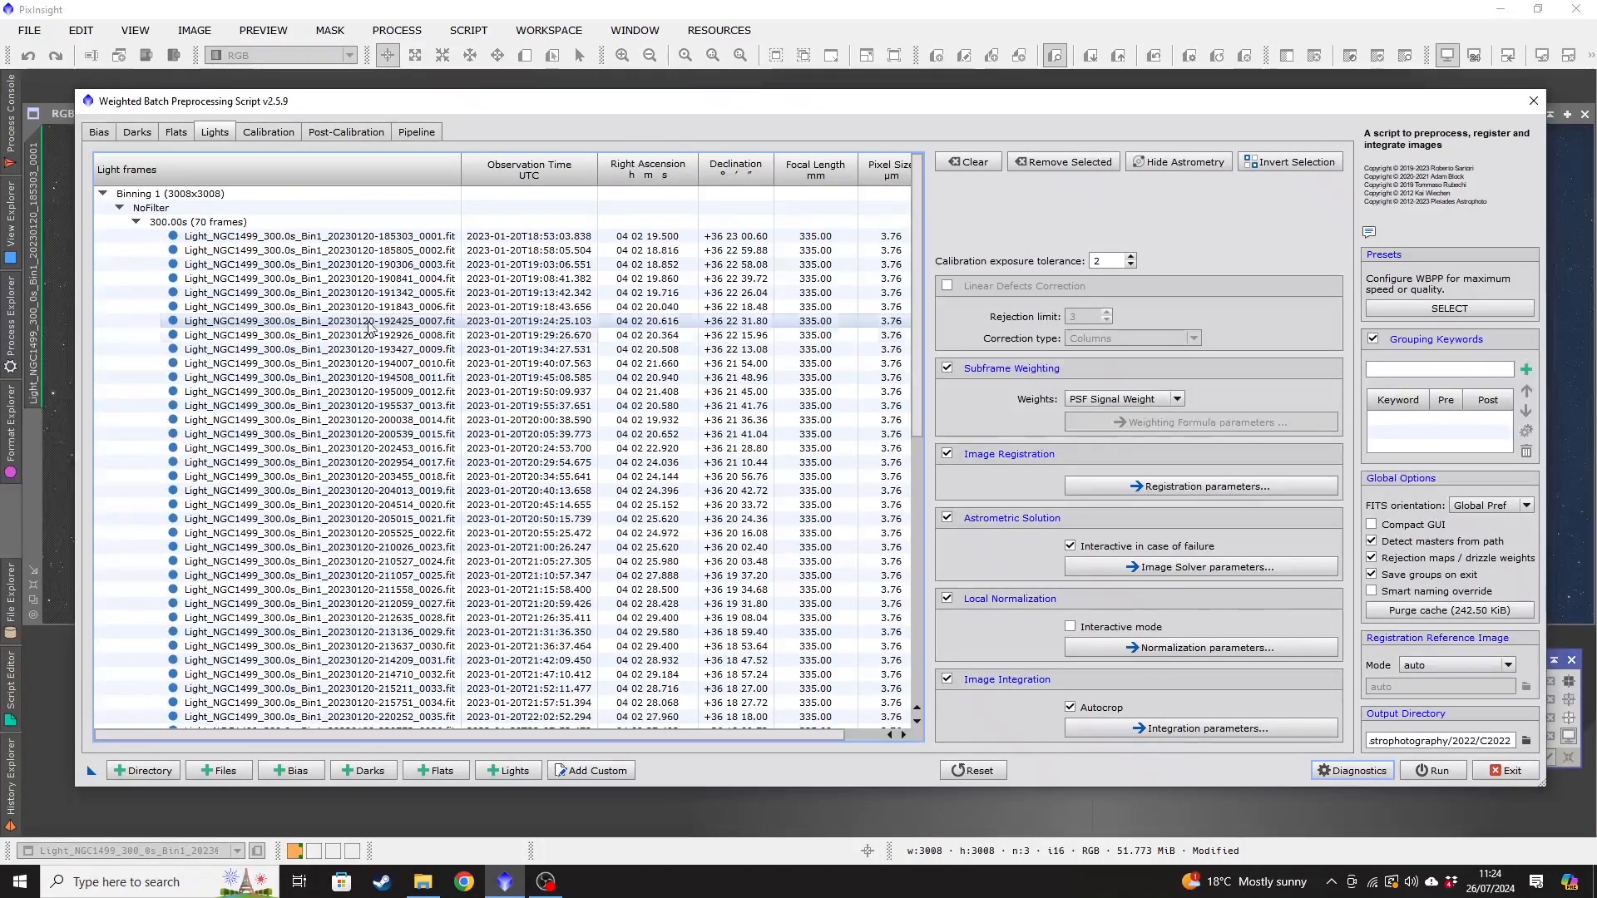
mouse_move(417, 411)
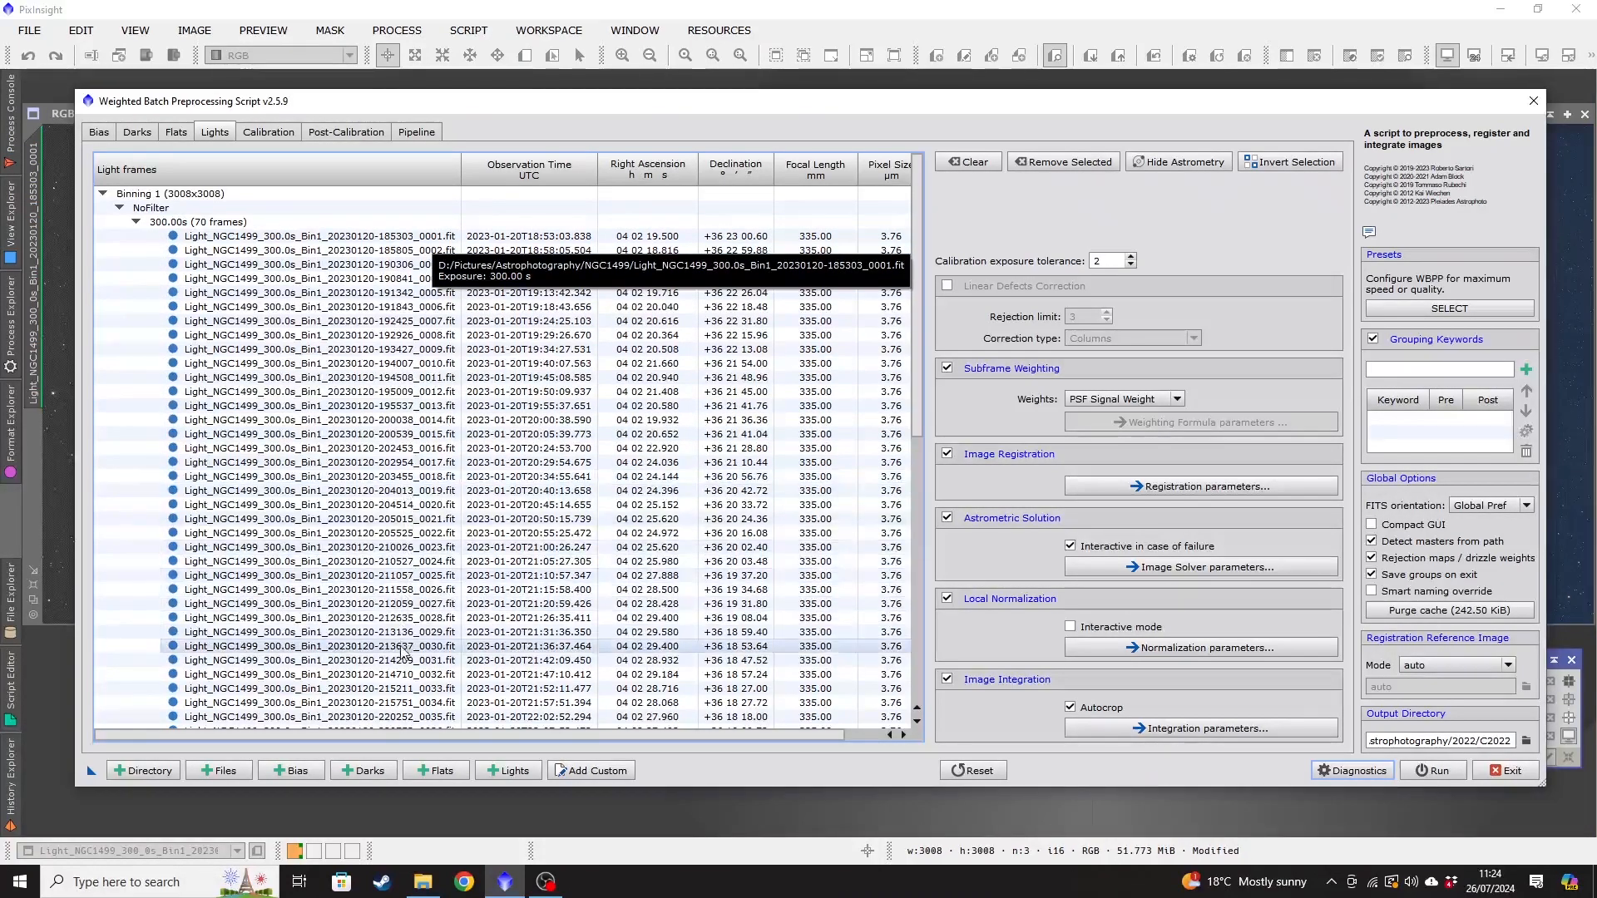
mouse_move(744, 756)
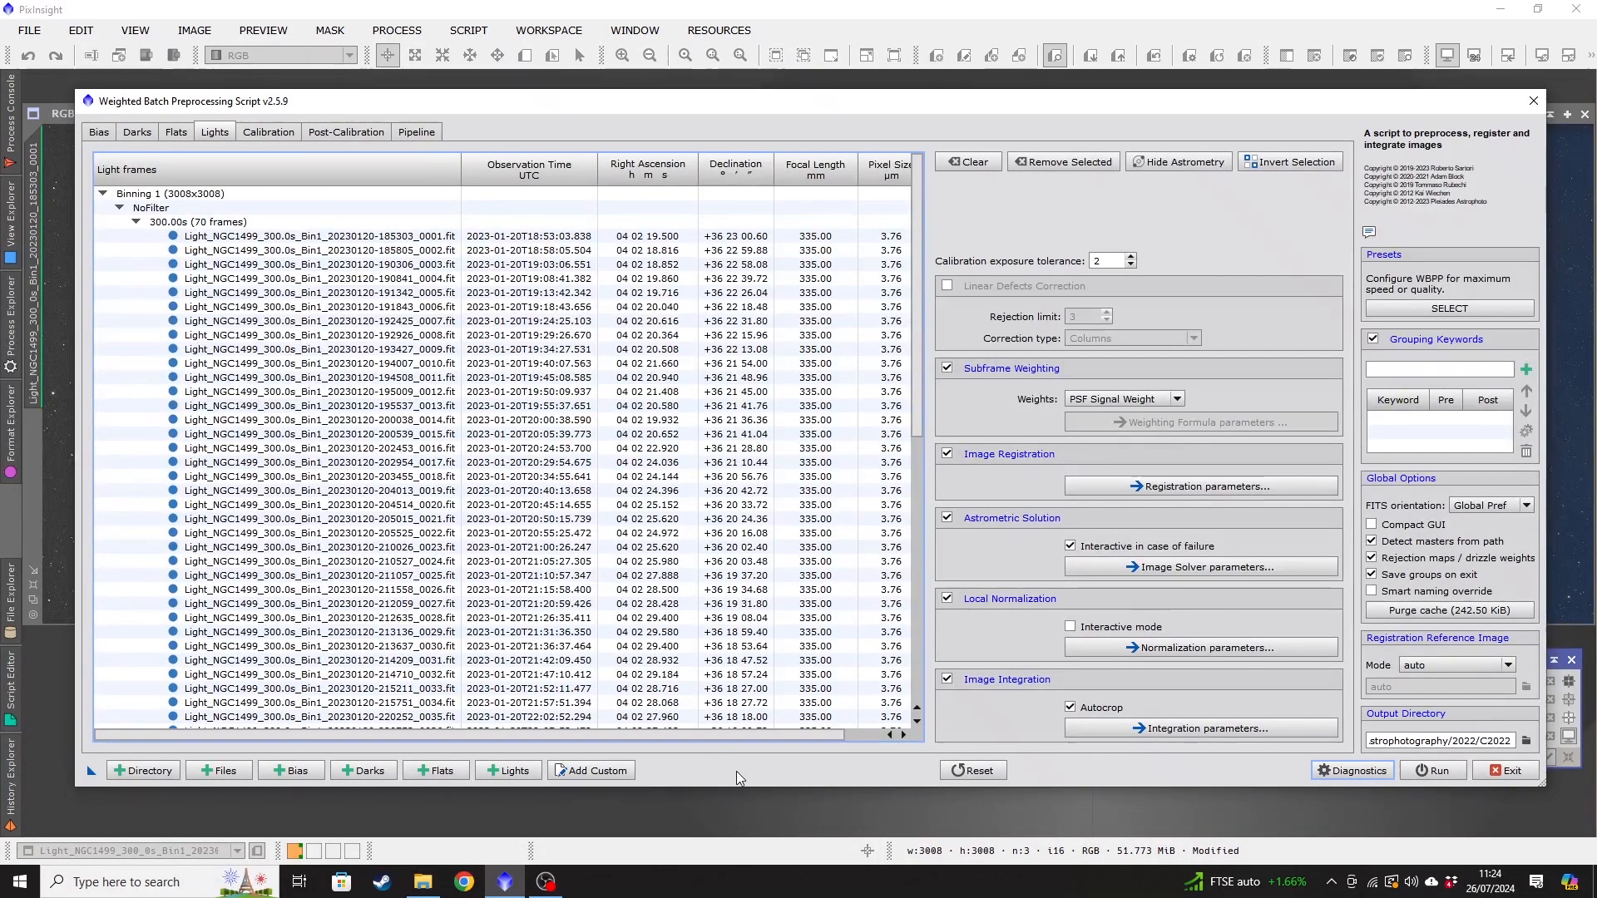
mouse_move(632, 749)
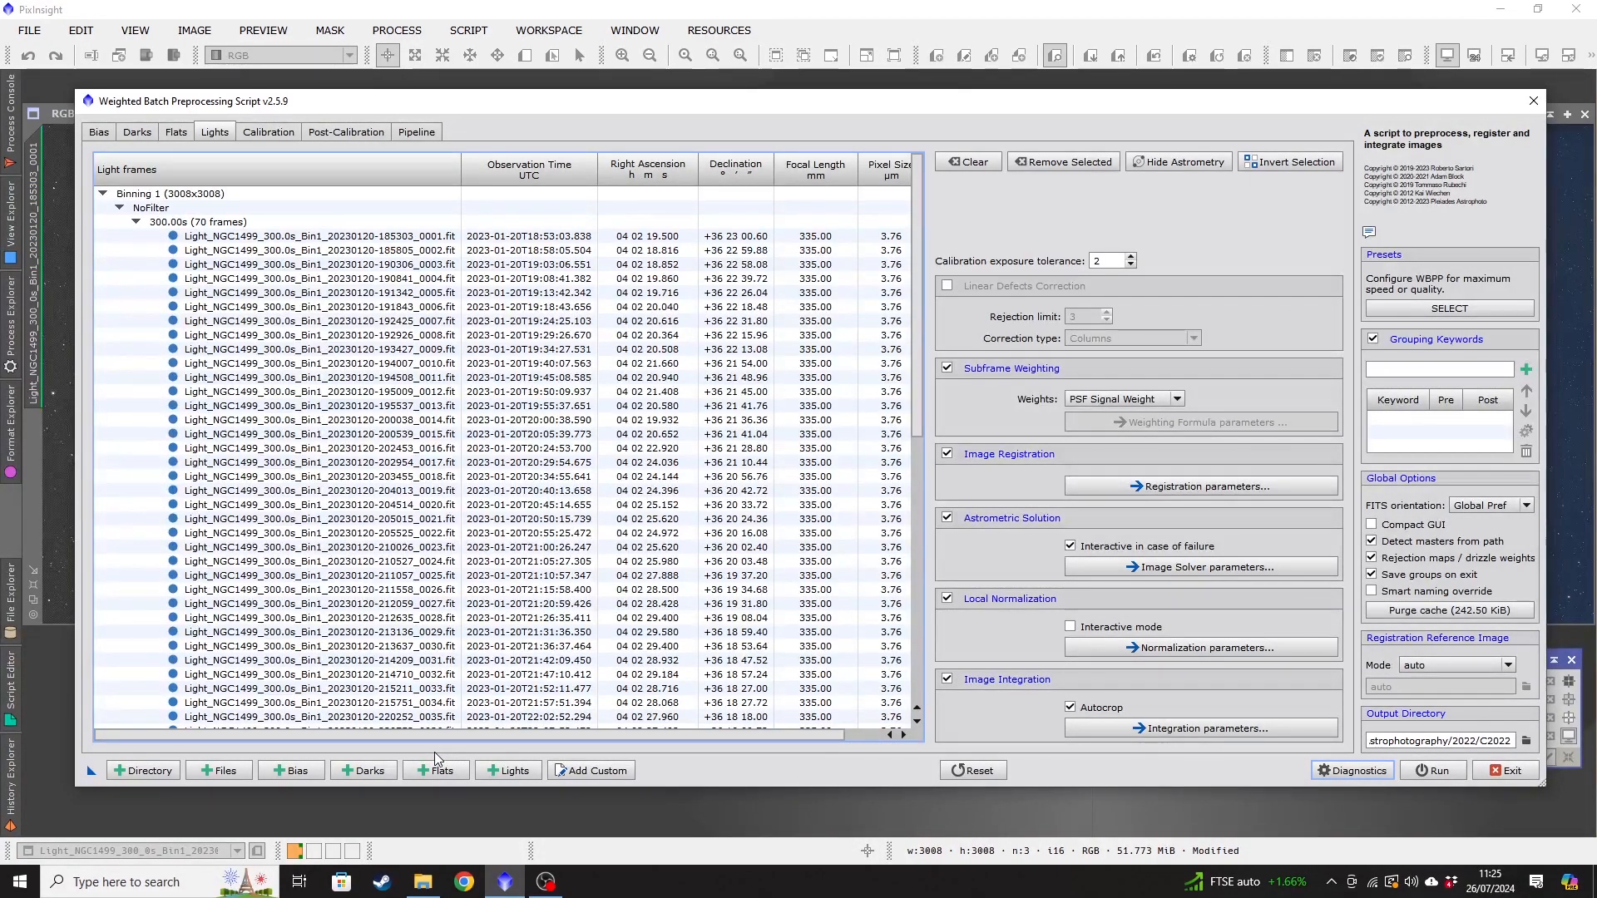
mouse_move(435, 770)
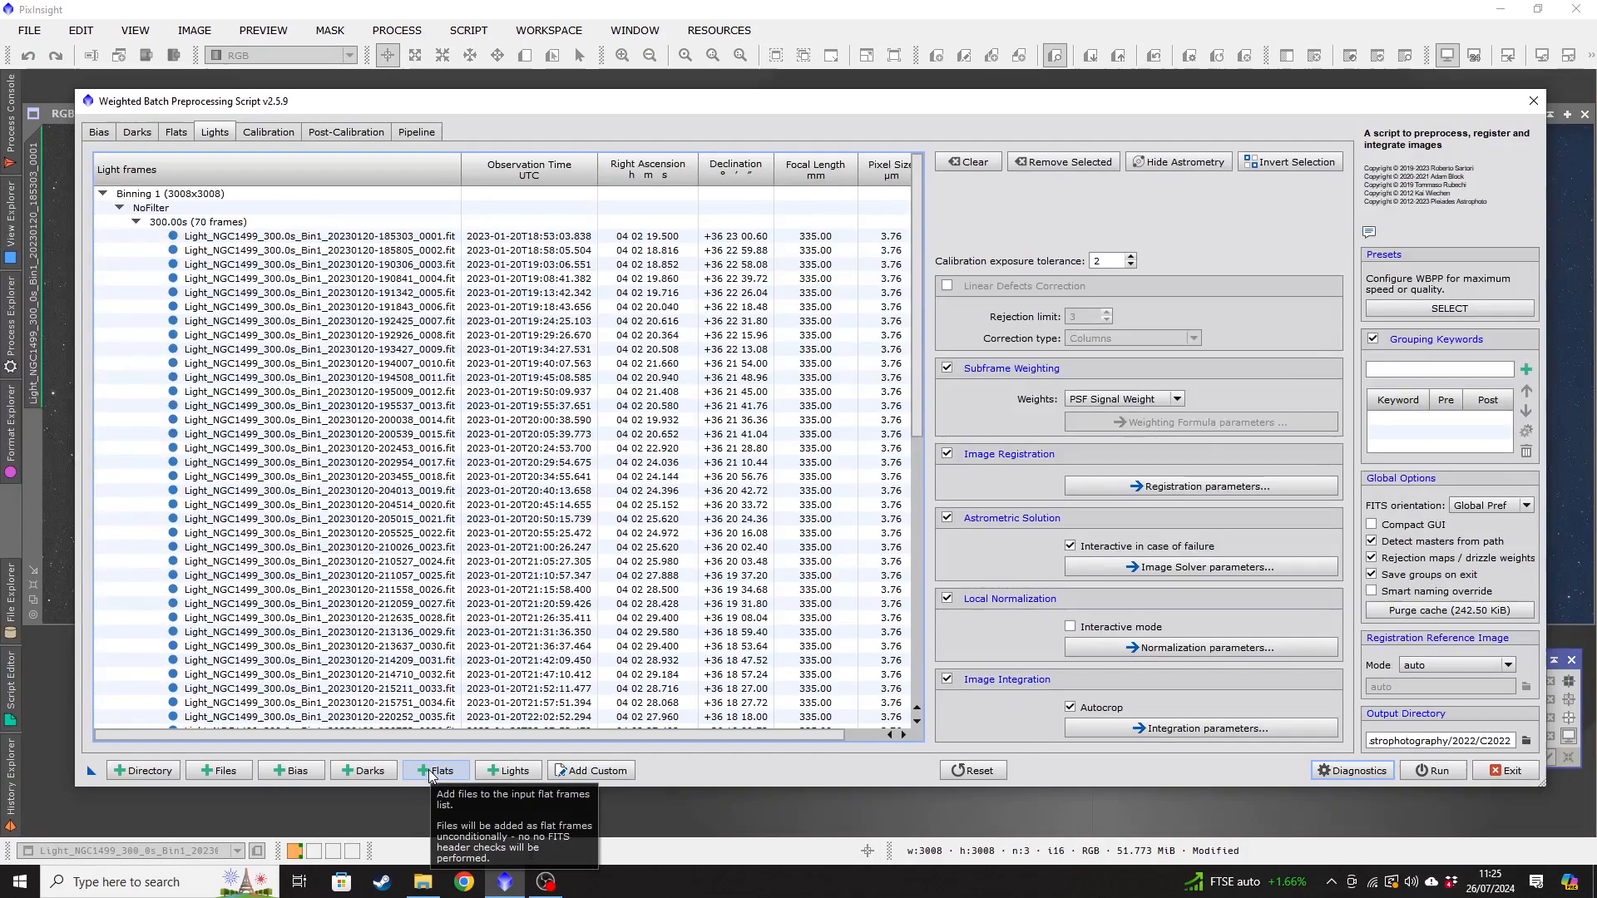
Add the 30 flats from Calibration Frames > WBPP Demo > Flat and view the Flats list.
click(436, 770)
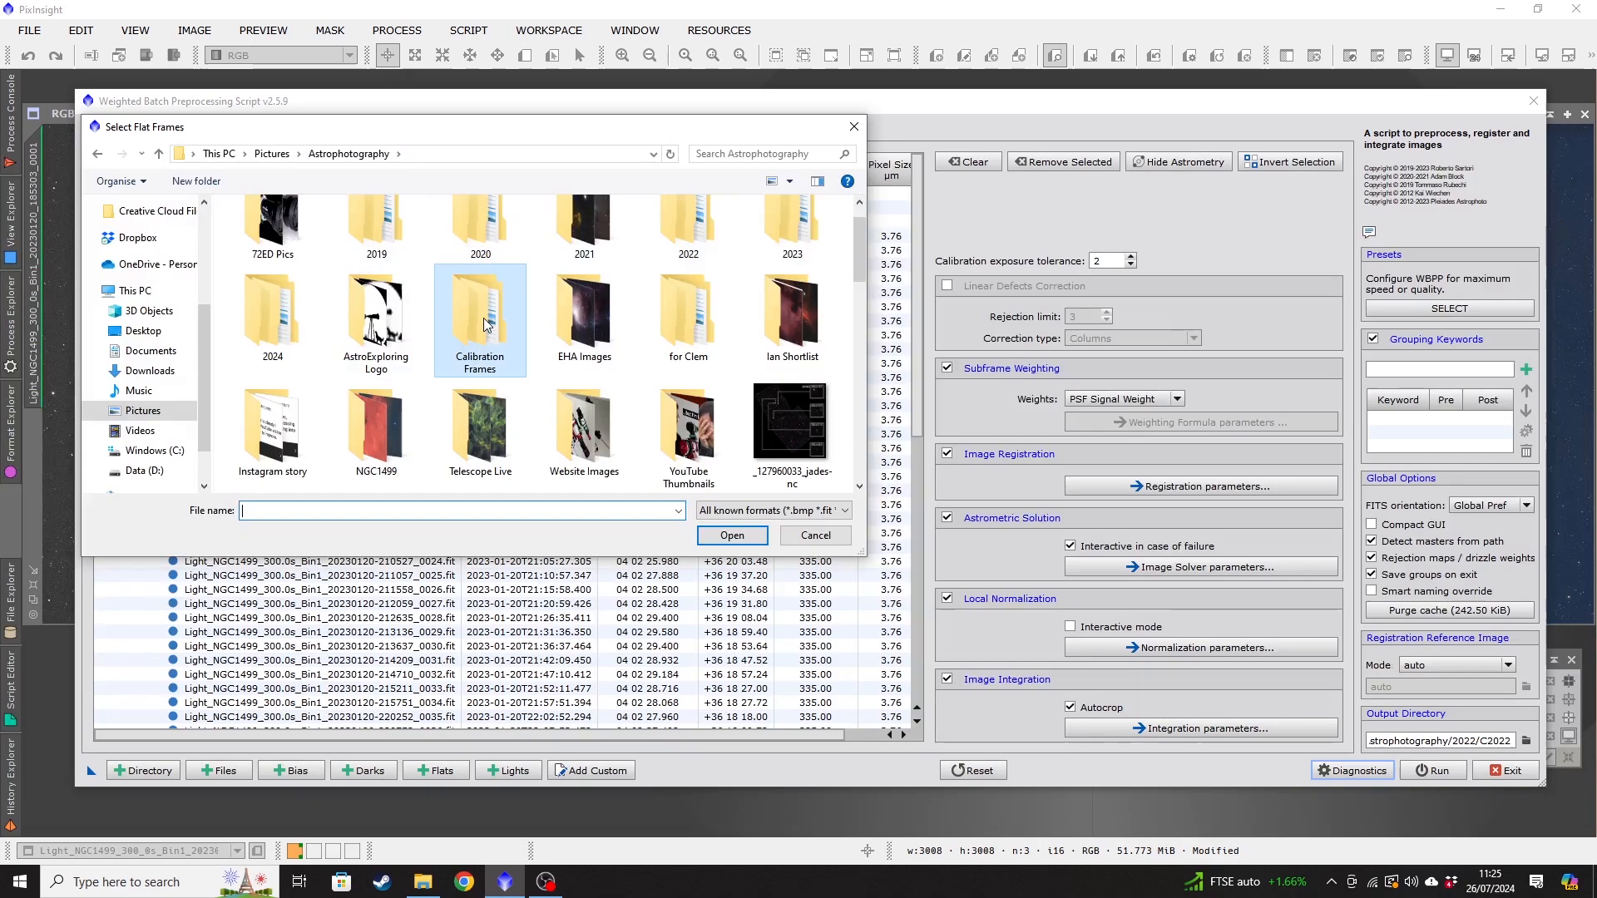
double_click(479, 316)
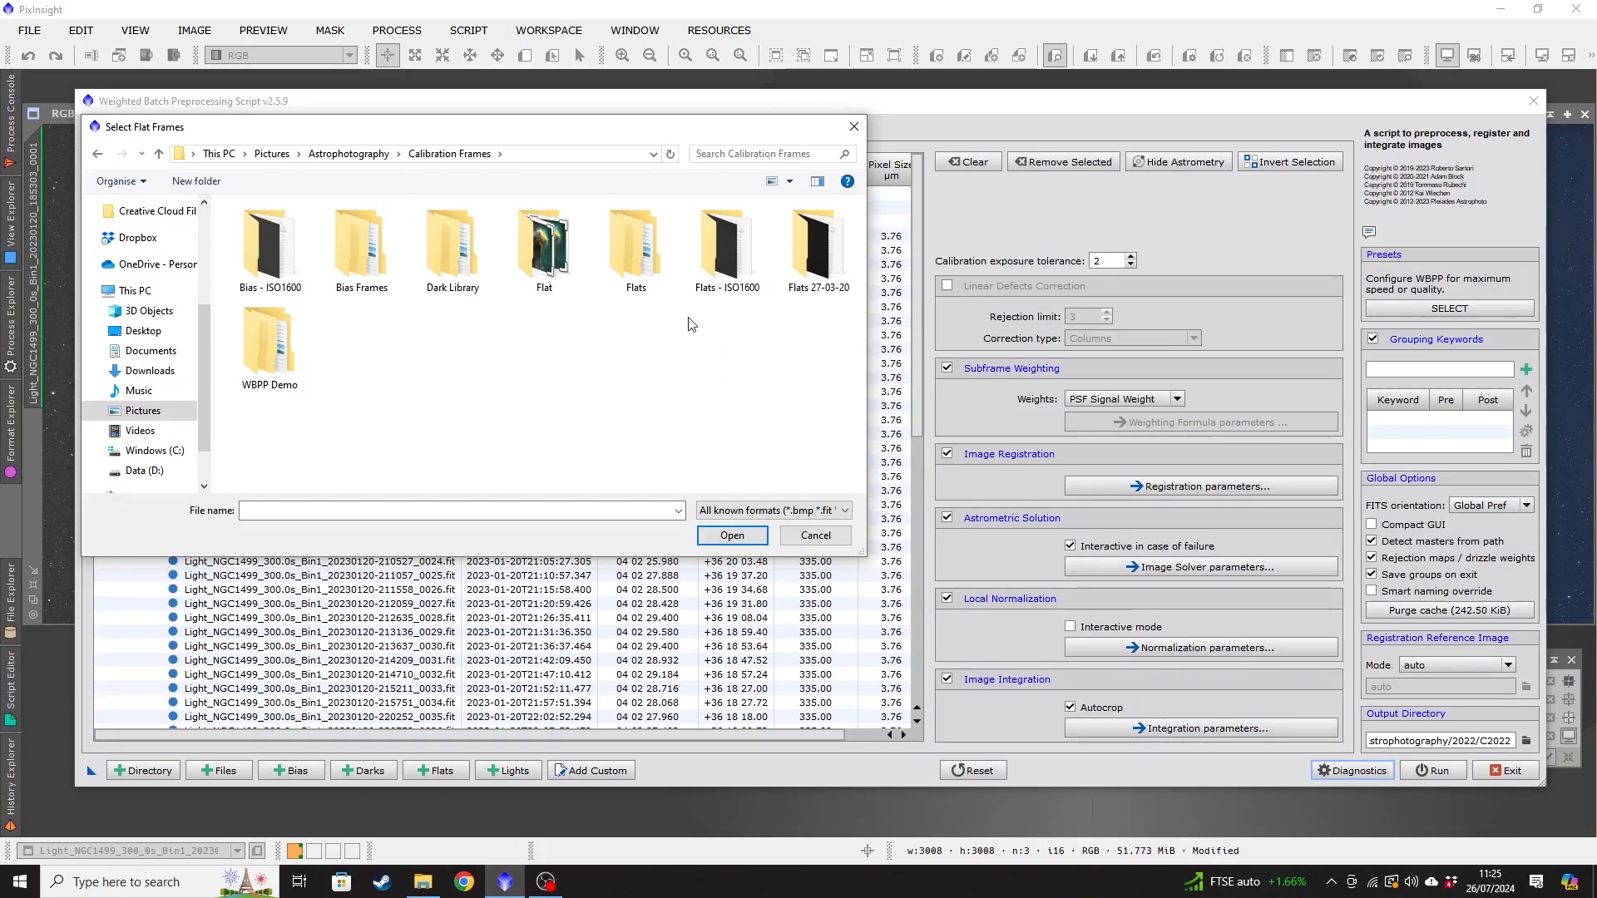
click(269, 344)
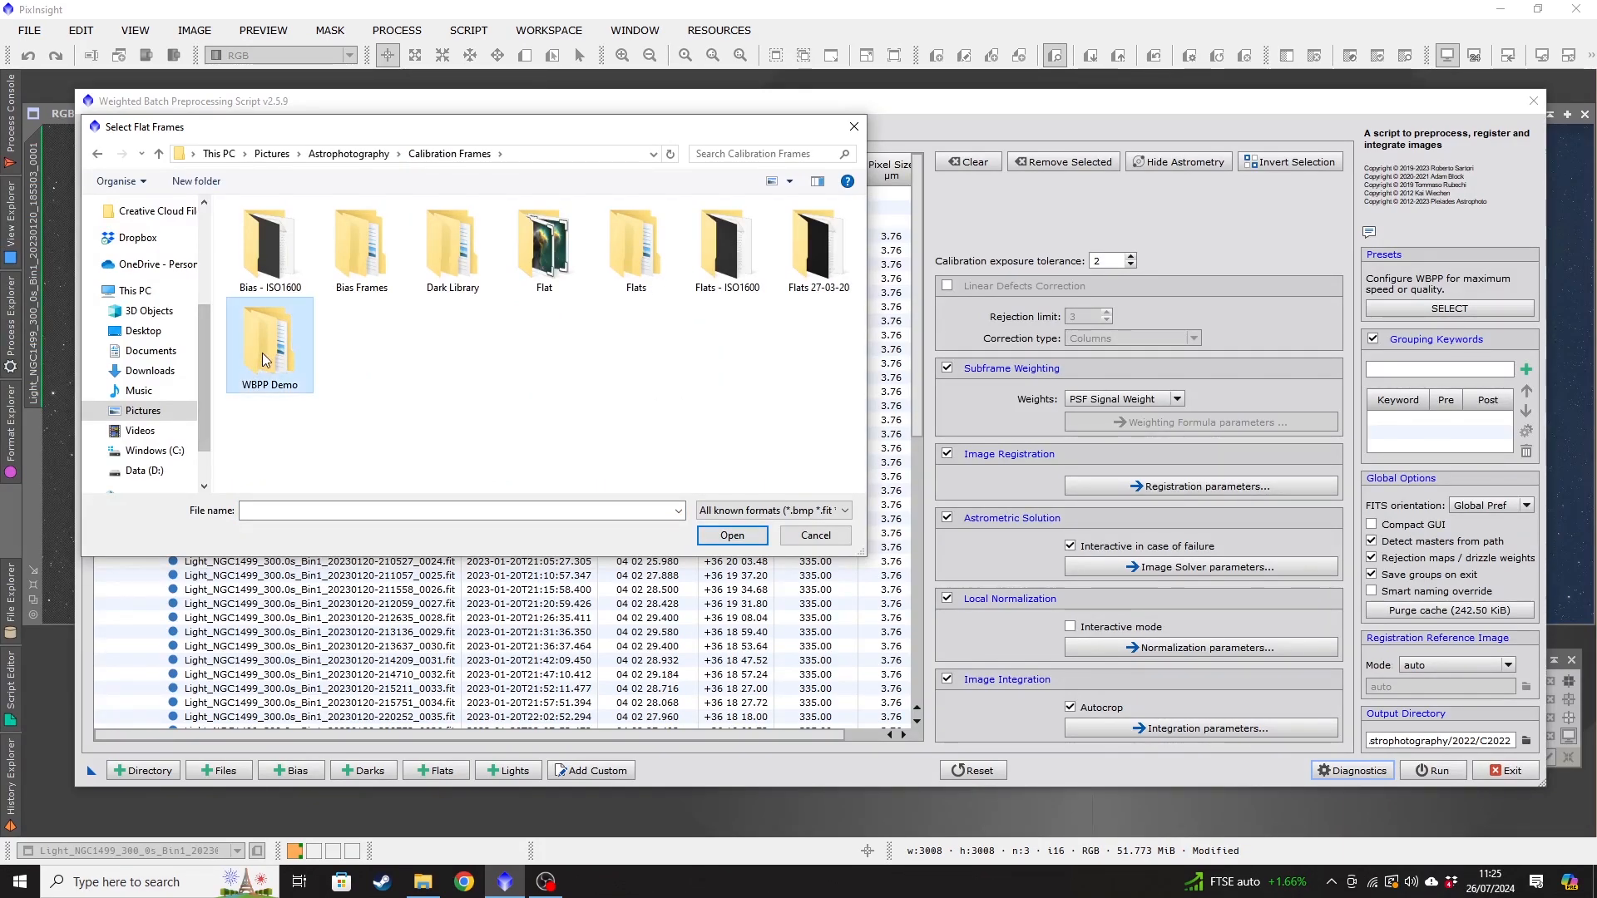
double_click(270, 345)
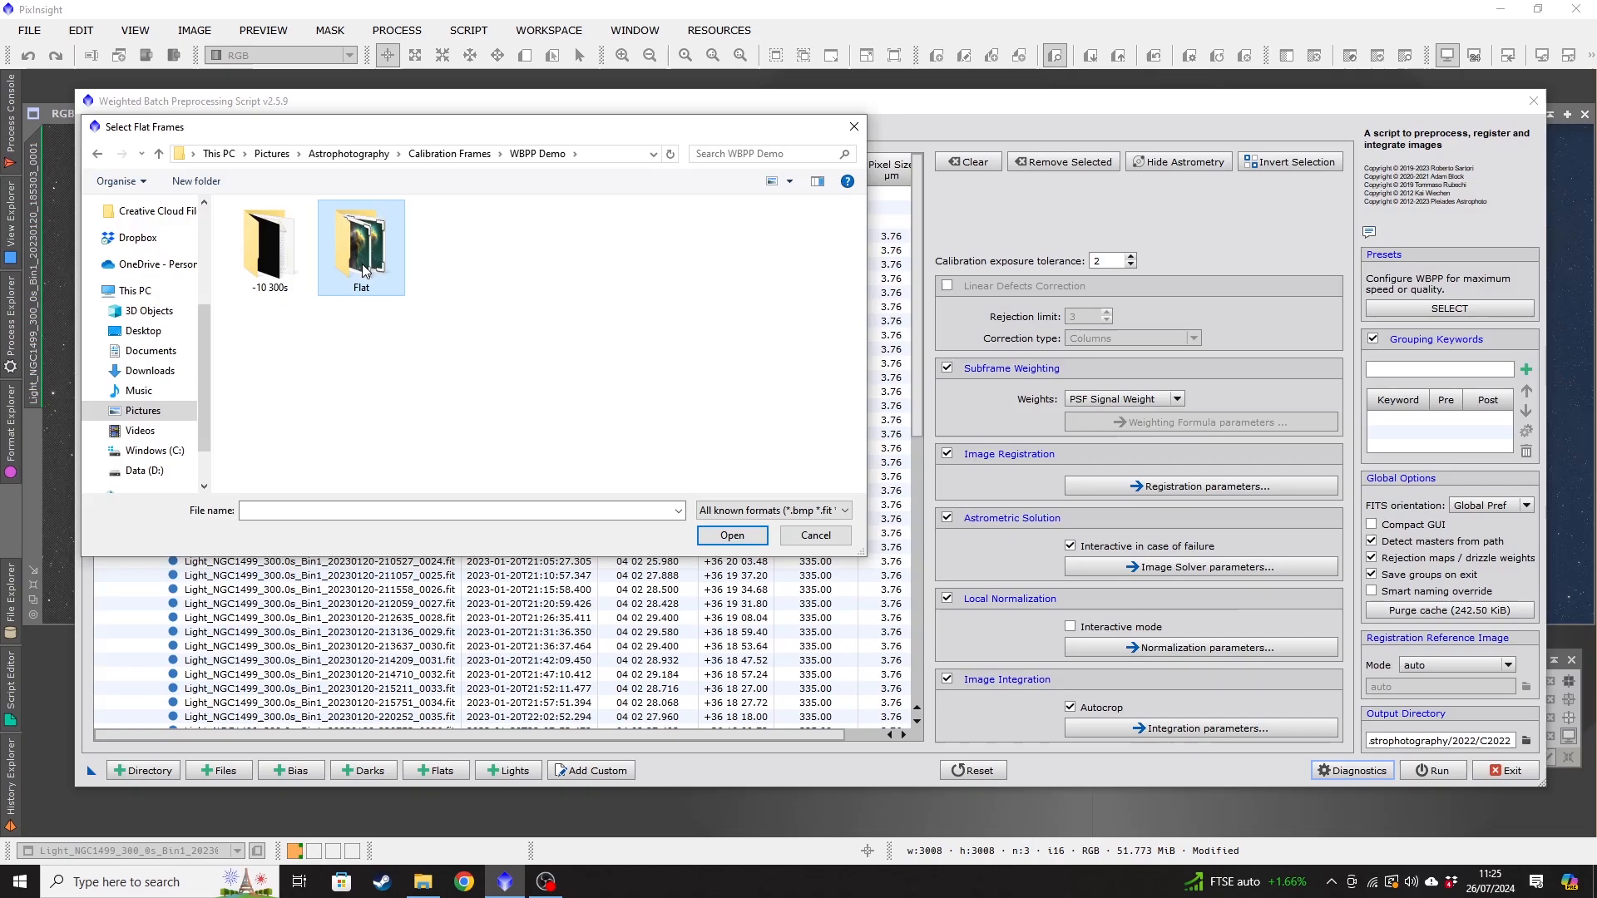
double_click(362, 234)
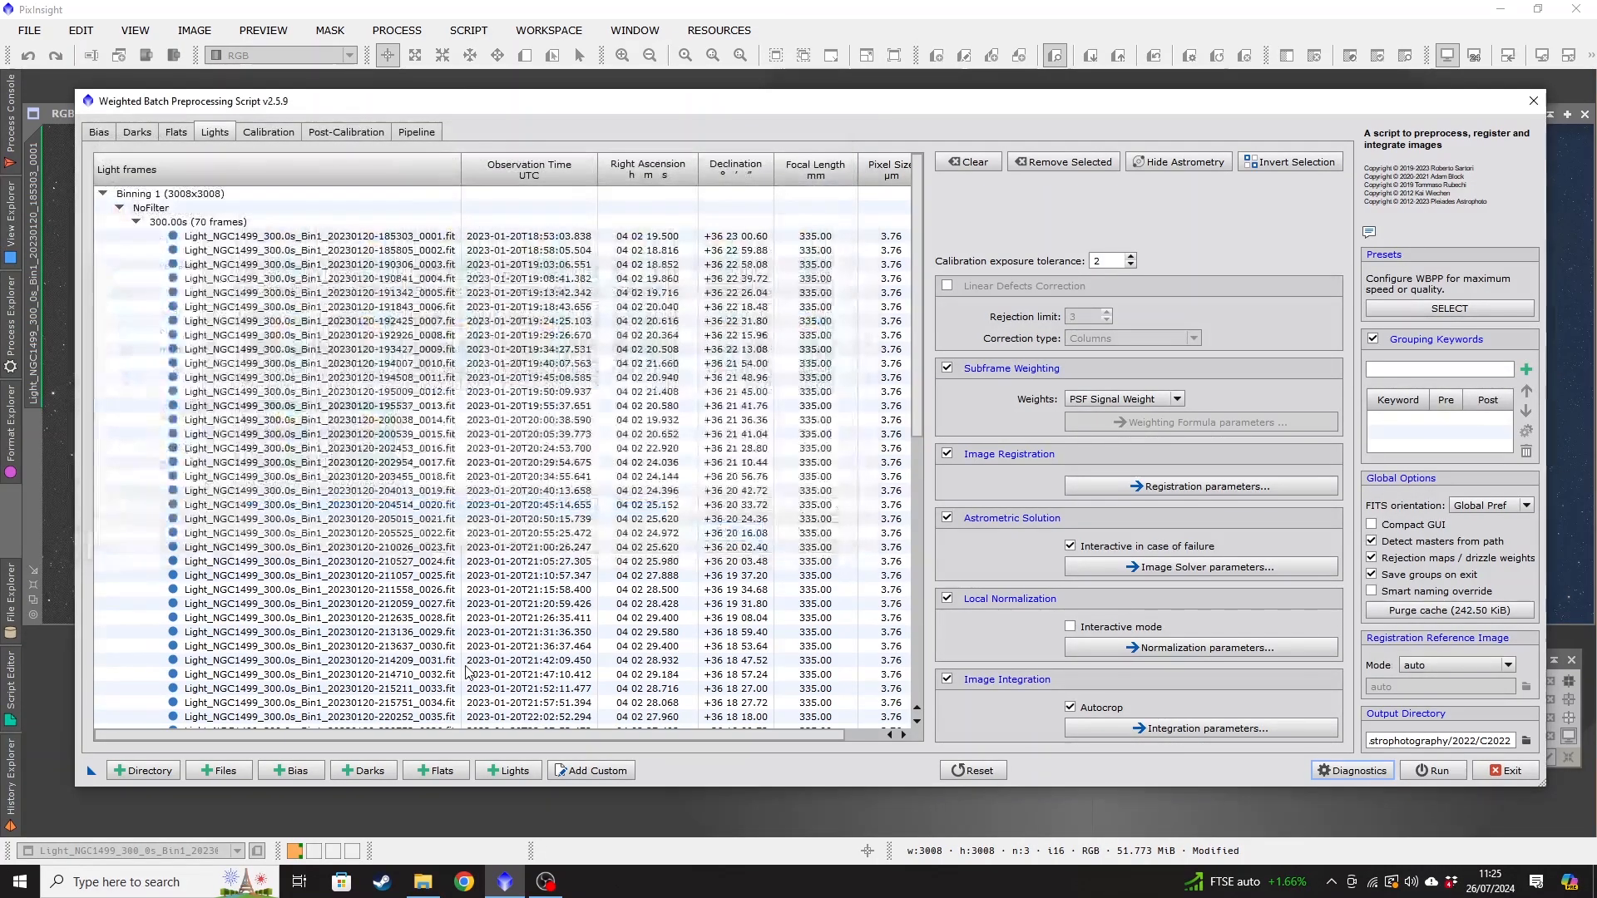
click(175, 131)
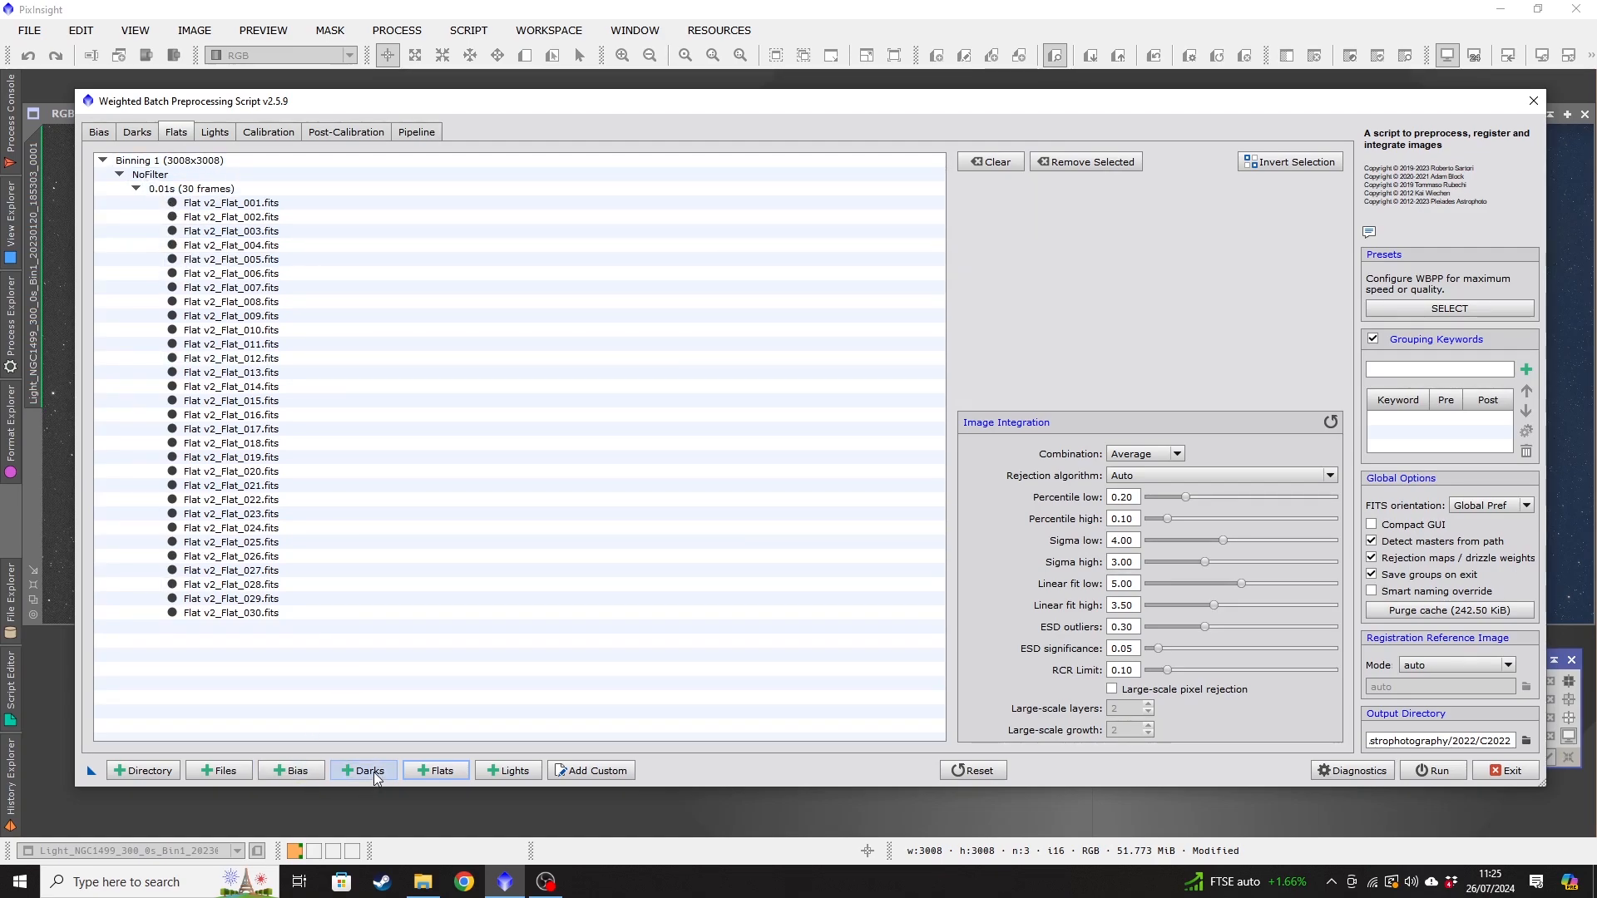
Add the eleven 300 s darks (Dark_001 to Dark_011) and view the Darks list.
click(365, 771)
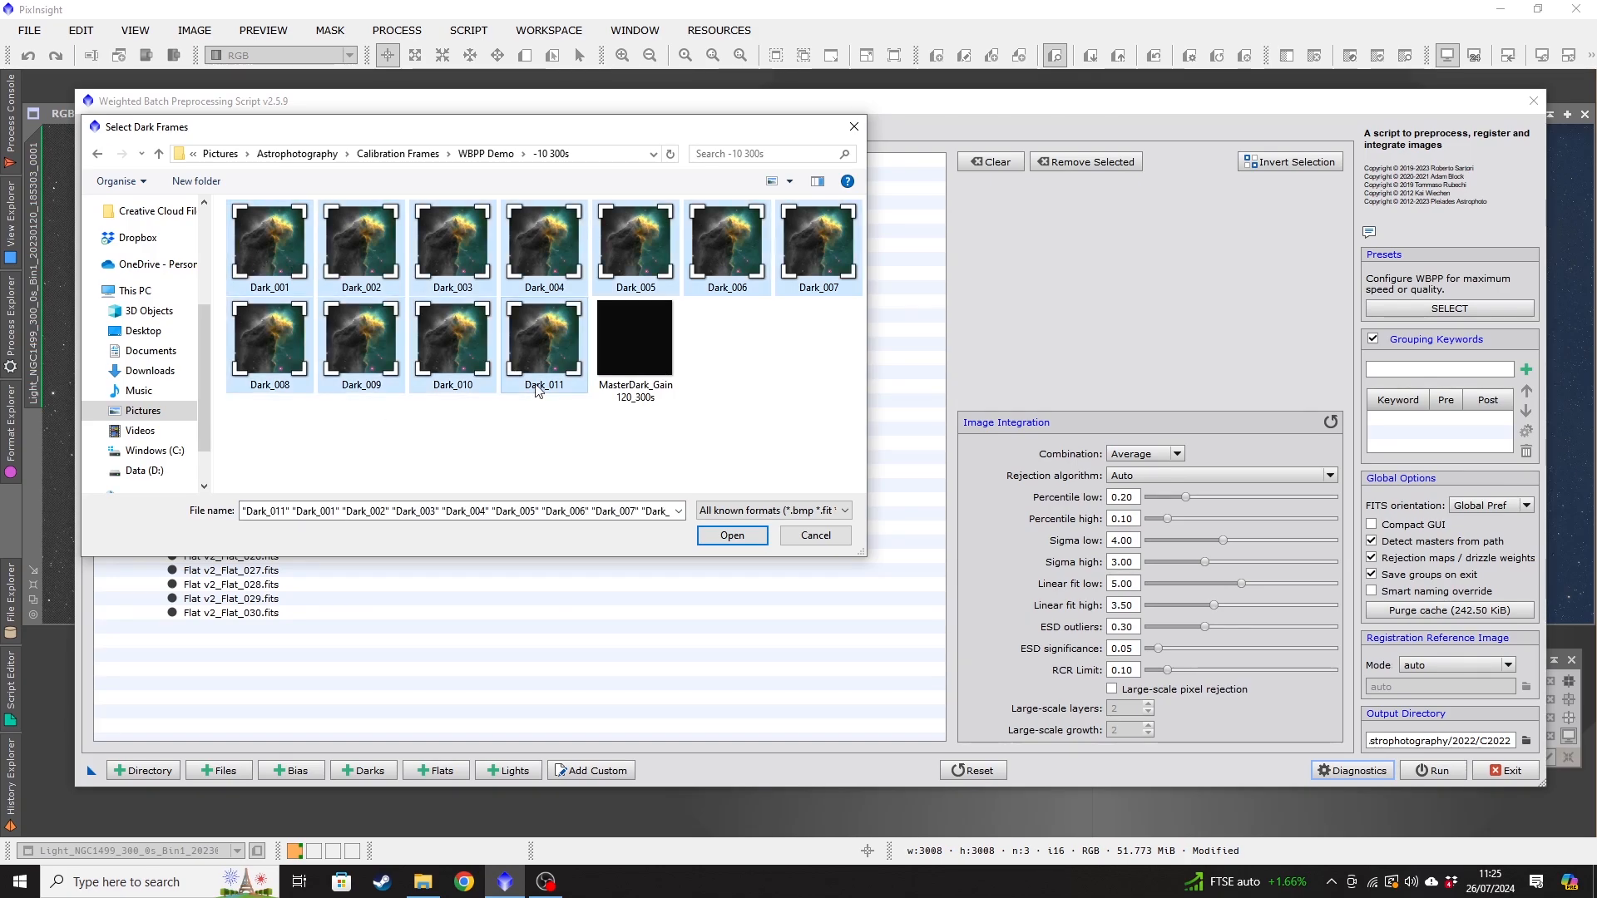
click(731, 534)
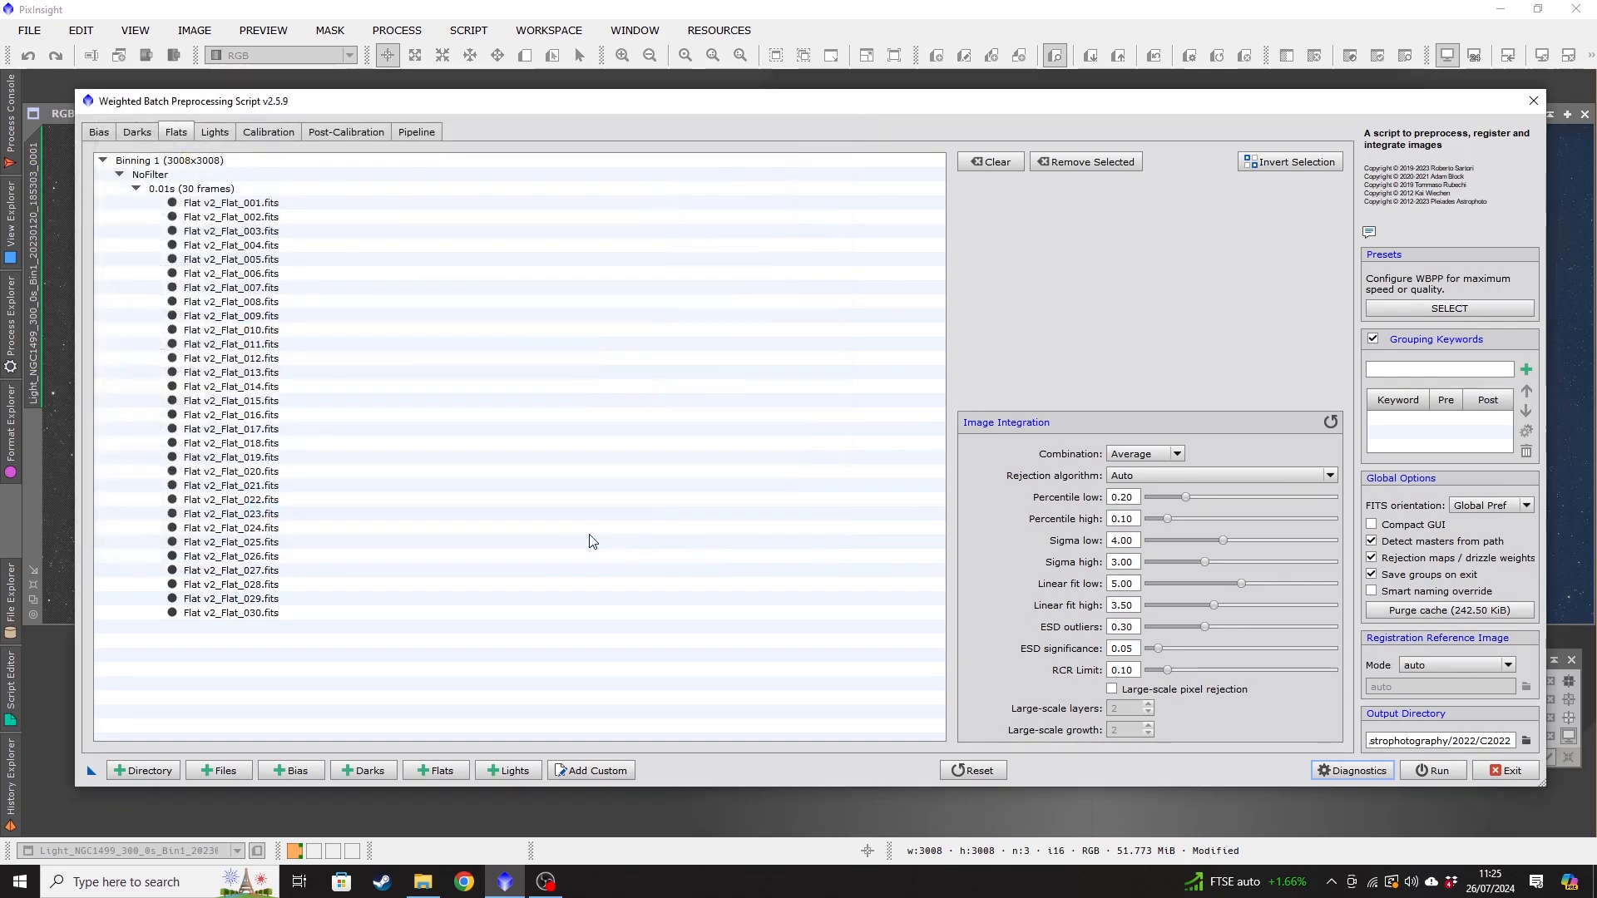
click(135, 132)
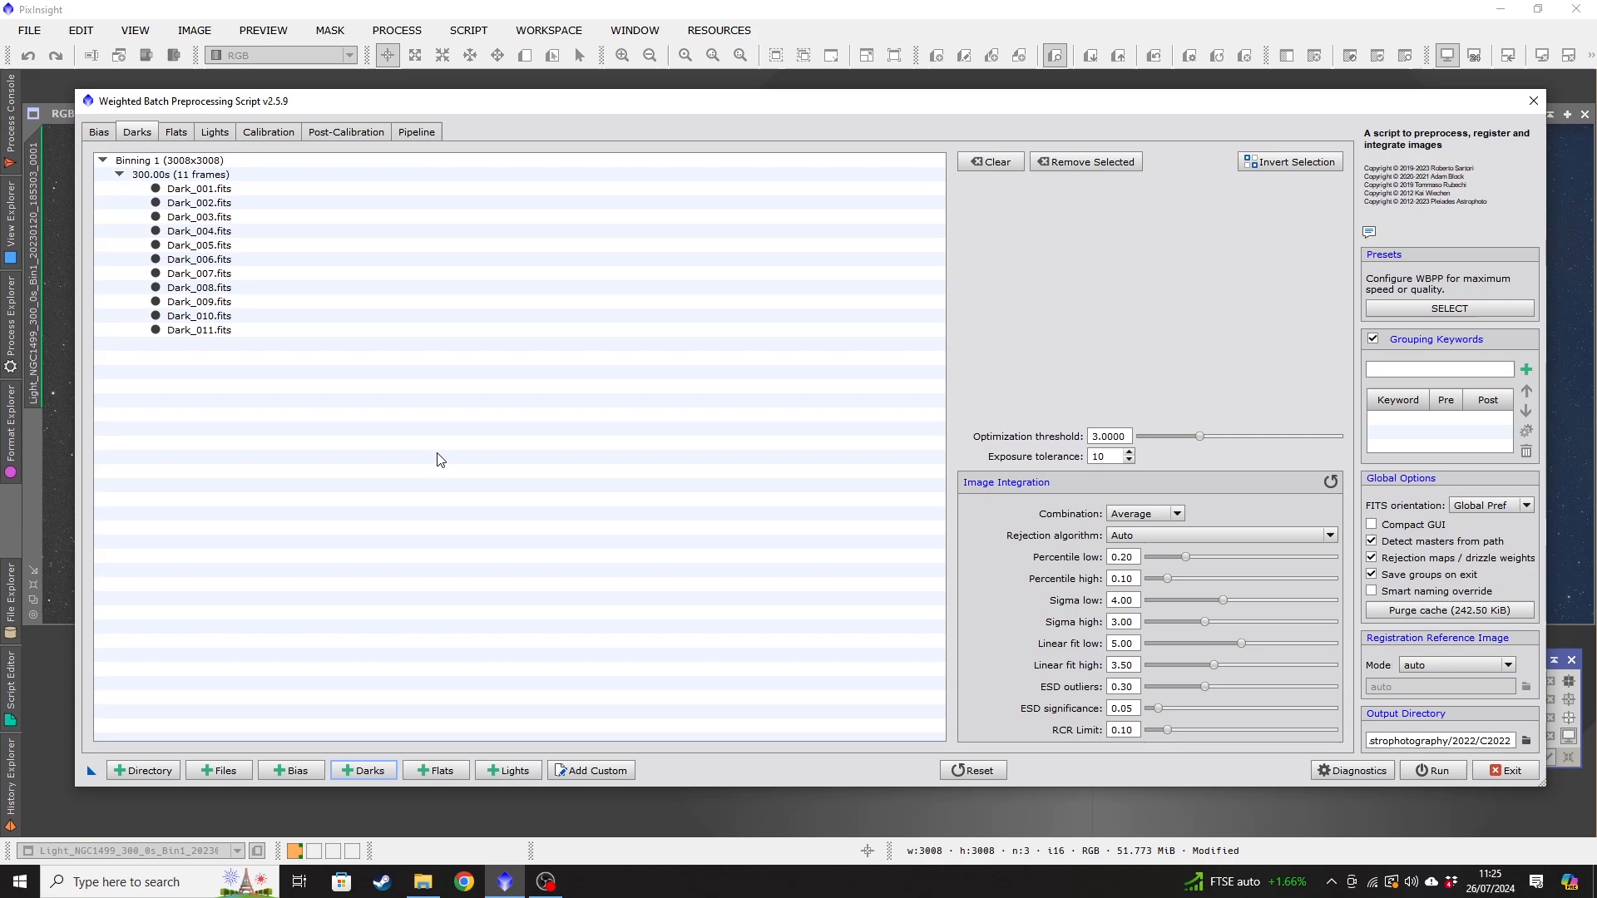
mouse_move(497, 657)
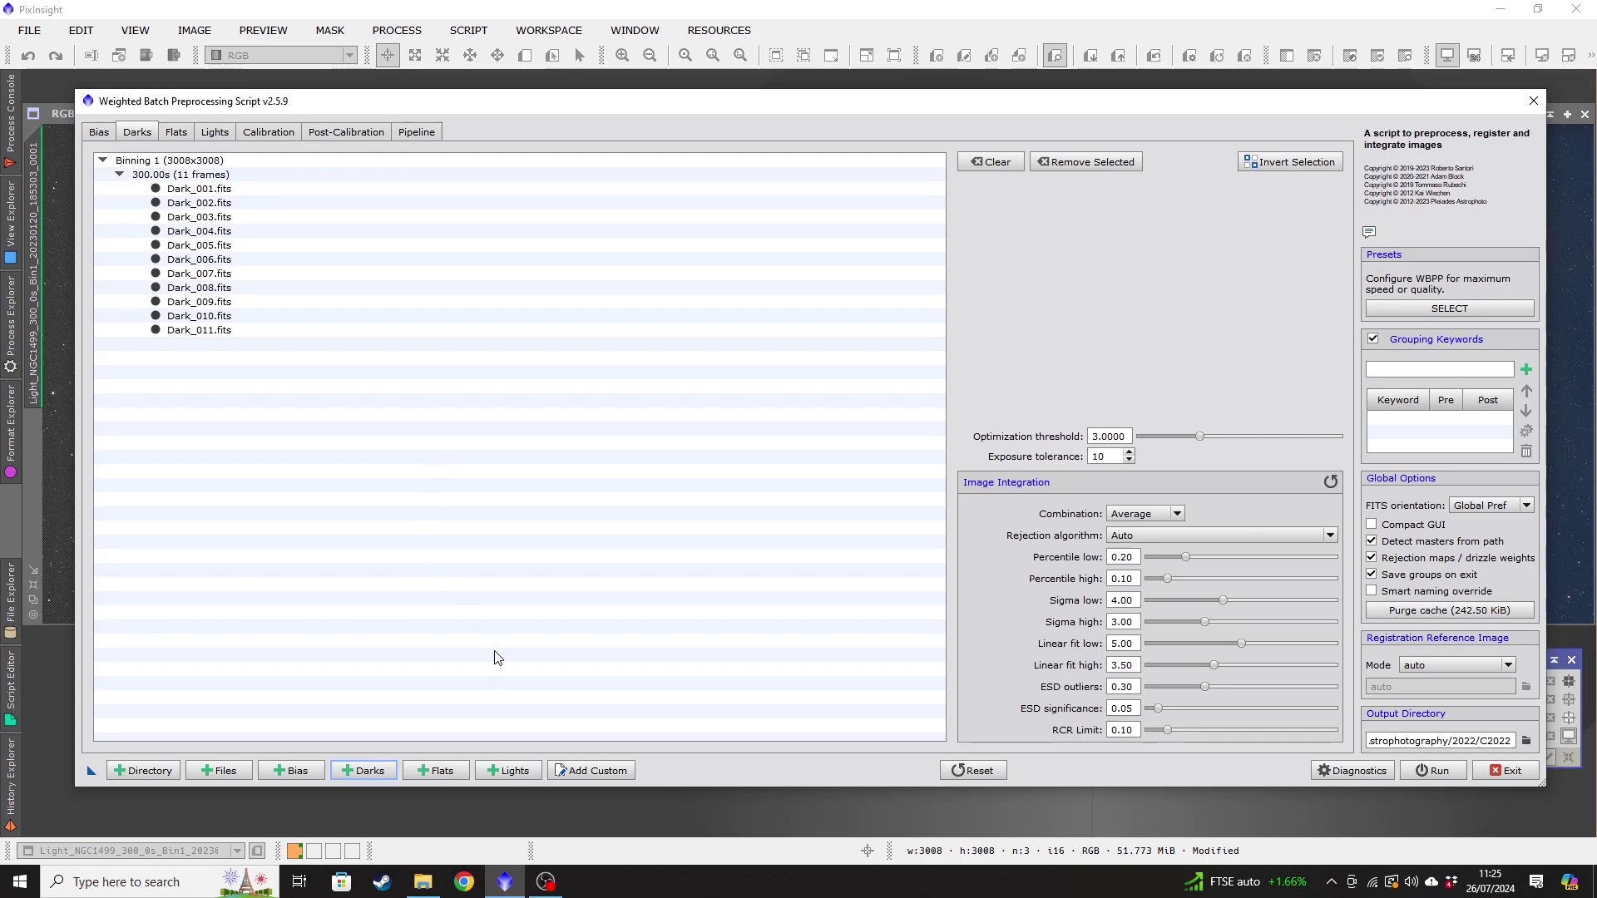
mouse_move(466, 656)
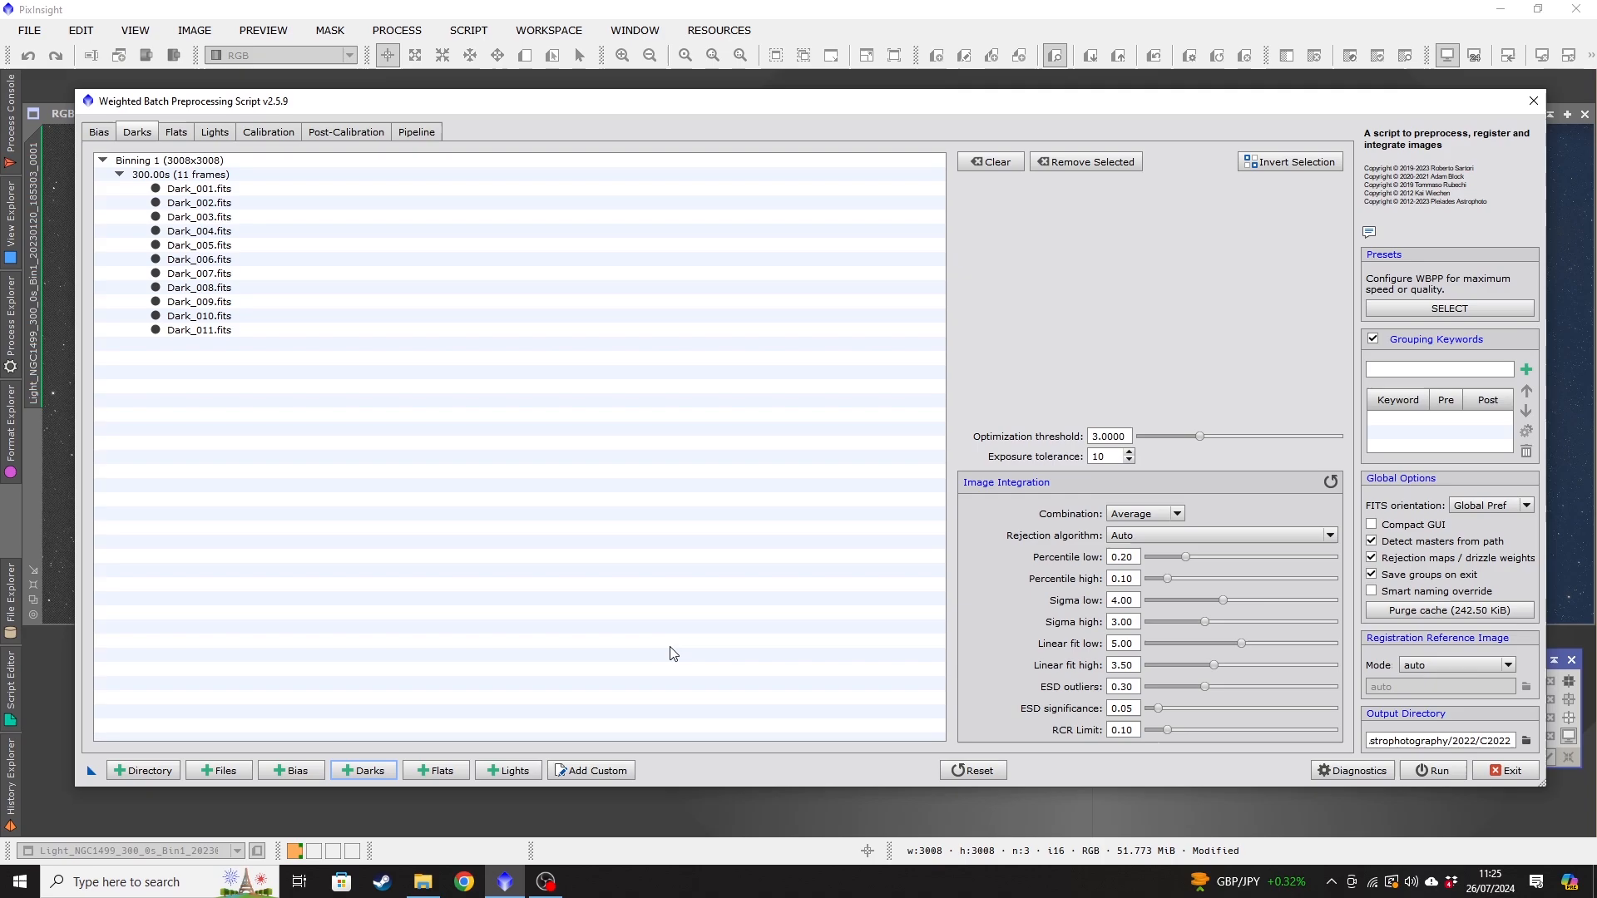
mouse_move(378, 694)
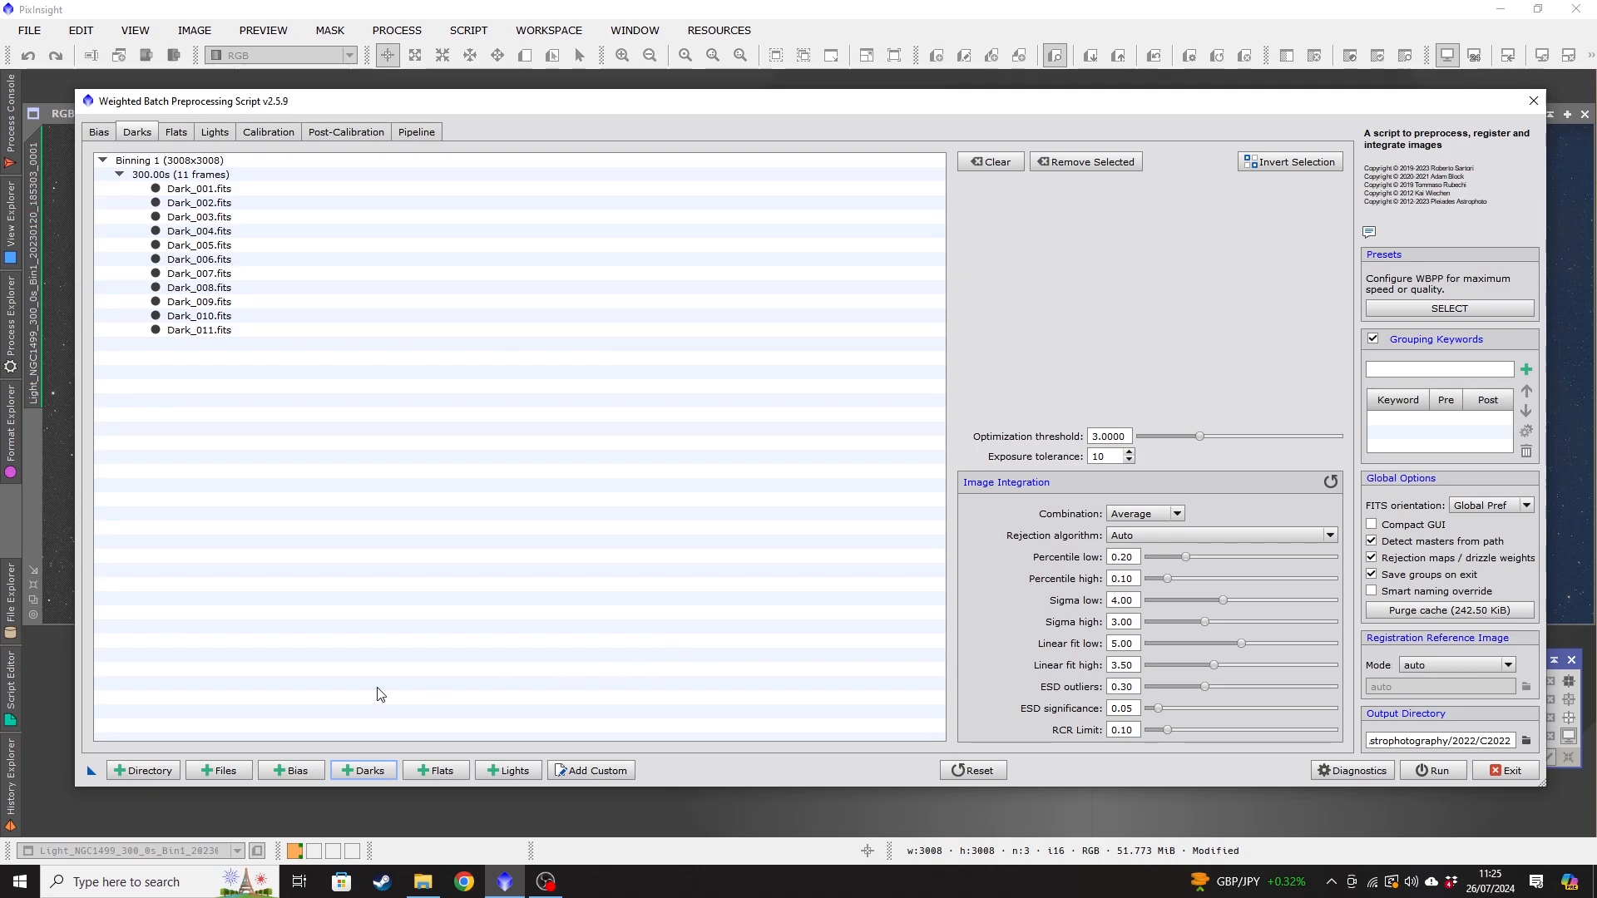
mouse_move(542, 657)
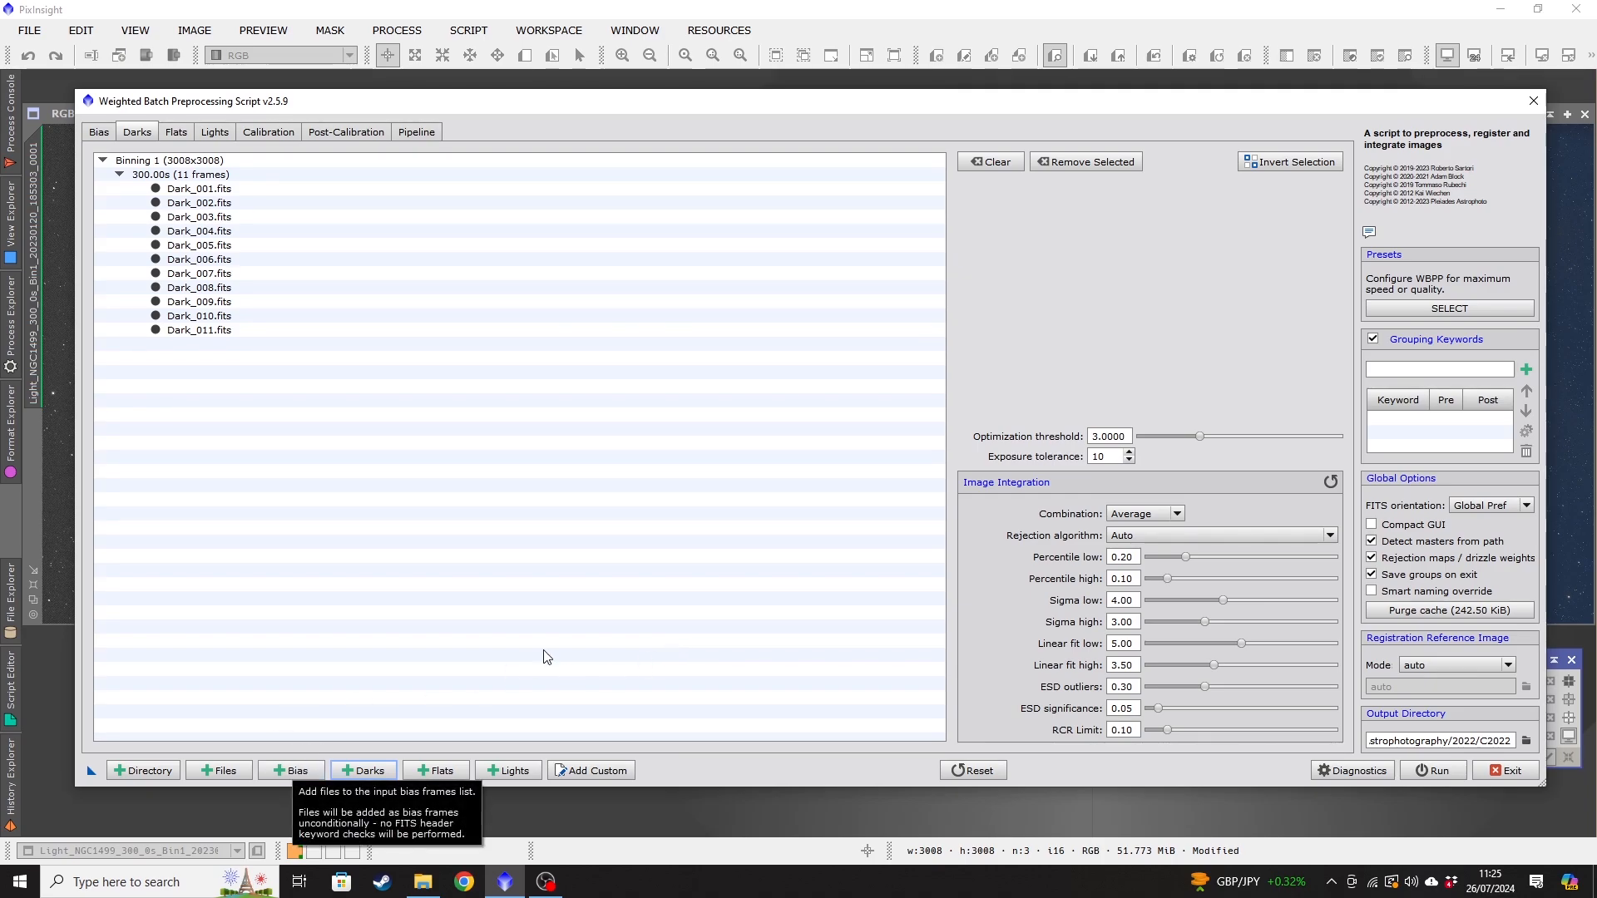
mouse_move(558, 646)
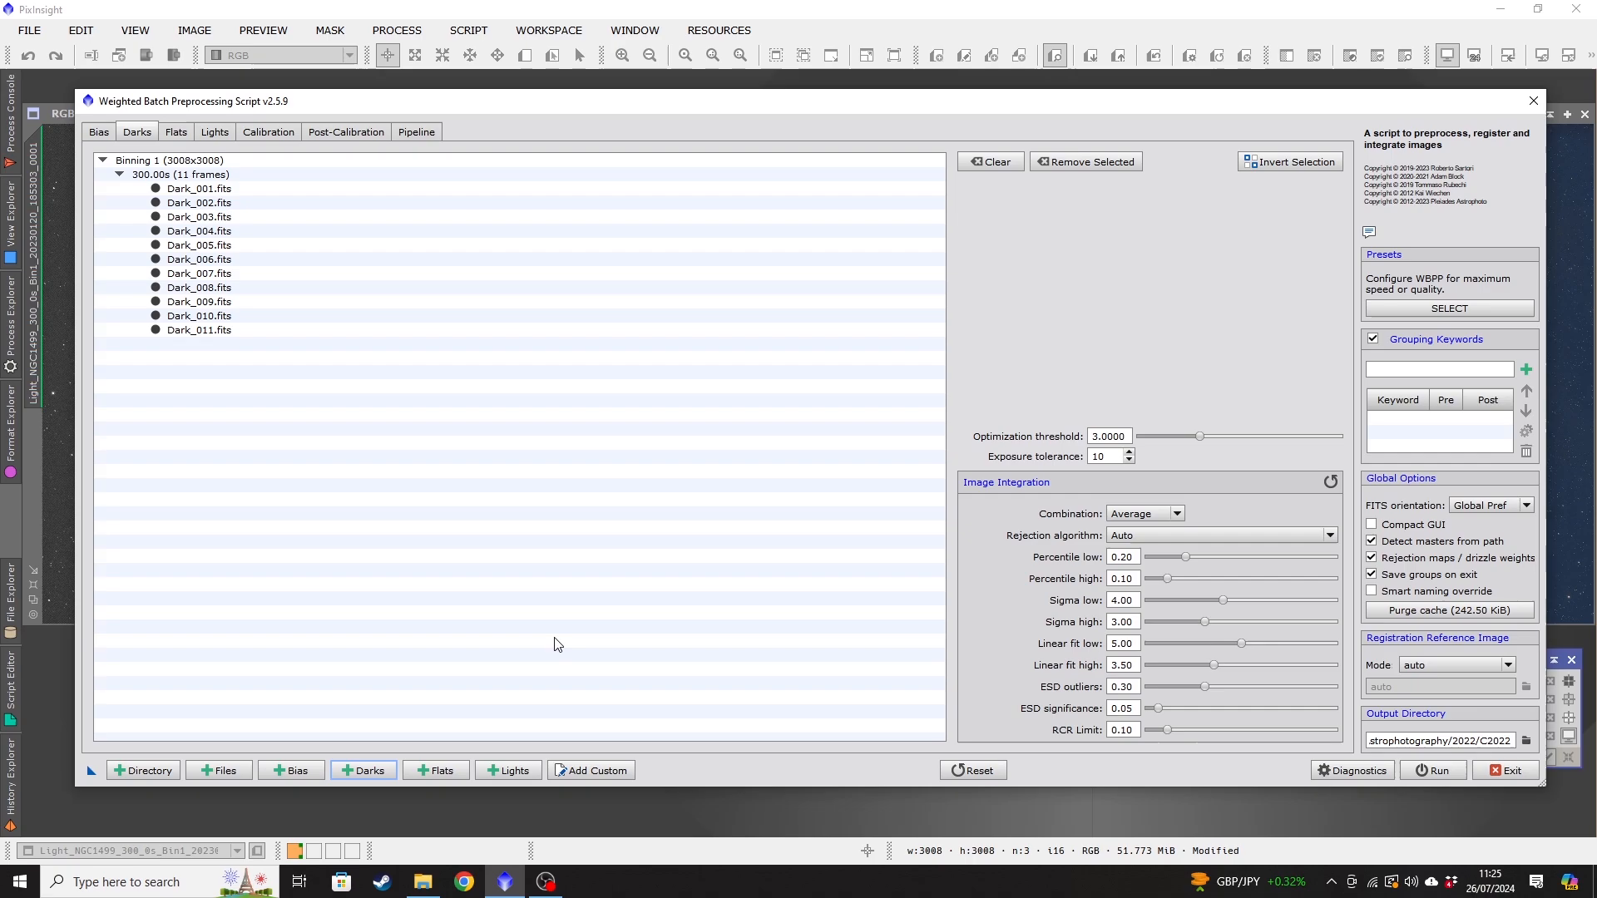
Review the loaded Lights, Darks and Flats lists in the WBPP dialog.
click(215, 131)
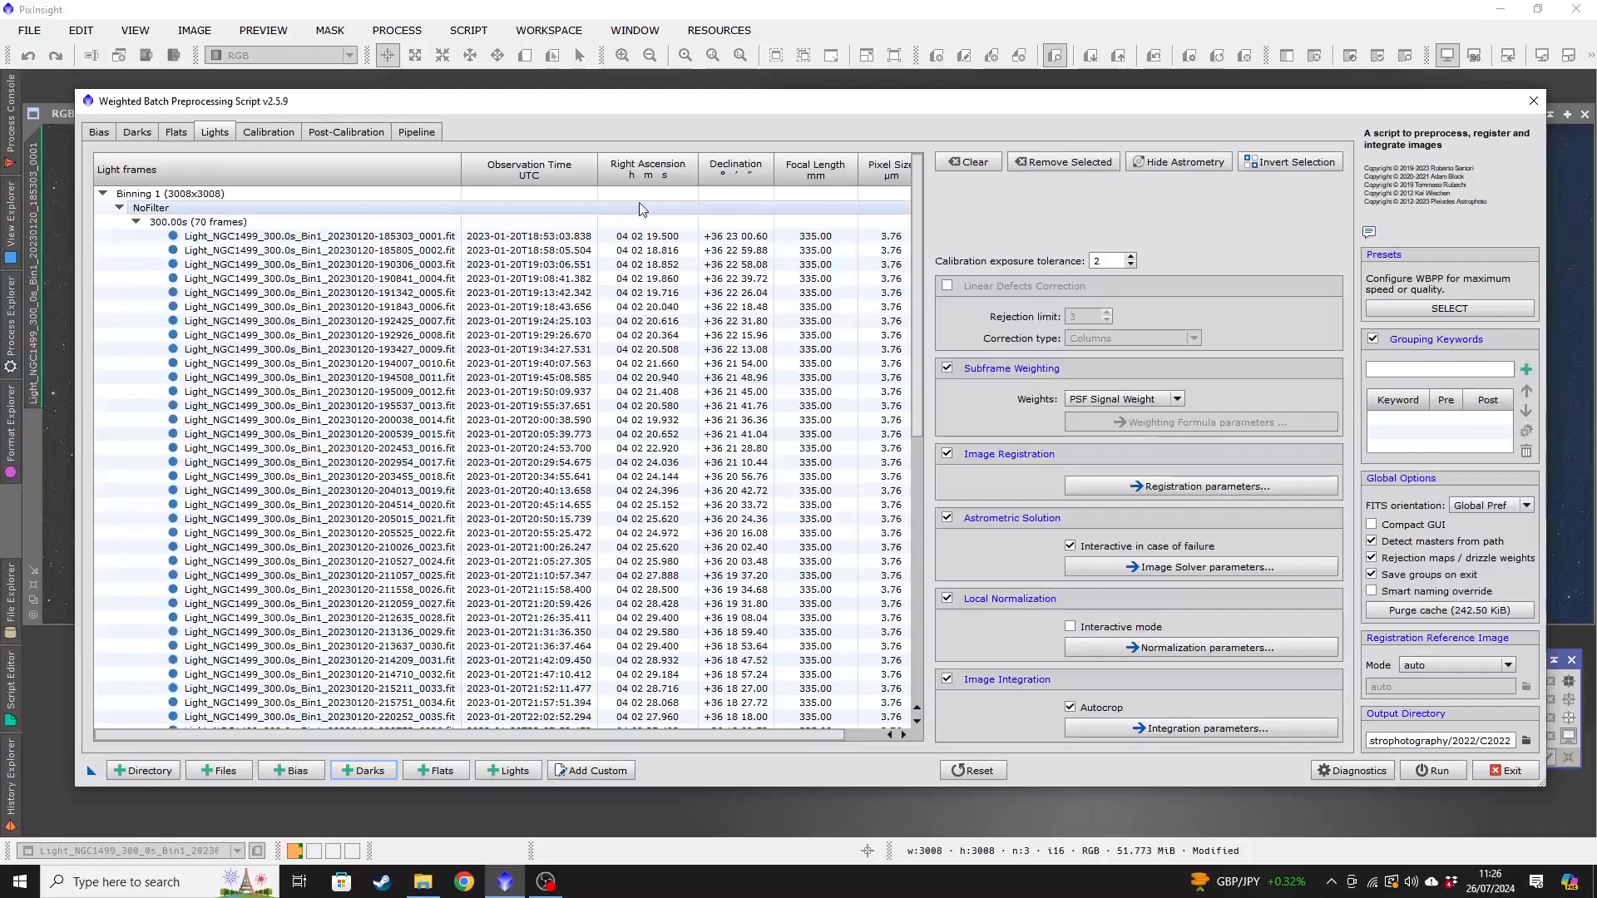
mouse_move(1231, 634)
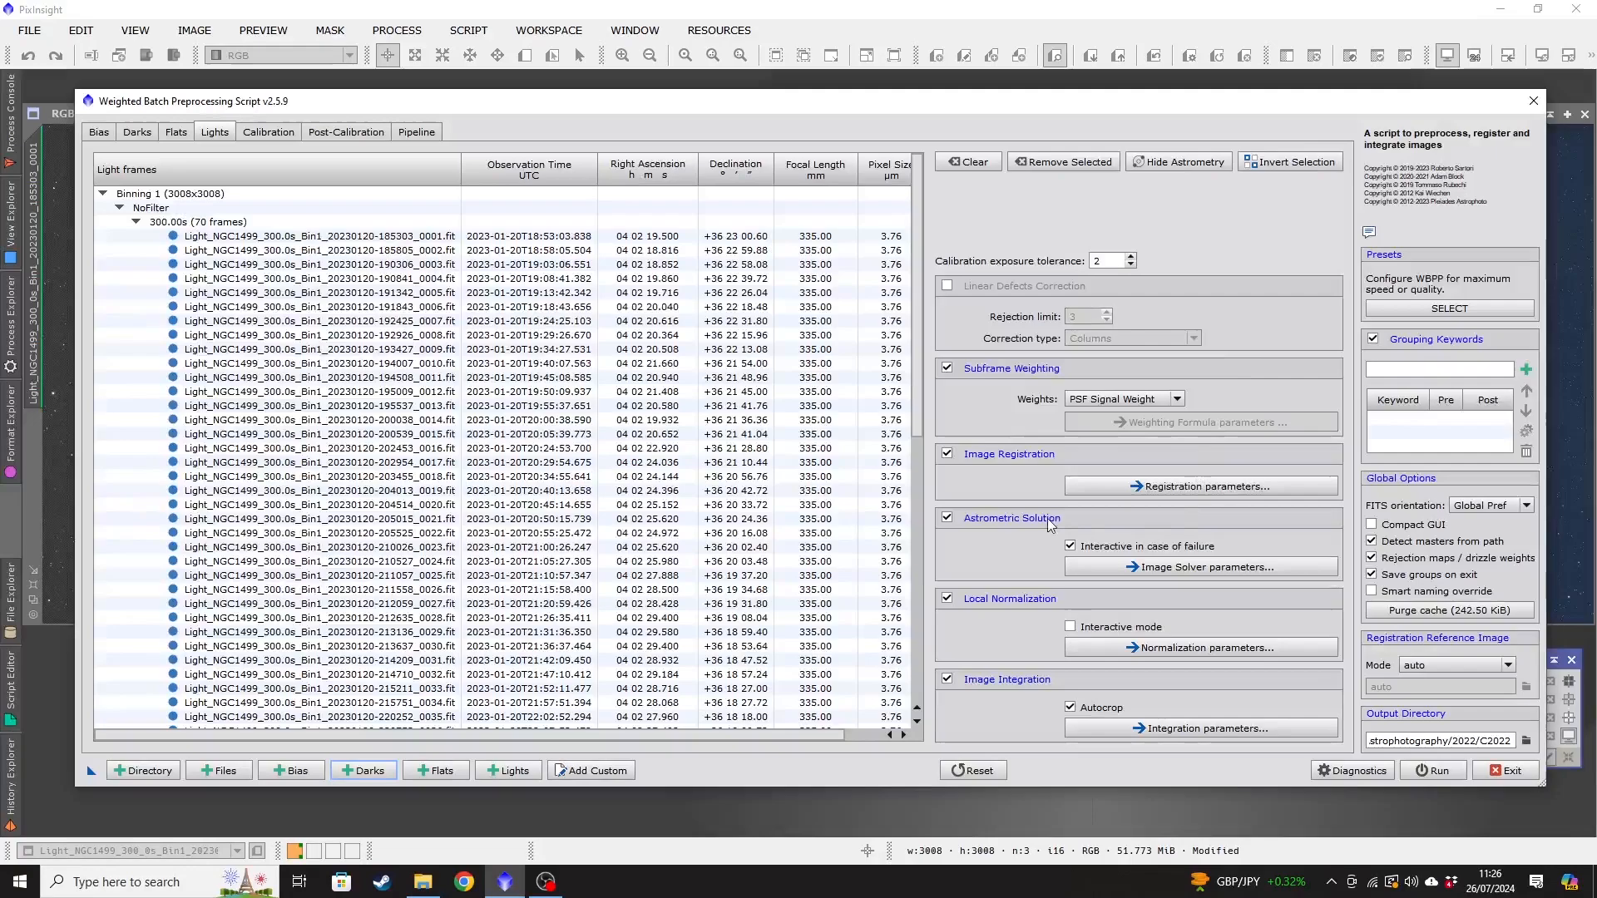
mouse_move(102, 66)
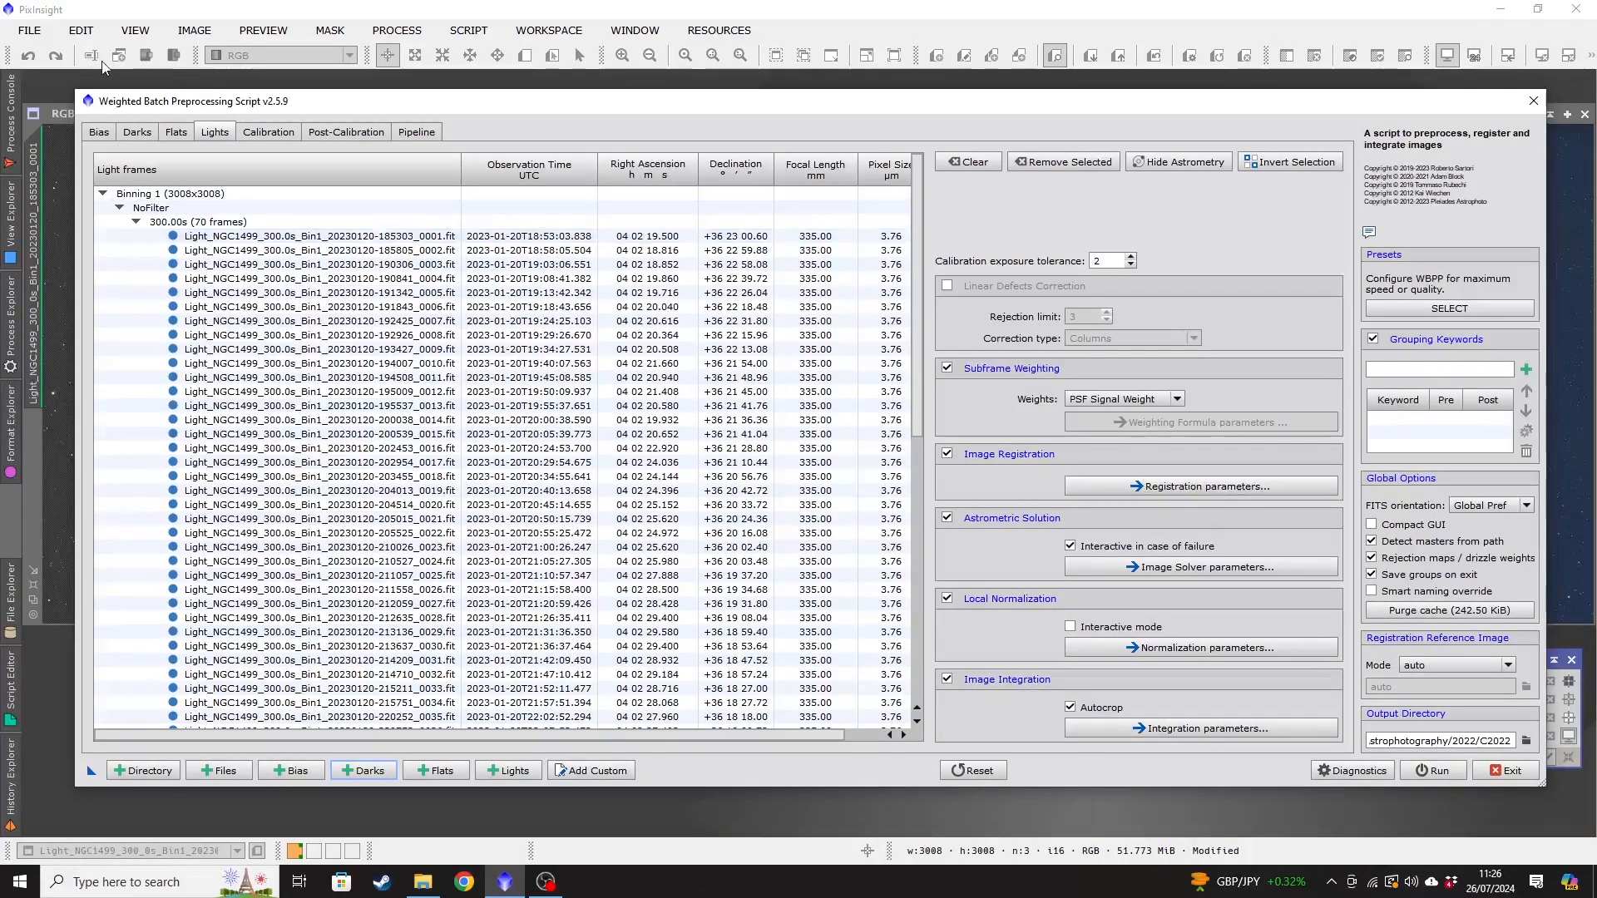
click(134, 132)
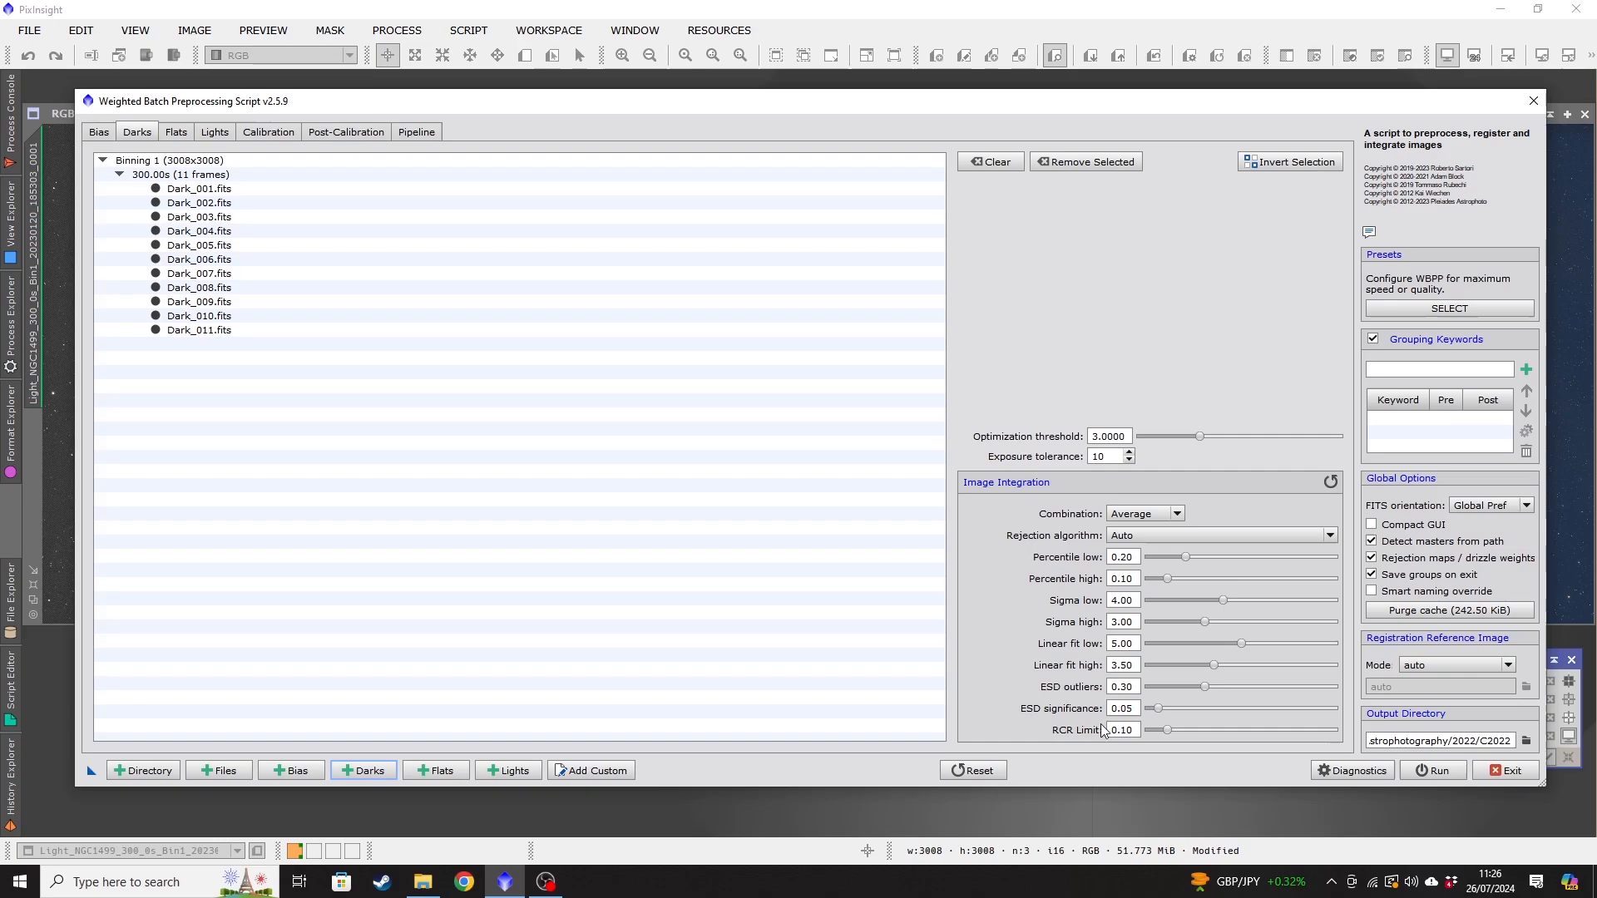
mouse_move(717, 470)
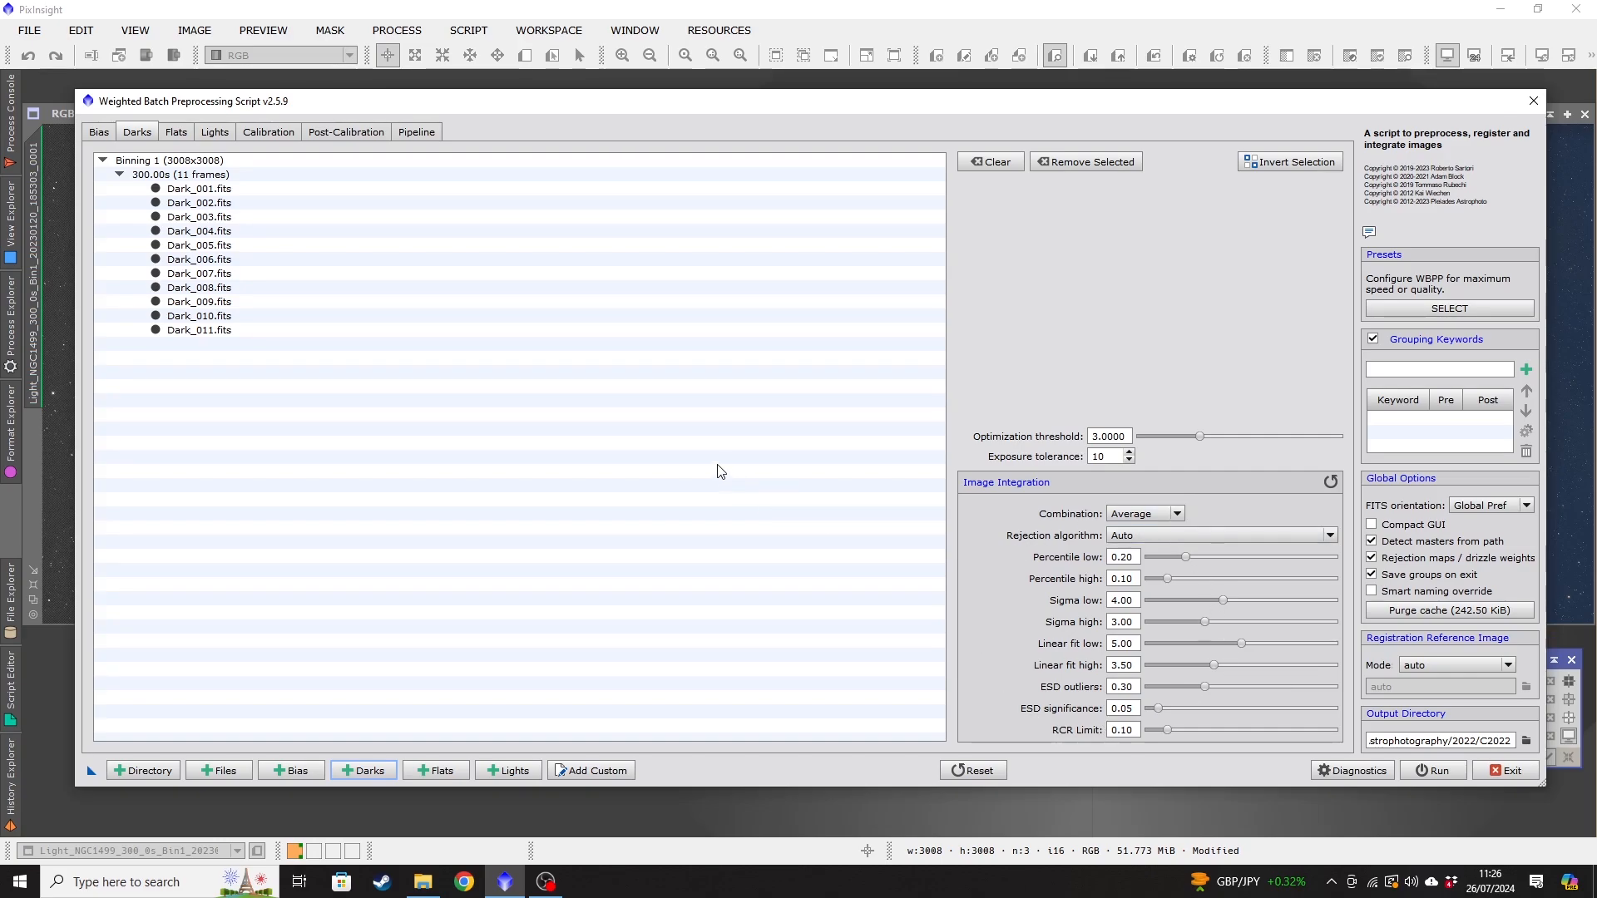
mouse_move(614, 418)
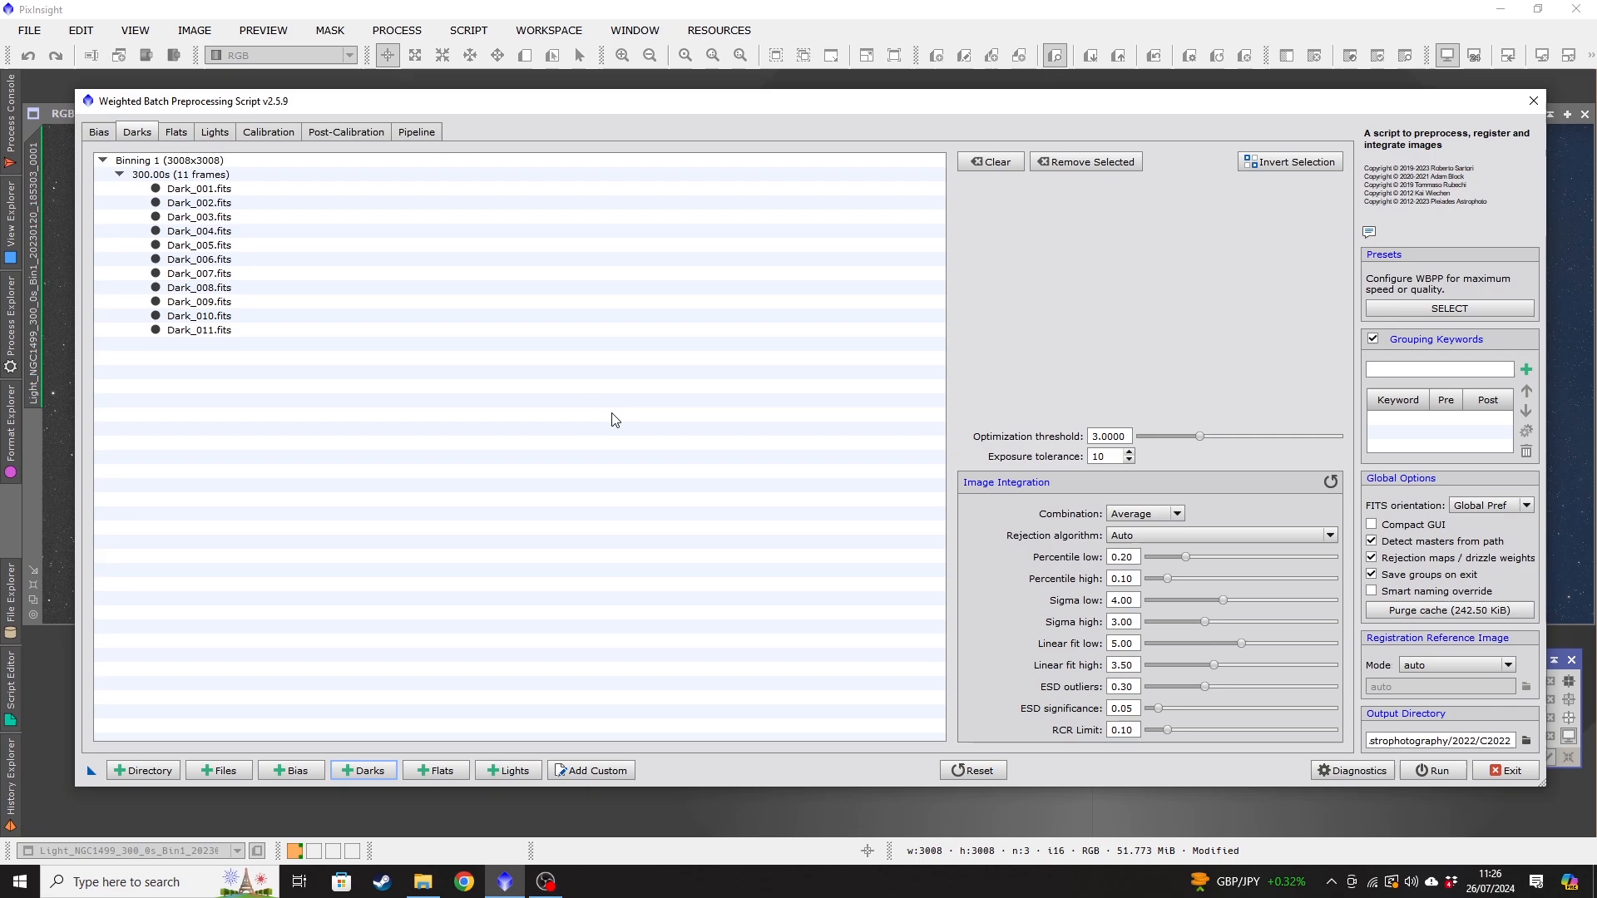
mouse_move(1218, 510)
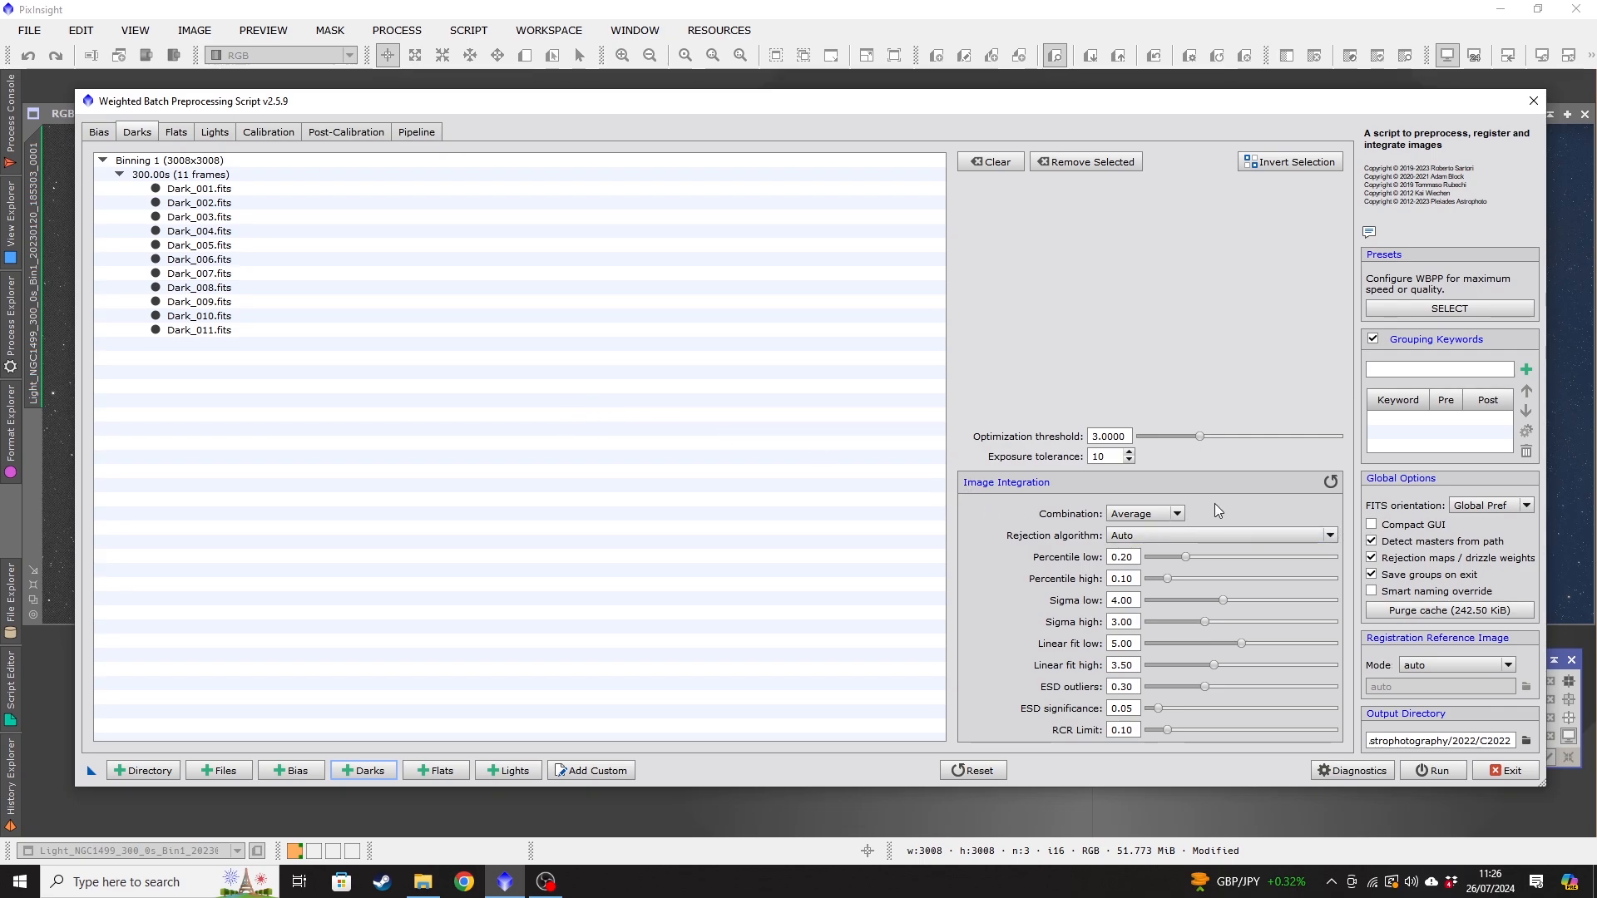
mouse_move(593, 484)
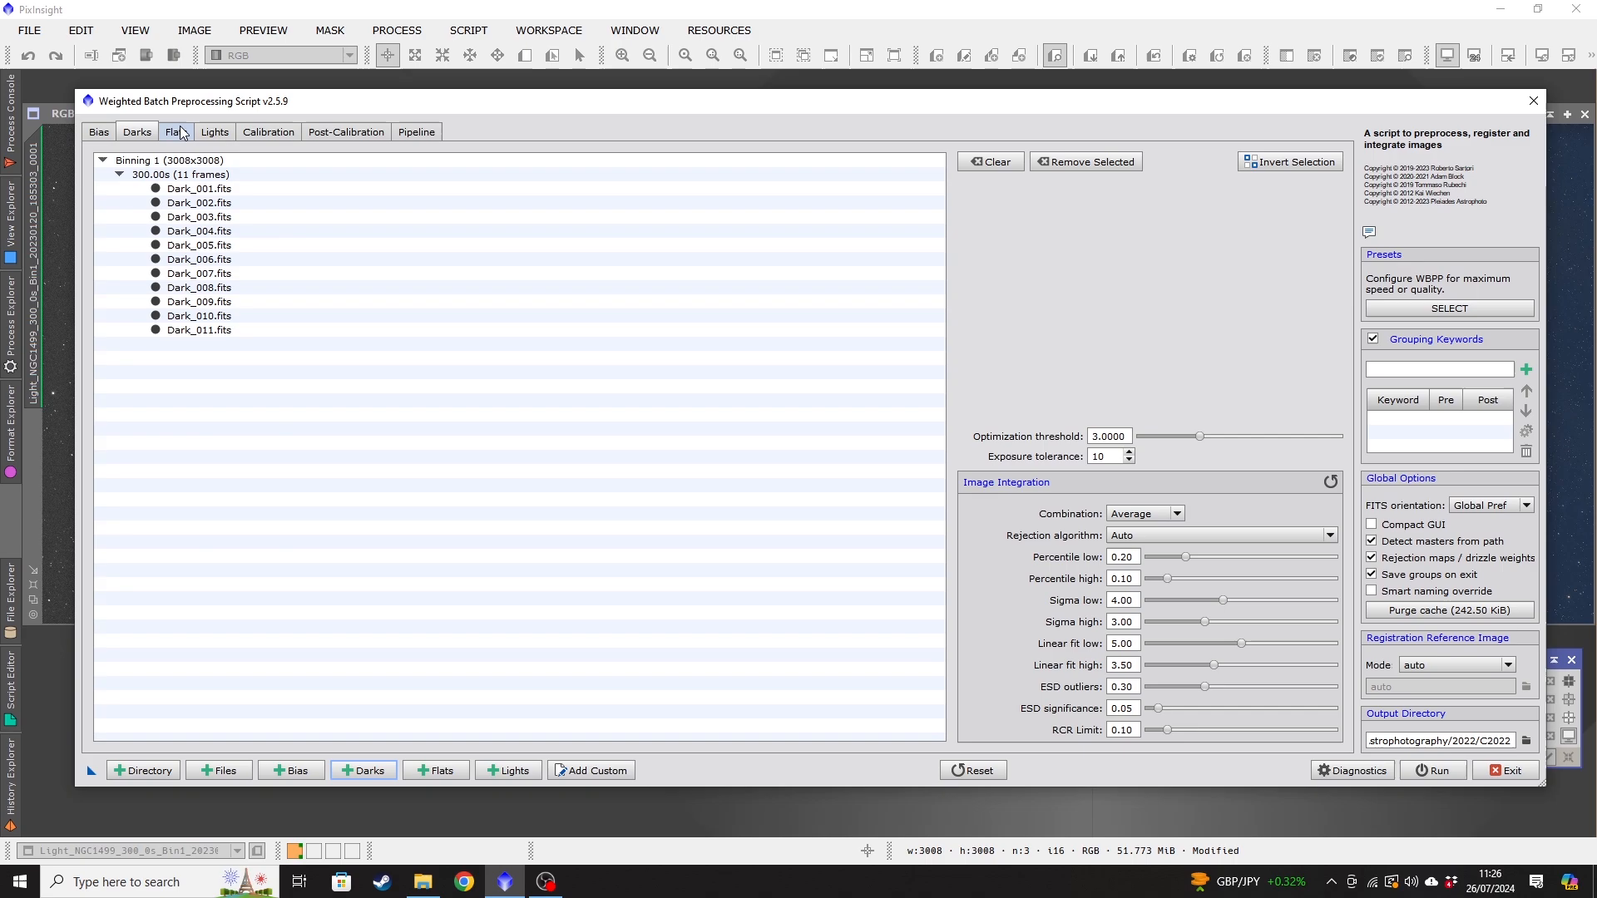
click(215, 131)
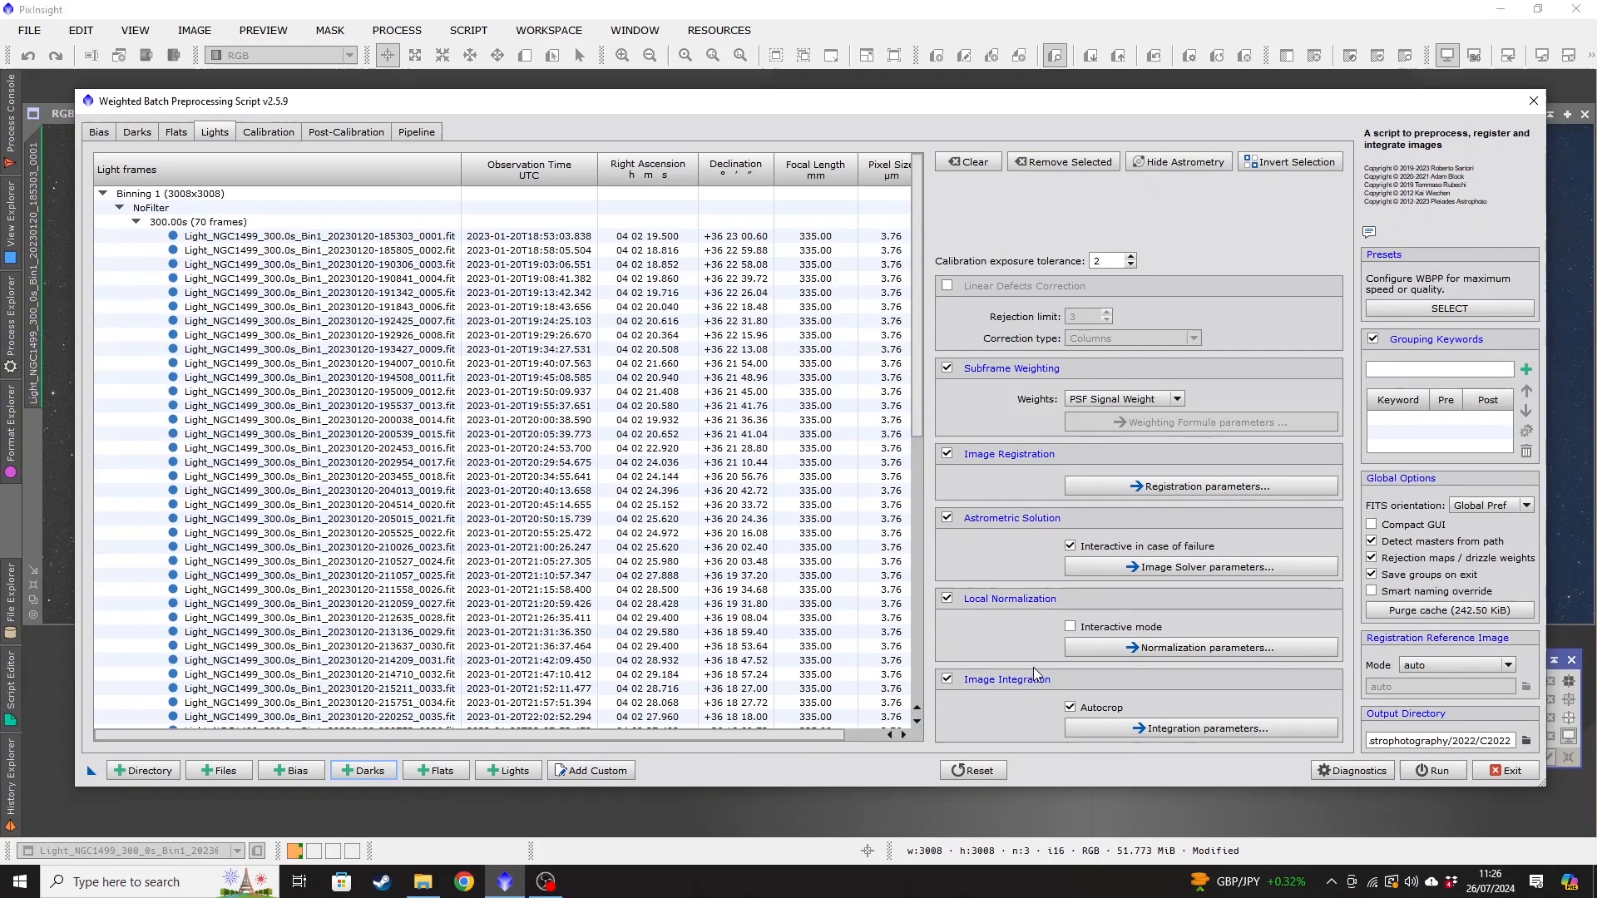
mouse_move(1002, 642)
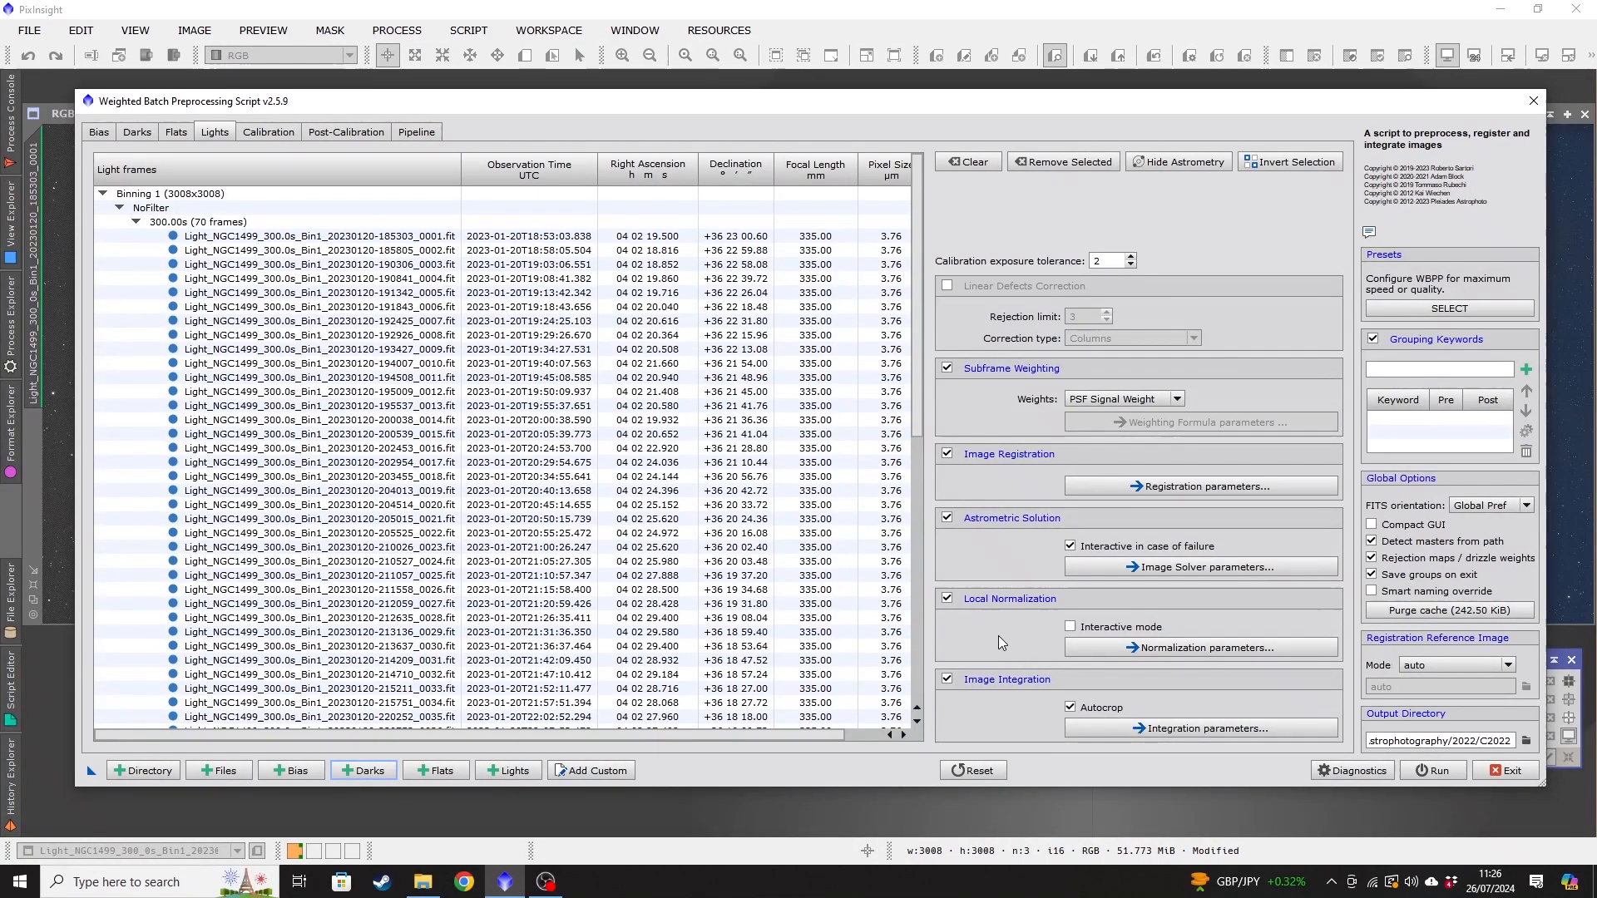
mouse_move(1200, 456)
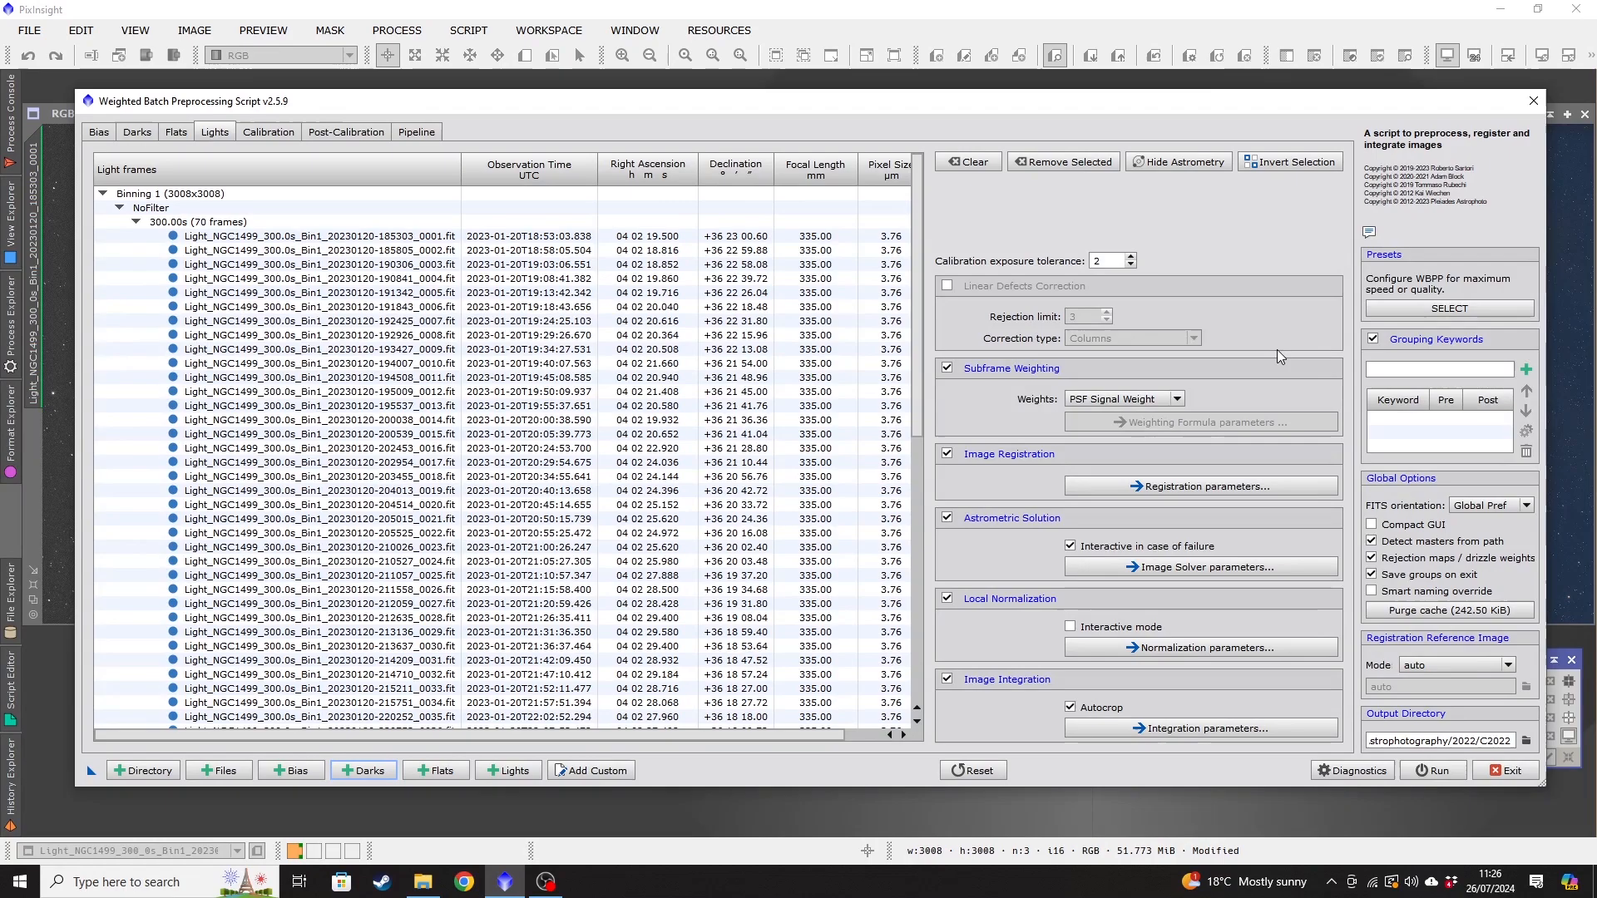
mouse_move(1076, 378)
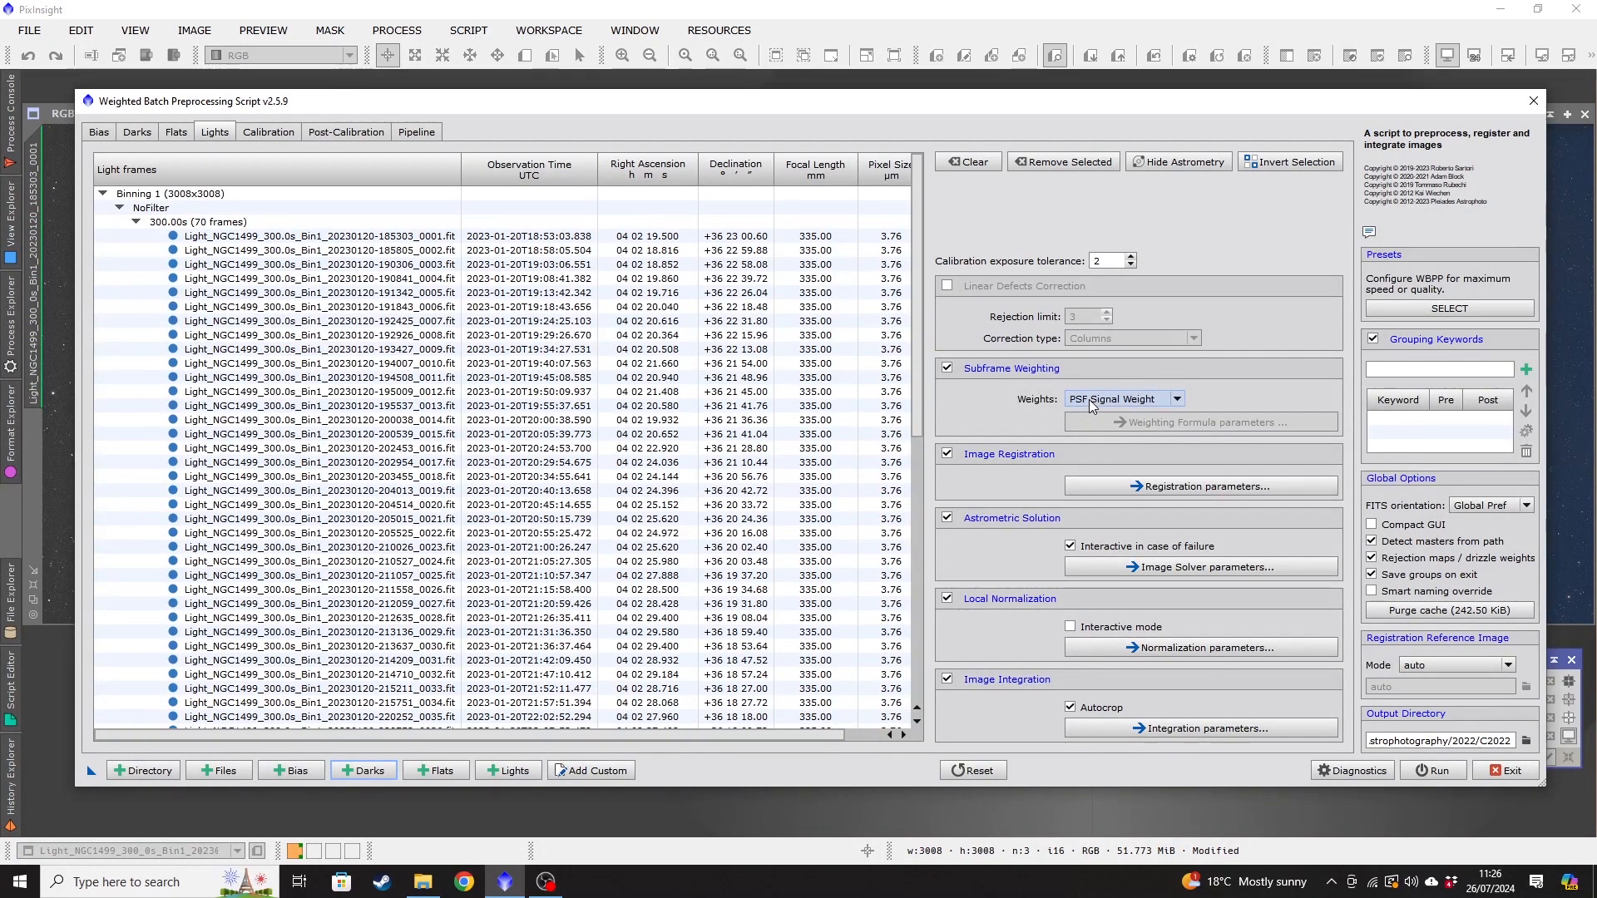
mouse_move(1092, 397)
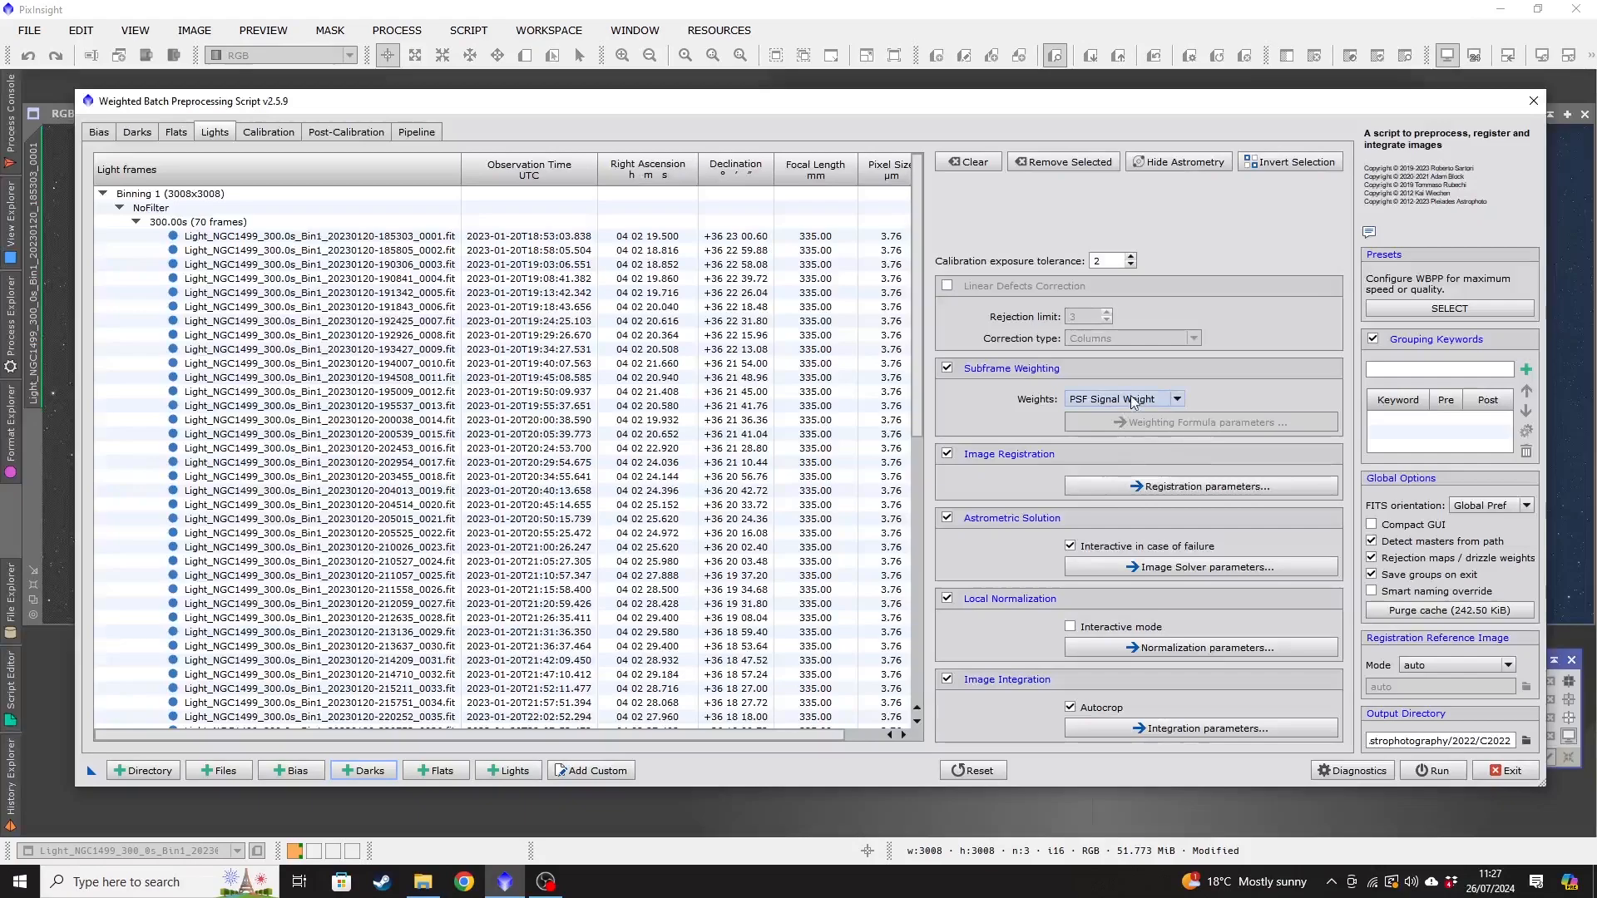
mouse_move(1031, 489)
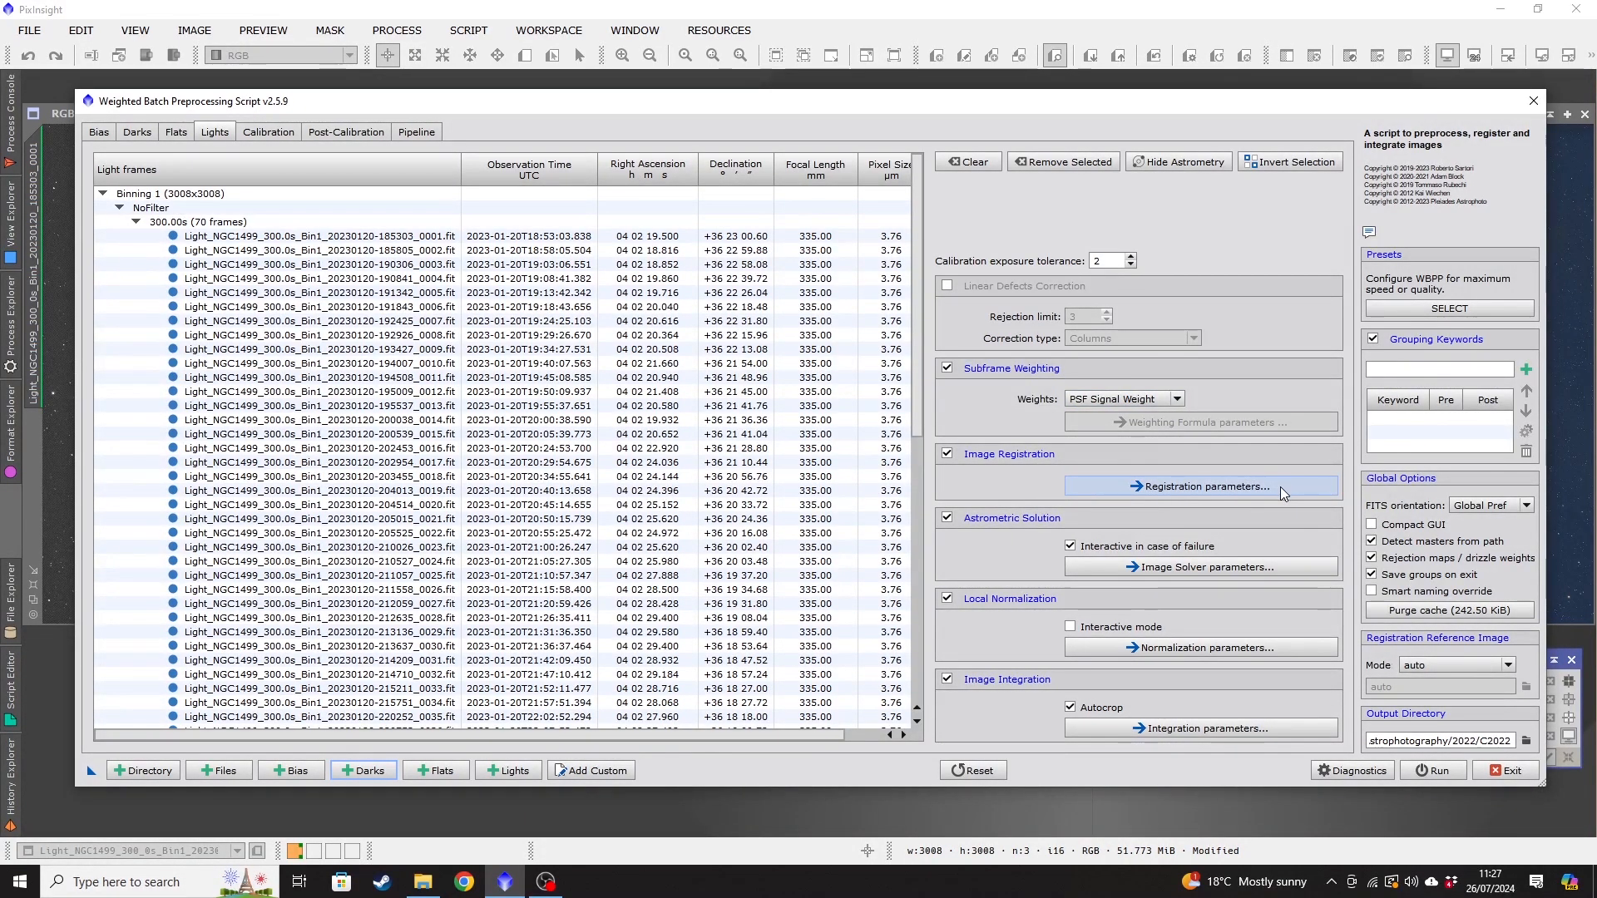
click(1200, 486)
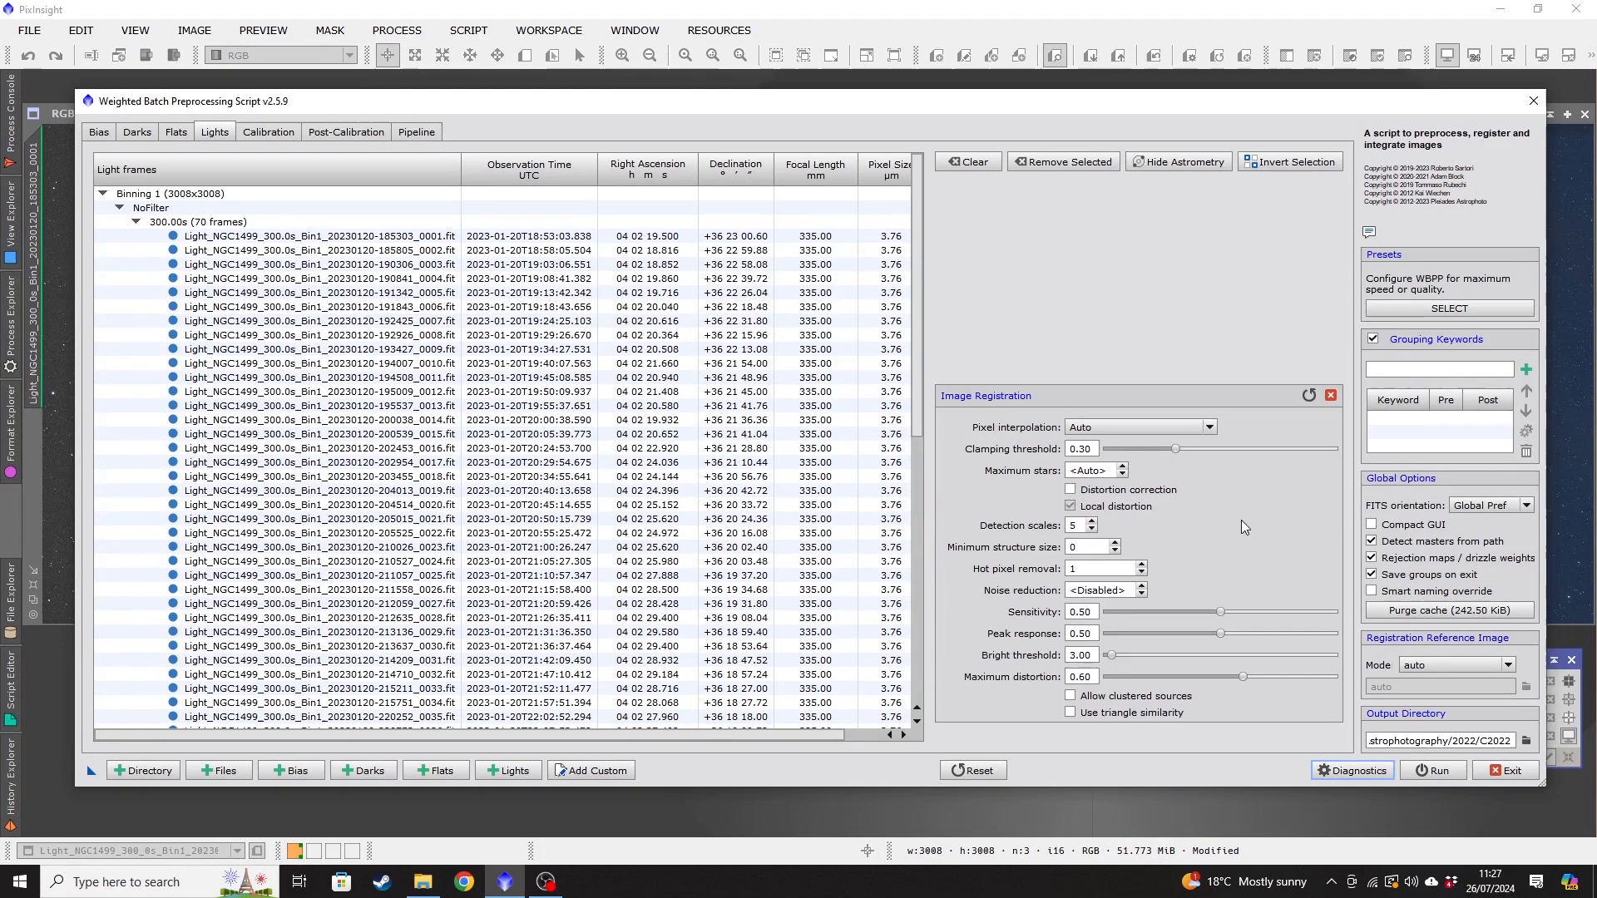
mouse_move(1004, 662)
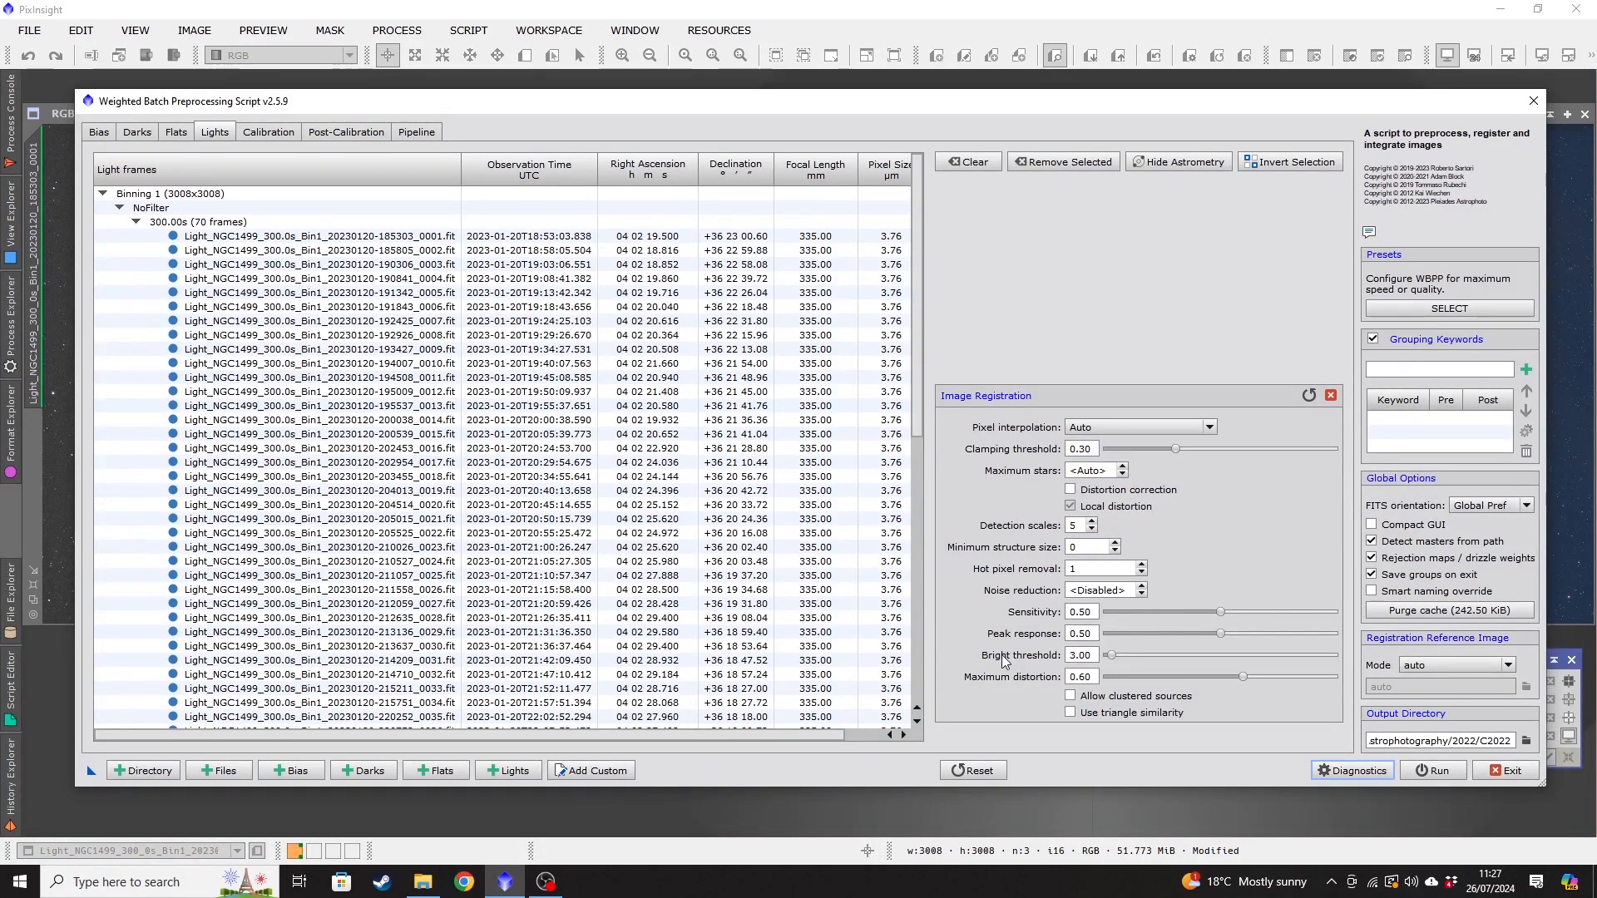
mouse_move(1070, 416)
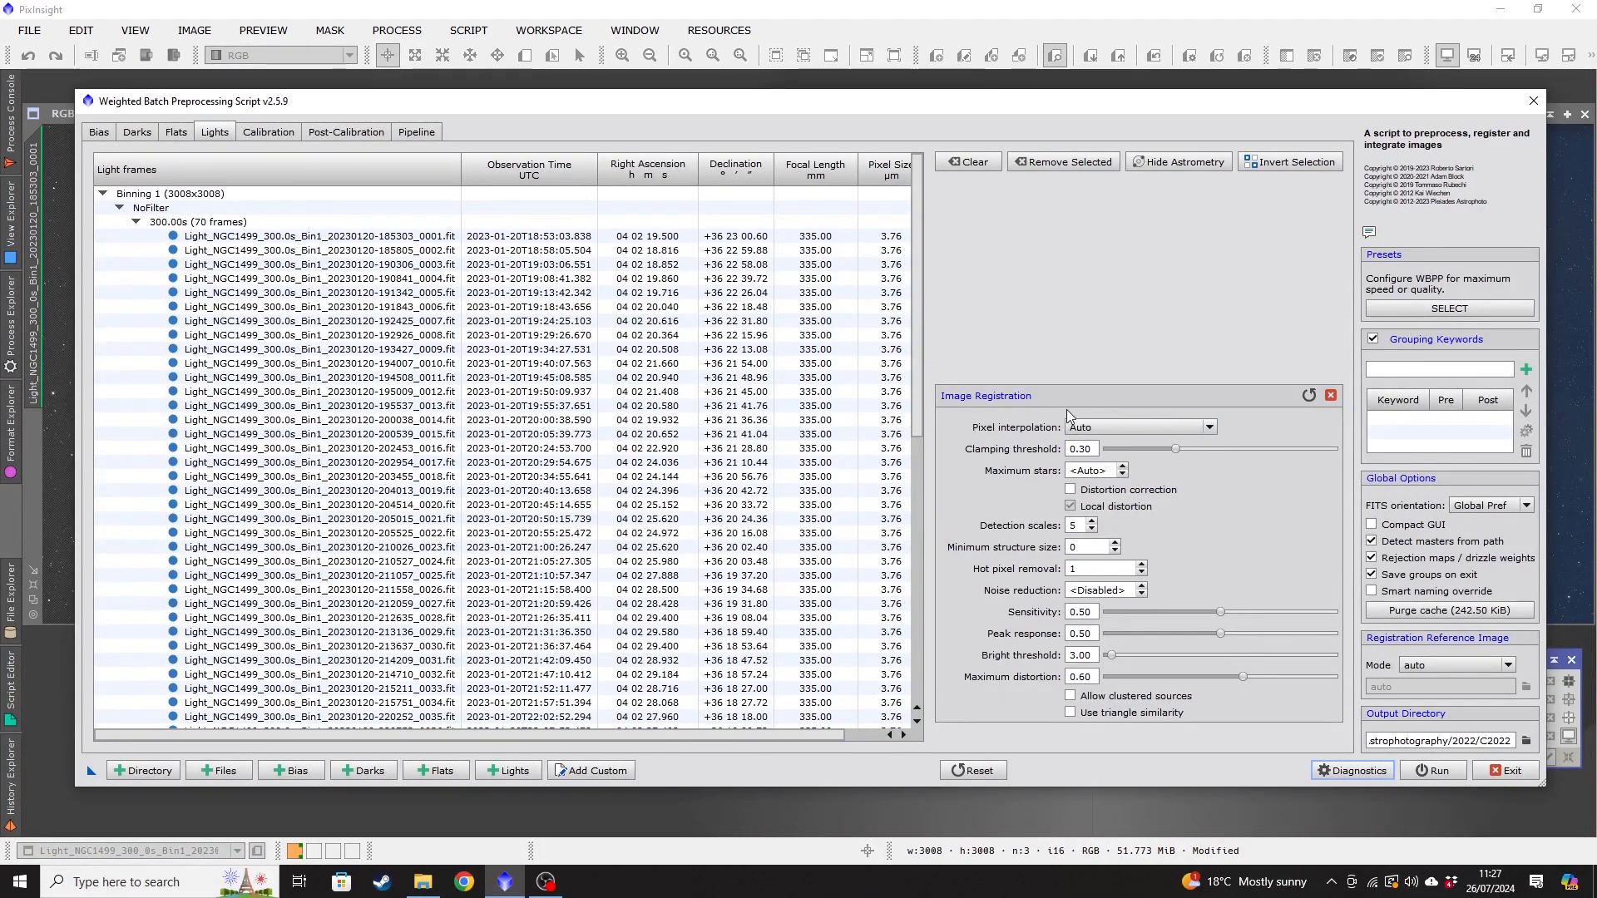
mouse_move(1241, 490)
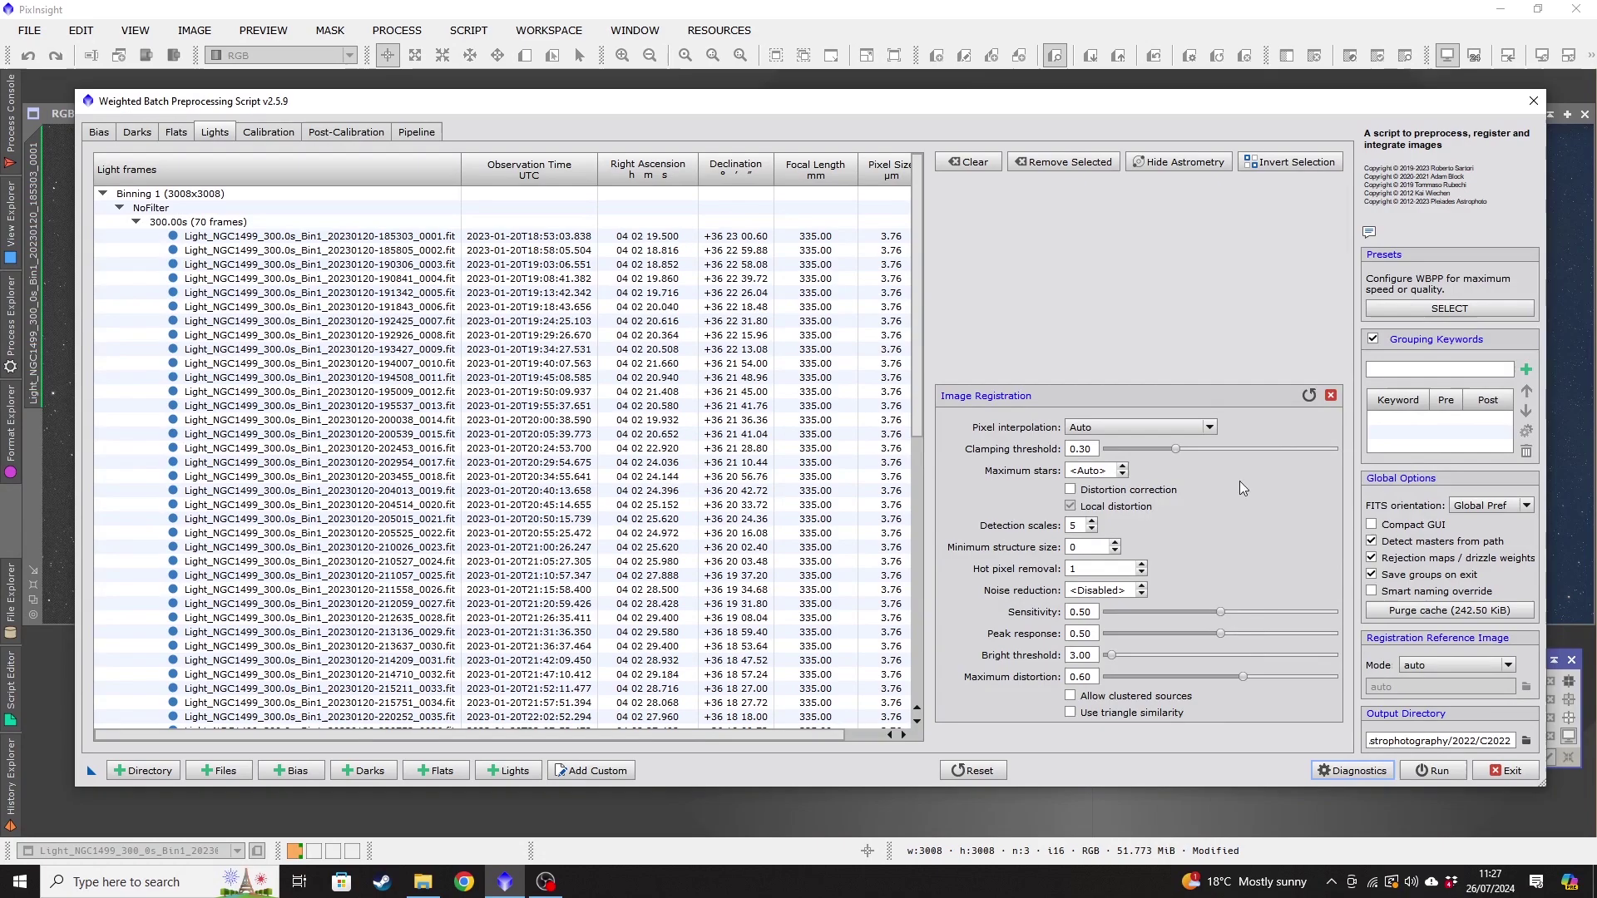
click(1331, 396)
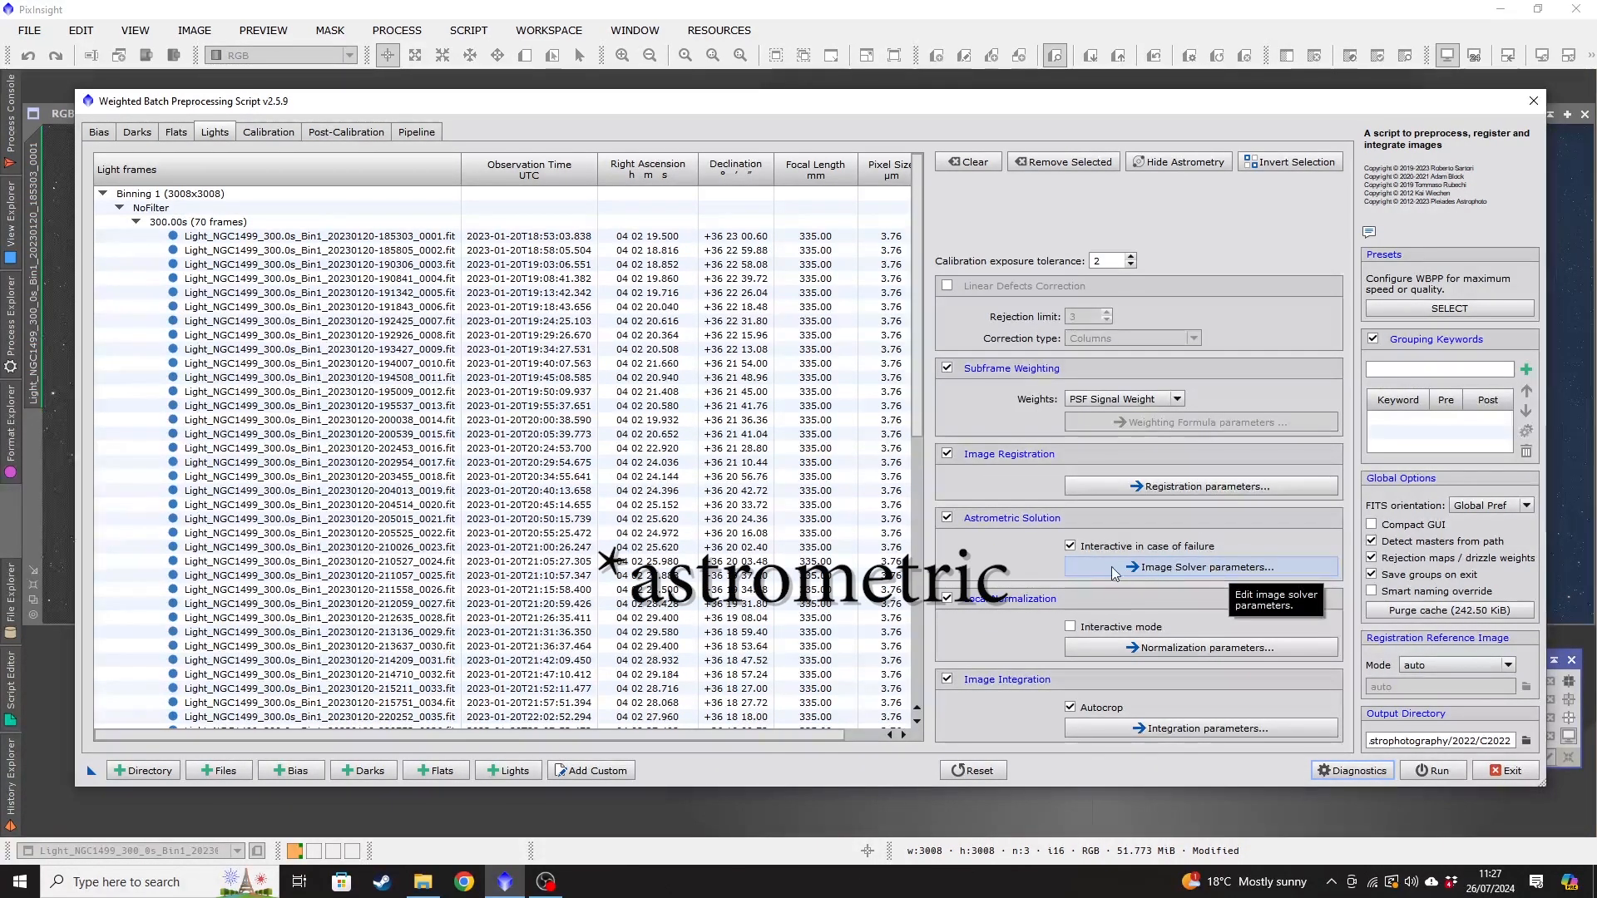
click(1199, 566)
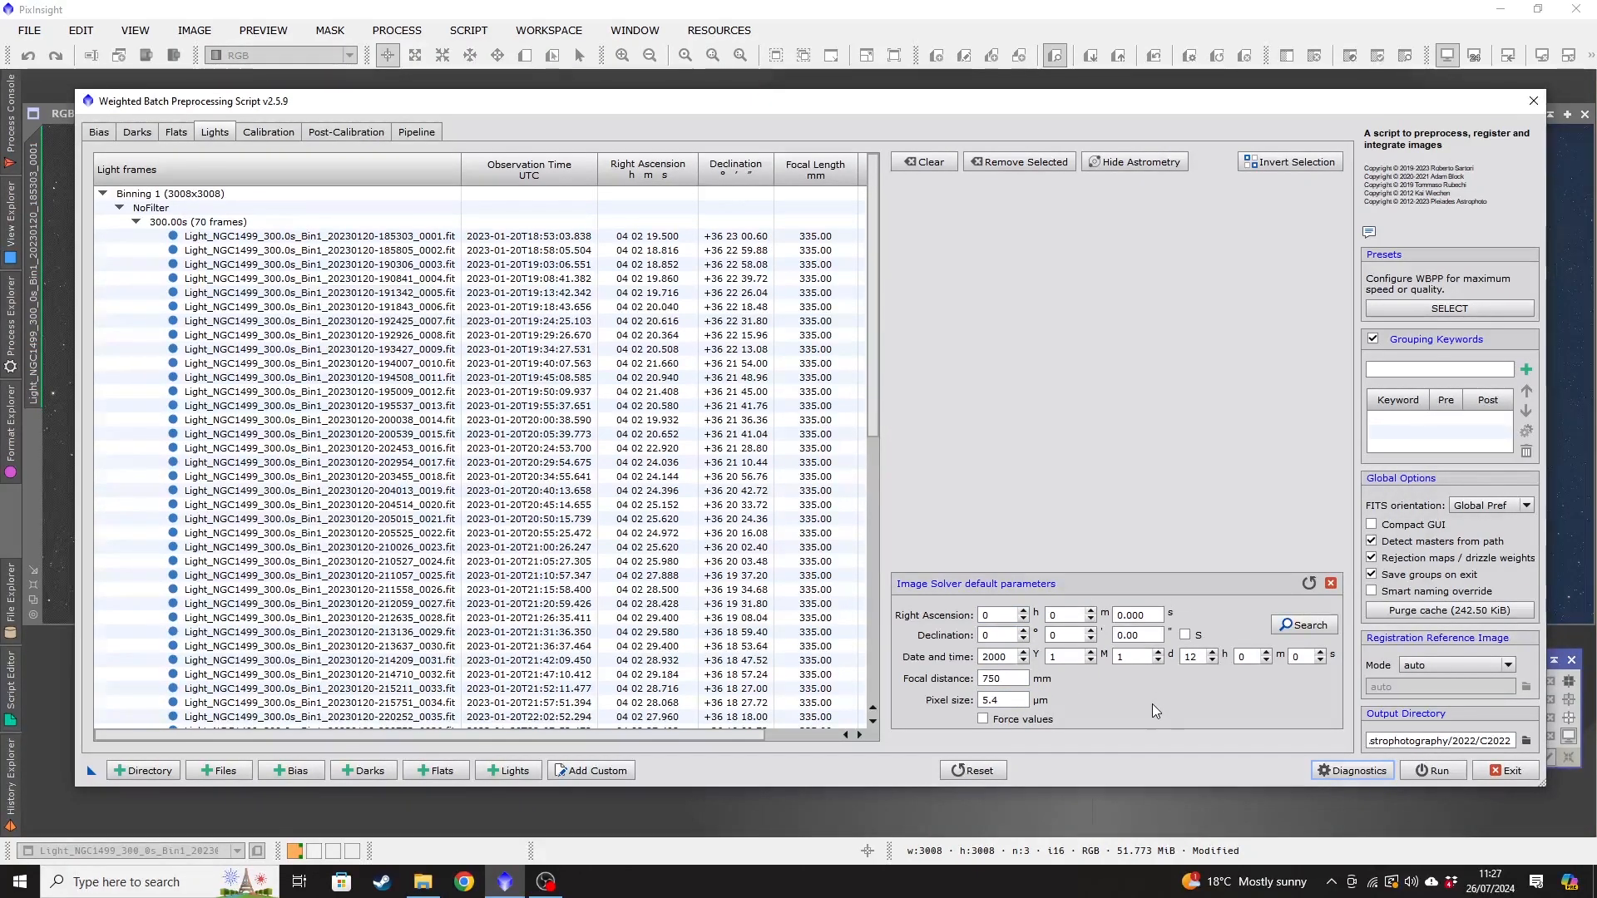
click(306, 236)
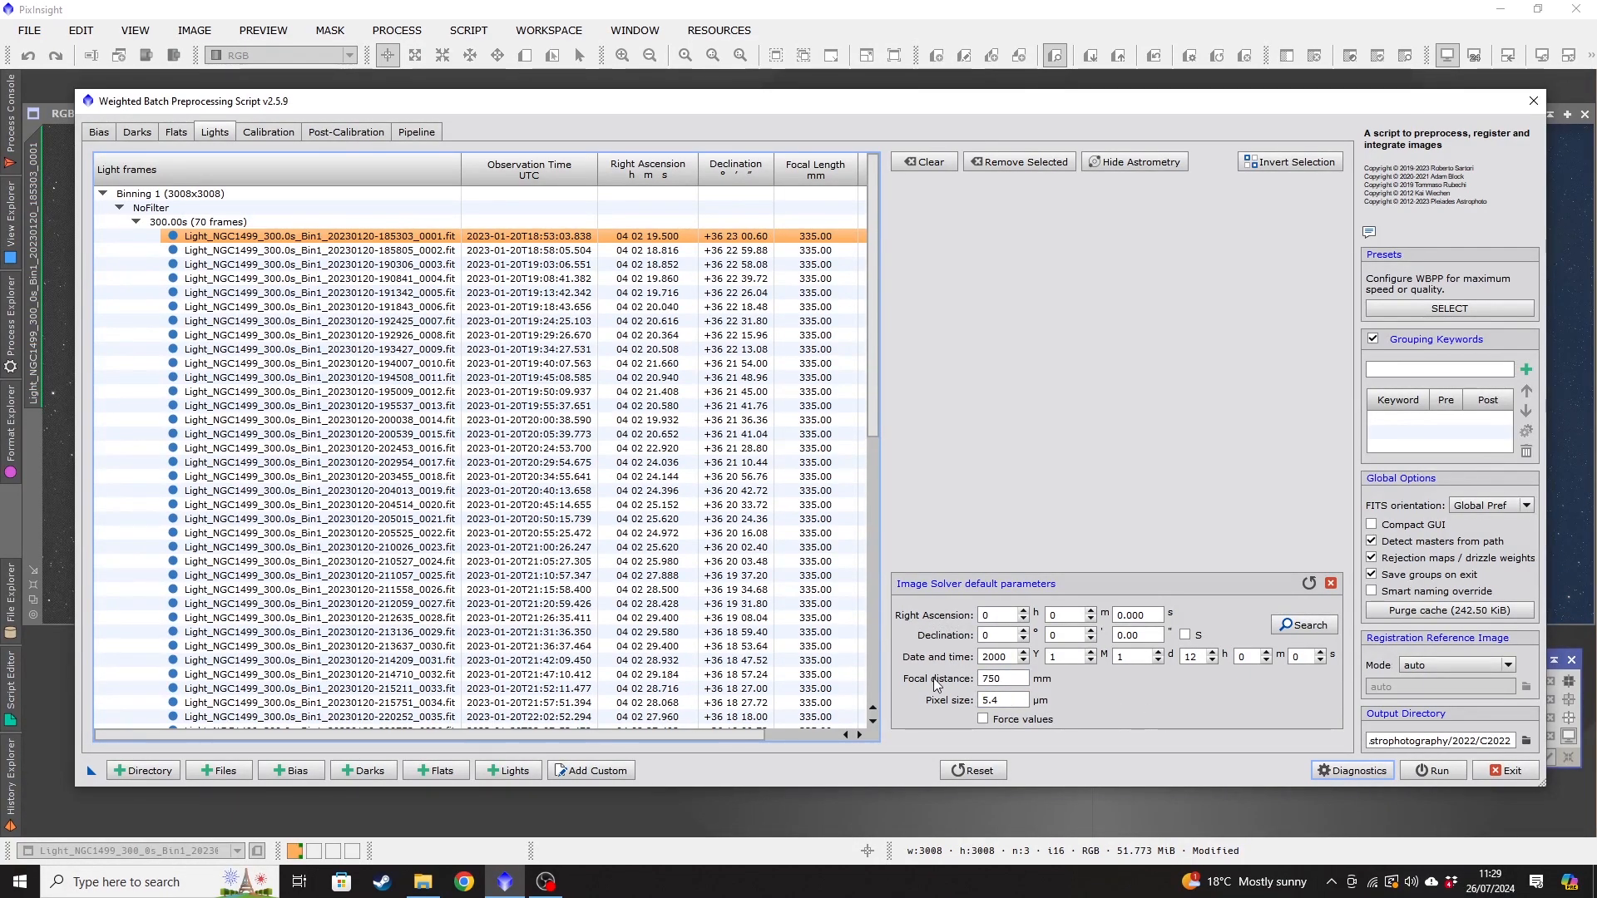
mouse_move(1133, 715)
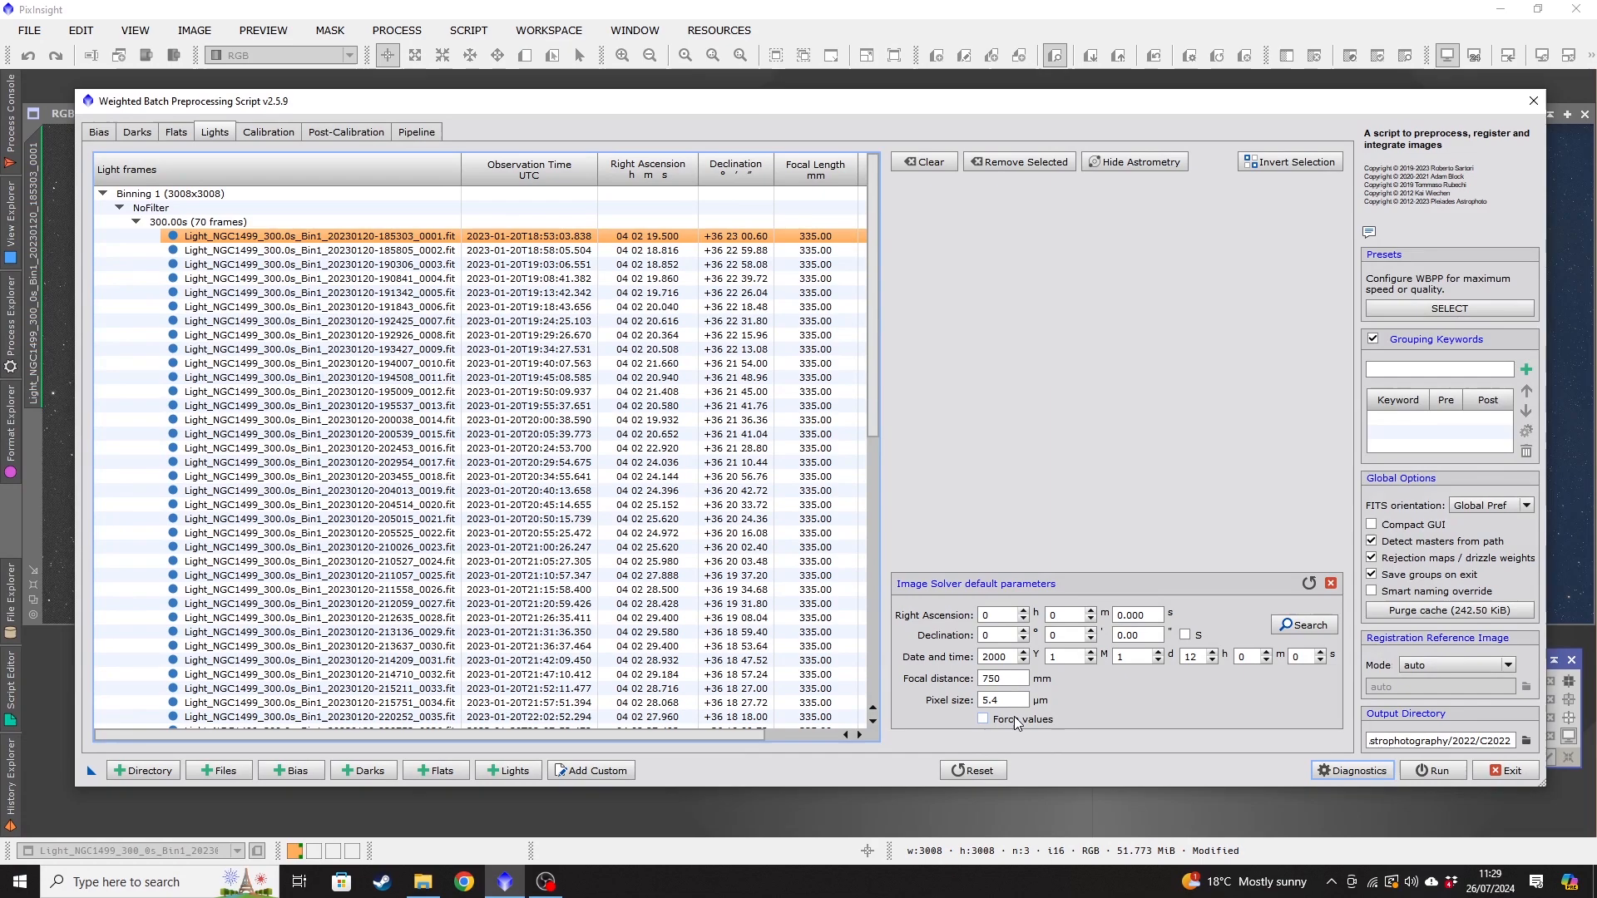
mouse_move(1015, 719)
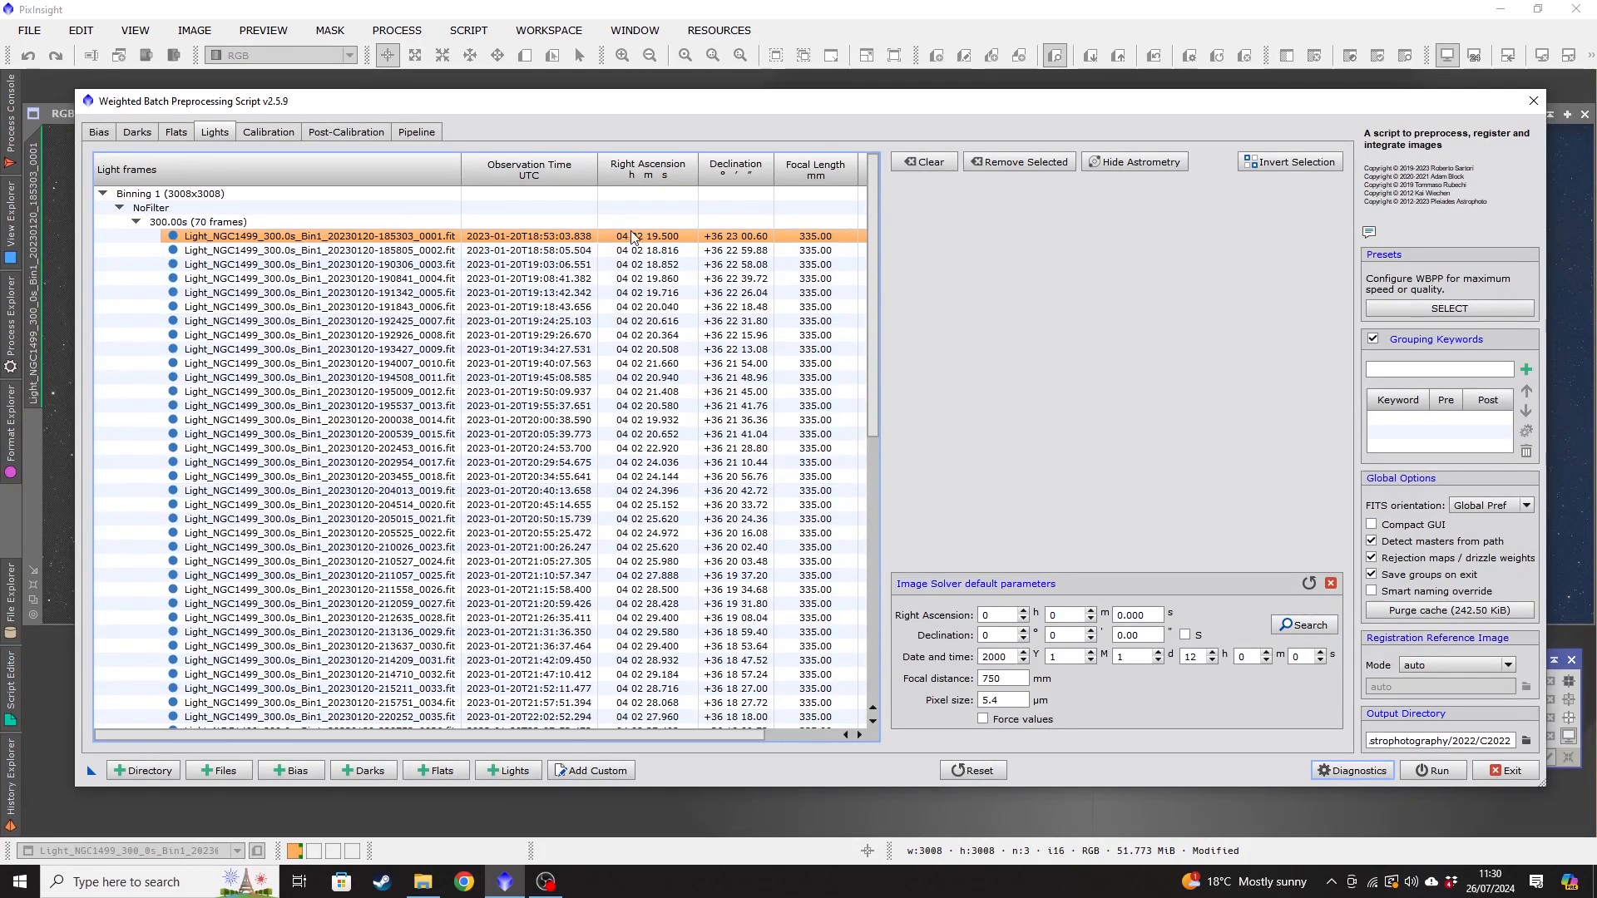
scroll(right, 3)
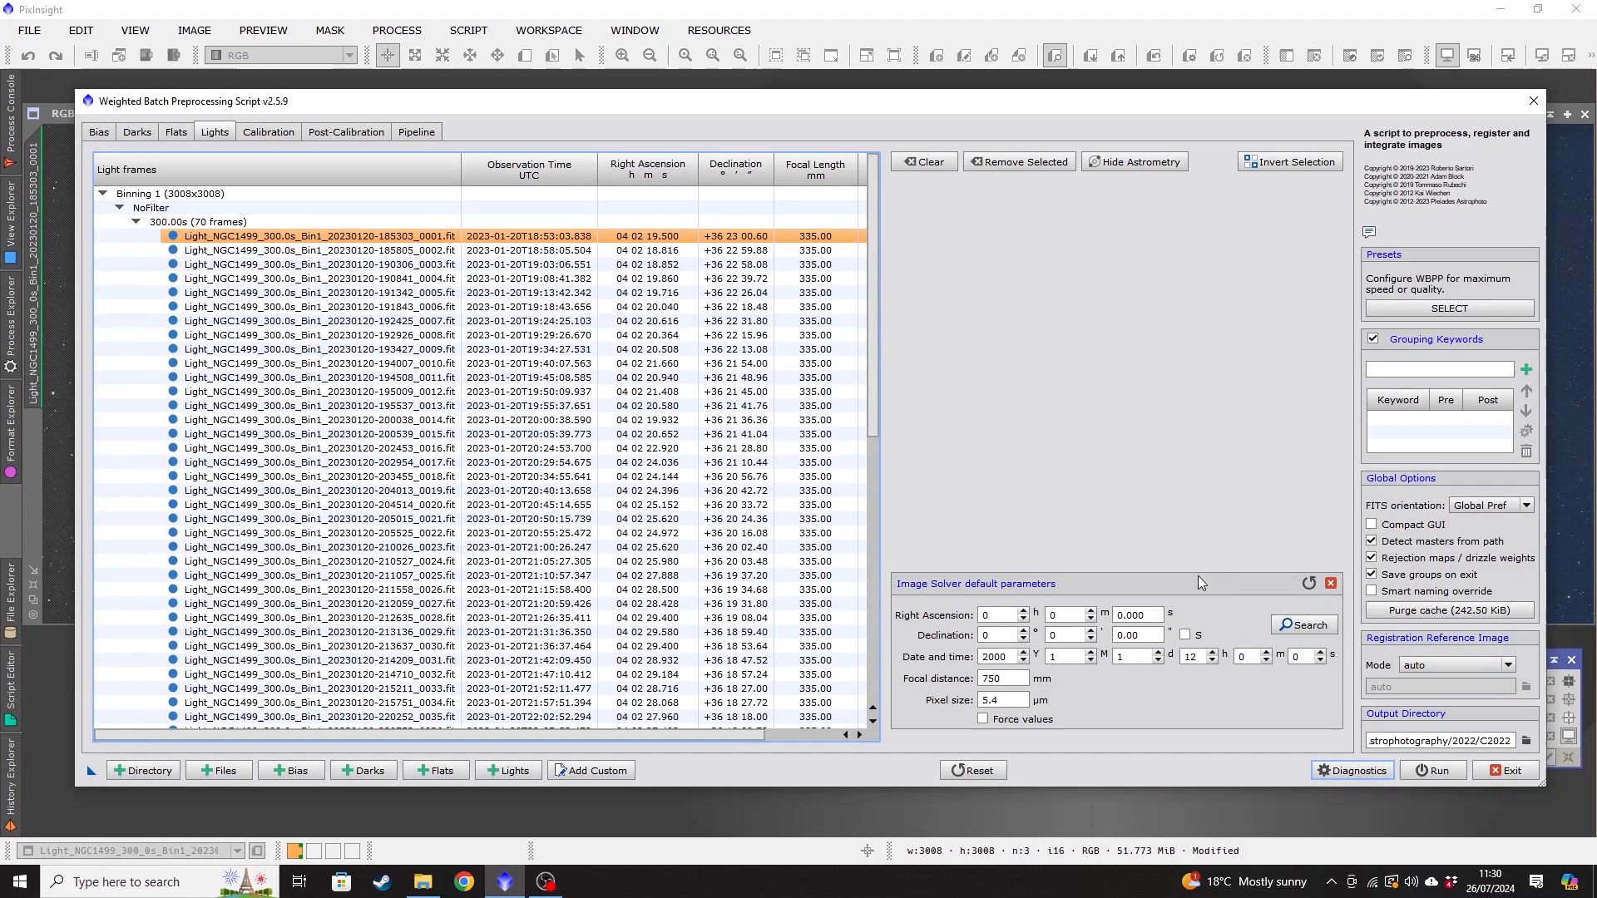
mouse_move(1291, 727)
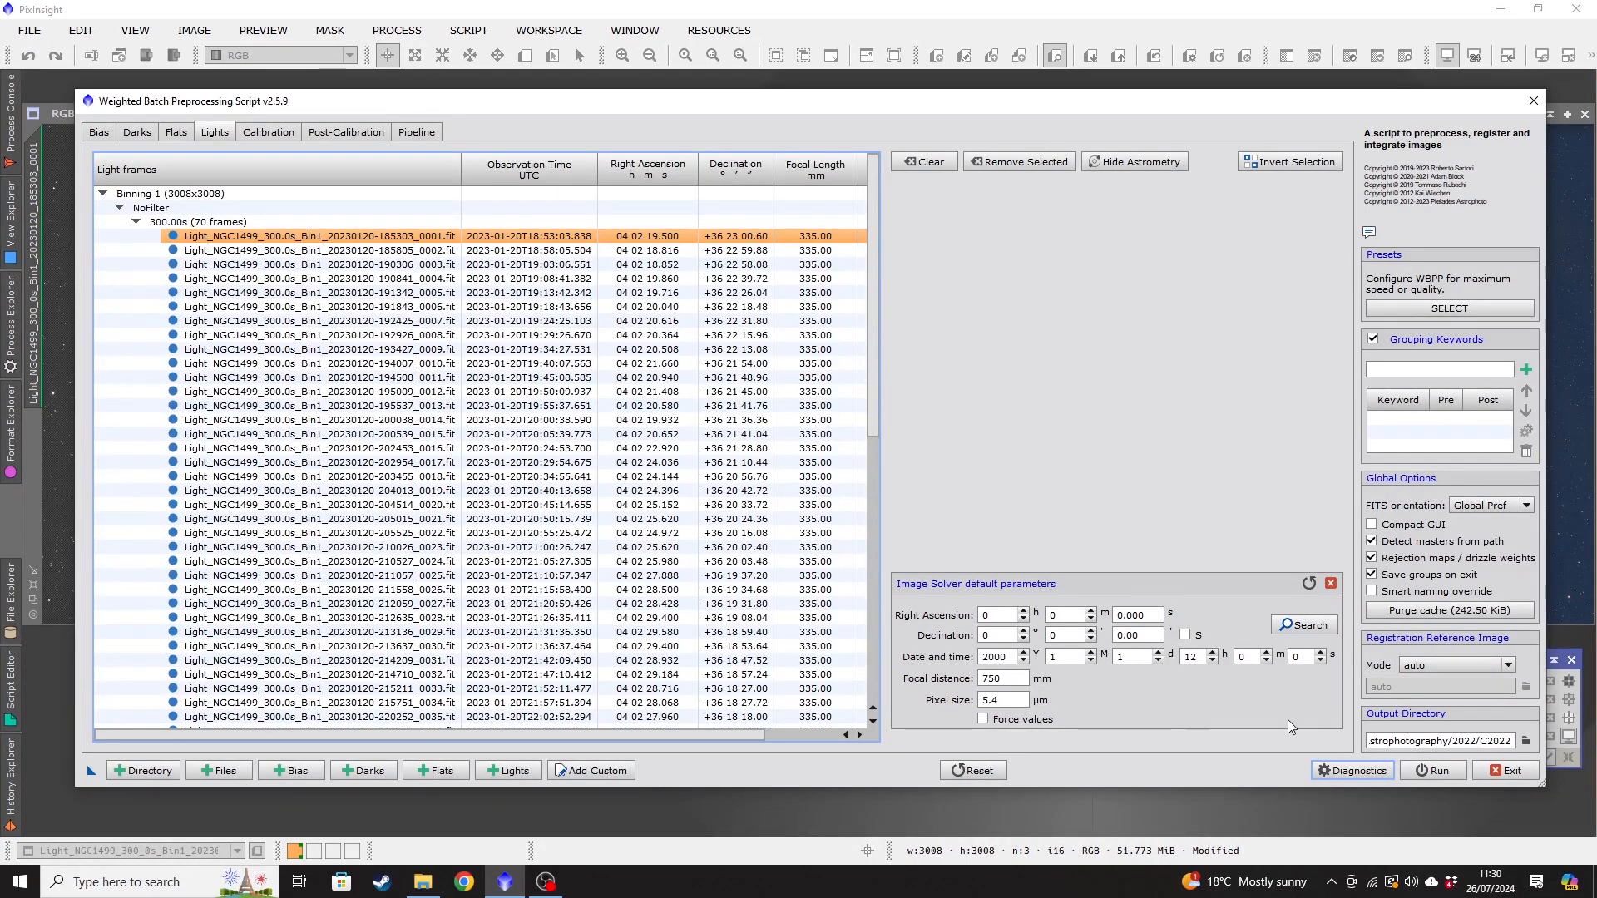
mouse_move(1329, 584)
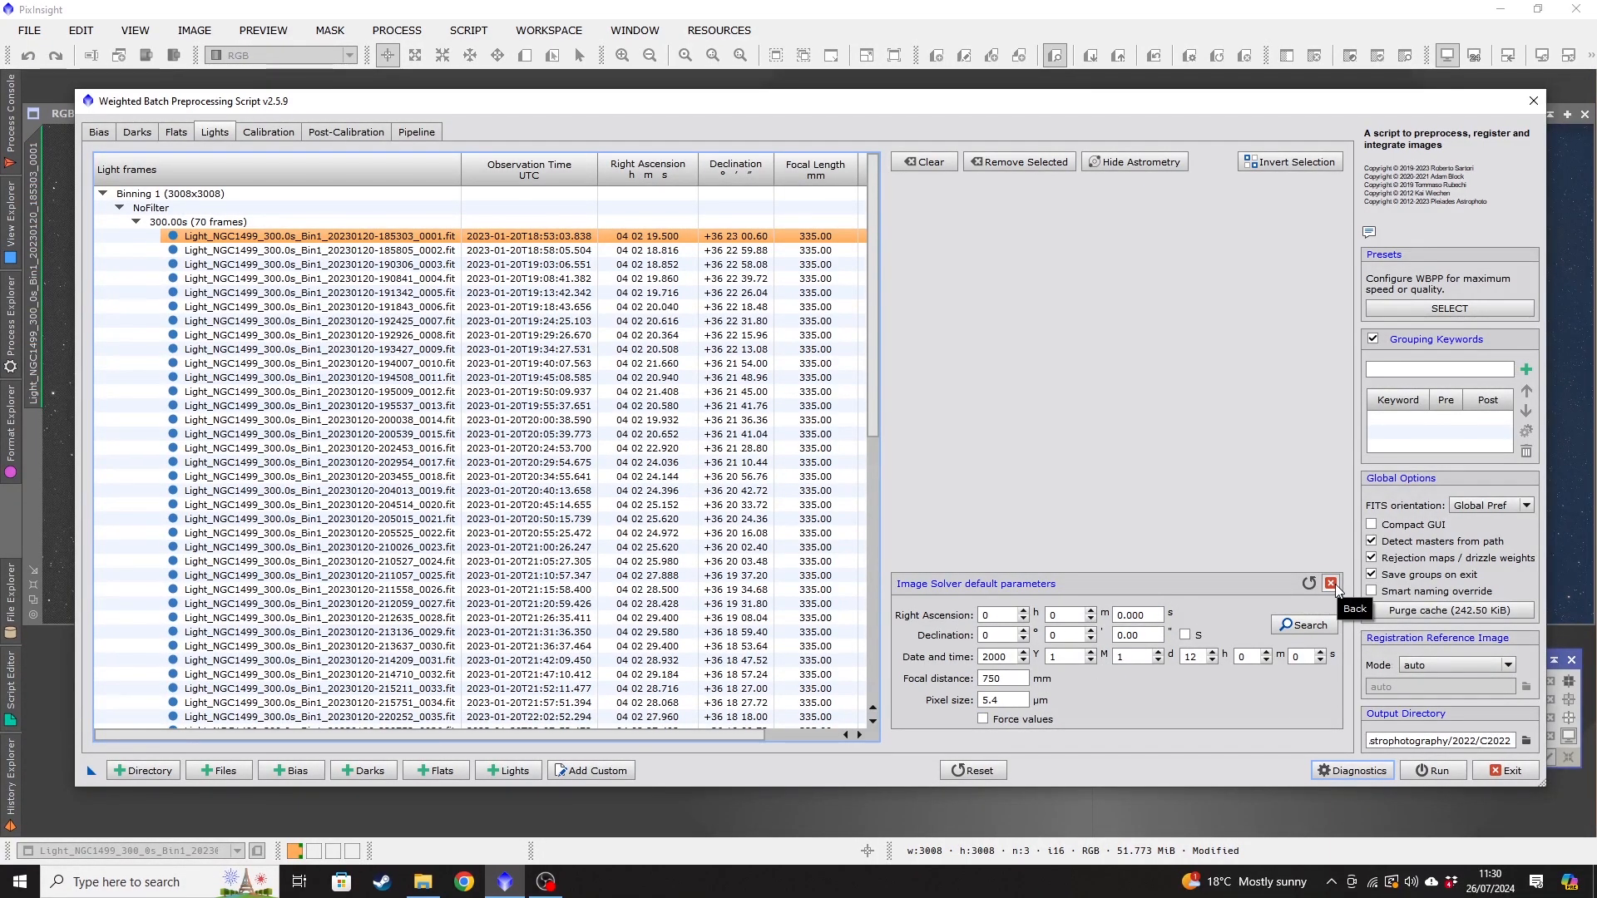
click(1331, 584)
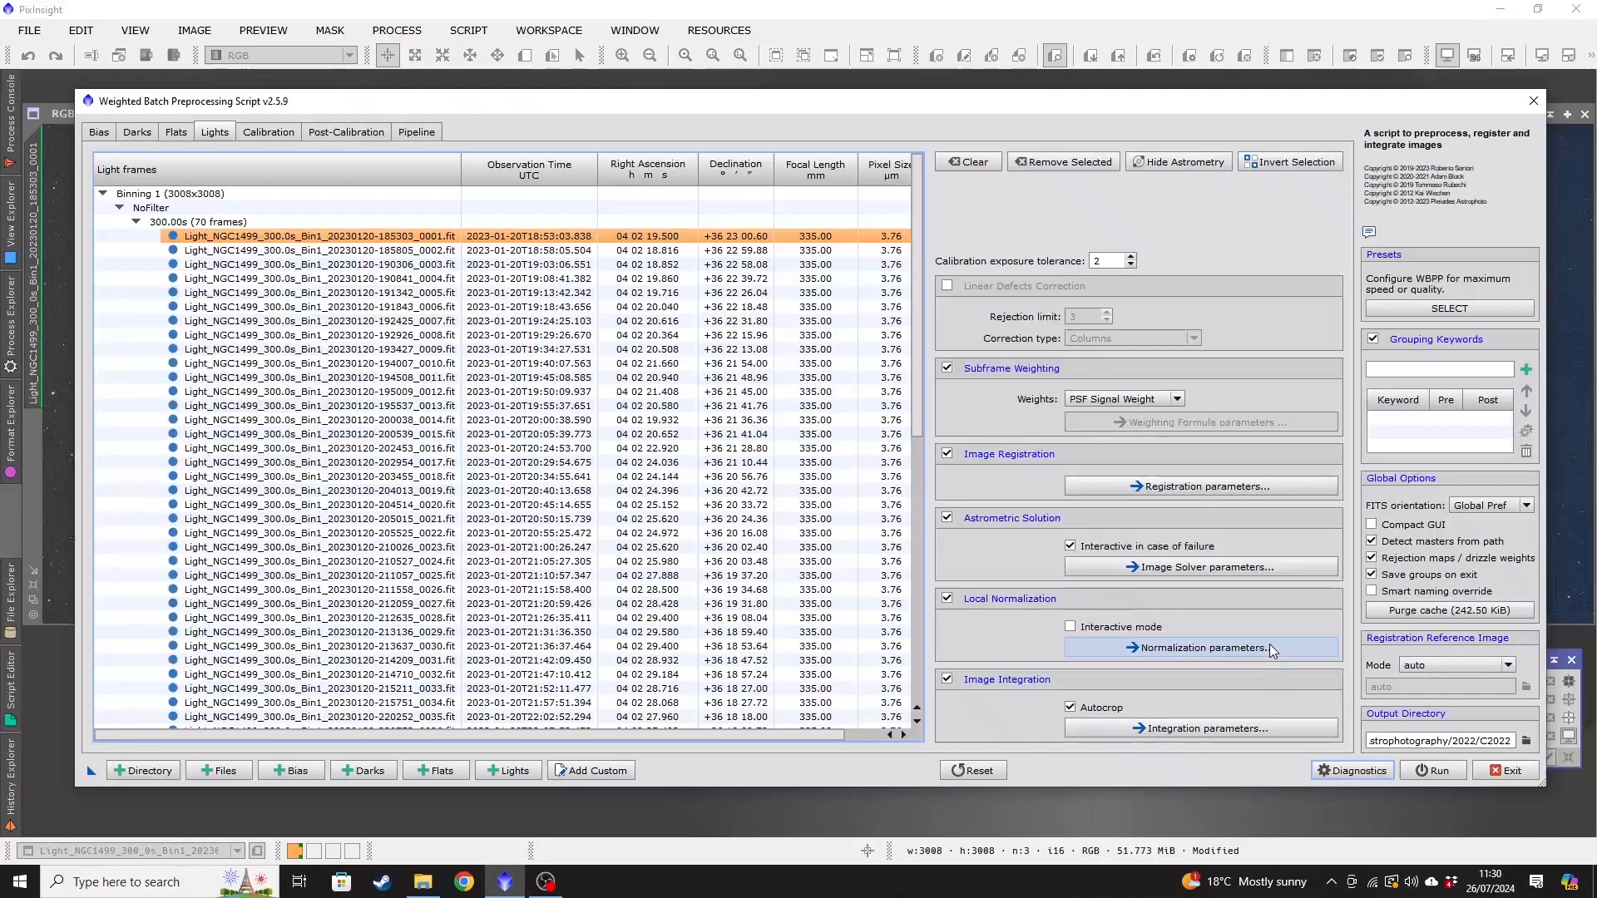
click(1200, 647)
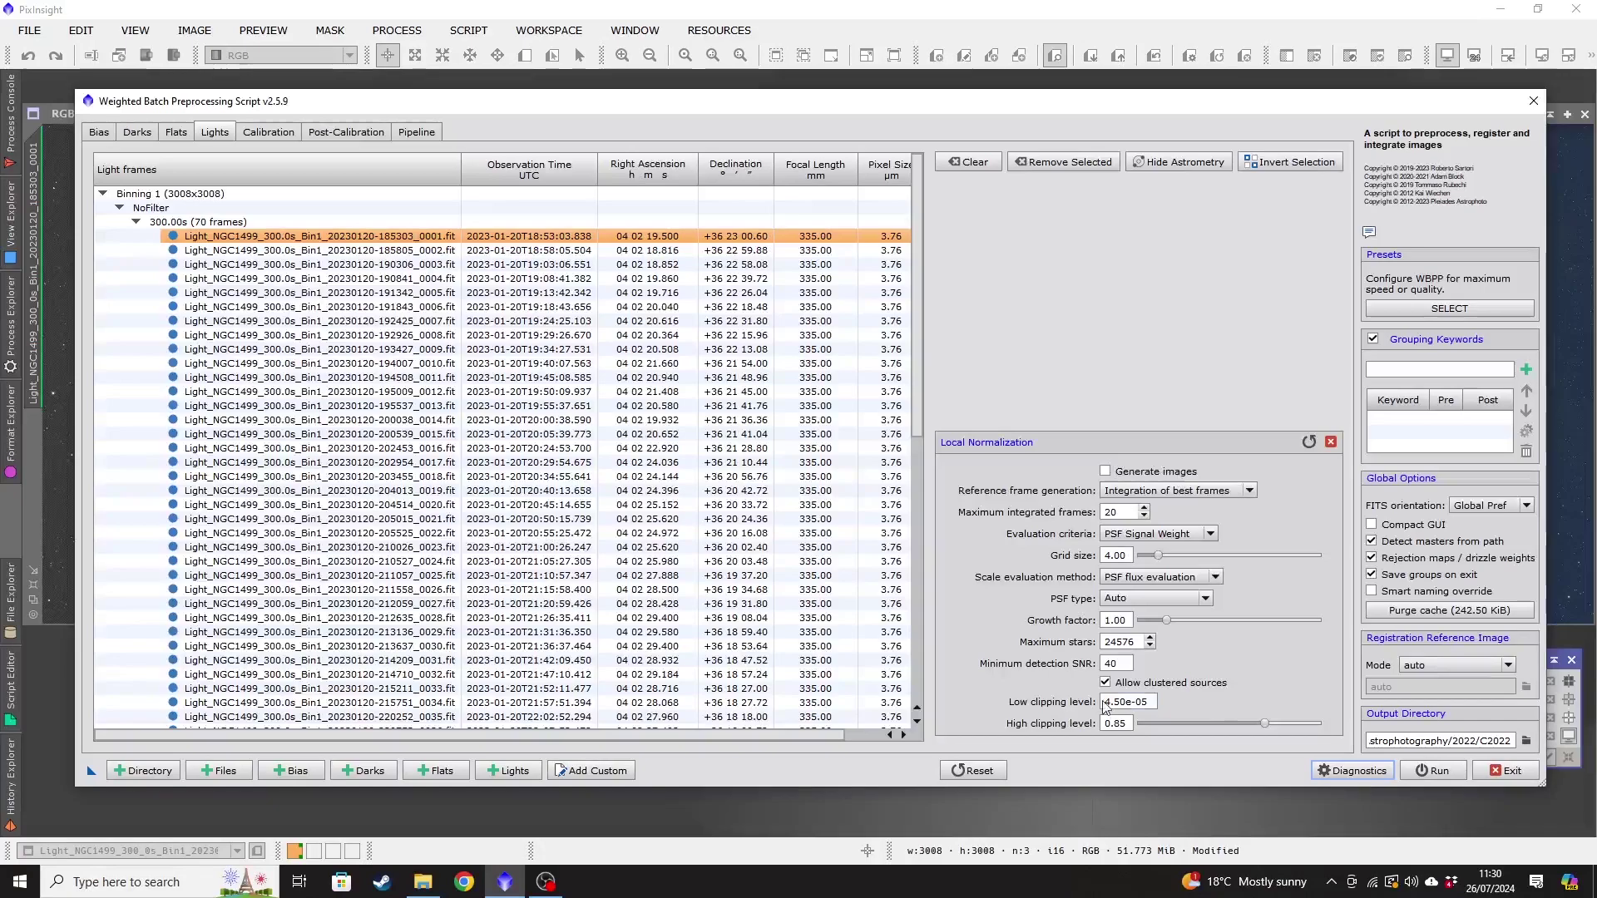
mouse_move(1329, 440)
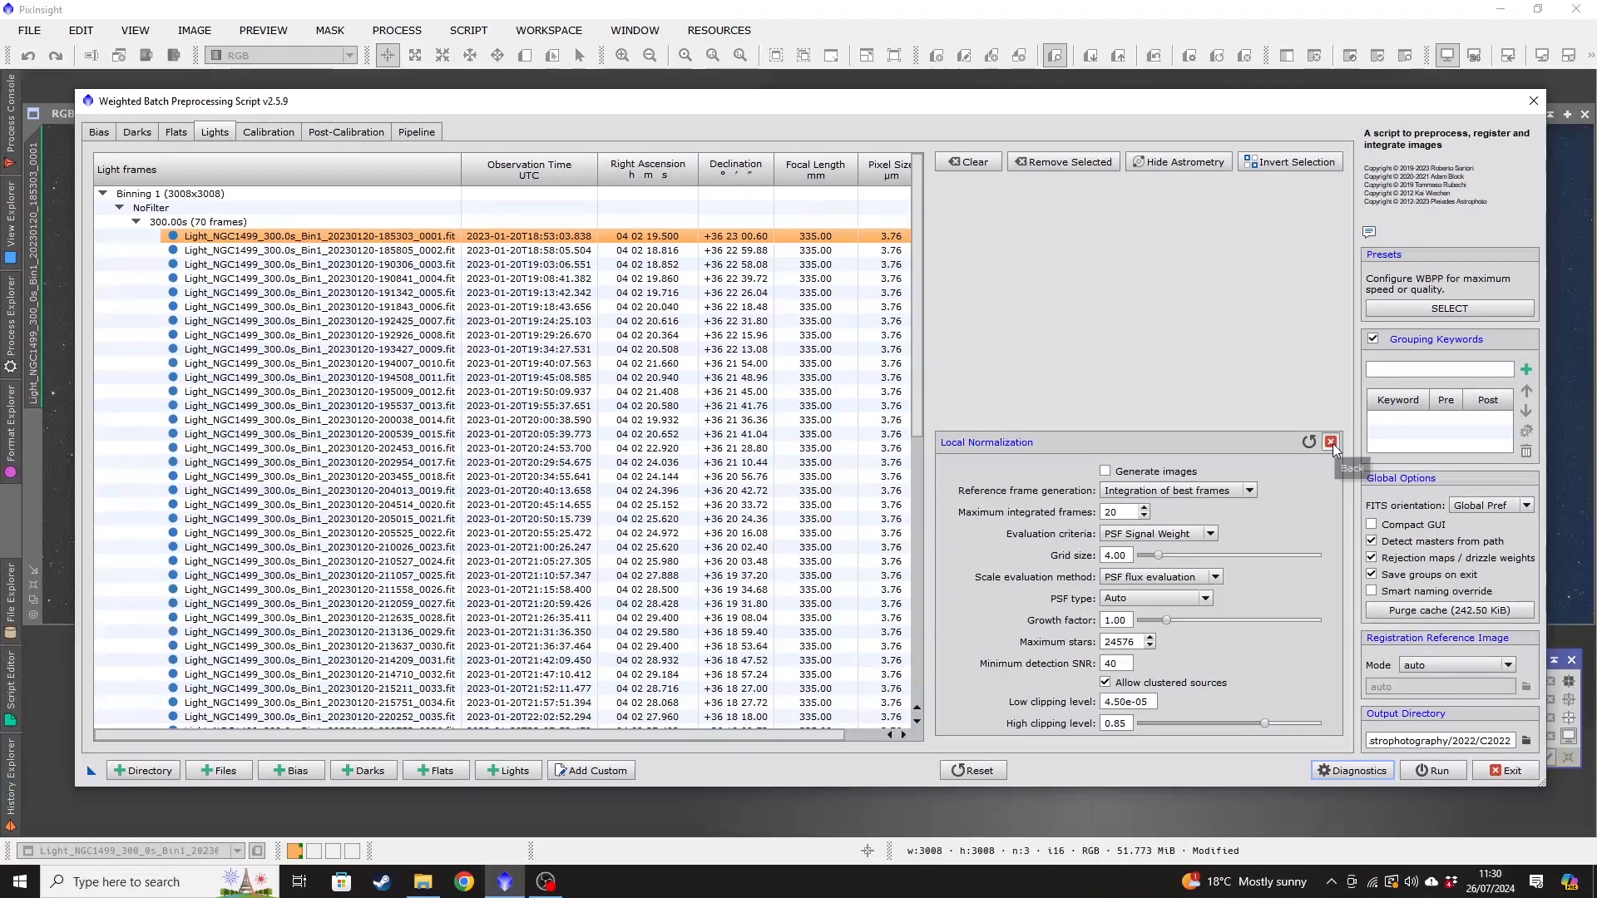
click(1331, 443)
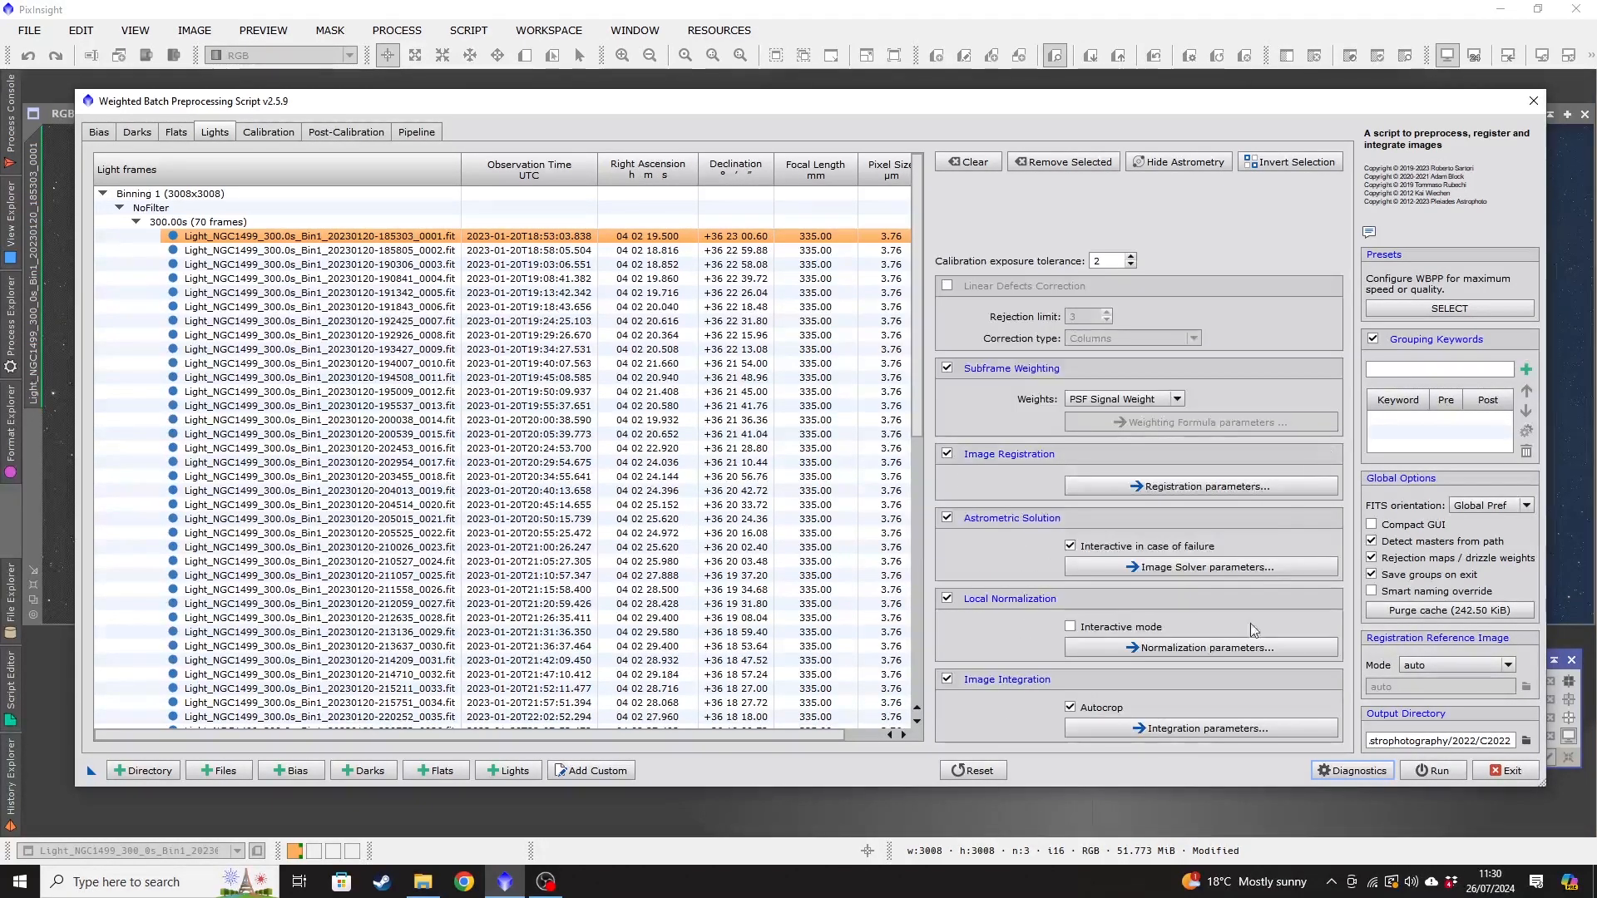
mouse_move(1206, 695)
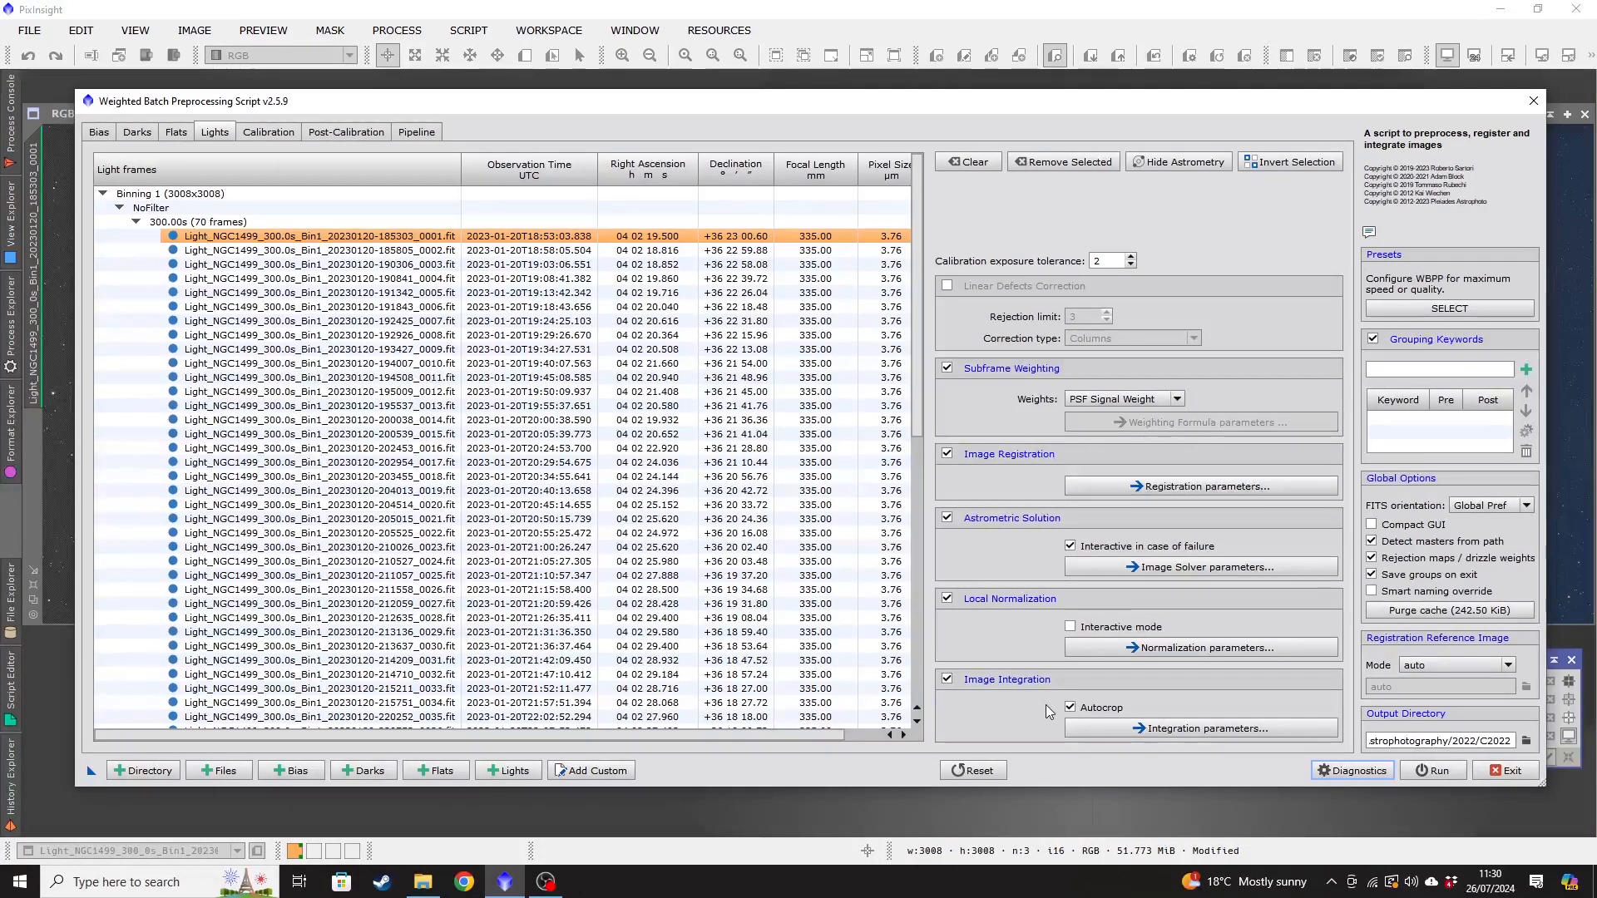
mouse_move(1223, 693)
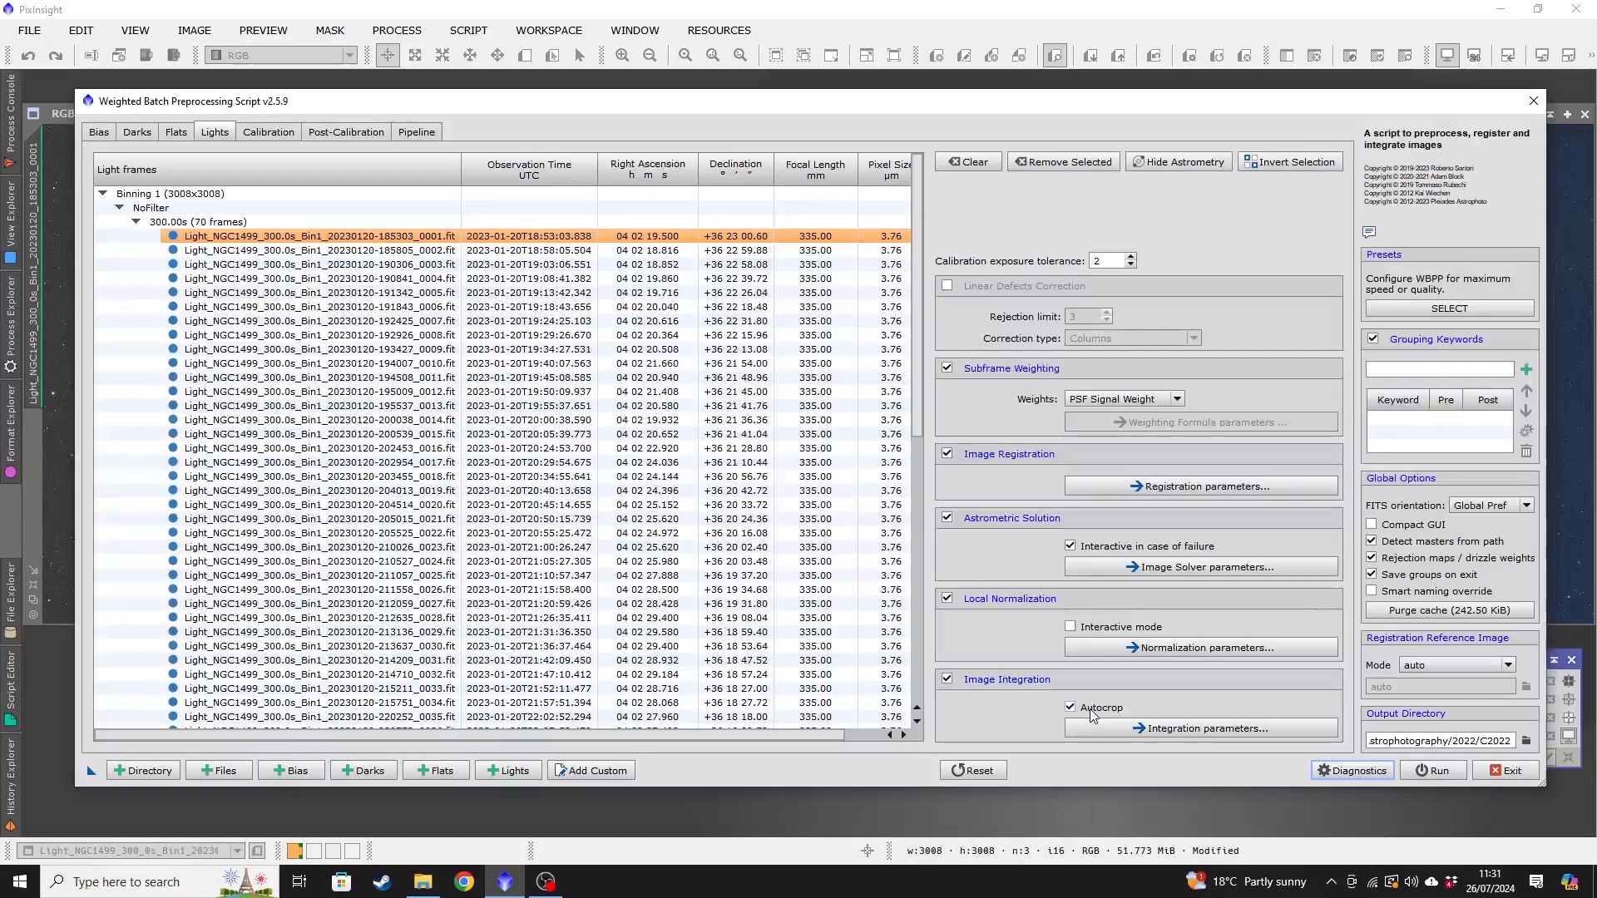
mouse_move(1091, 714)
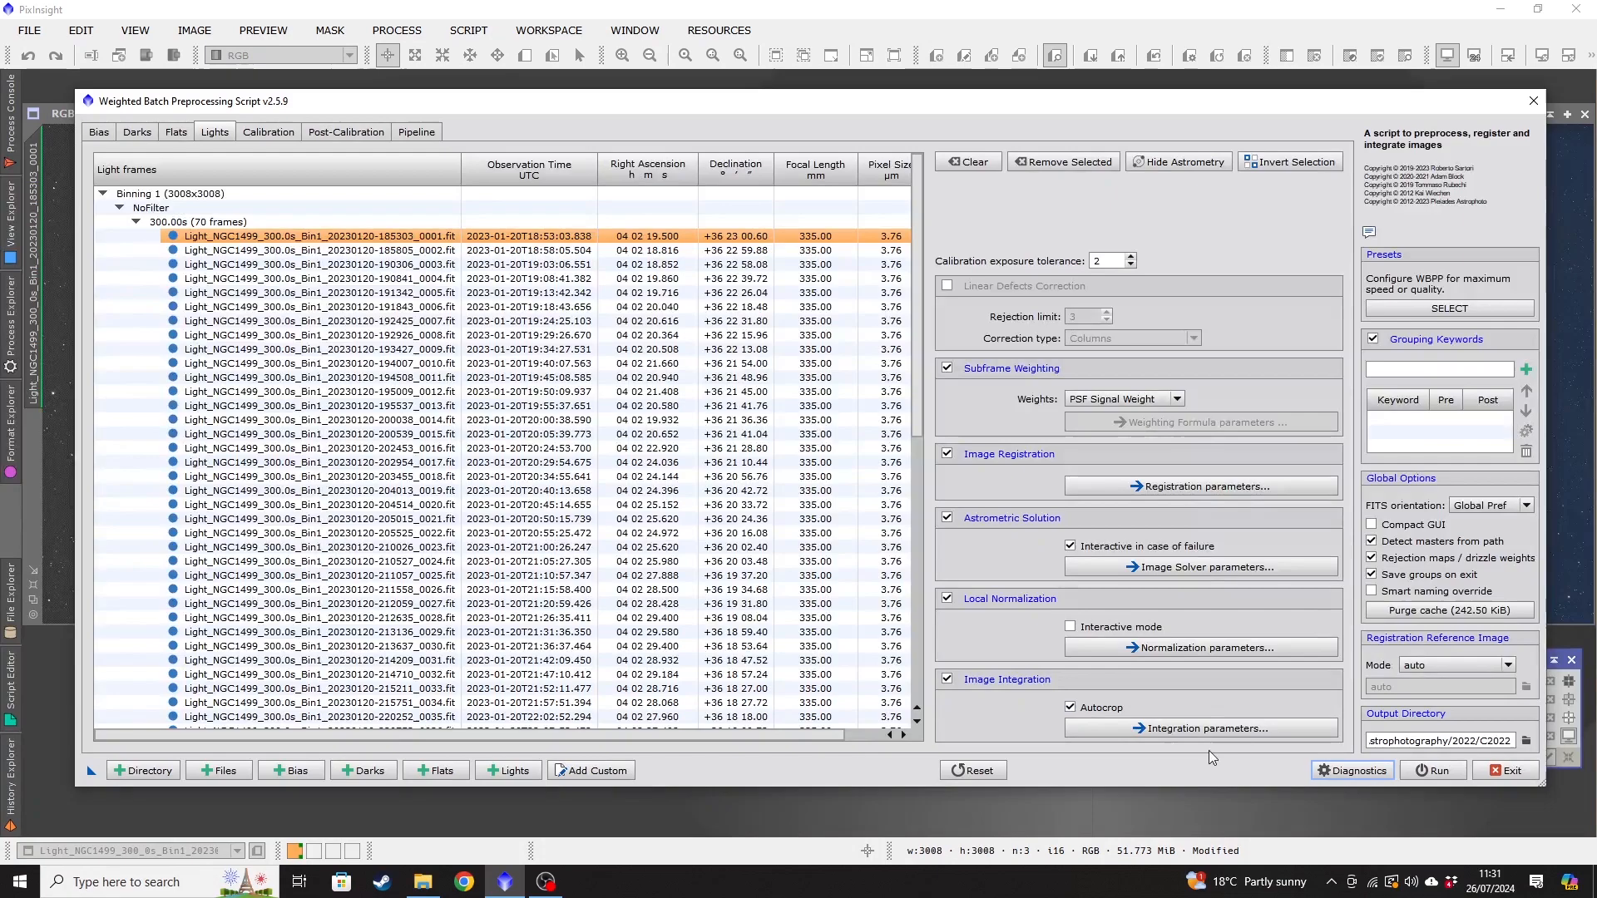
mouse_move(1103, 791)
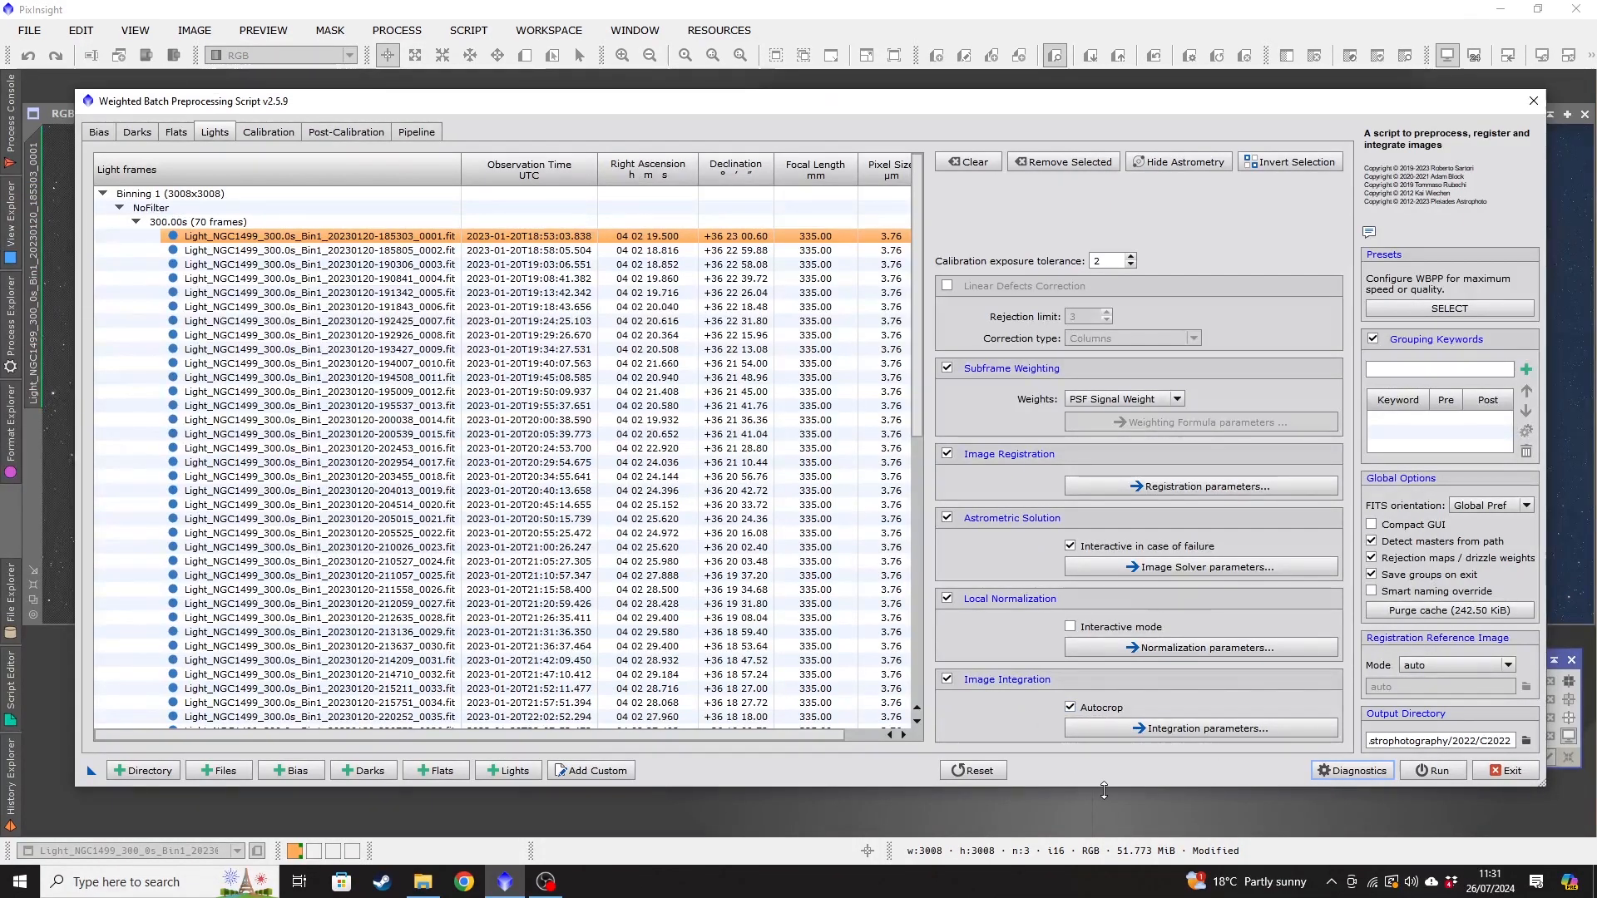
mouse_move(1145, 769)
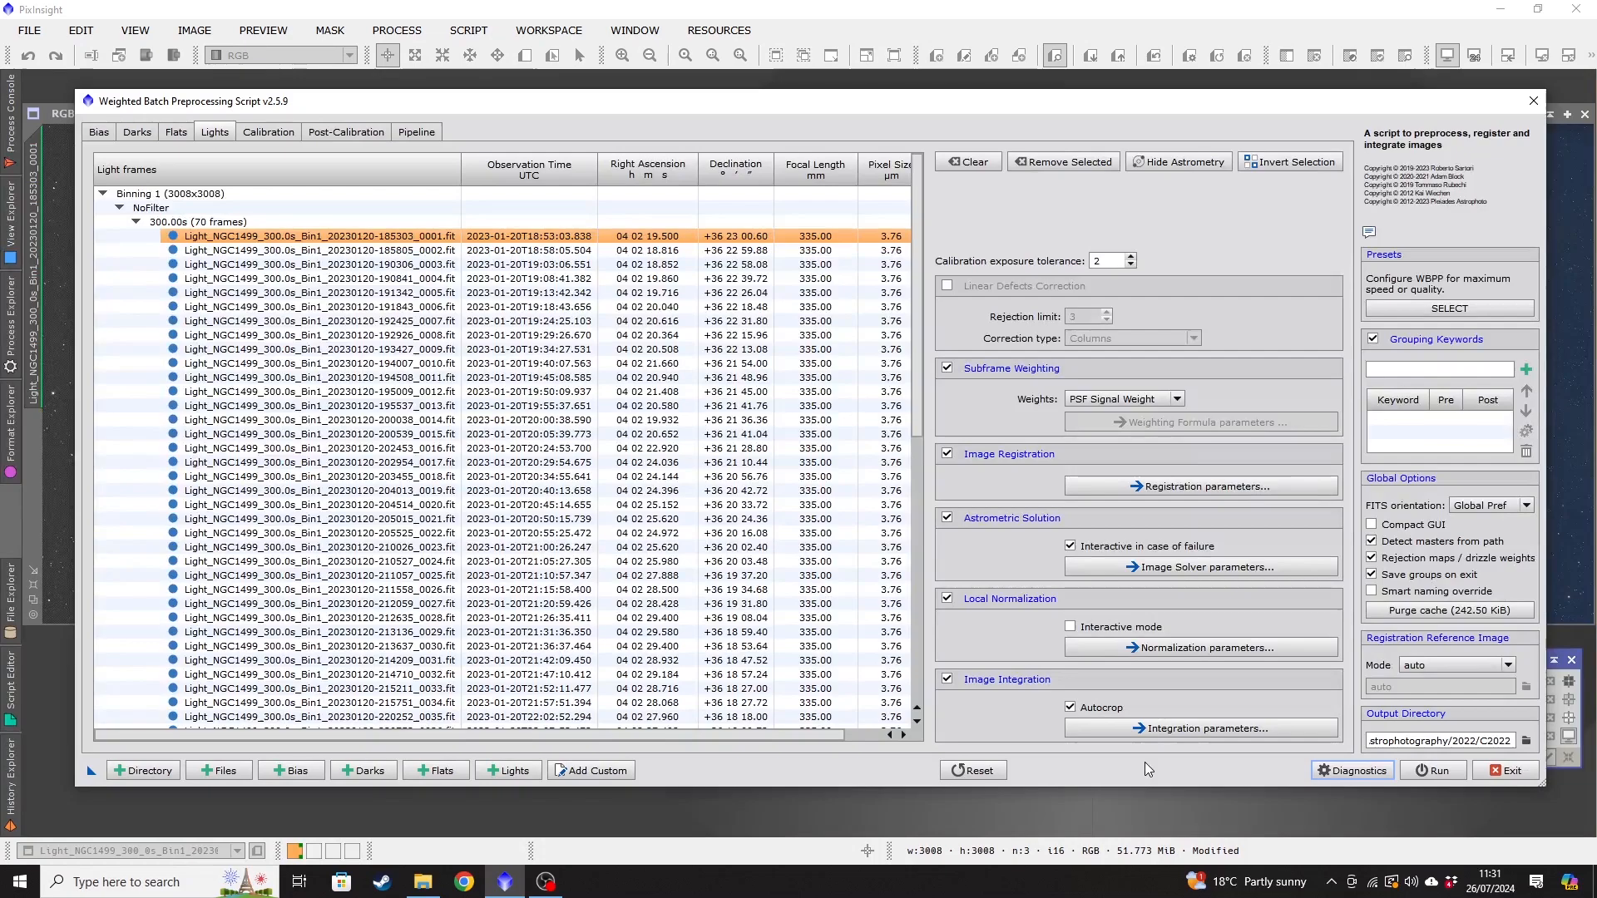
mouse_move(1119, 706)
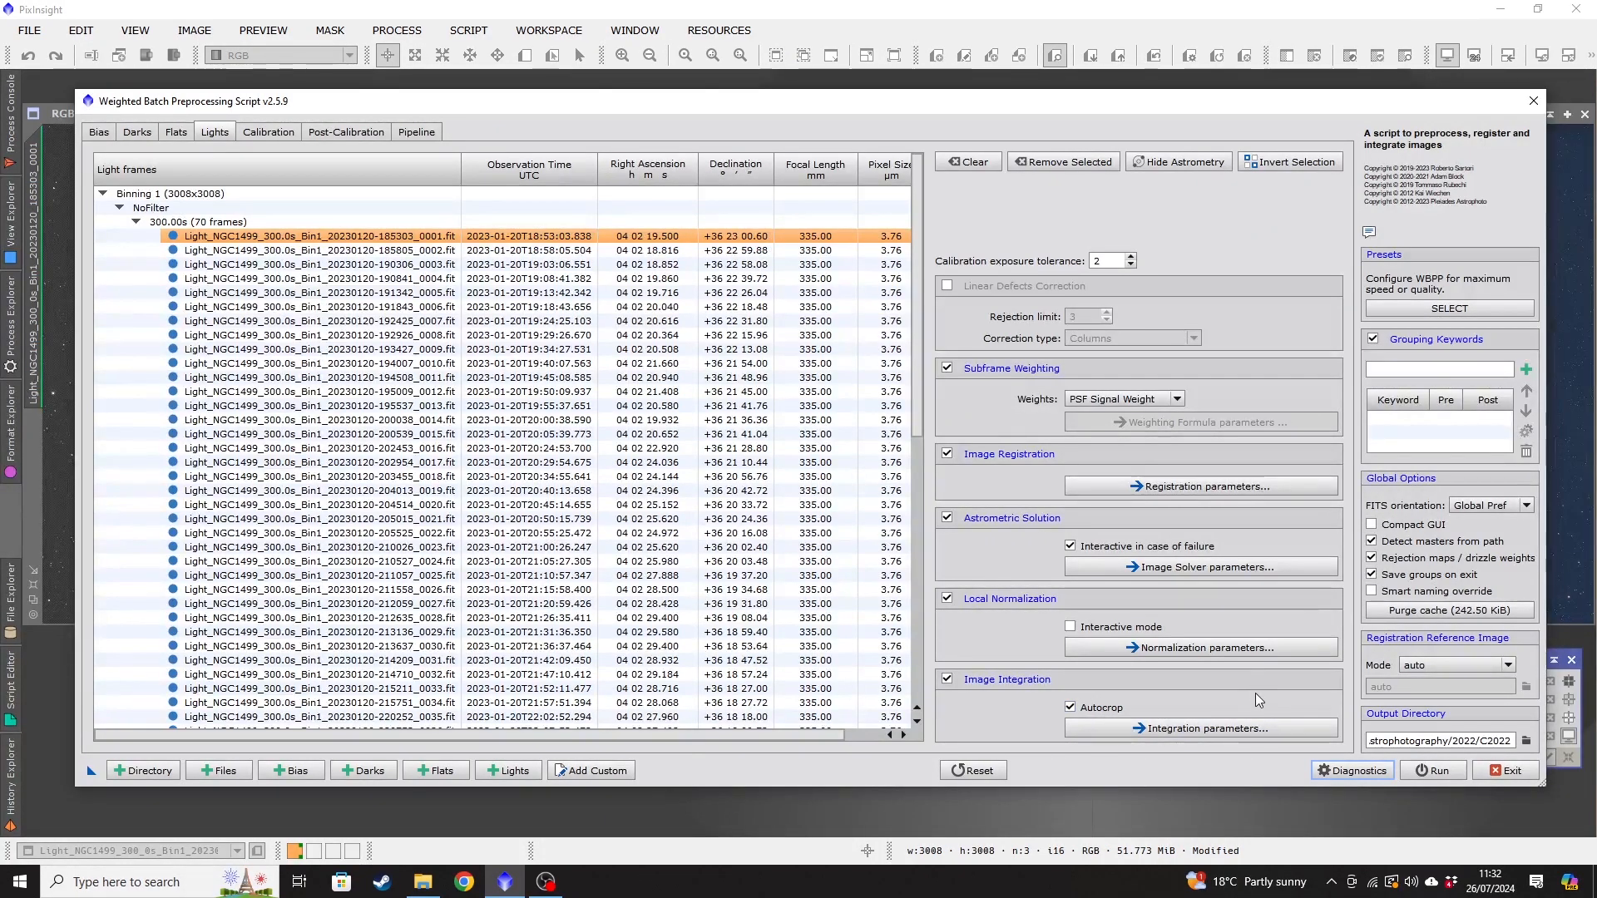
mouse_move(1200, 727)
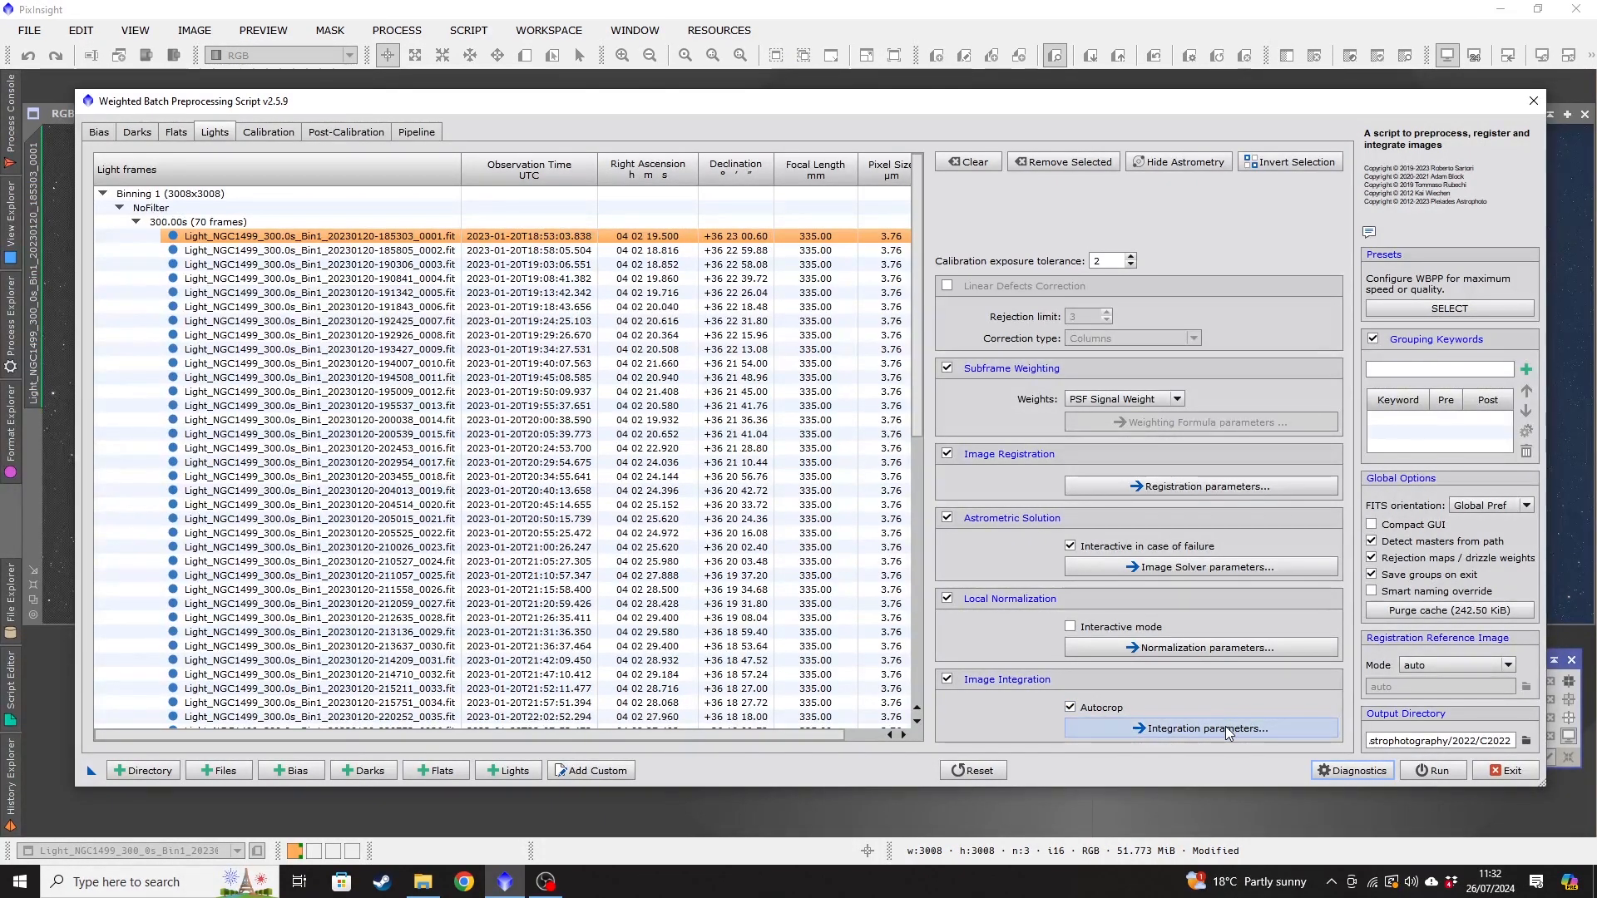
click(1200, 728)
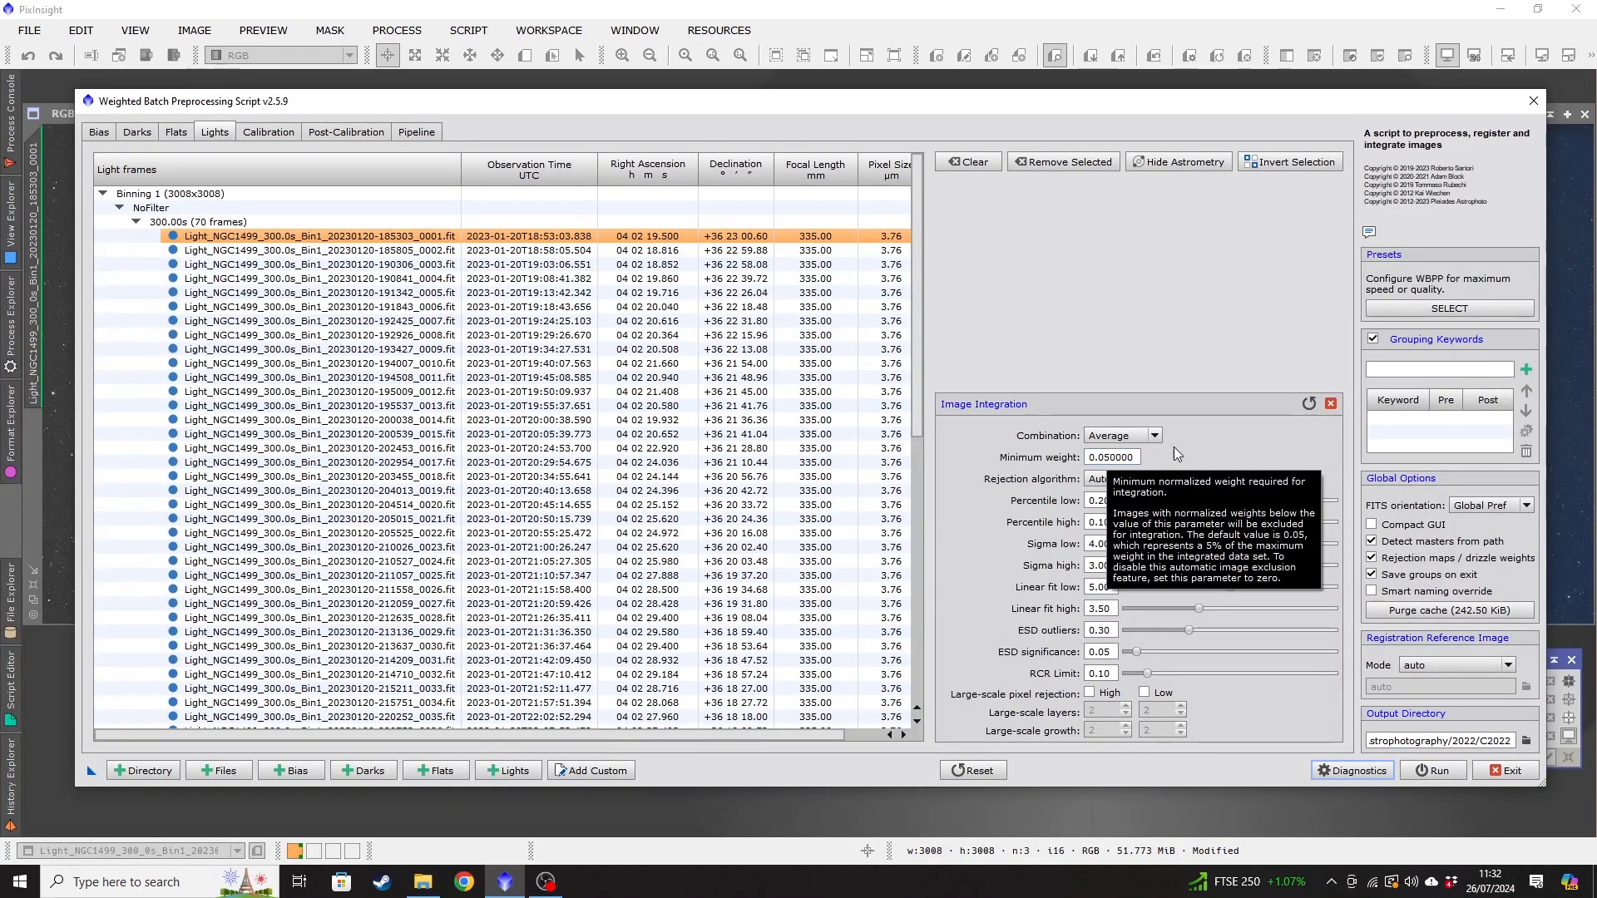
mouse_move(1192, 321)
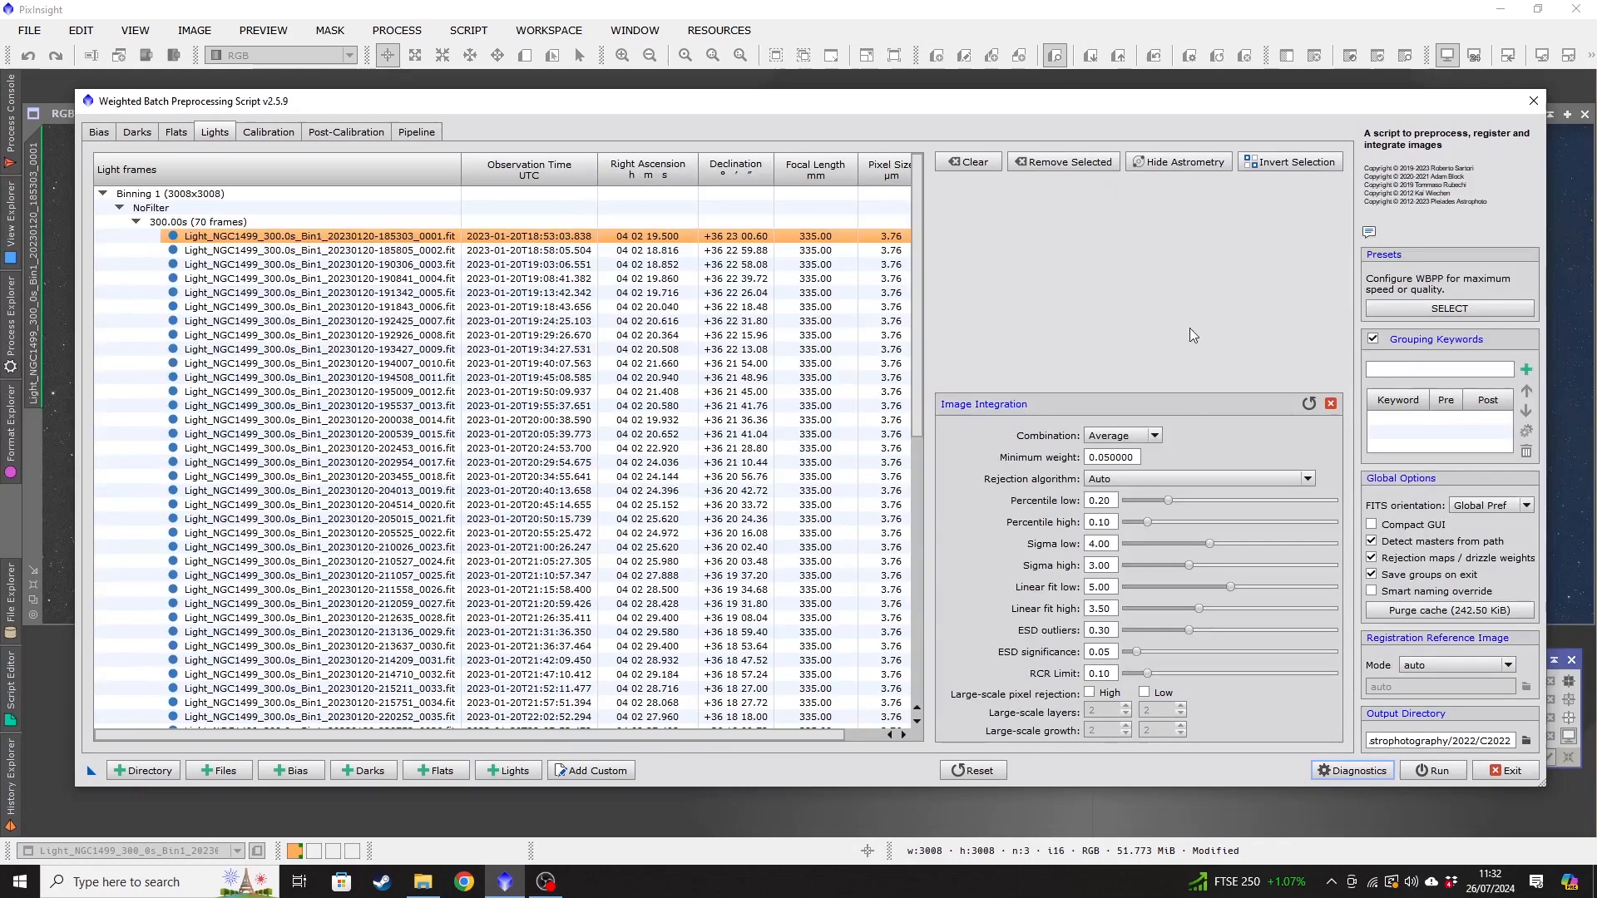
mouse_move(1269, 365)
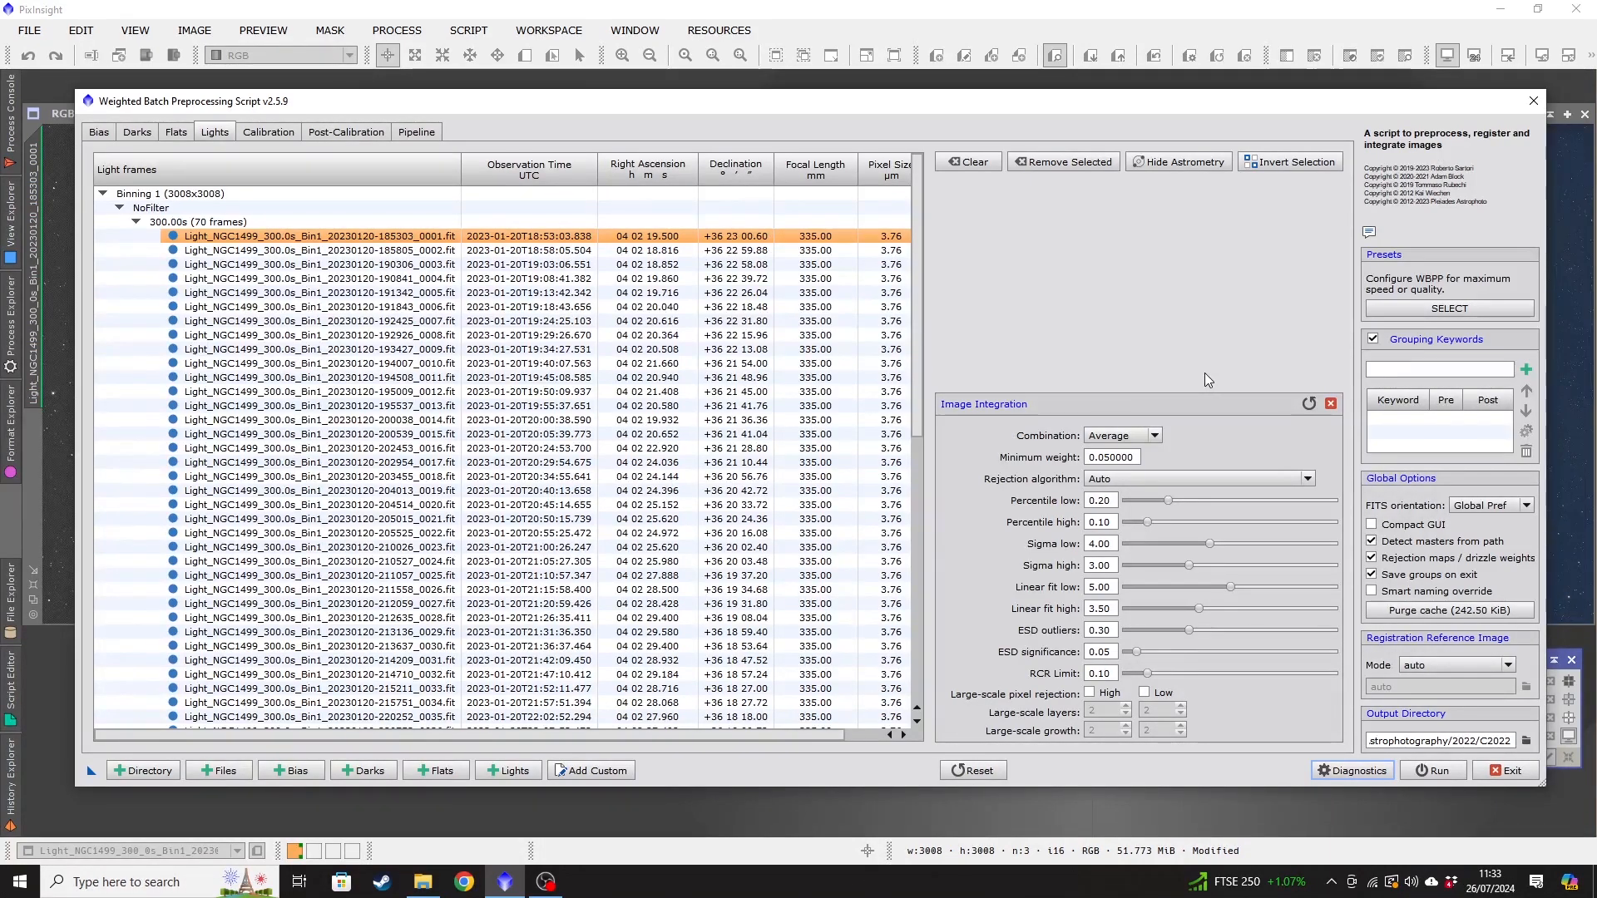
mouse_move(1373, 403)
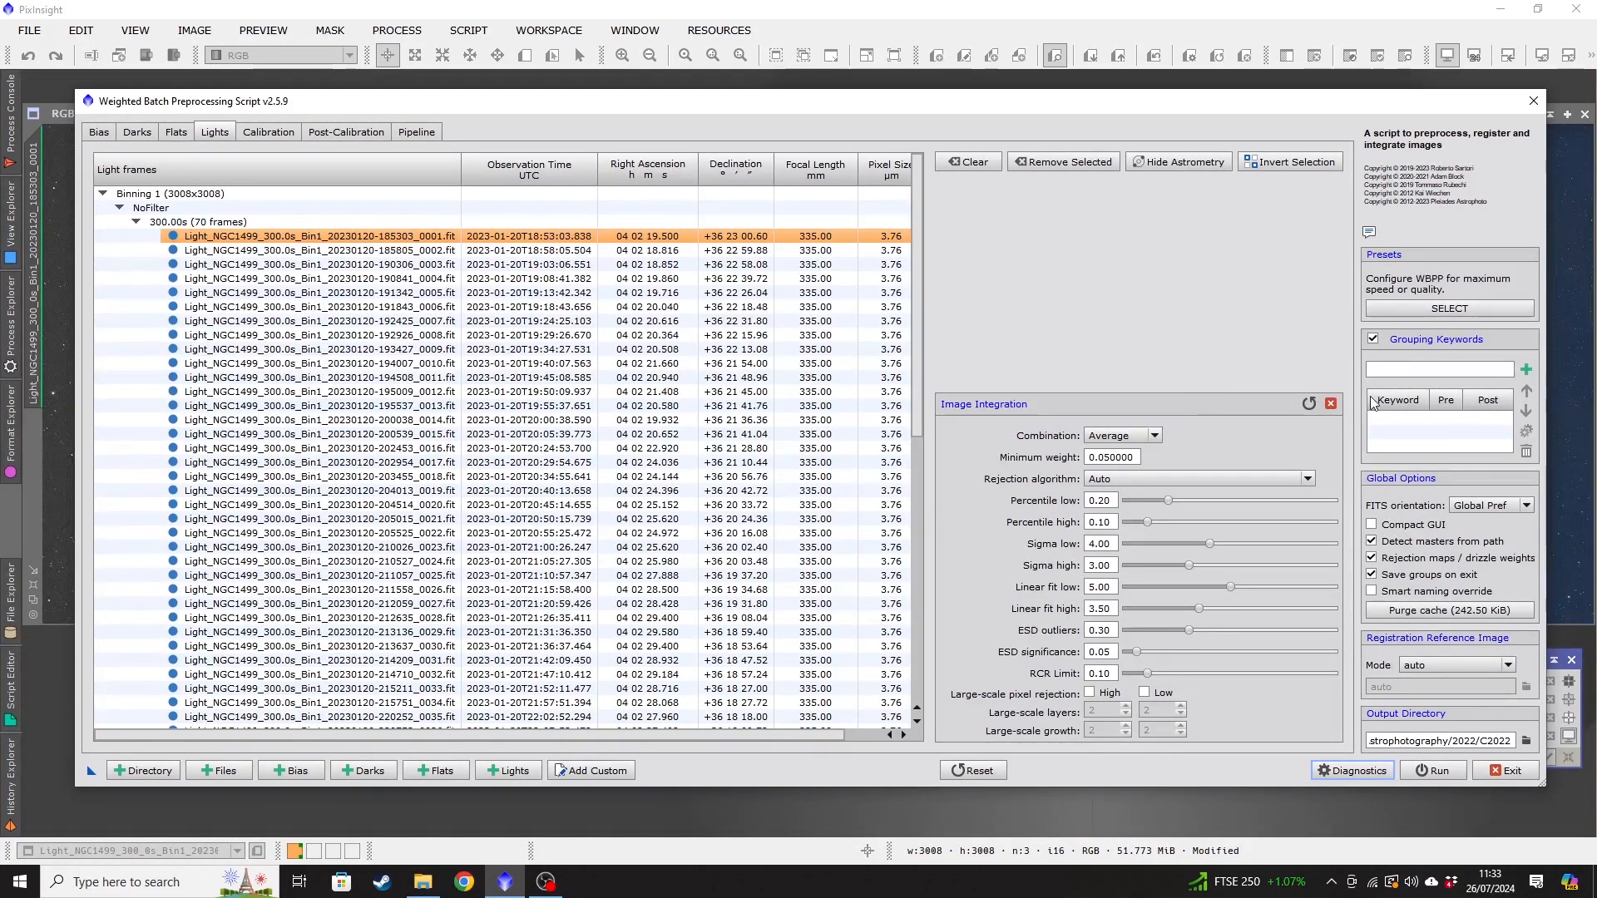
mouse_move(1331, 403)
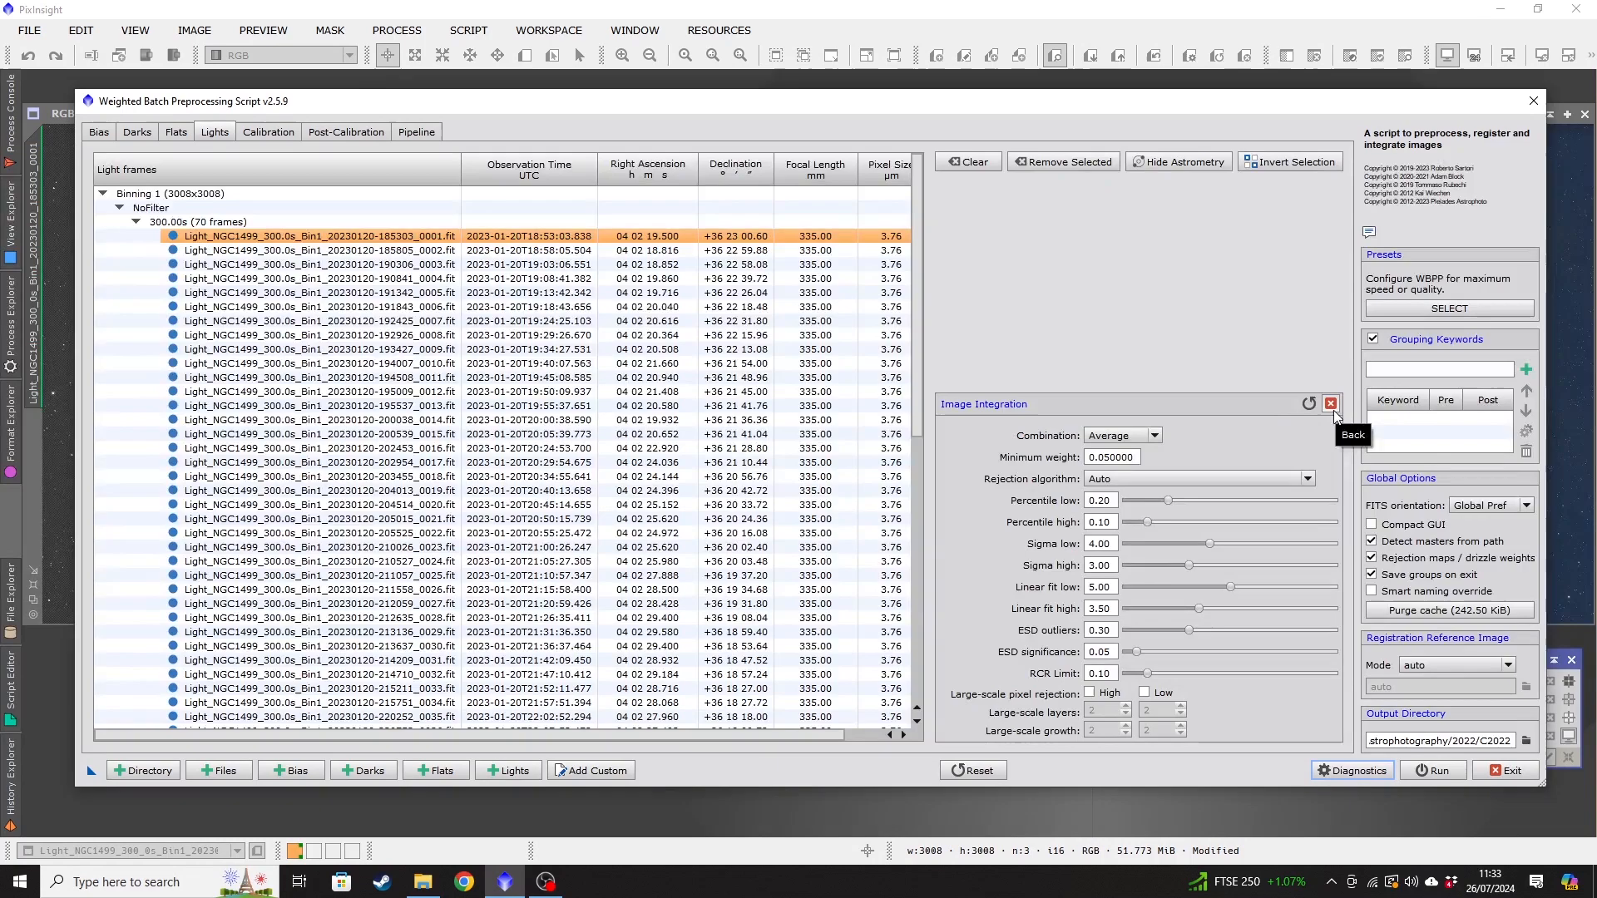
Close the Image Integration parameters panel unchanged, returning to the Lights options.
click(1331, 403)
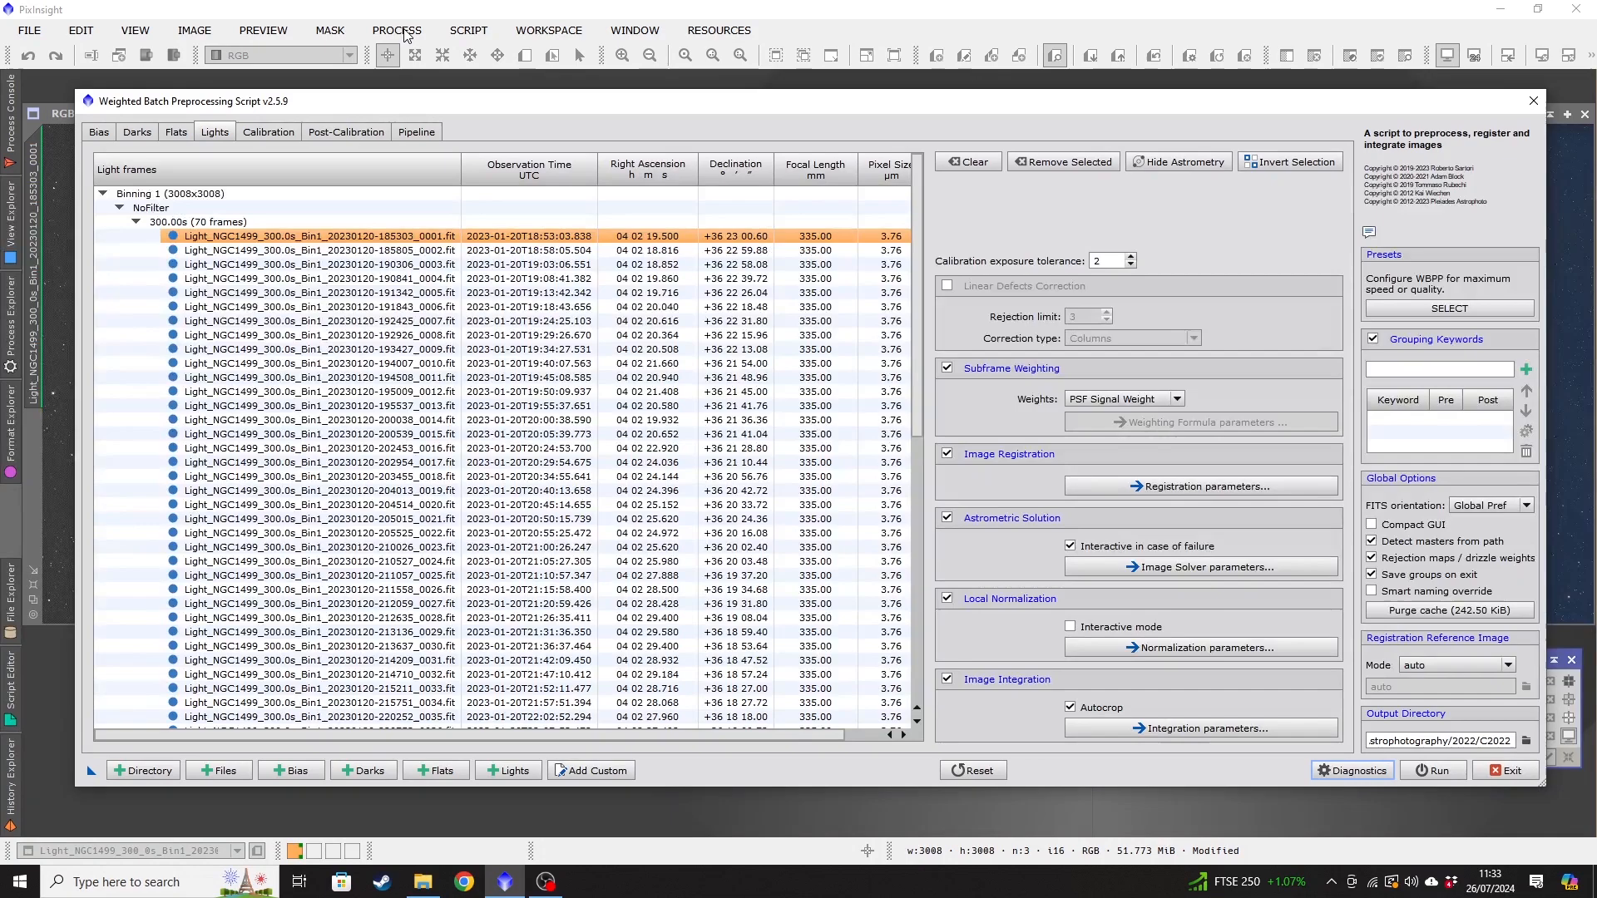
mouse_move(1225, 233)
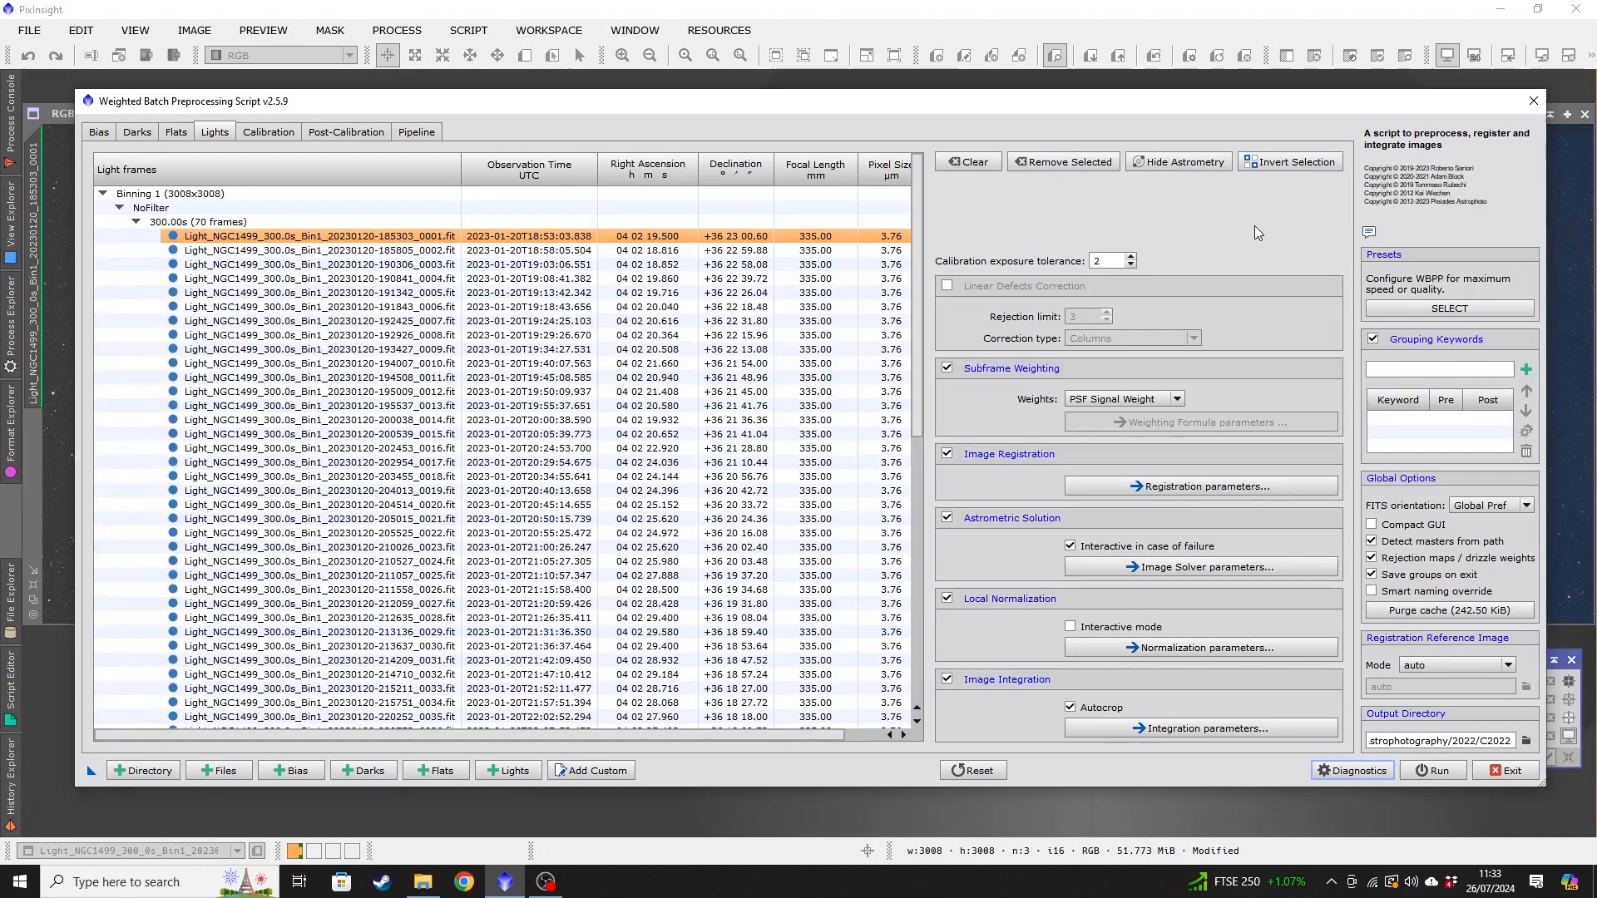
mouse_move(1223, 543)
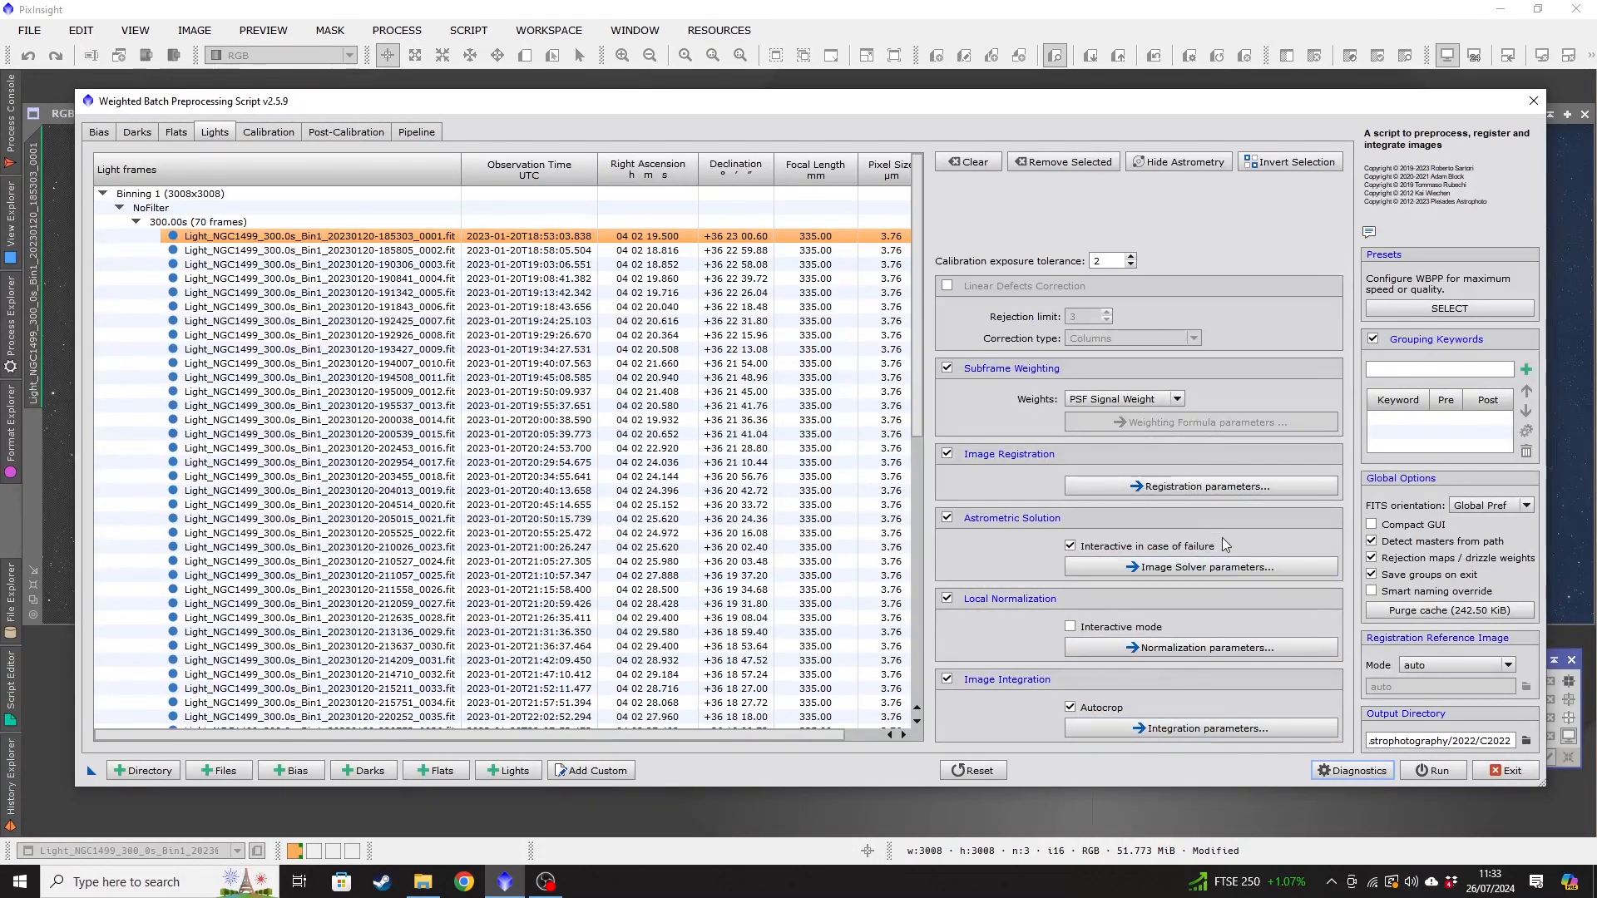
mouse_move(1230, 539)
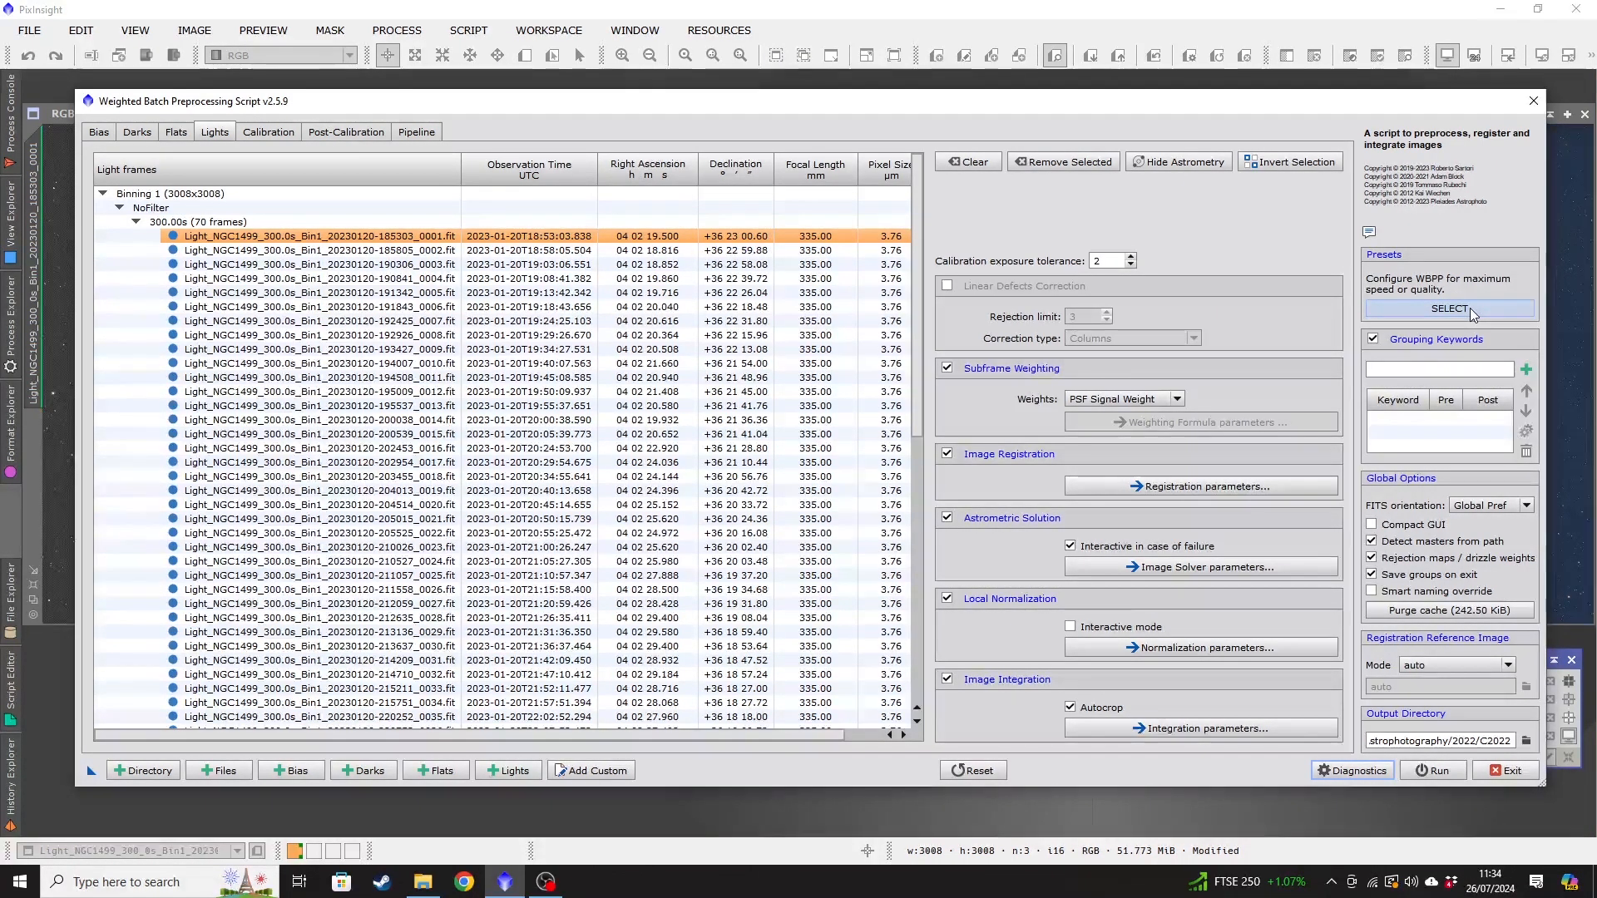
click(1447, 310)
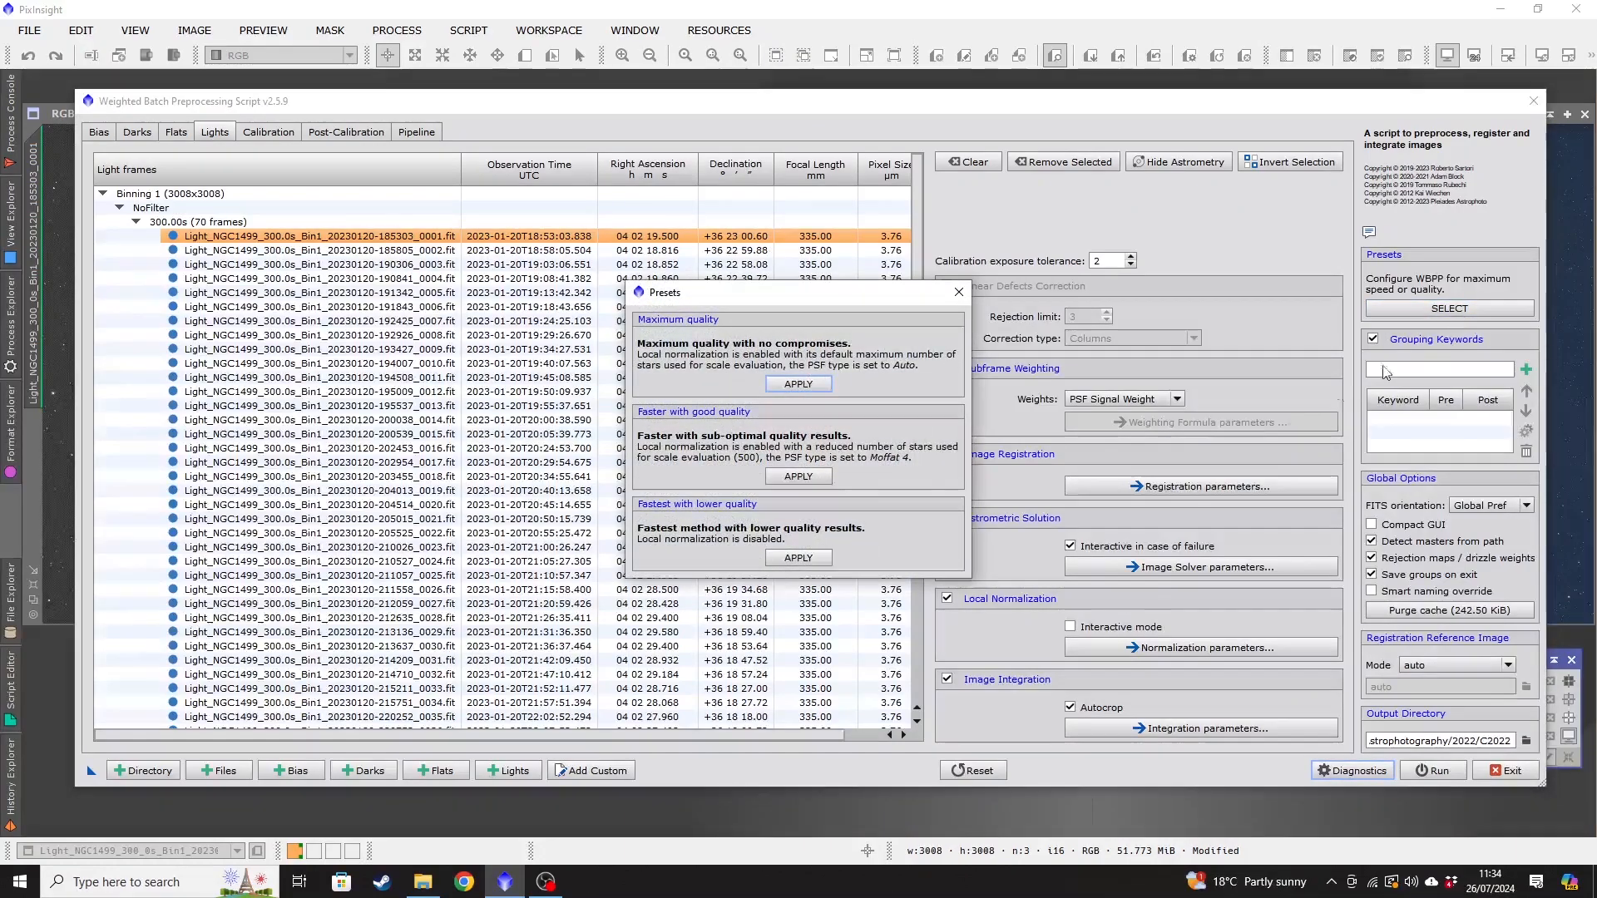
mouse_move(700, 548)
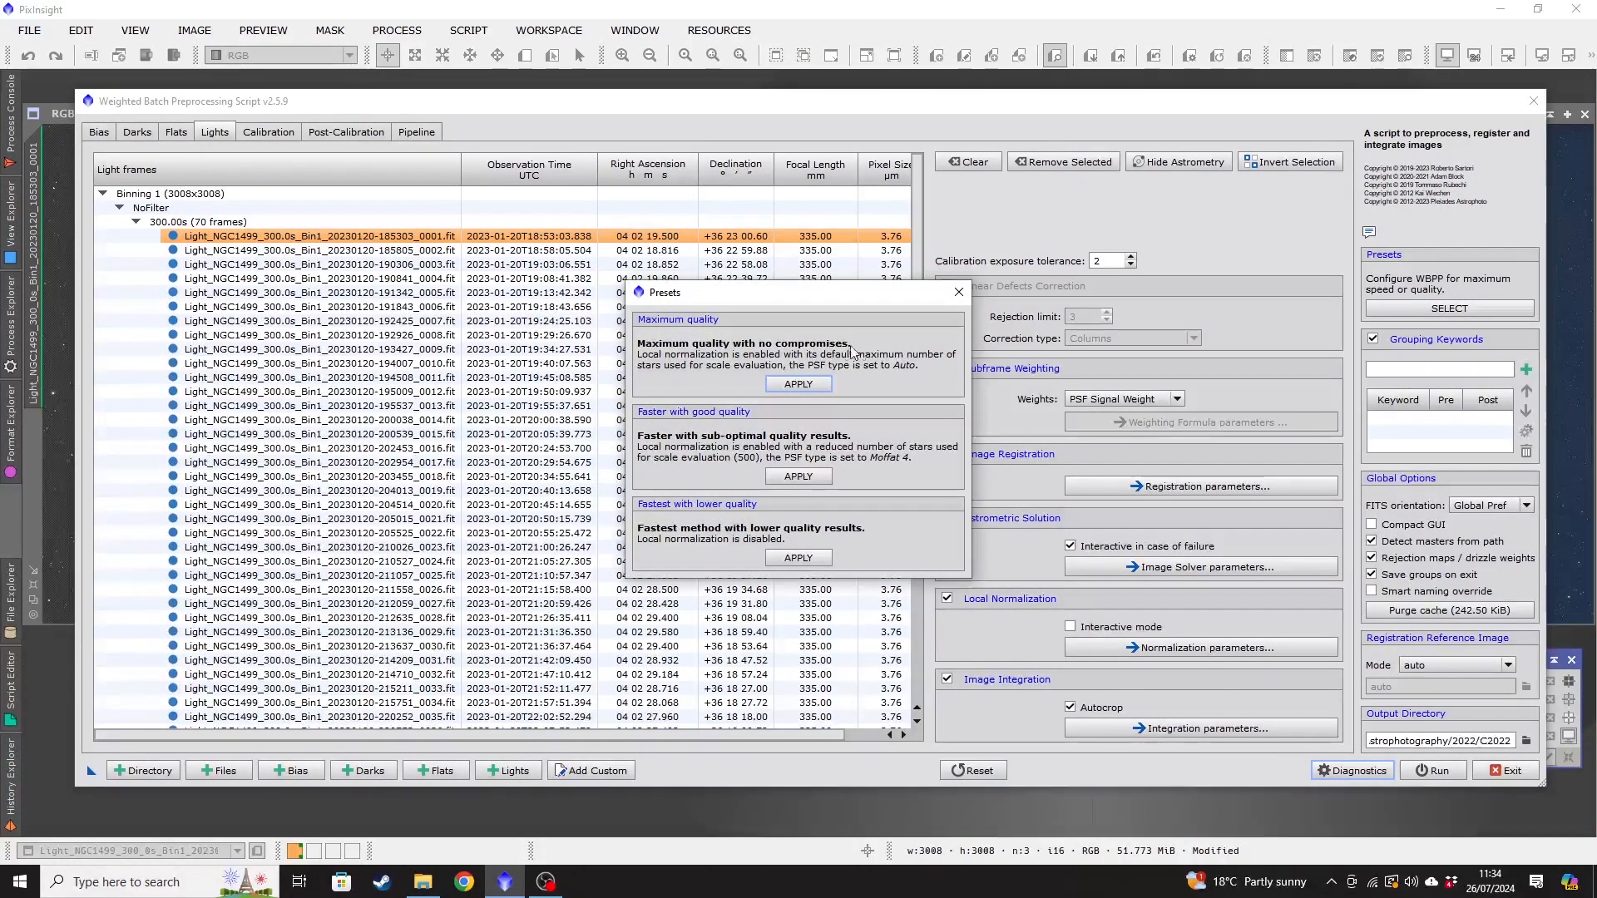
mouse_move(874, 378)
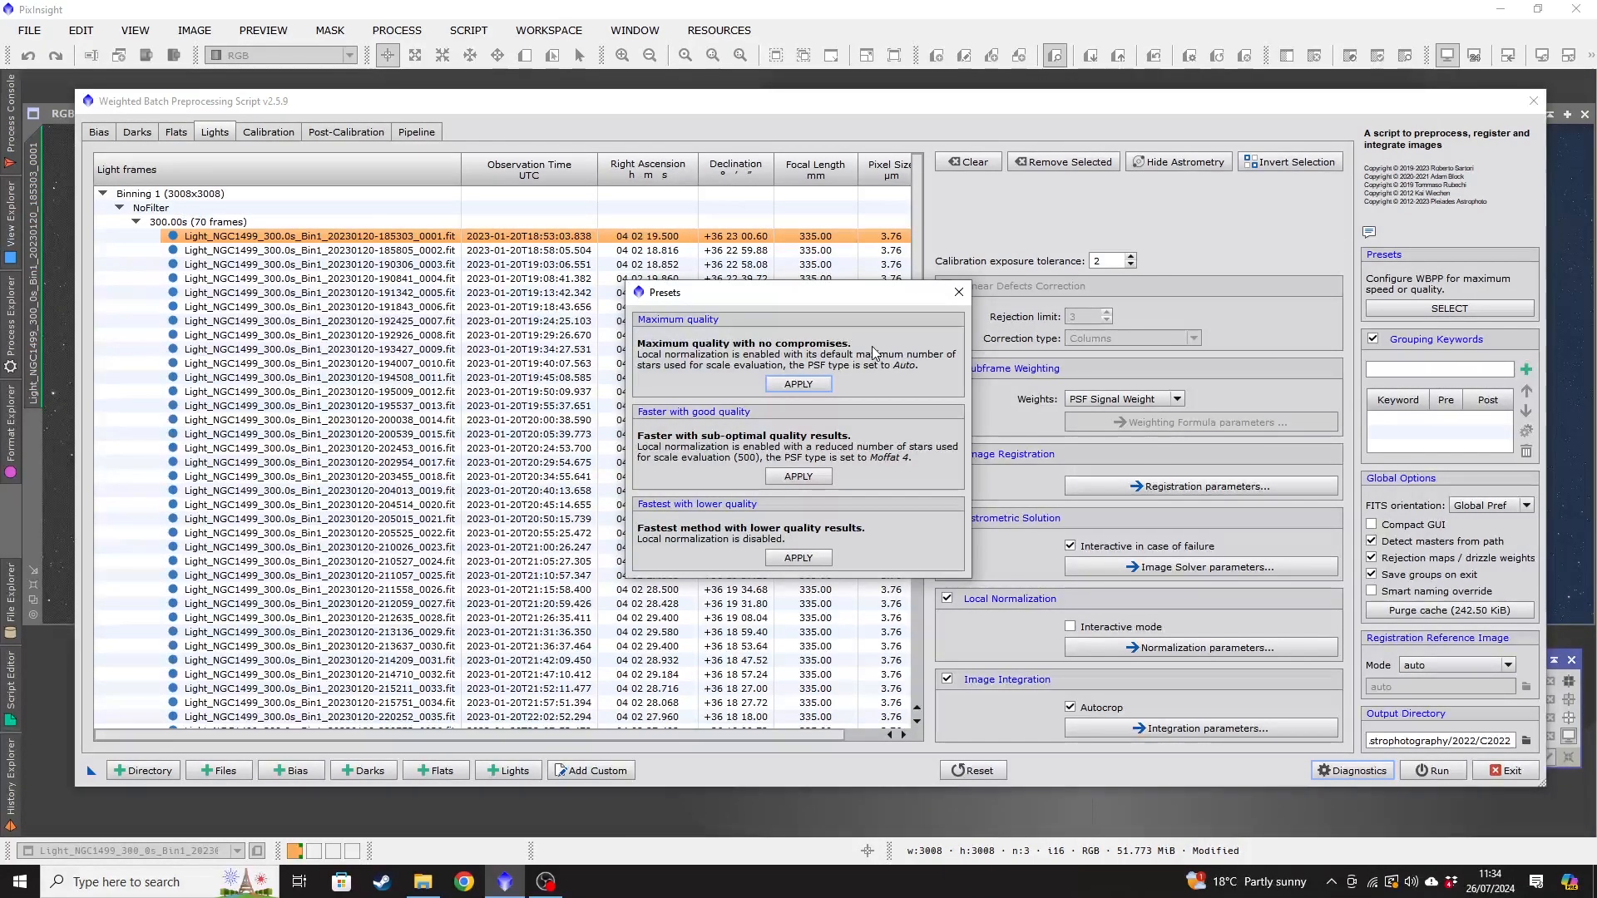
mouse_move(859, 453)
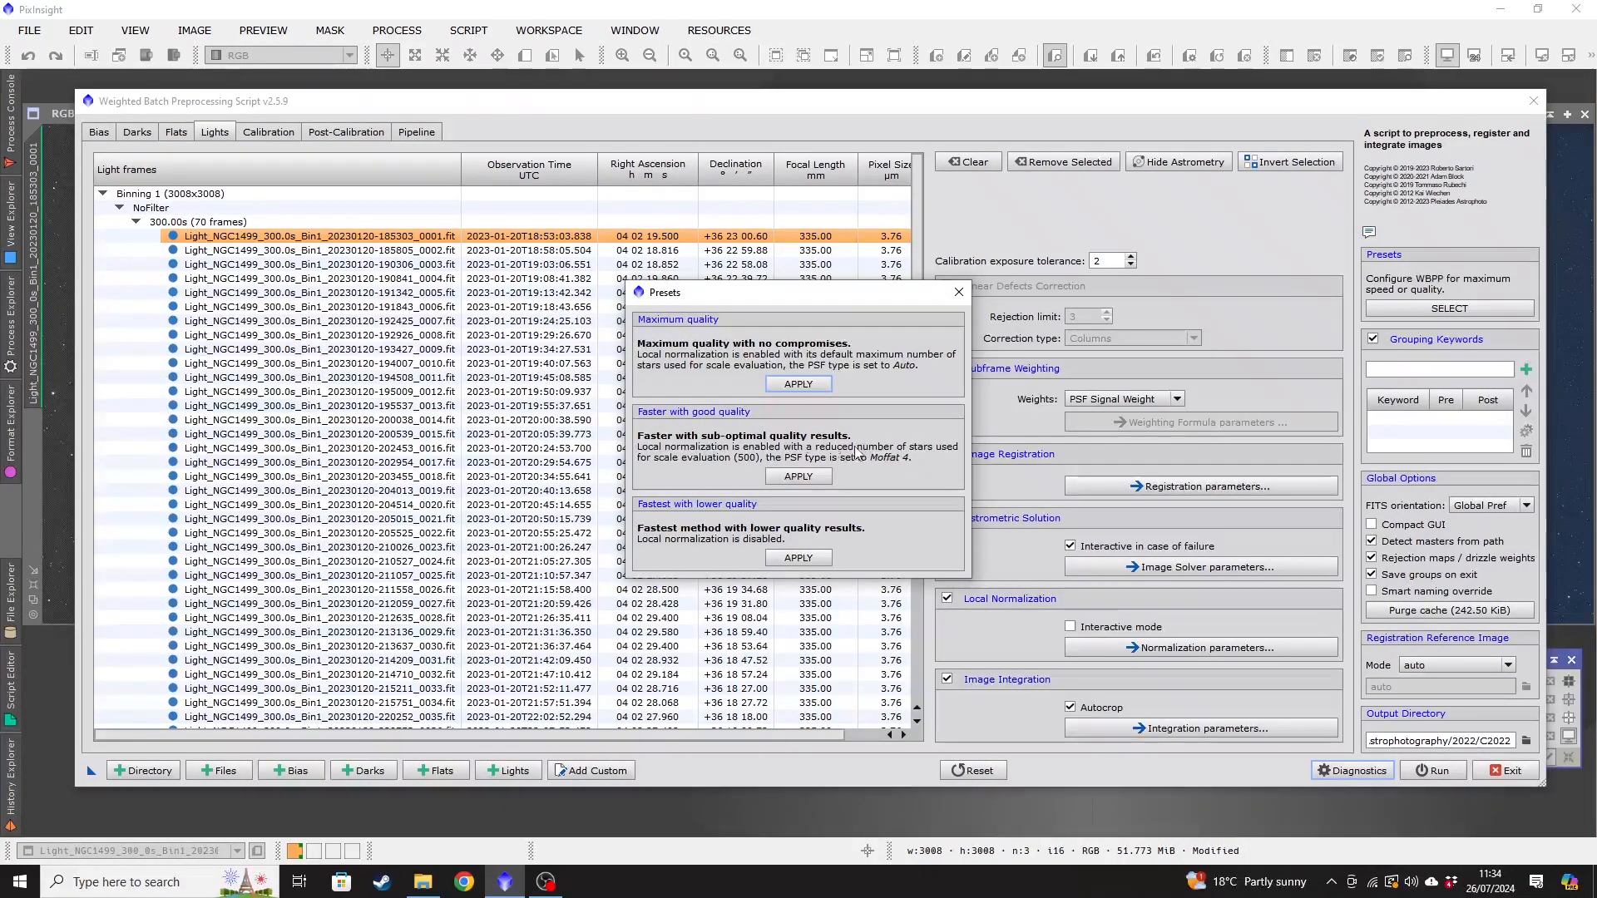
mouse_move(915, 469)
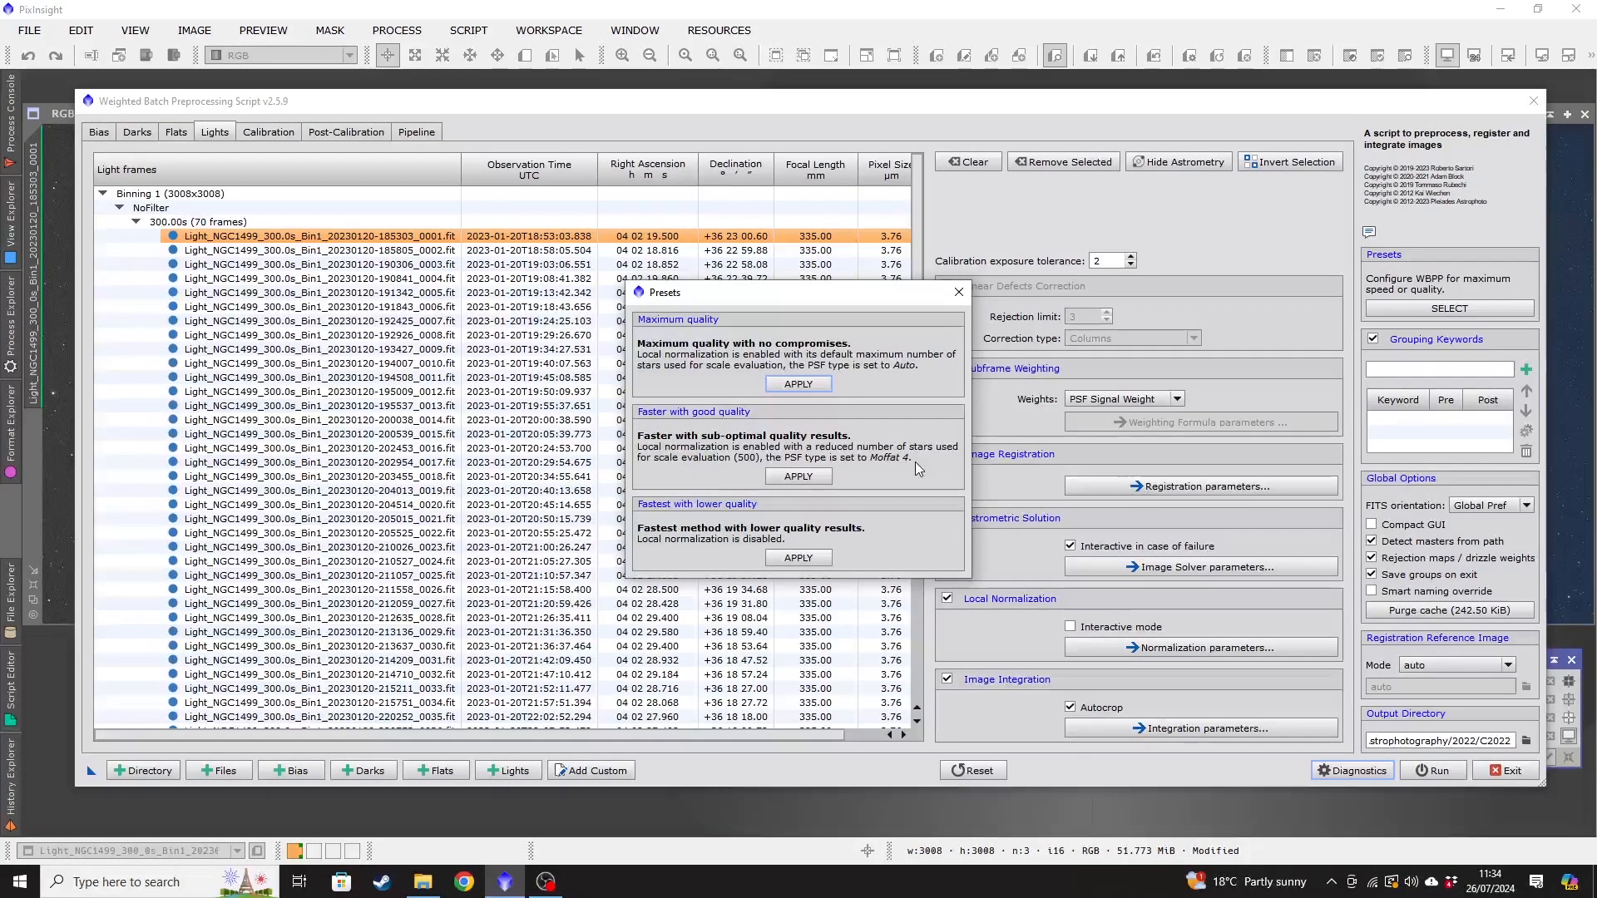
mouse_move(902, 423)
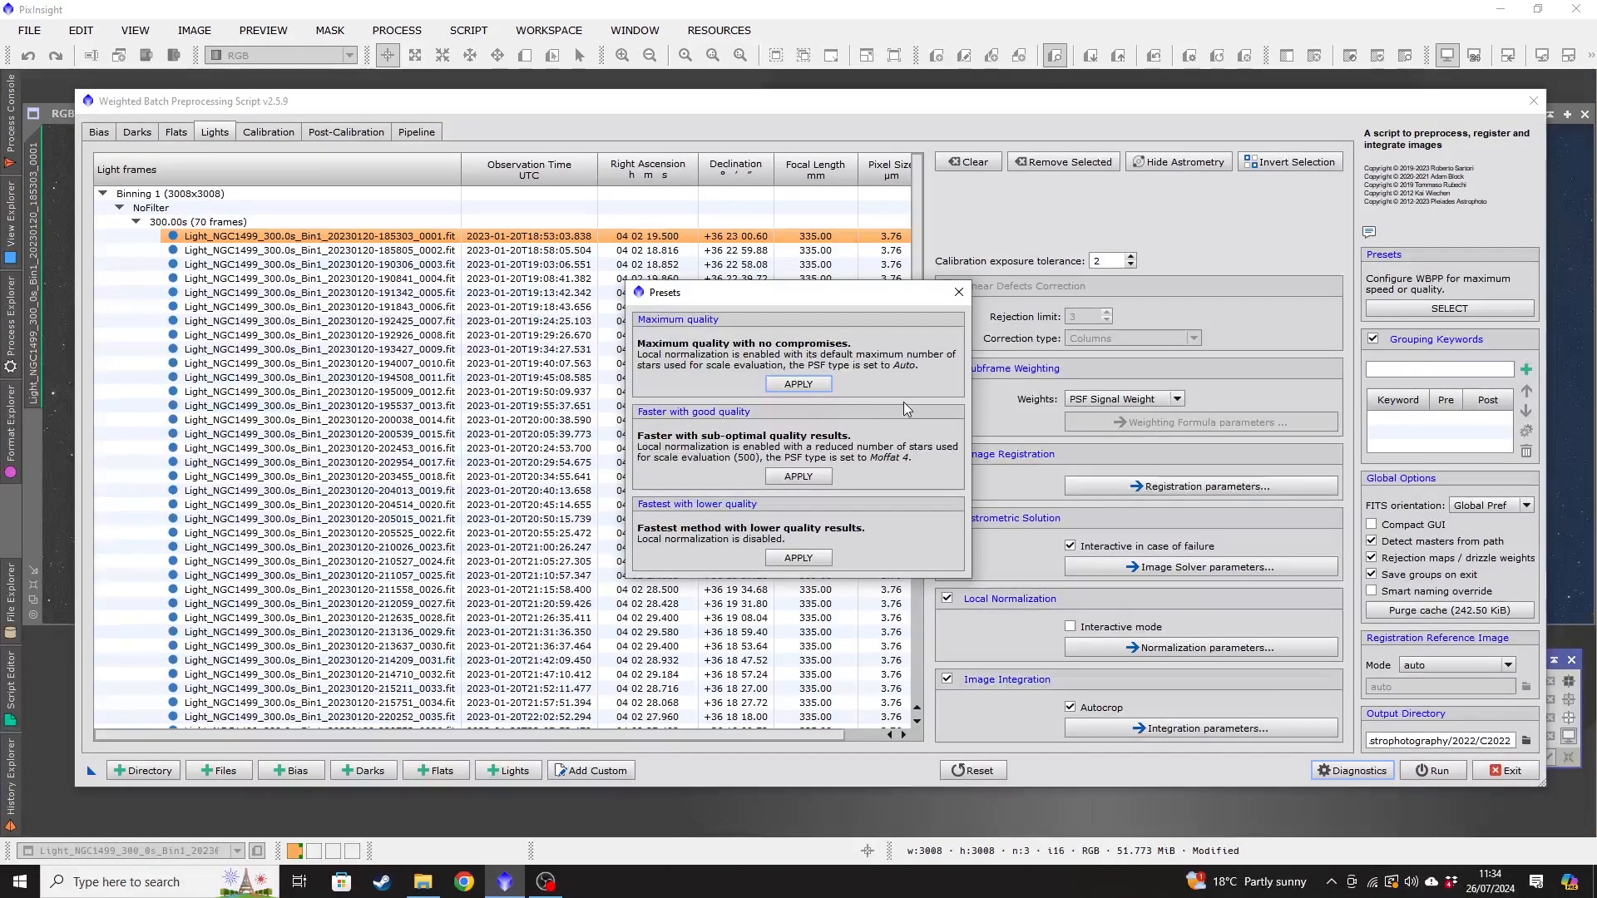
mouse_move(912, 401)
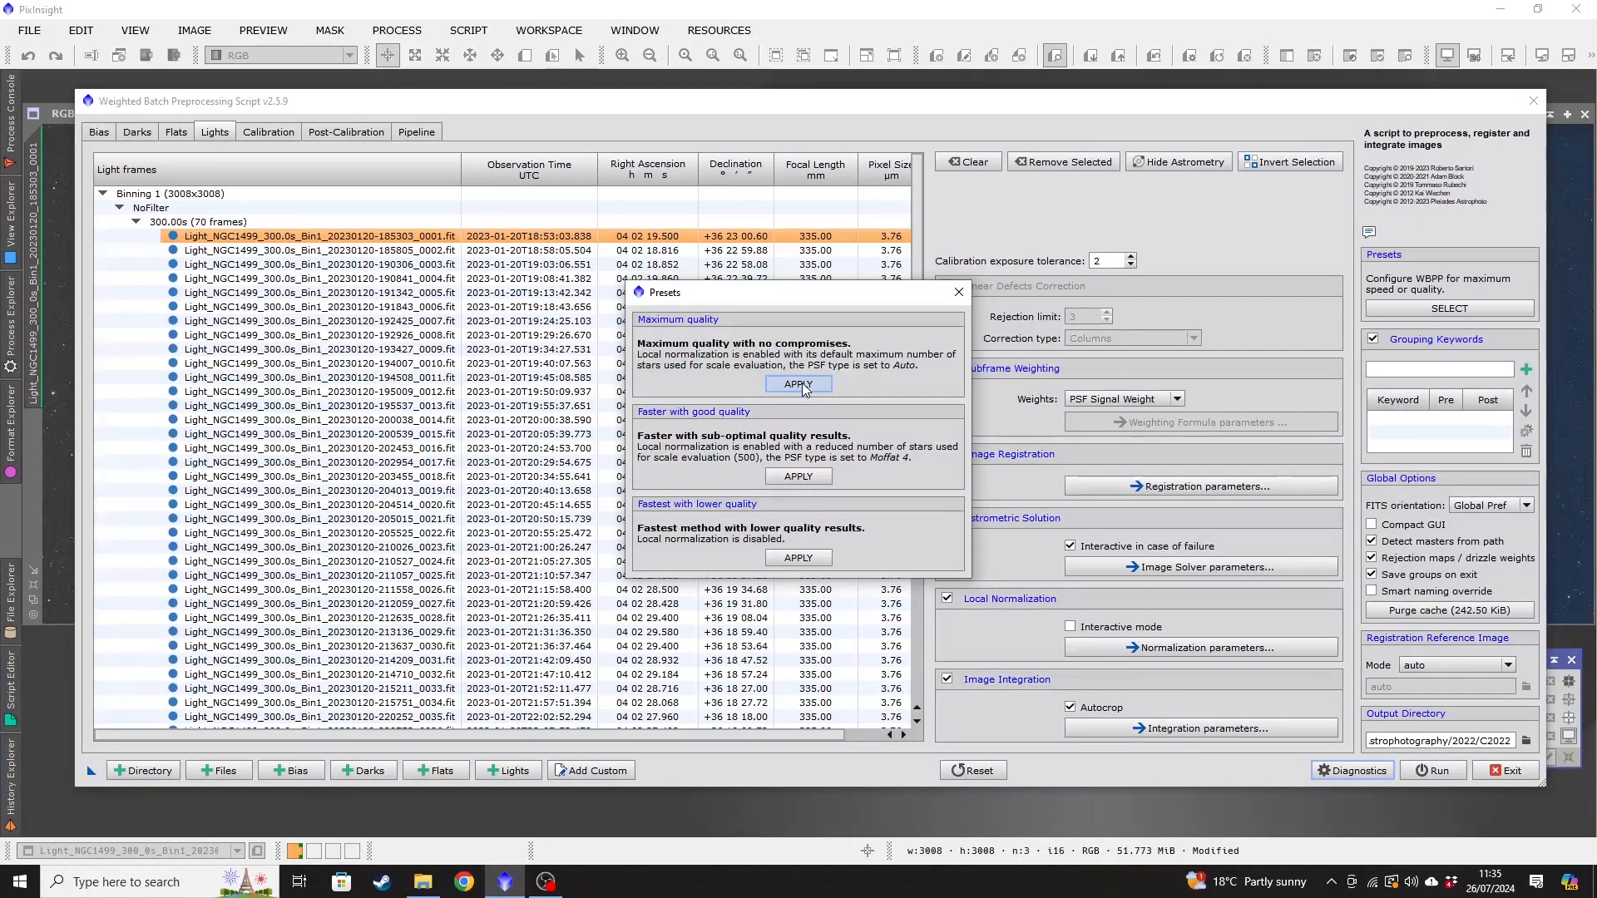
mouse_move(913, 456)
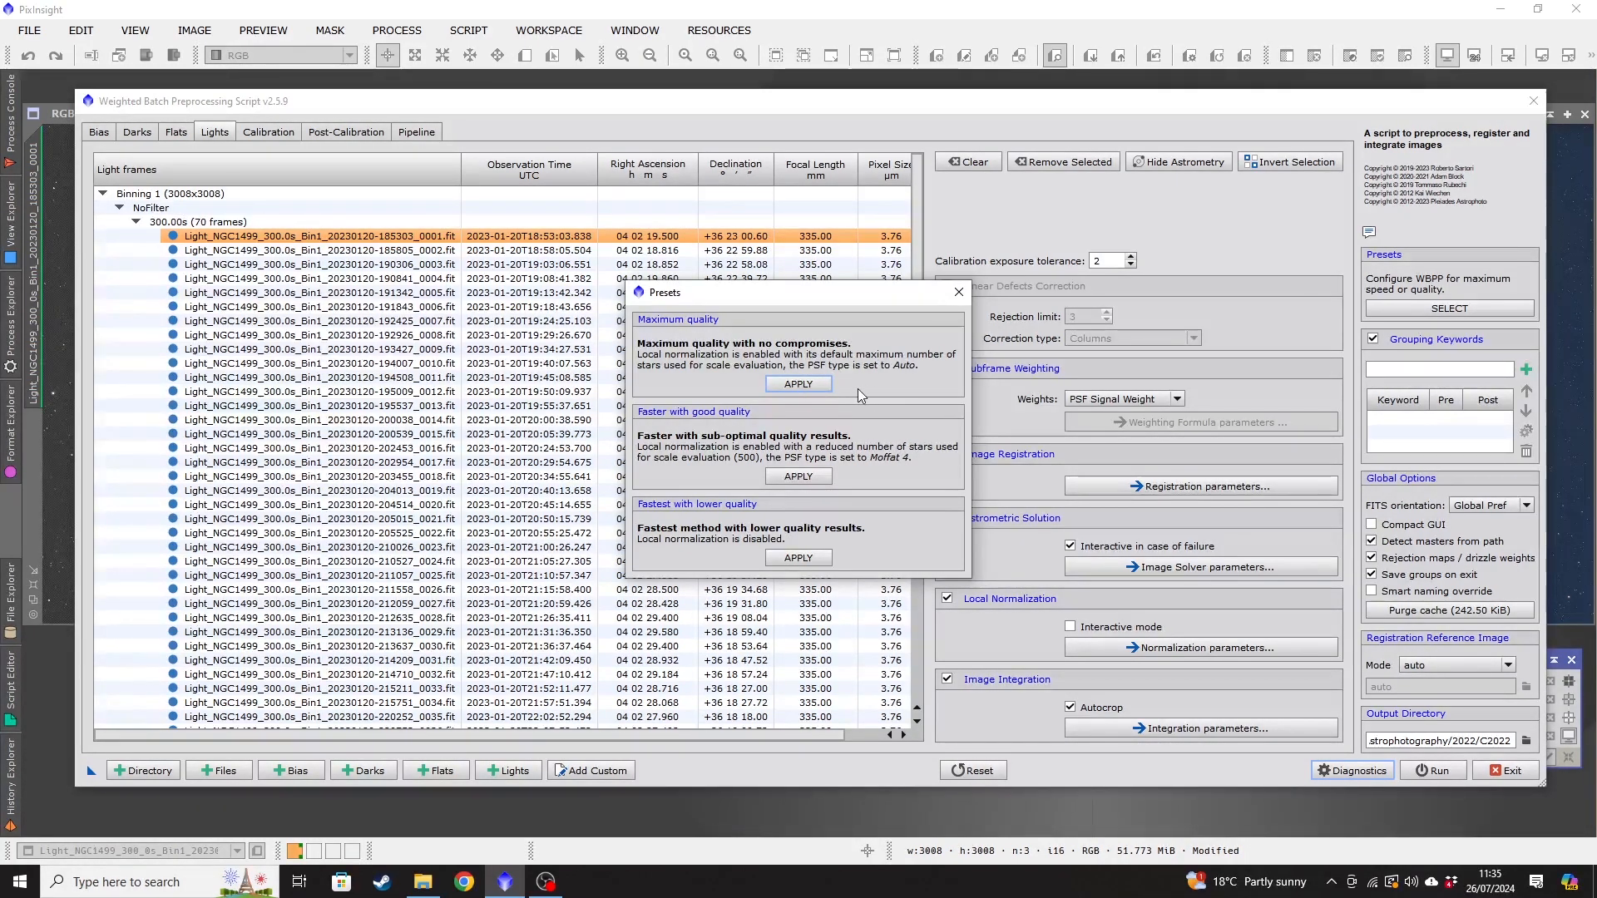
mouse_move(799, 477)
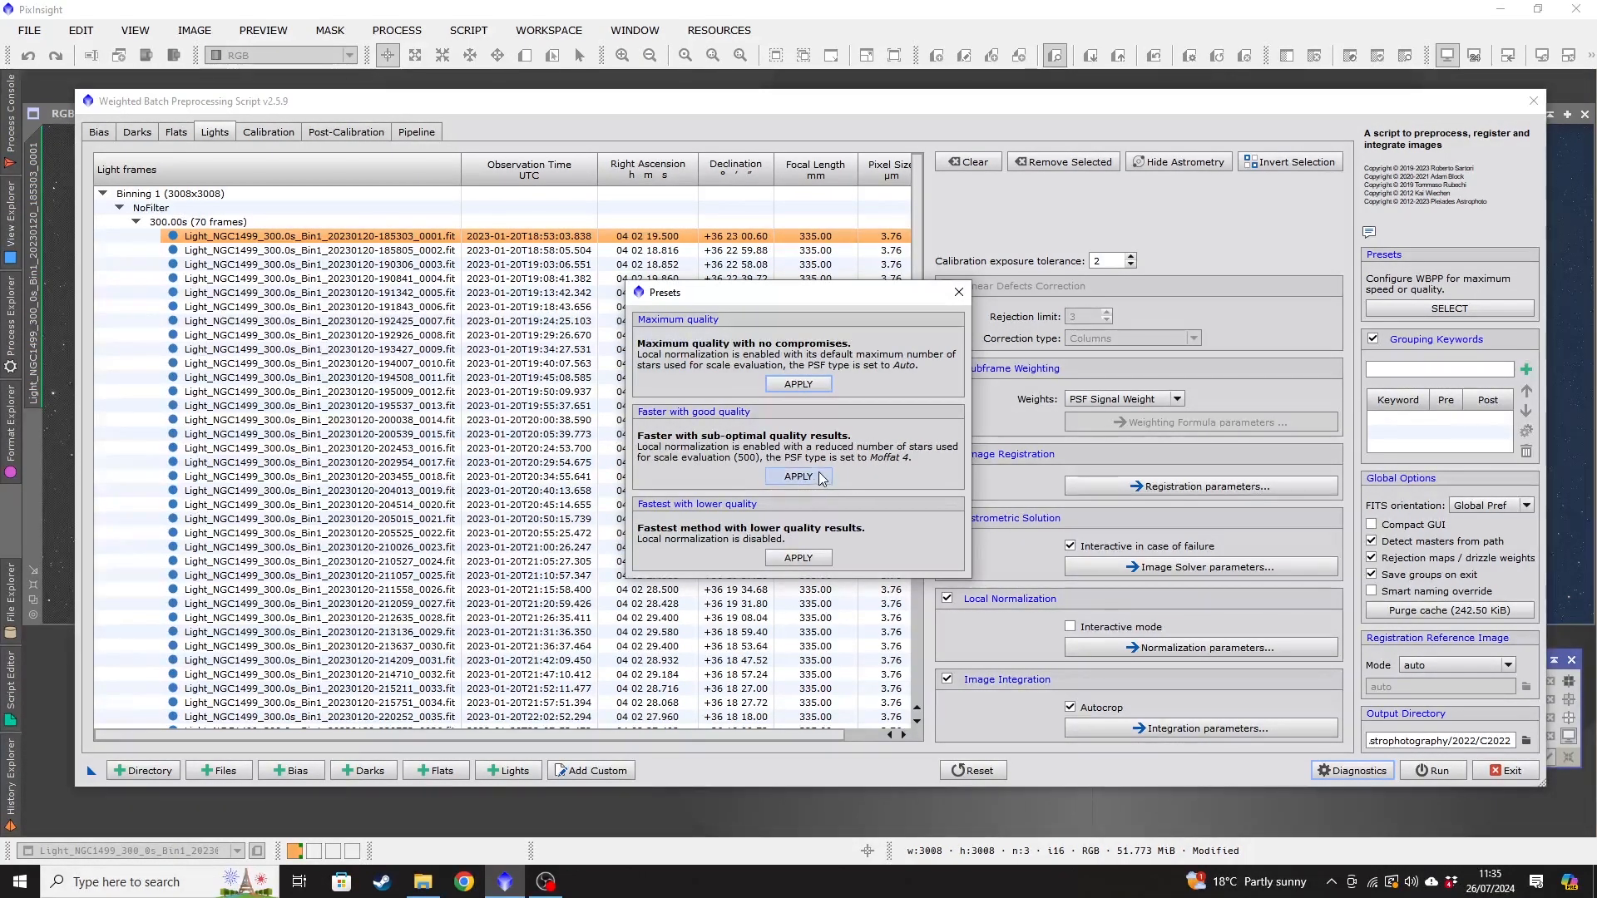
mouse_move(870, 466)
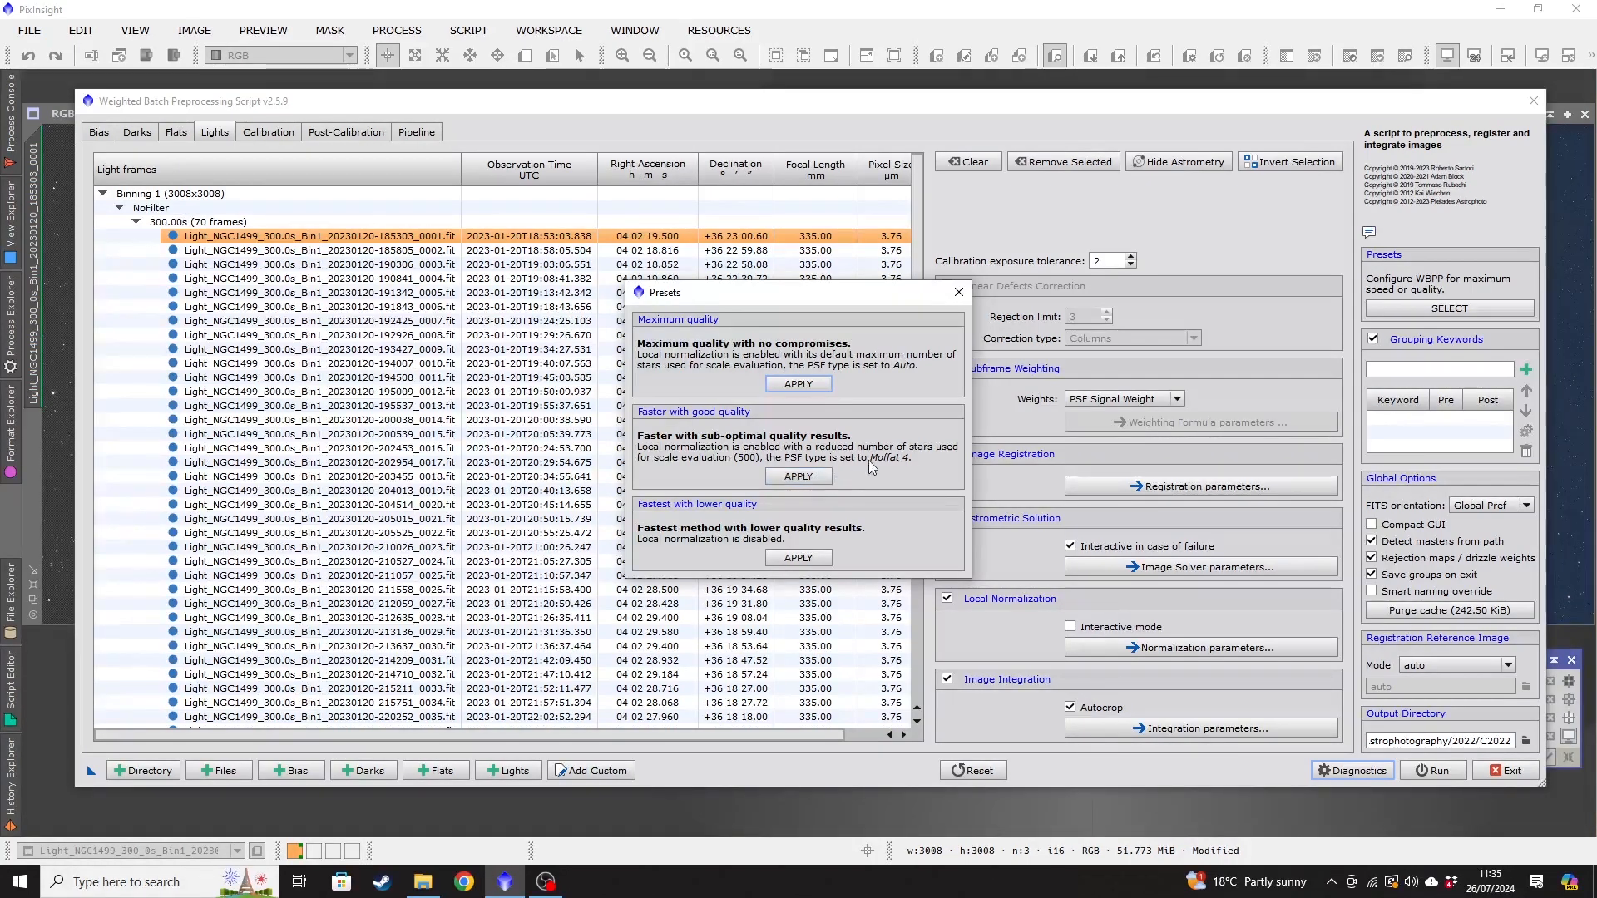
click(957, 293)
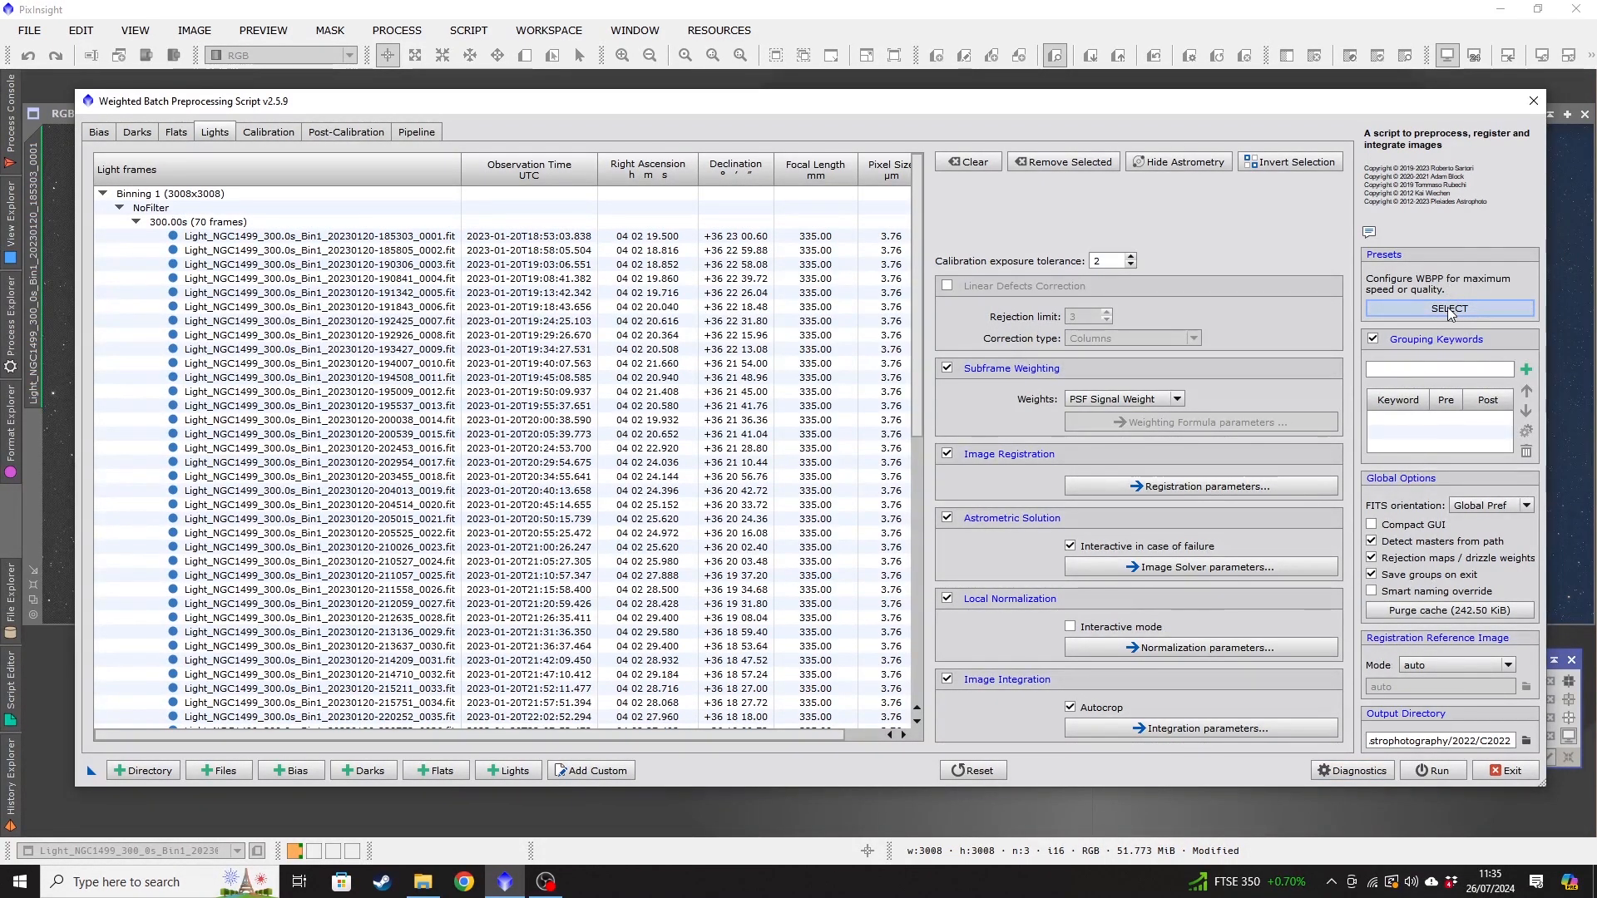
click(1447, 310)
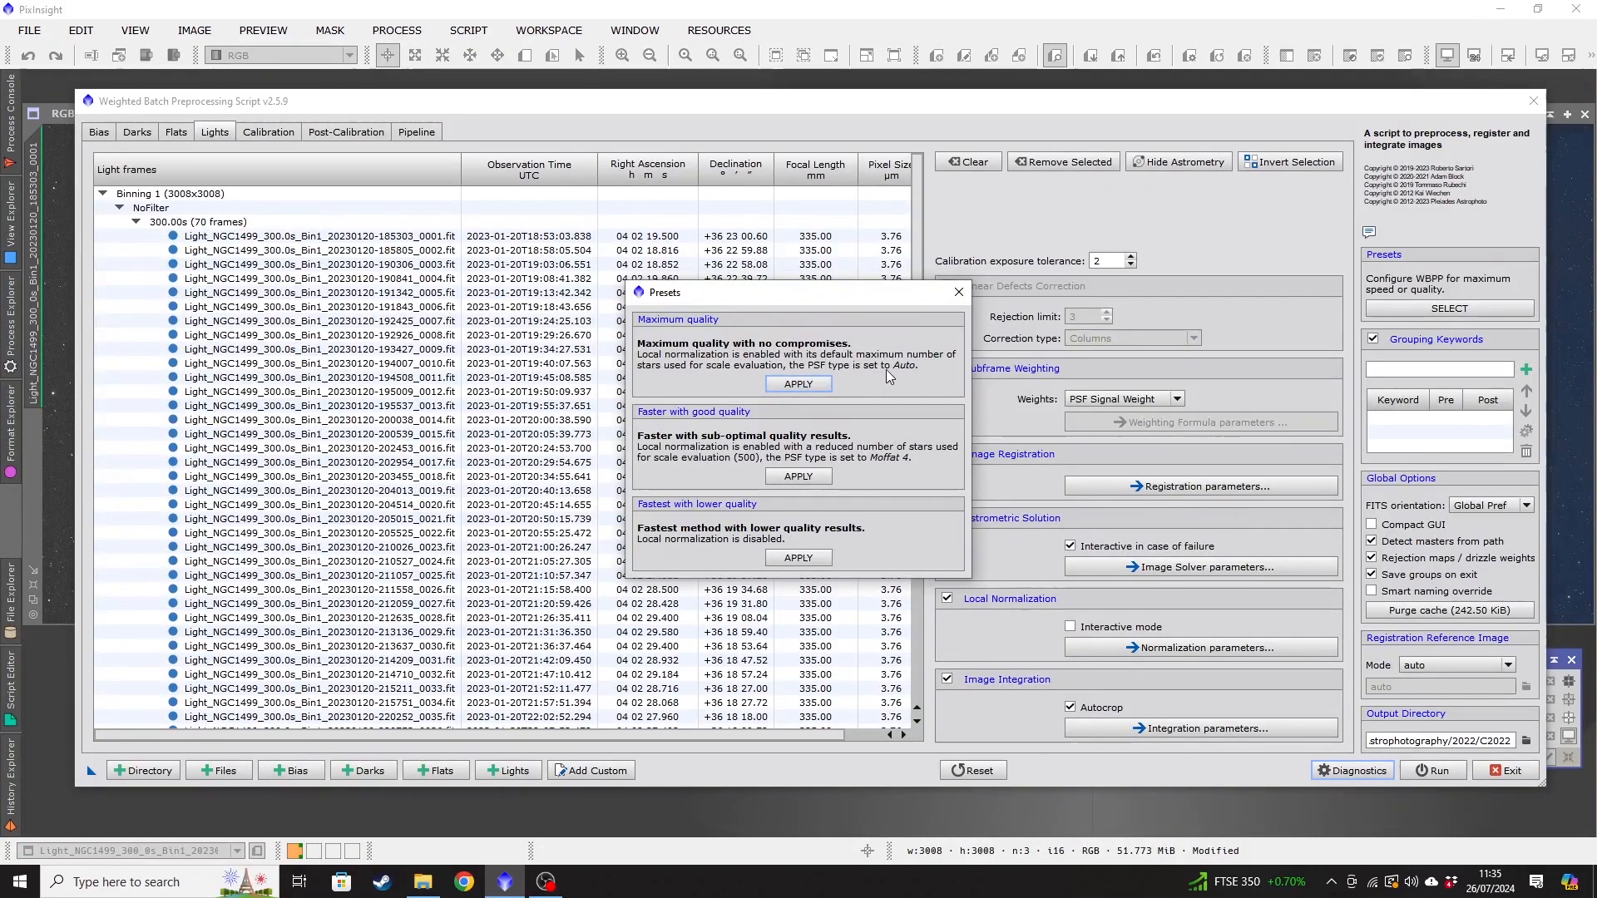
mouse_move(845, 378)
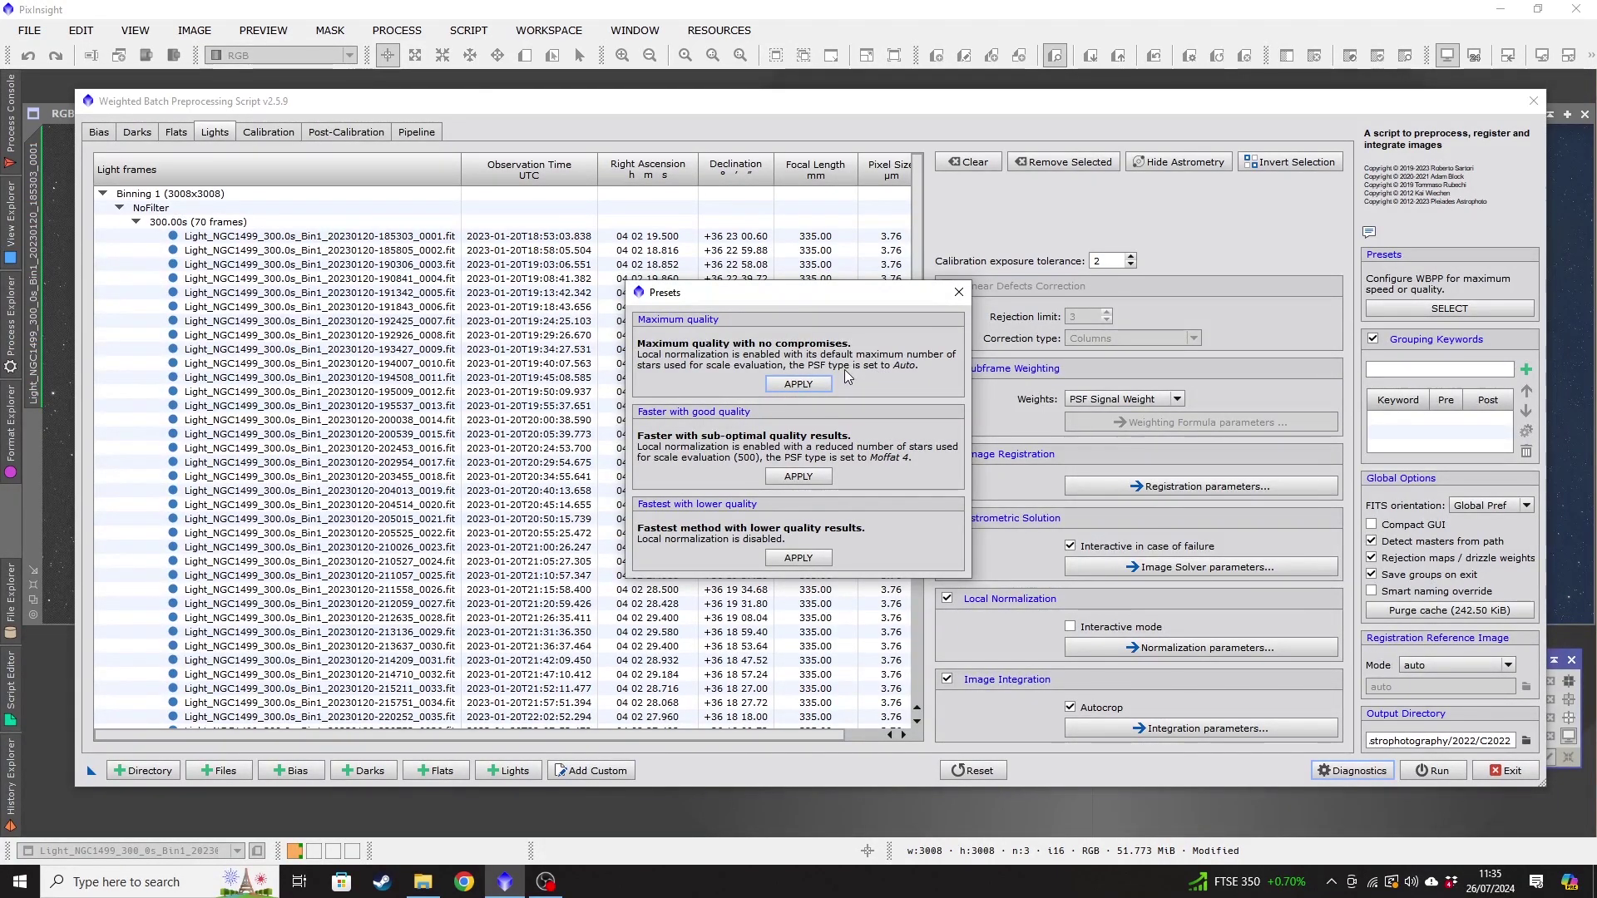
mouse_move(937, 316)
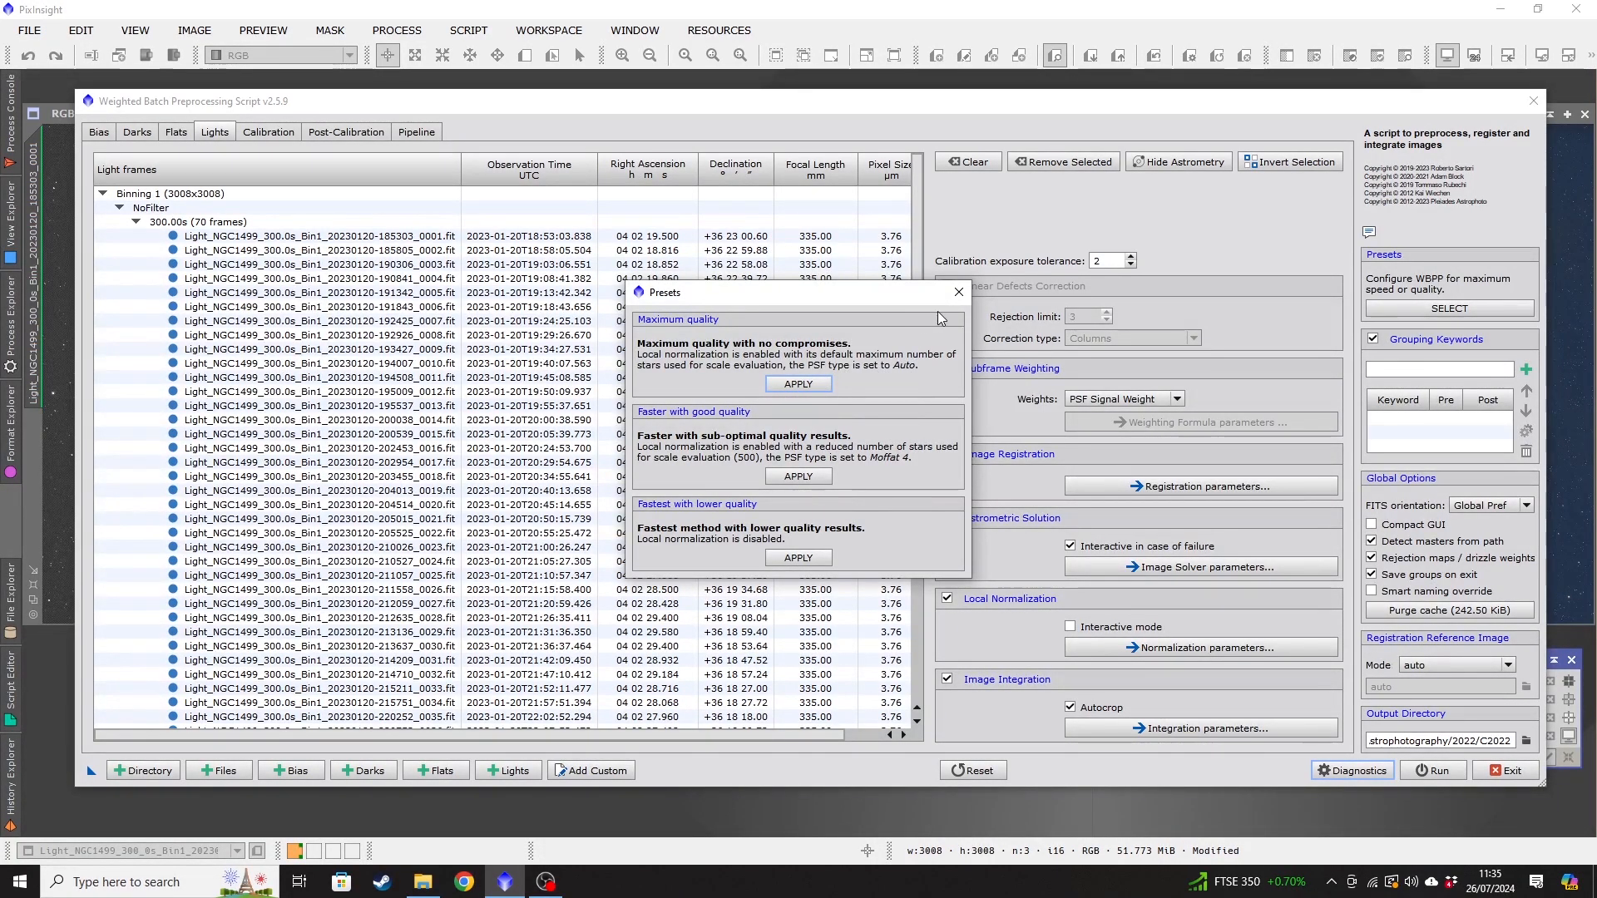
mouse_move(923, 340)
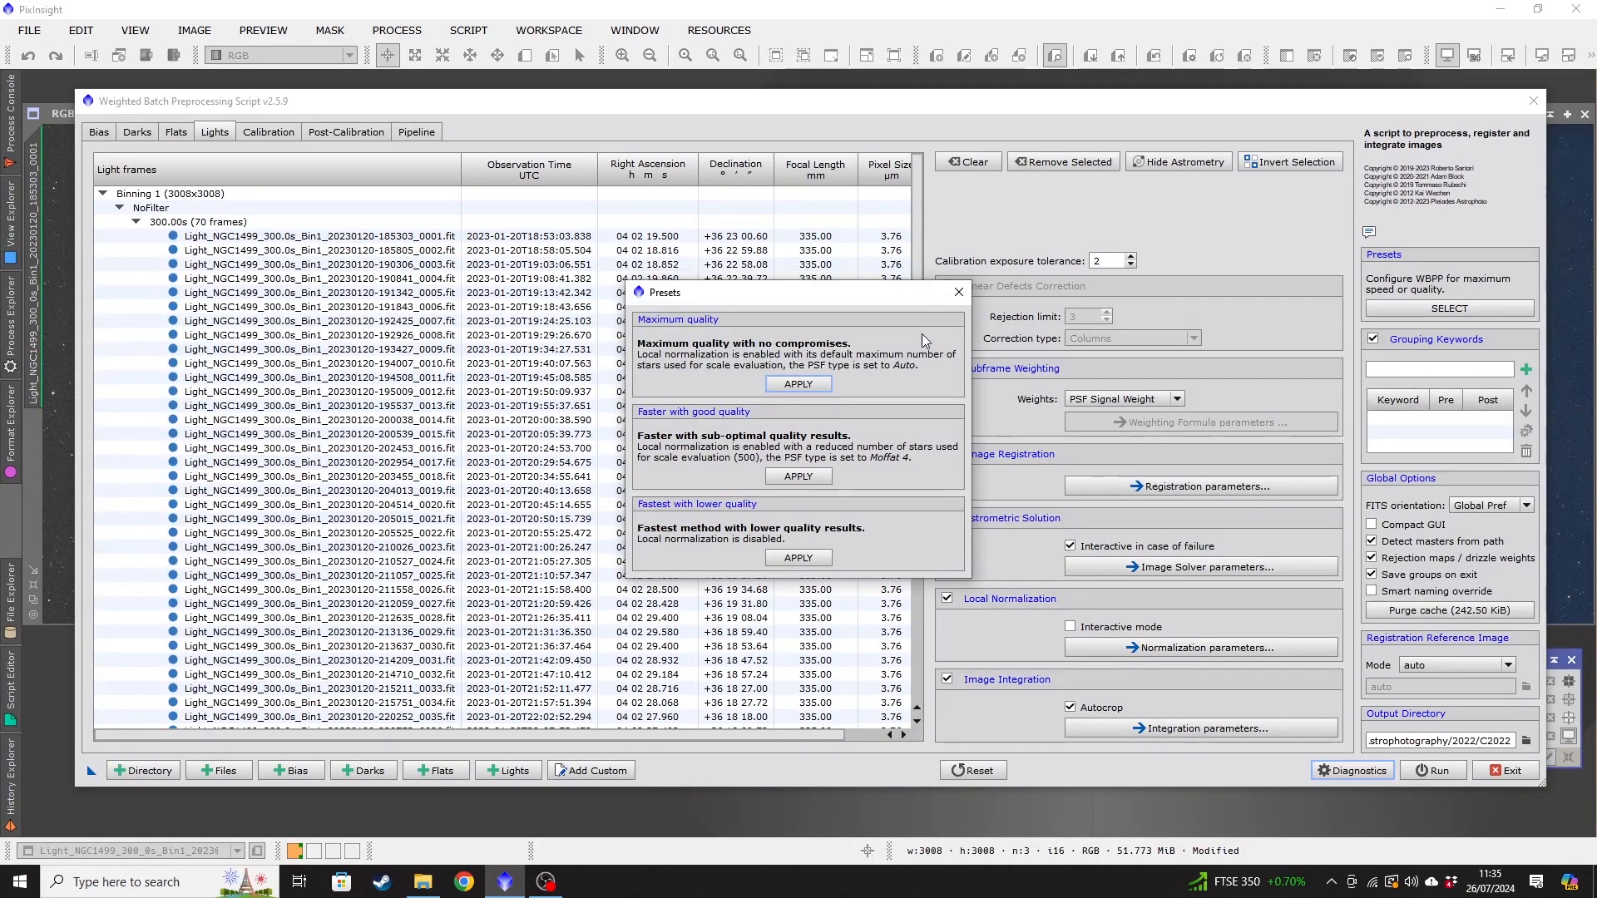
click(955, 293)
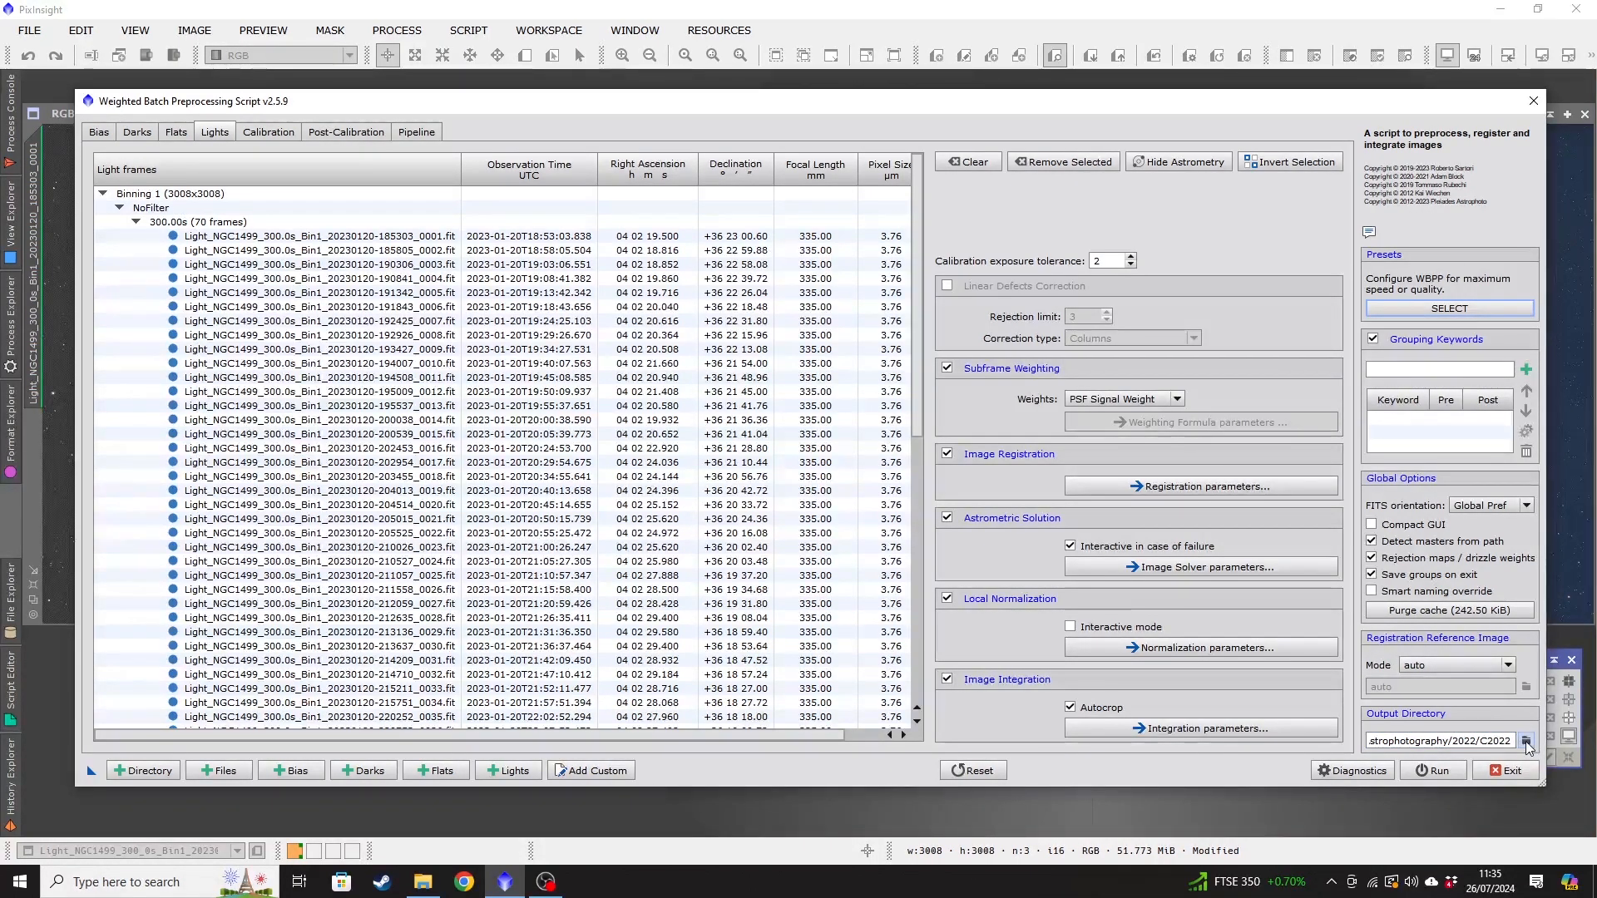
Set the WBPP output directory to Pictures > Astrophotography > NGC1499.
click(1526, 741)
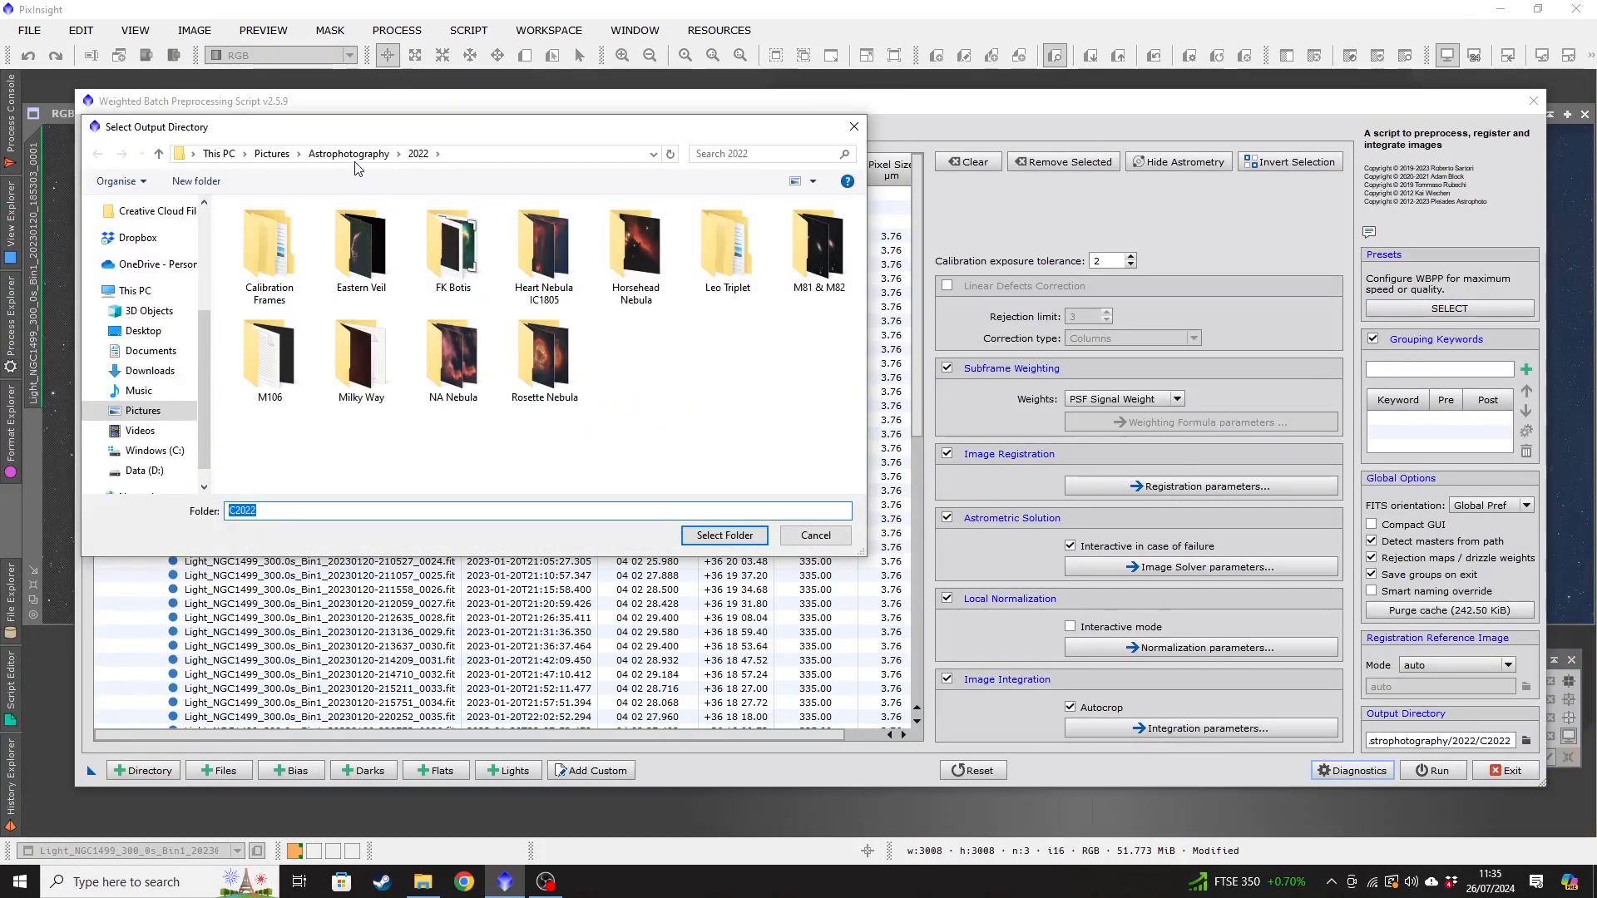
click(348, 153)
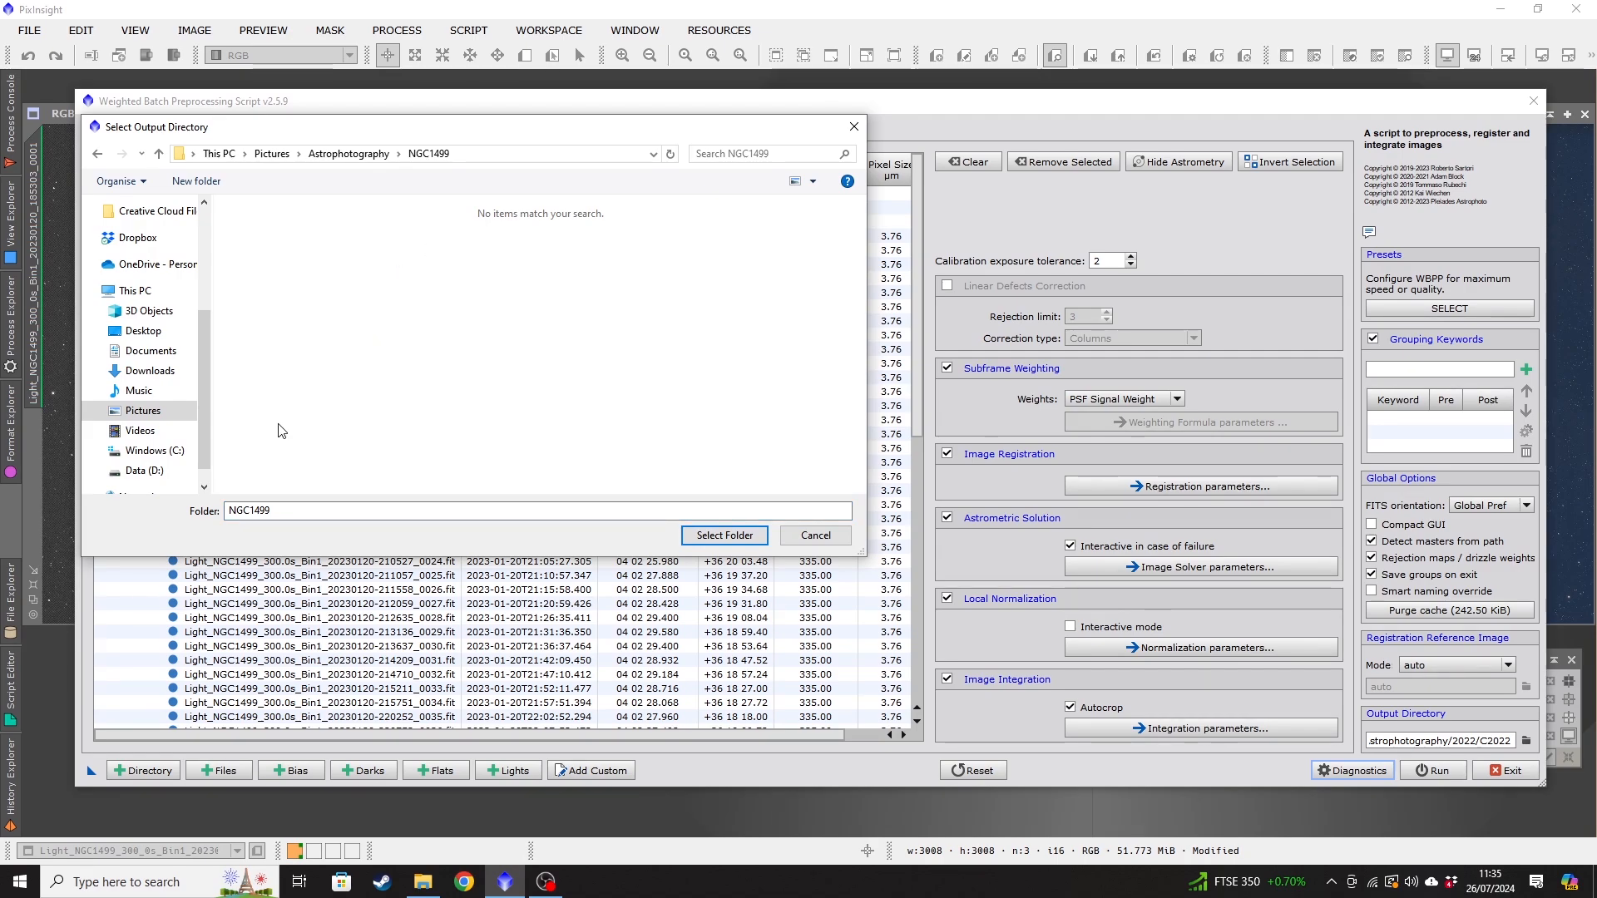
mouse_move(725, 466)
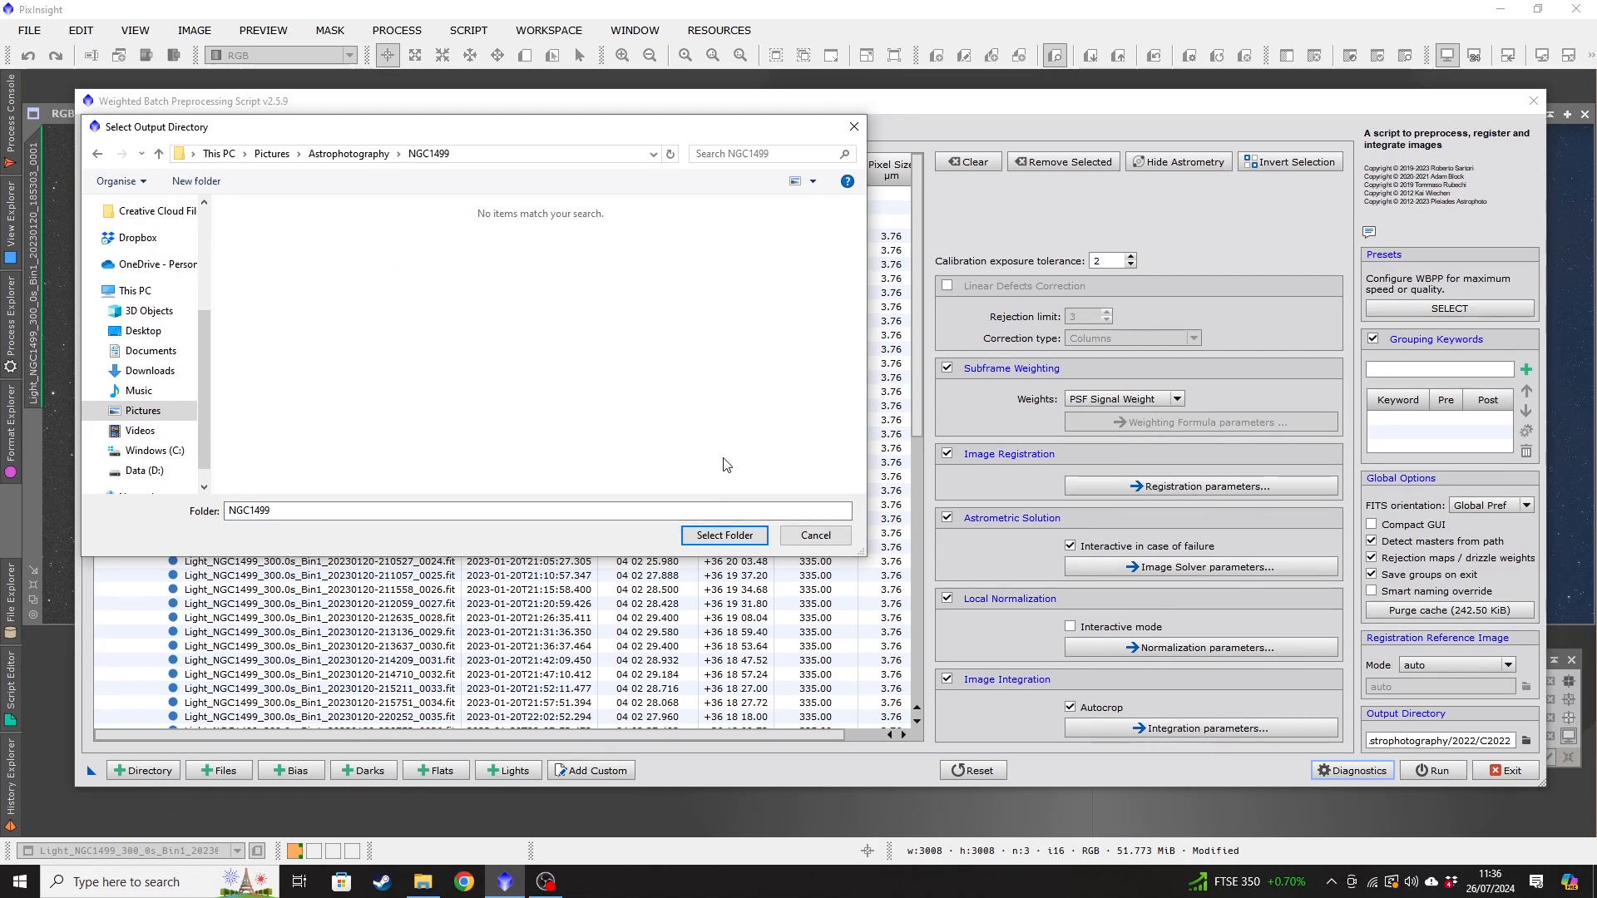
click(724, 534)
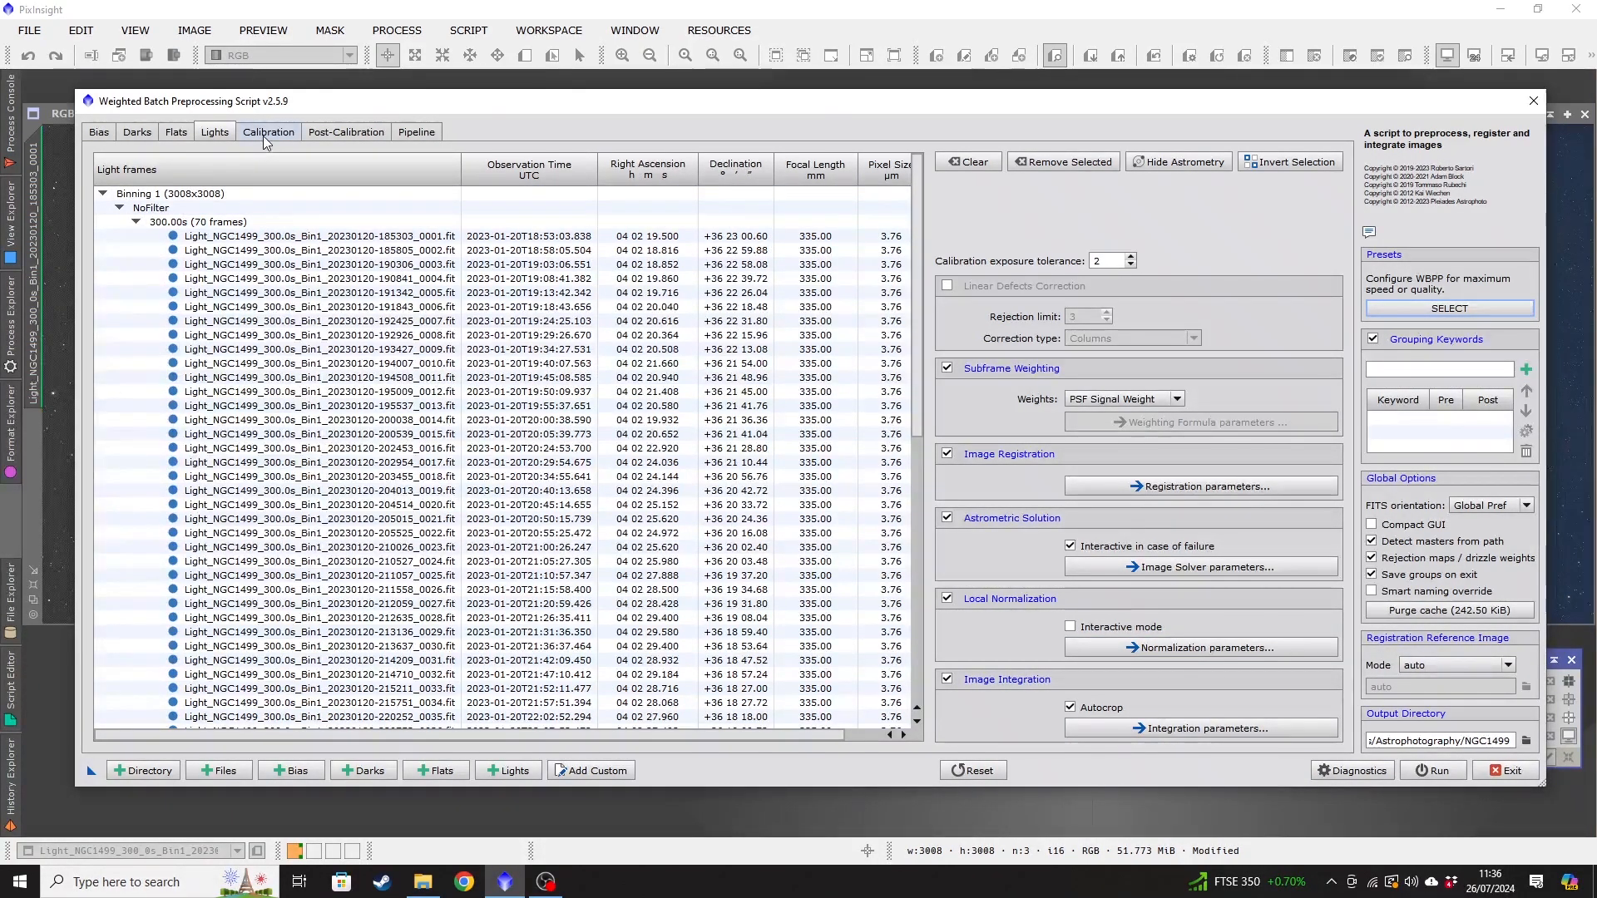
Switch to the Calibration overview showing 11 darks, 30 flats and 70 lights.
click(268, 131)
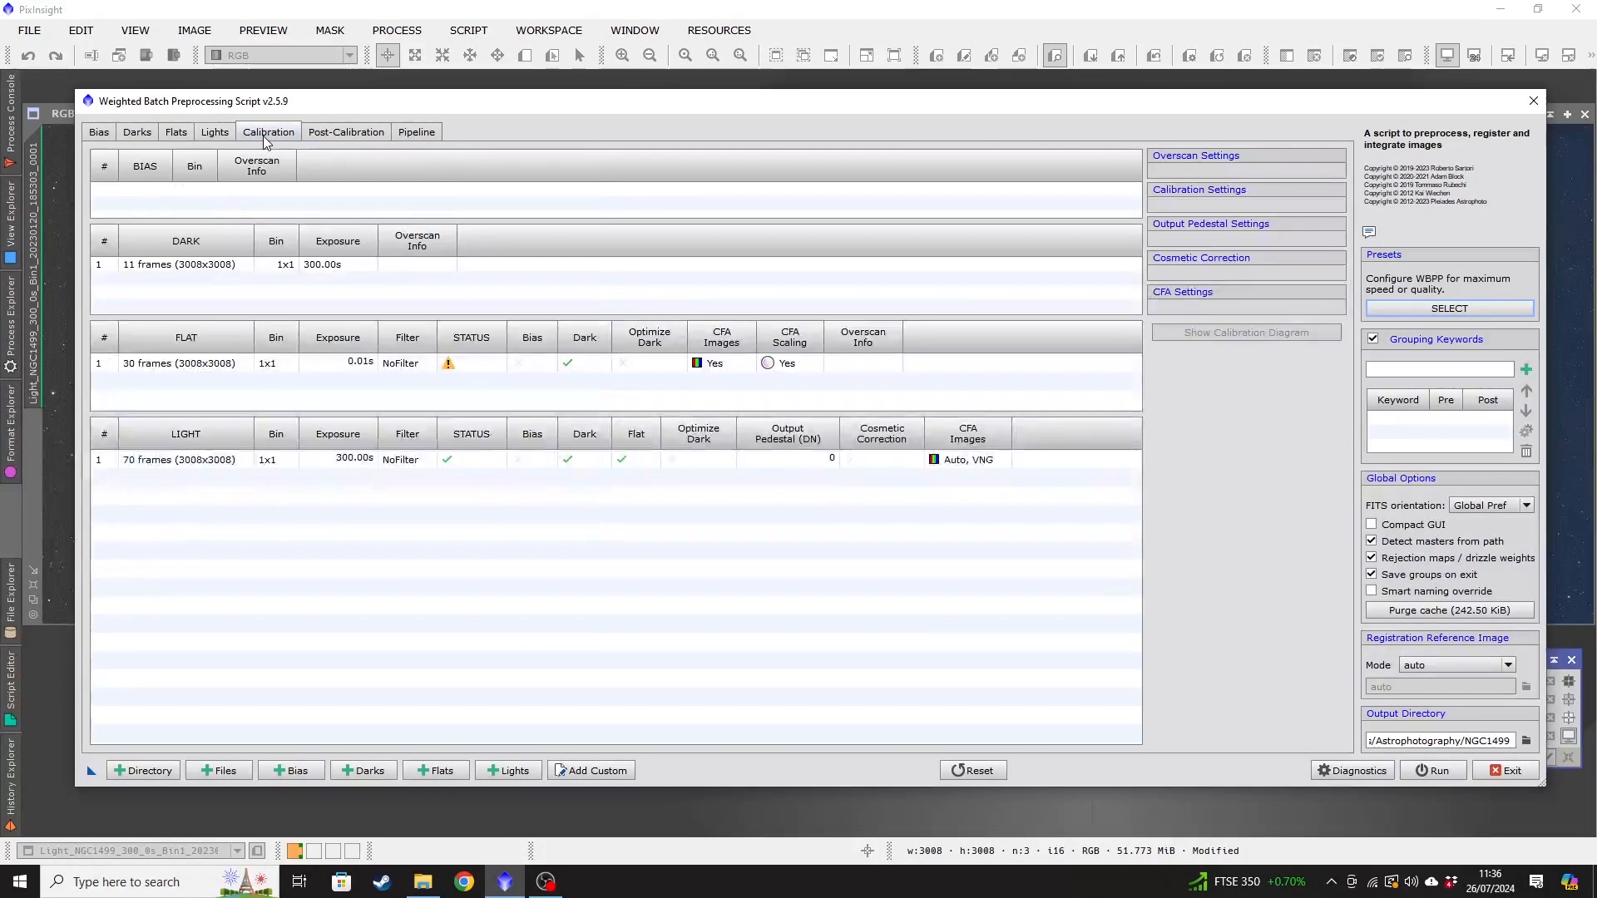
mouse_move(201, 332)
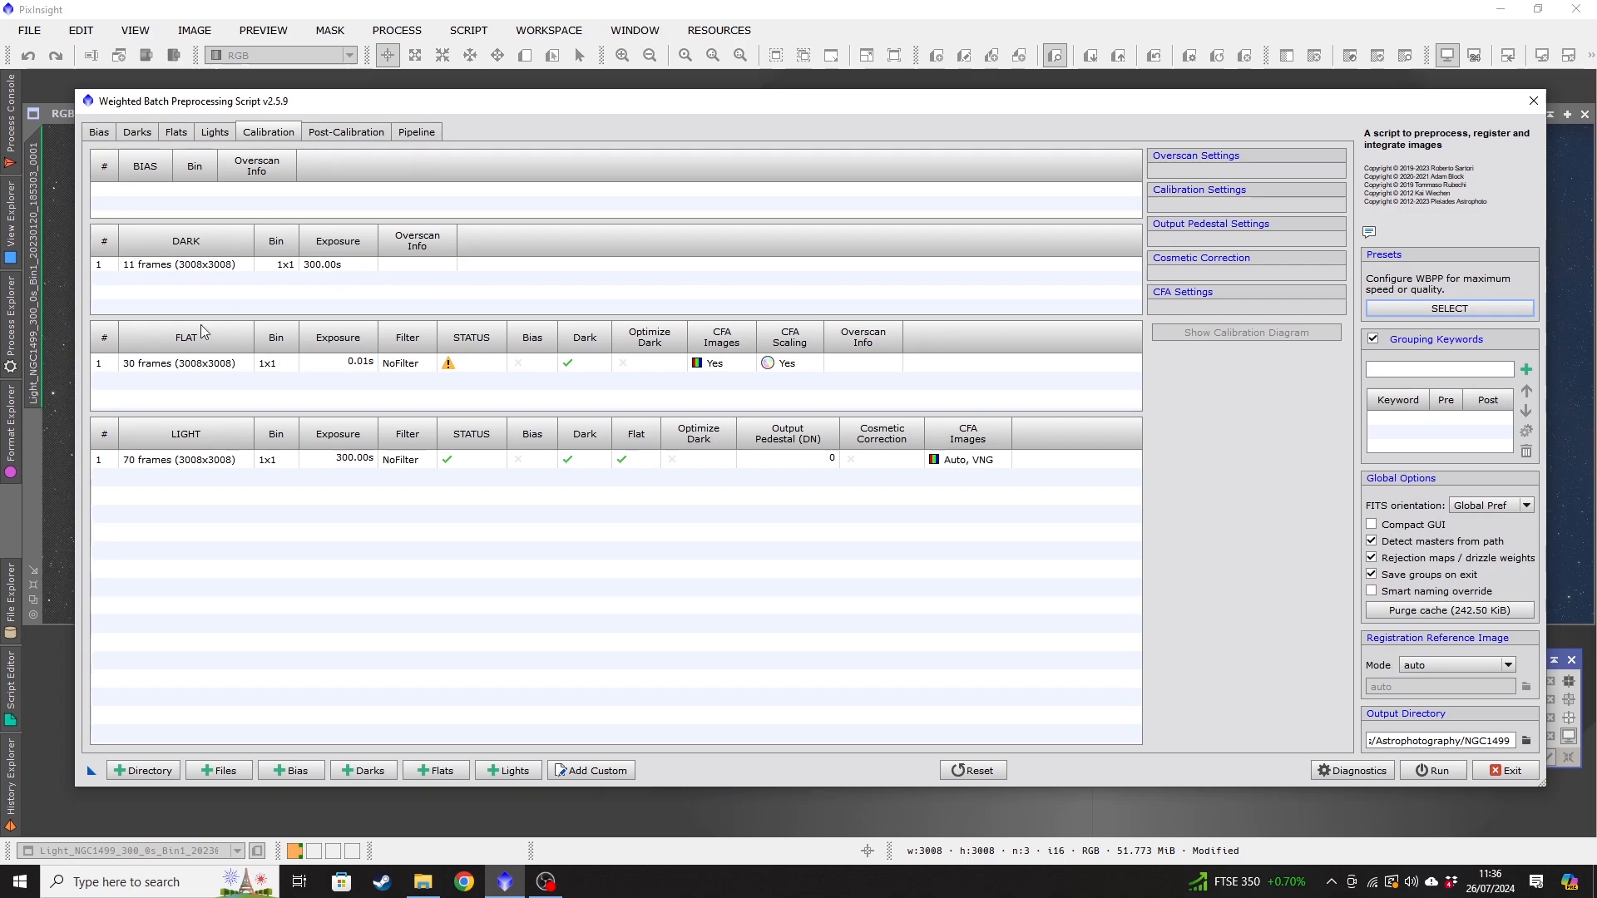
mouse_move(547, 509)
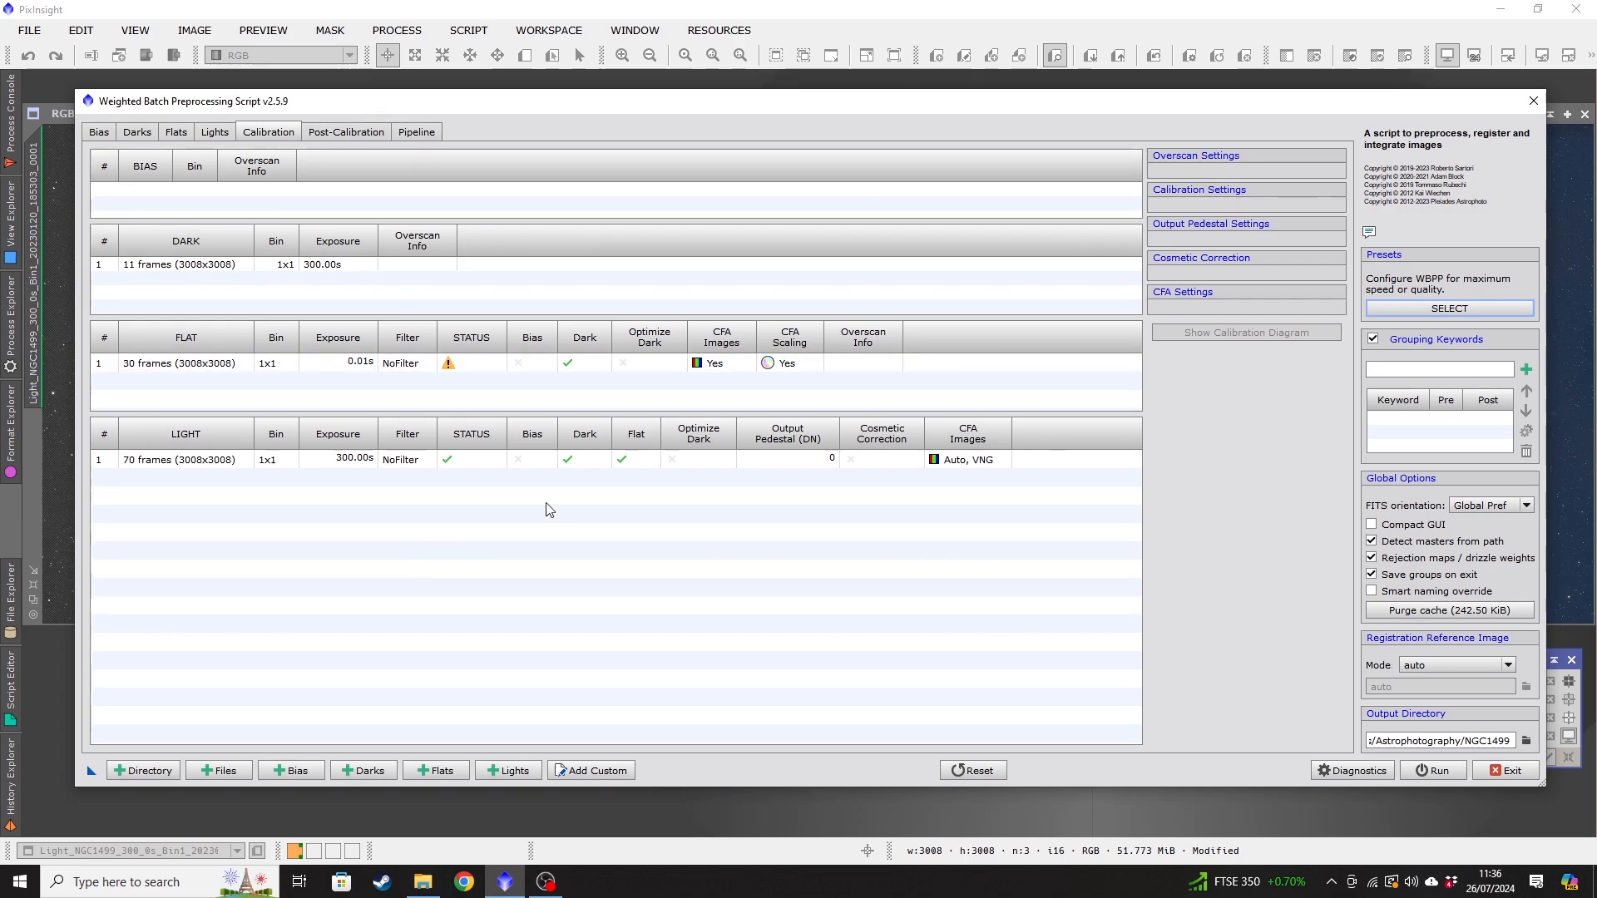
mouse_move(481, 404)
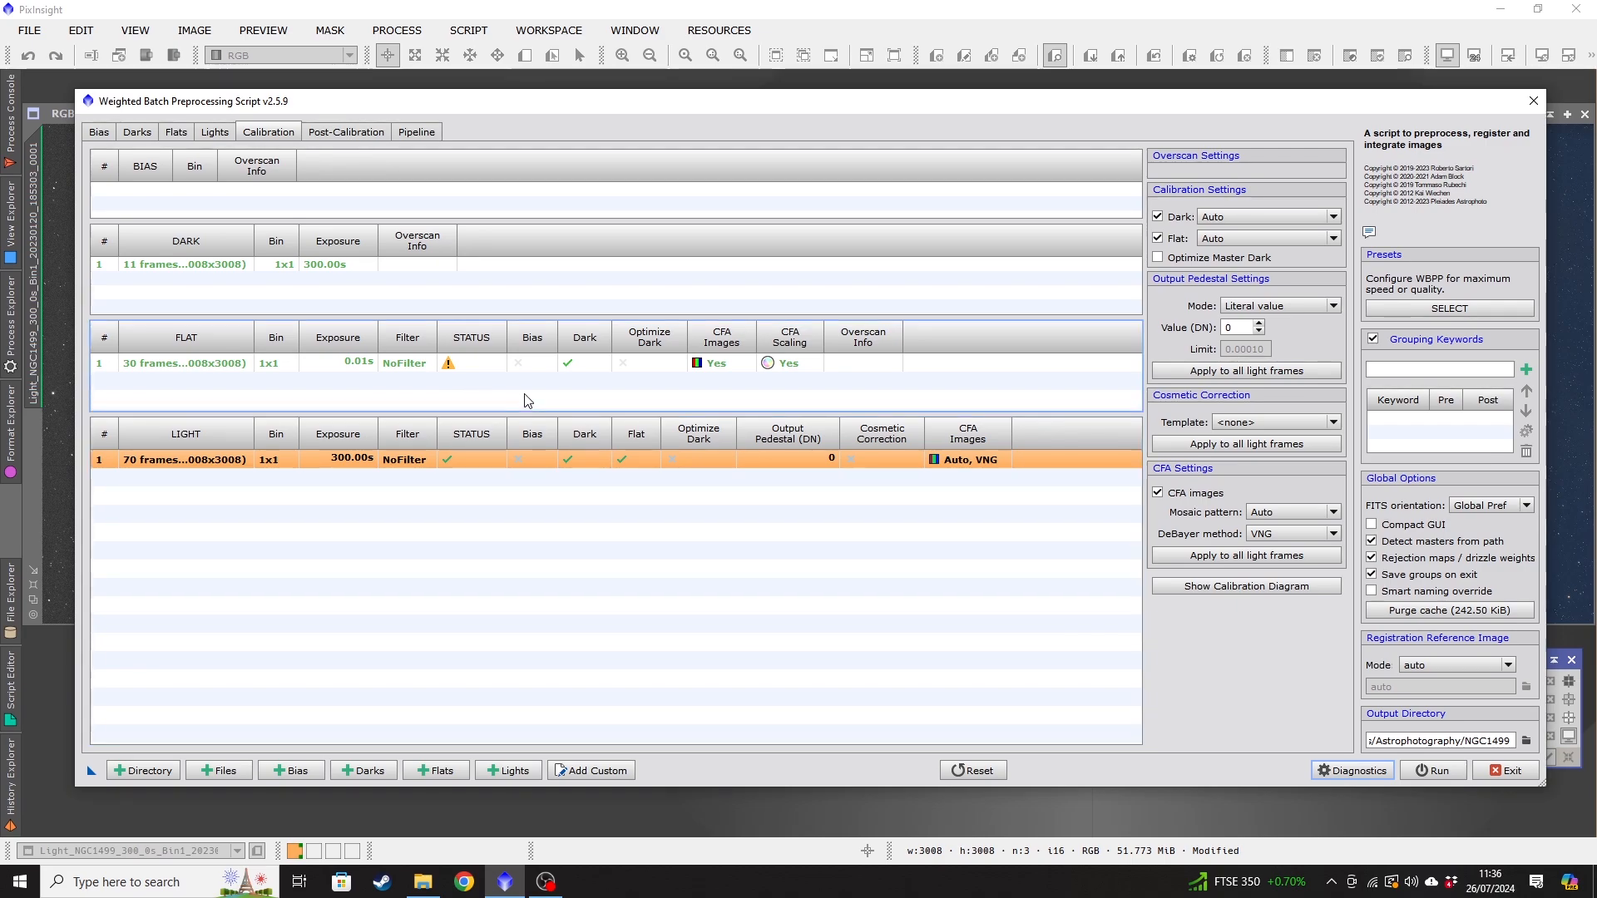
mouse_move(461, 519)
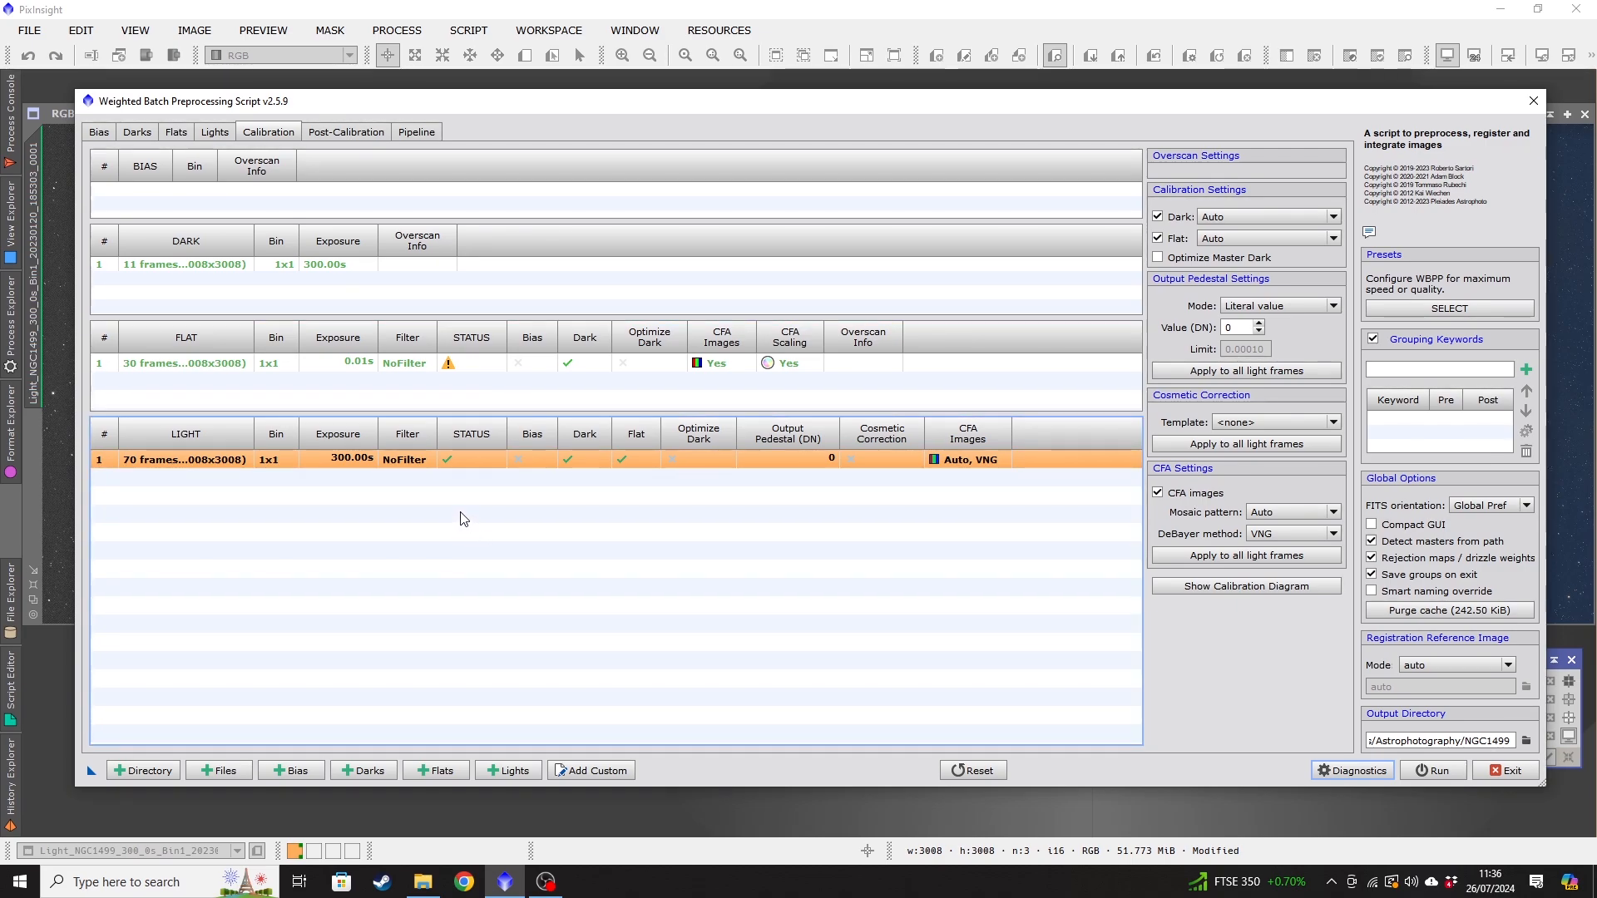
mouse_move(682, 496)
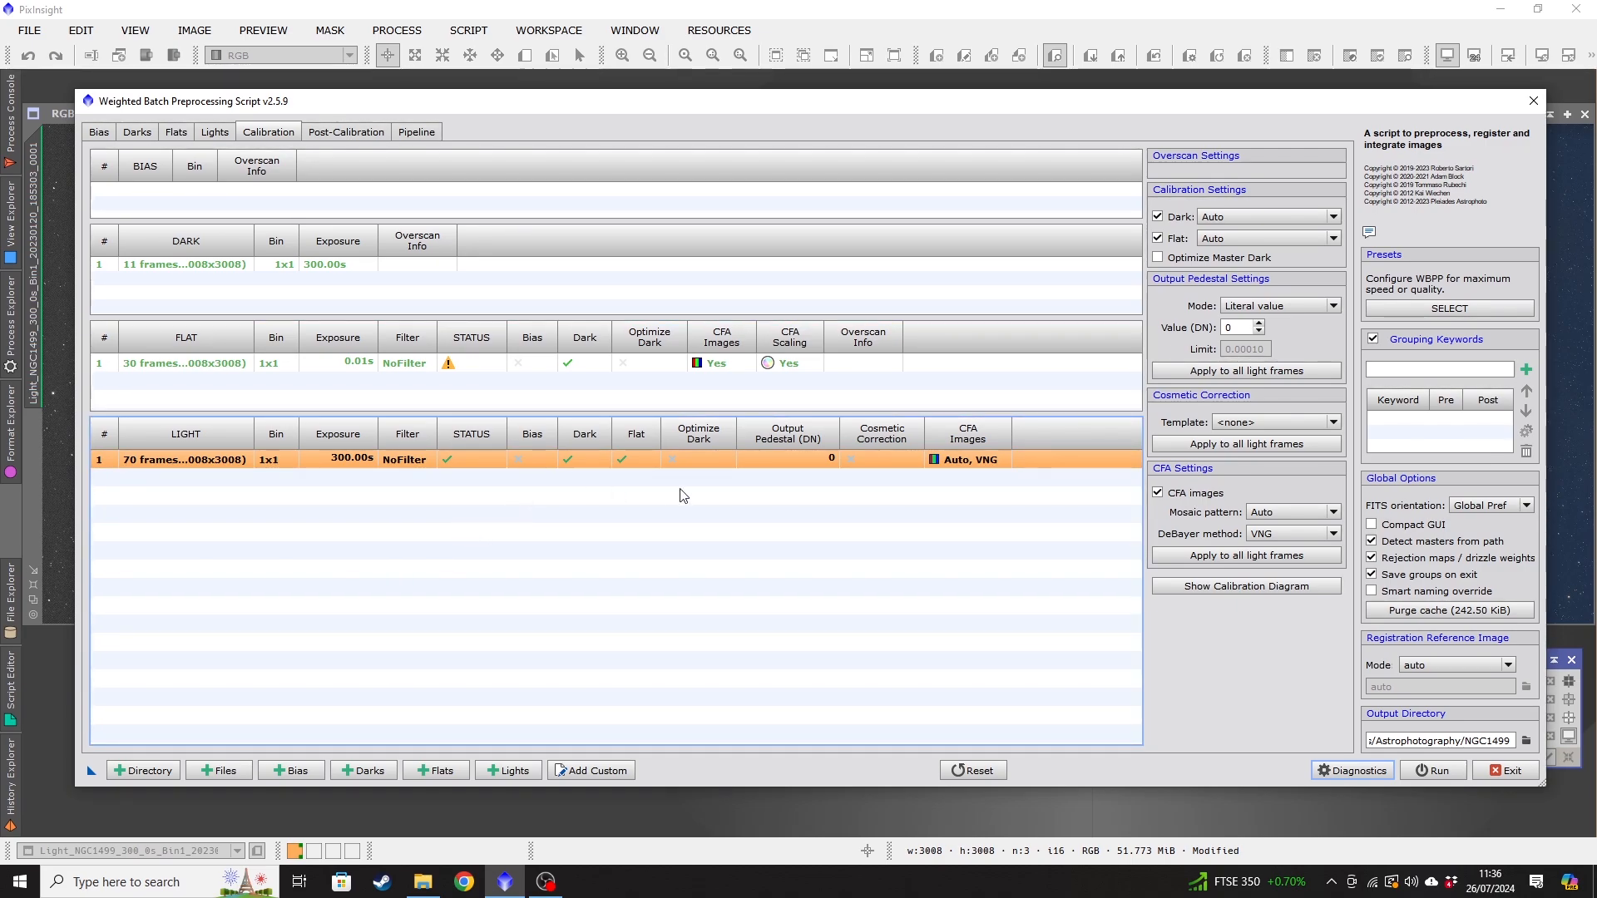
mouse_move(598, 539)
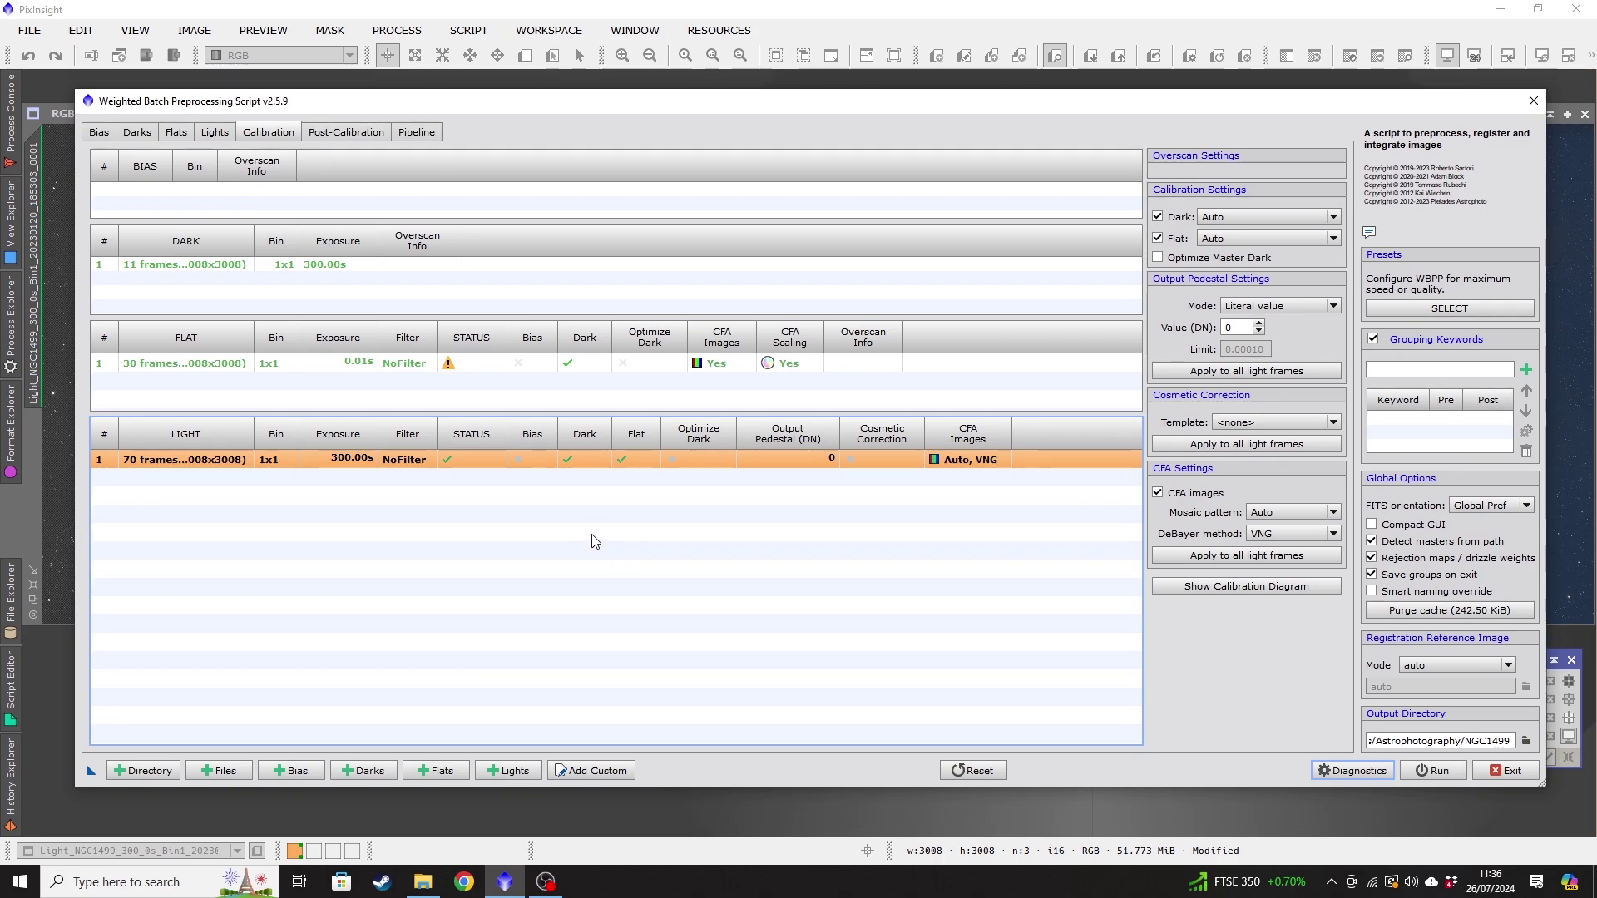
mouse_move(561, 527)
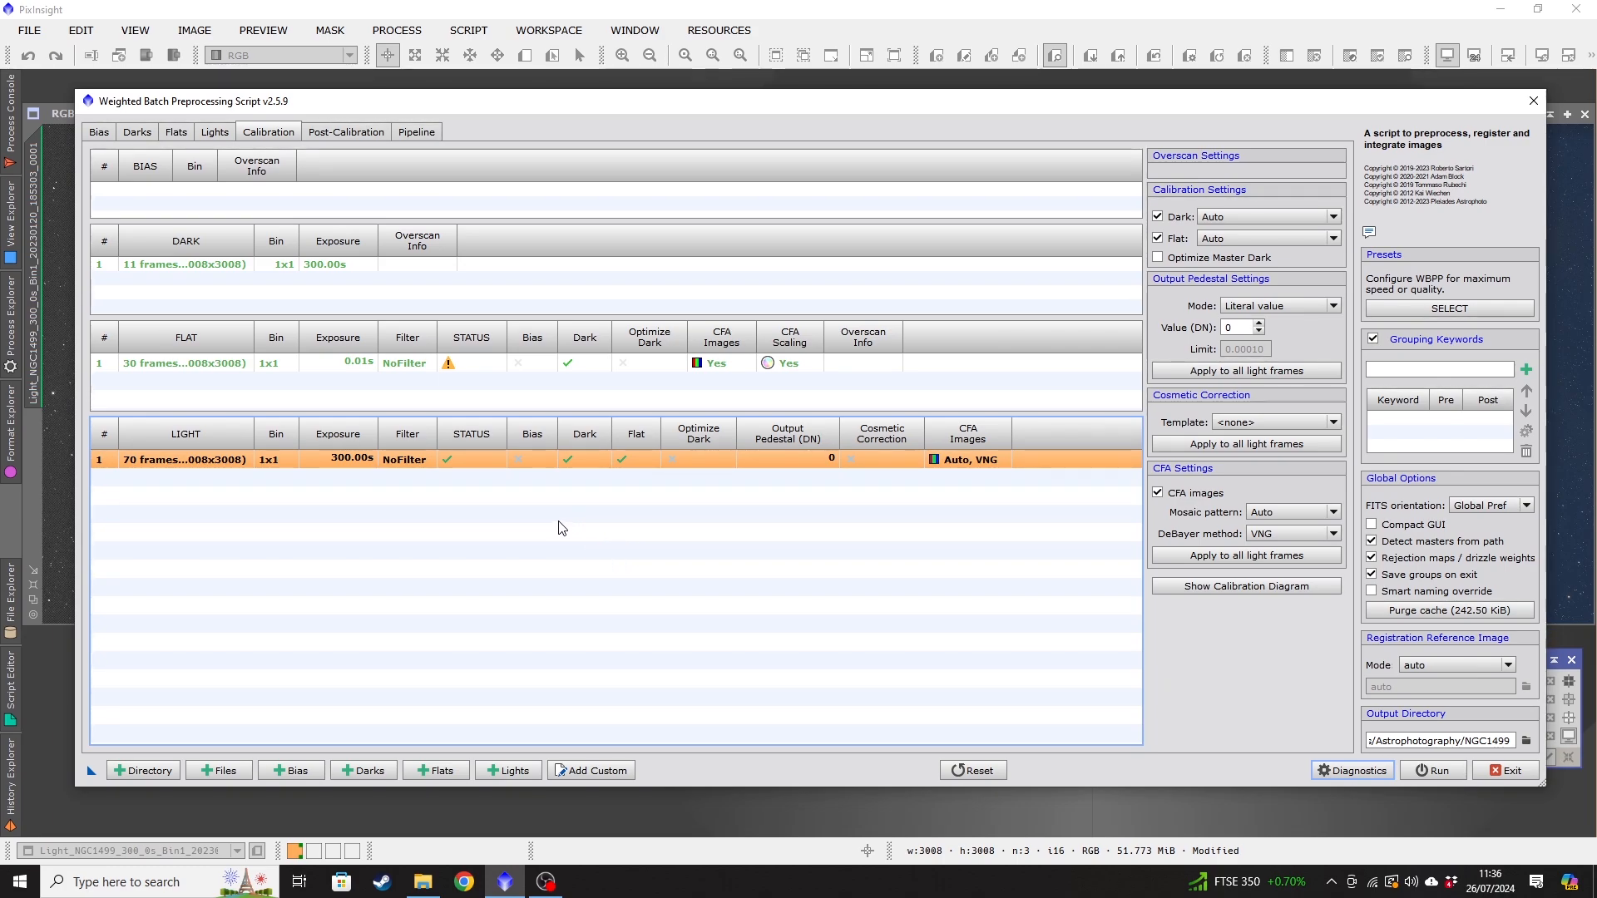
mouse_move(566, 511)
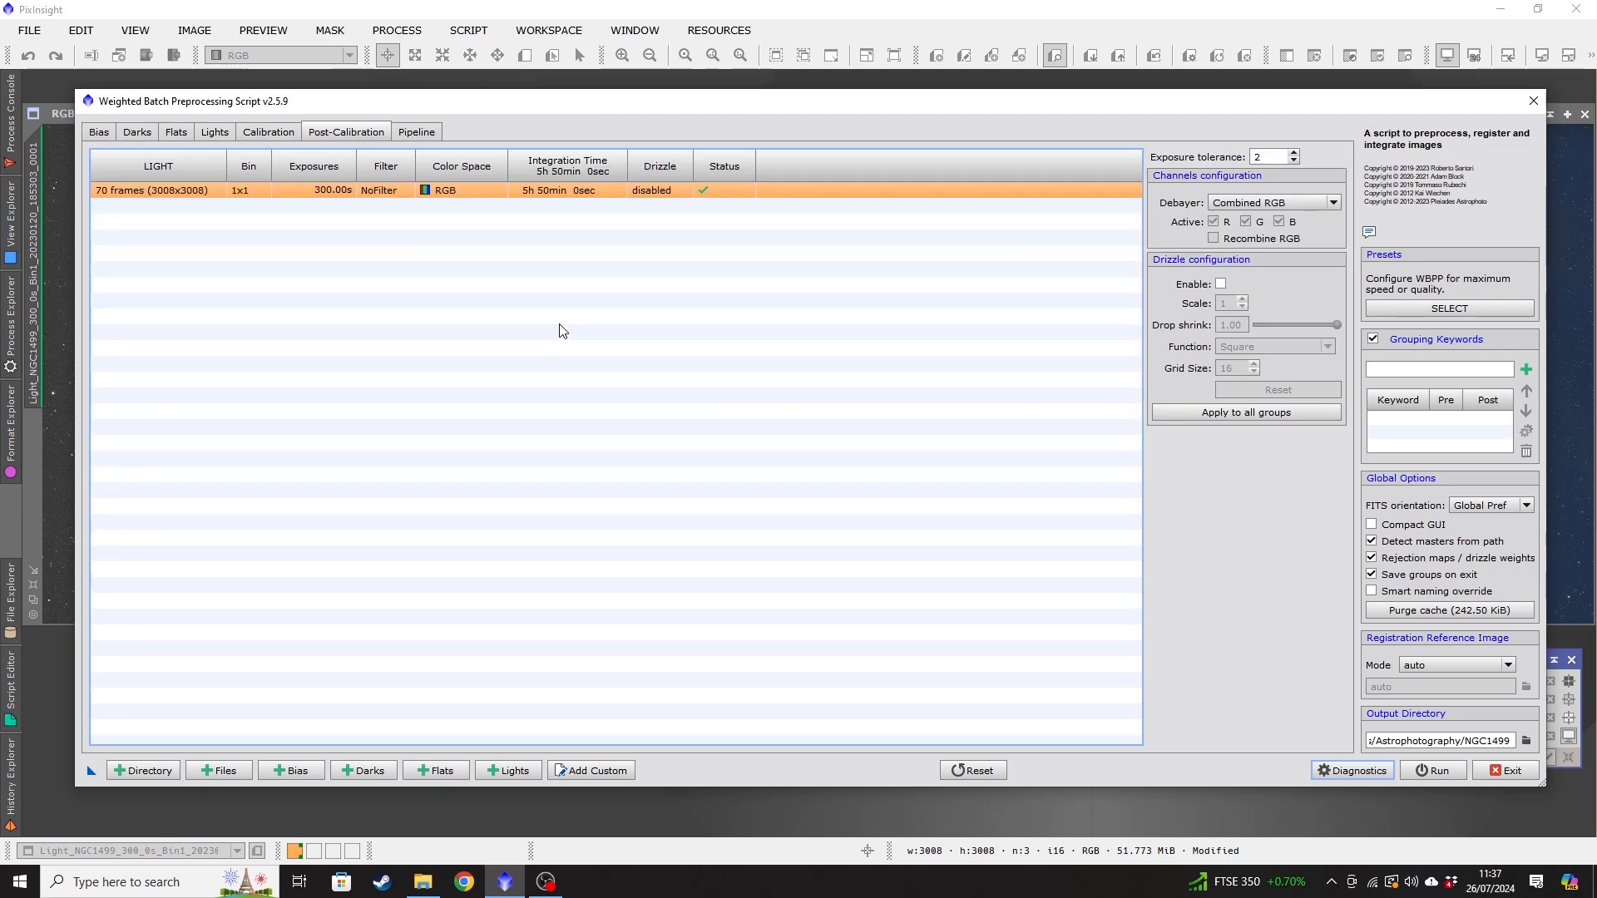
mouse_move(494, 239)
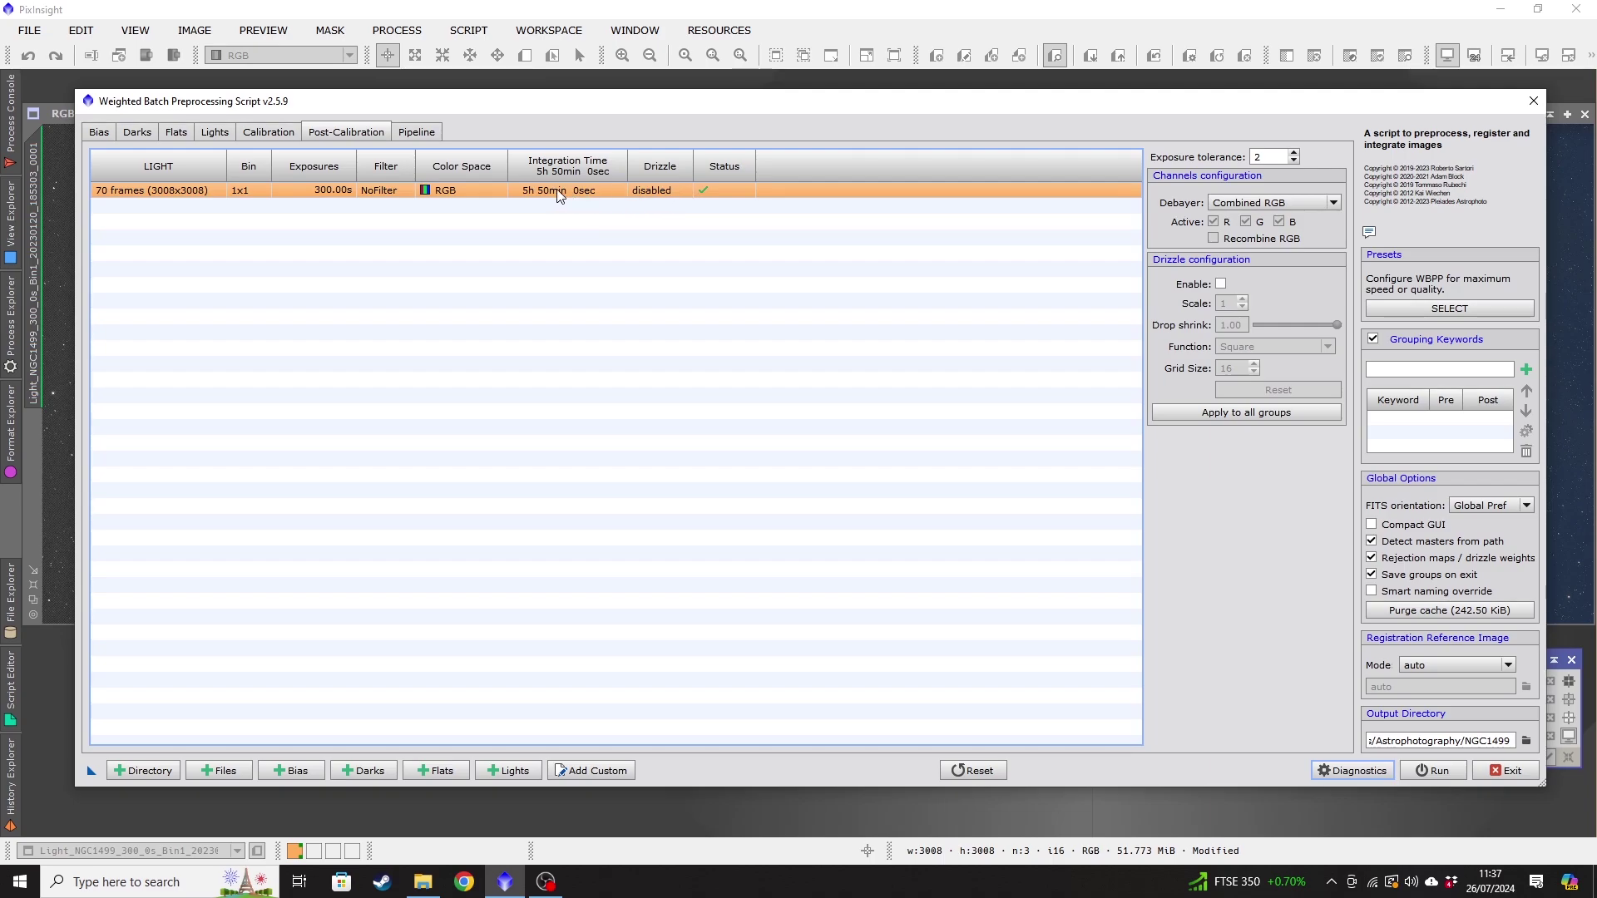
mouse_move(439, 196)
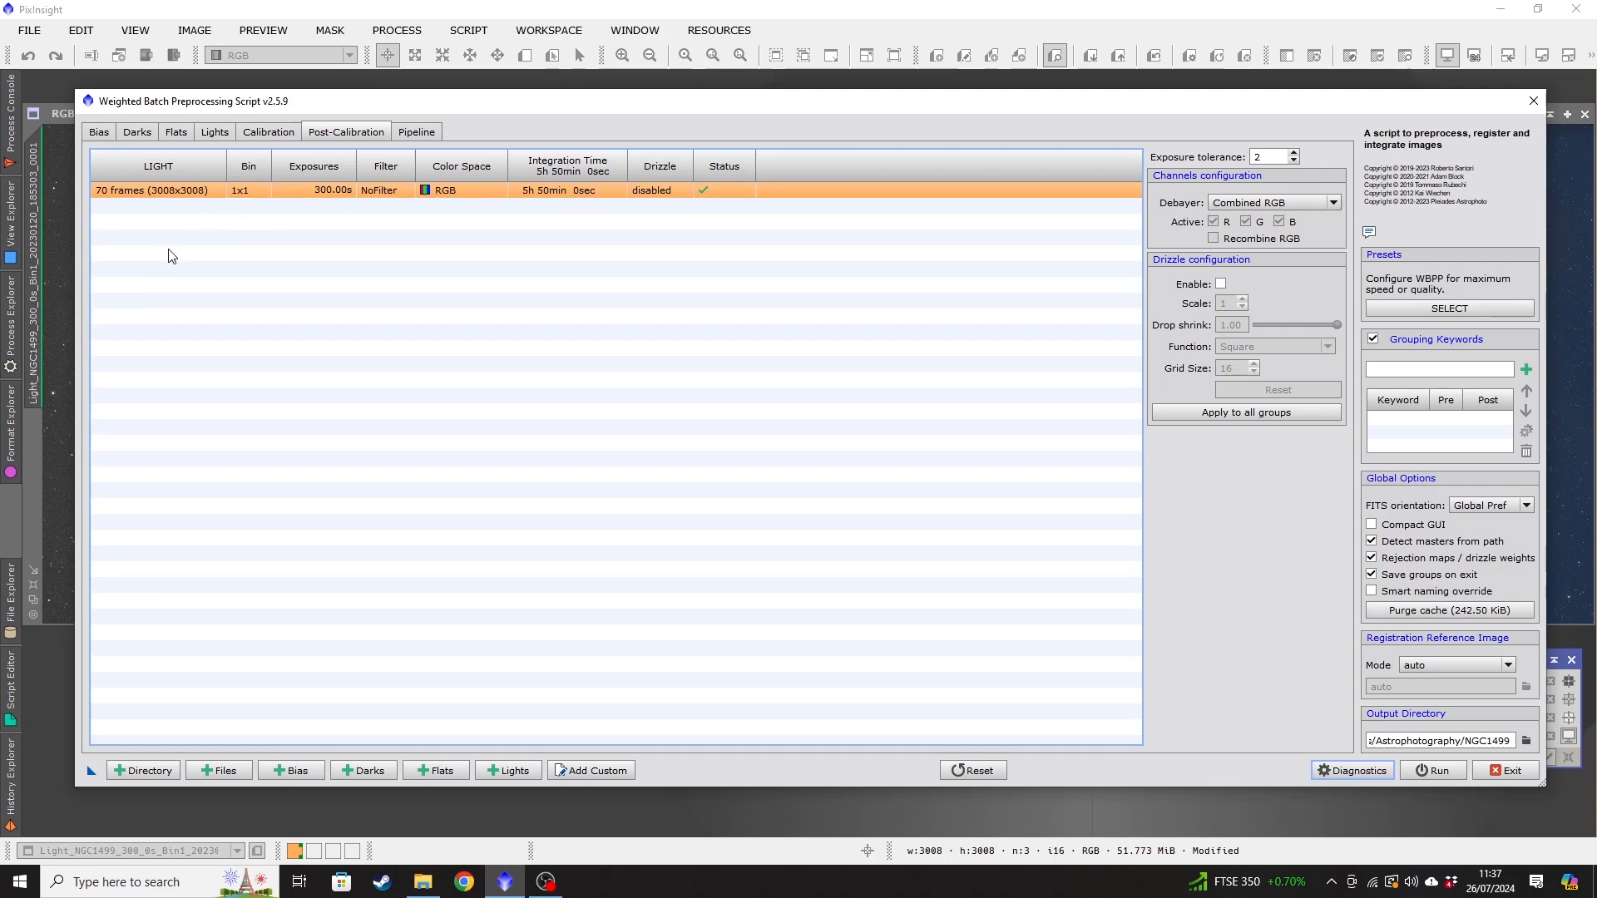
mouse_move(224, 158)
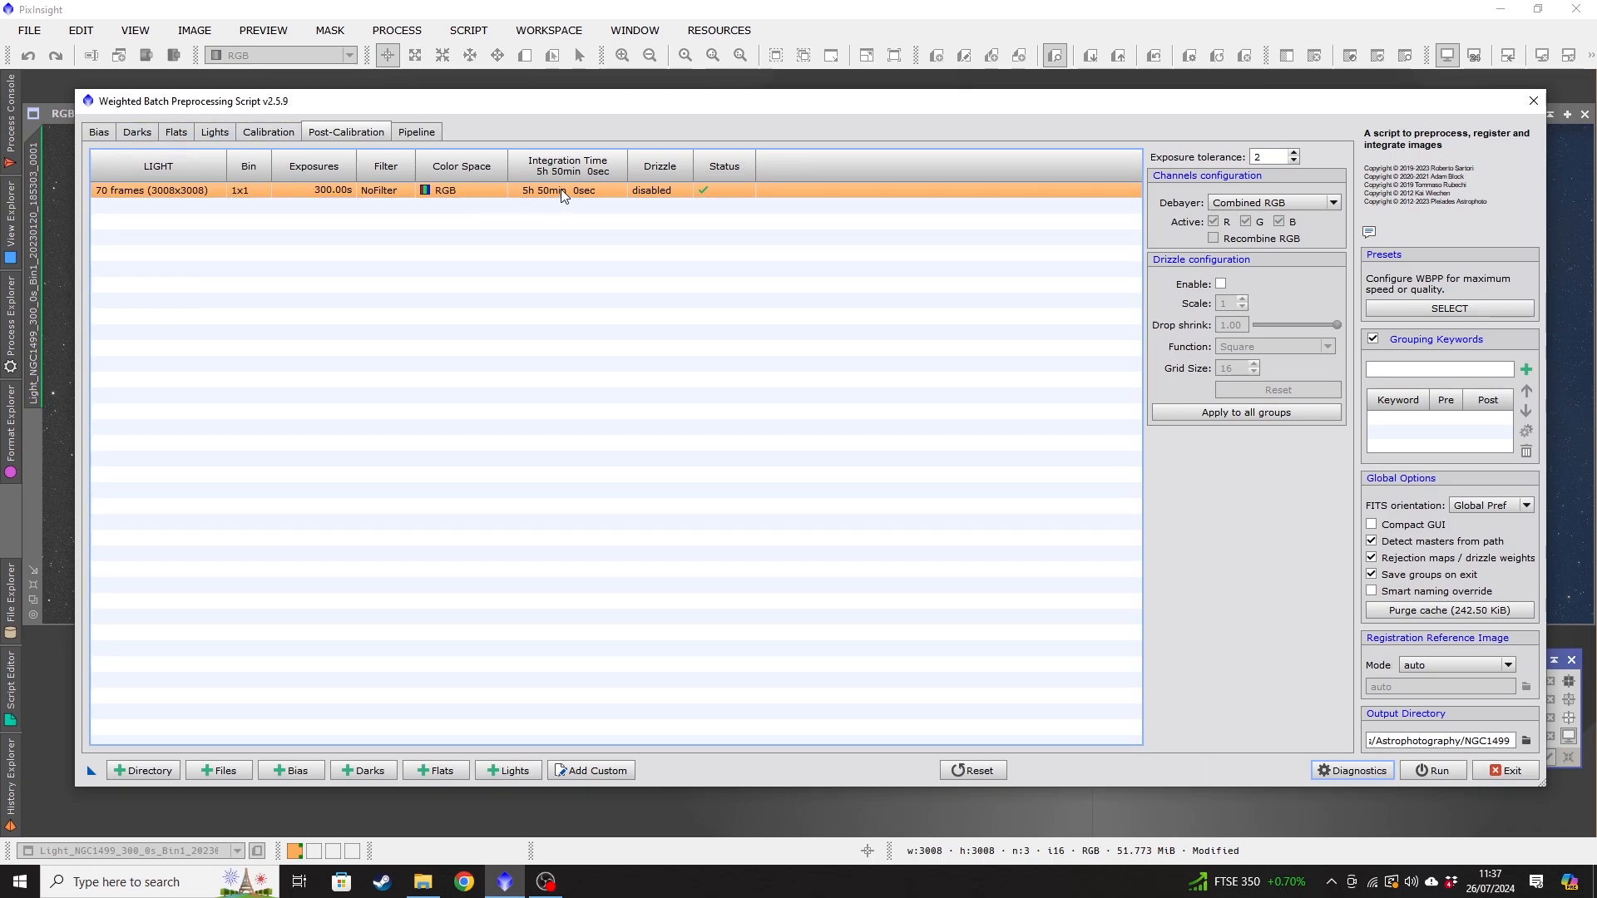
mouse_move(1077, 303)
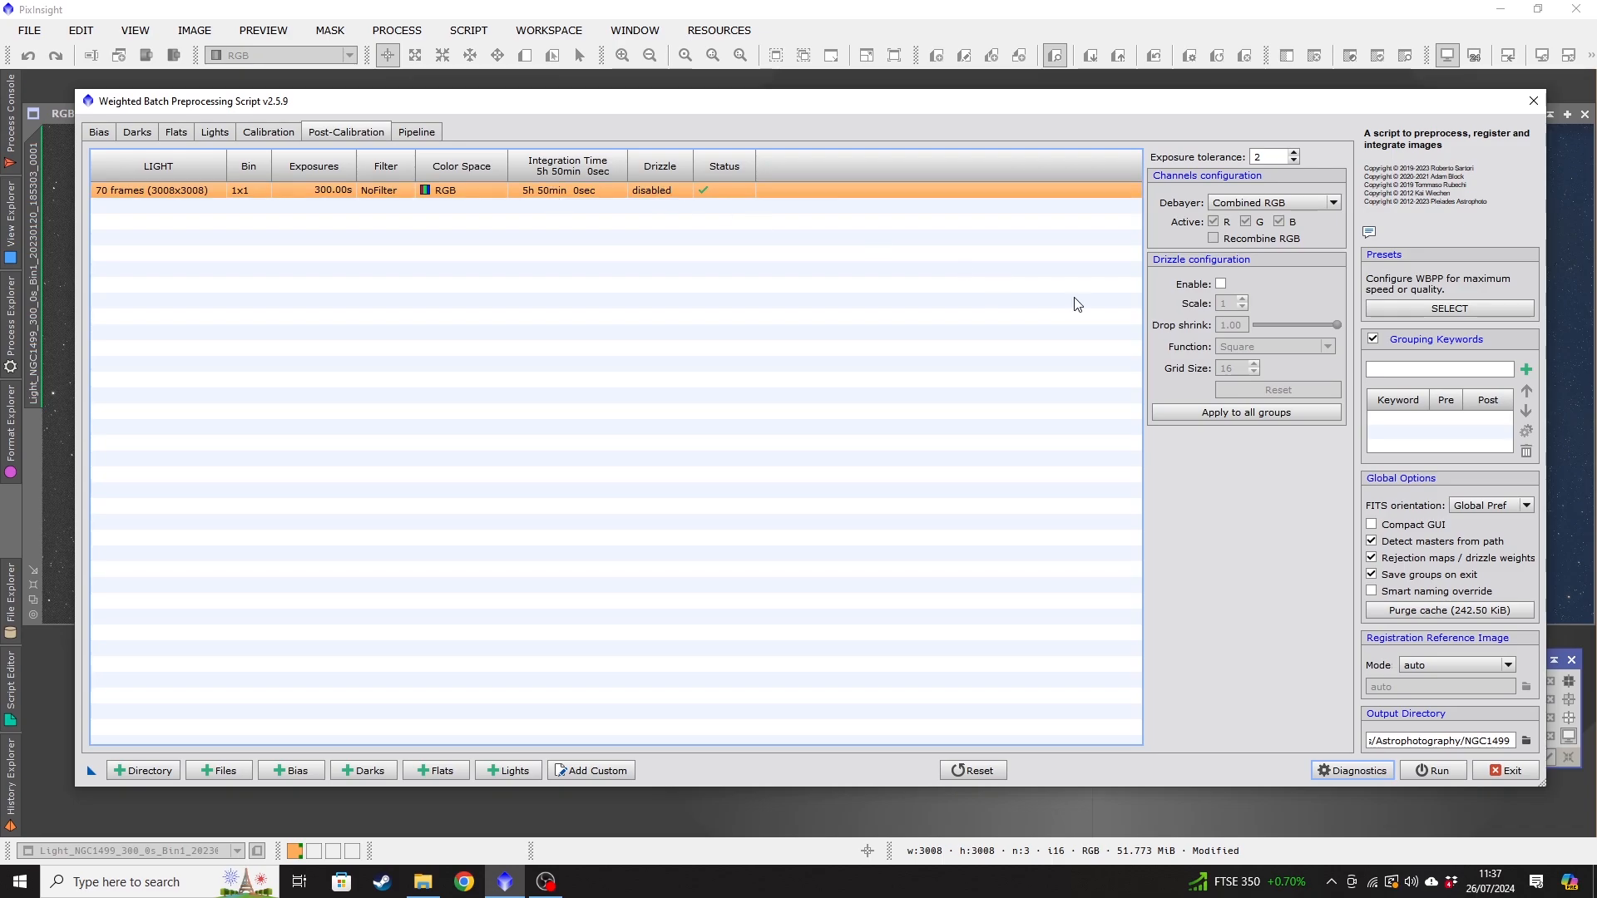
mouse_move(1008, 311)
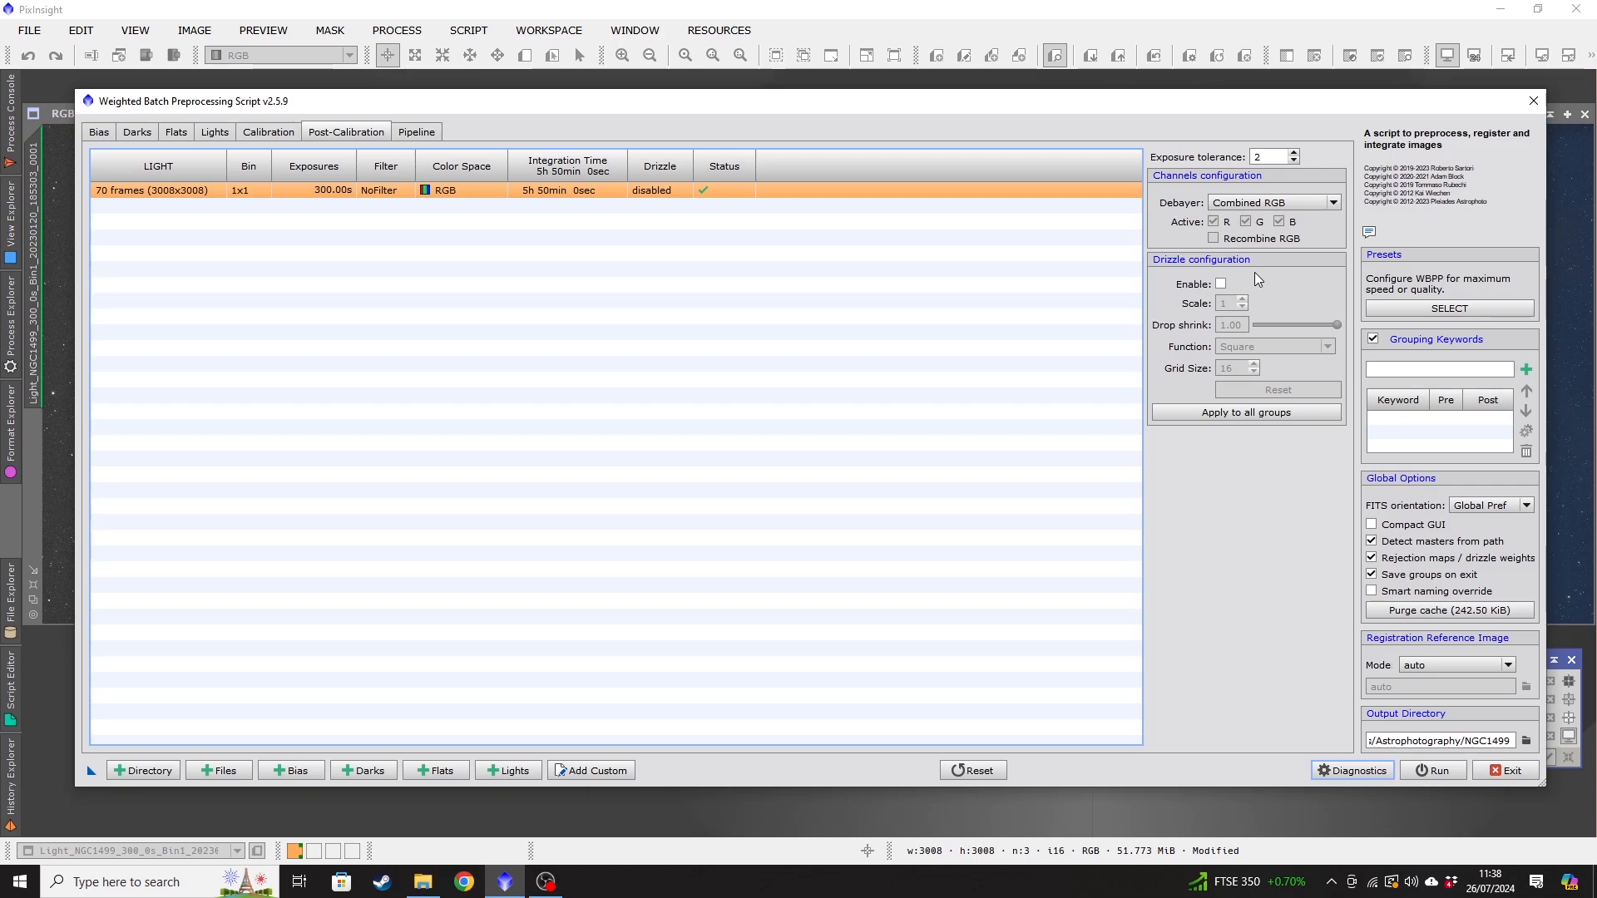
mouse_move(1264, 282)
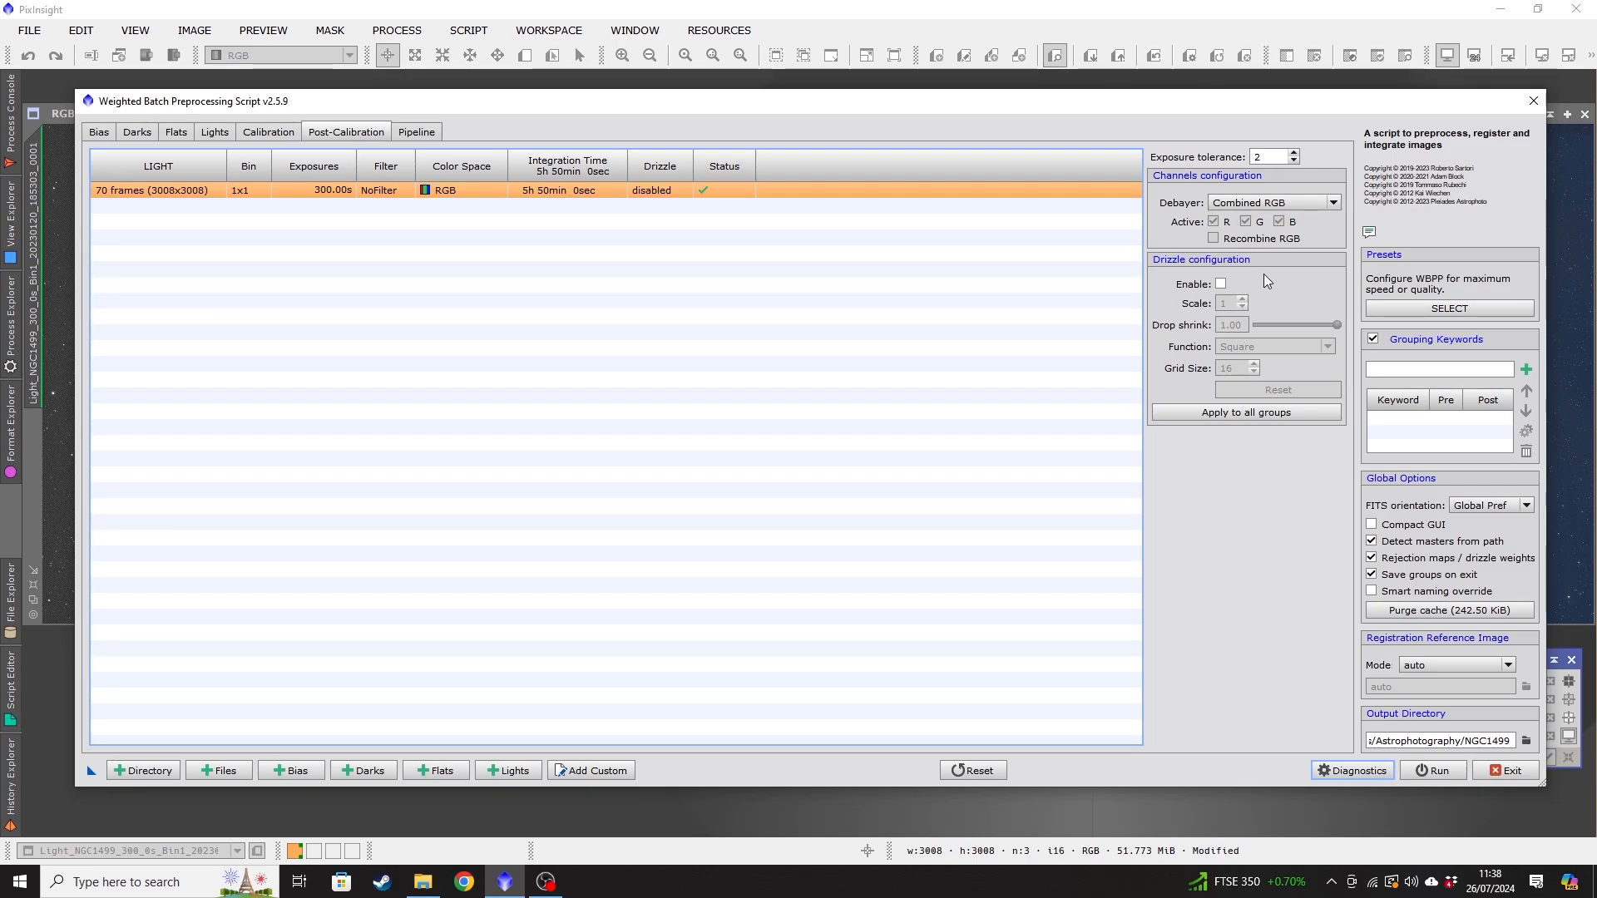
mouse_move(1260, 274)
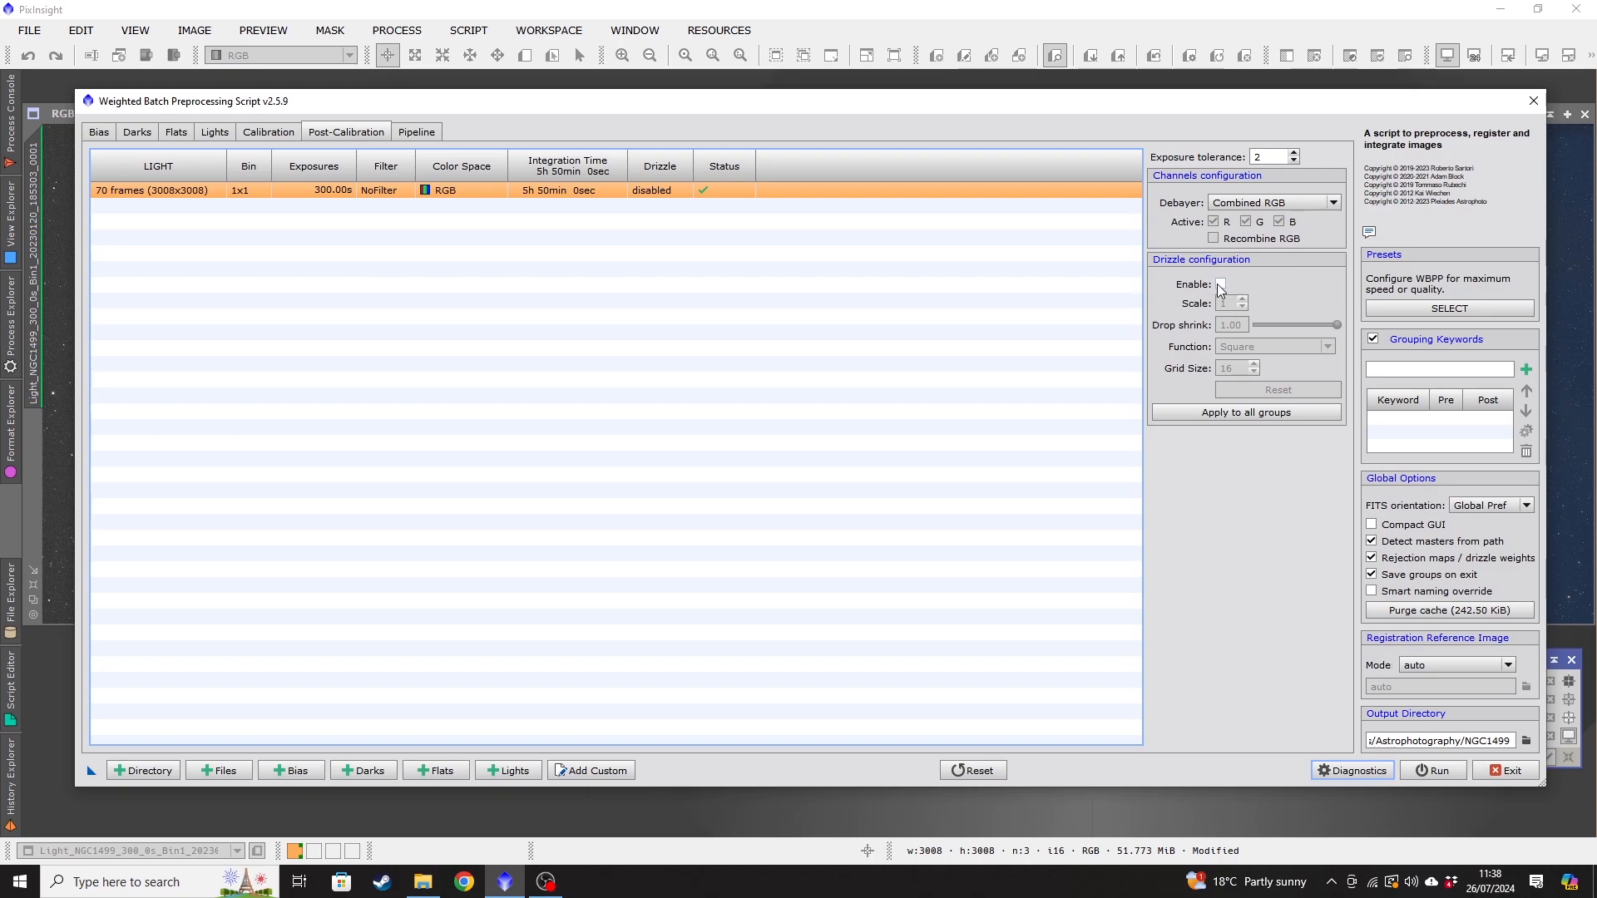
mouse_move(1219, 284)
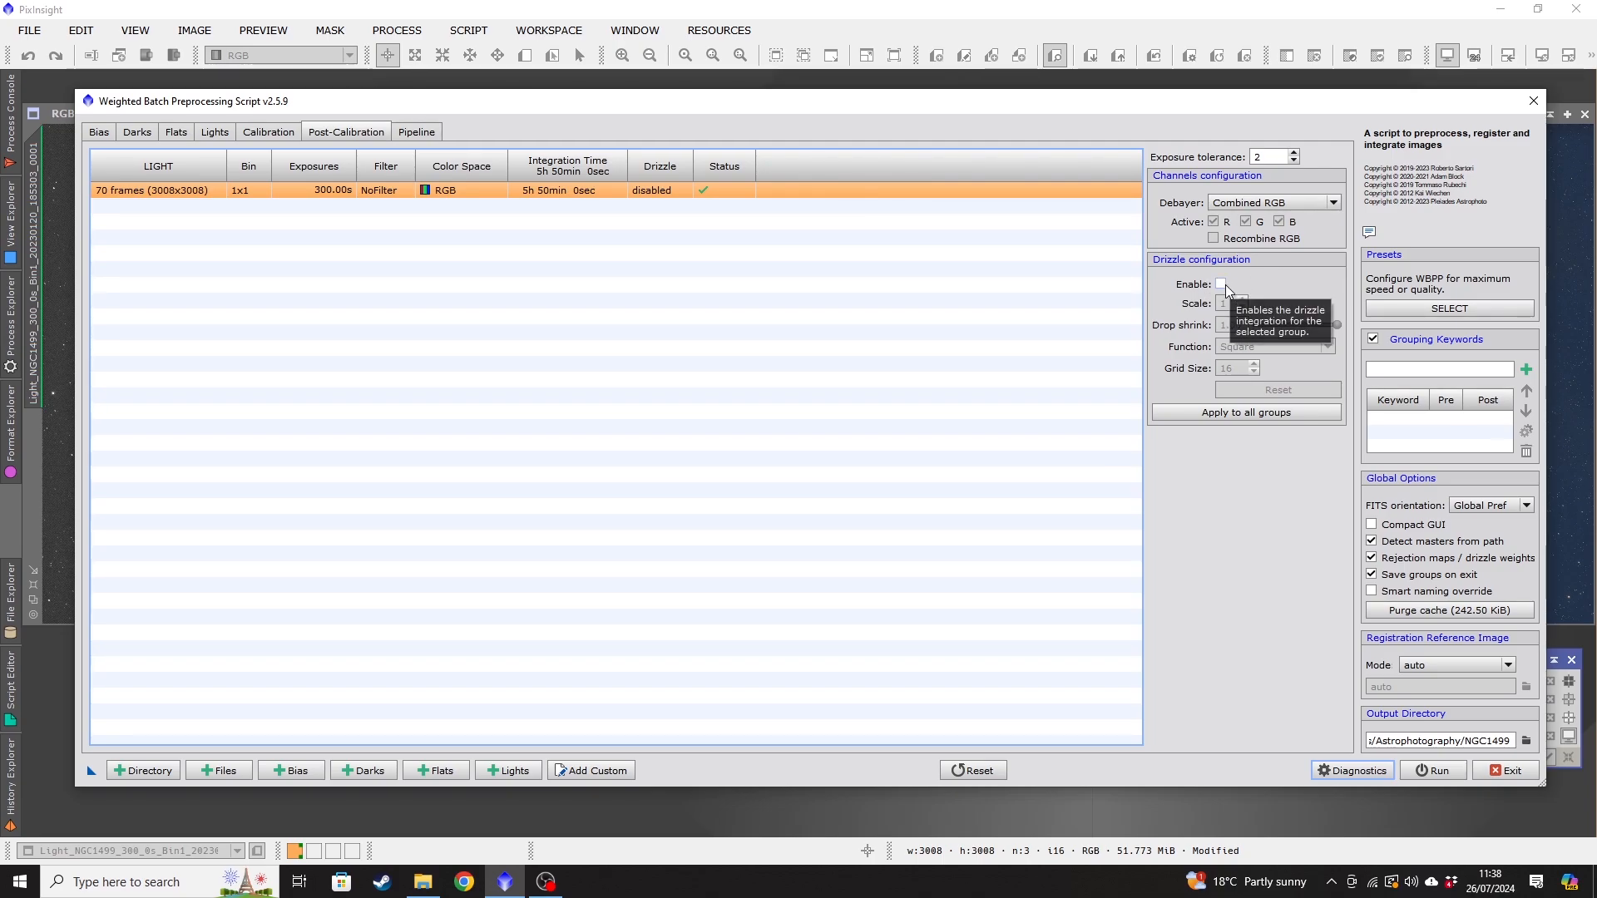
mouse_move(1278, 283)
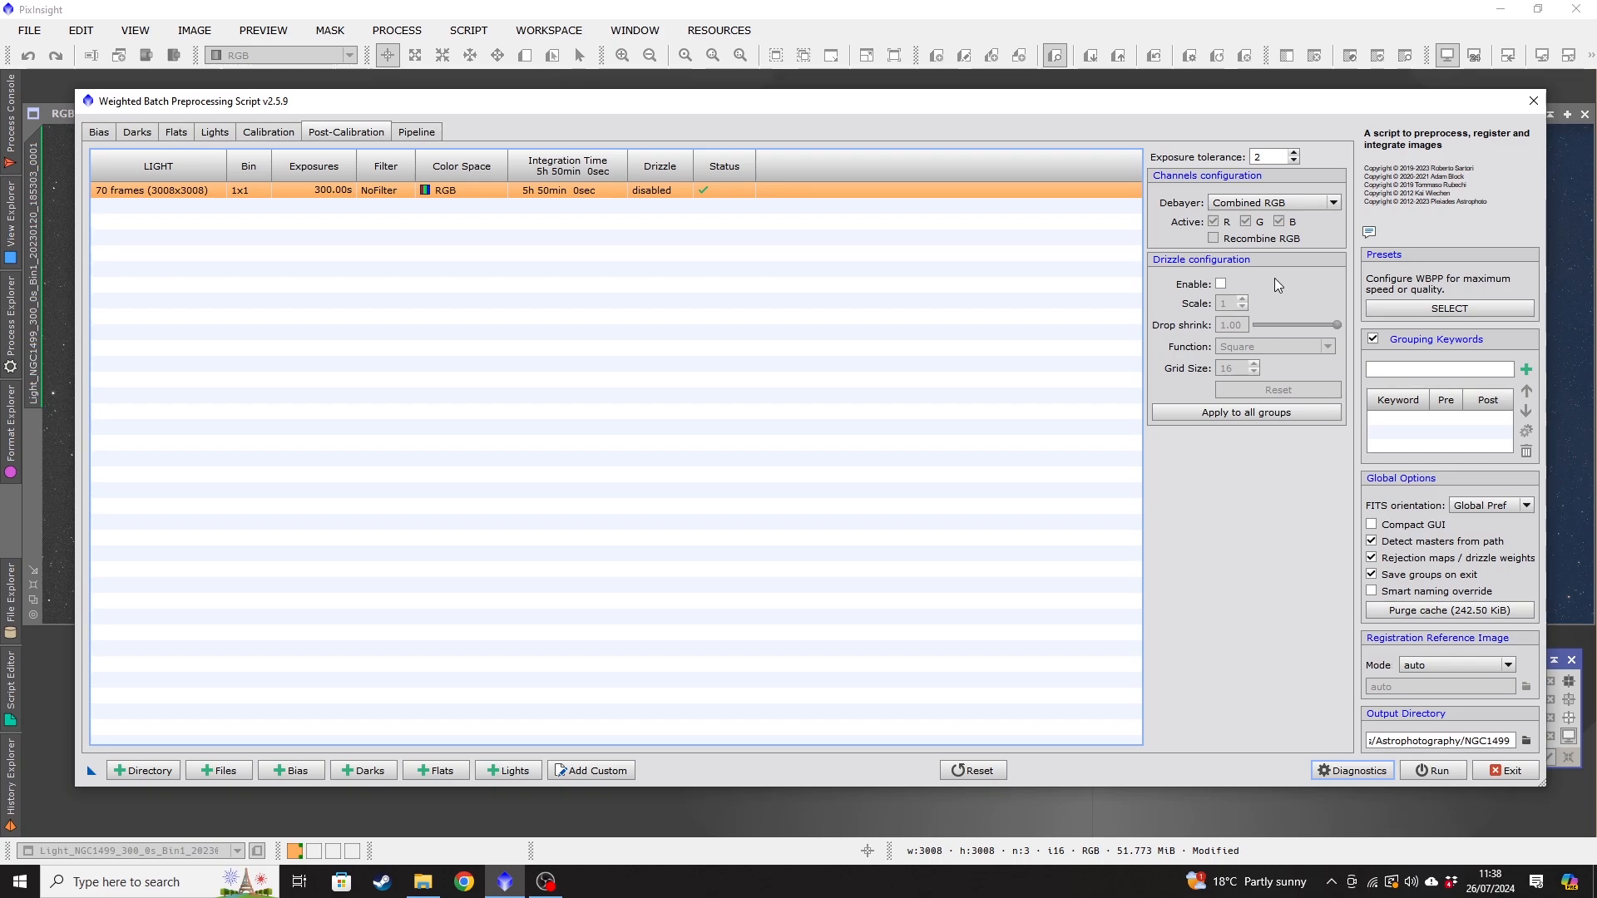
mouse_move(1250, 282)
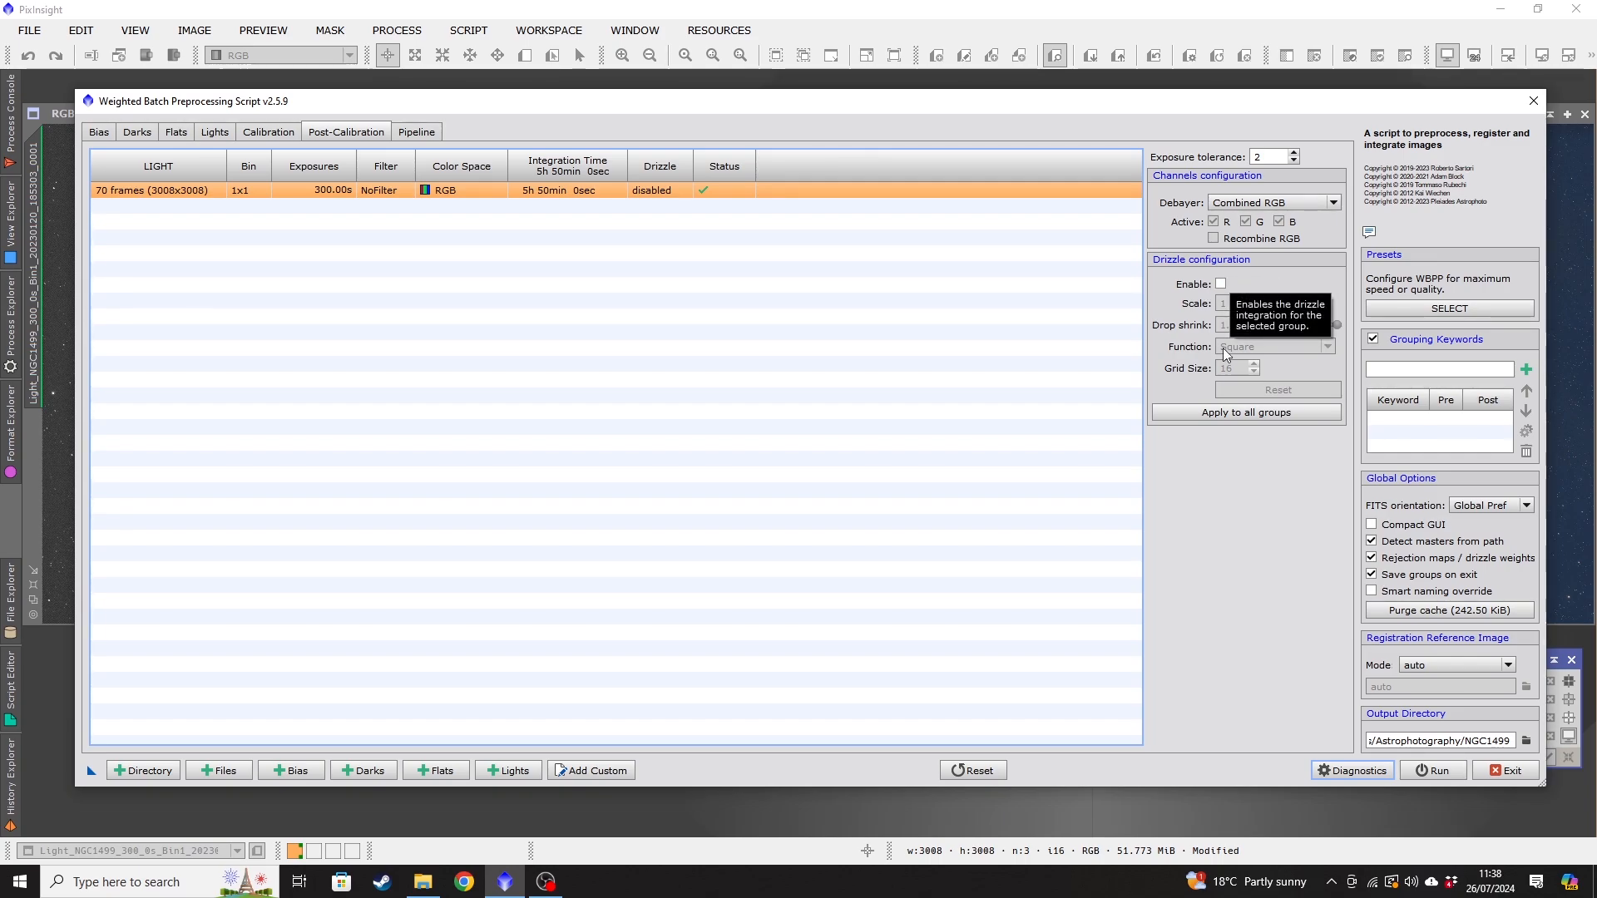
mouse_move(1236, 565)
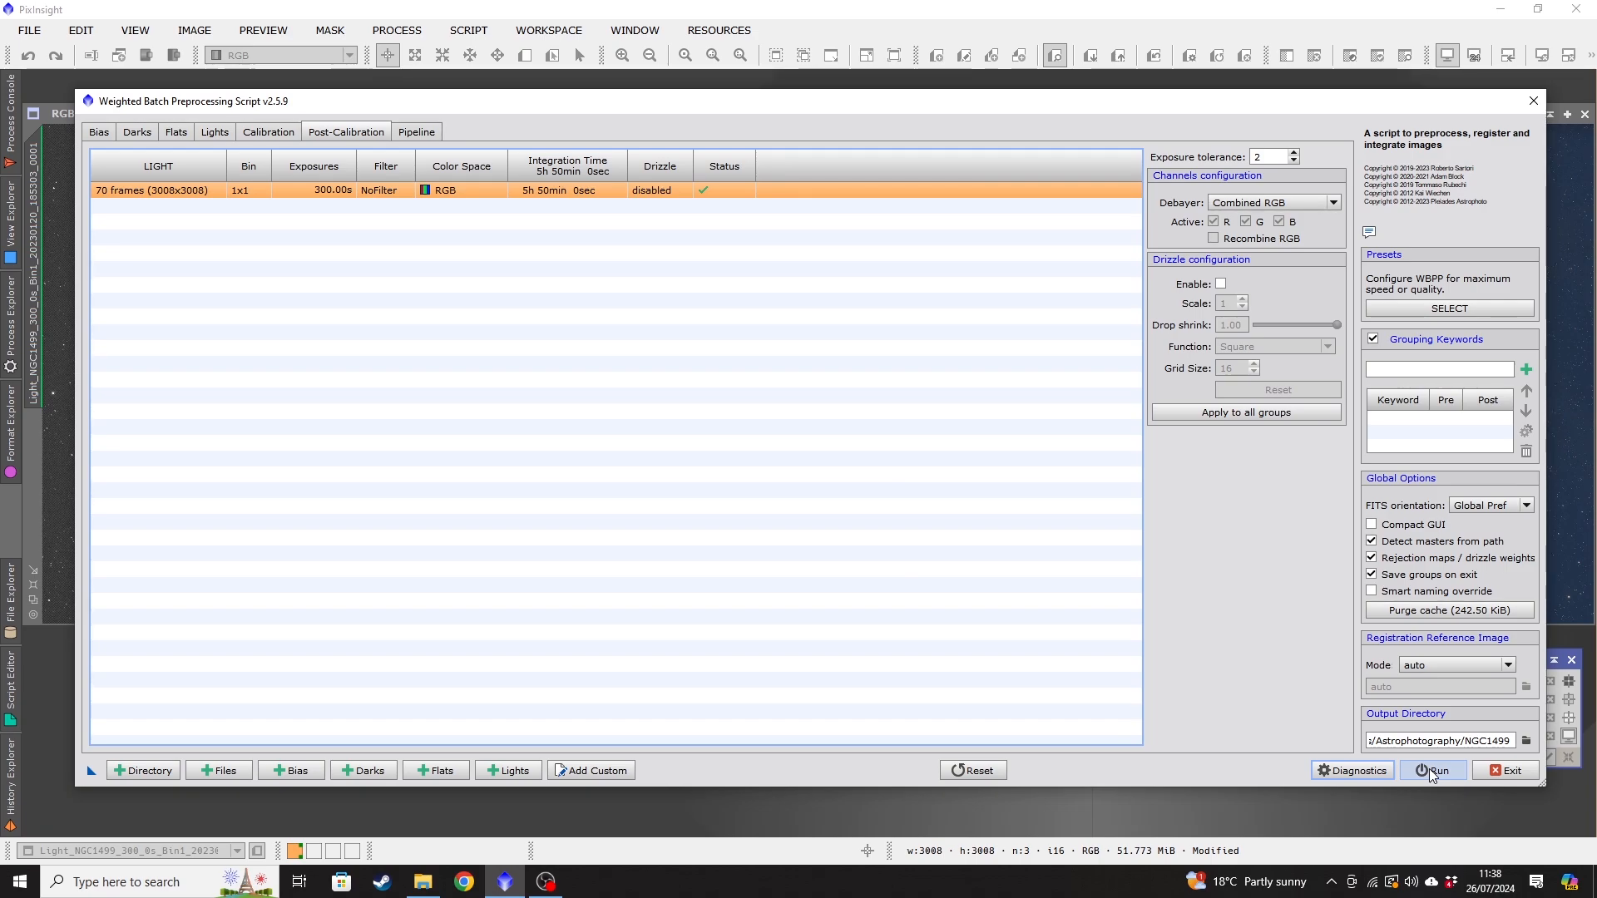
mouse_move(258, 271)
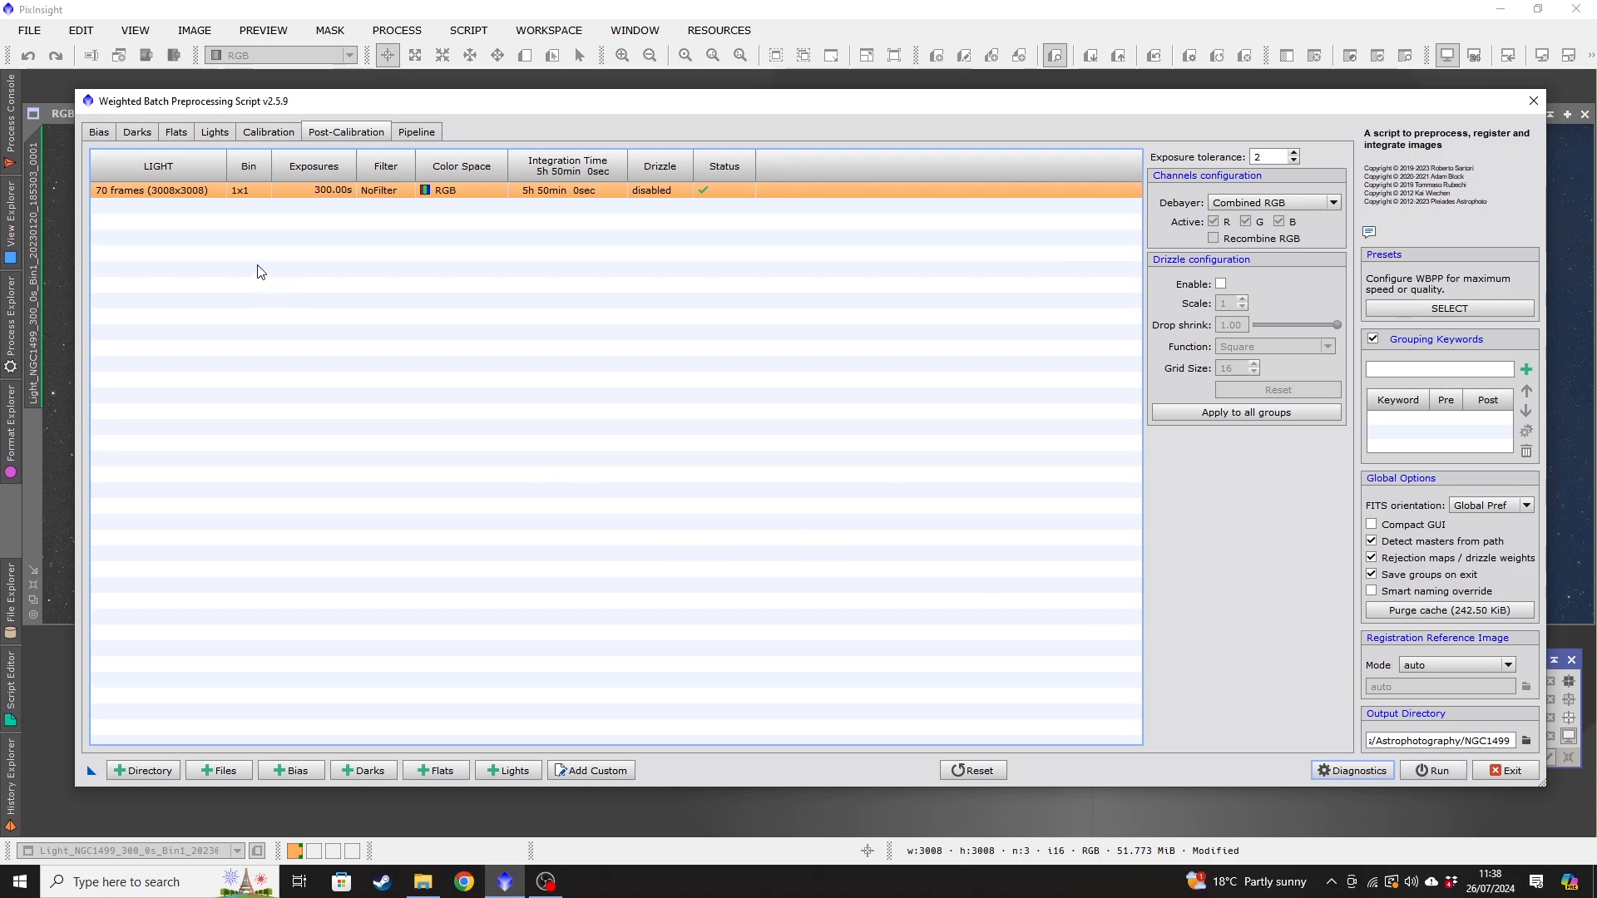
Run WBPP and proceed past the path-length and flat-exposure diagnostic warnings.
click(1532, 100)
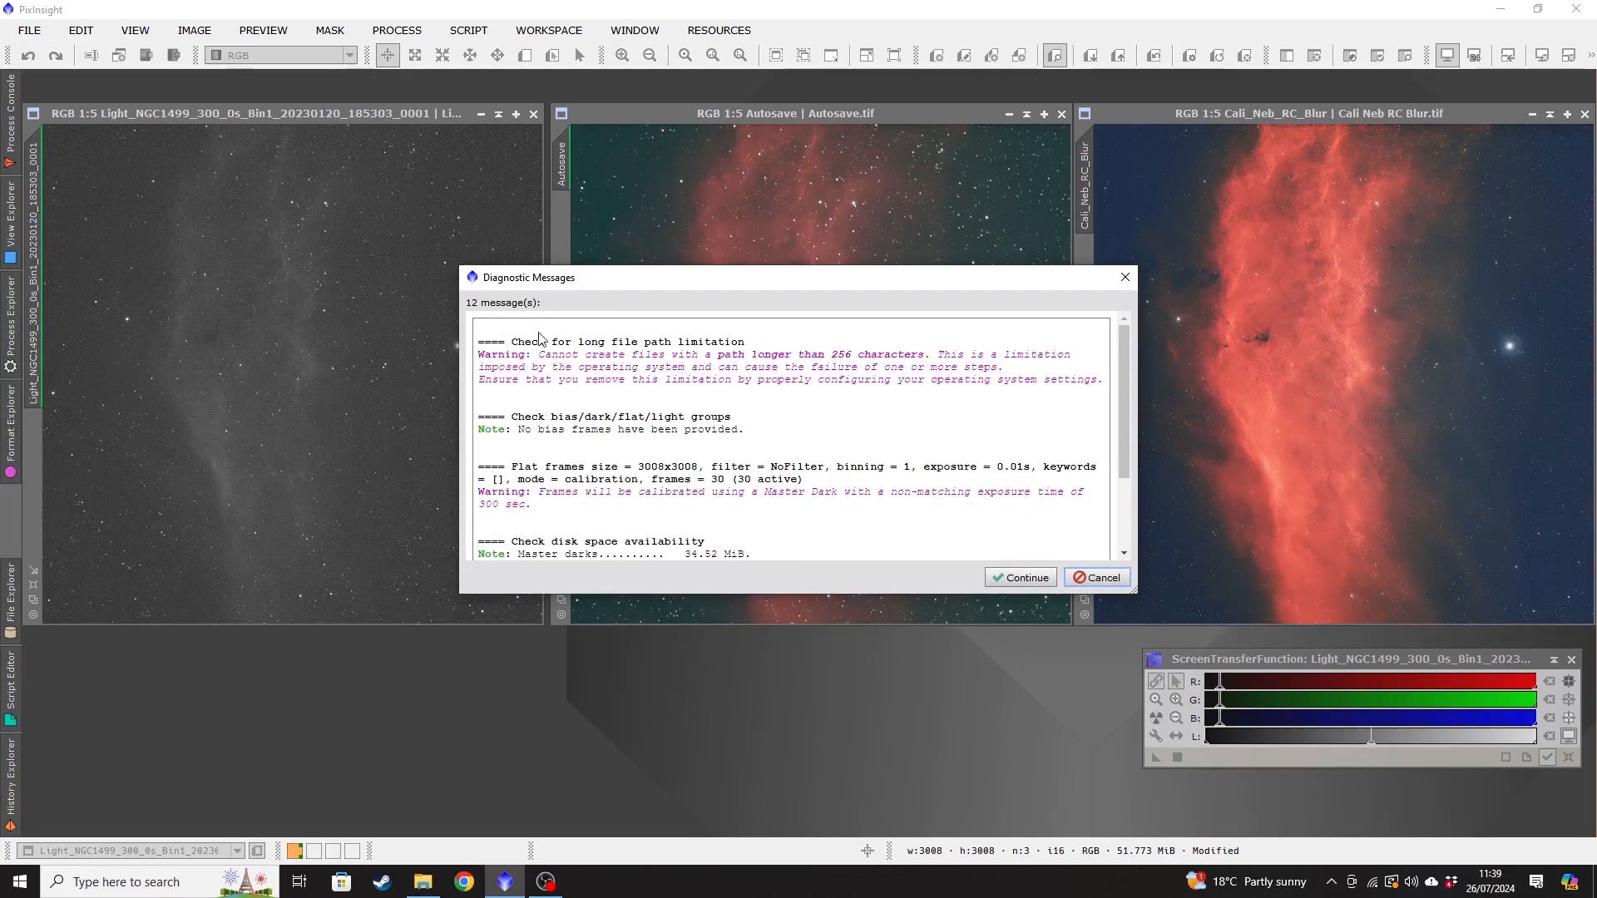
mouse_move(770, 575)
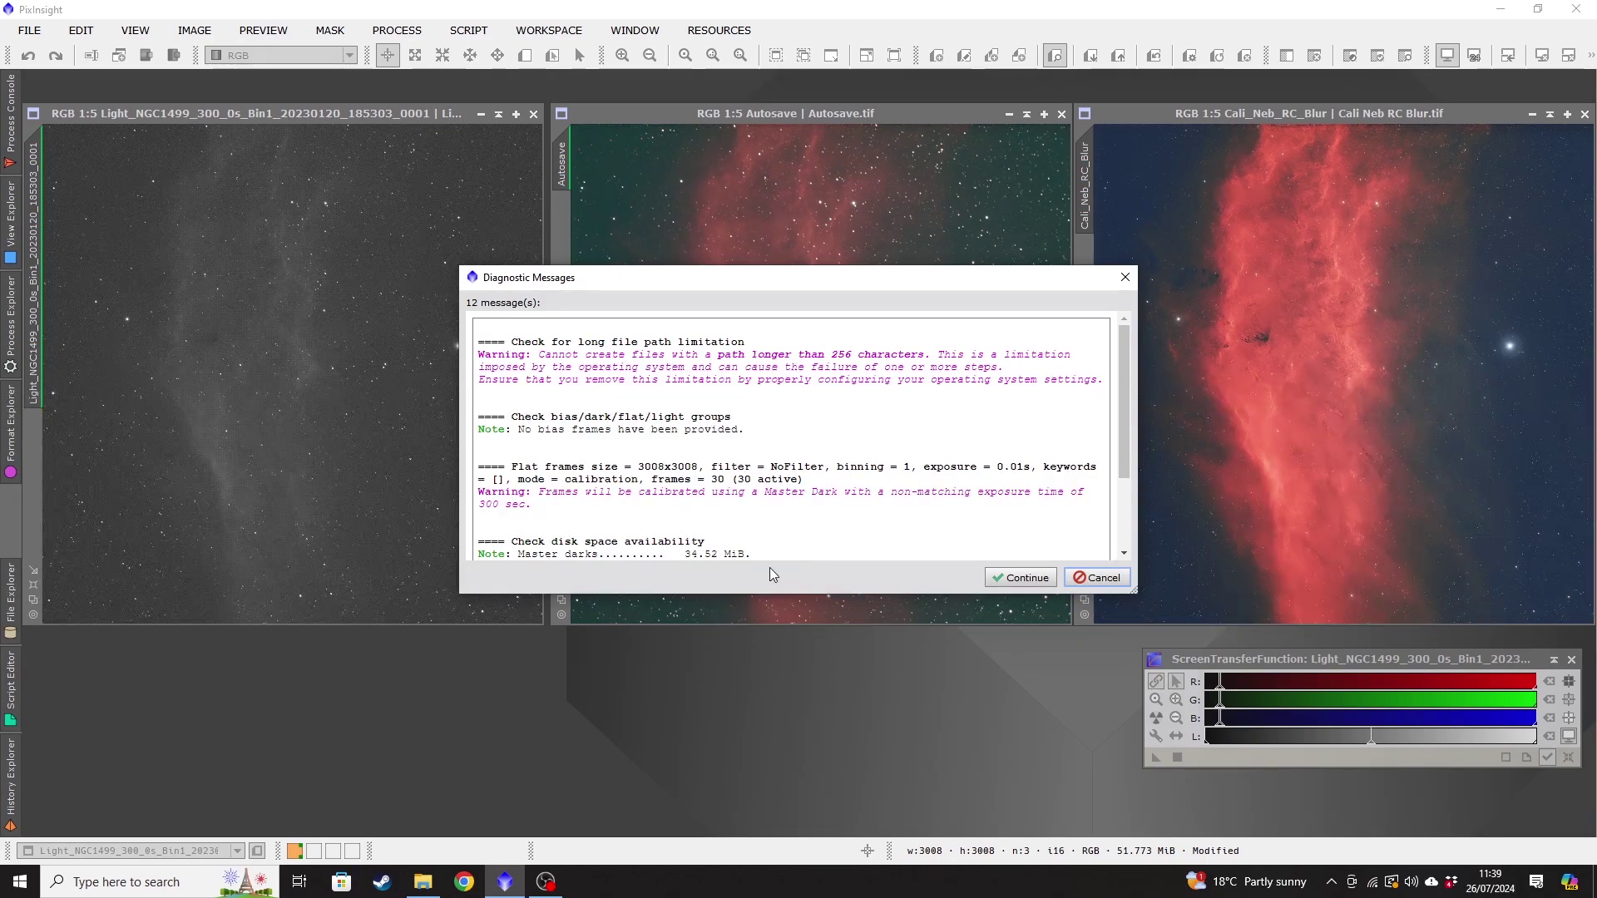
click(1019, 578)
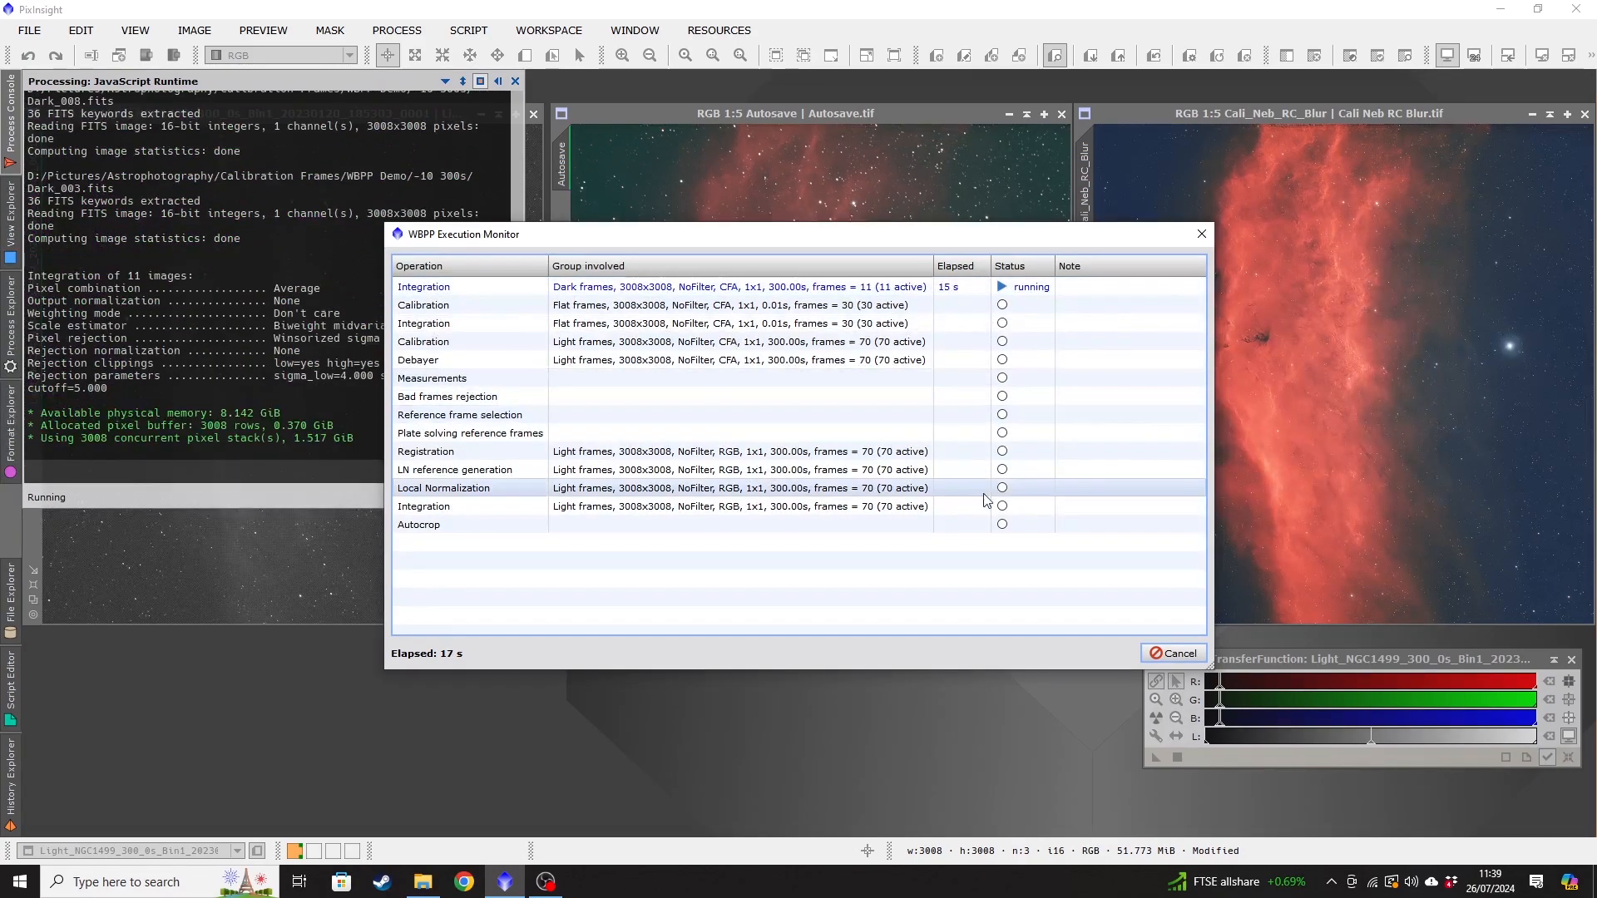
mouse_move(965, 664)
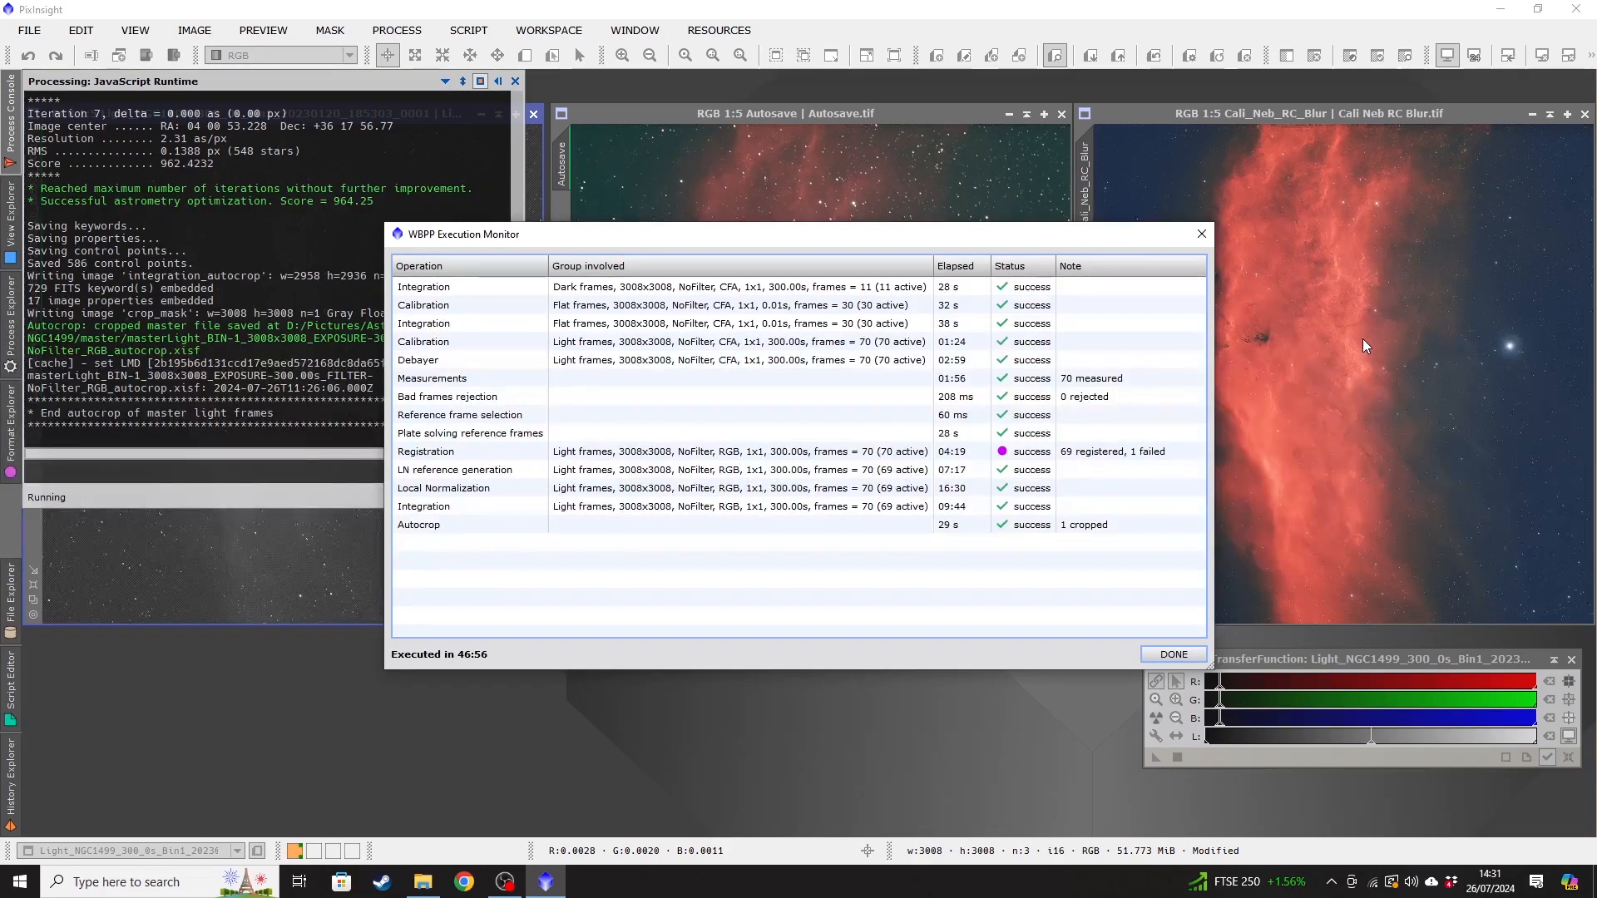
mouse_move(445, 671)
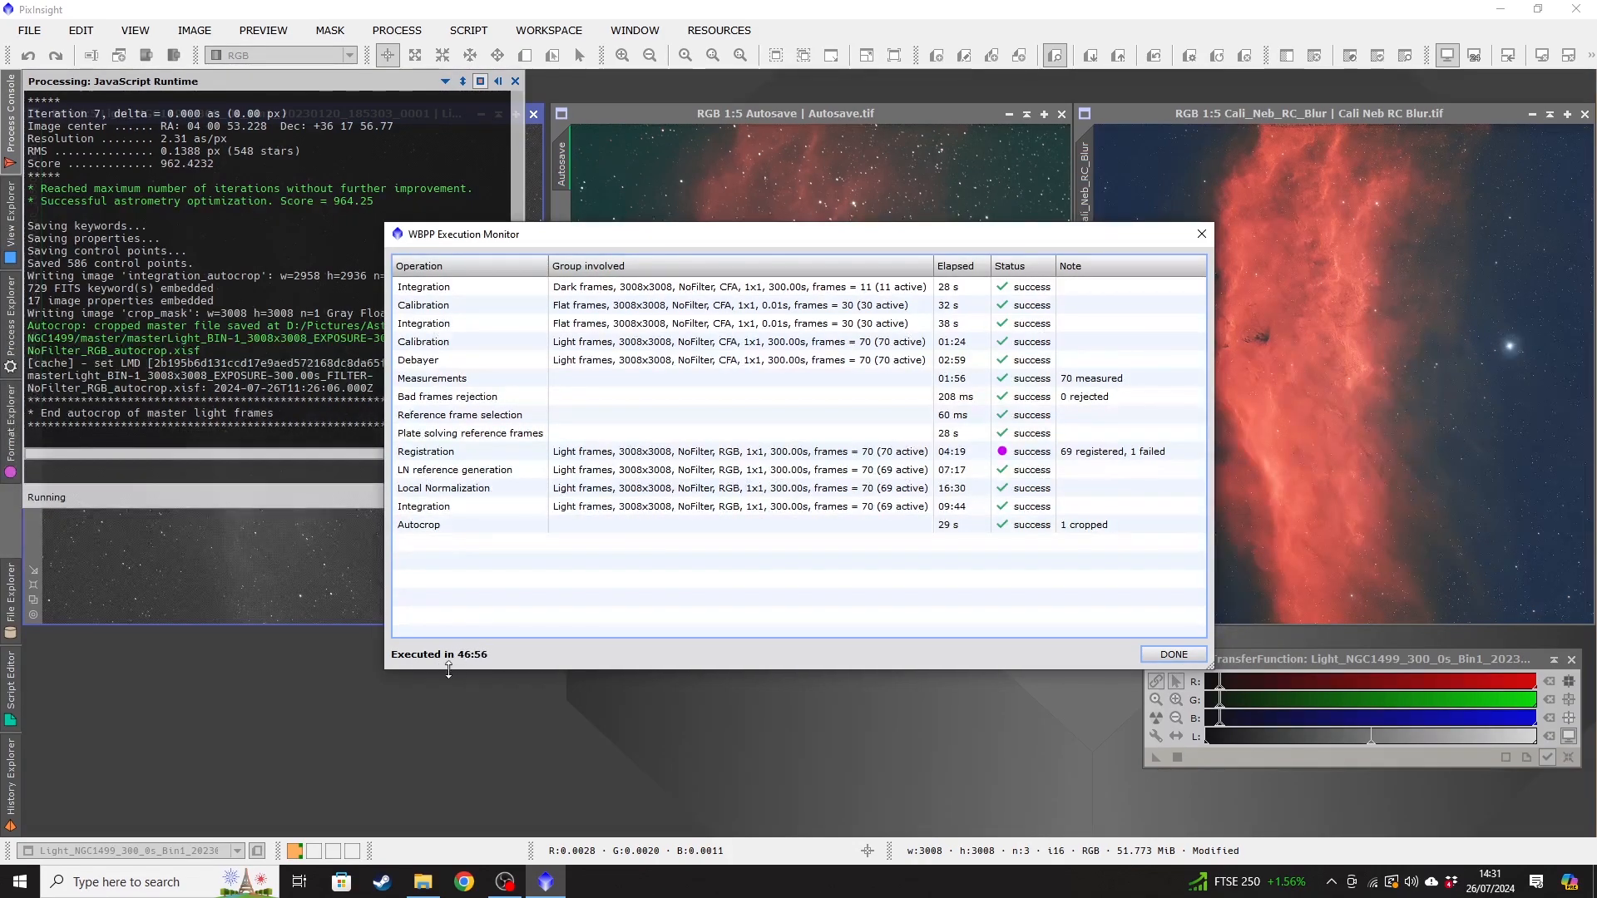
mouse_move(996, 634)
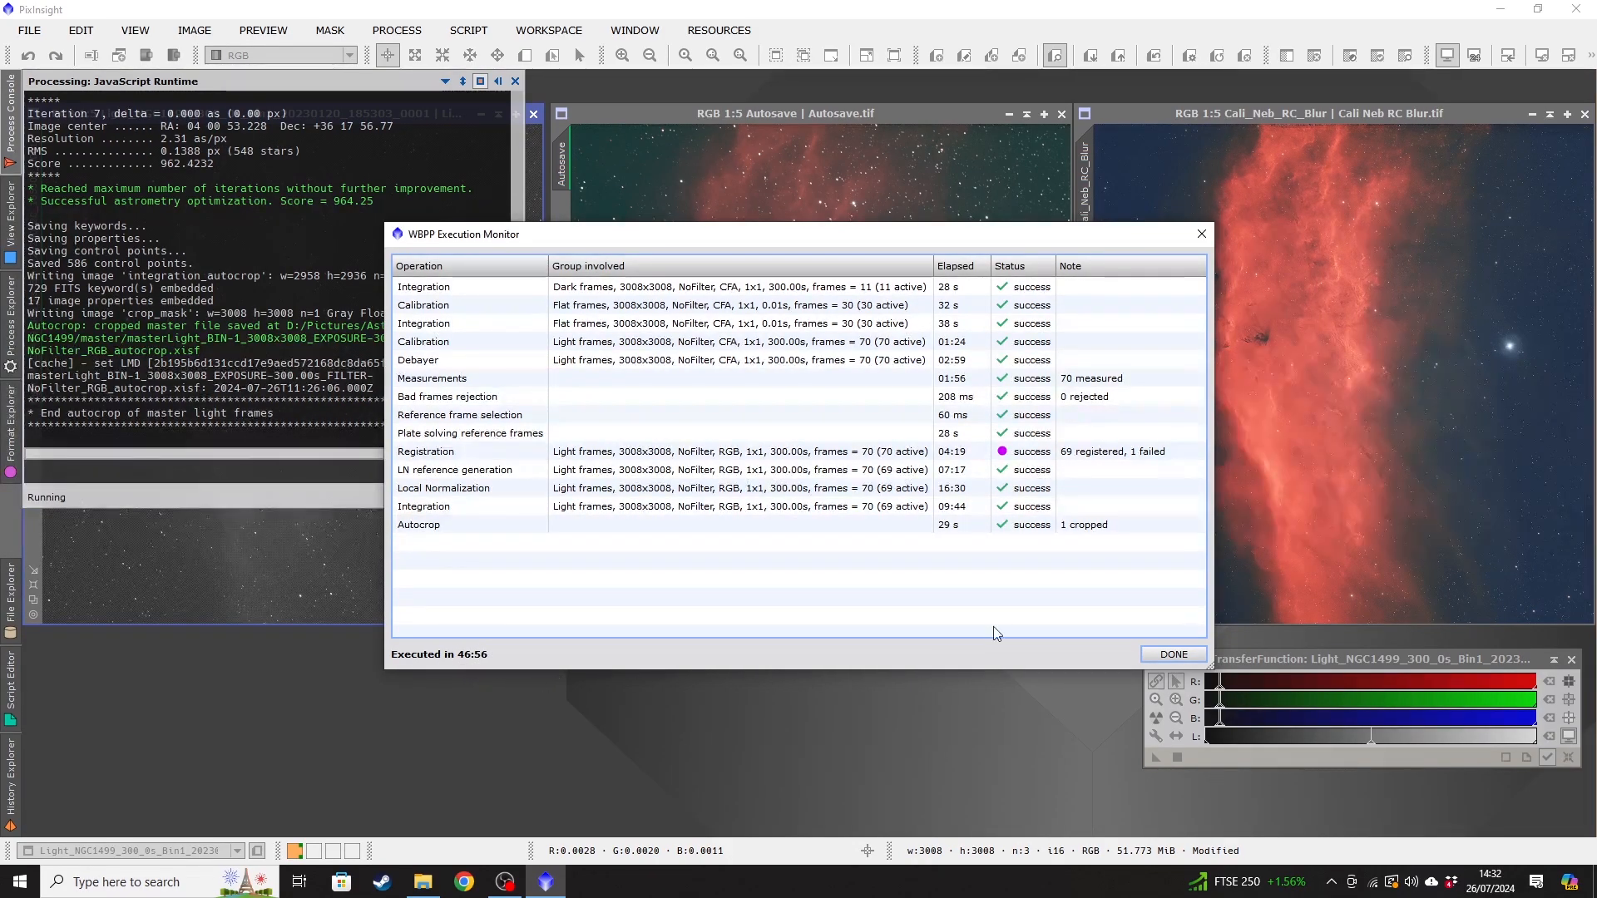
mouse_move(935, 589)
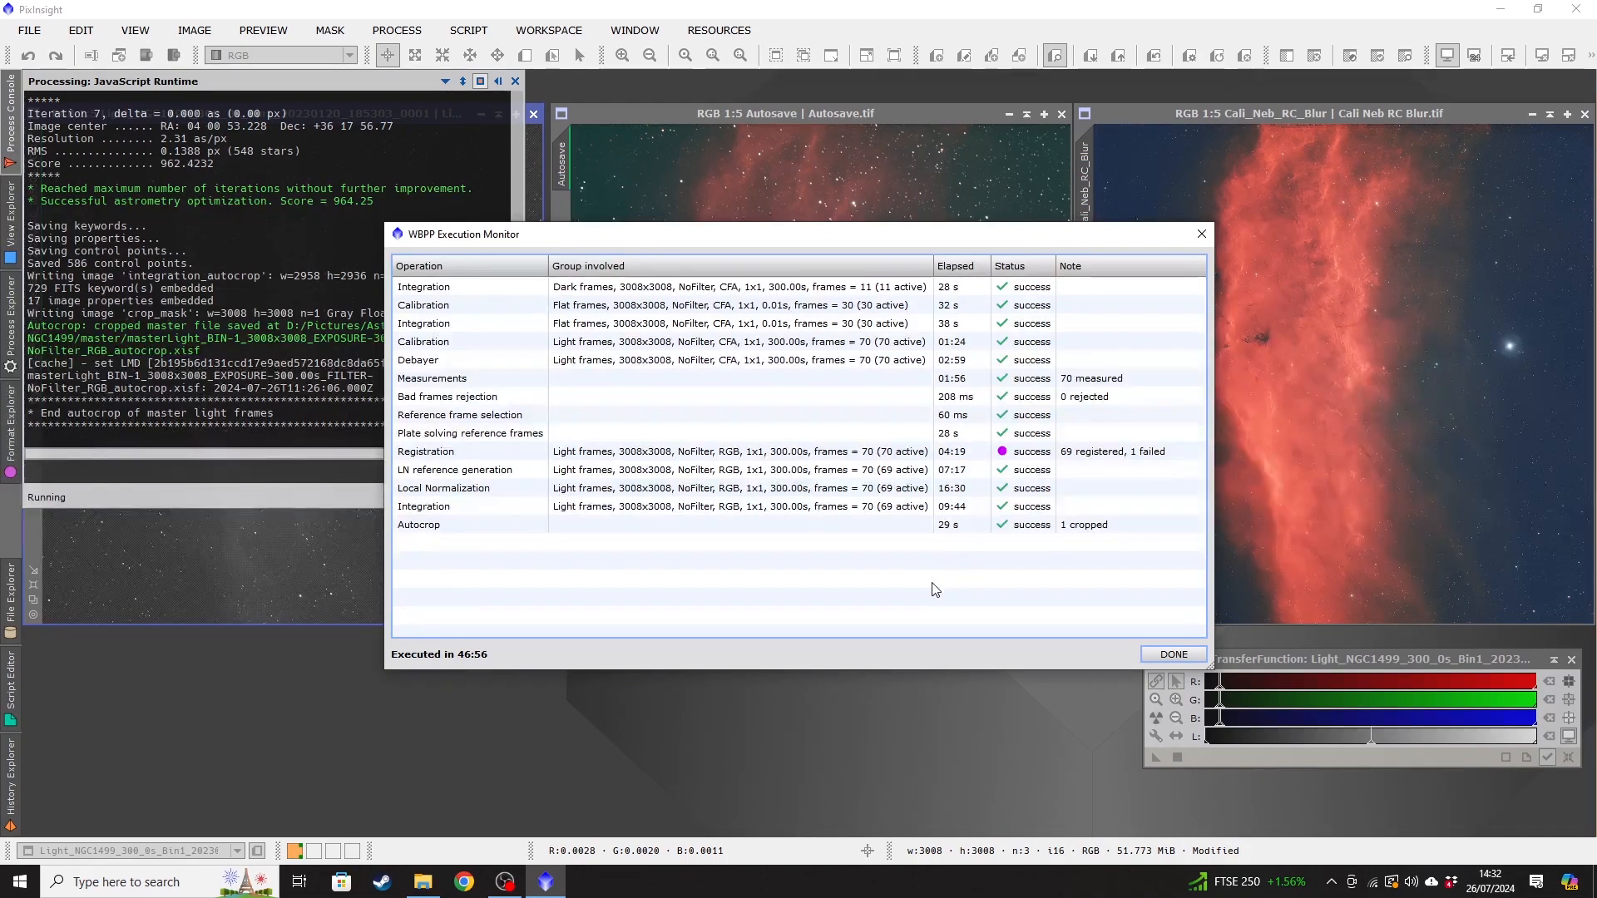
mouse_move(928, 561)
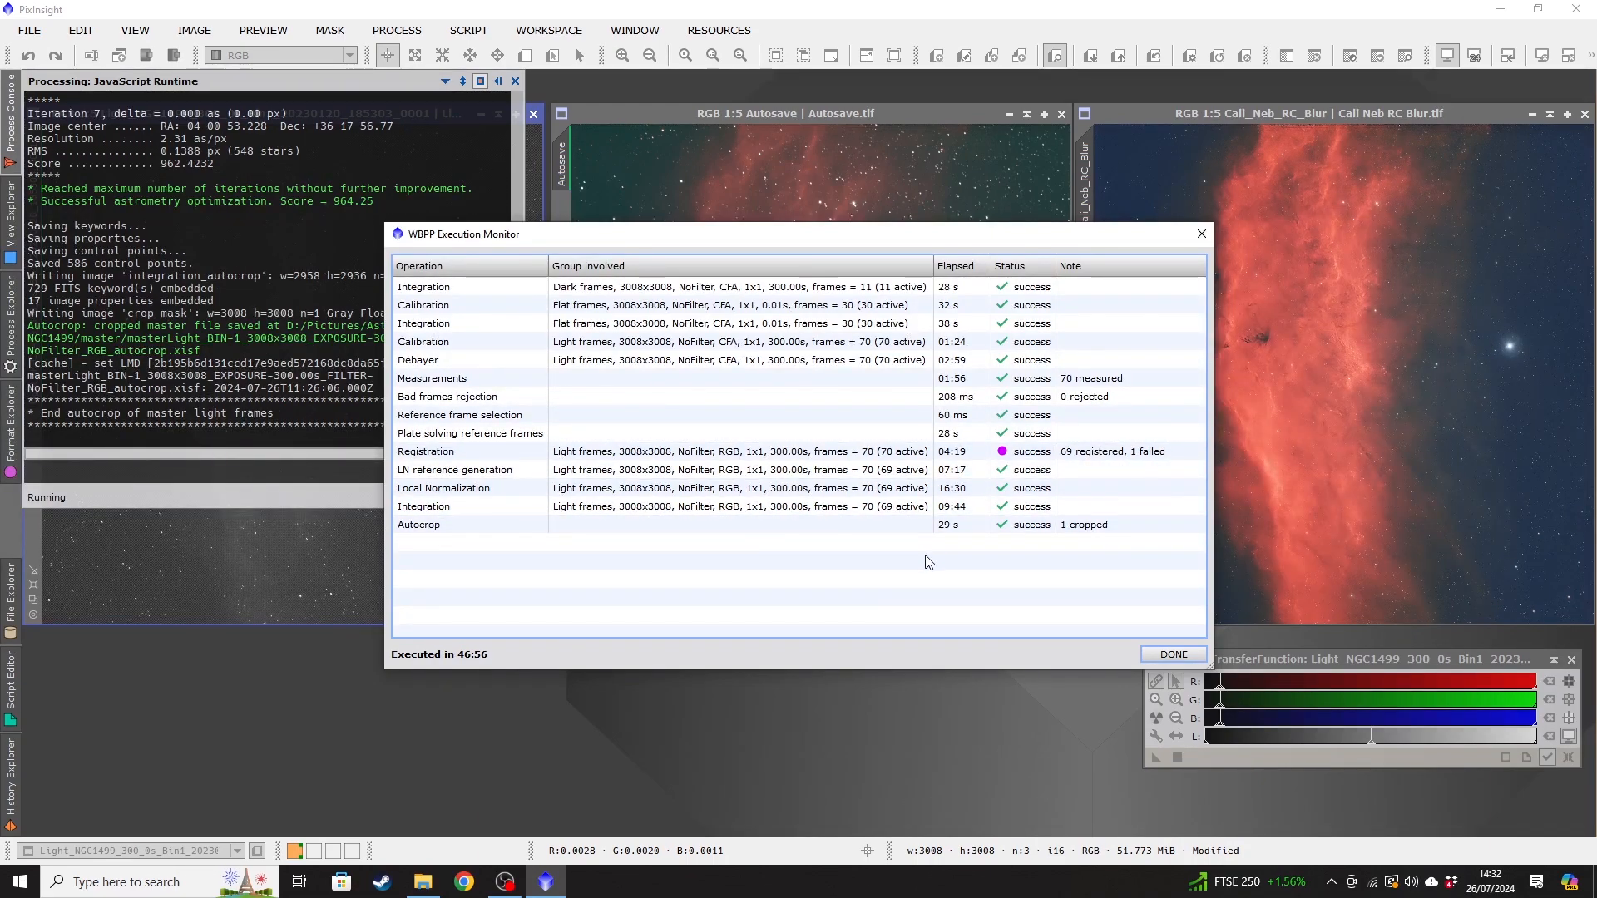
mouse_move(919, 565)
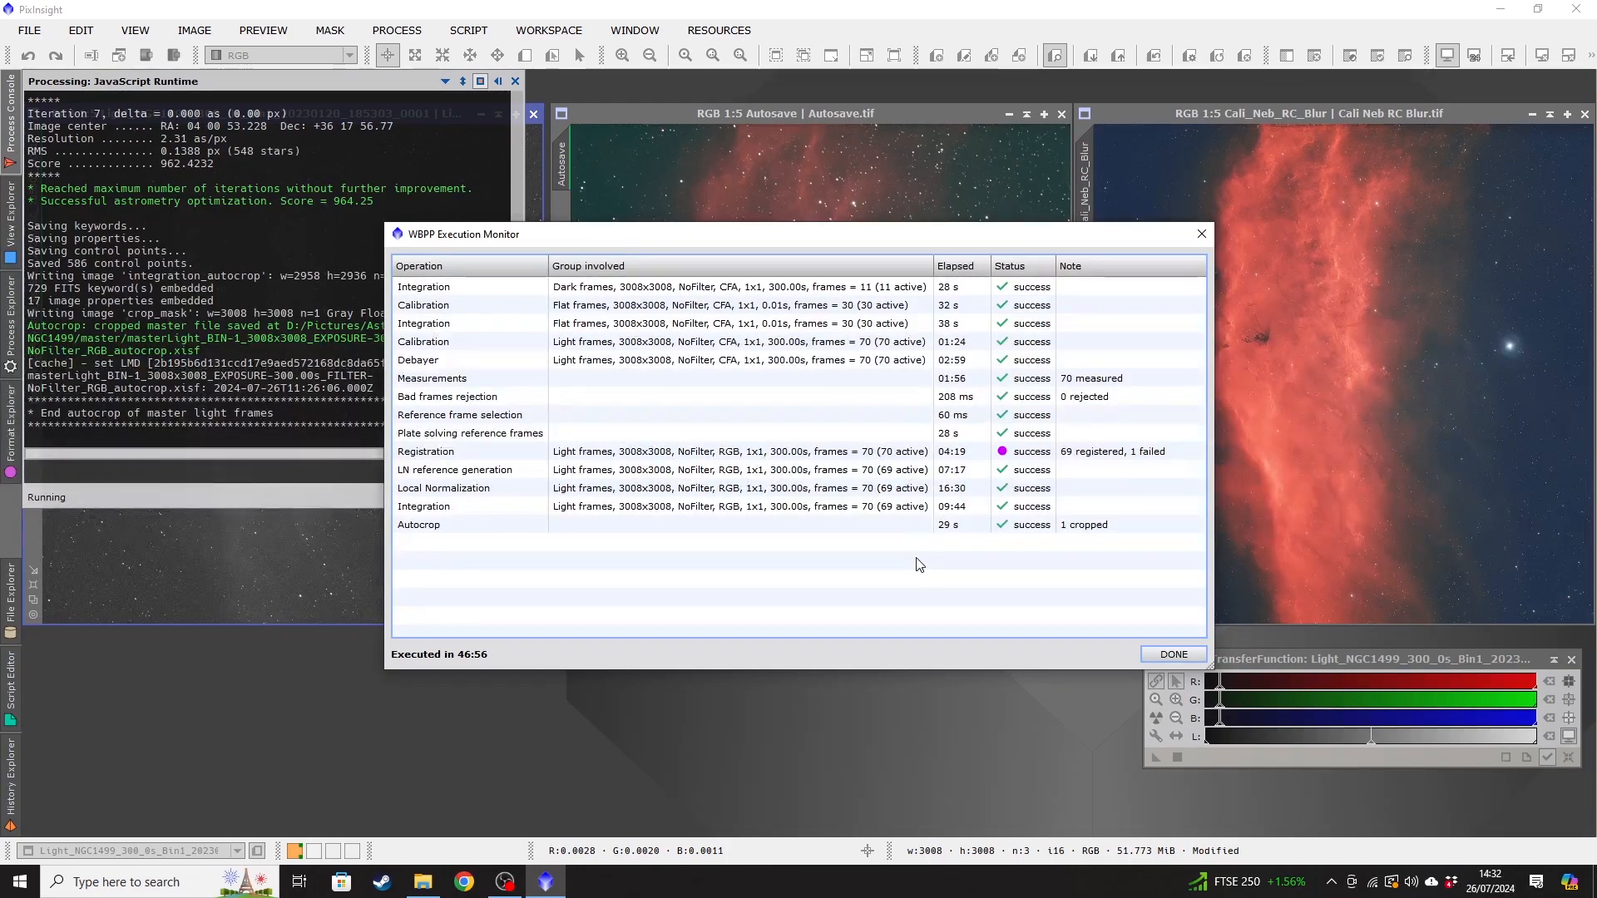
mouse_move(905, 577)
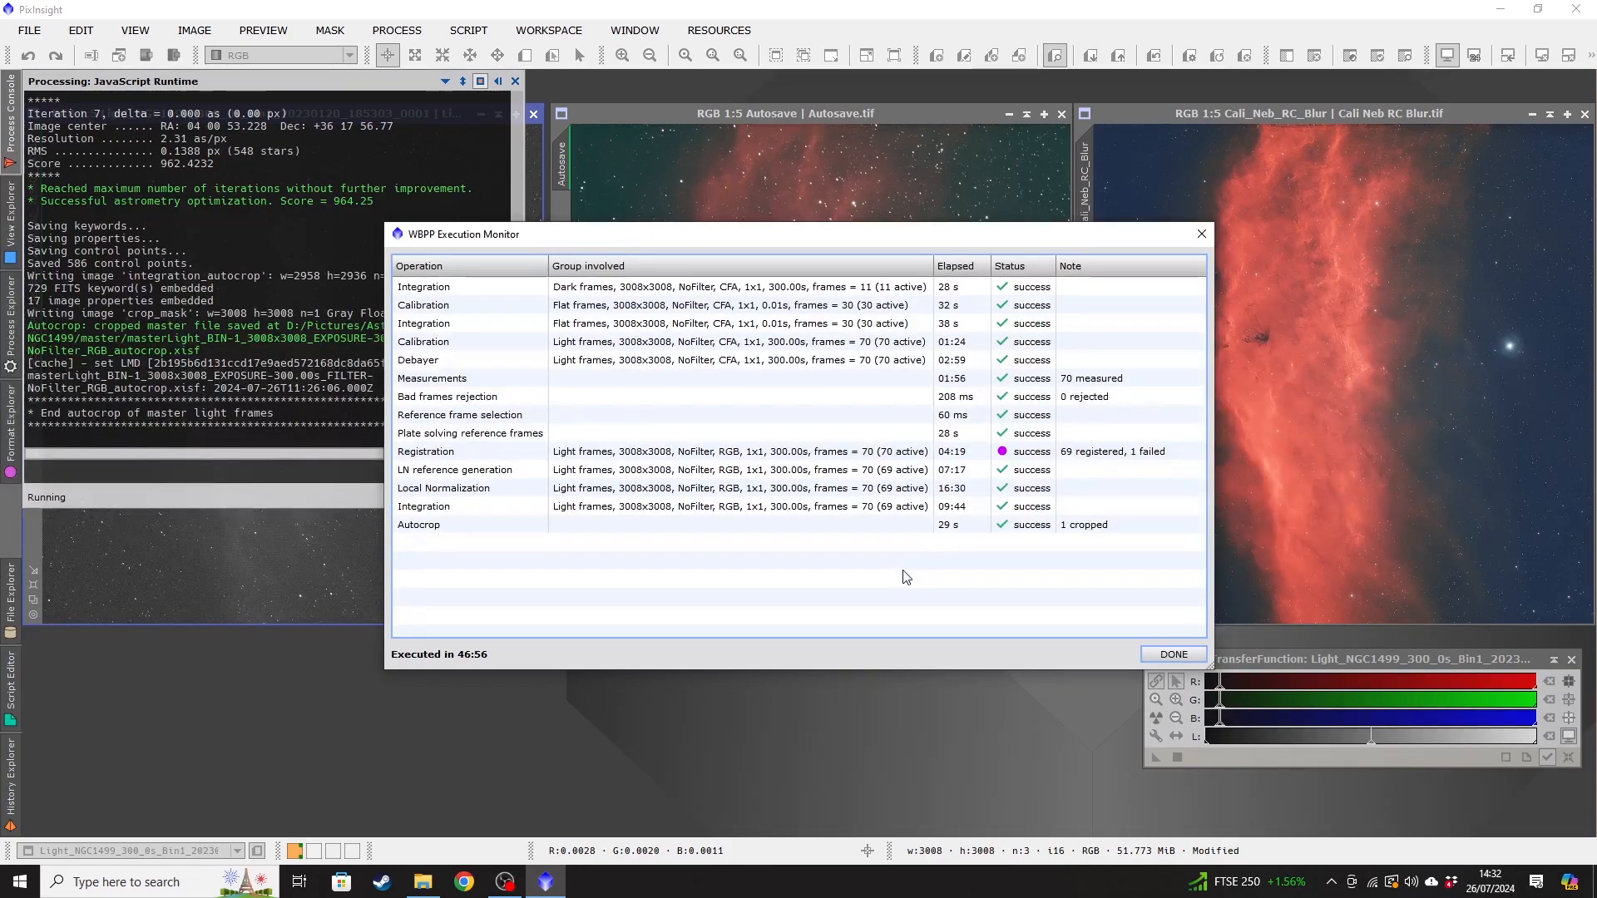
mouse_move(883, 568)
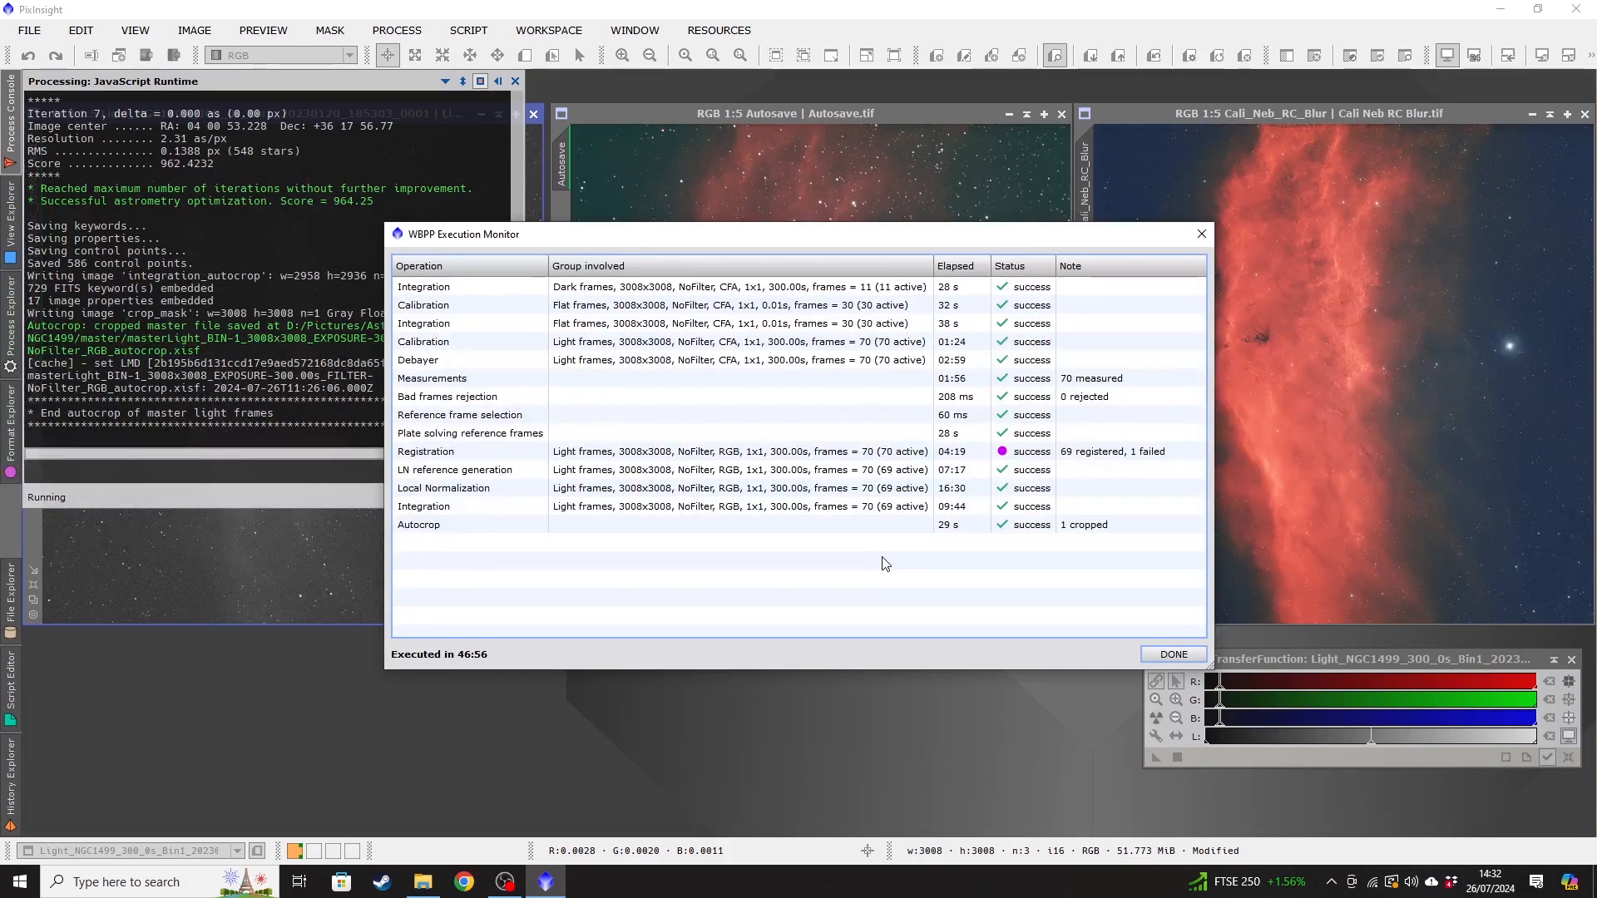
mouse_move(870, 566)
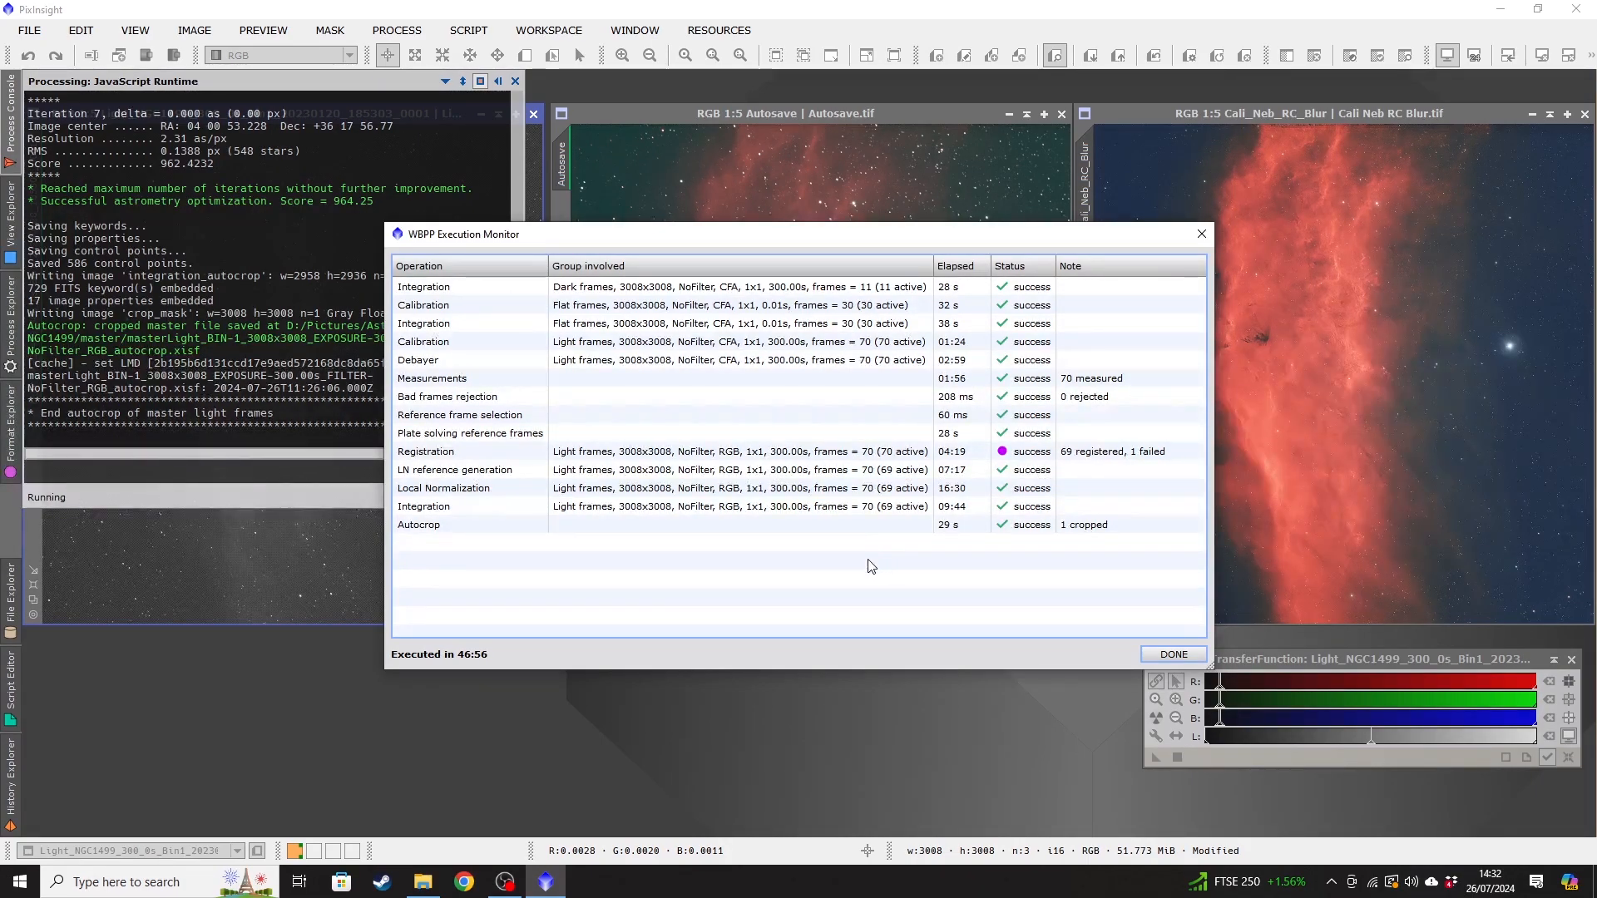
mouse_move(865, 567)
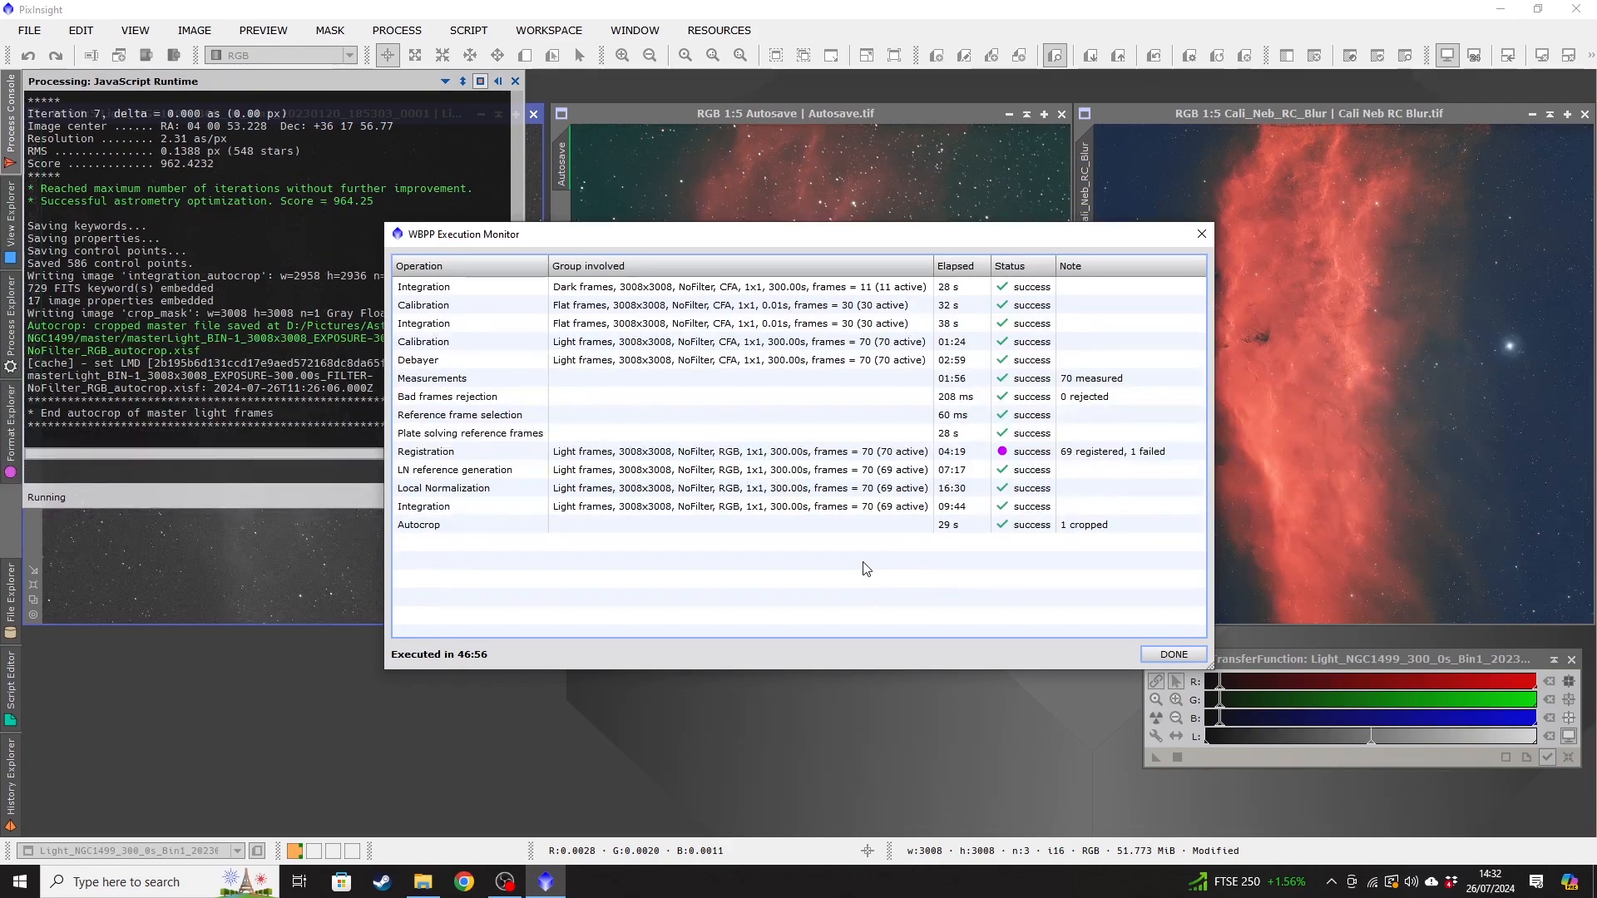
mouse_move(836, 592)
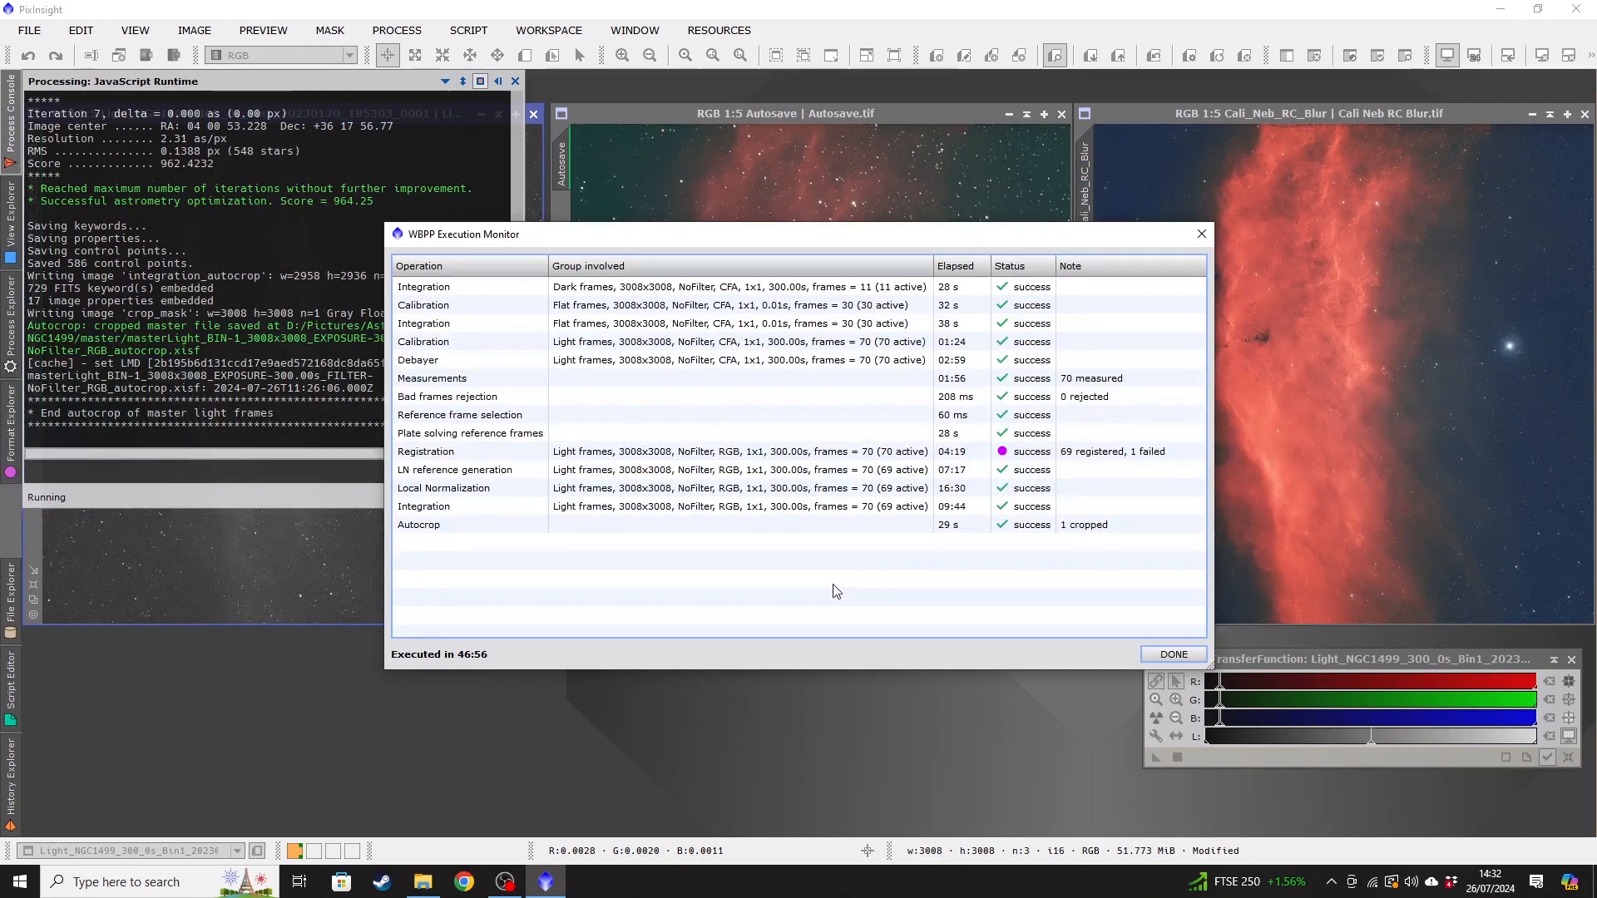
mouse_move(1173, 654)
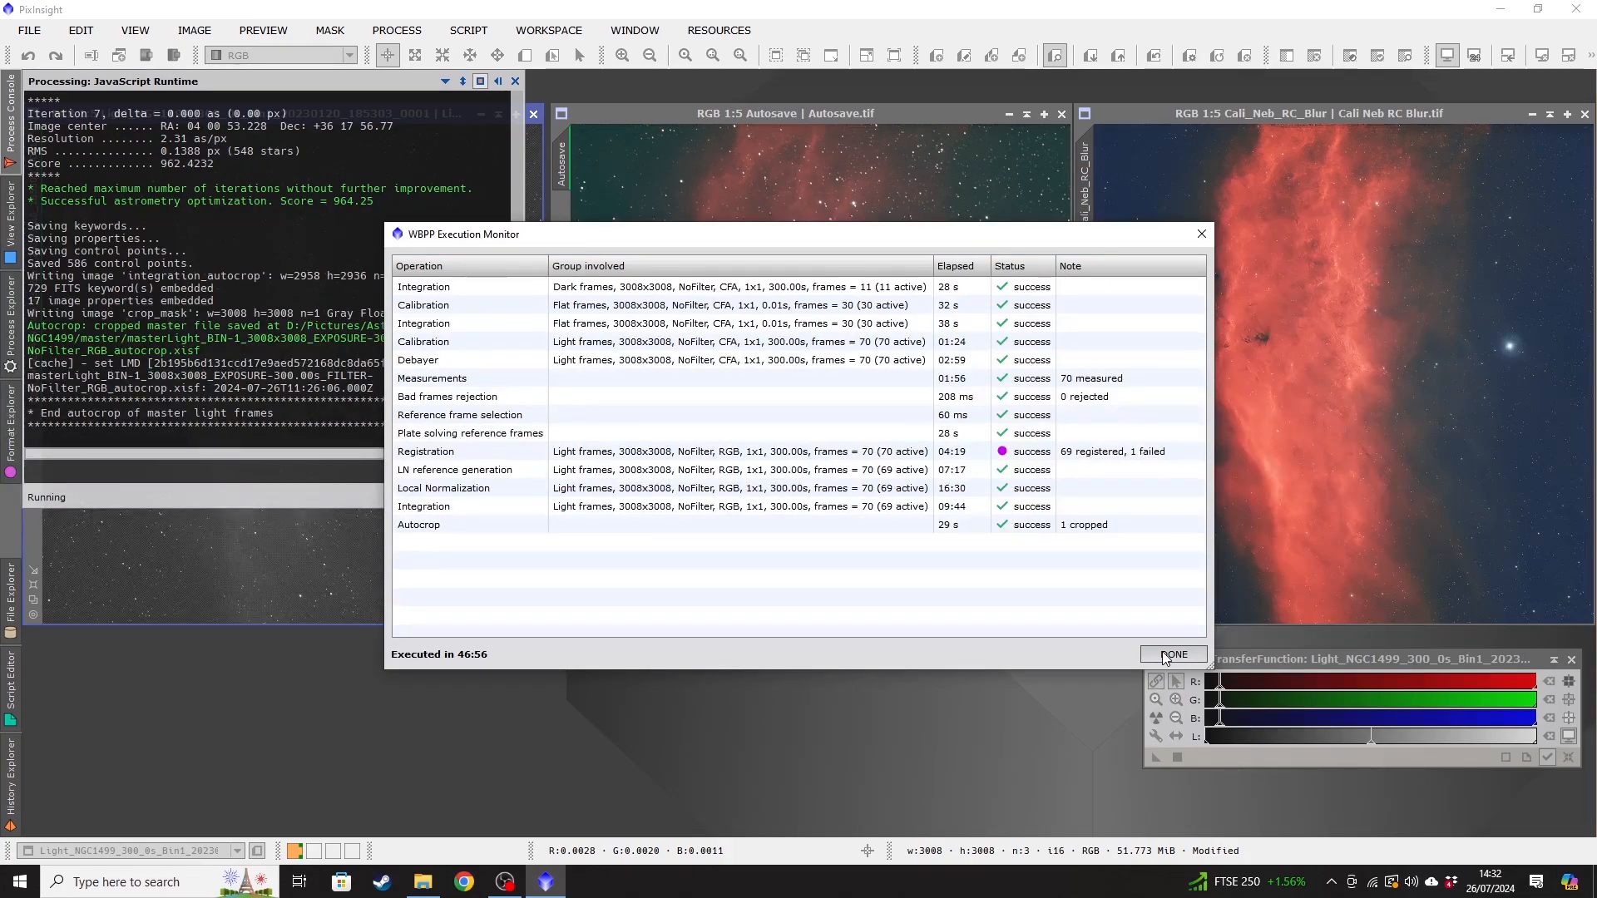
Dismiss the WBPP Execution Monitor after all steps report success.
click(1173, 654)
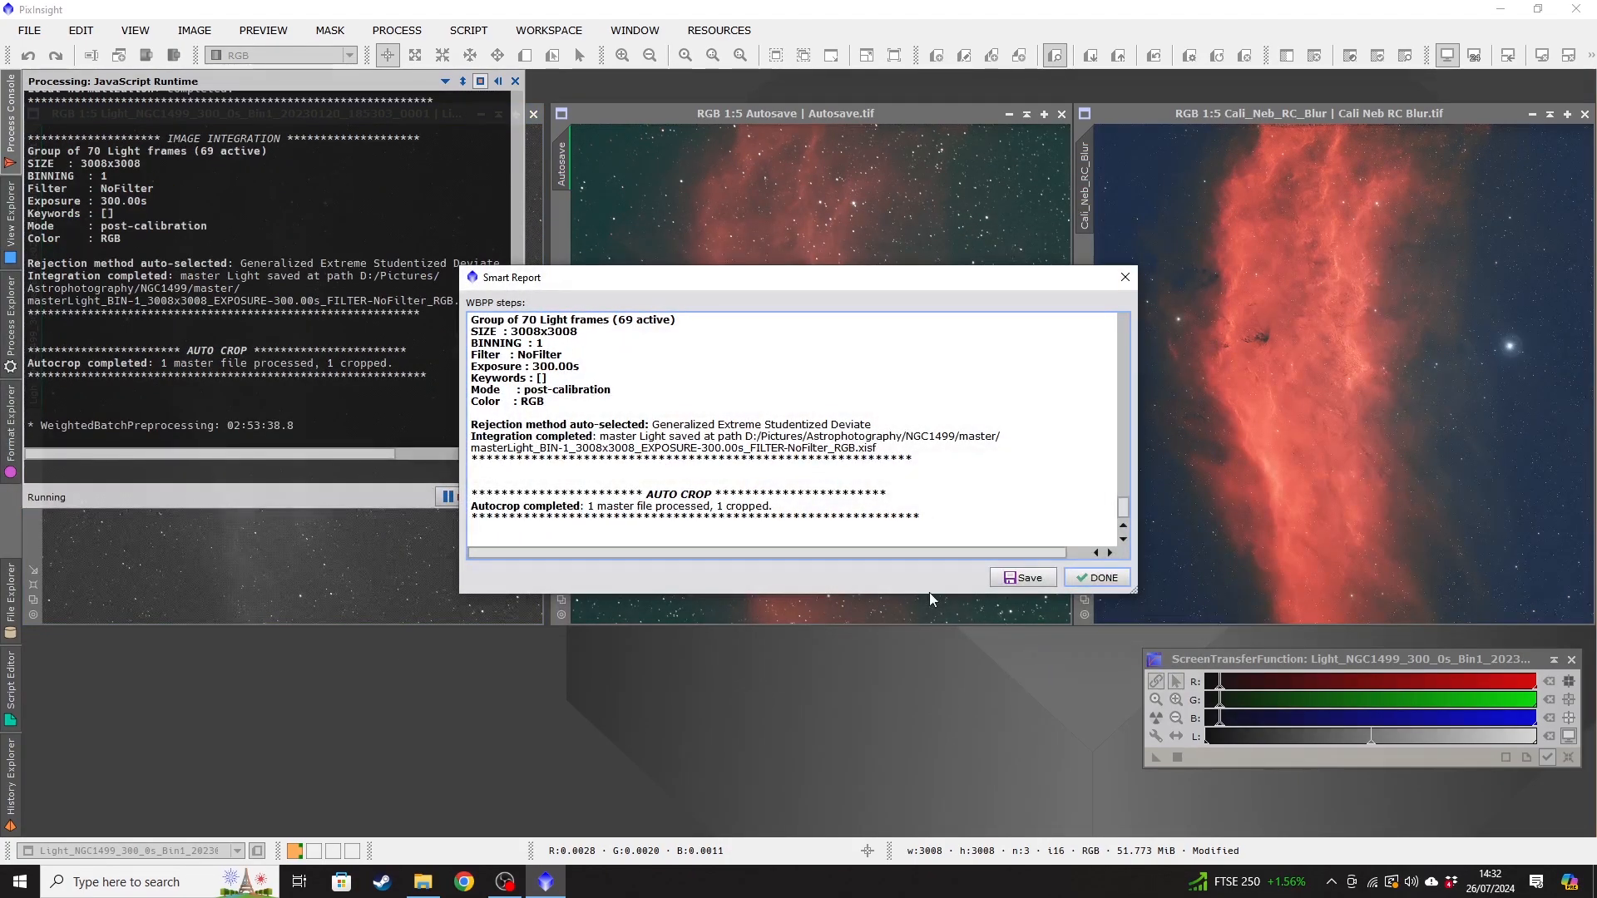
Dismiss the Smart Report and exit the Weighted Batch Preprocessing script.
click(1097, 577)
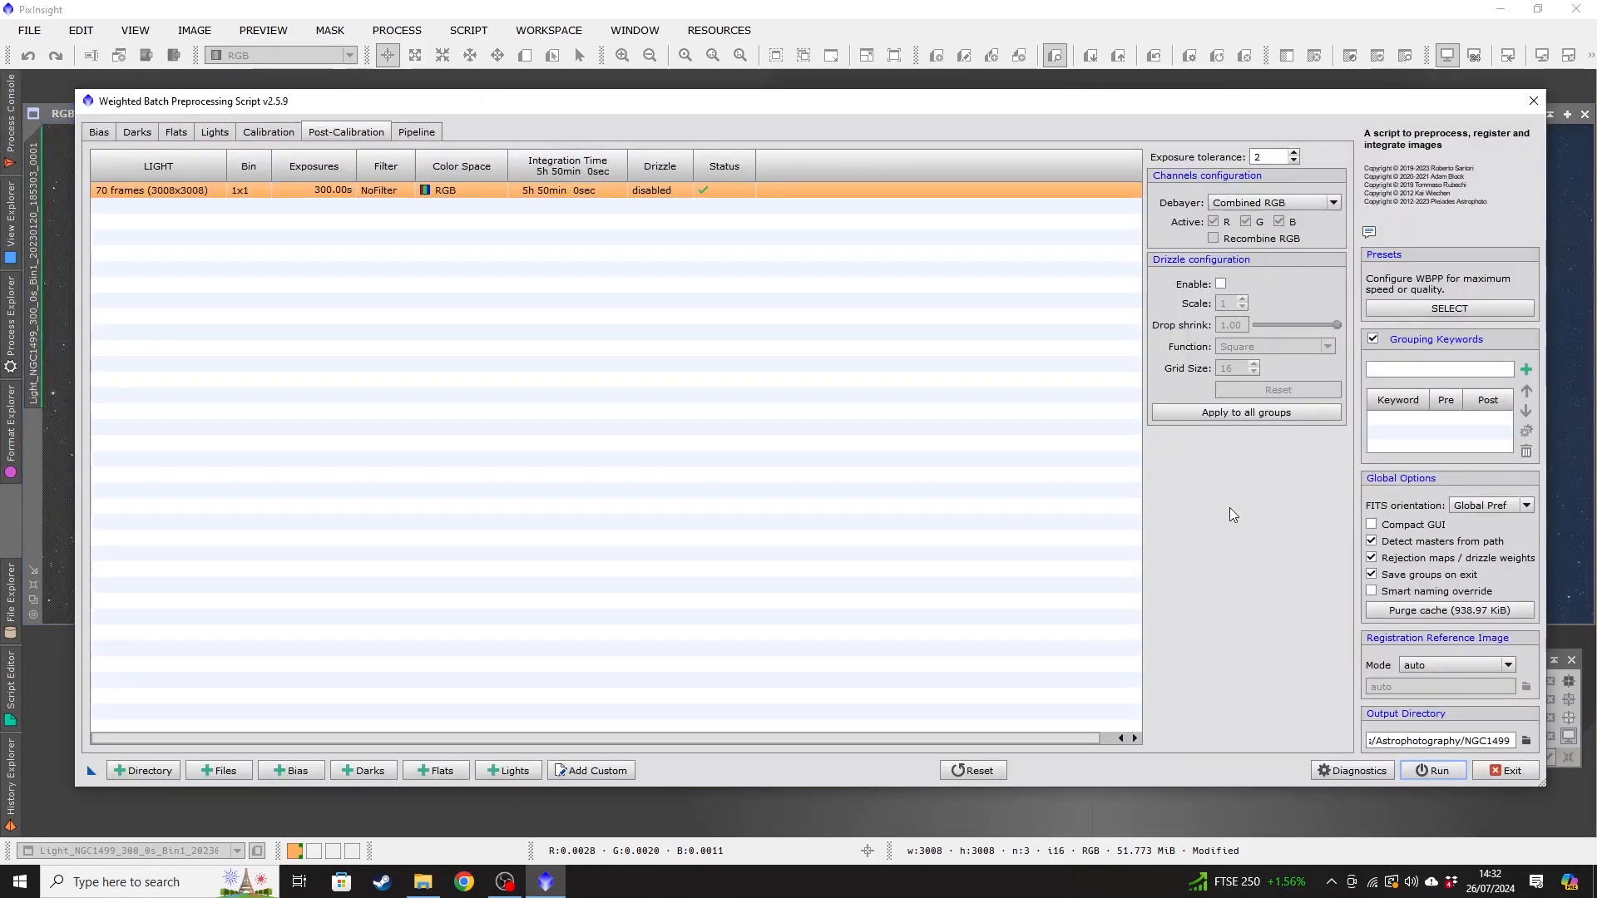
mouse_move(1509, 770)
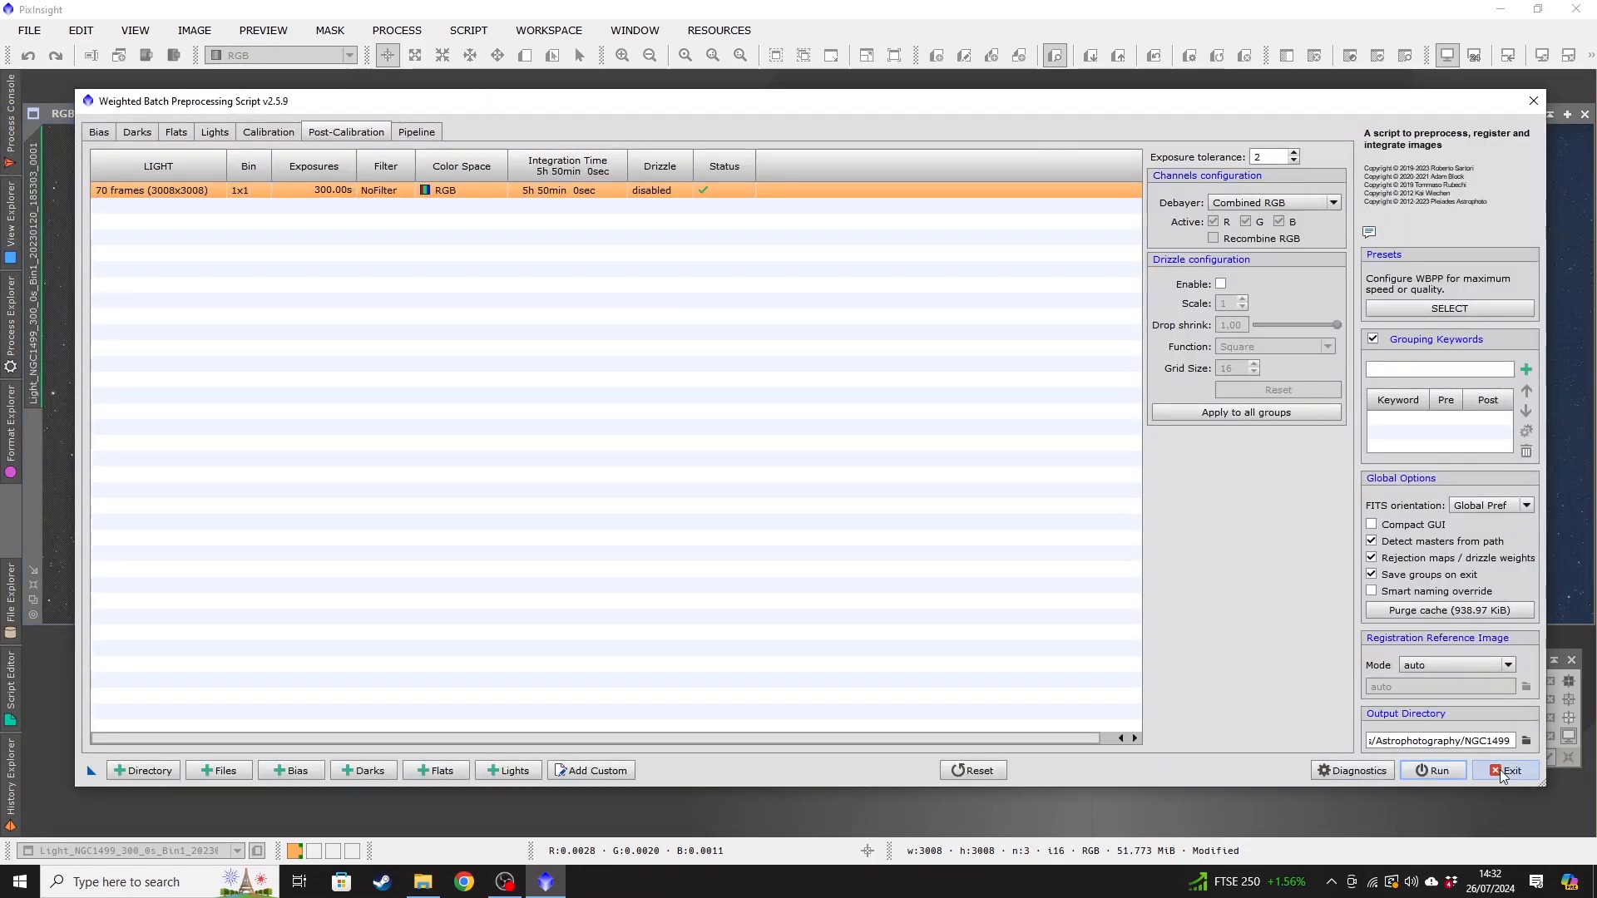
click(1509, 771)
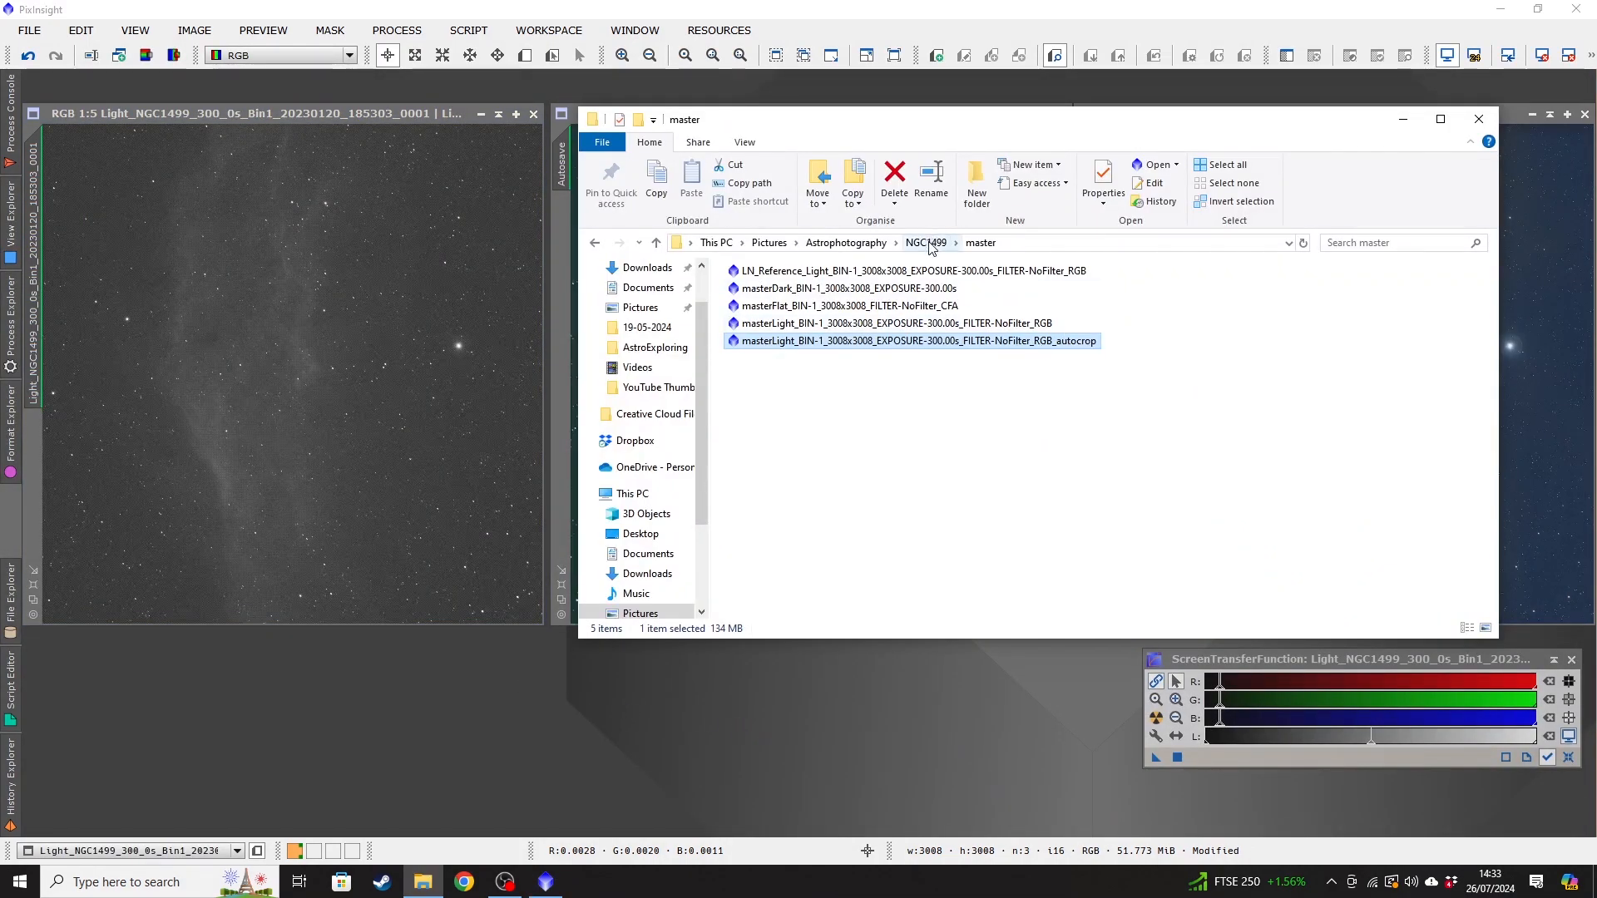
click(927, 243)
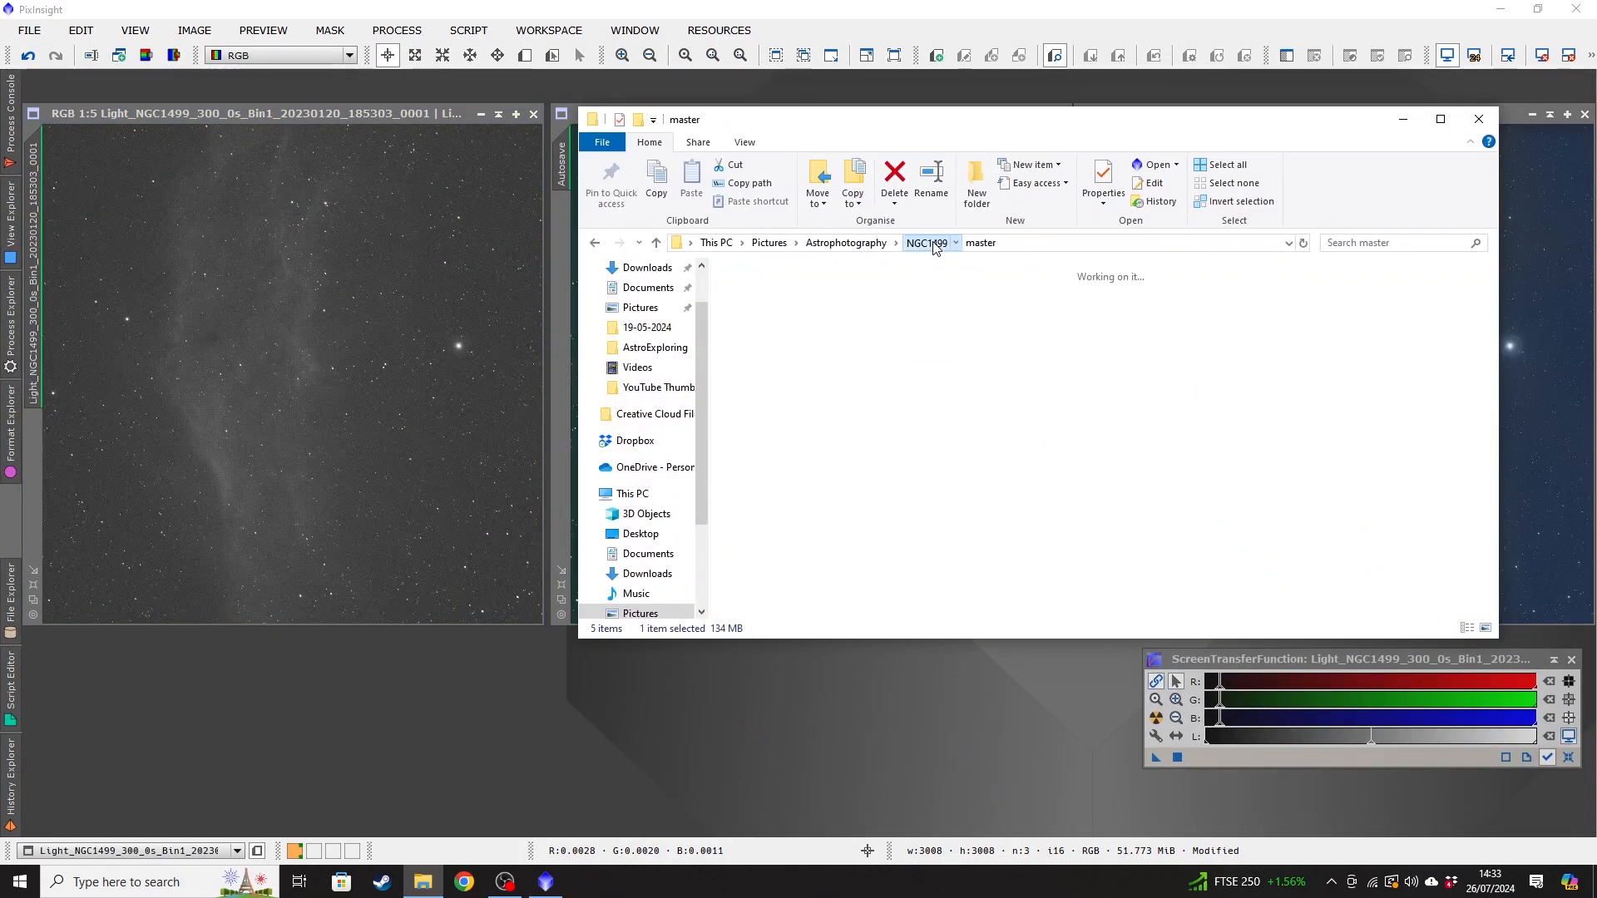
click(927, 243)
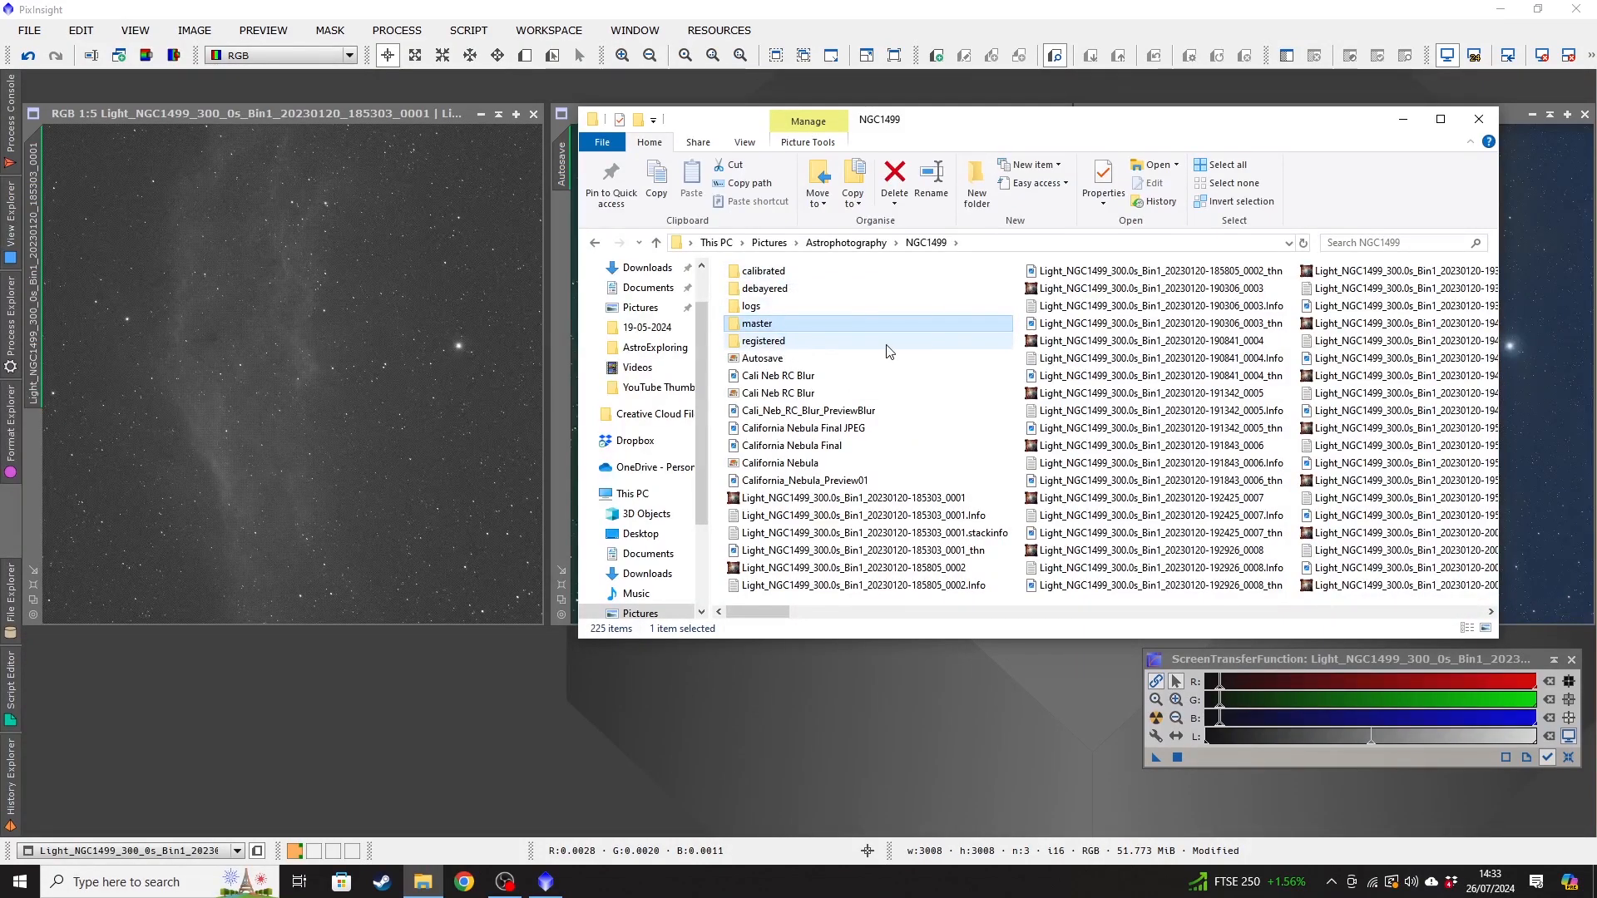
mouse_move(810, 274)
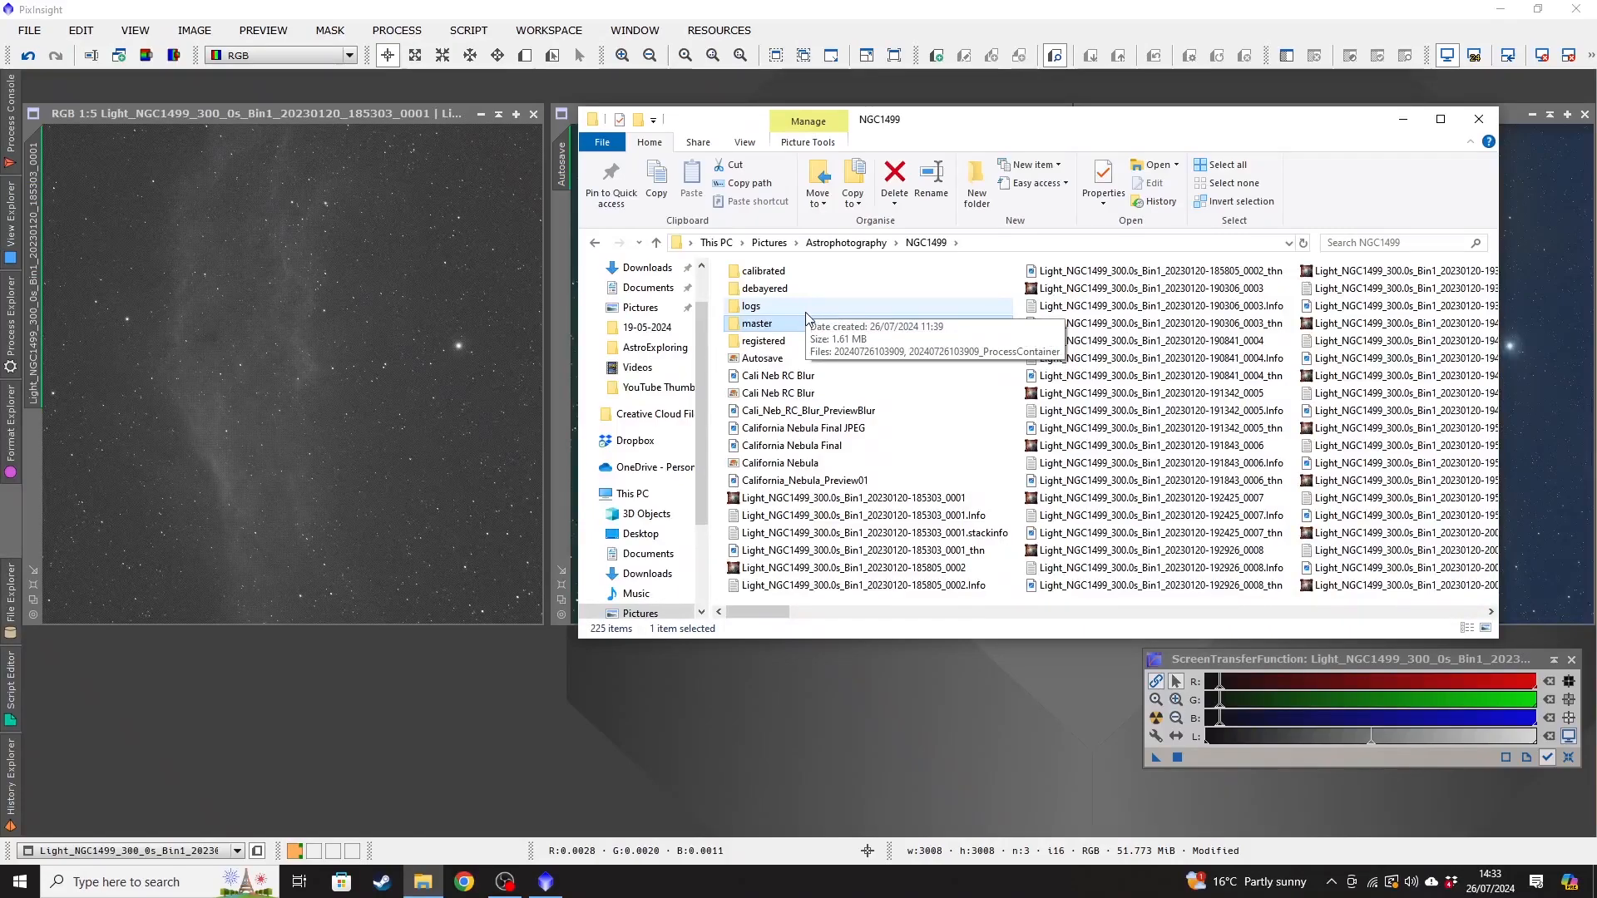
mouse_move(756, 323)
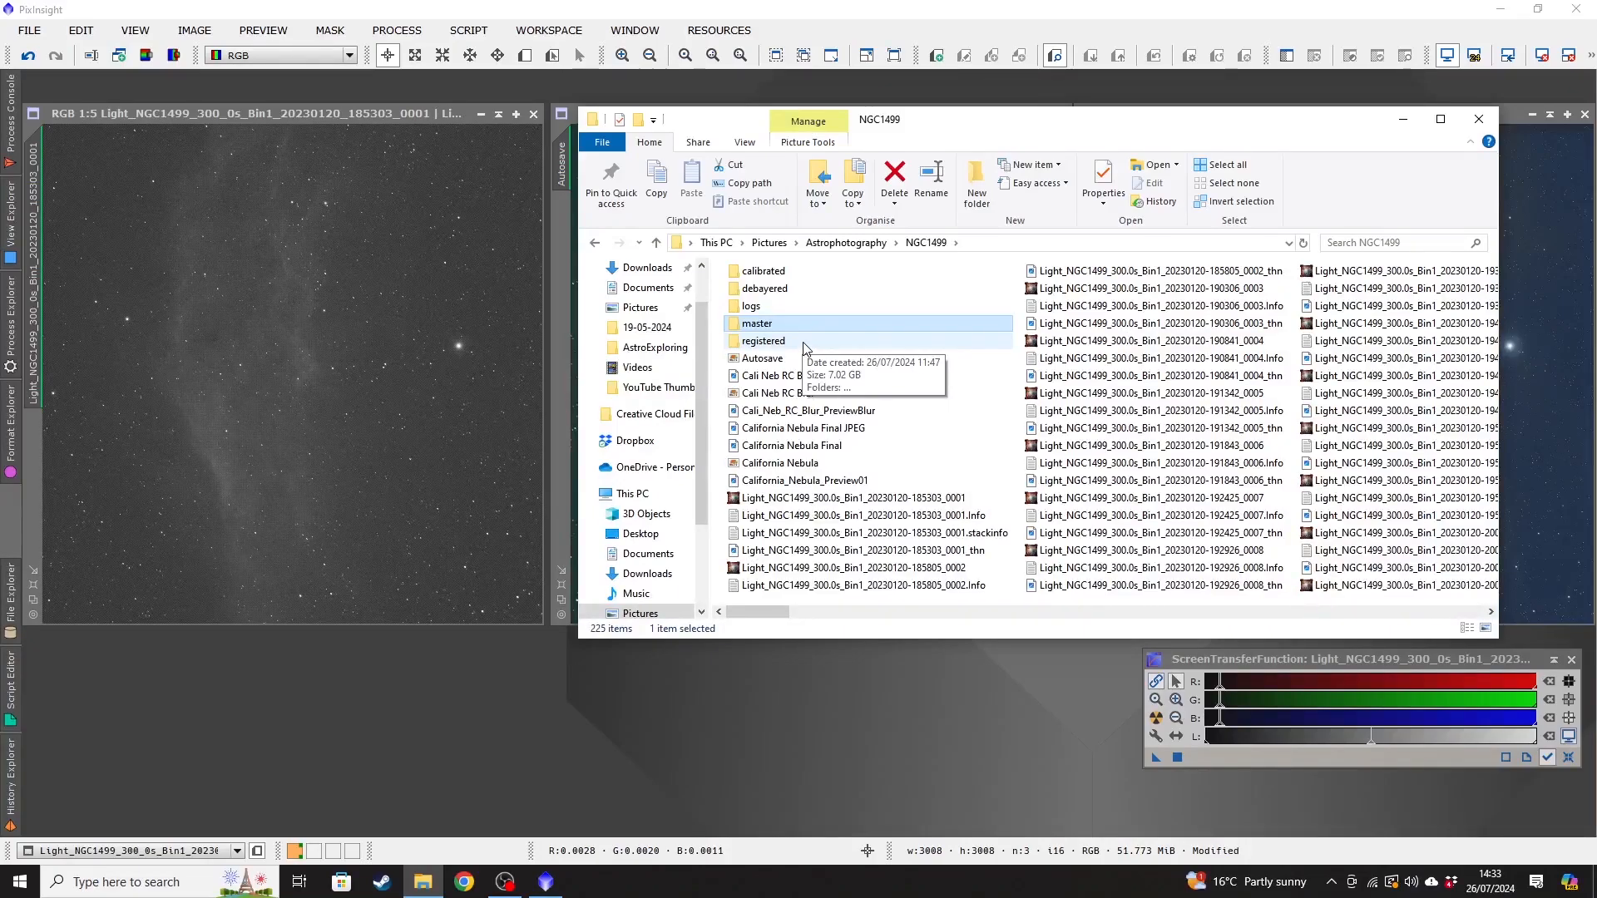
mouse_move(973, 338)
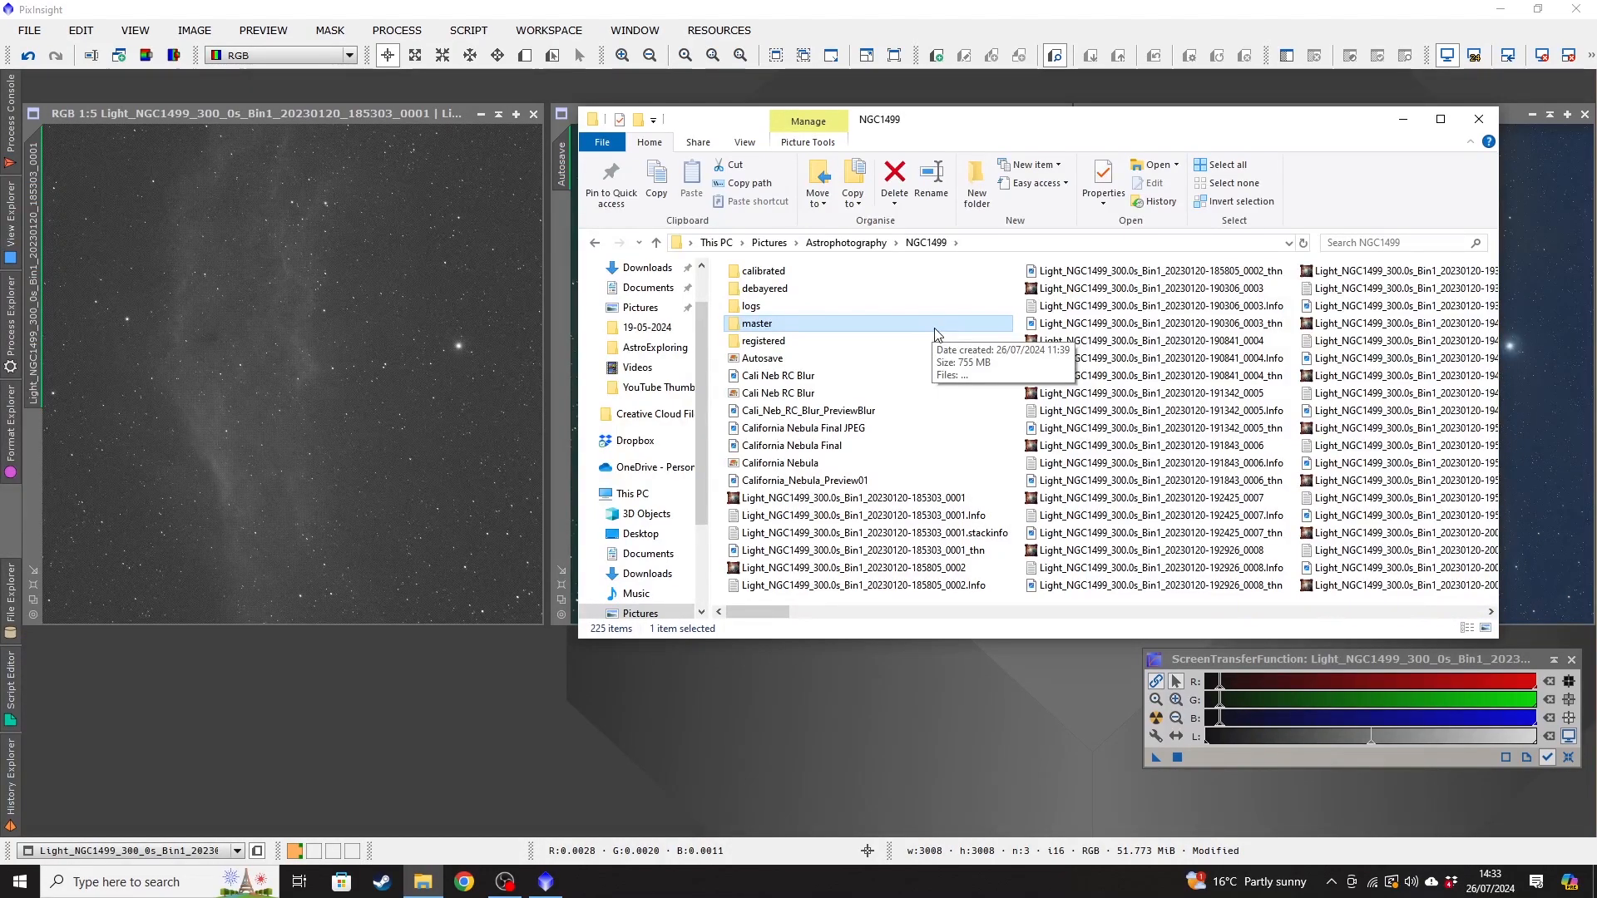
mouse_move(906, 329)
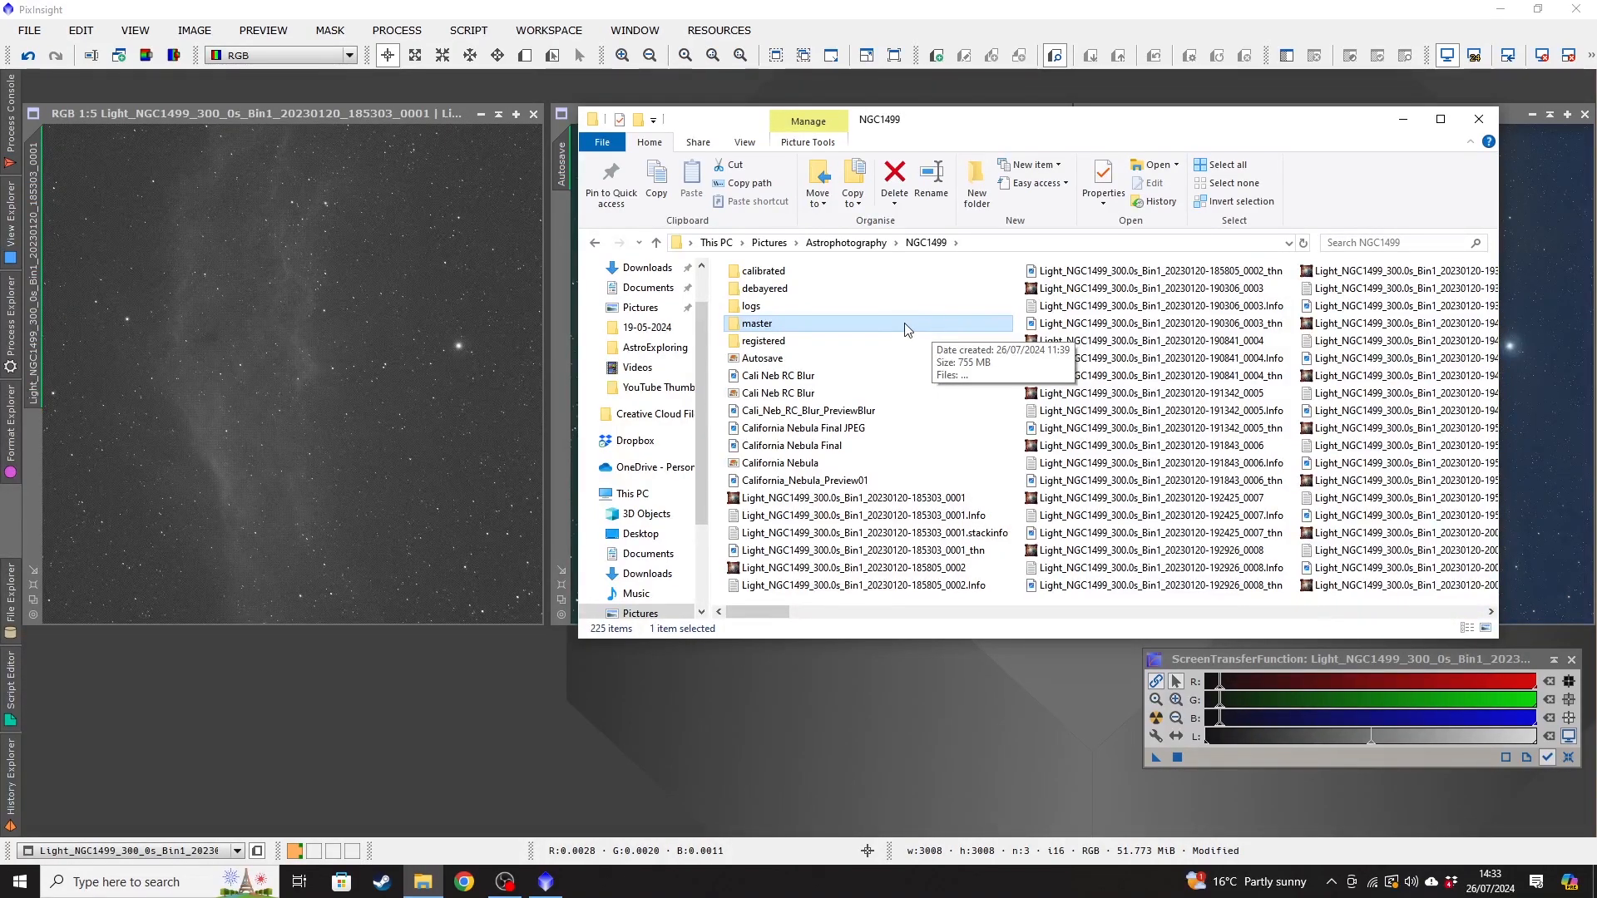
mouse_move(782, 311)
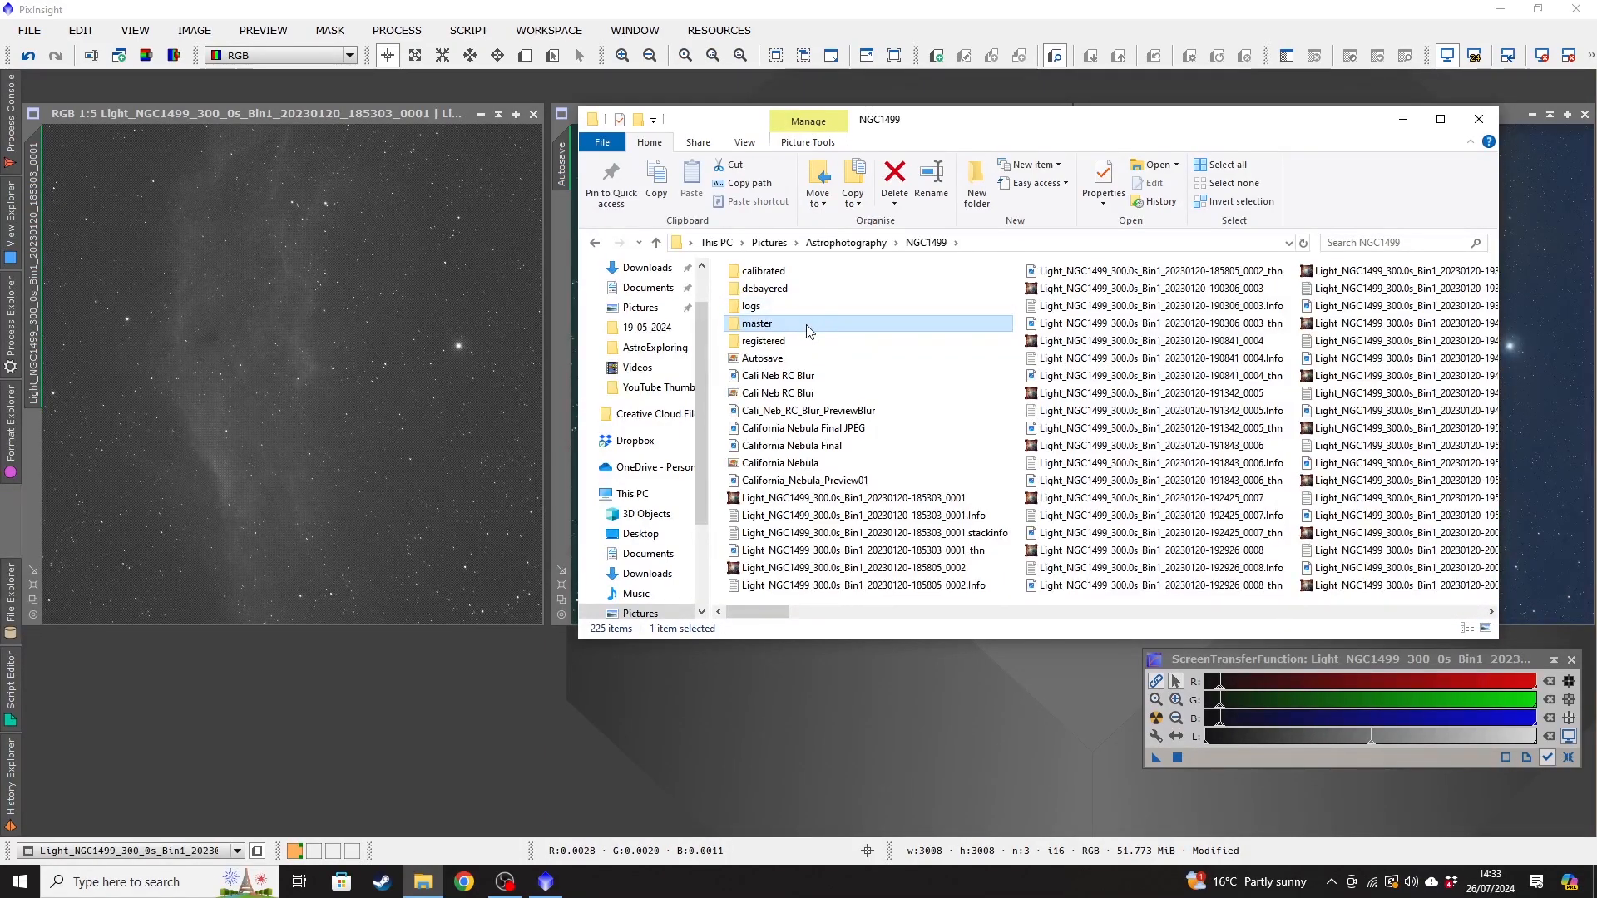
mouse_move(805, 324)
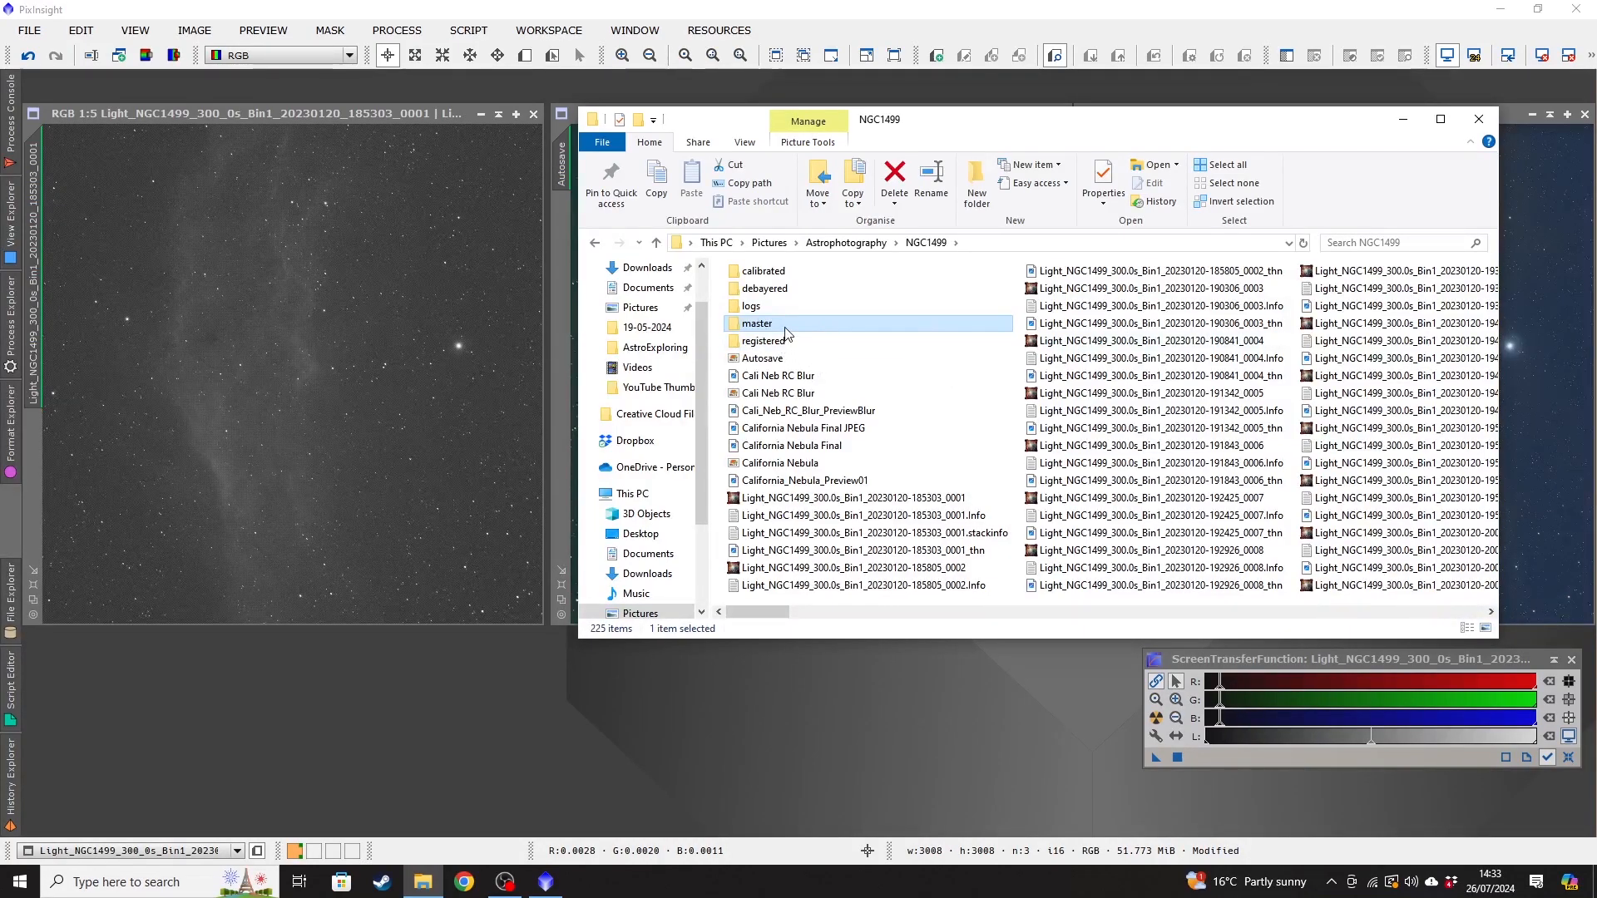
mouse_move(784, 326)
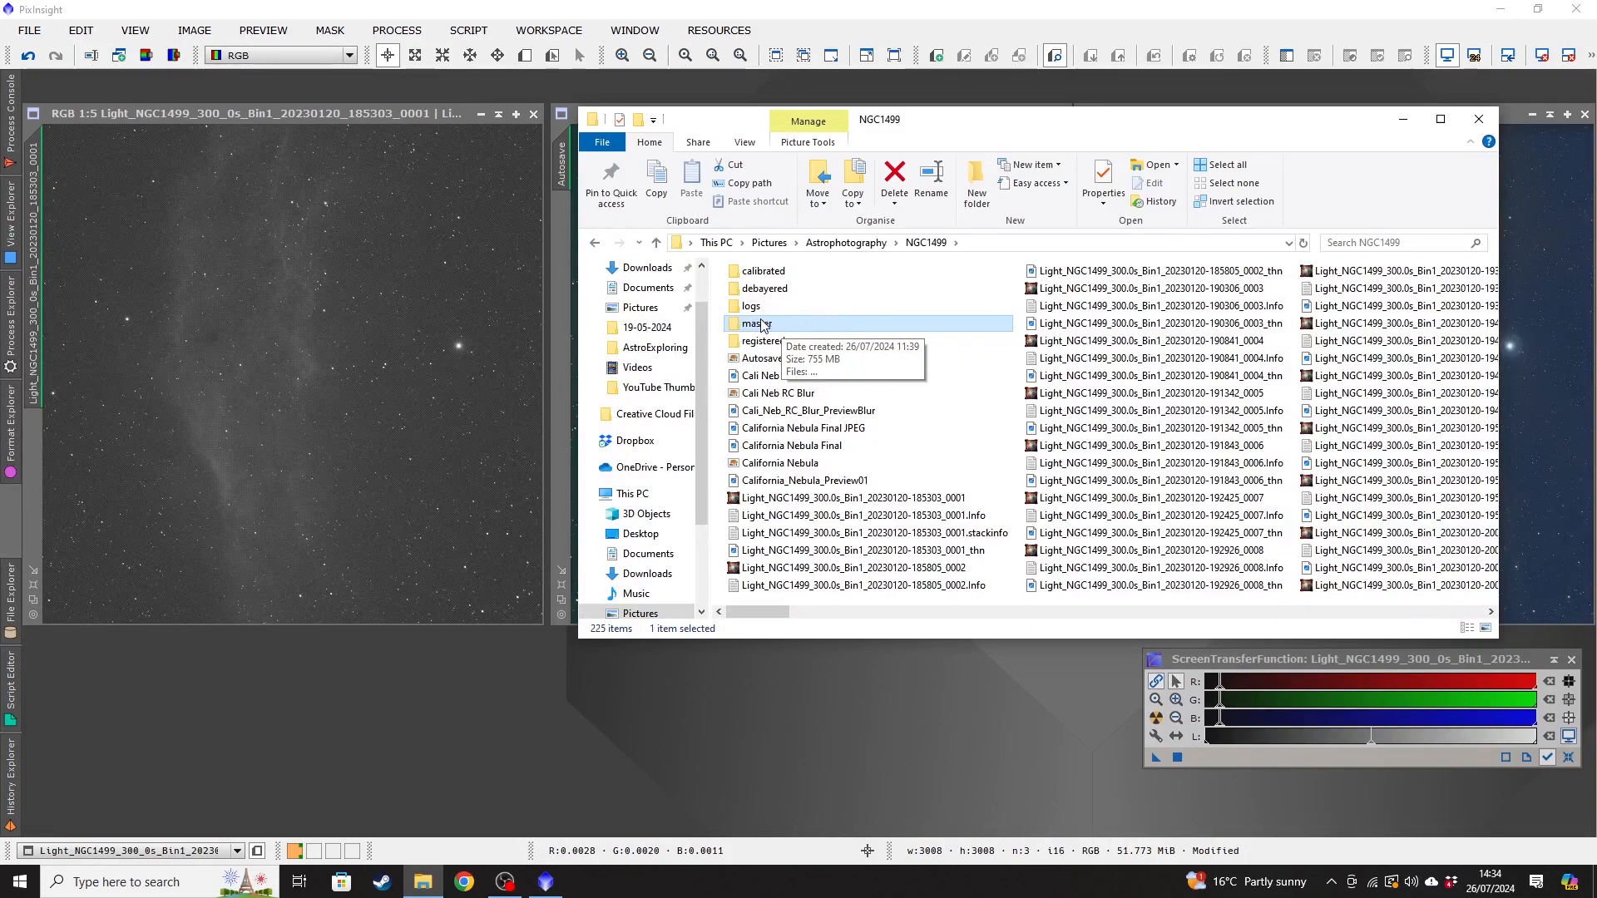
double_click(755, 324)
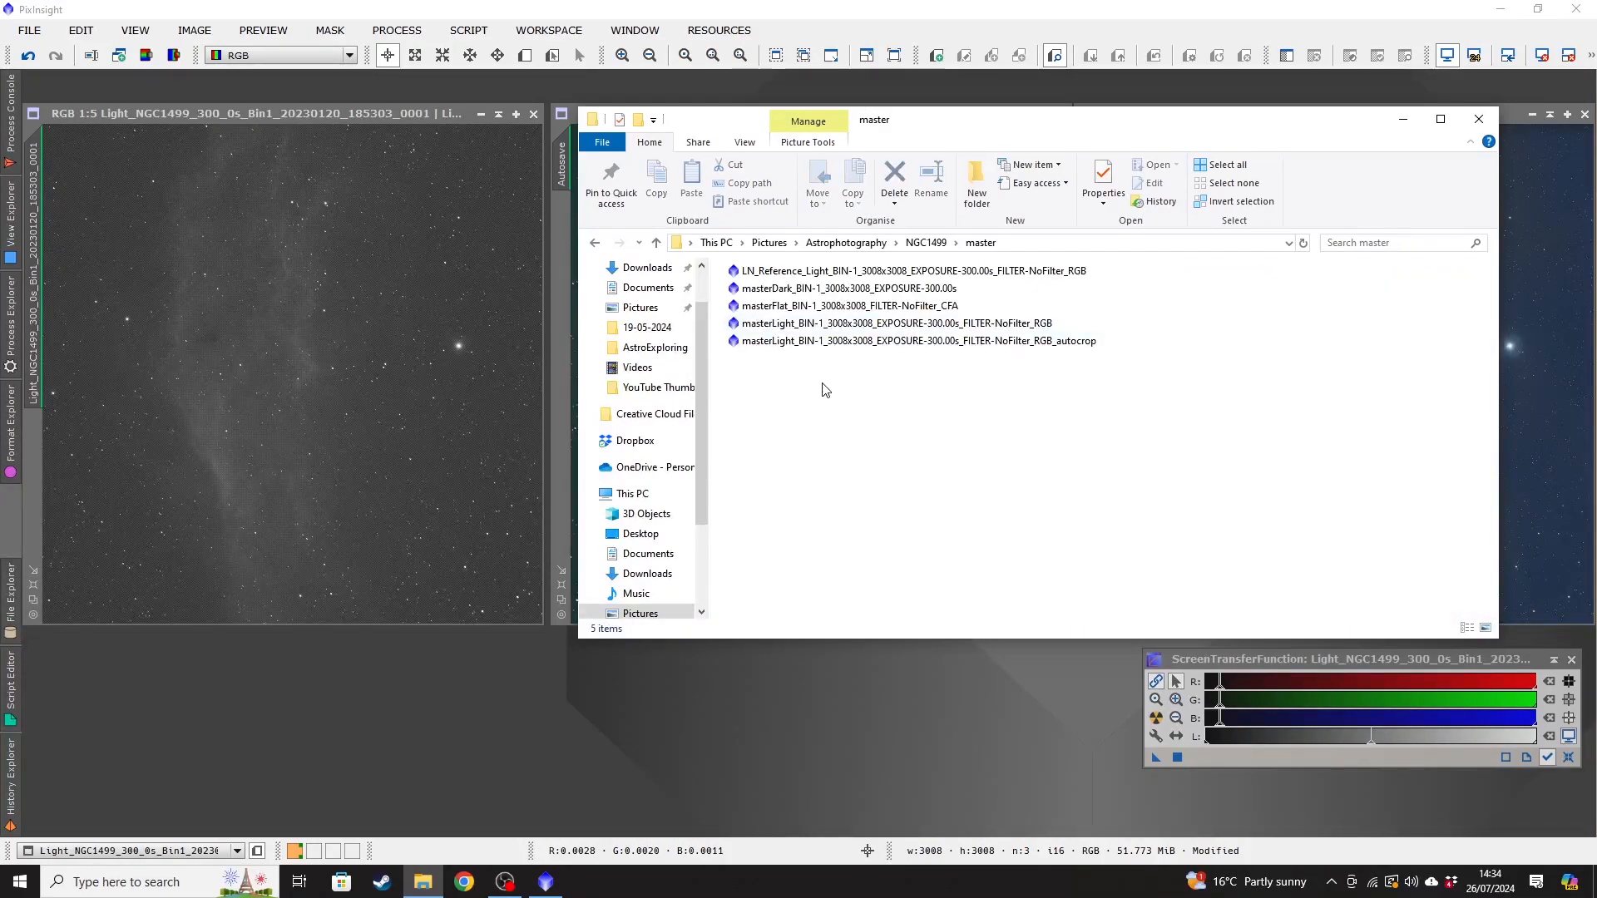
Open the masterLight RGB_autocrop file in PixInsight and minimise the Explorer window.
click(845, 306)
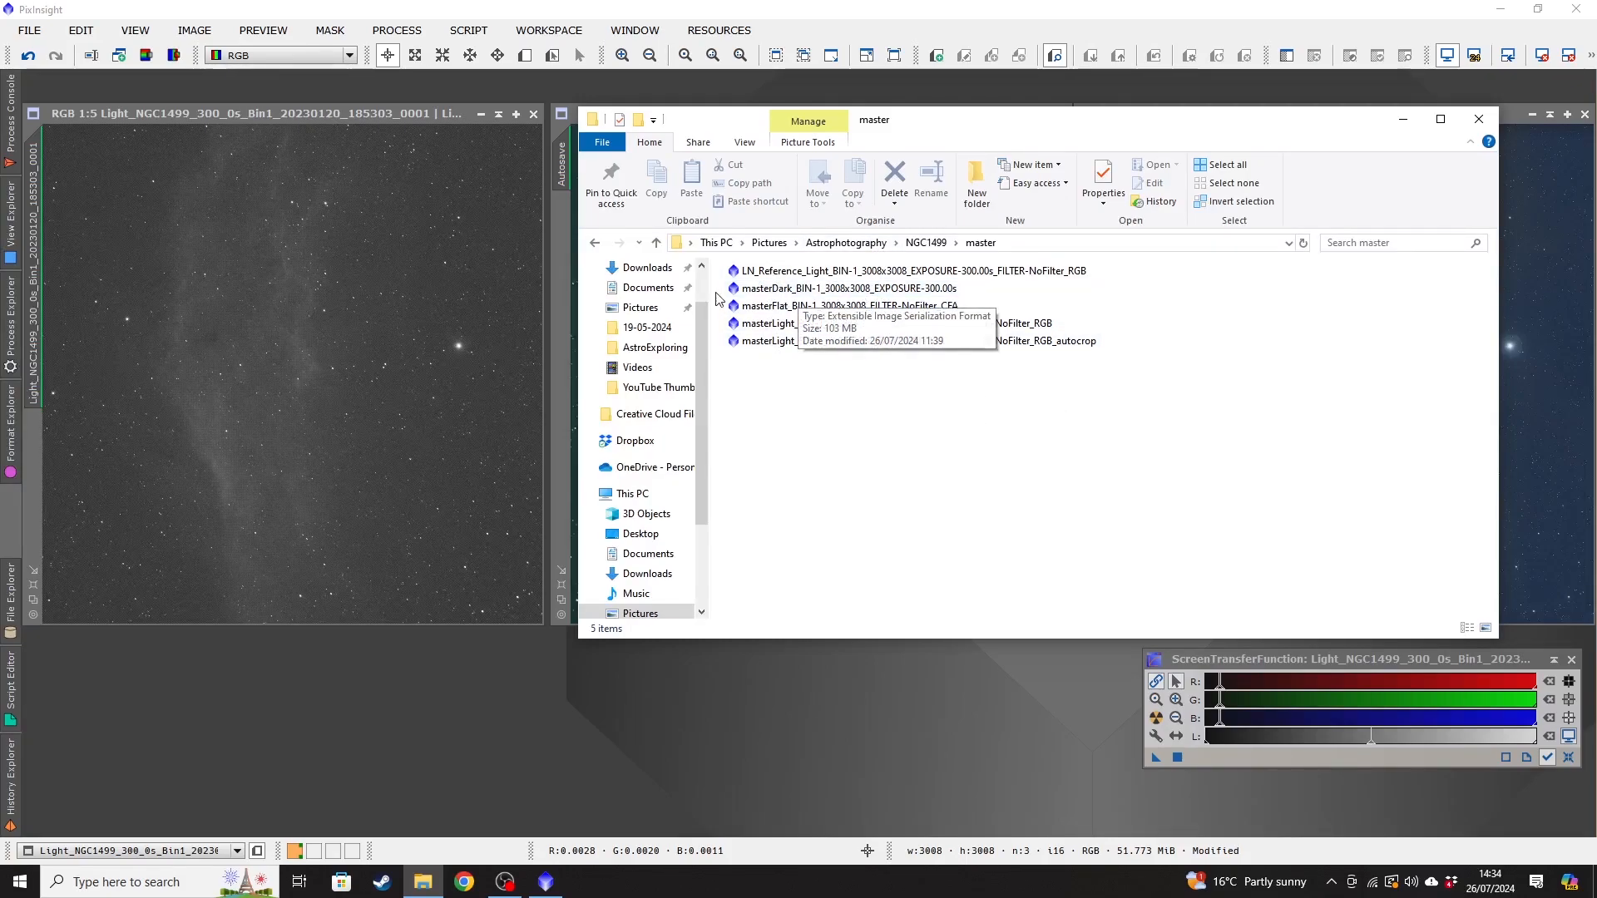
mouse_move(905, 306)
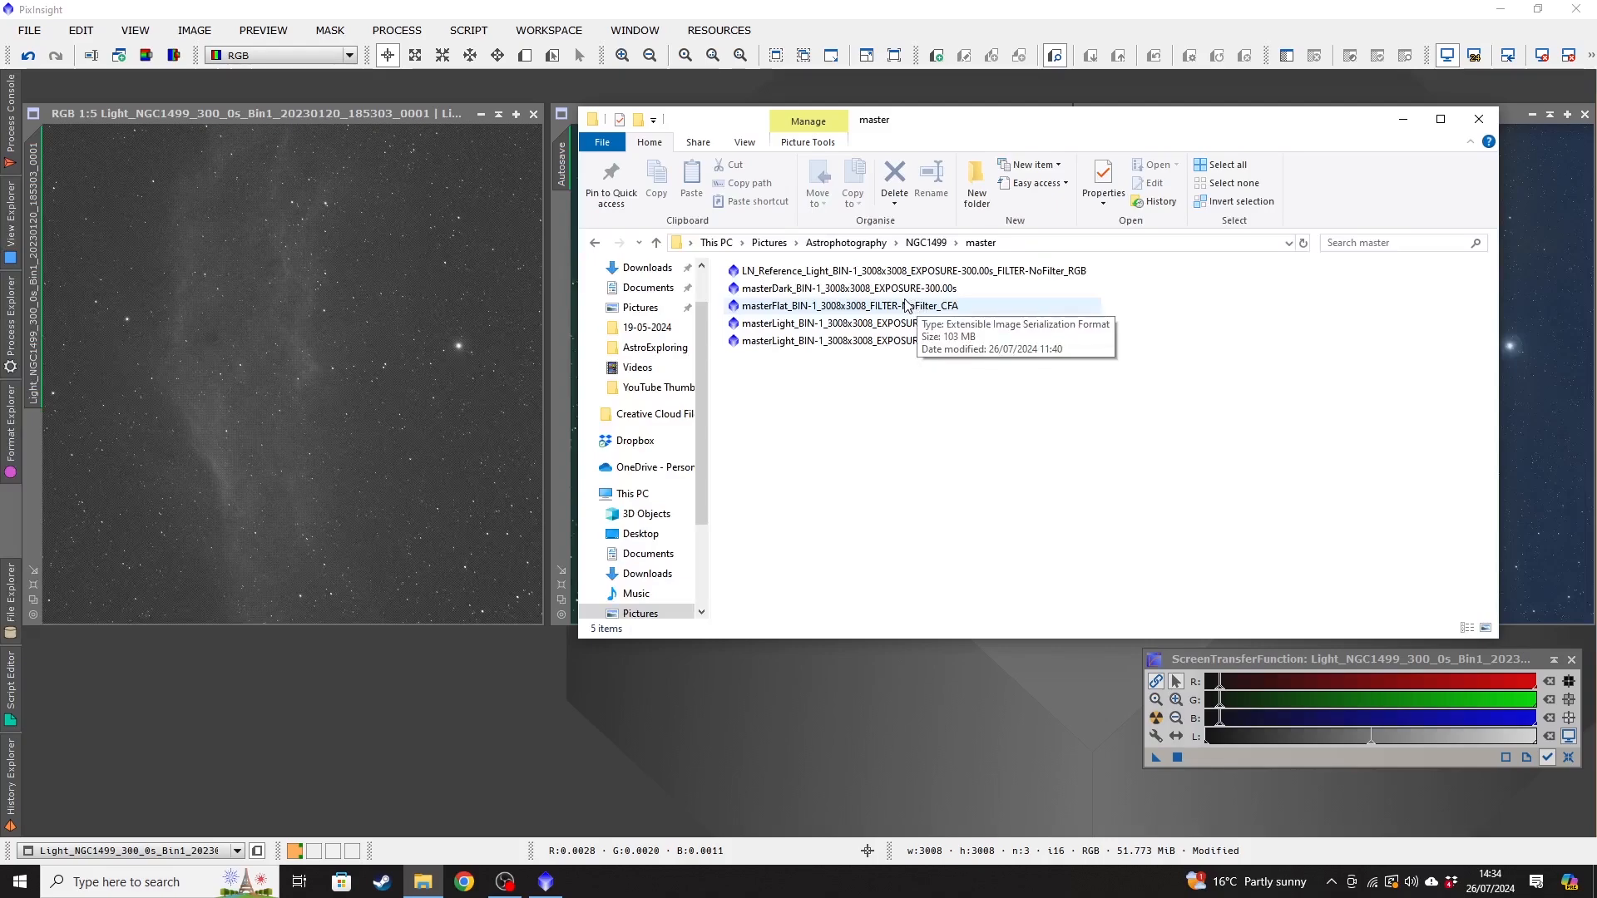
mouse_move(883, 287)
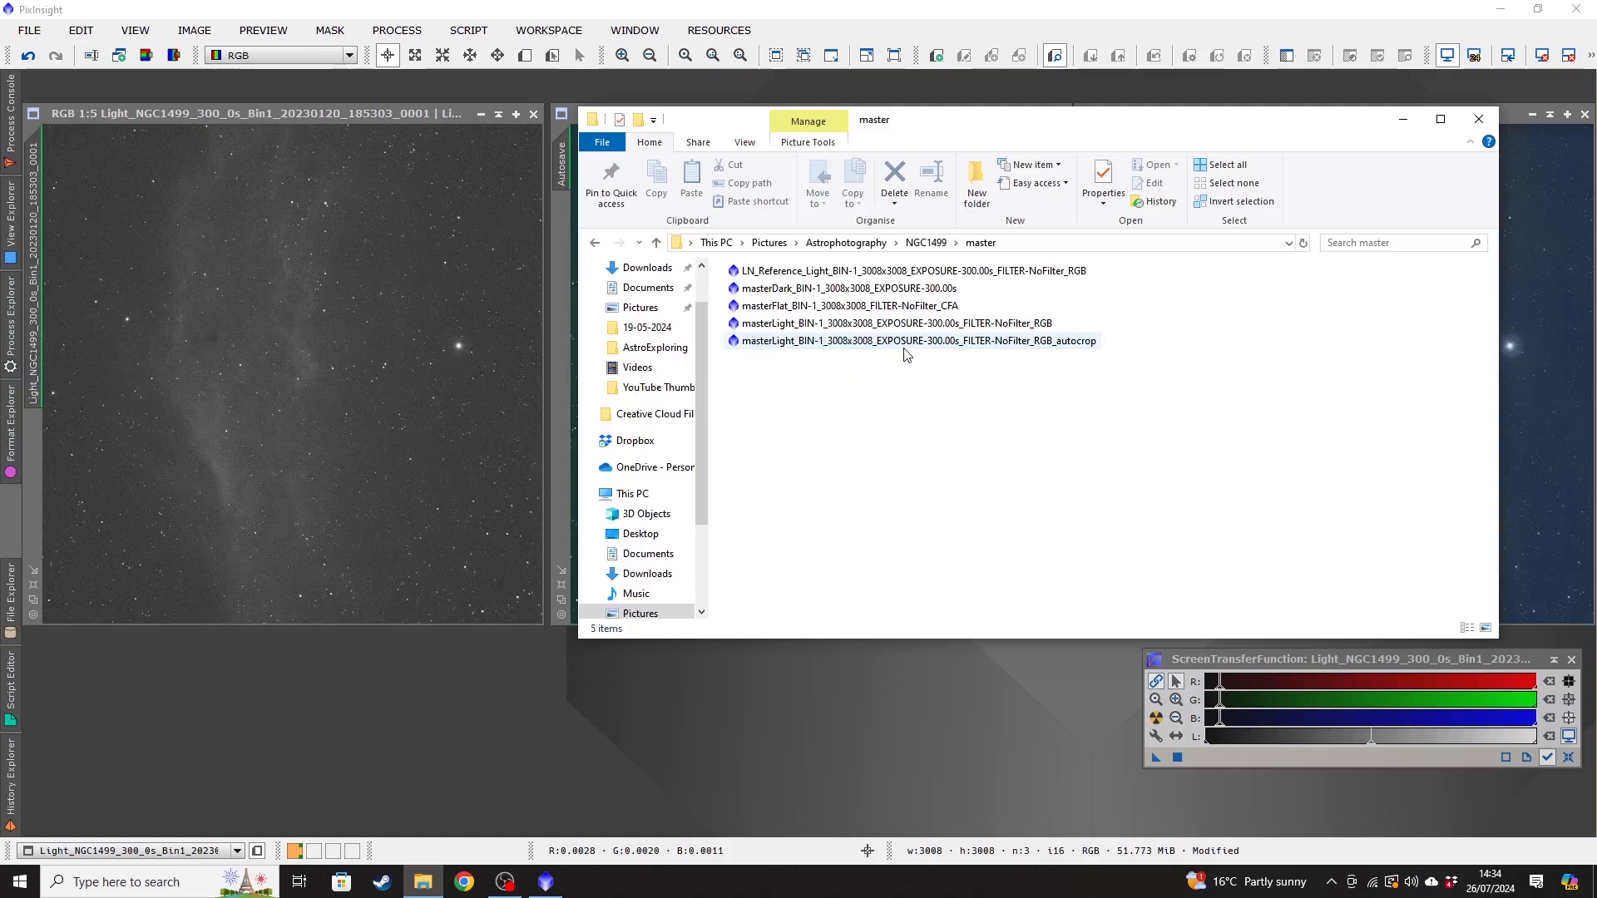
click(895, 323)
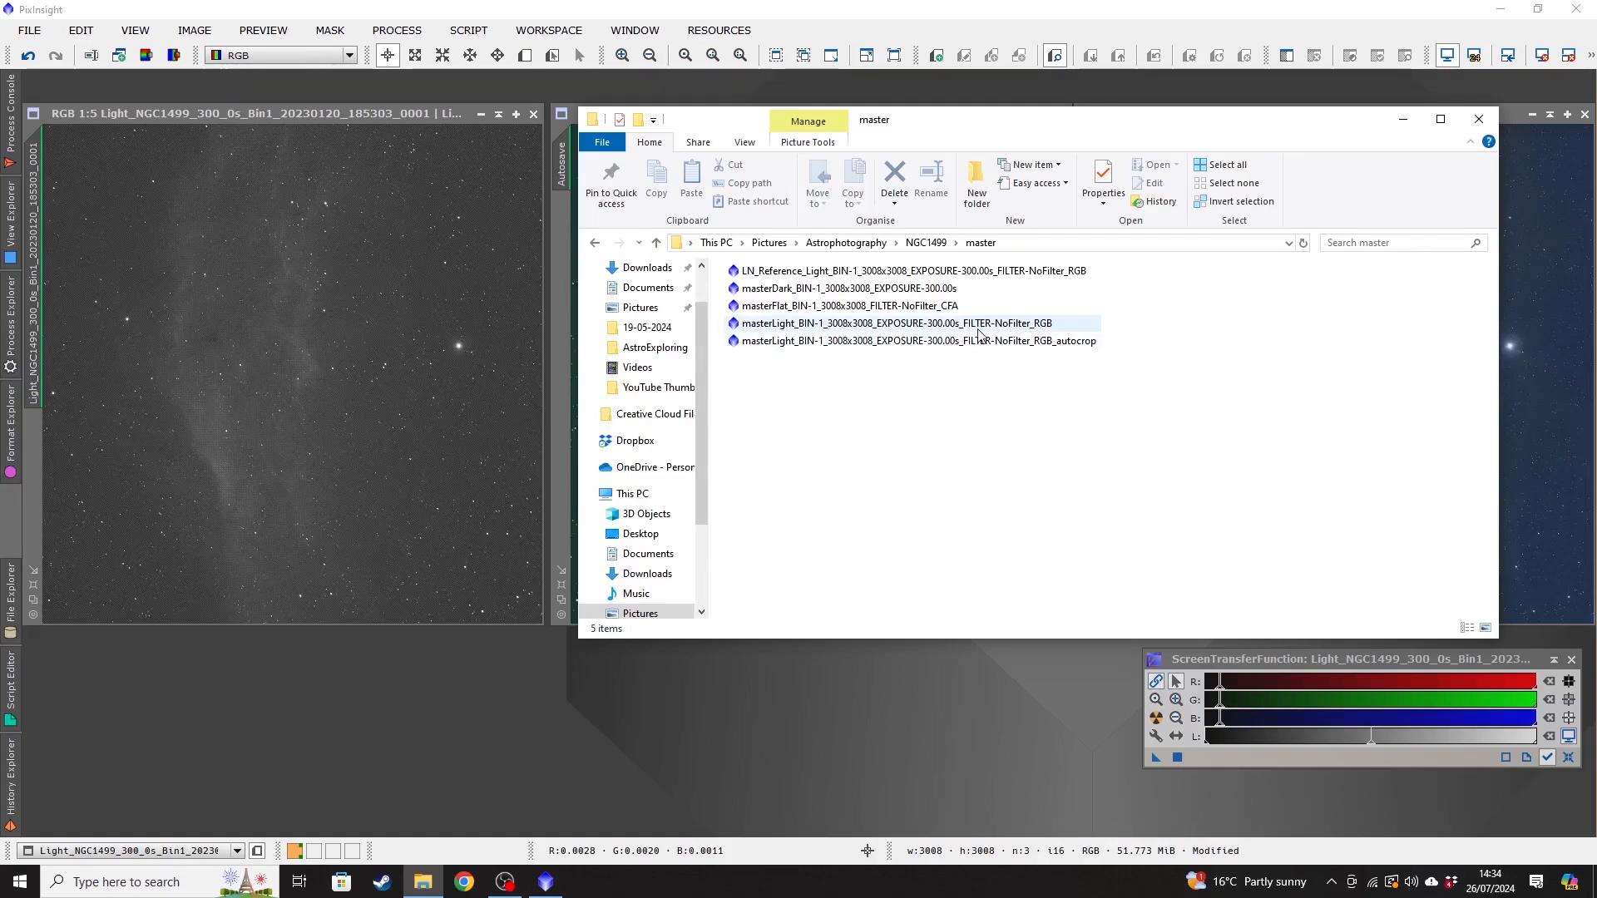
click(917, 340)
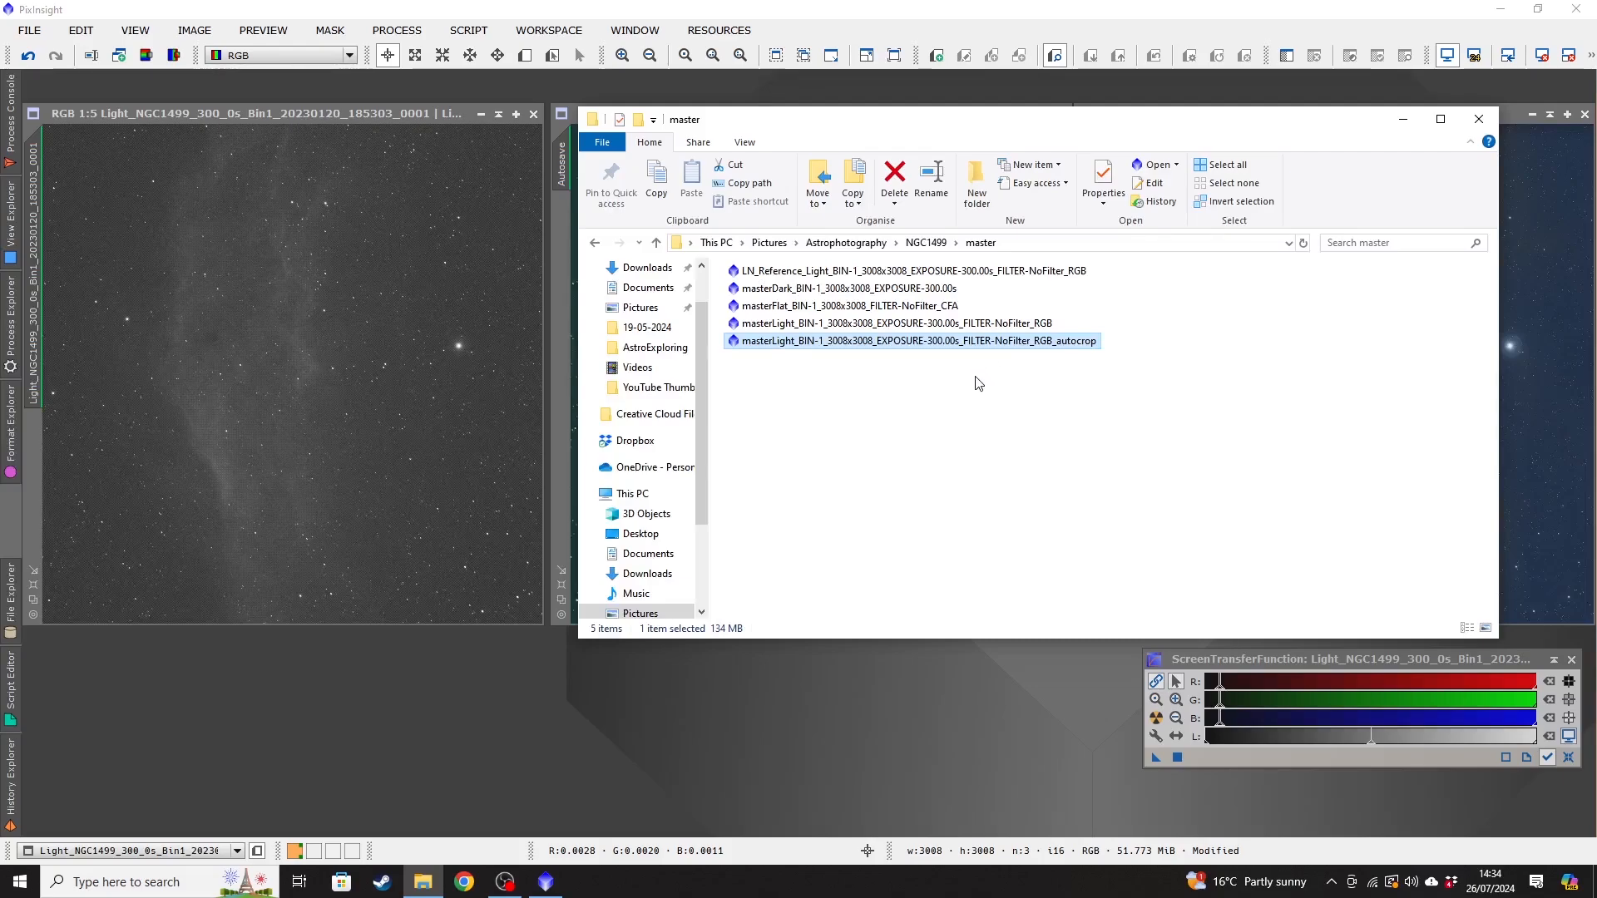
mouse_move(935, 357)
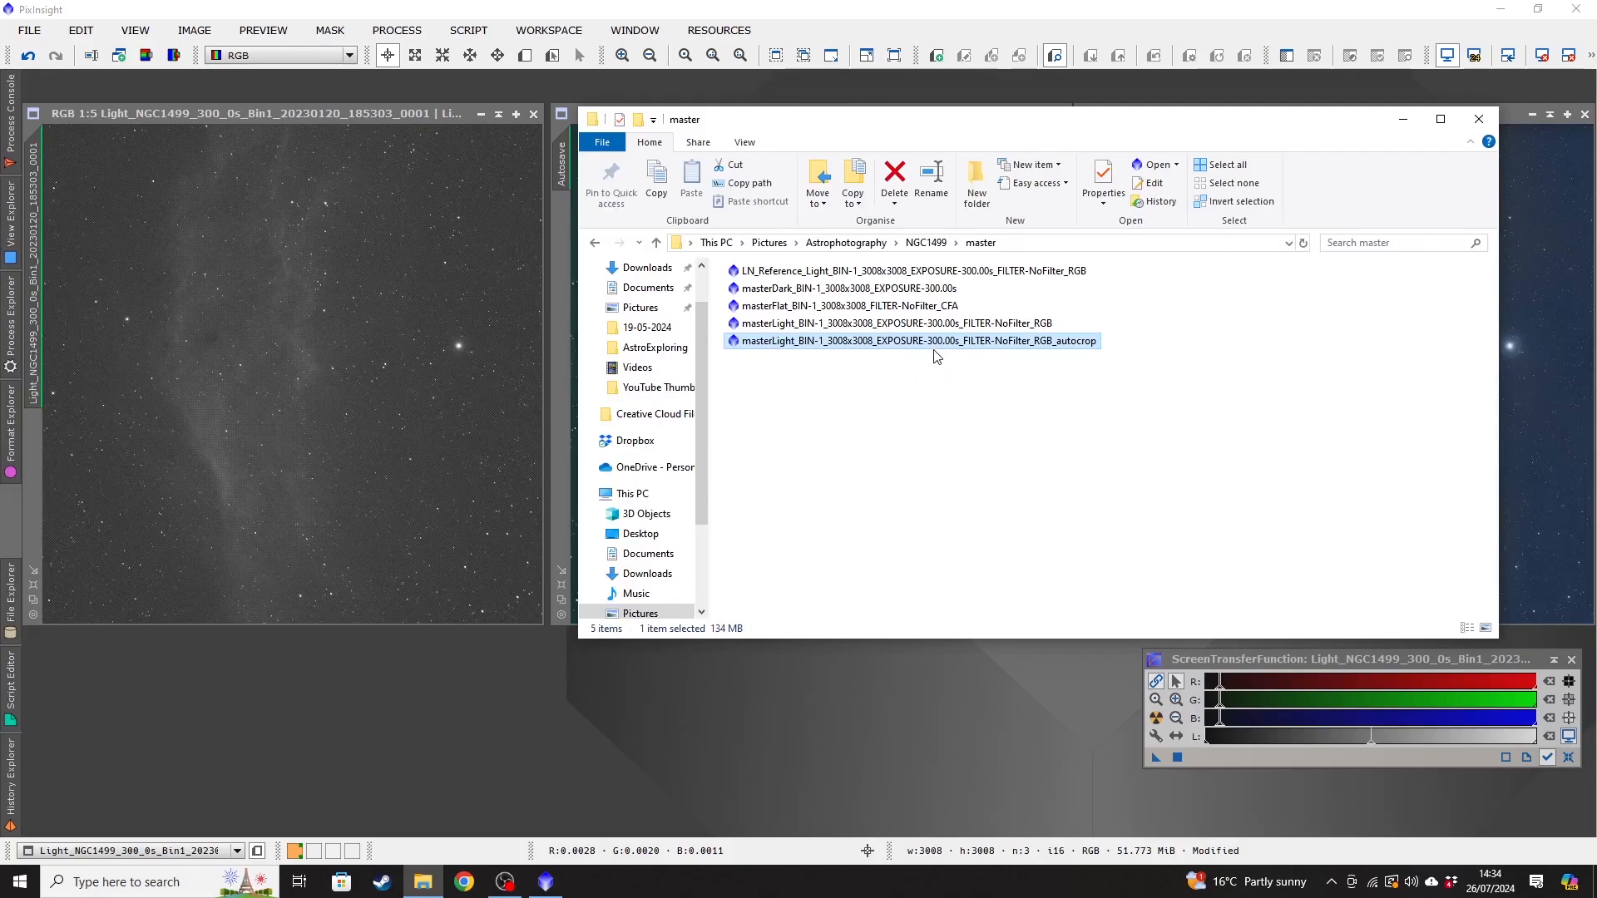
mouse_move(1038, 359)
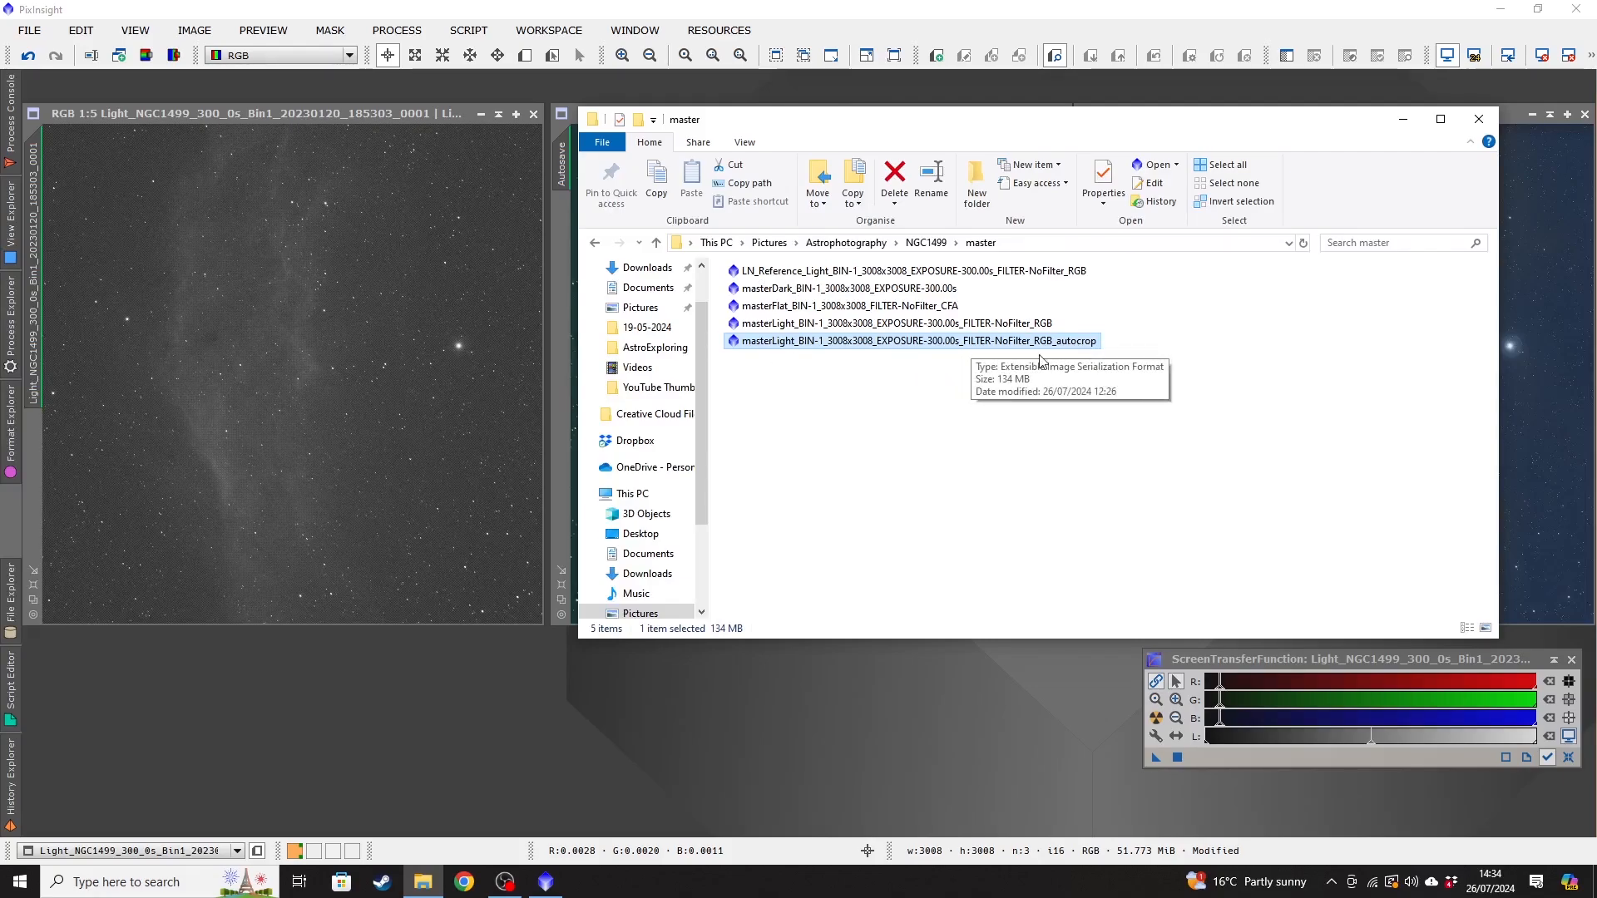
mouse_move(892, 370)
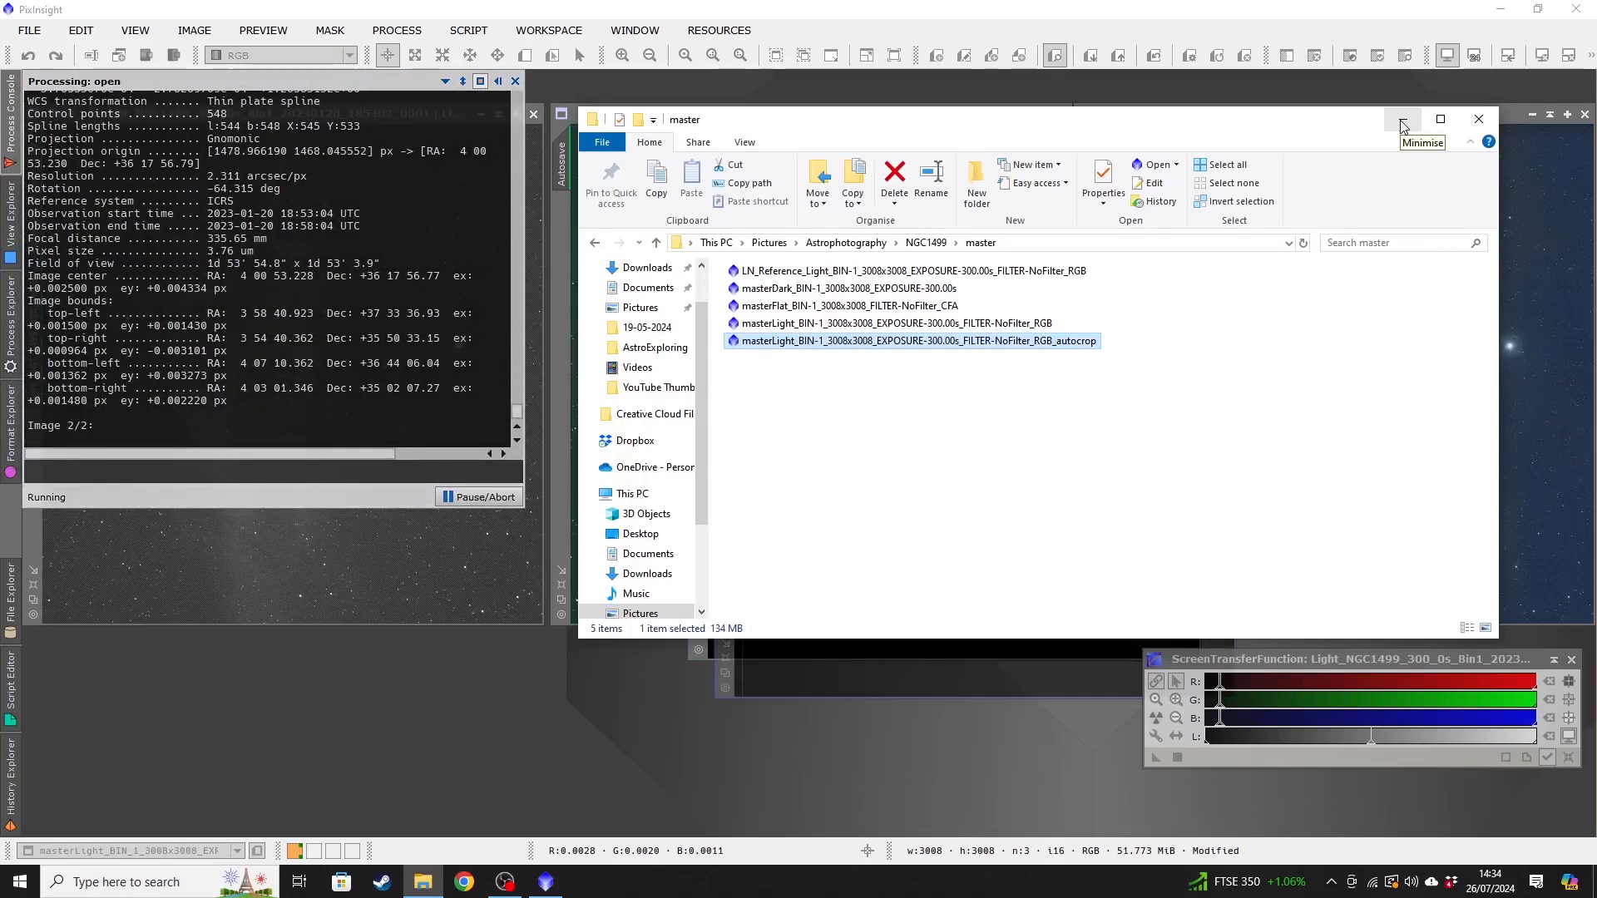
click(1401, 120)
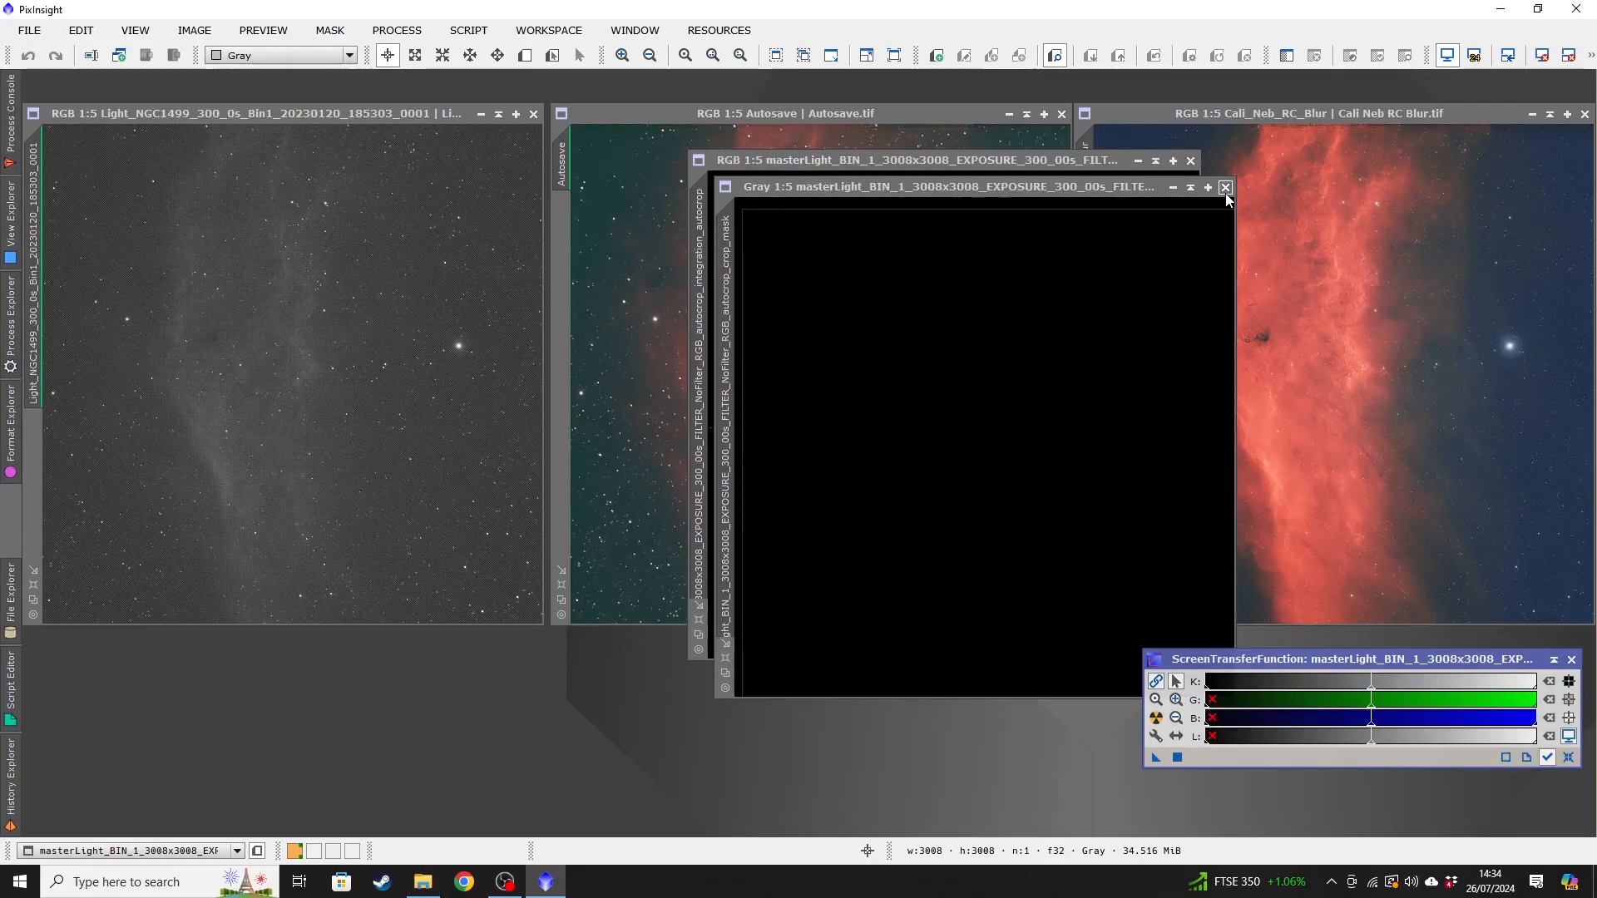
Close the extra grayscale image window, leaving the green-cast master light beside Autosave.
click(1227, 188)
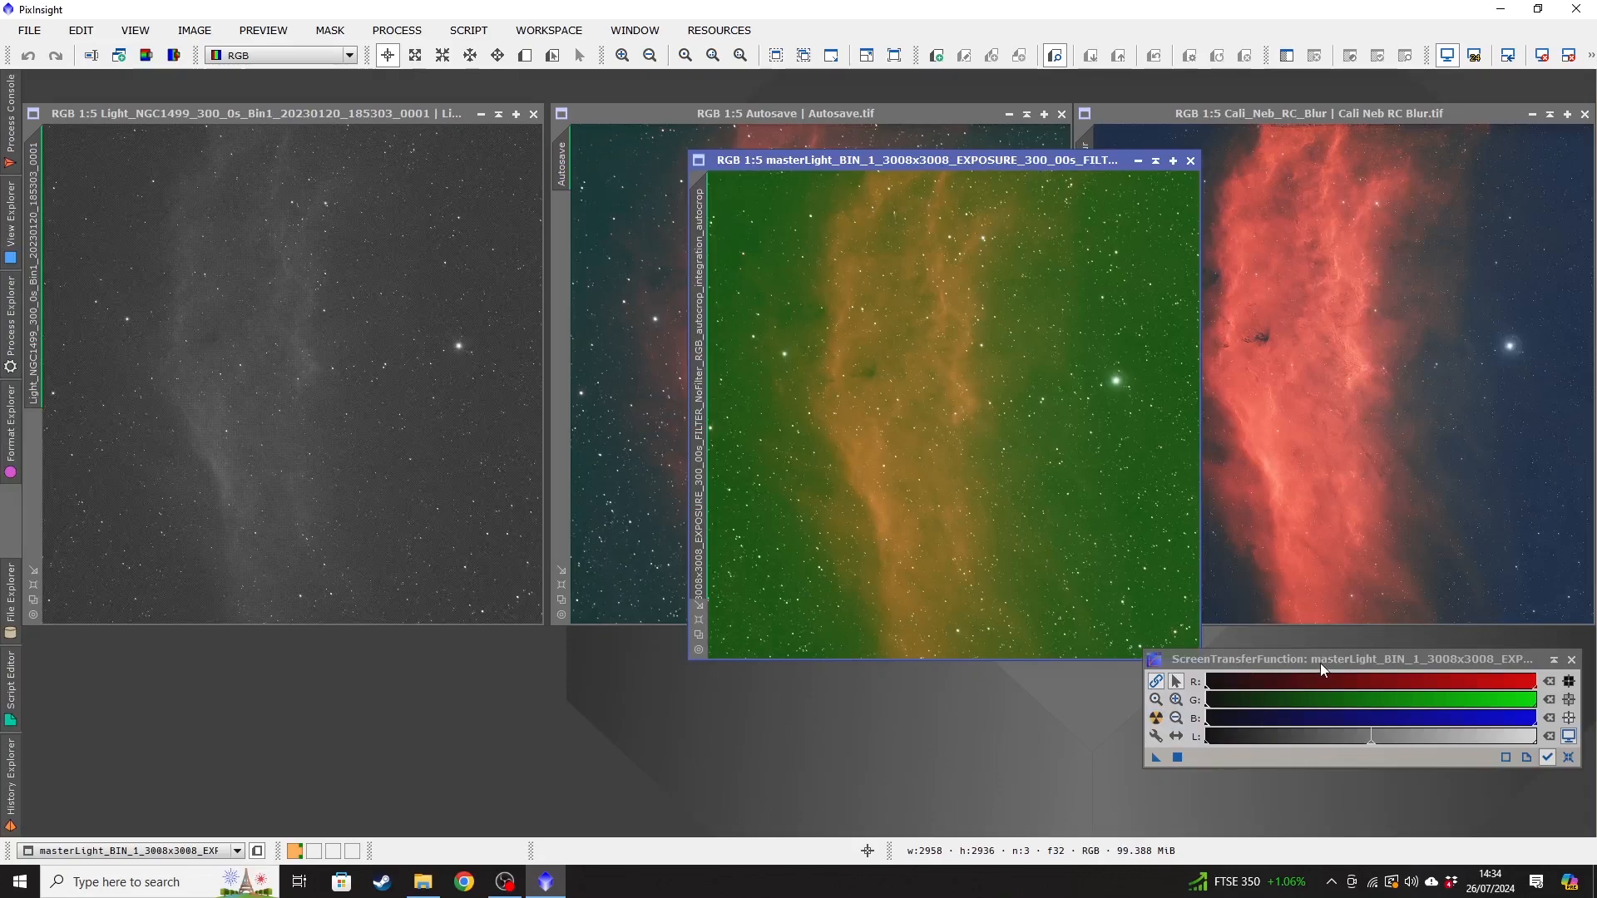
mouse_move(973, 551)
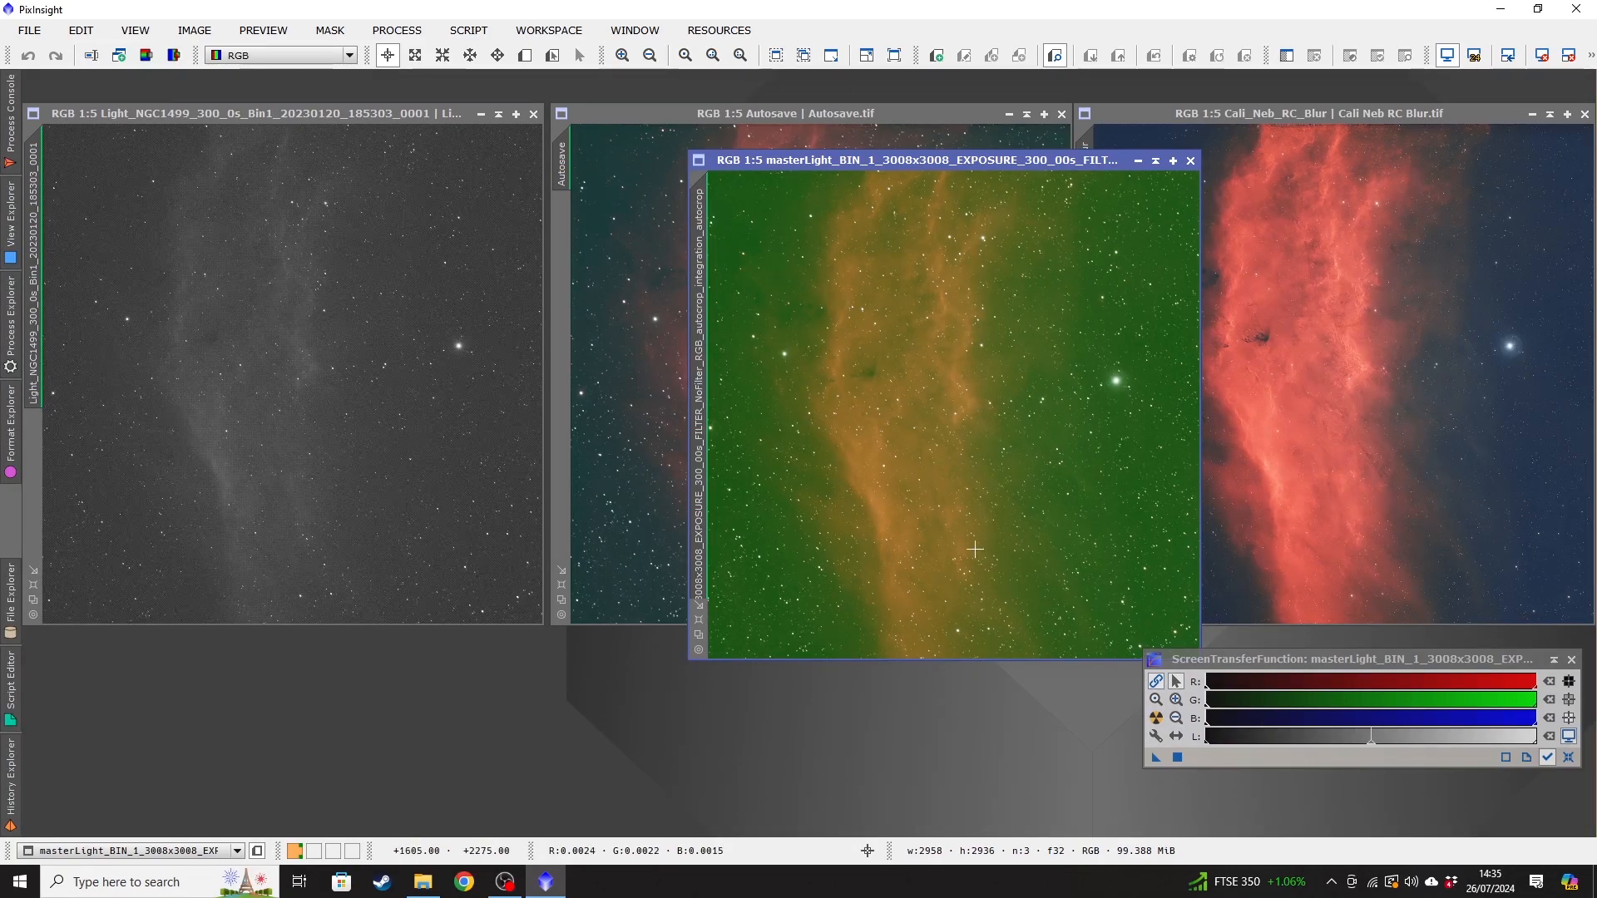
mouse_move(1087, 391)
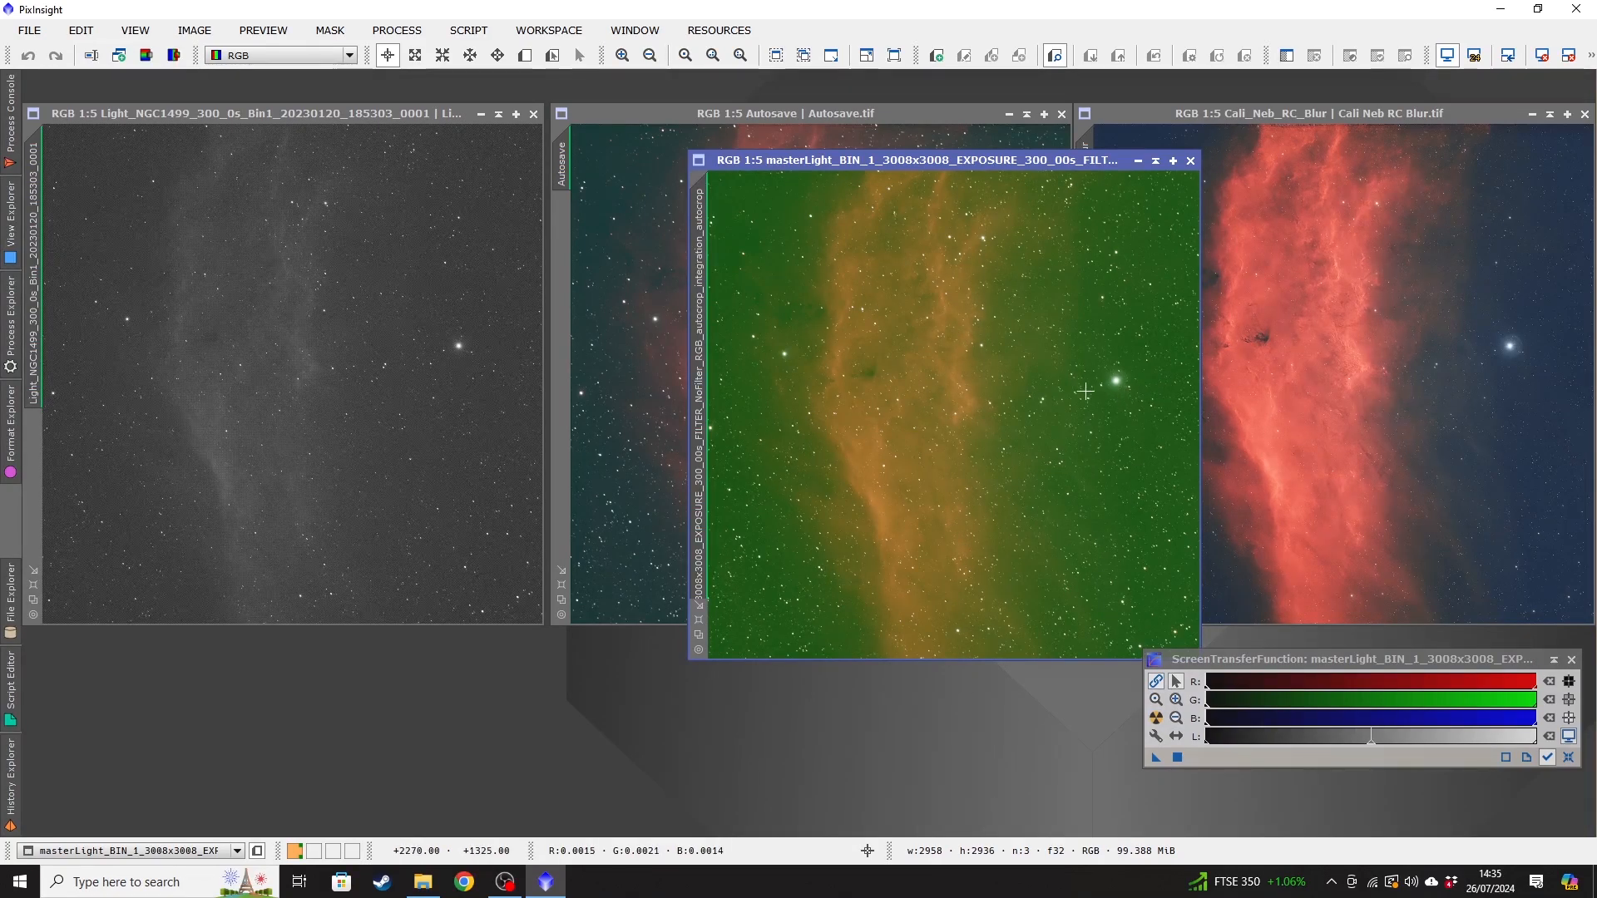
mouse_move(1080, 398)
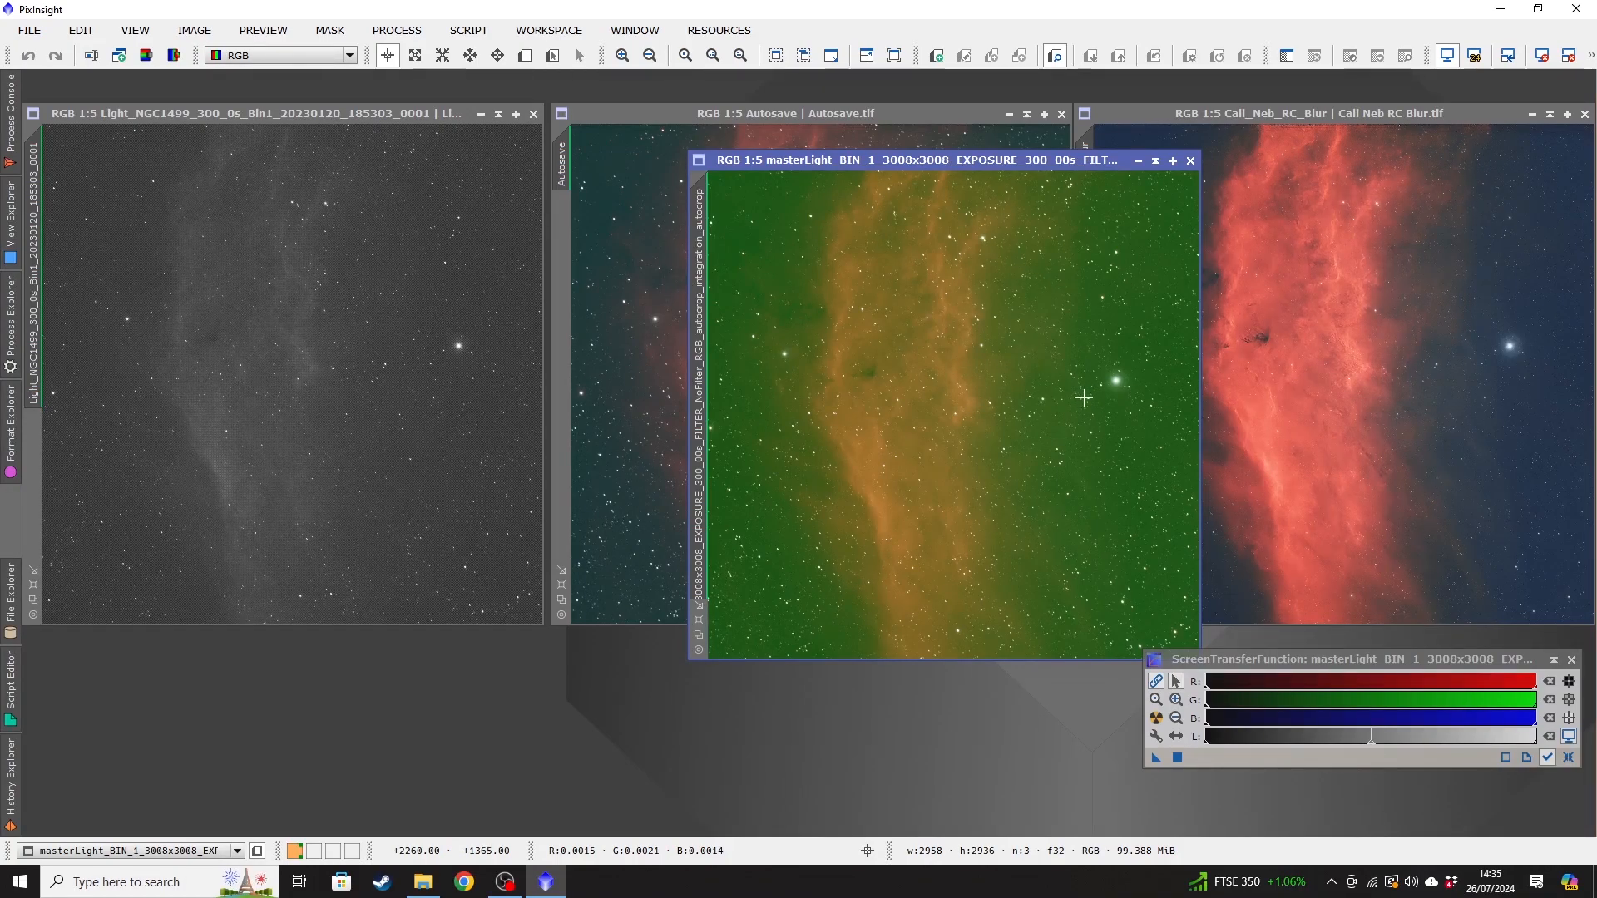
mouse_move(1068, 388)
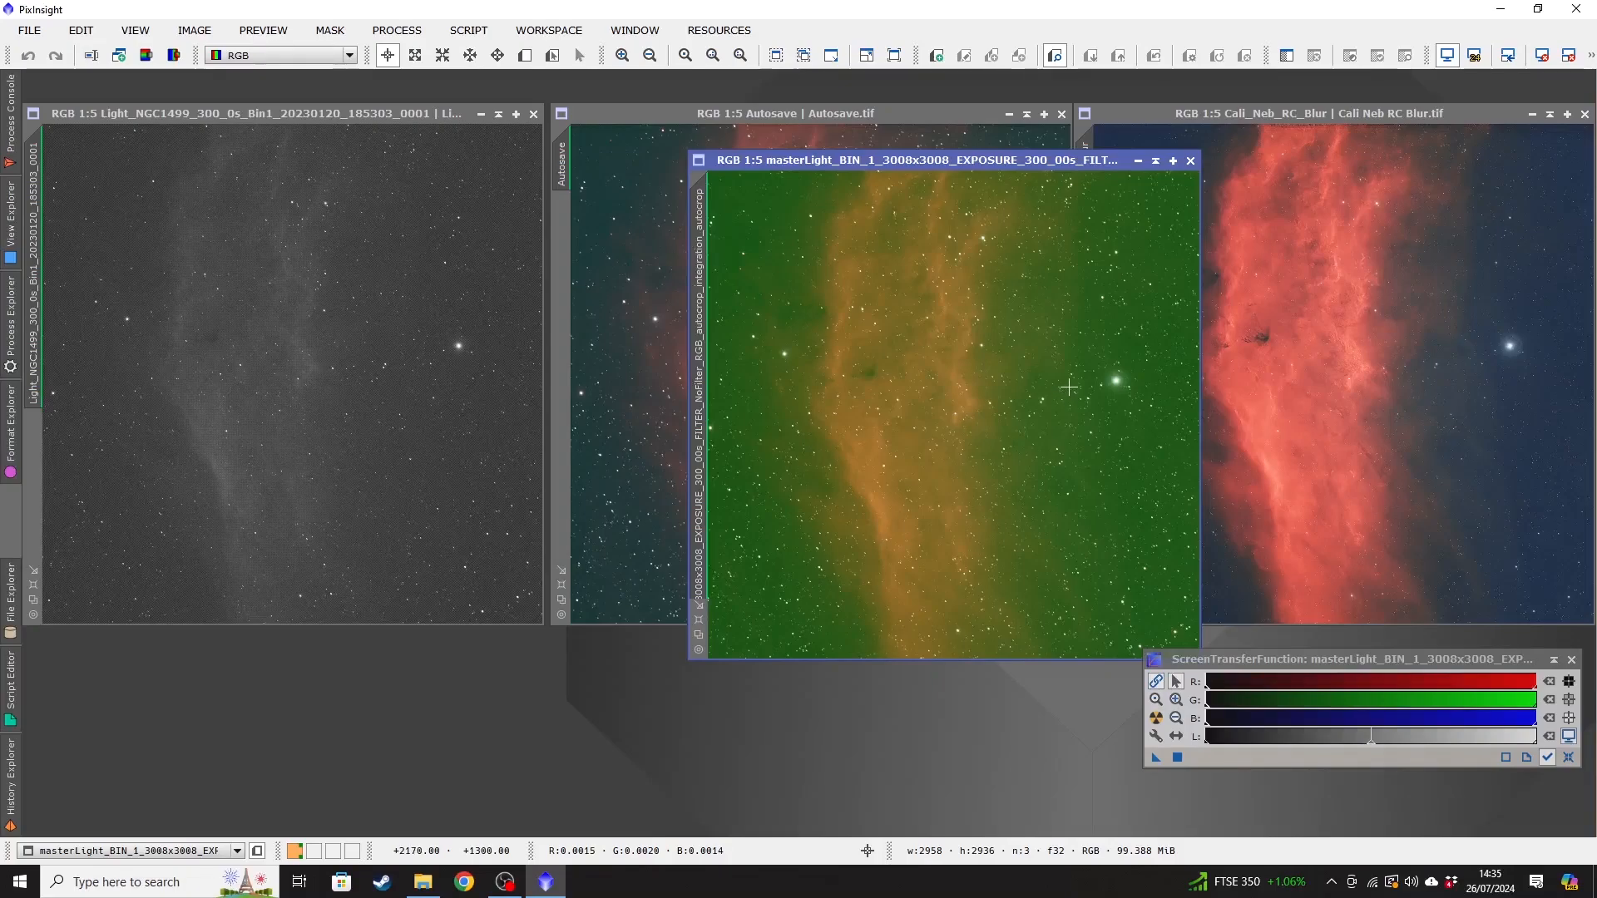
mouse_move(1096, 346)
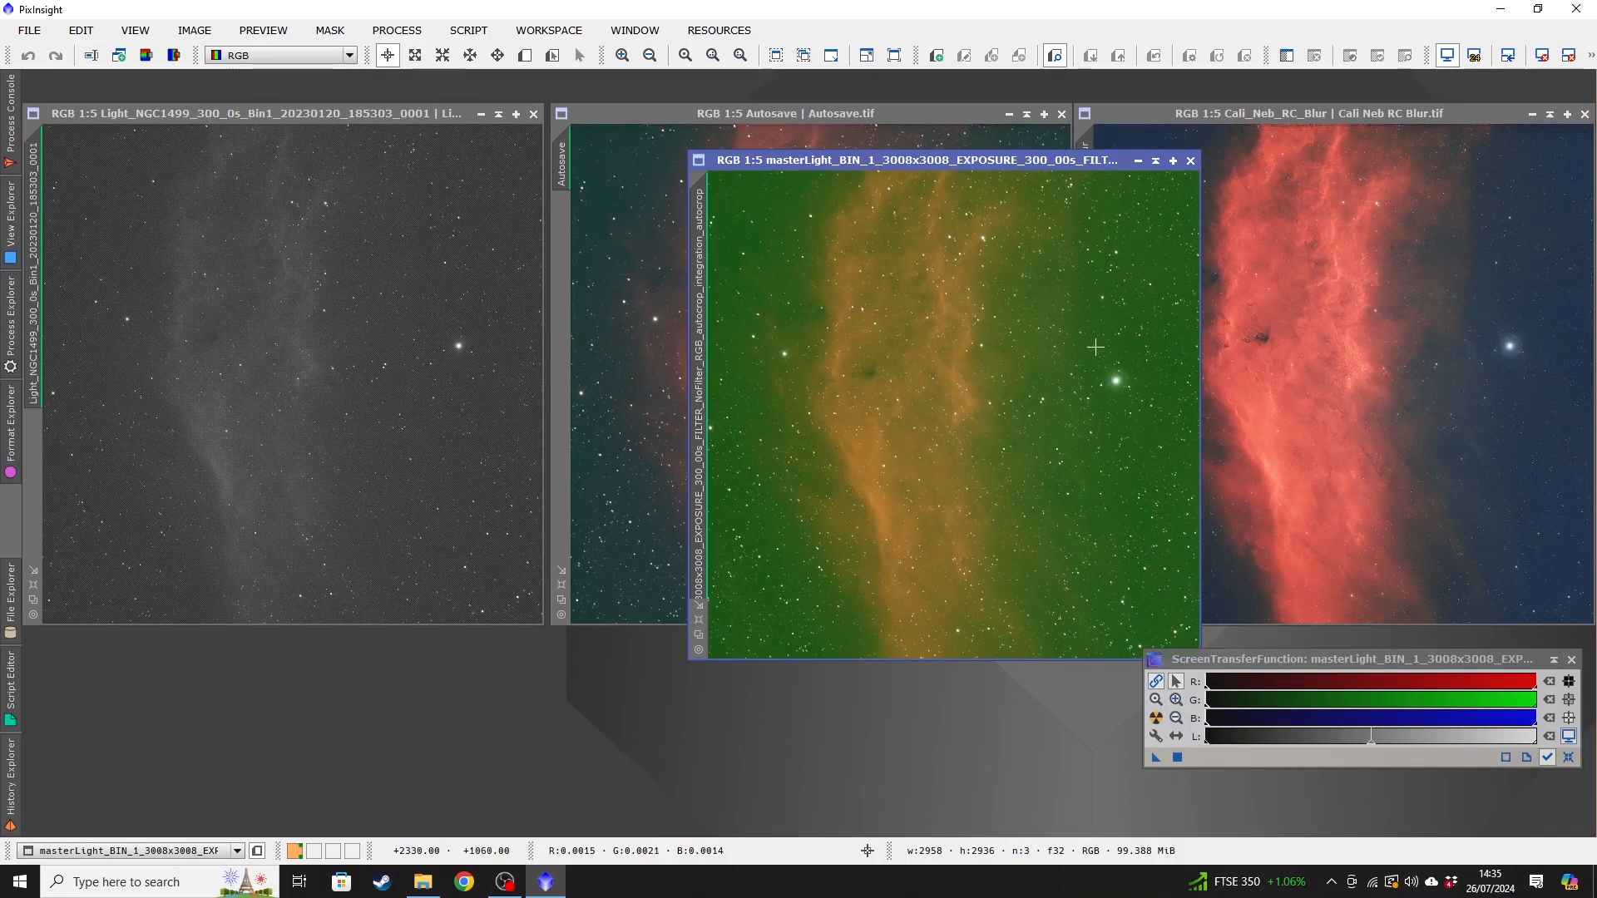
mouse_move(1083, 332)
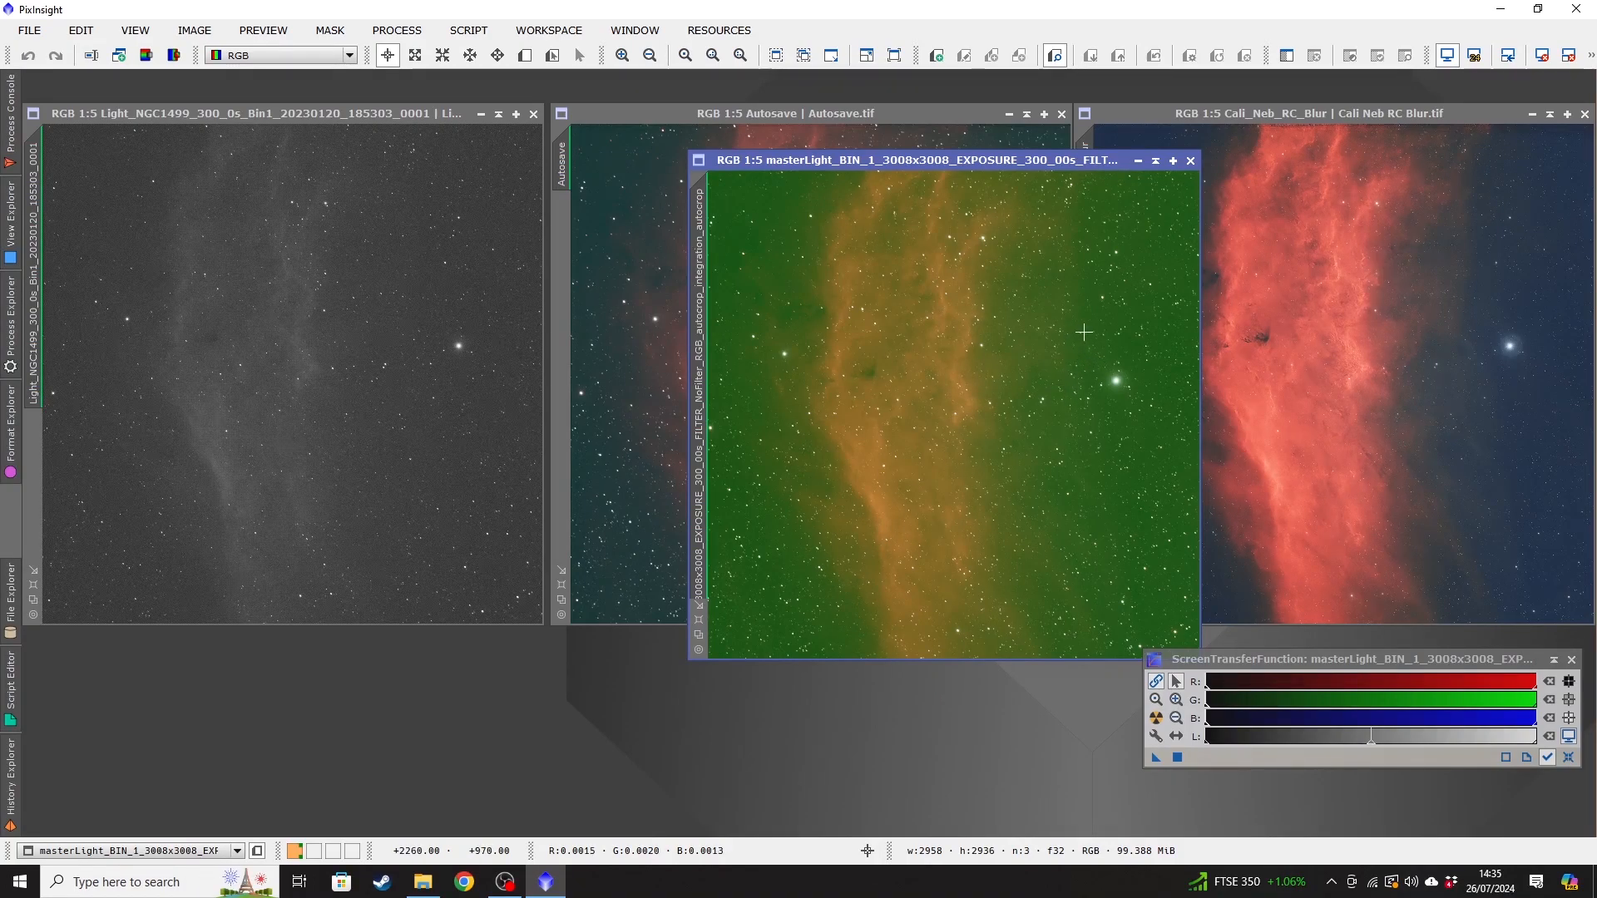
mouse_move(816, 599)
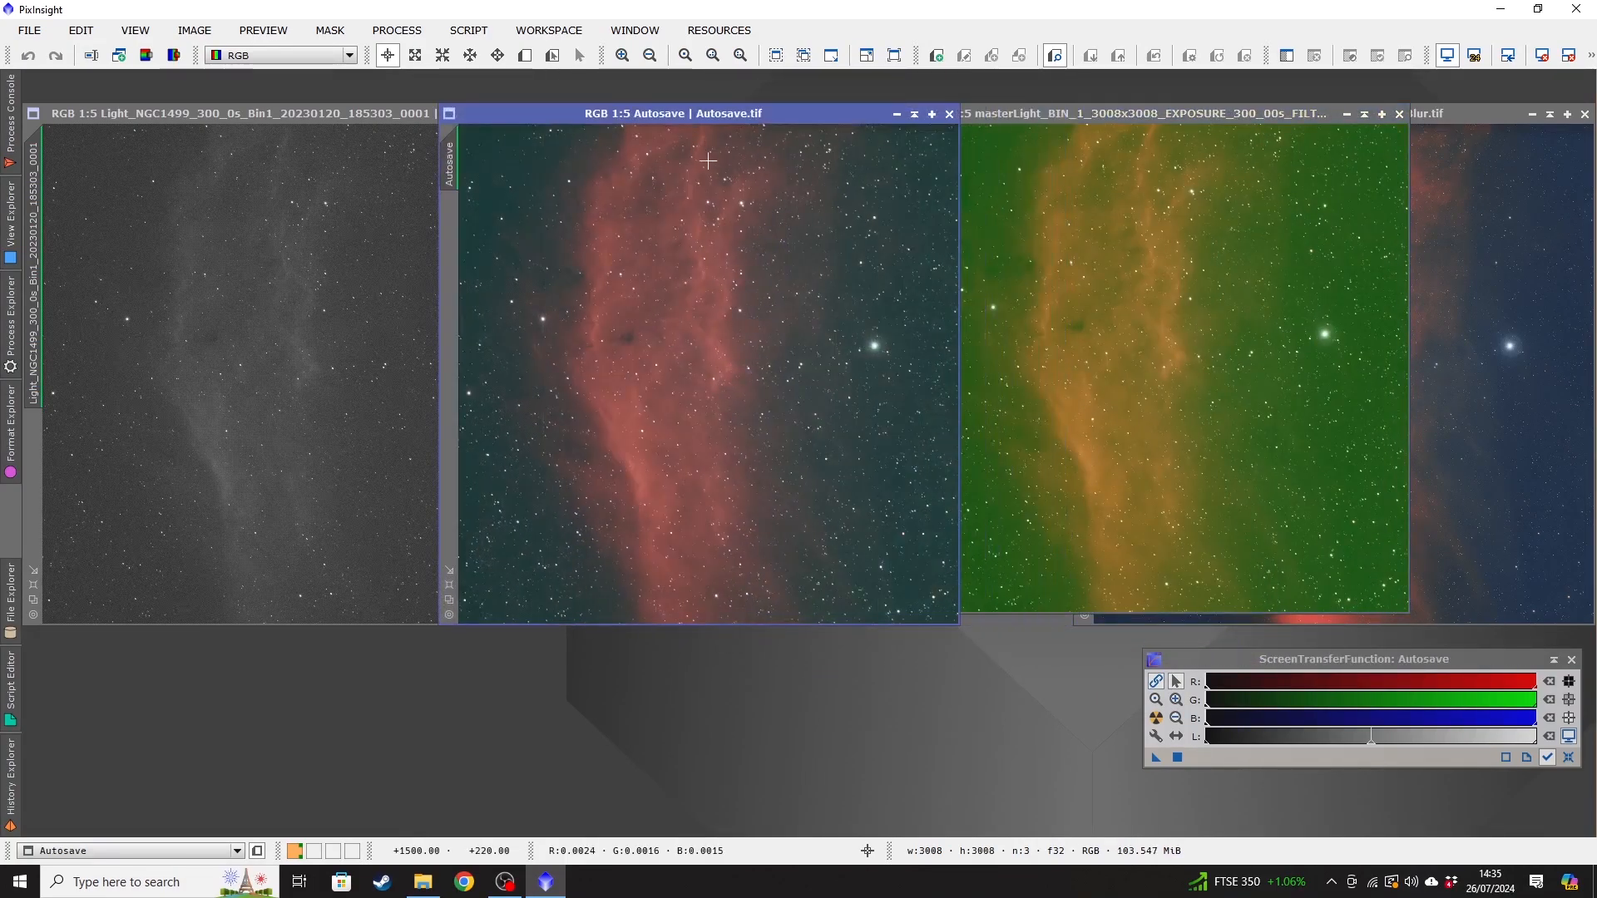
Switch between the Autosave stack and the green master light, leaving the master light in front.
click(1120, 113)
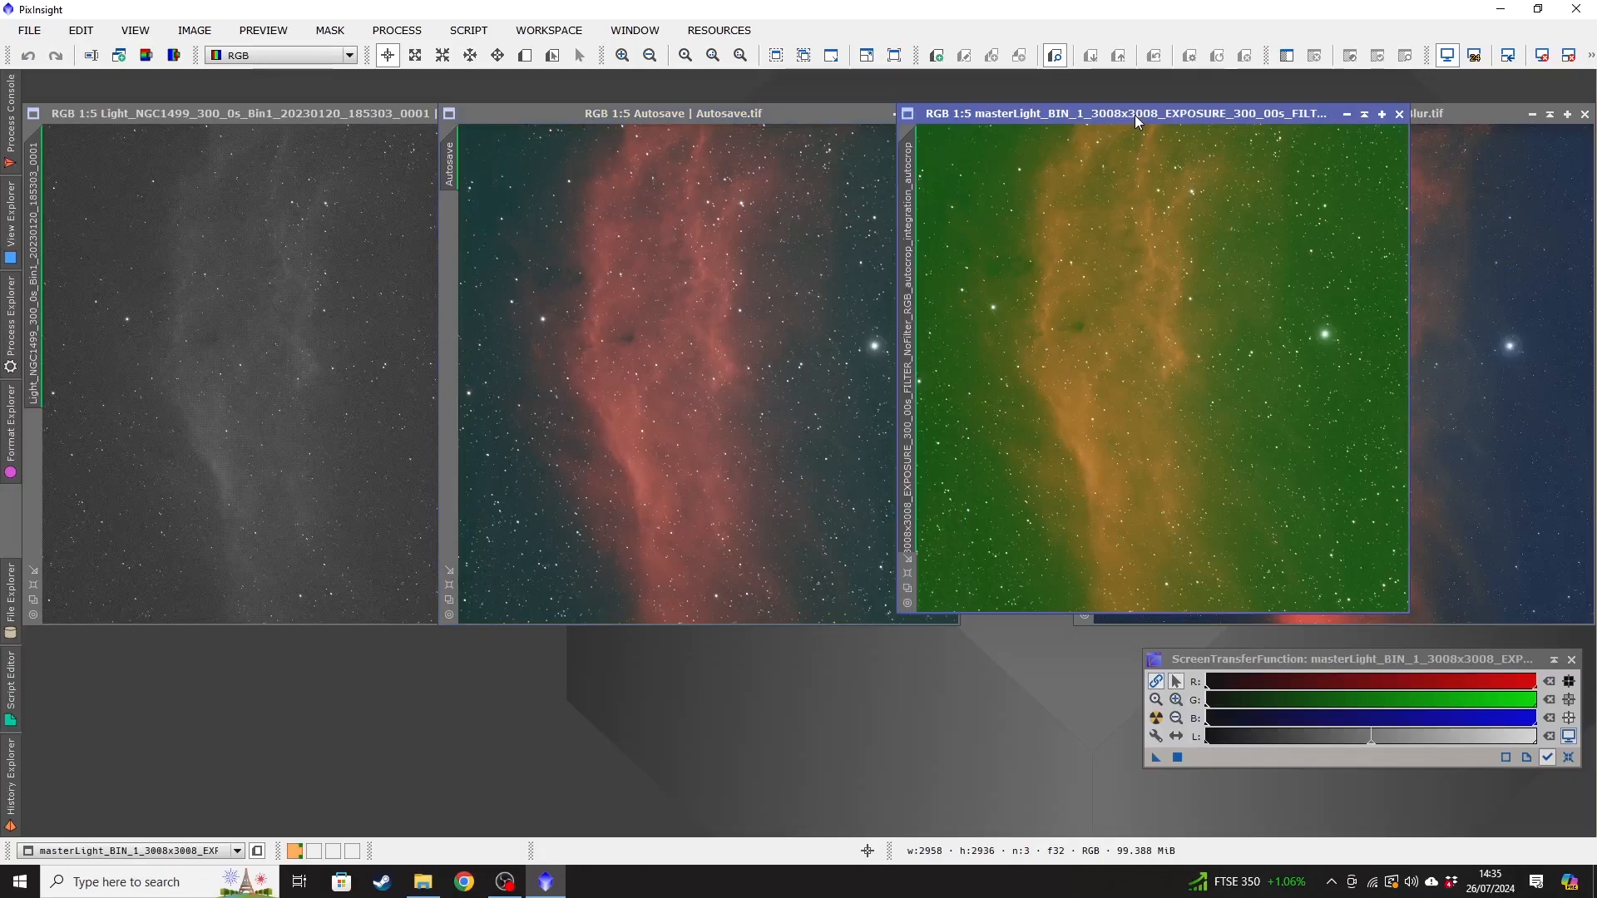
click(672, 113)
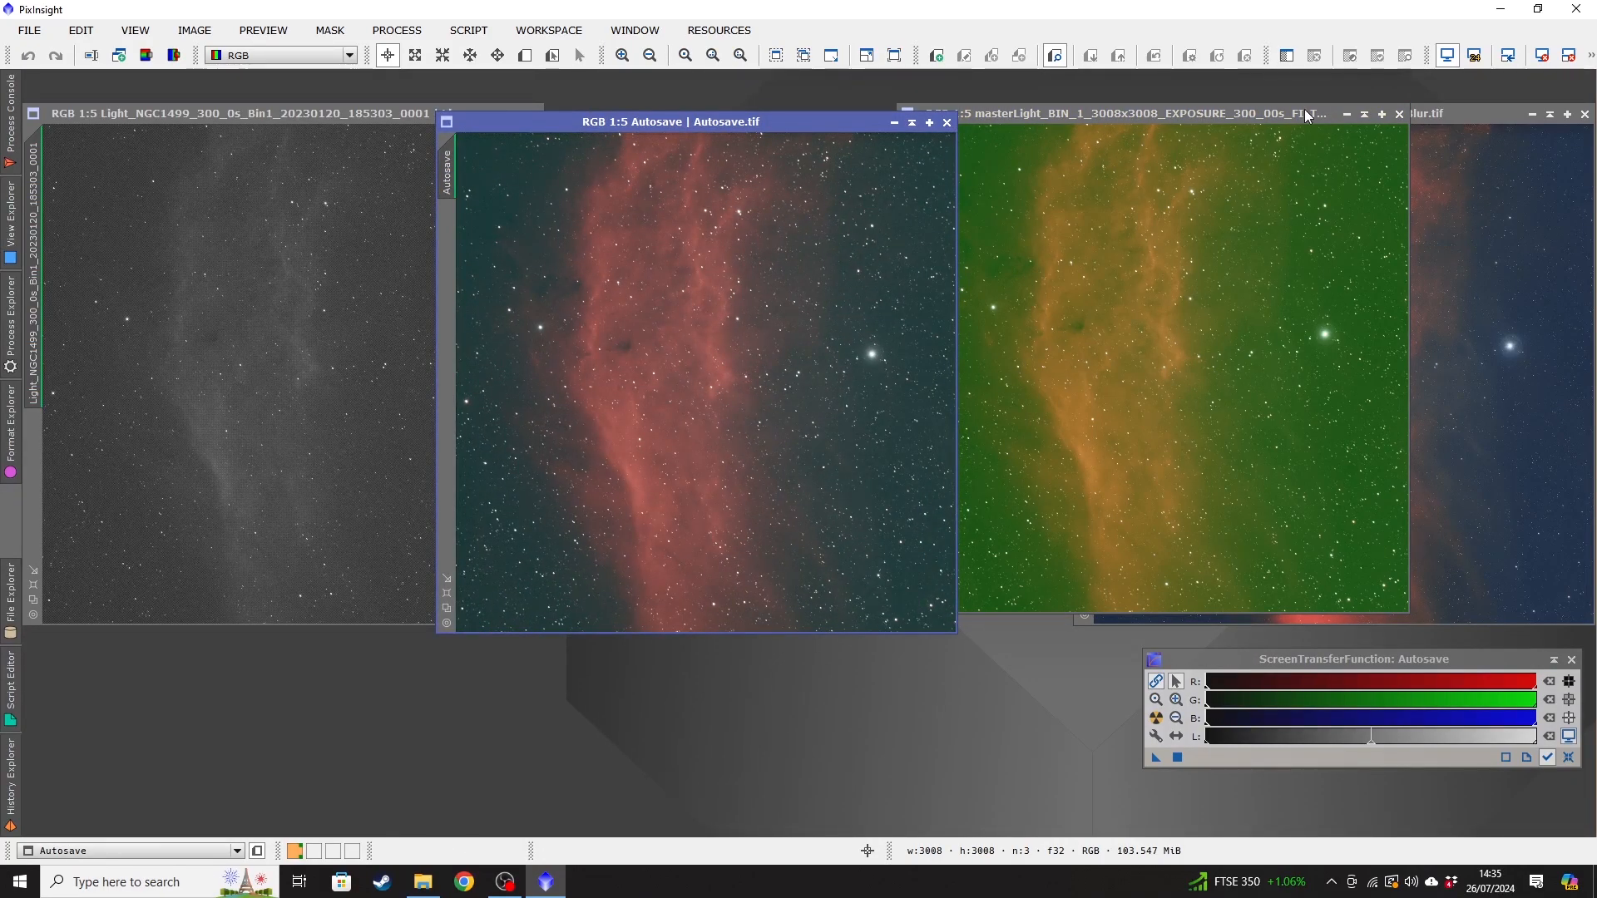
click(1172, 113)
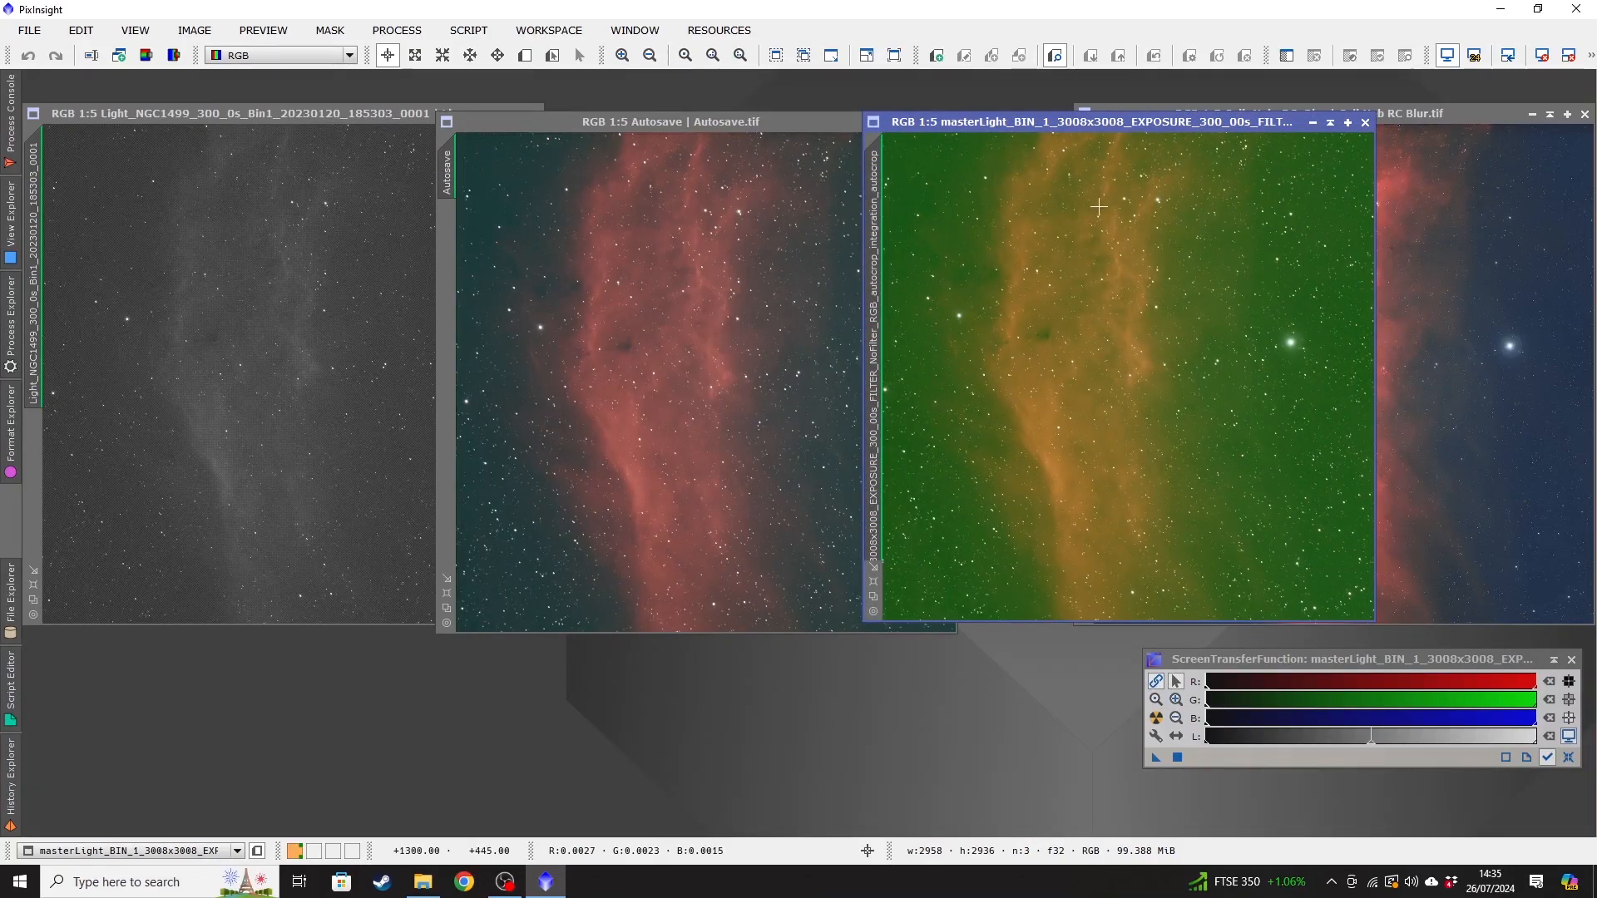
mouse_move(1138, 309)
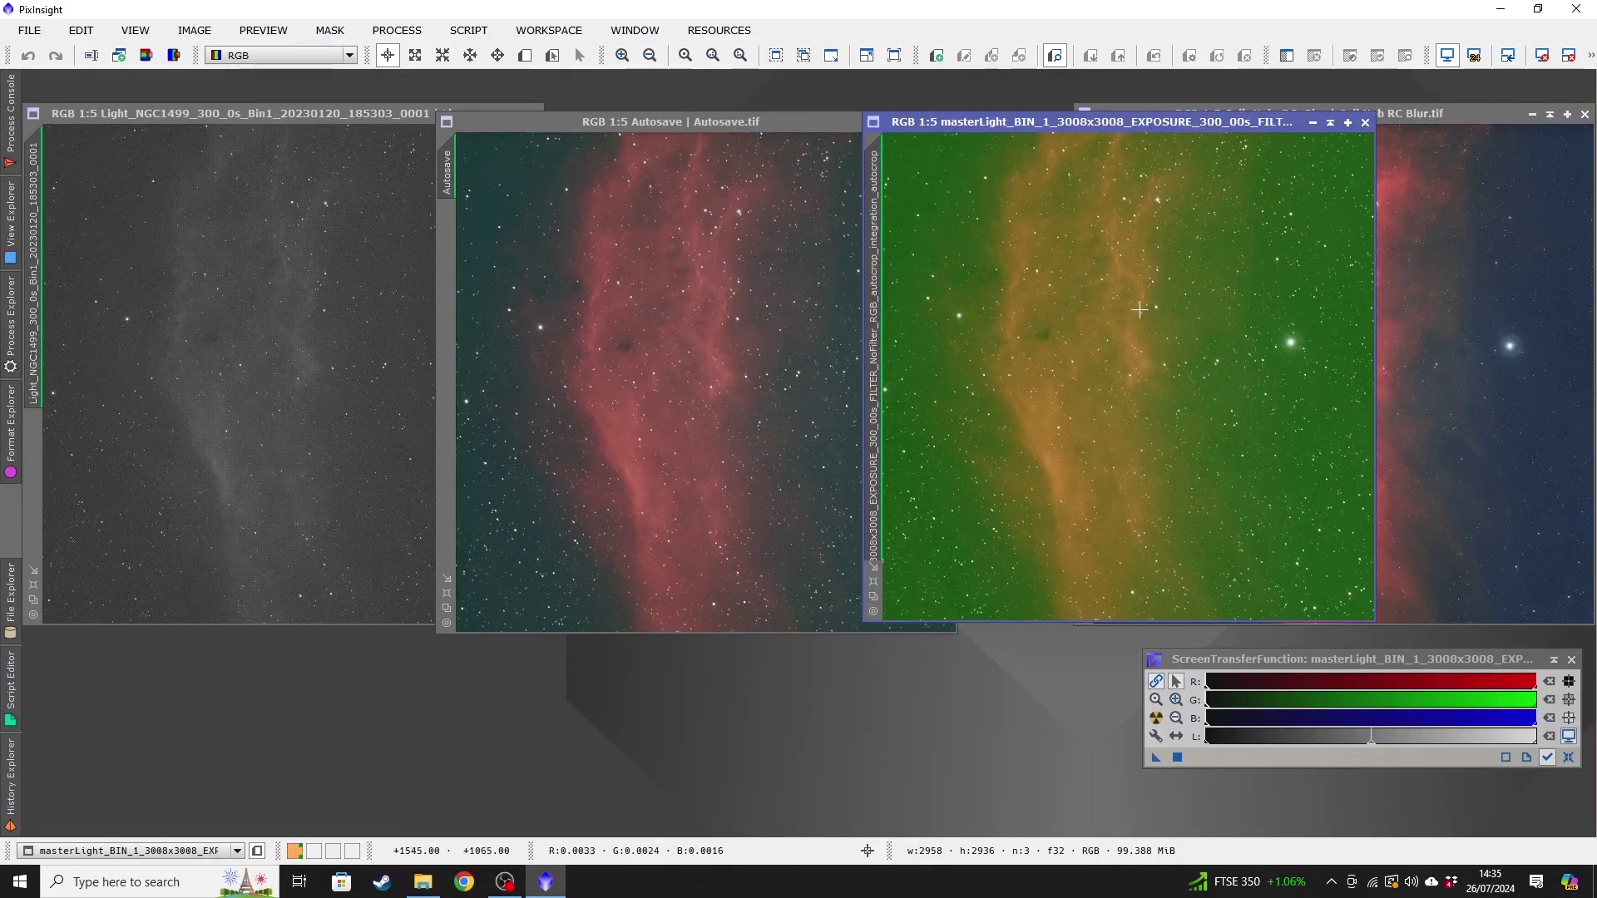
mouse_move(1108, 396)
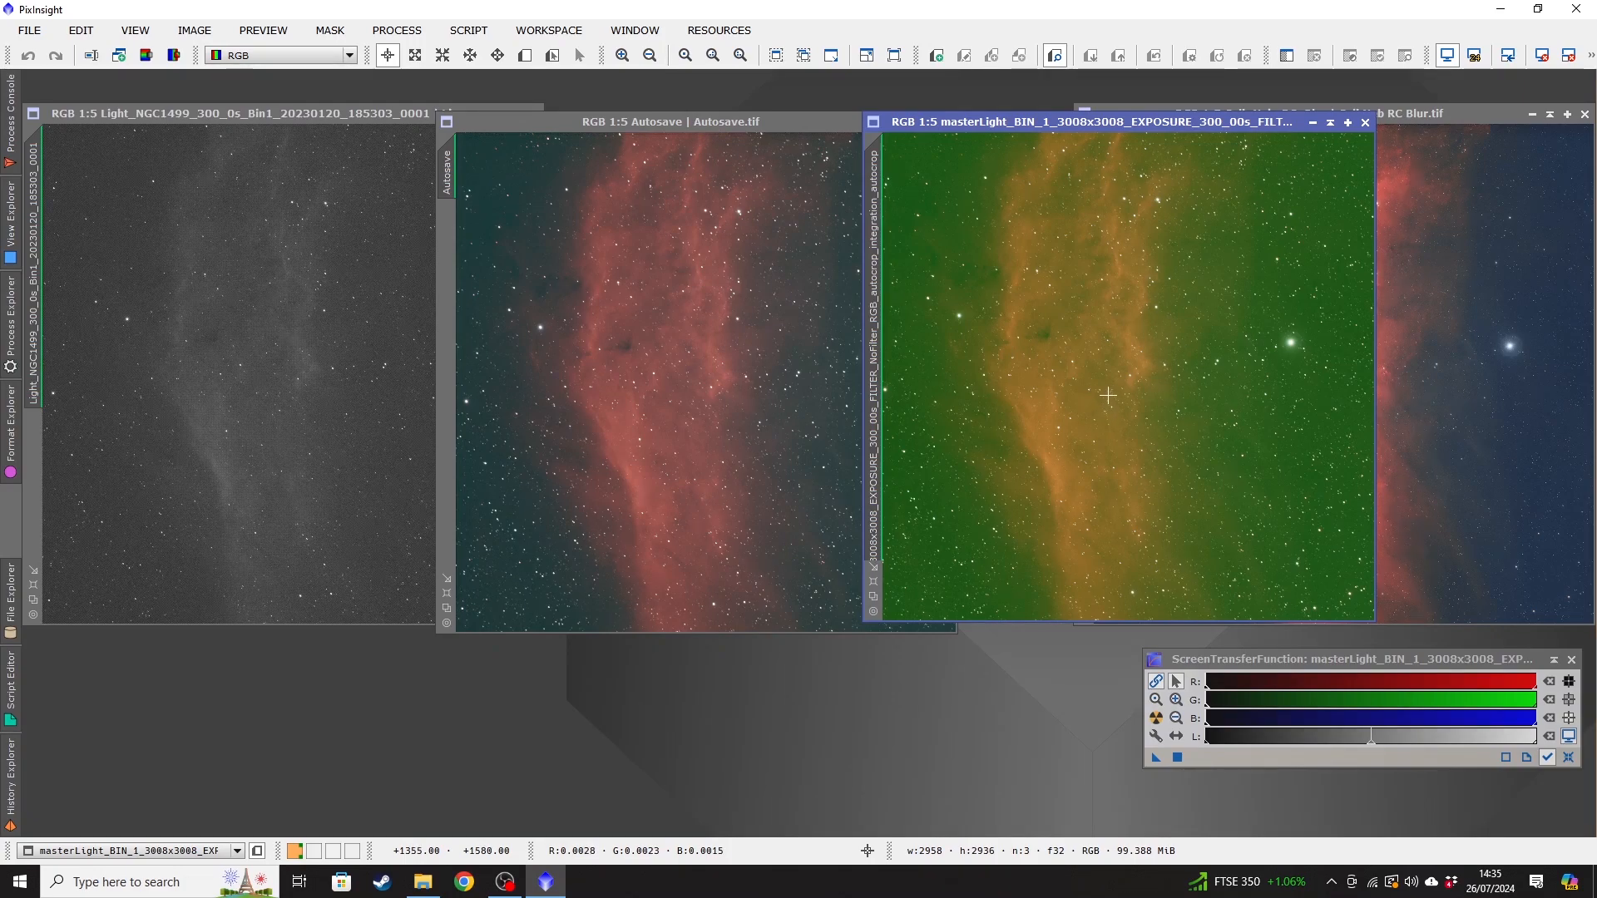
mouse_move(1178, 401)
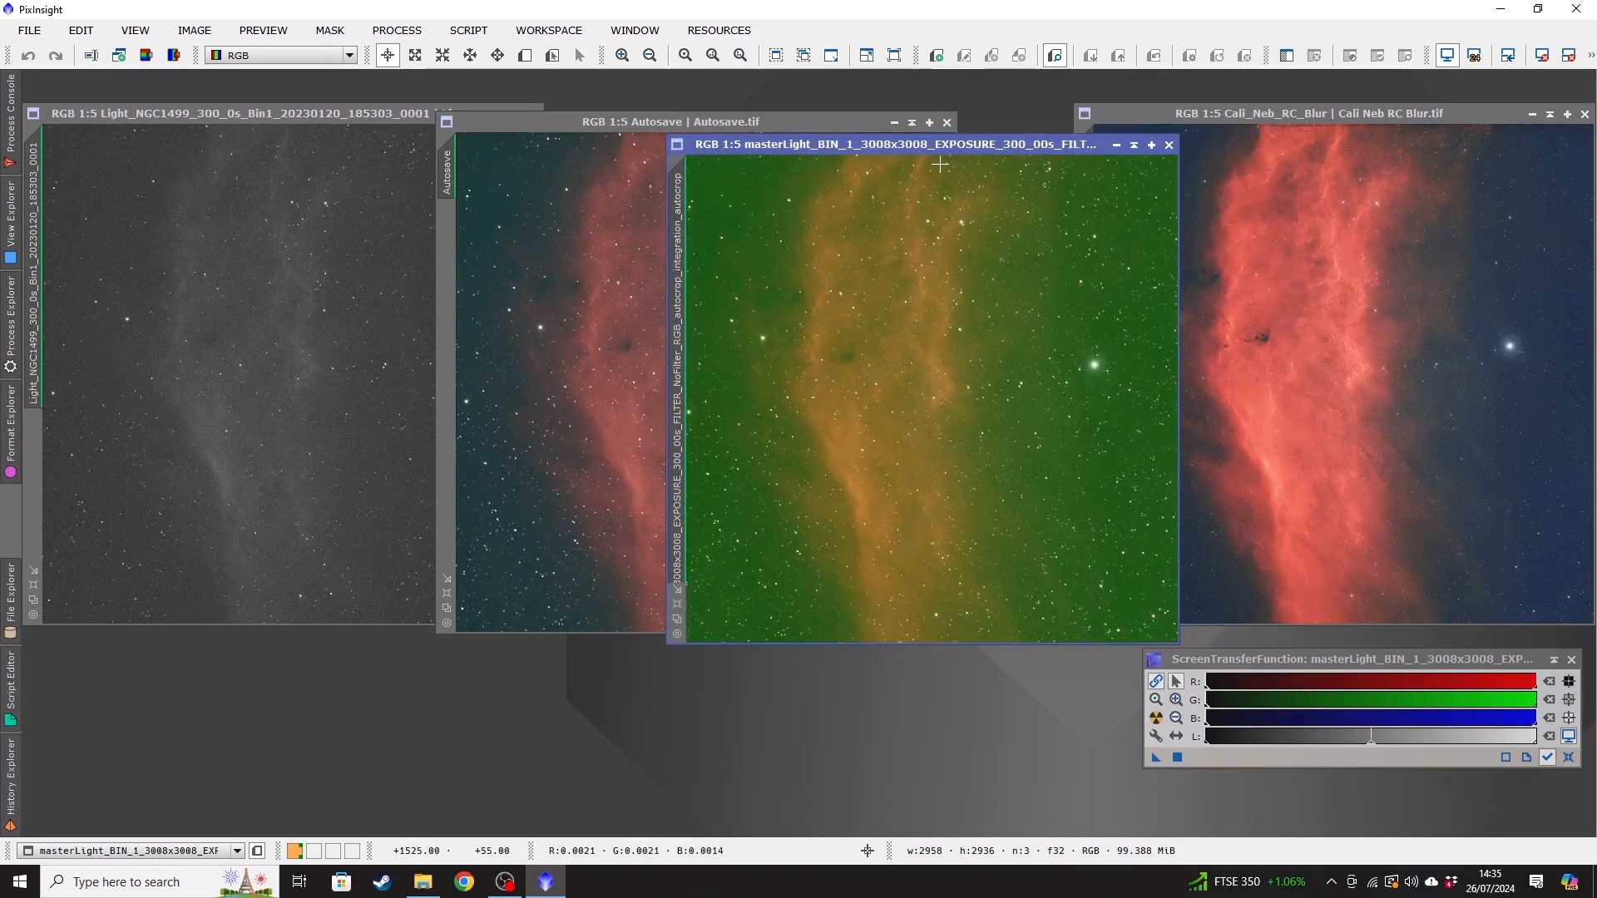
mouse_move(1343, 128)
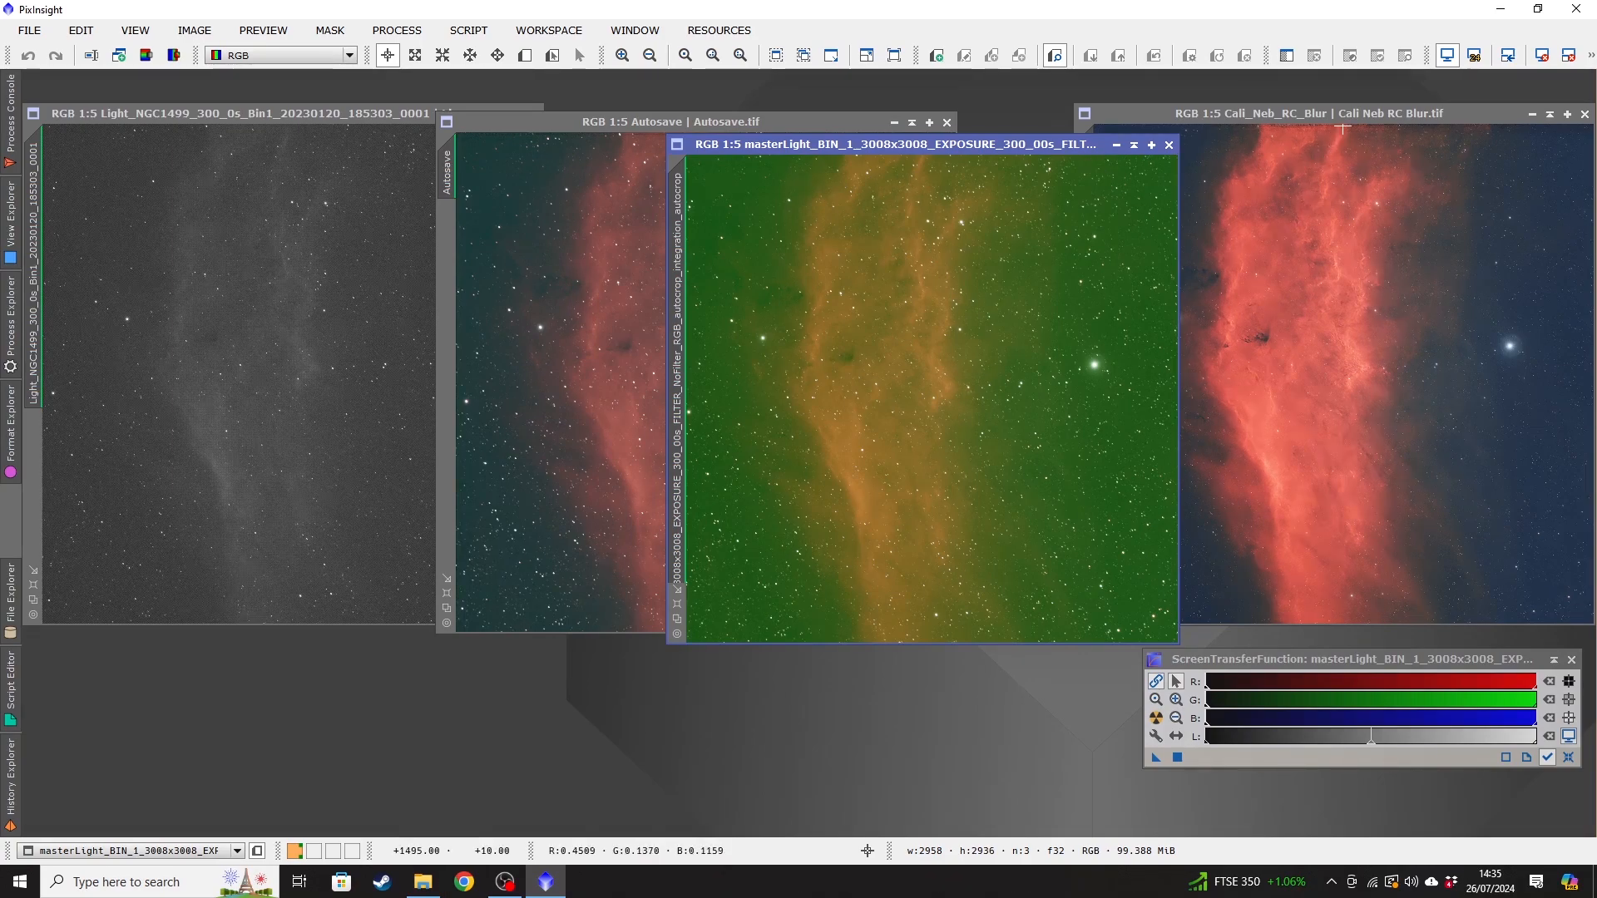
Compare the green master light with the Cali Neb RC Blur image, leaving Cali Neb on top.
click(1324, 113)
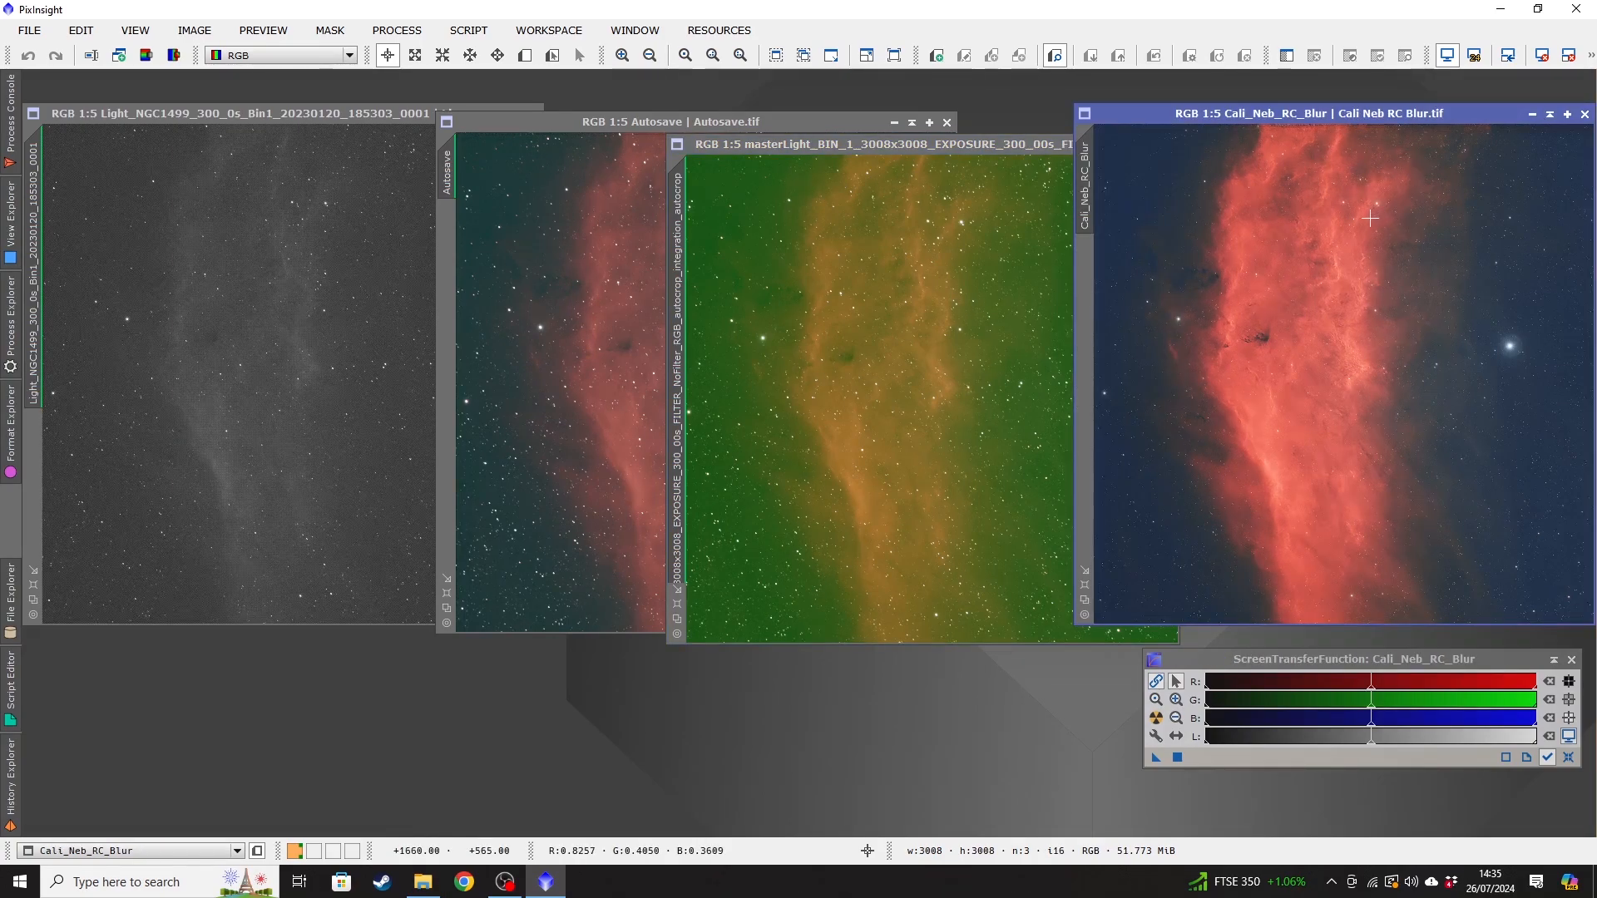
mouse_move(1184, 134)
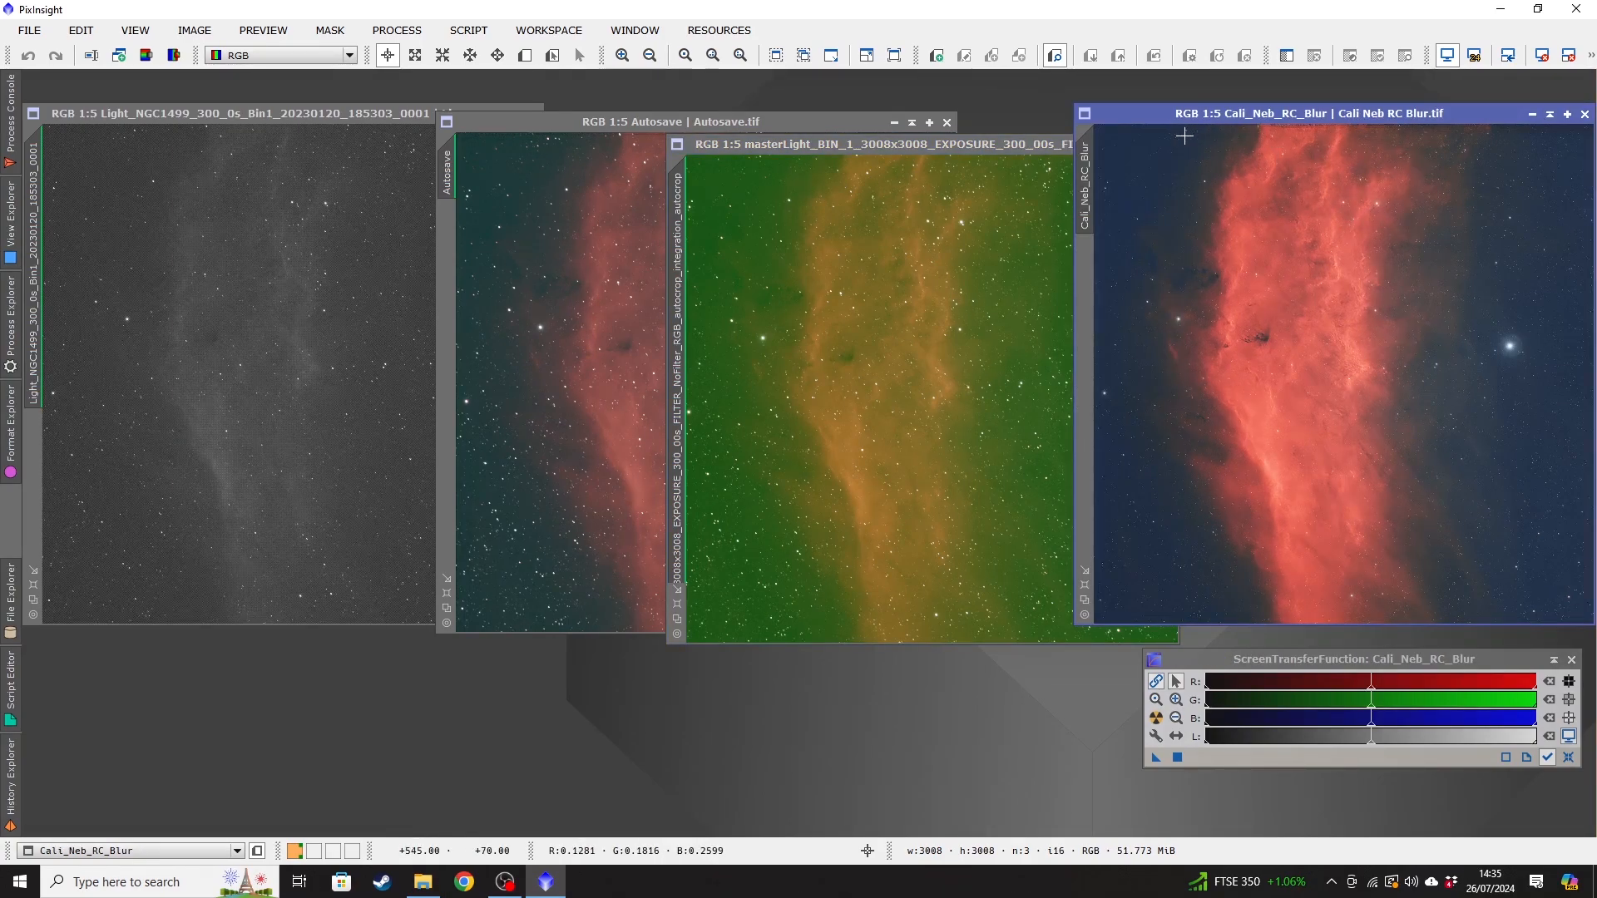
mouse_move(1263, 129)
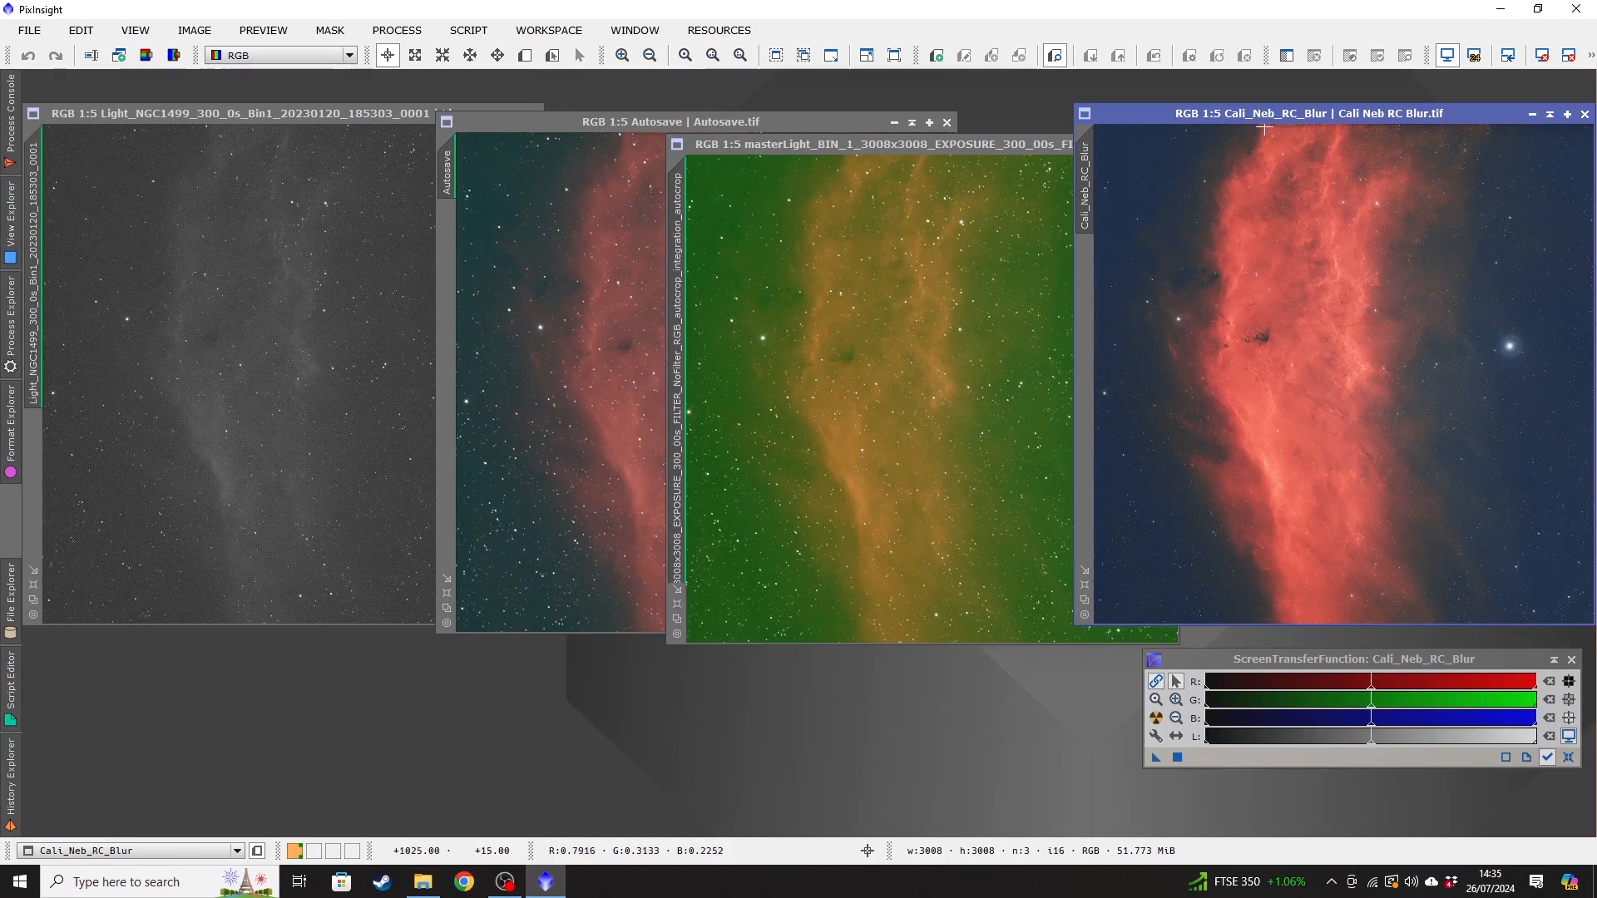
mouse_move(1315, 130)
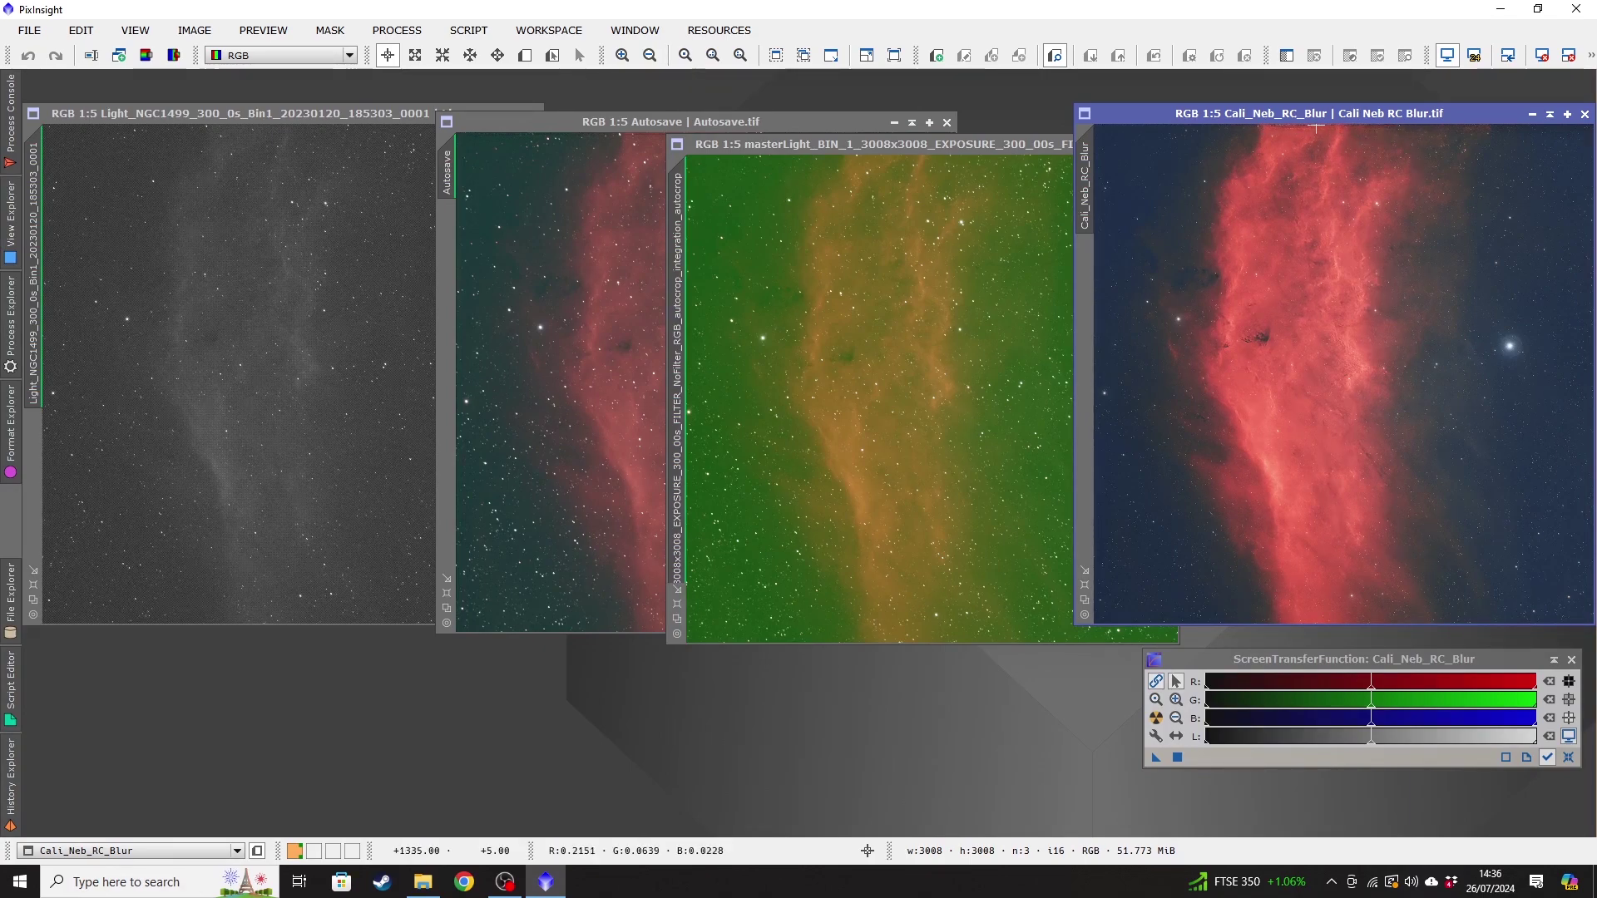
mouse_move(1269, 130)
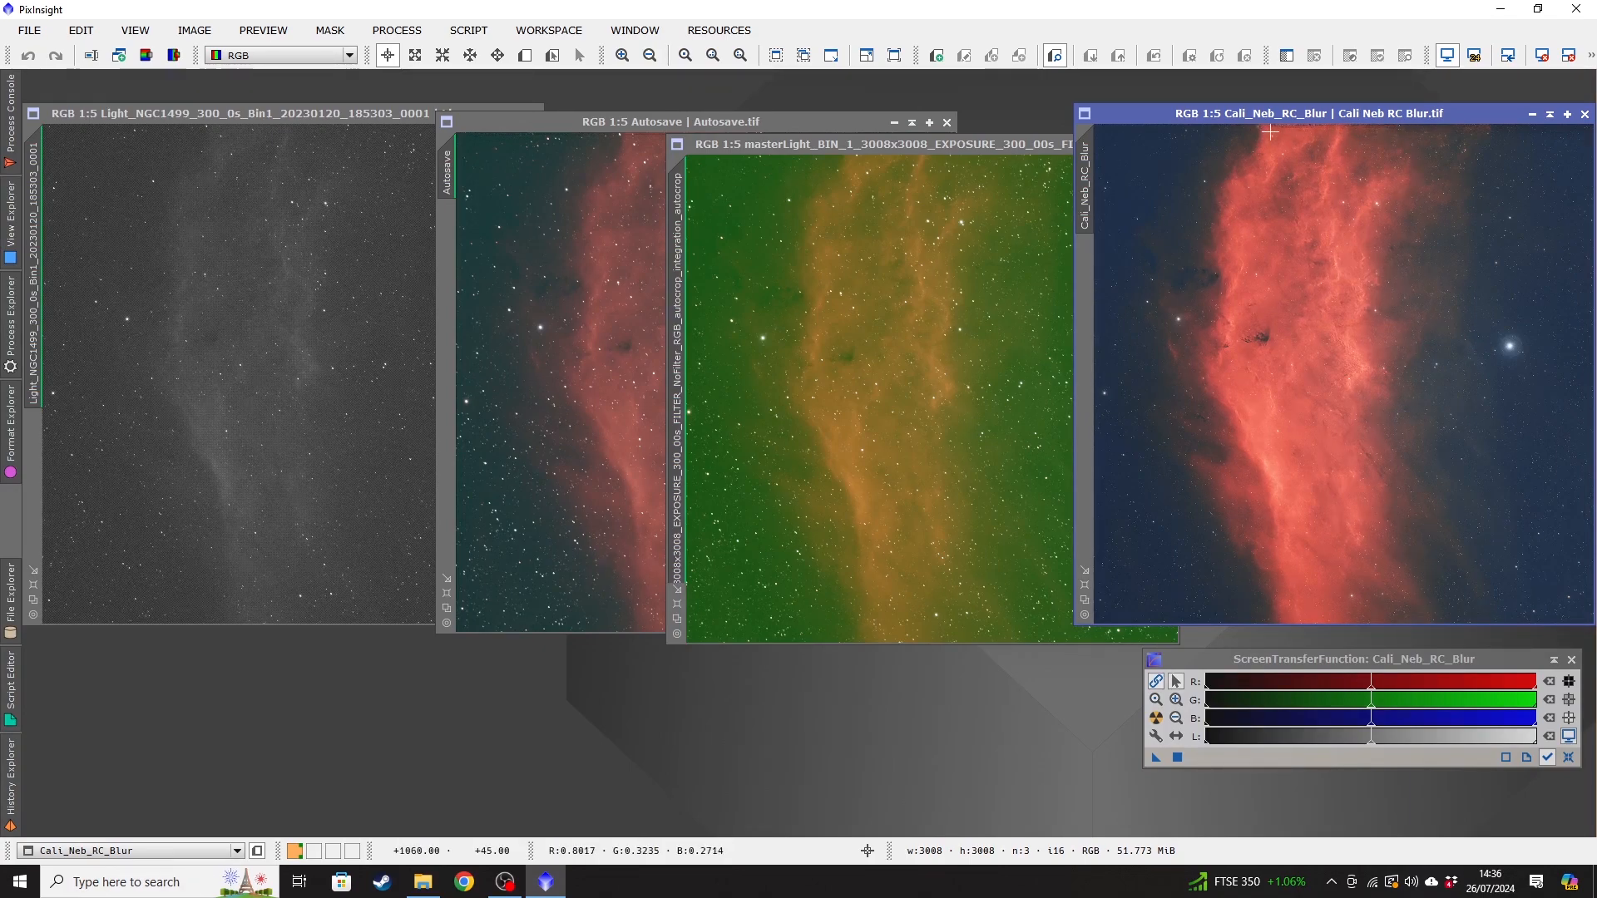
mouse_move(529, 330)
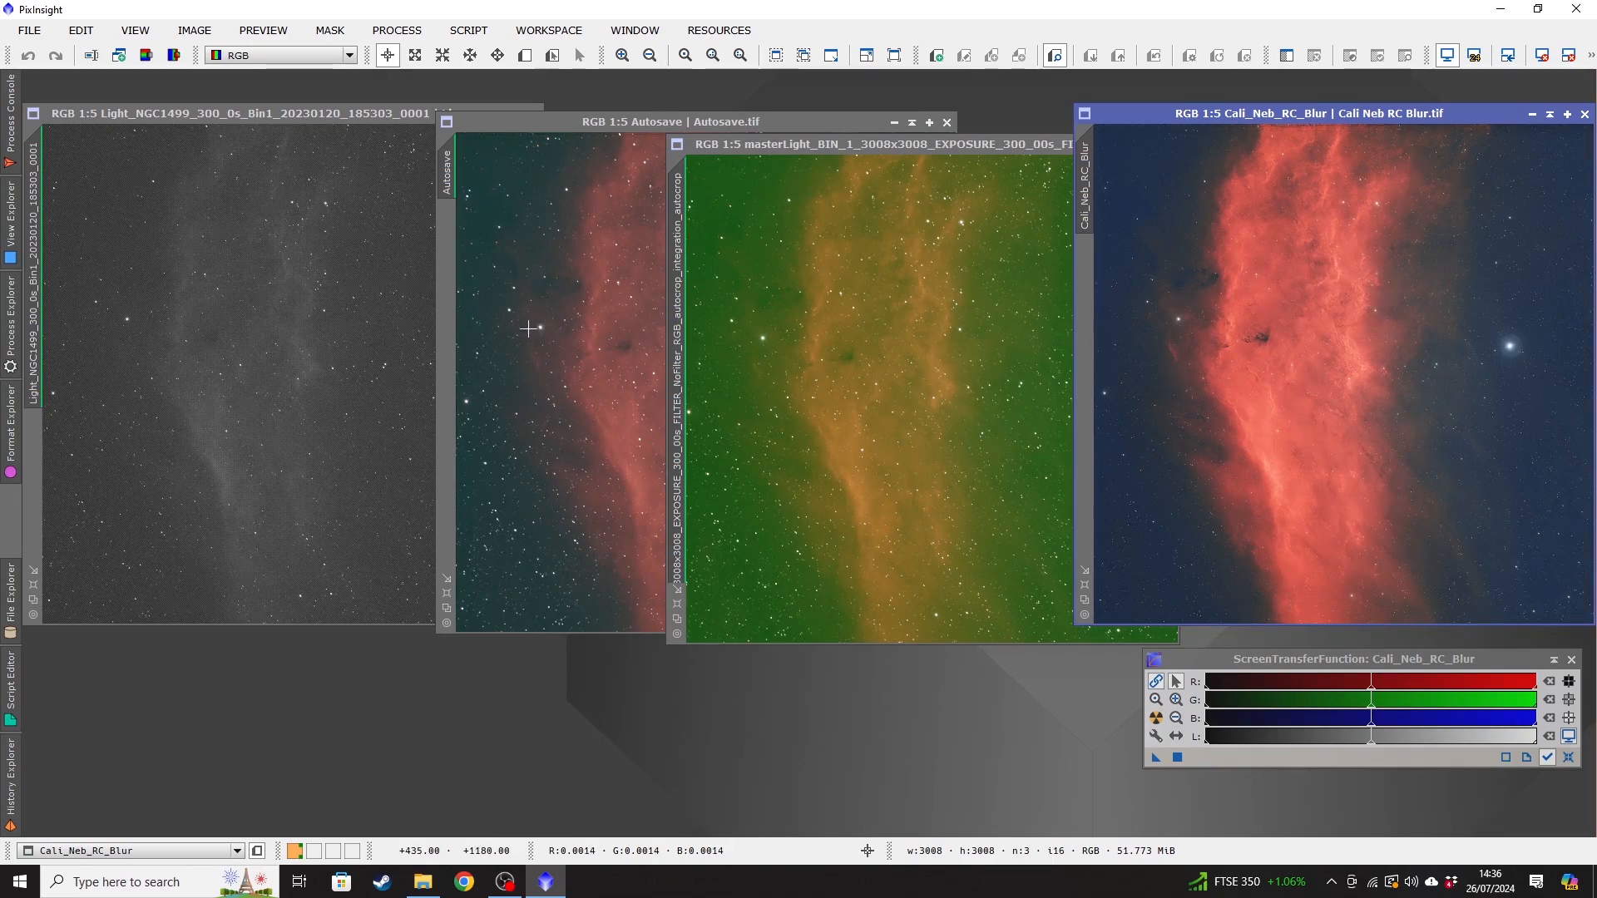
mouse_move(1251, 101)
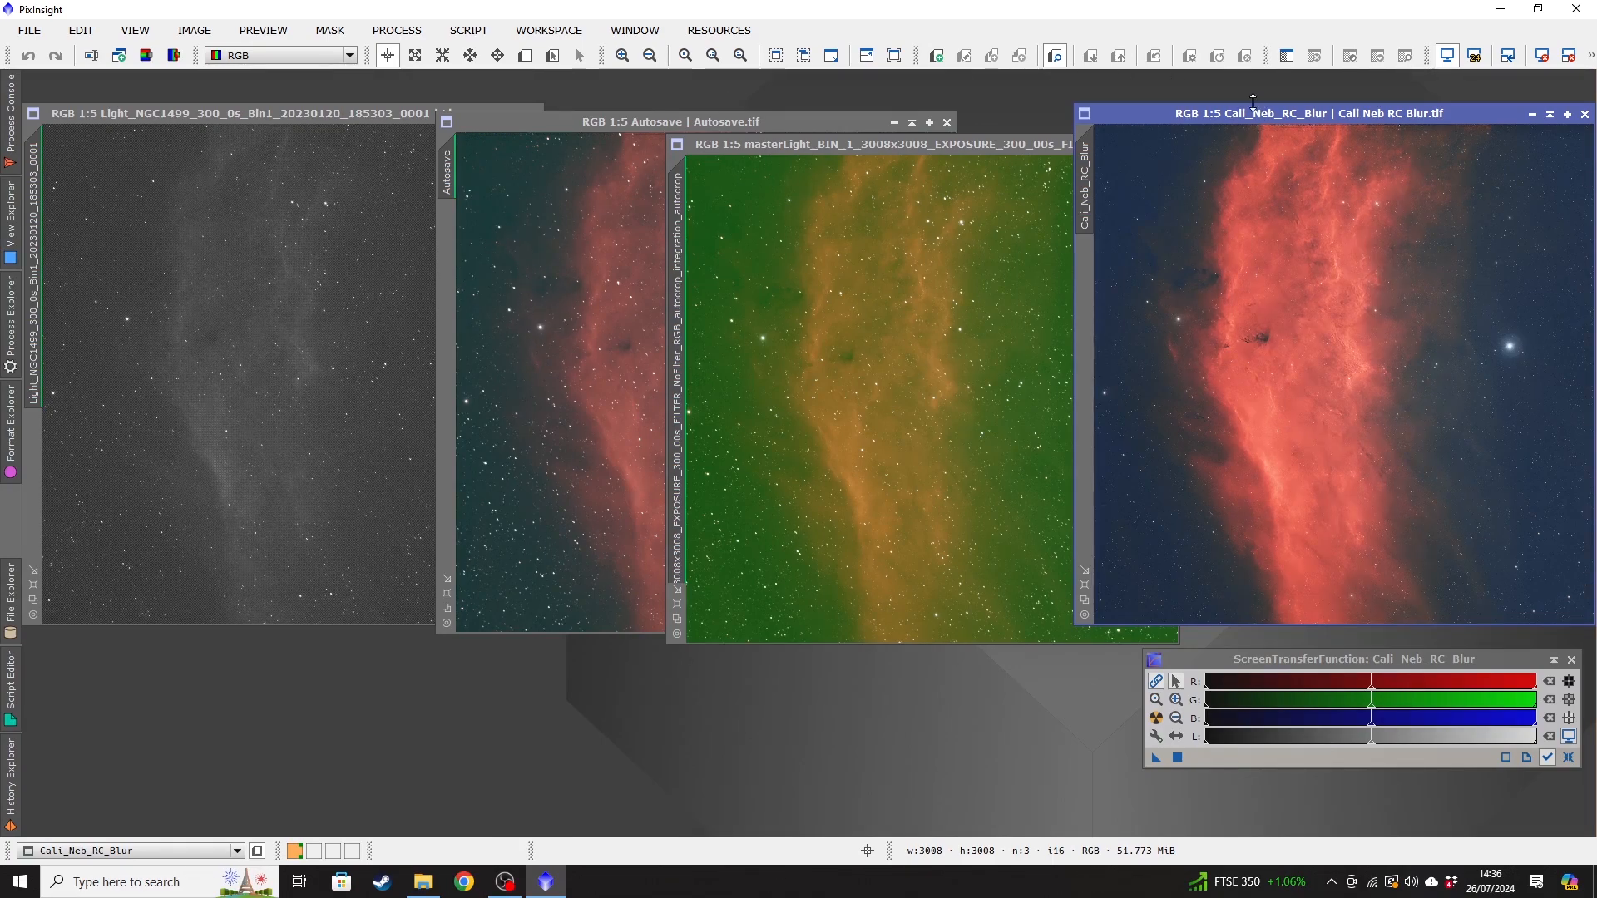
mouse_move(1266, 130)
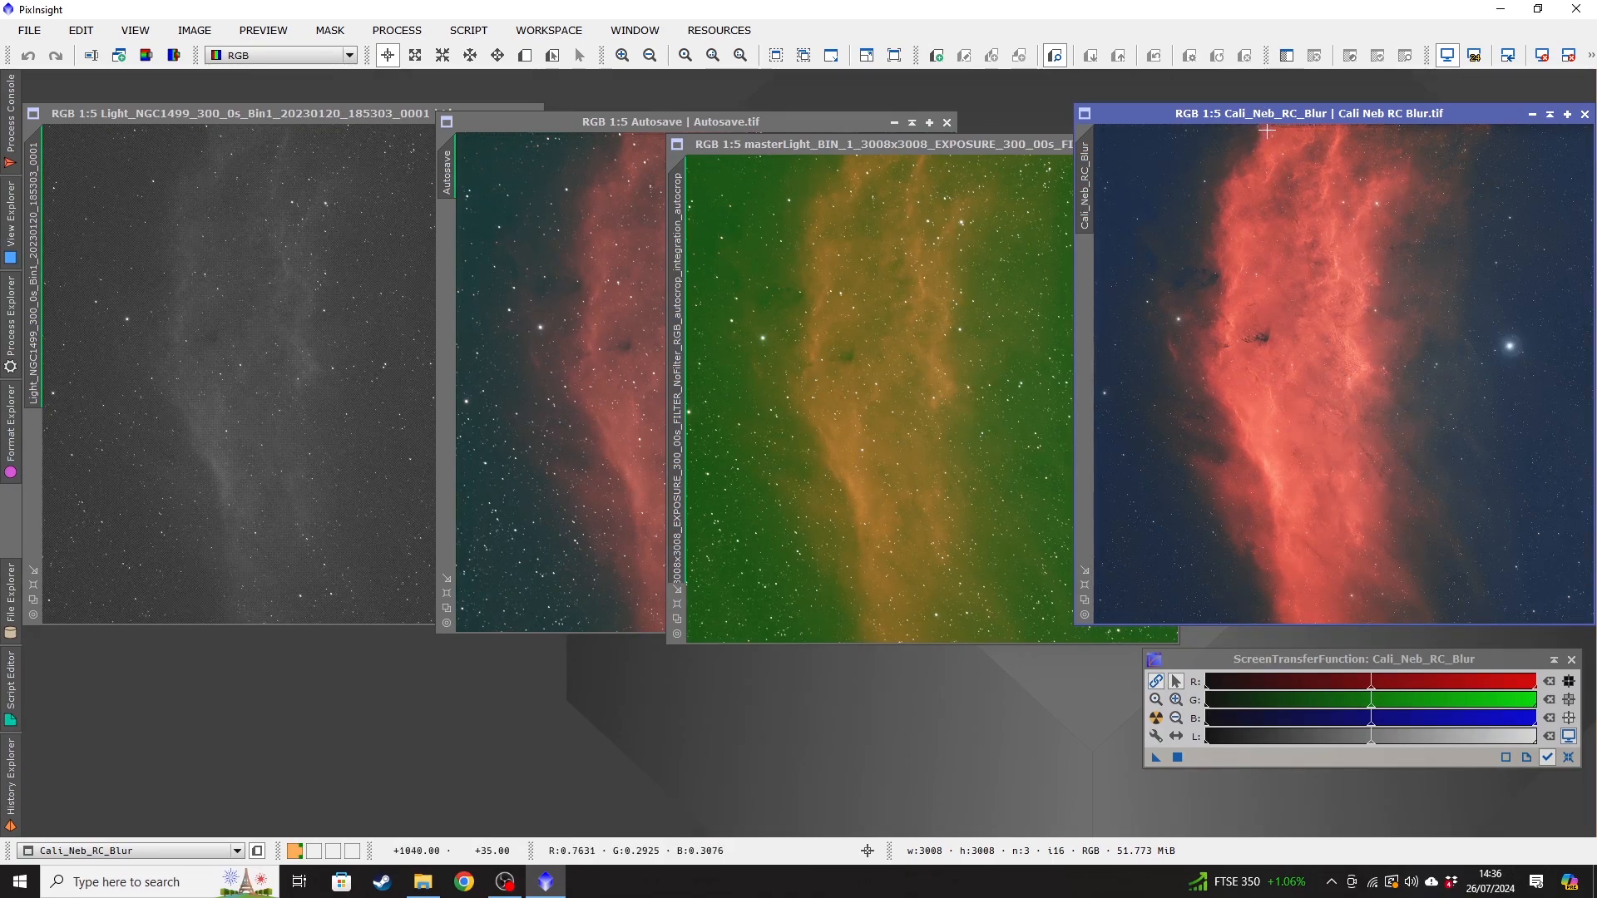
mouse_move(1414, 130)
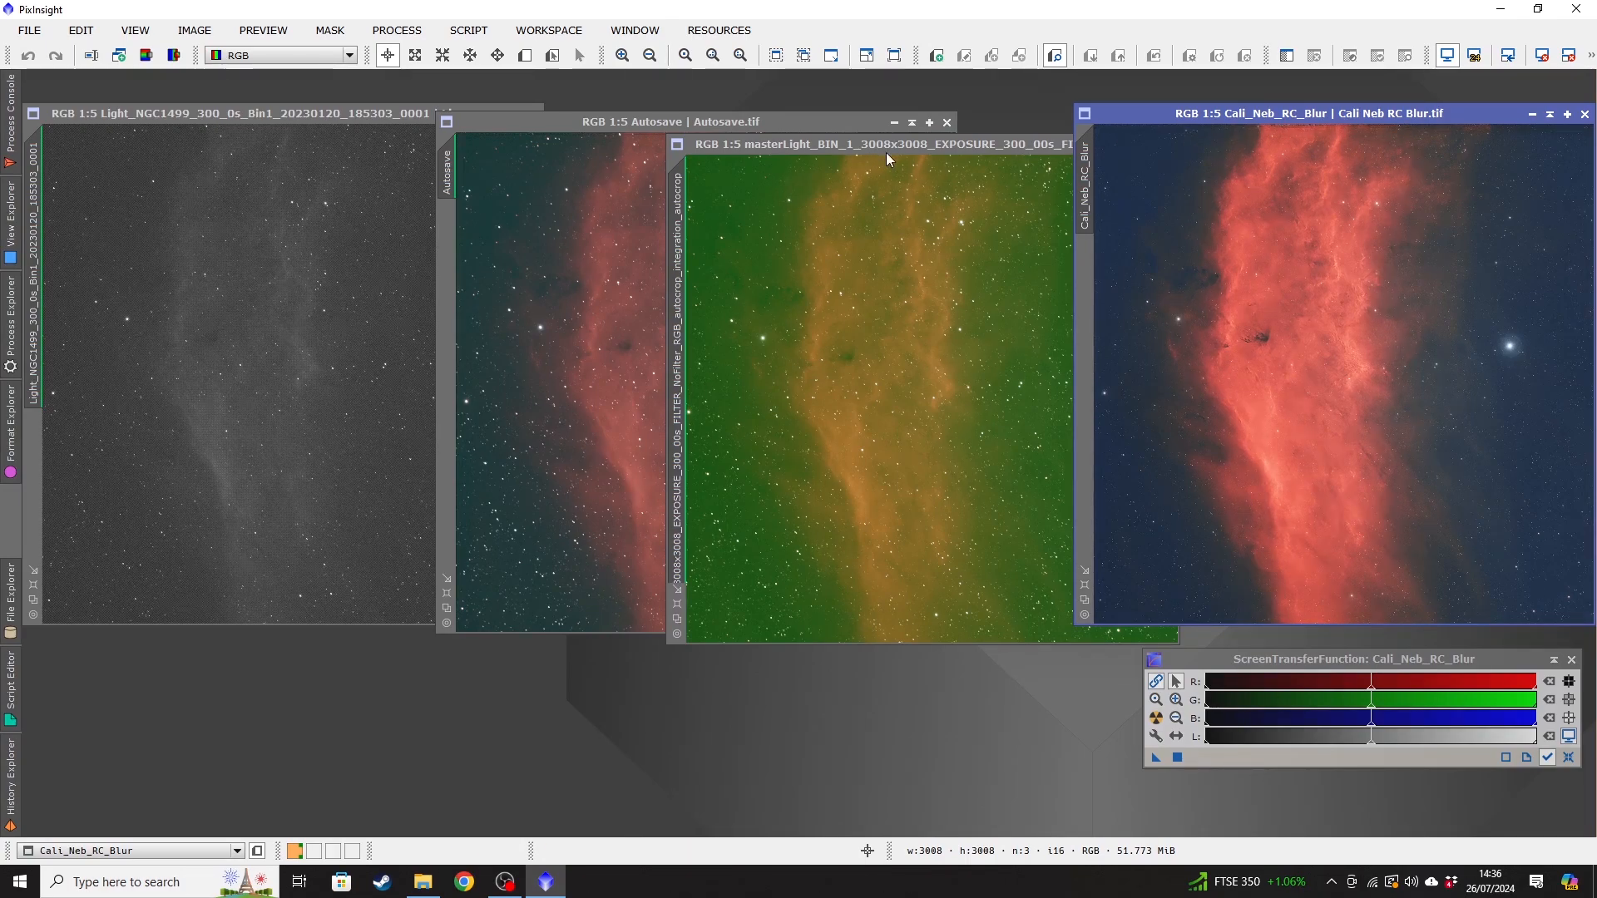
click(882, 143)
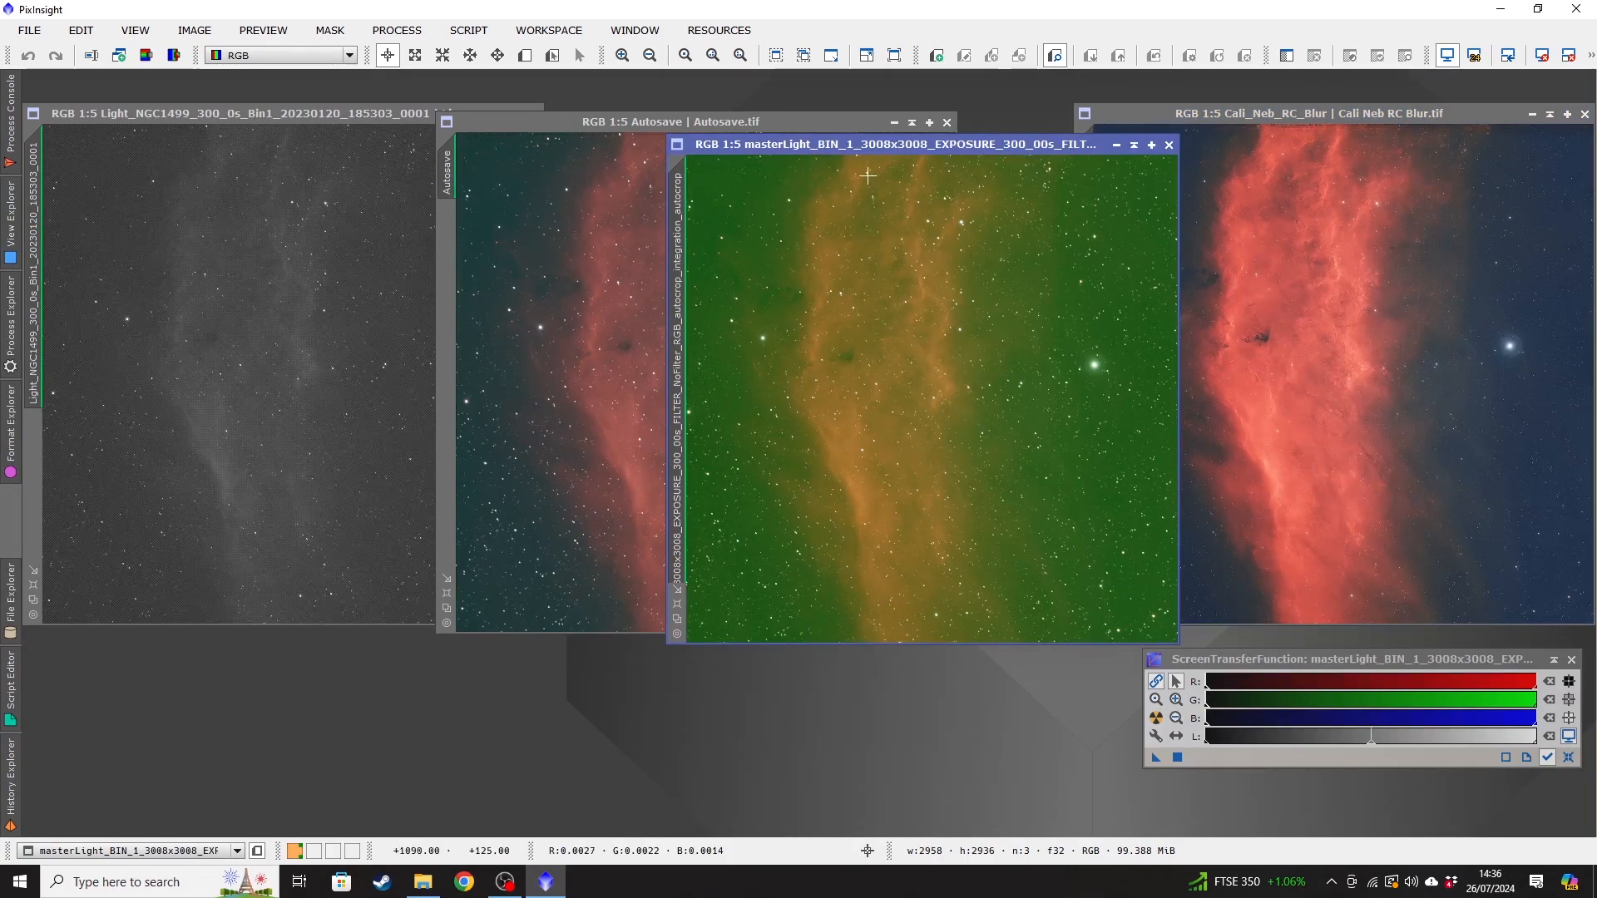
mouse_move(950, 547)
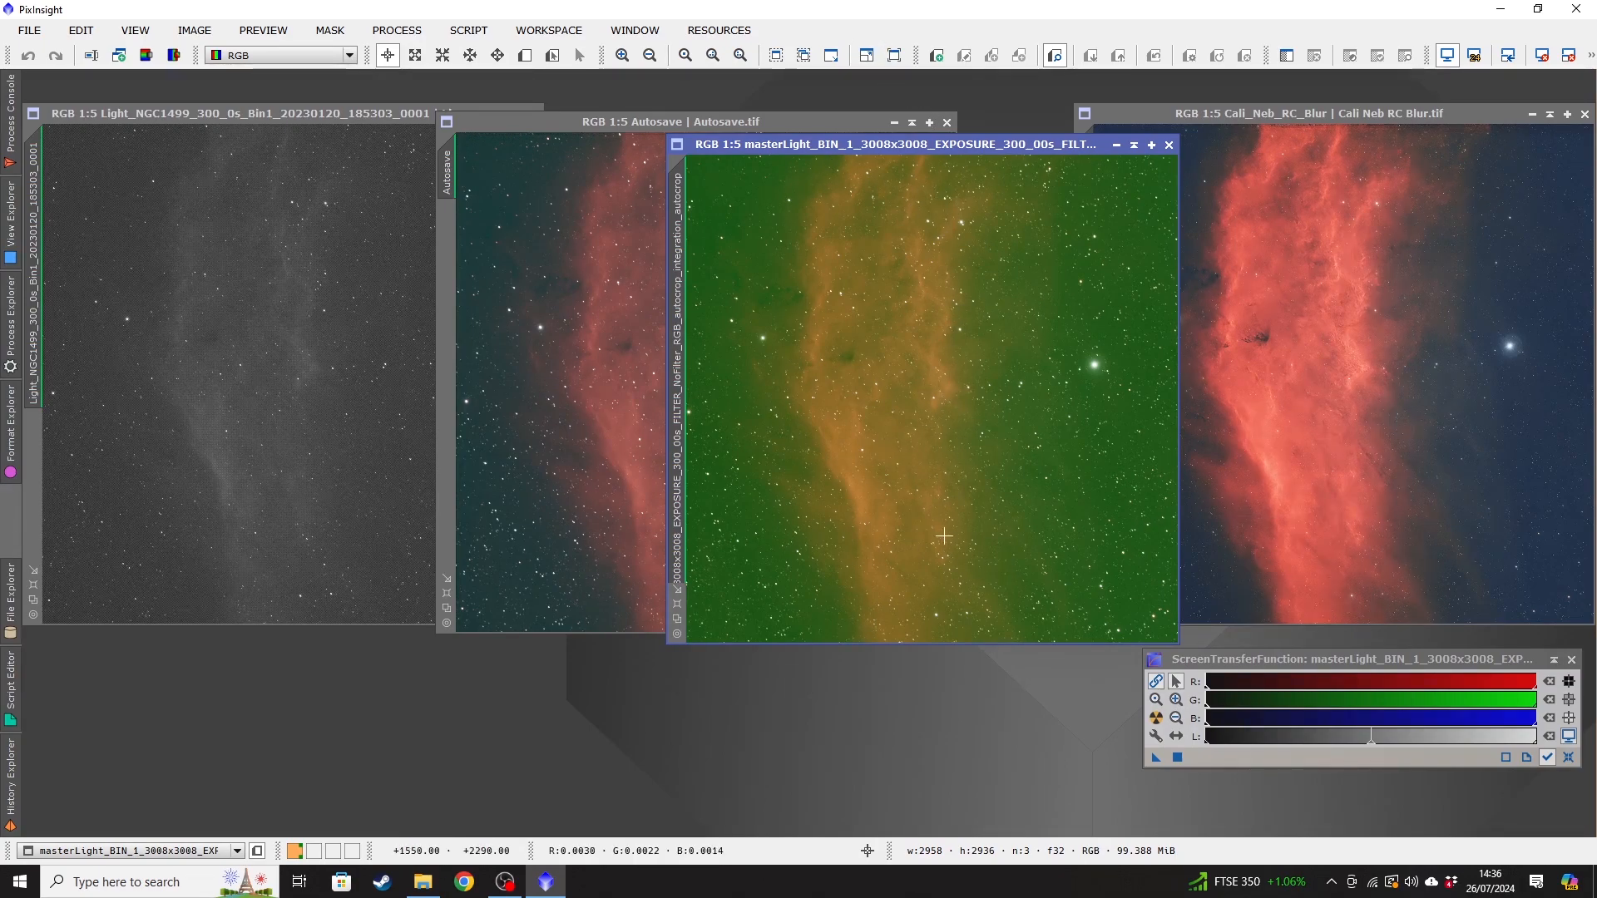
click(1304, 113)
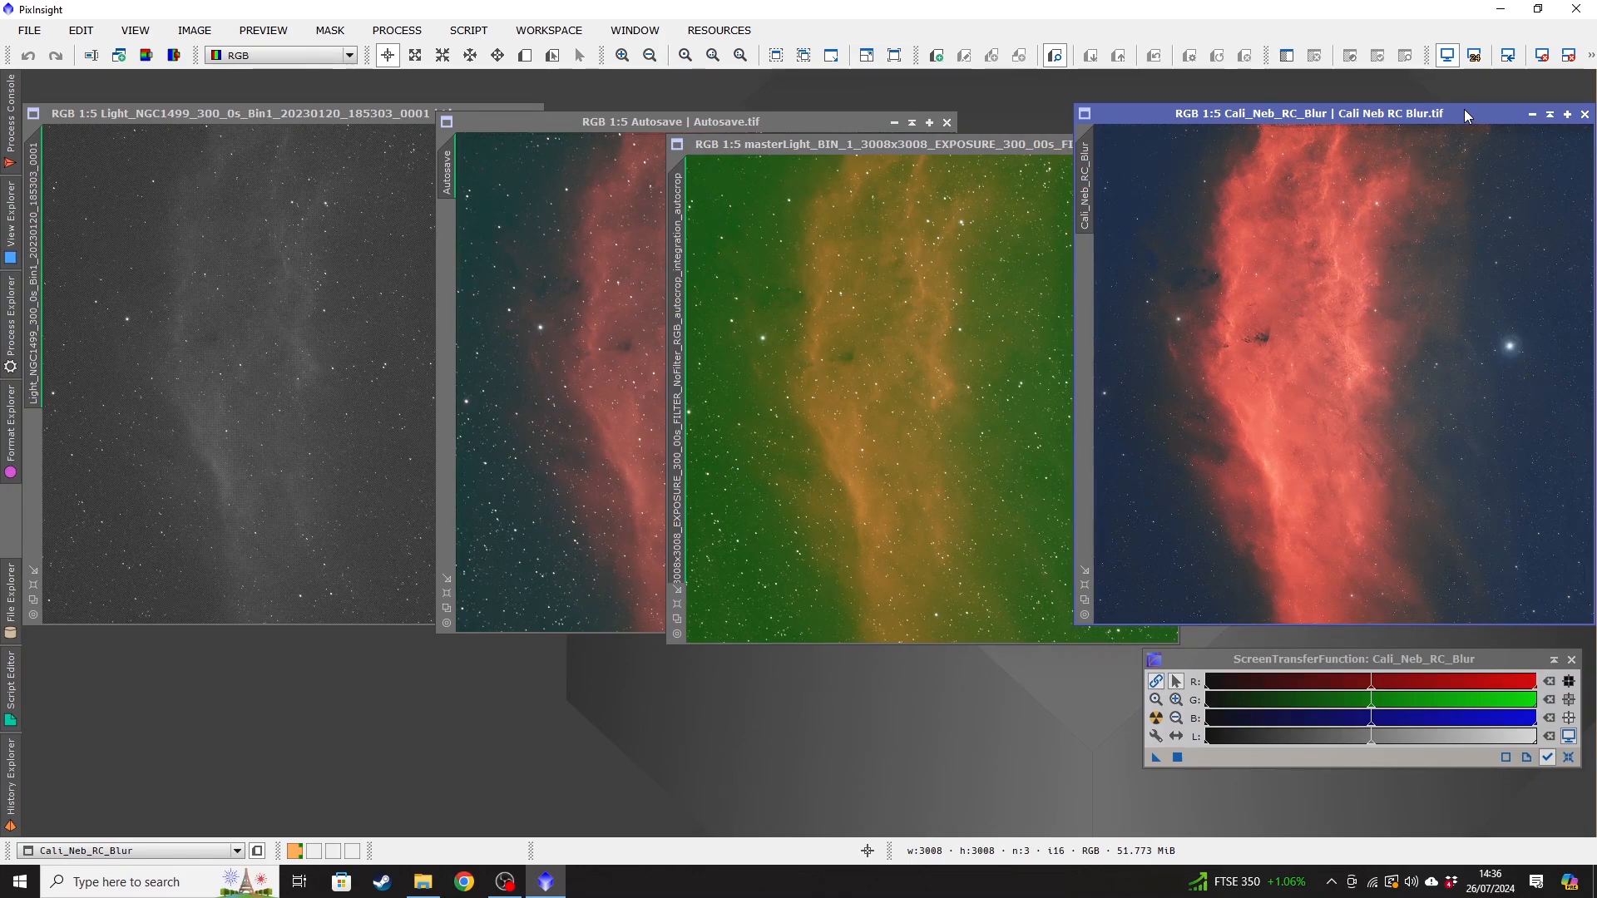
mouse_move(986, 158)
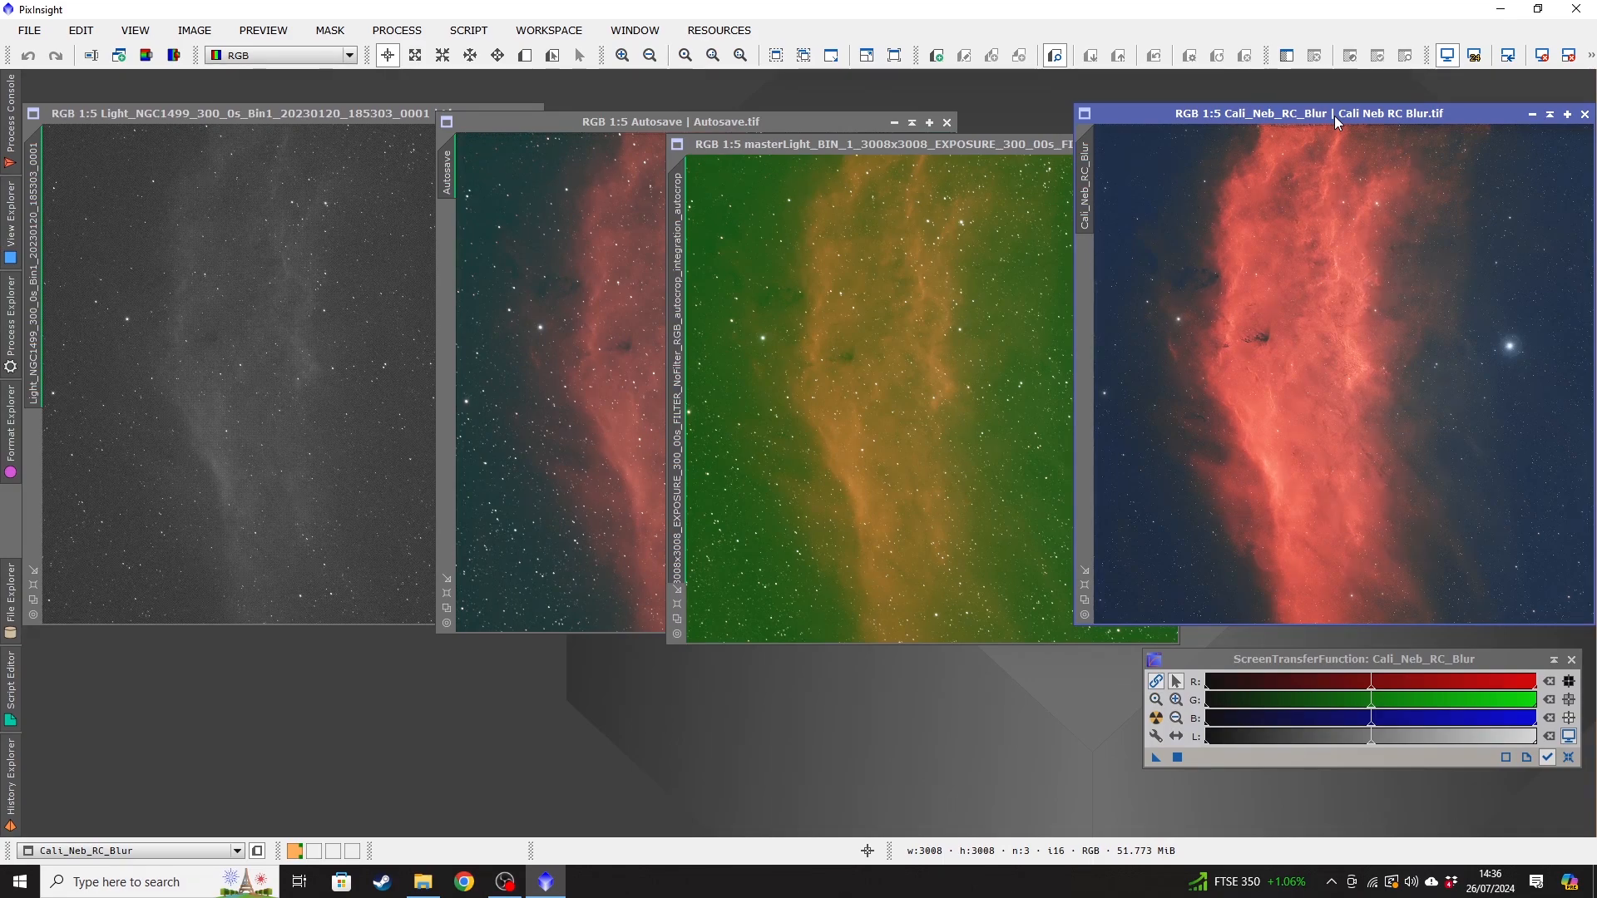
mouse_move(864, 168)
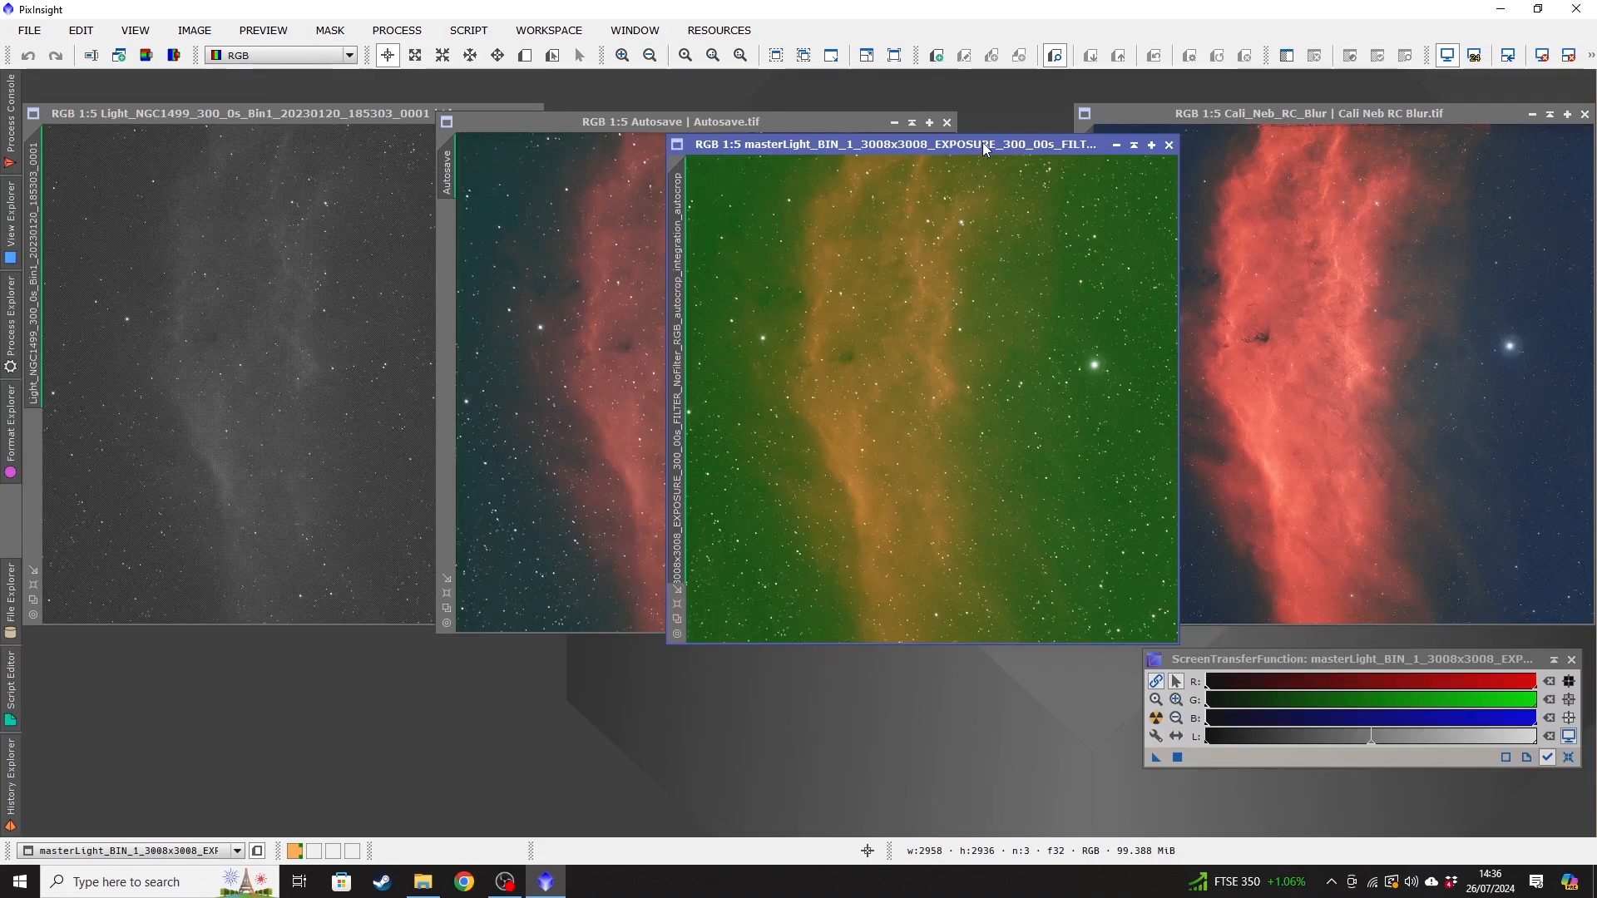
mouse_move(1458, 339)
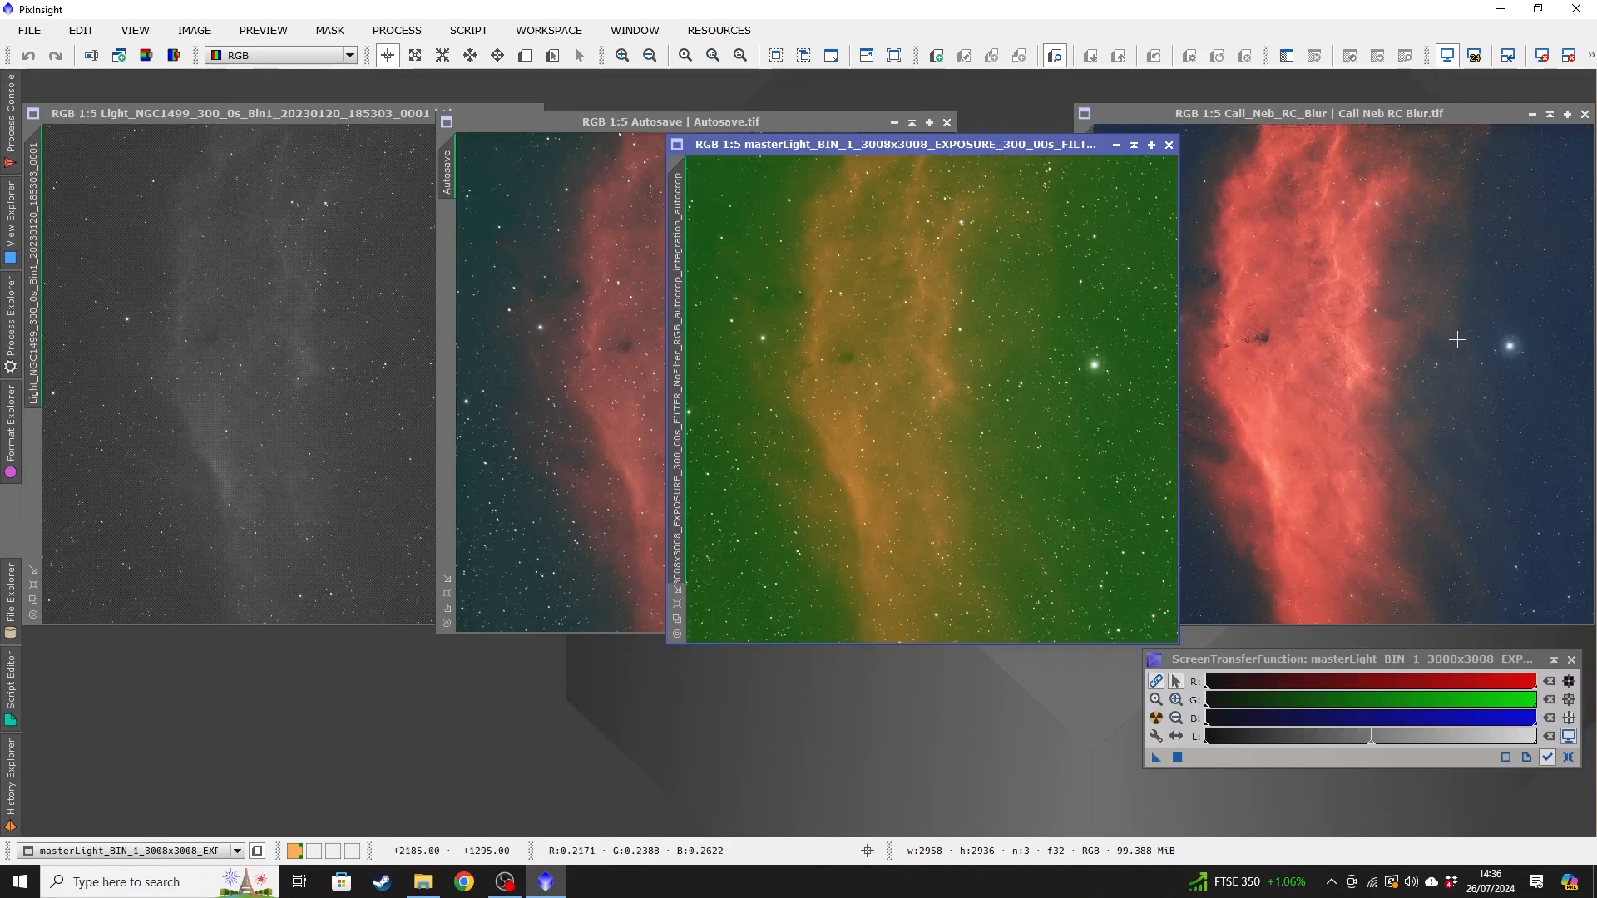
Look again at Cali Neb RC Blur, then bring the green master light back to the front.
click(1304, 113)
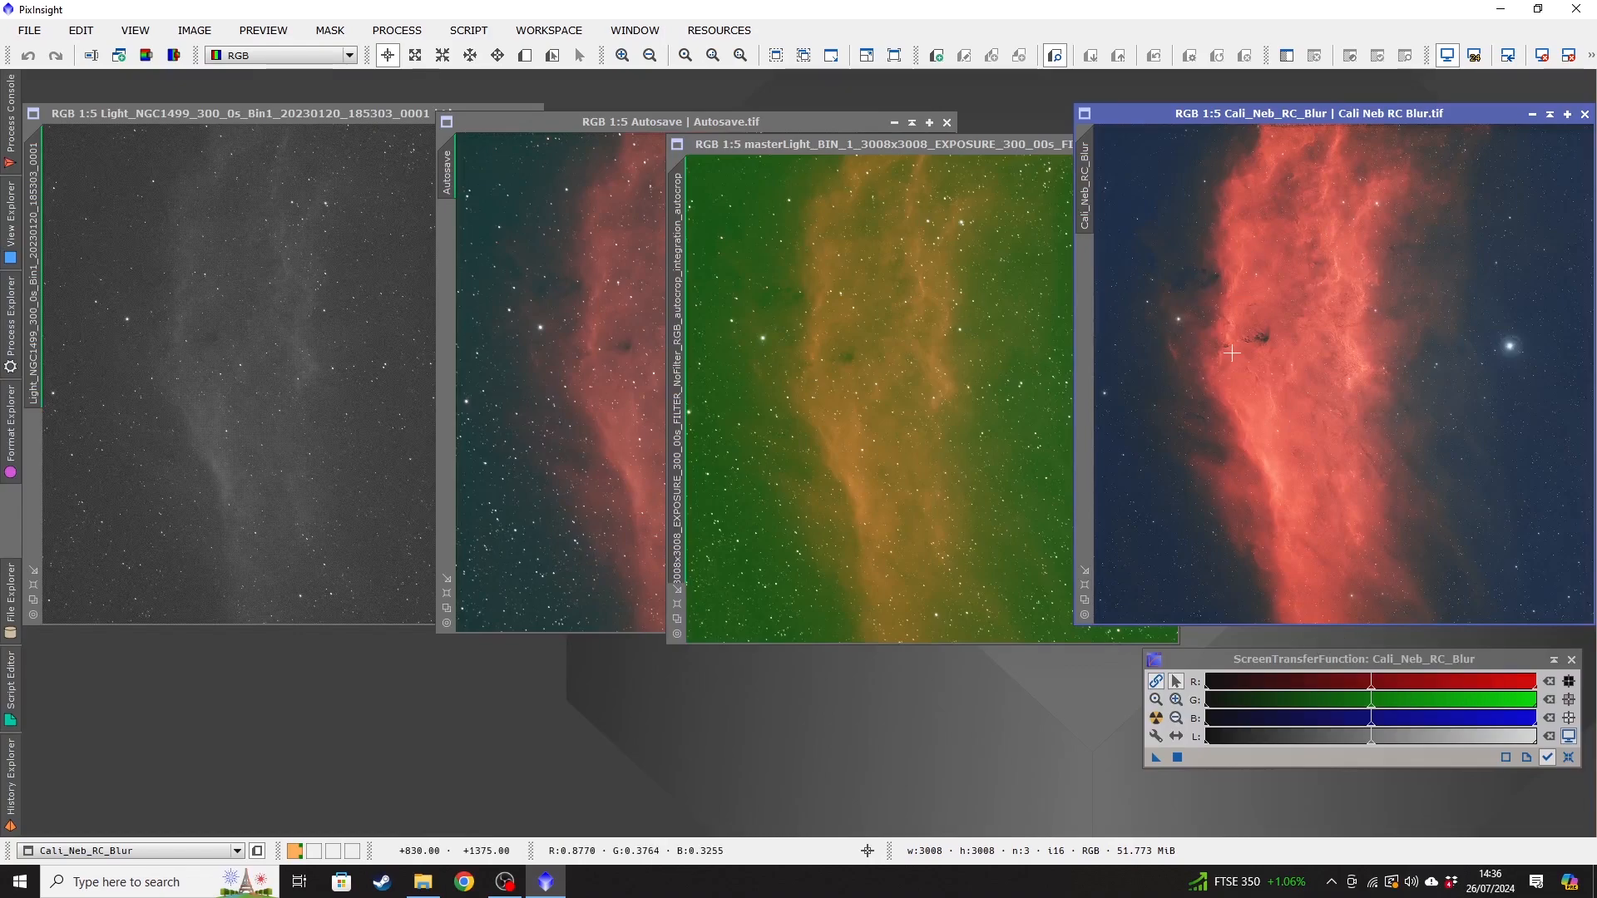
mouse_move(1430, 378)
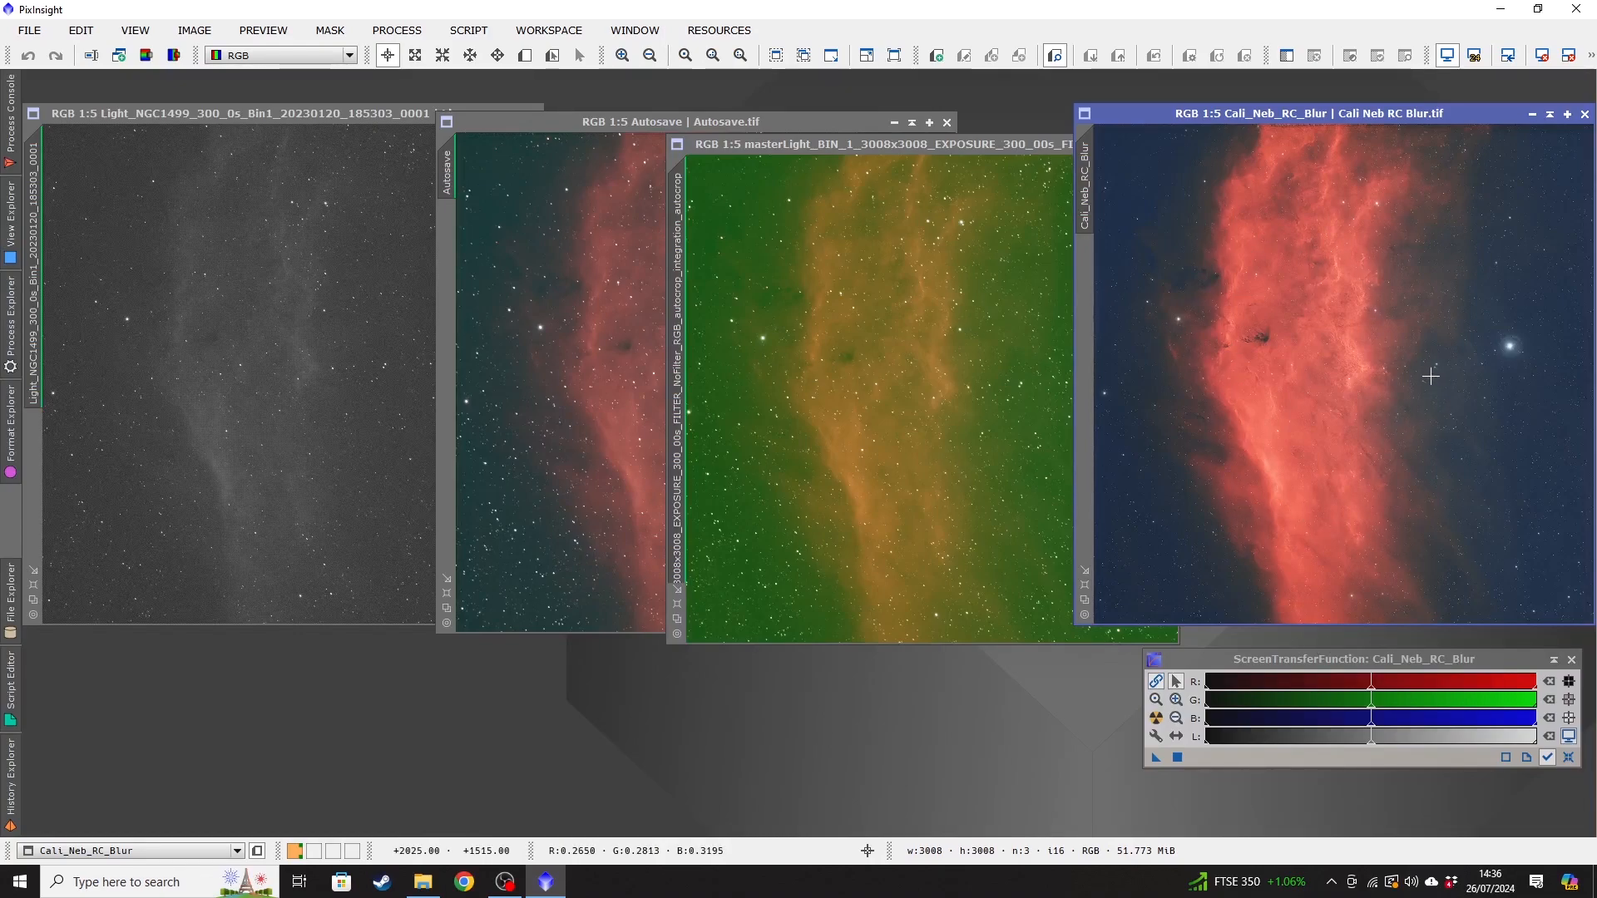
click(878, 143)
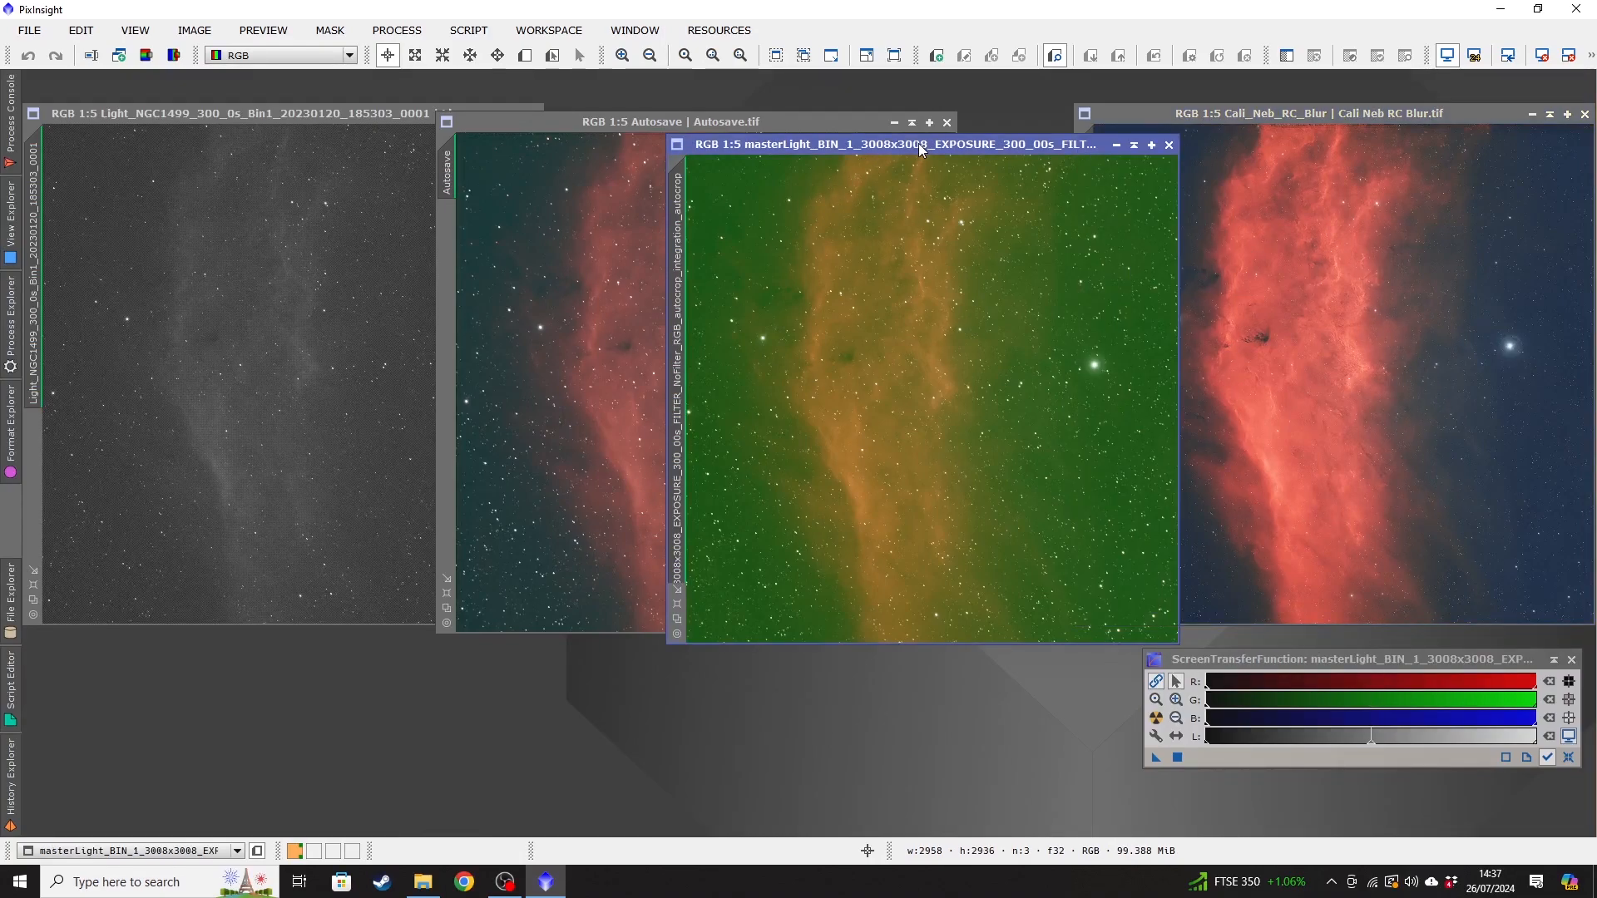
mouse_move(915, 162)
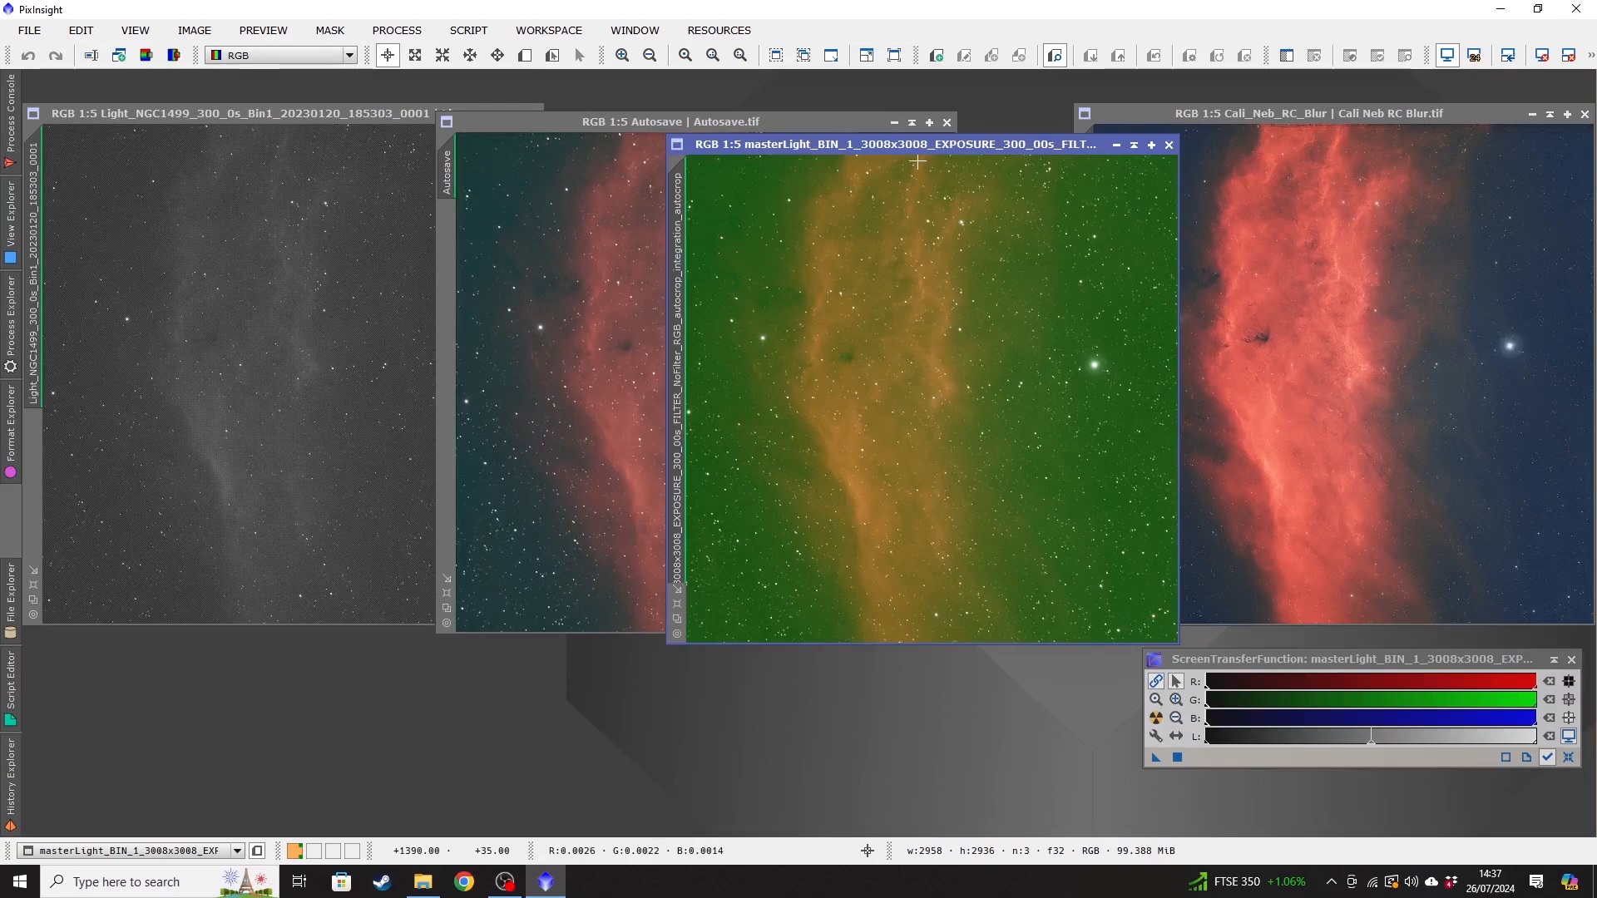
mouse_move(1360, 296)
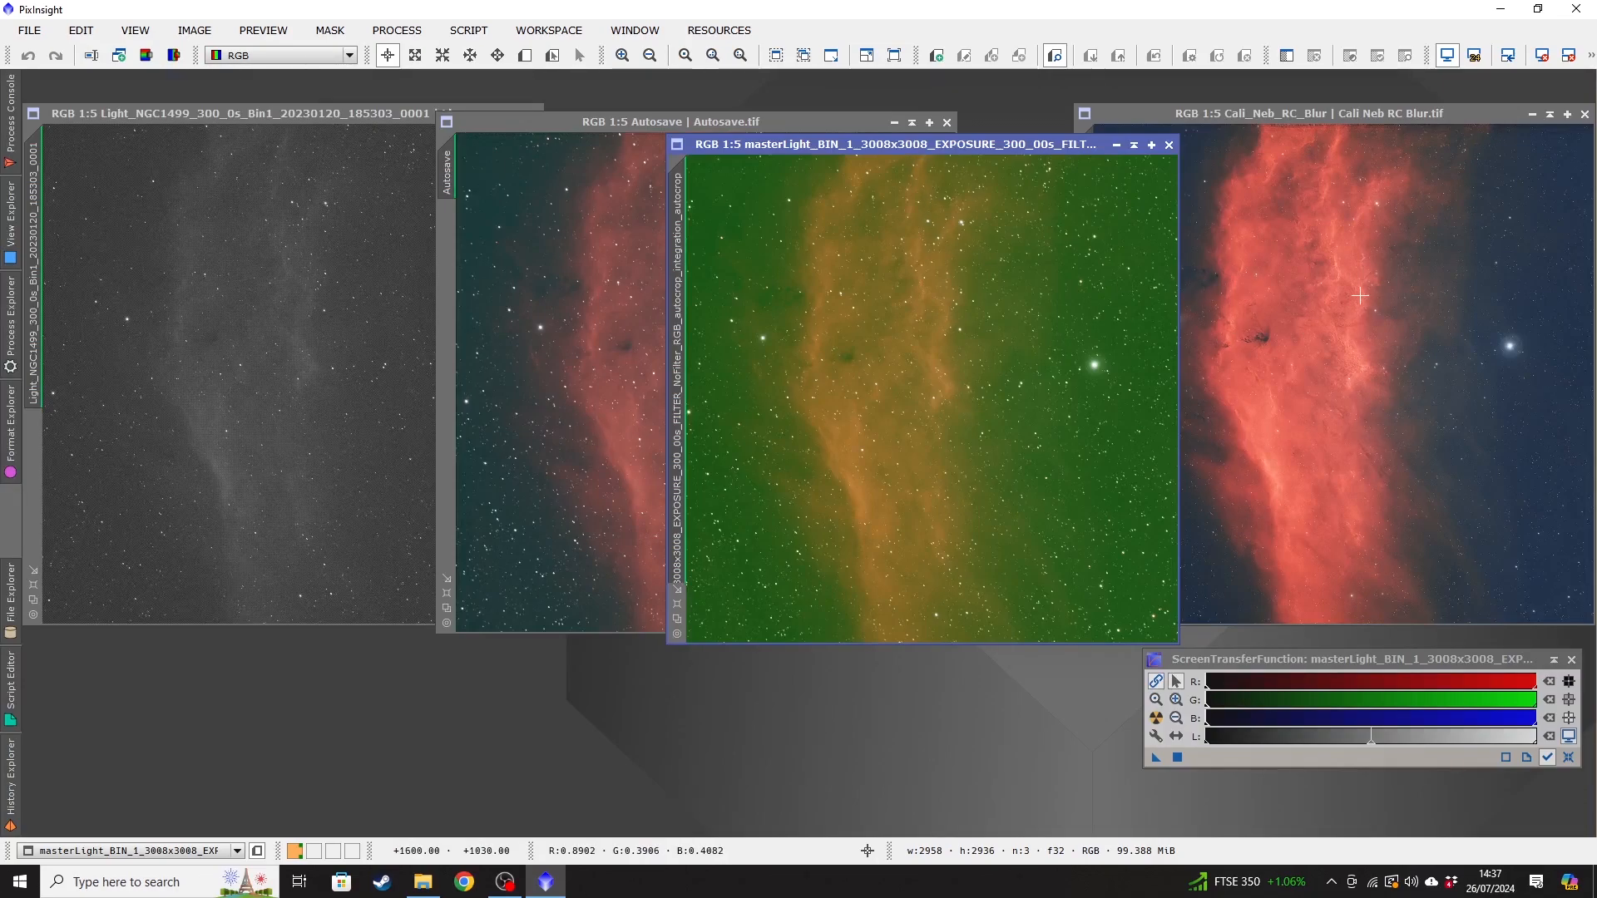
mouse_move(1387, 299)
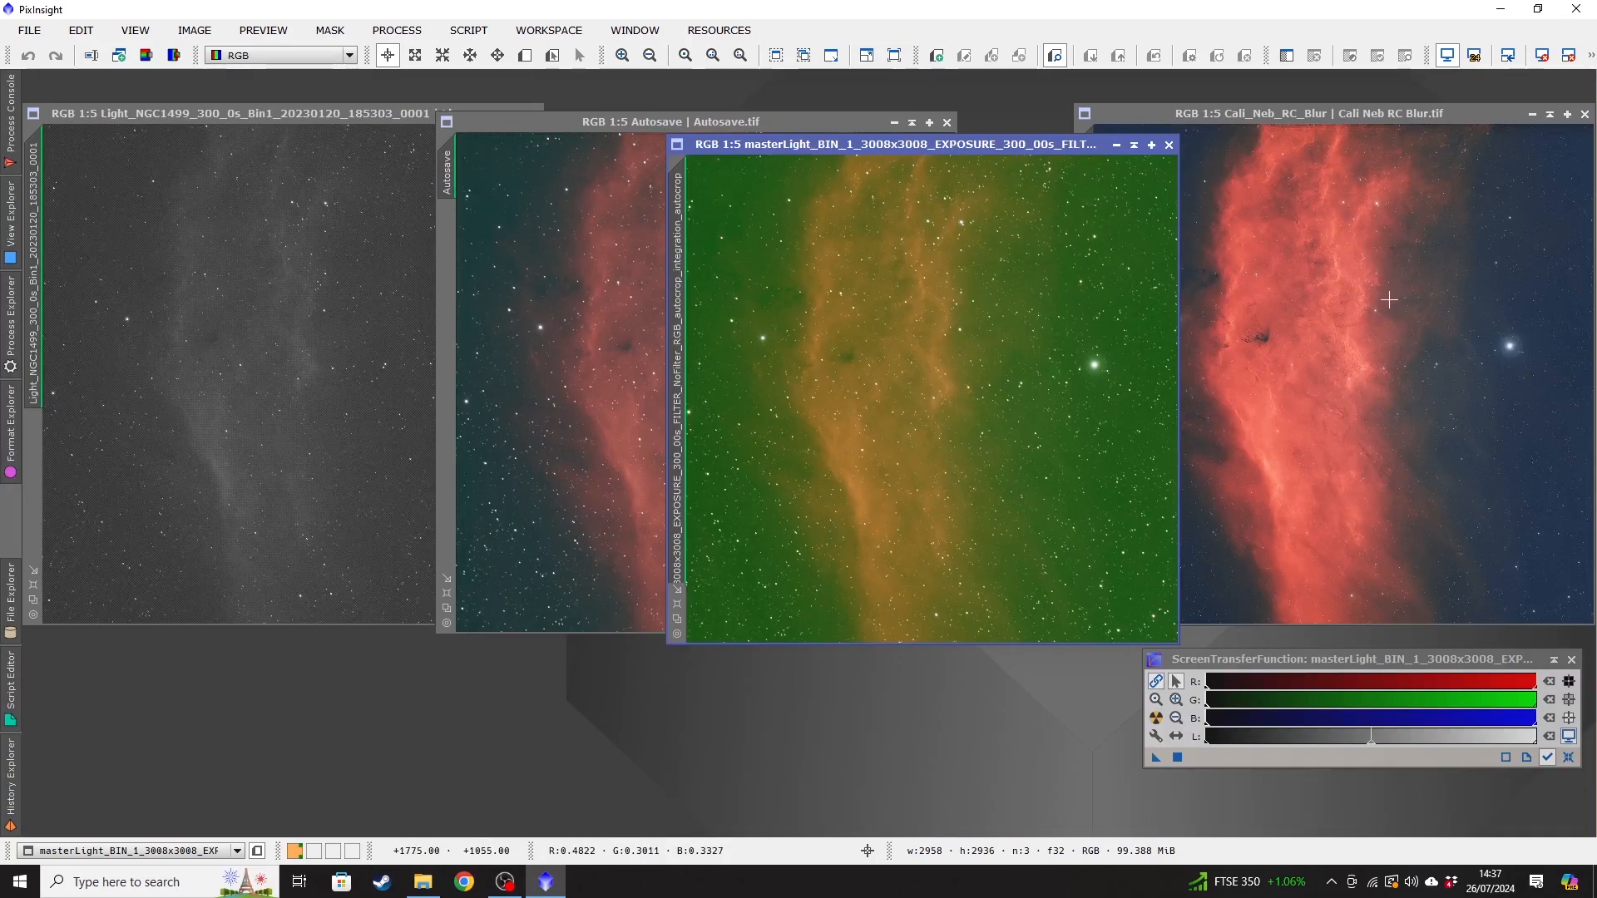